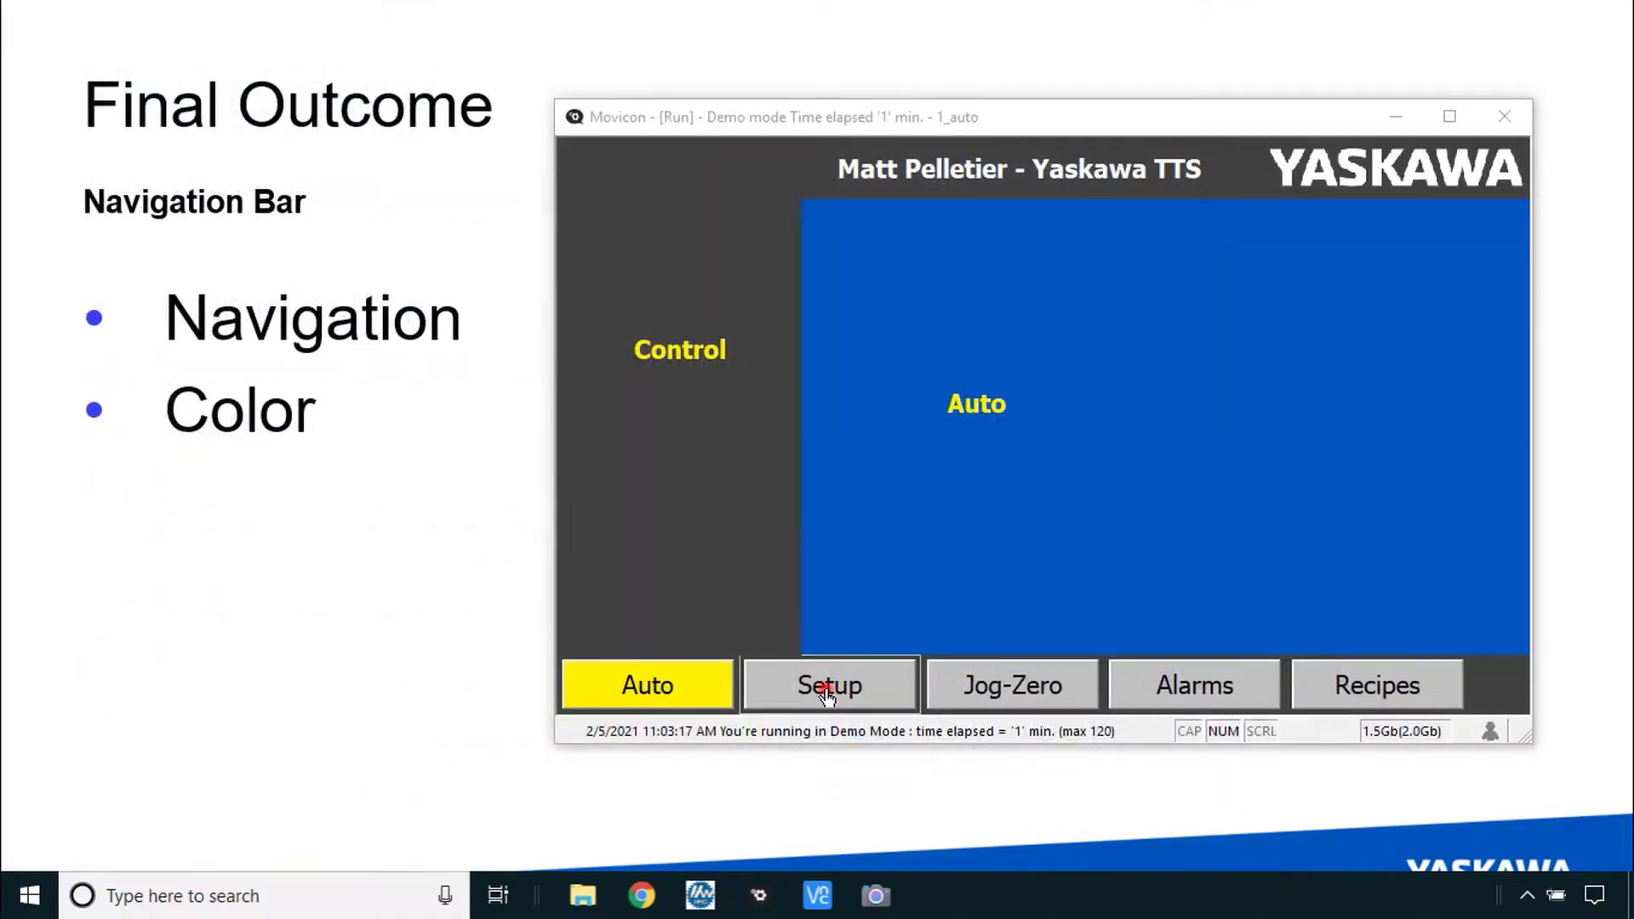
# - Switch between the Setup and Jog-Zero runtime screens, watching the active button light yellow
pyautogui.click(1010, 684)
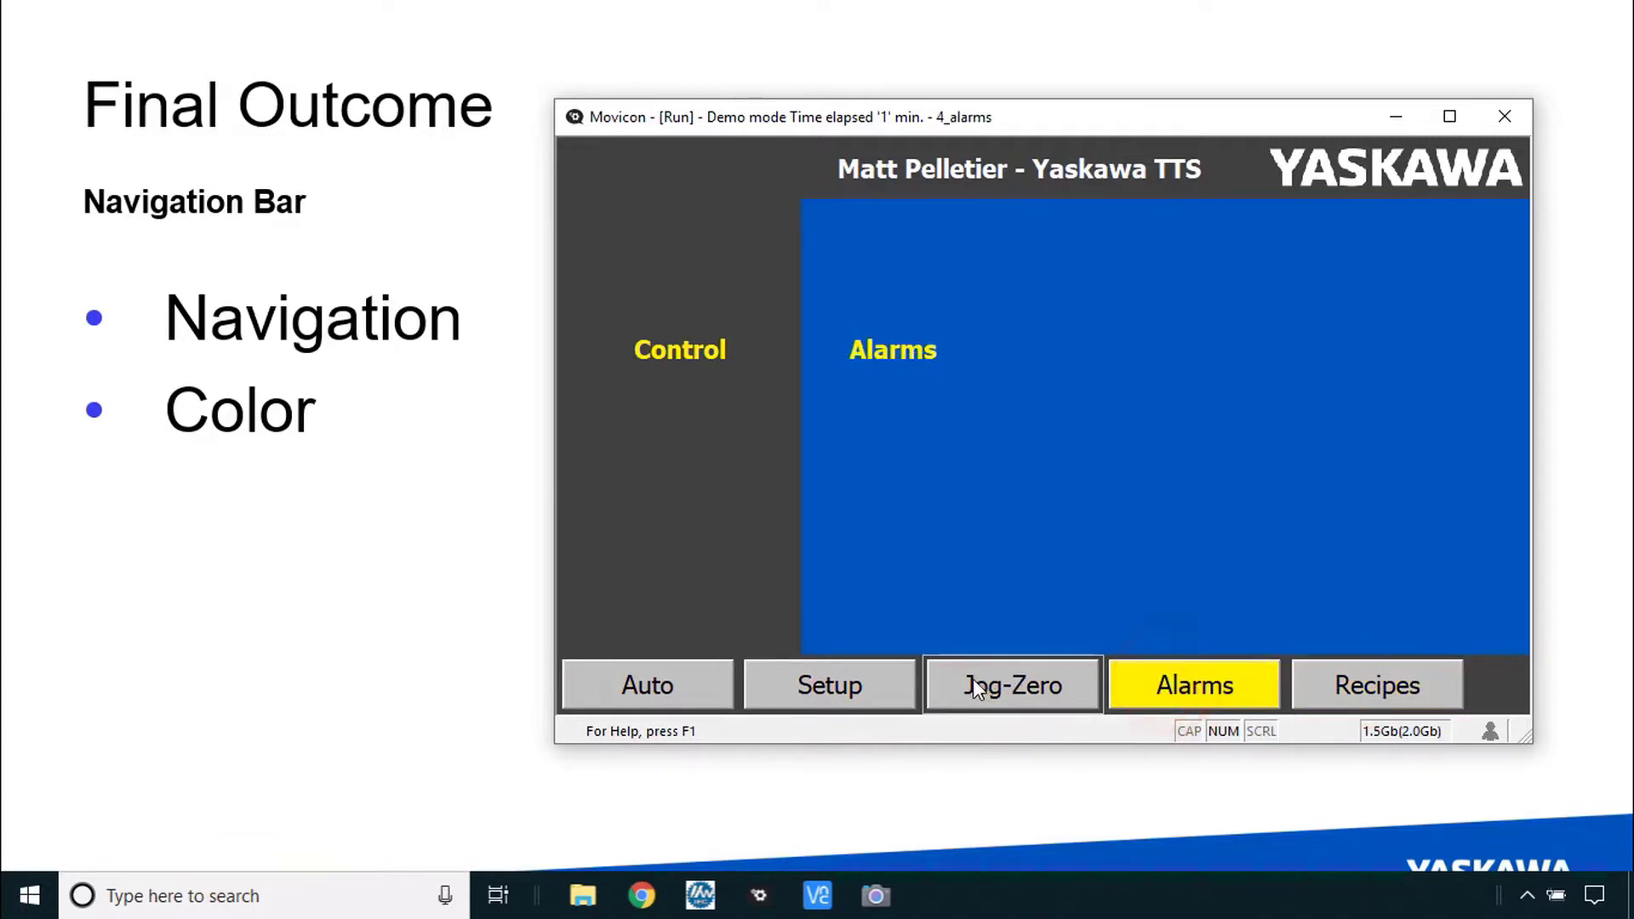
pyautogui.click(1011, 684)
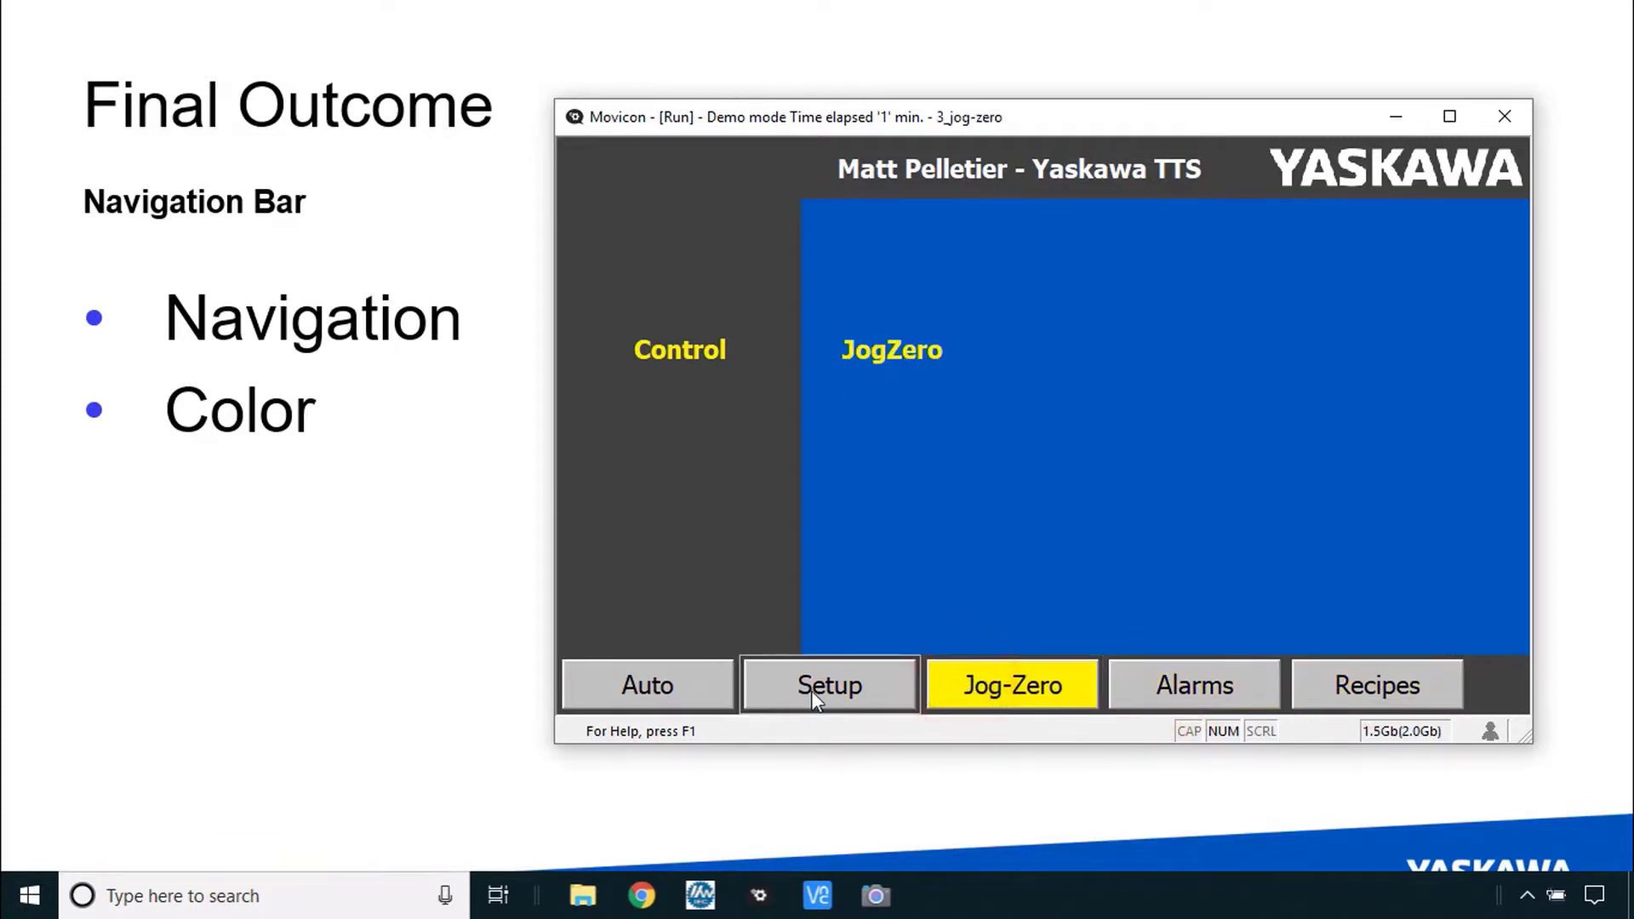
pyautogui.click(647, 686)
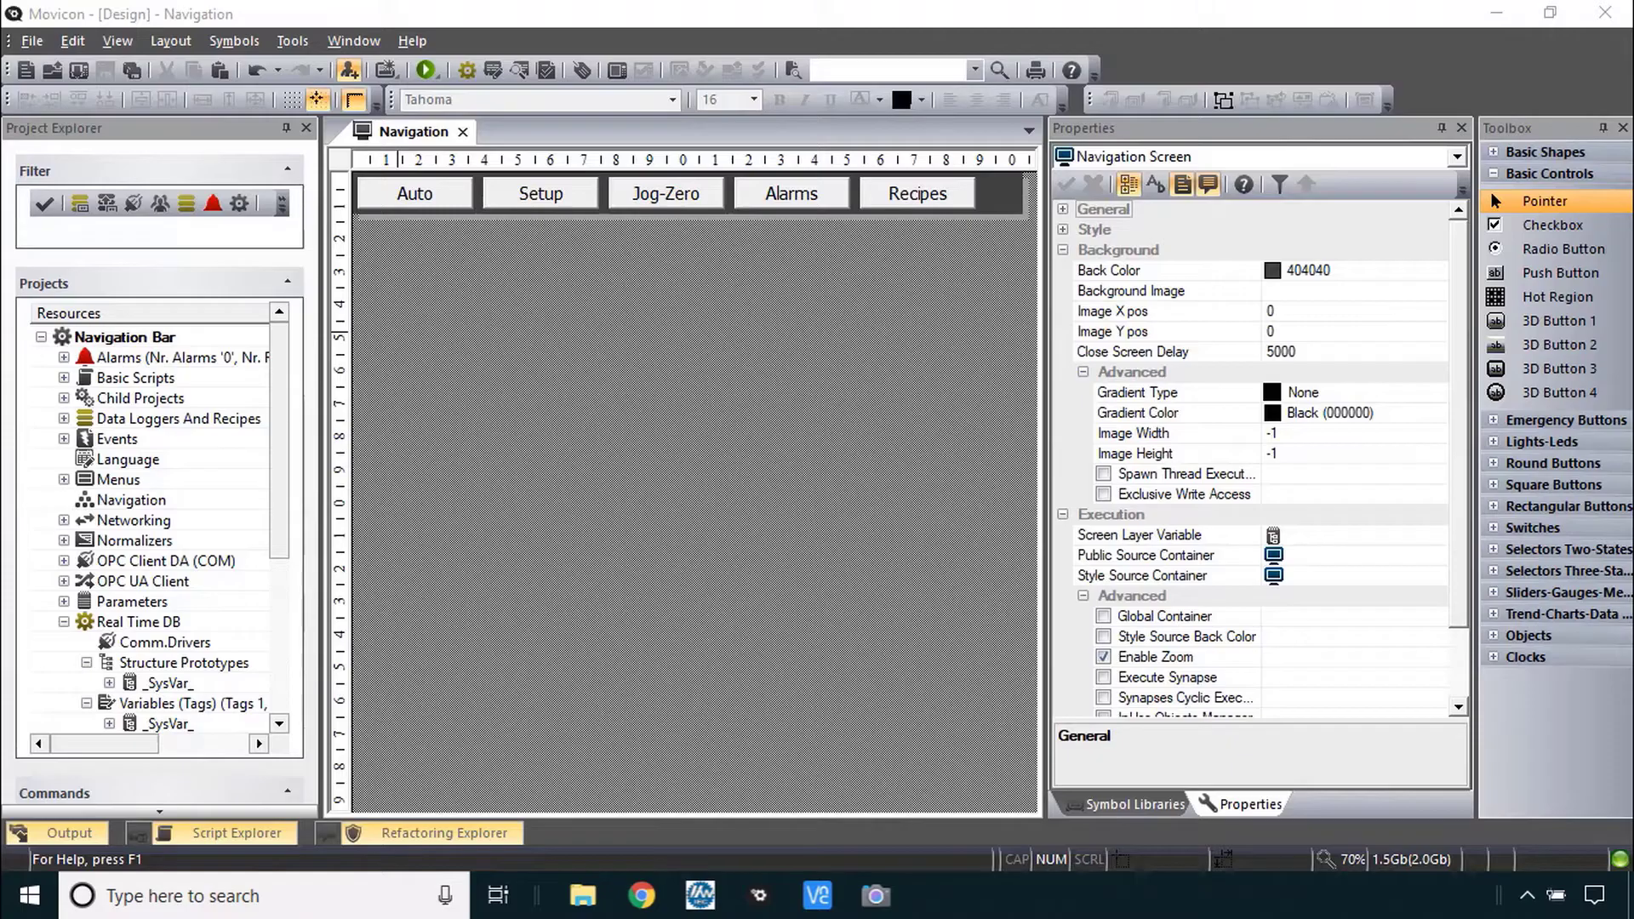
pyautogui.moveTo(438, 208)
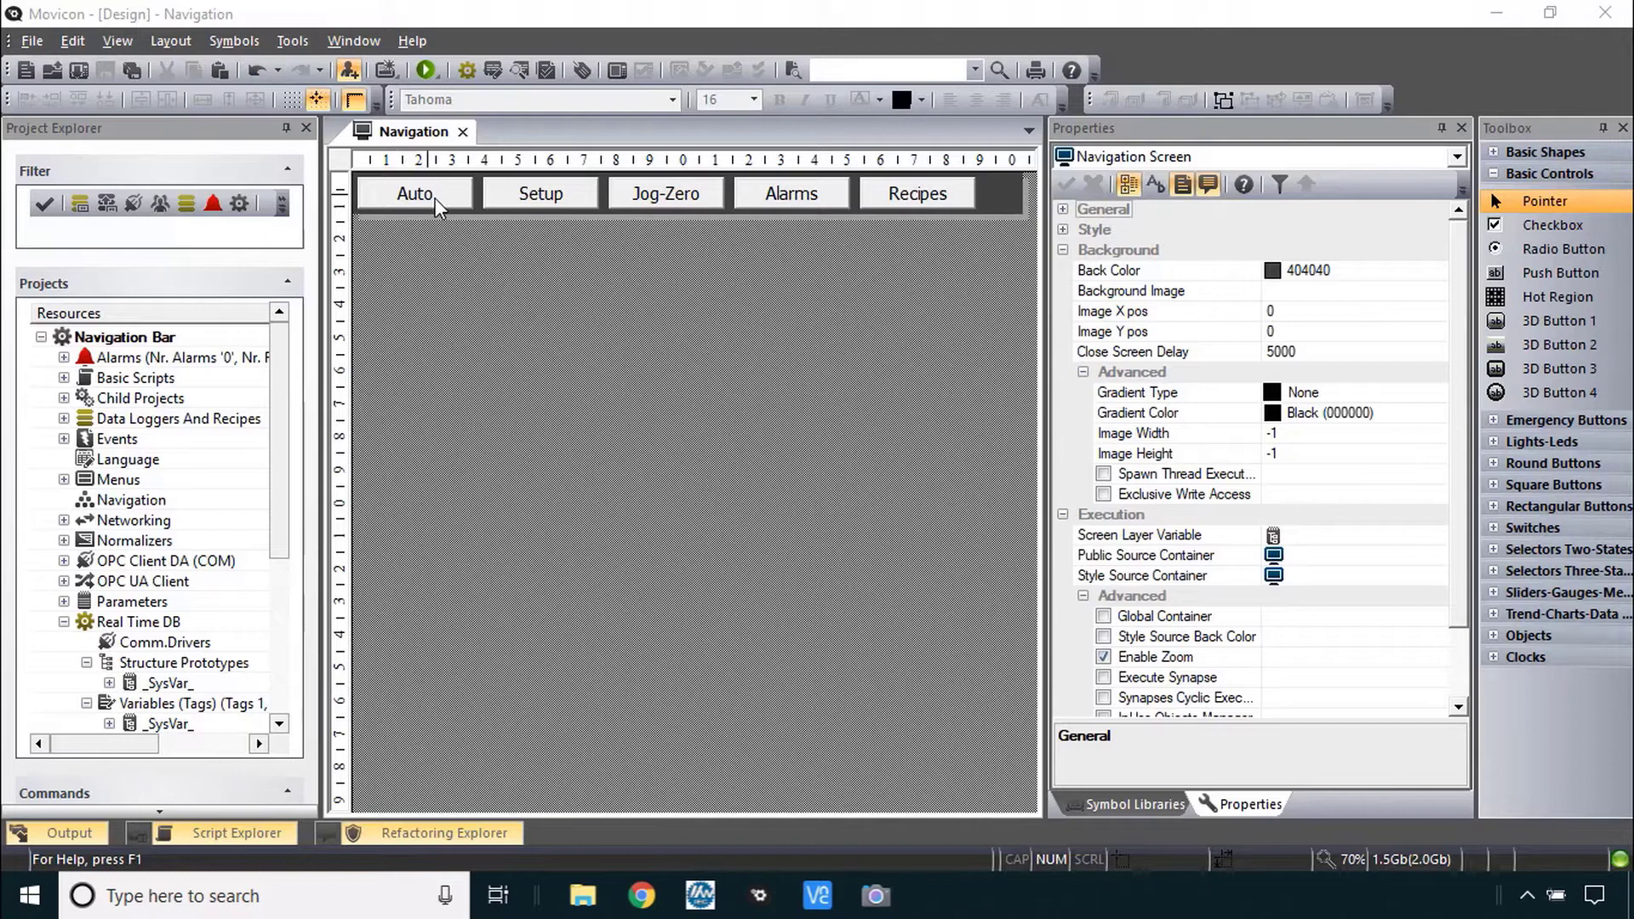
# - Inspect the Auto button's command type and open its release-command list for editing
pyautogui.click(416, 192)
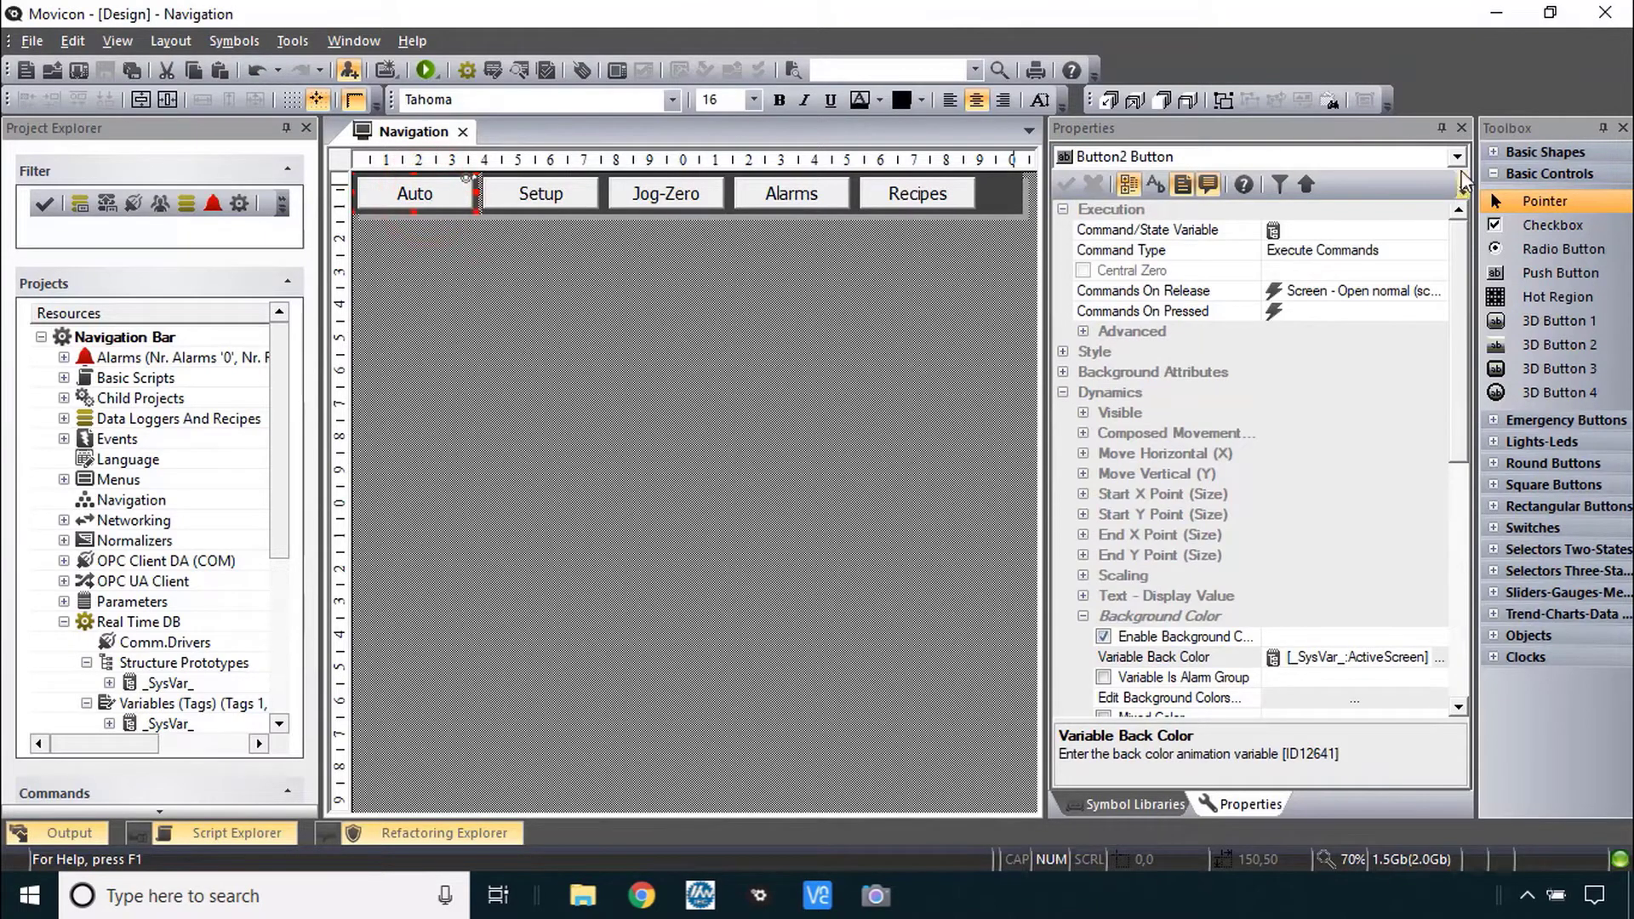
pyautogui.moveTo(1561, 272)
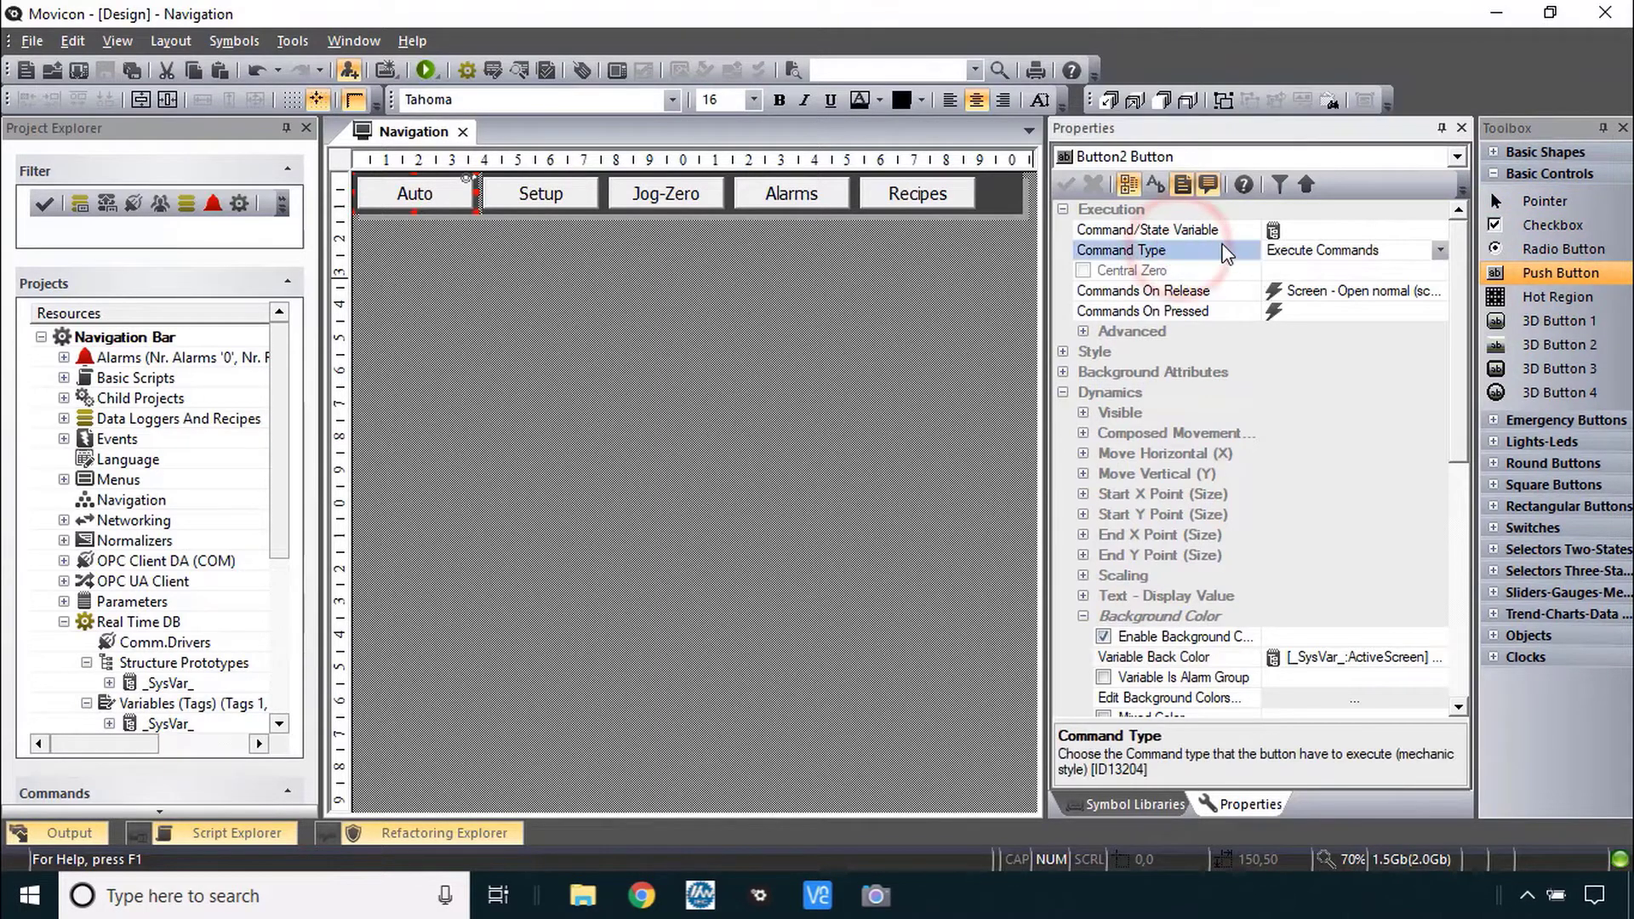
pyautogui.click(1146, 230)
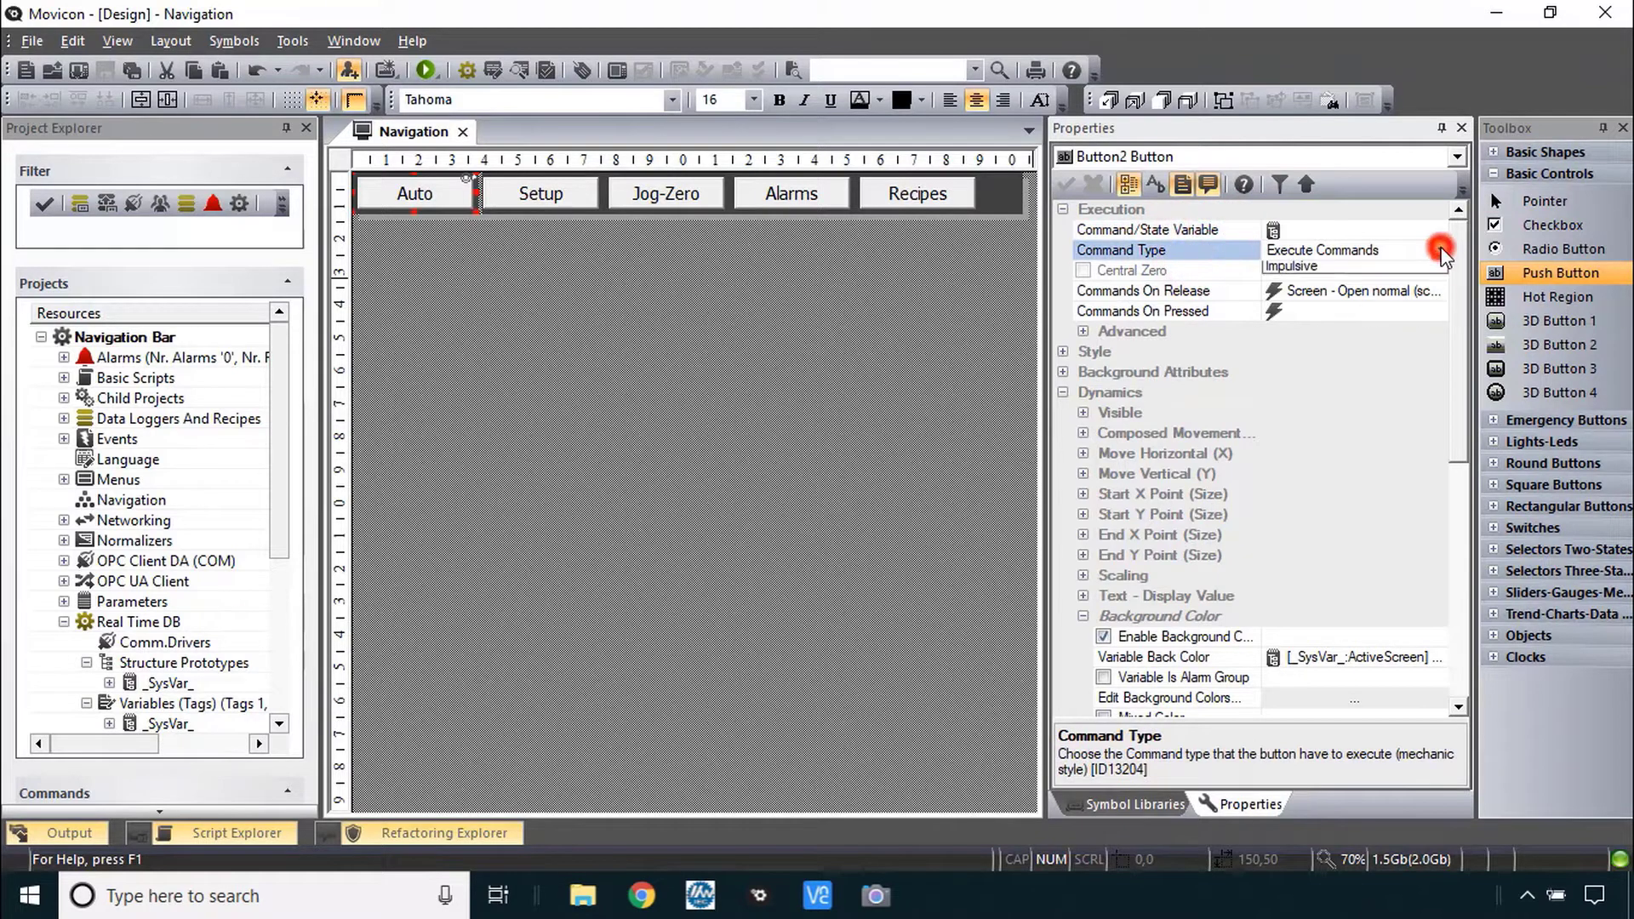
pyautogui.click(1442, 250)
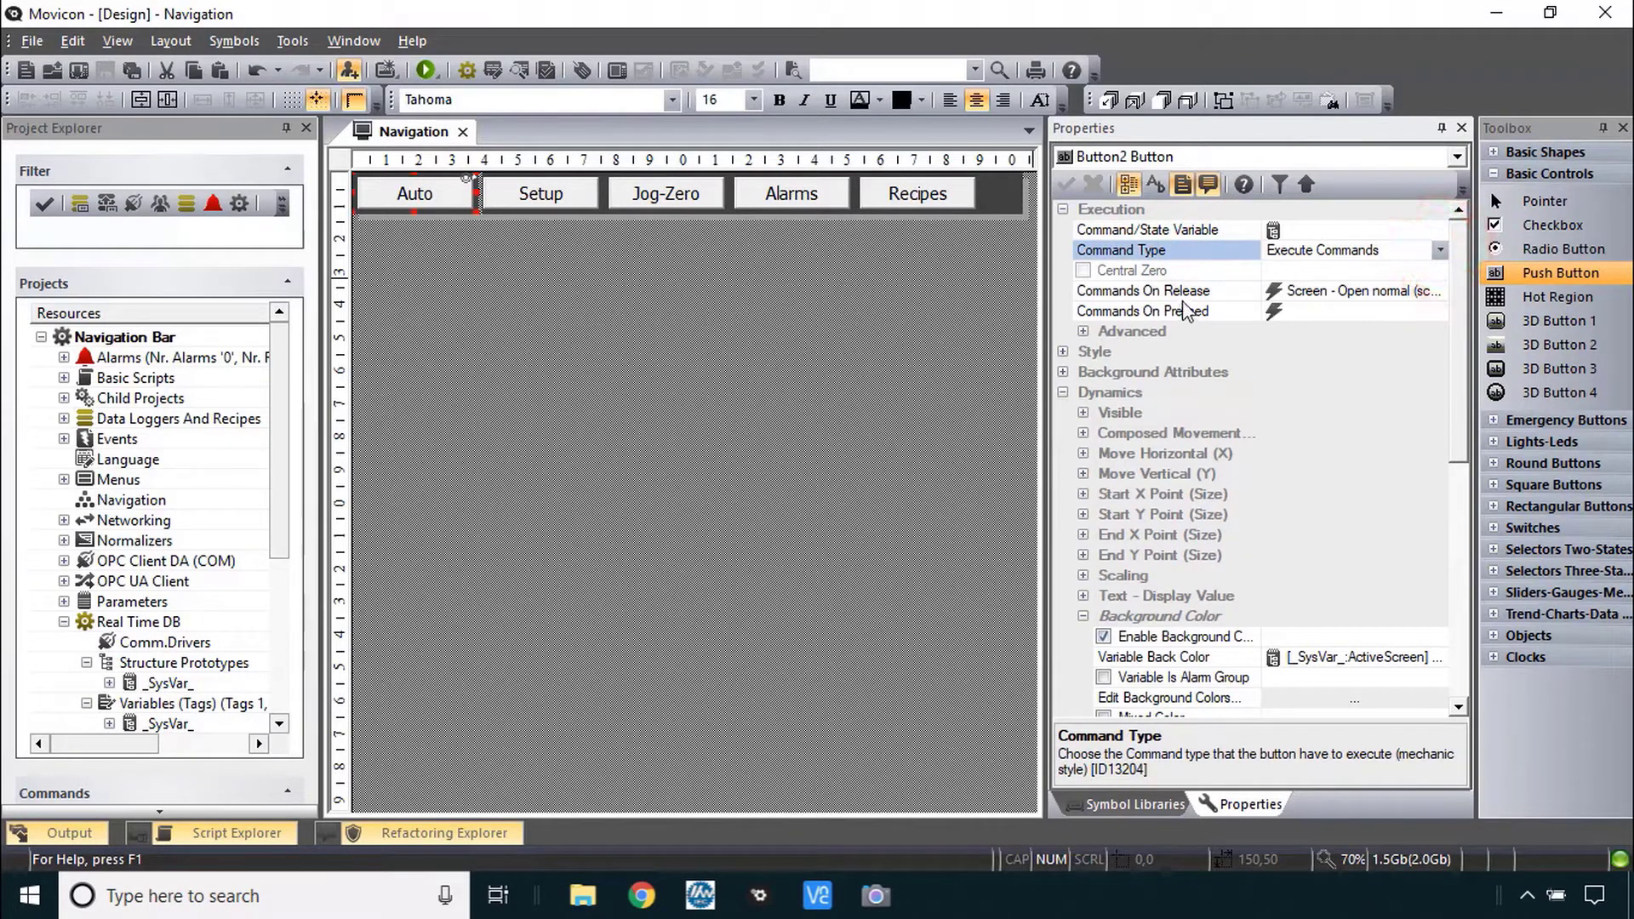
pyautogui.click(1355, 291)
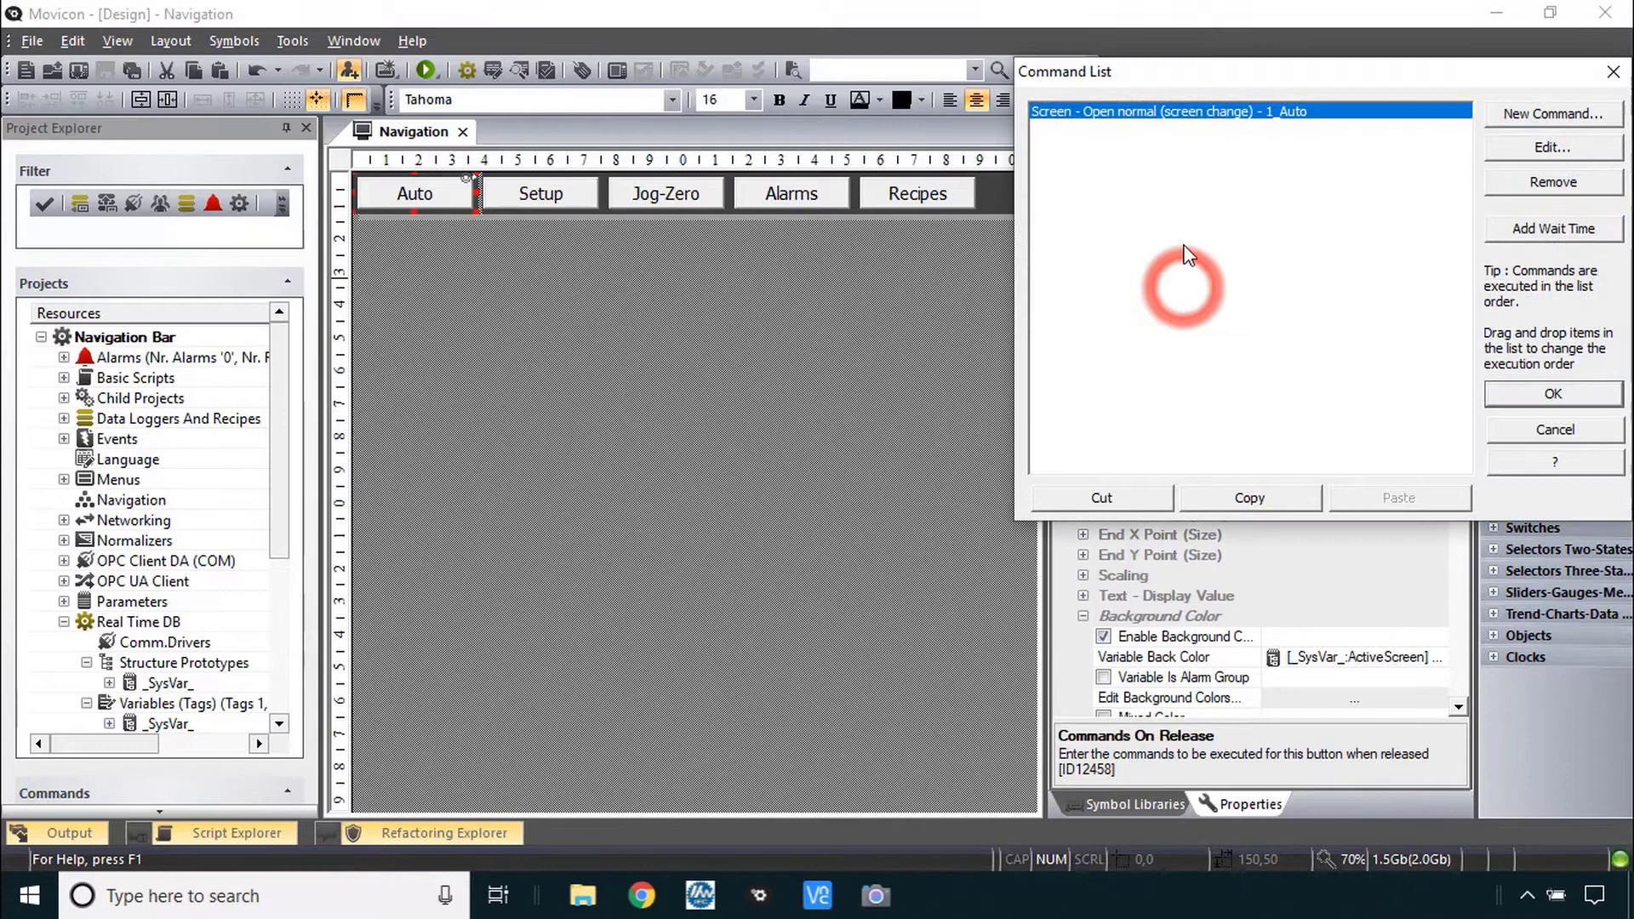
pyautogui.click(1552, 146)
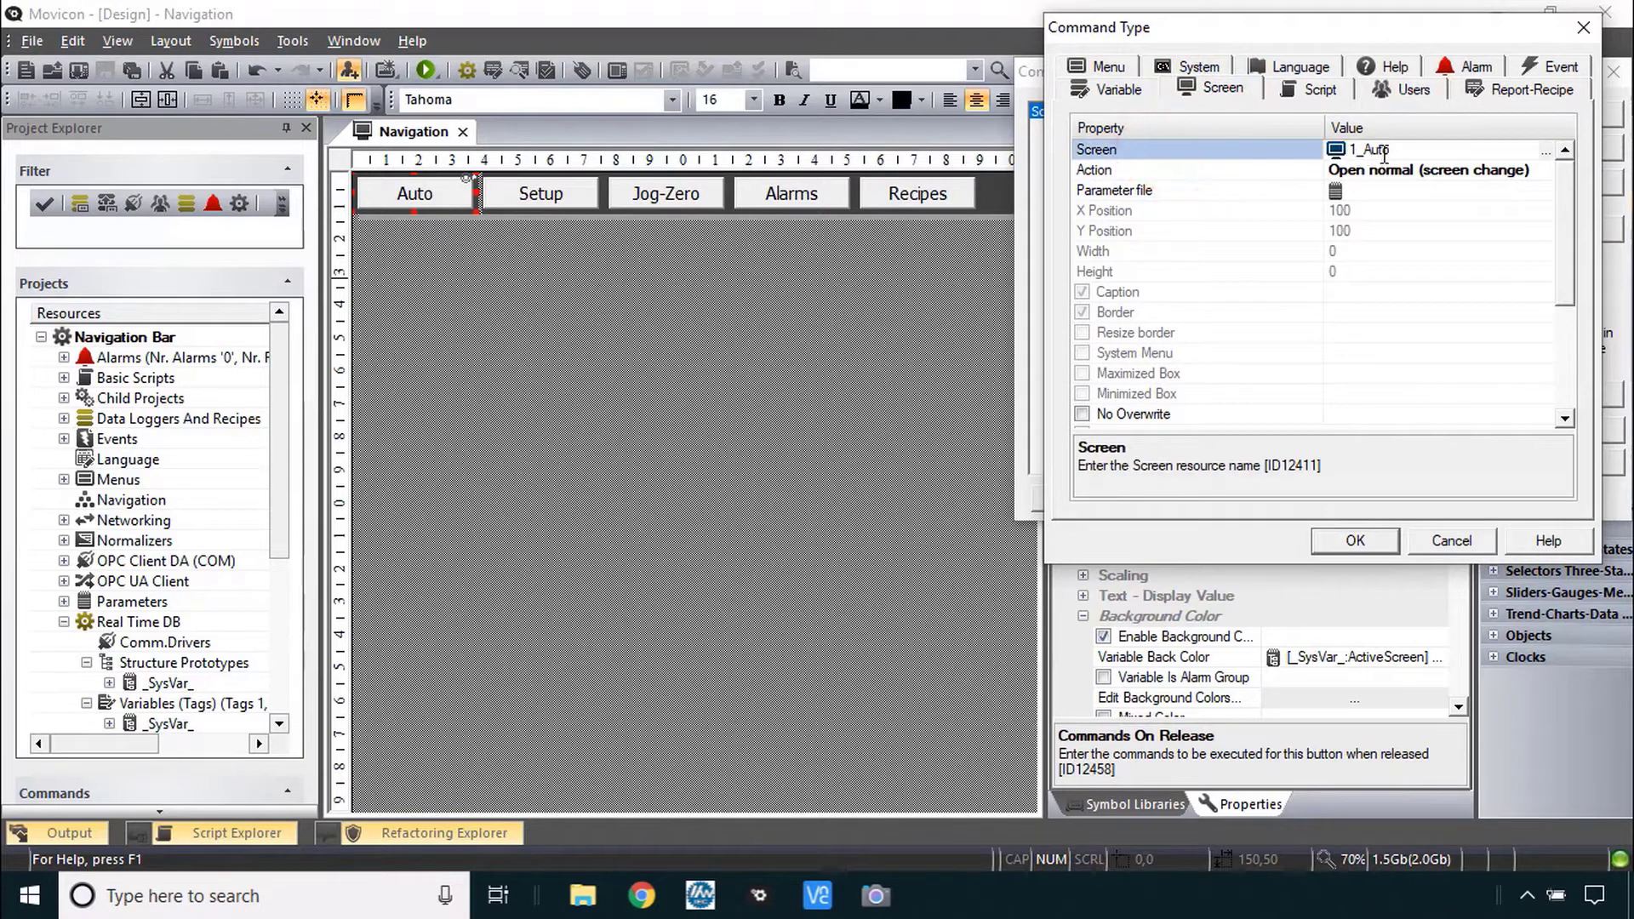
pyautogui.moveTo(1488, 158)
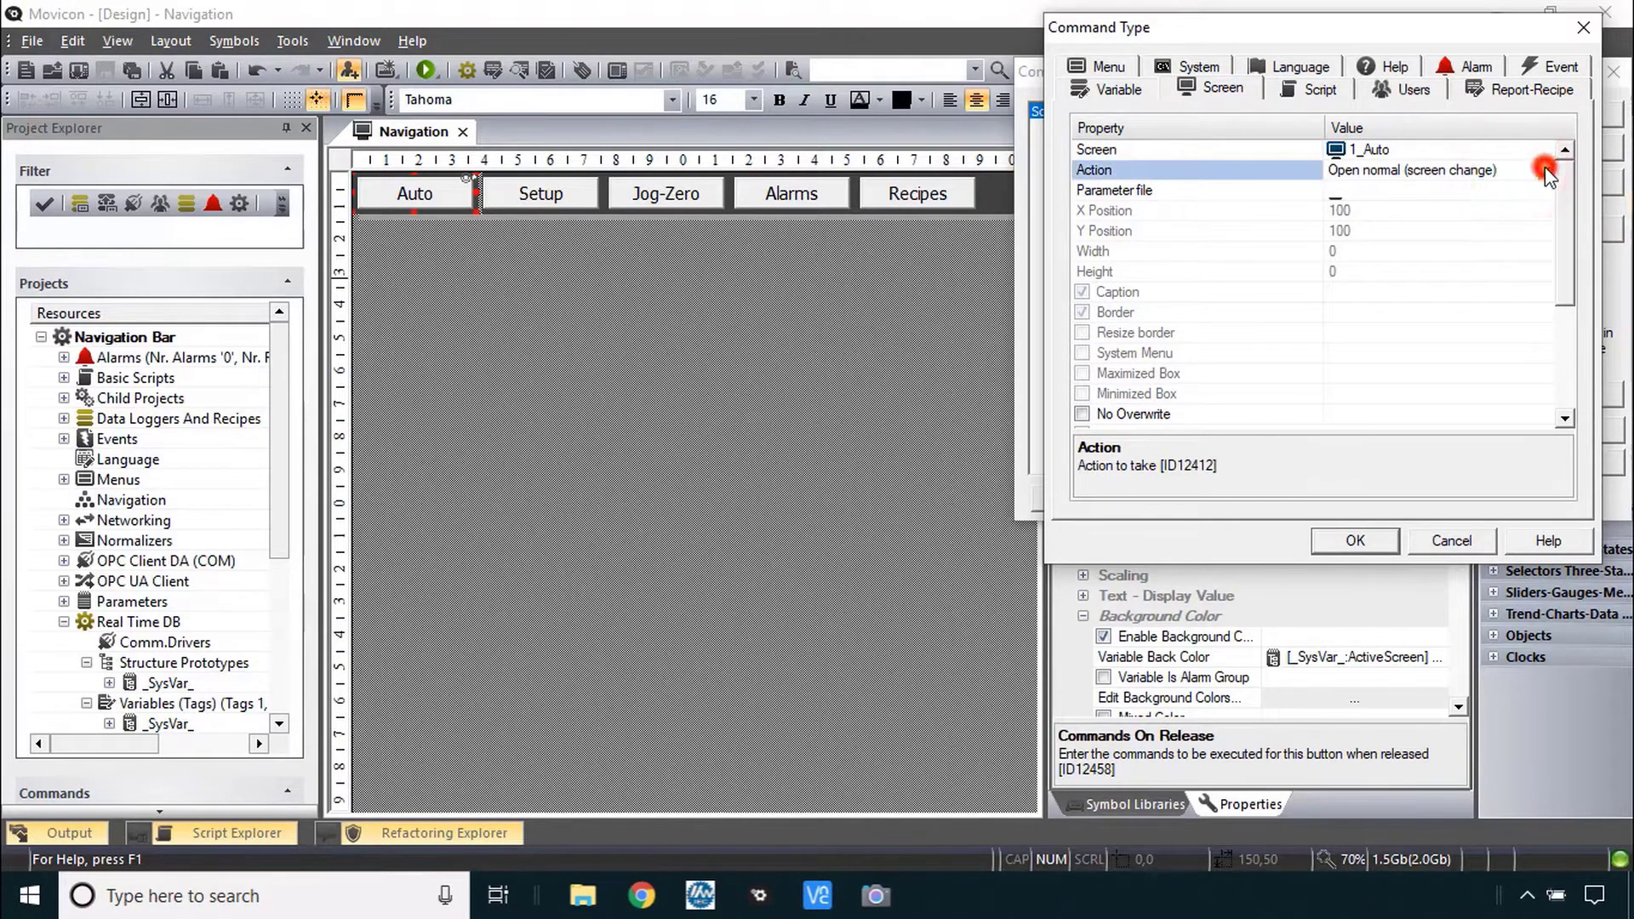
# - Review the screen actions, keep 'open normal screen change' to 1_Auto, and confirm
pyautogui.click(1549, 170)
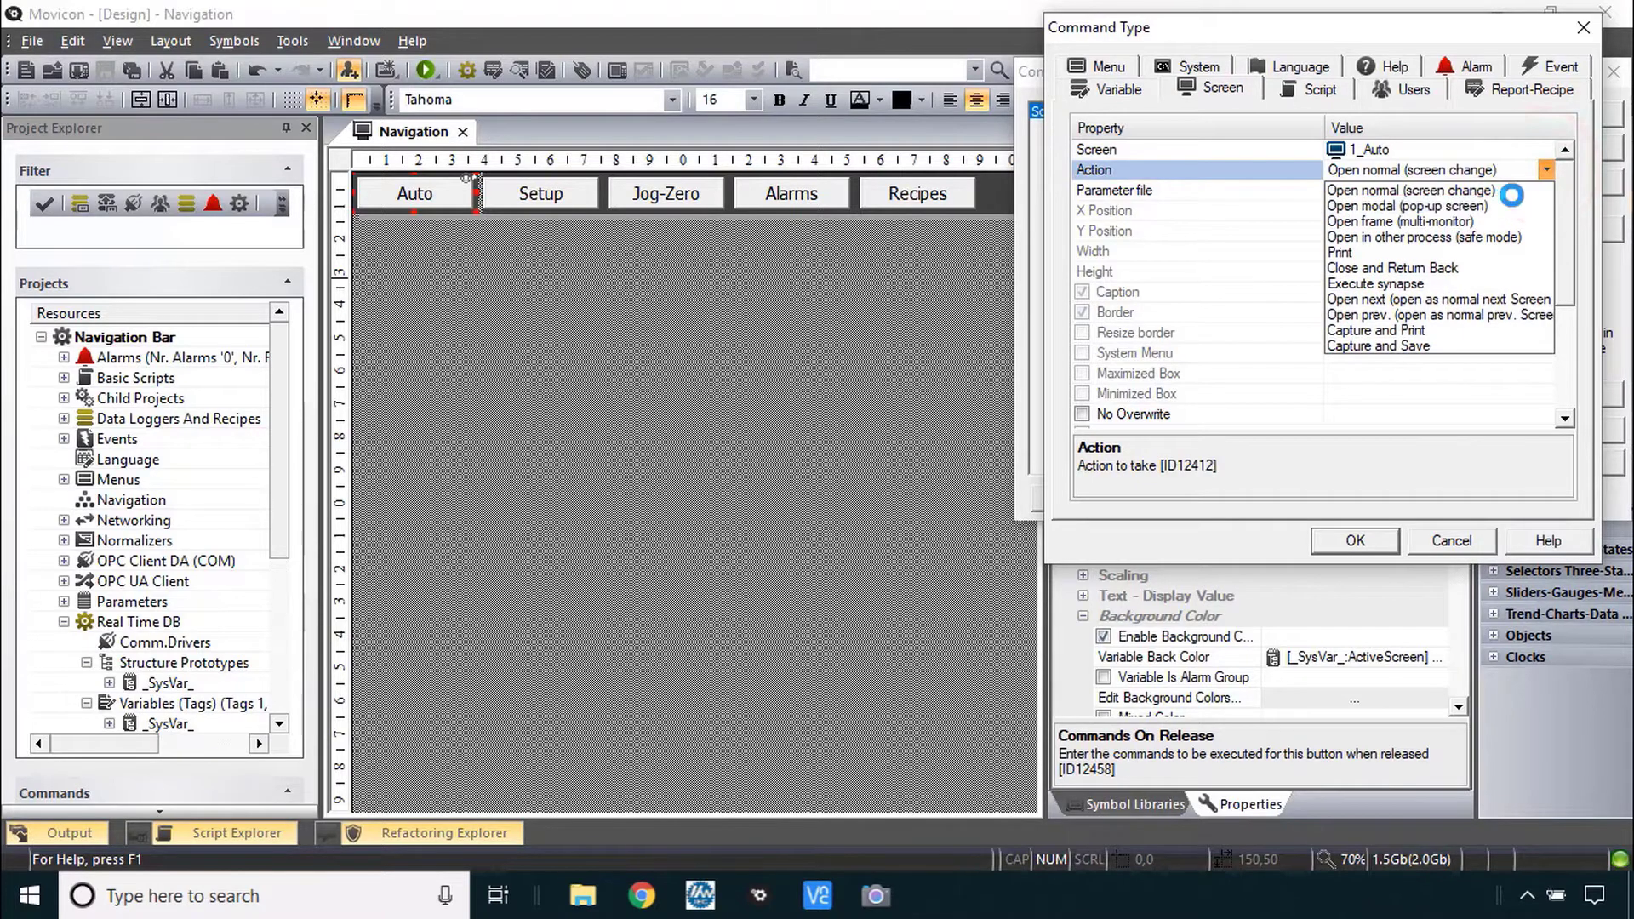
pyautogui.click(1411, 189)
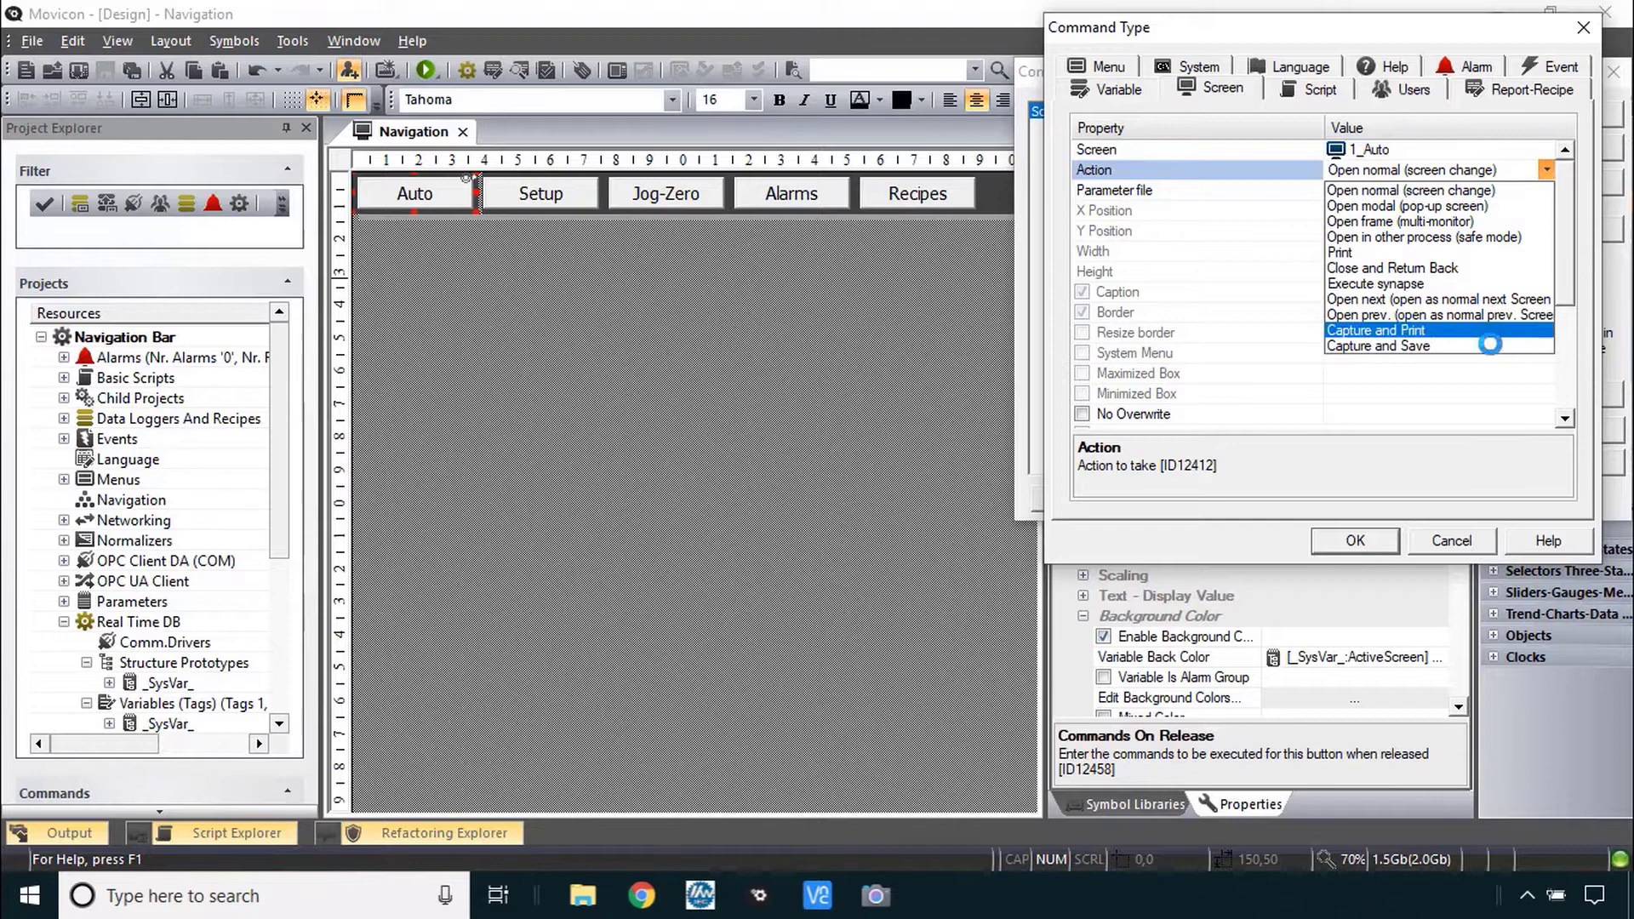
pyautogui.click(1409, 189)
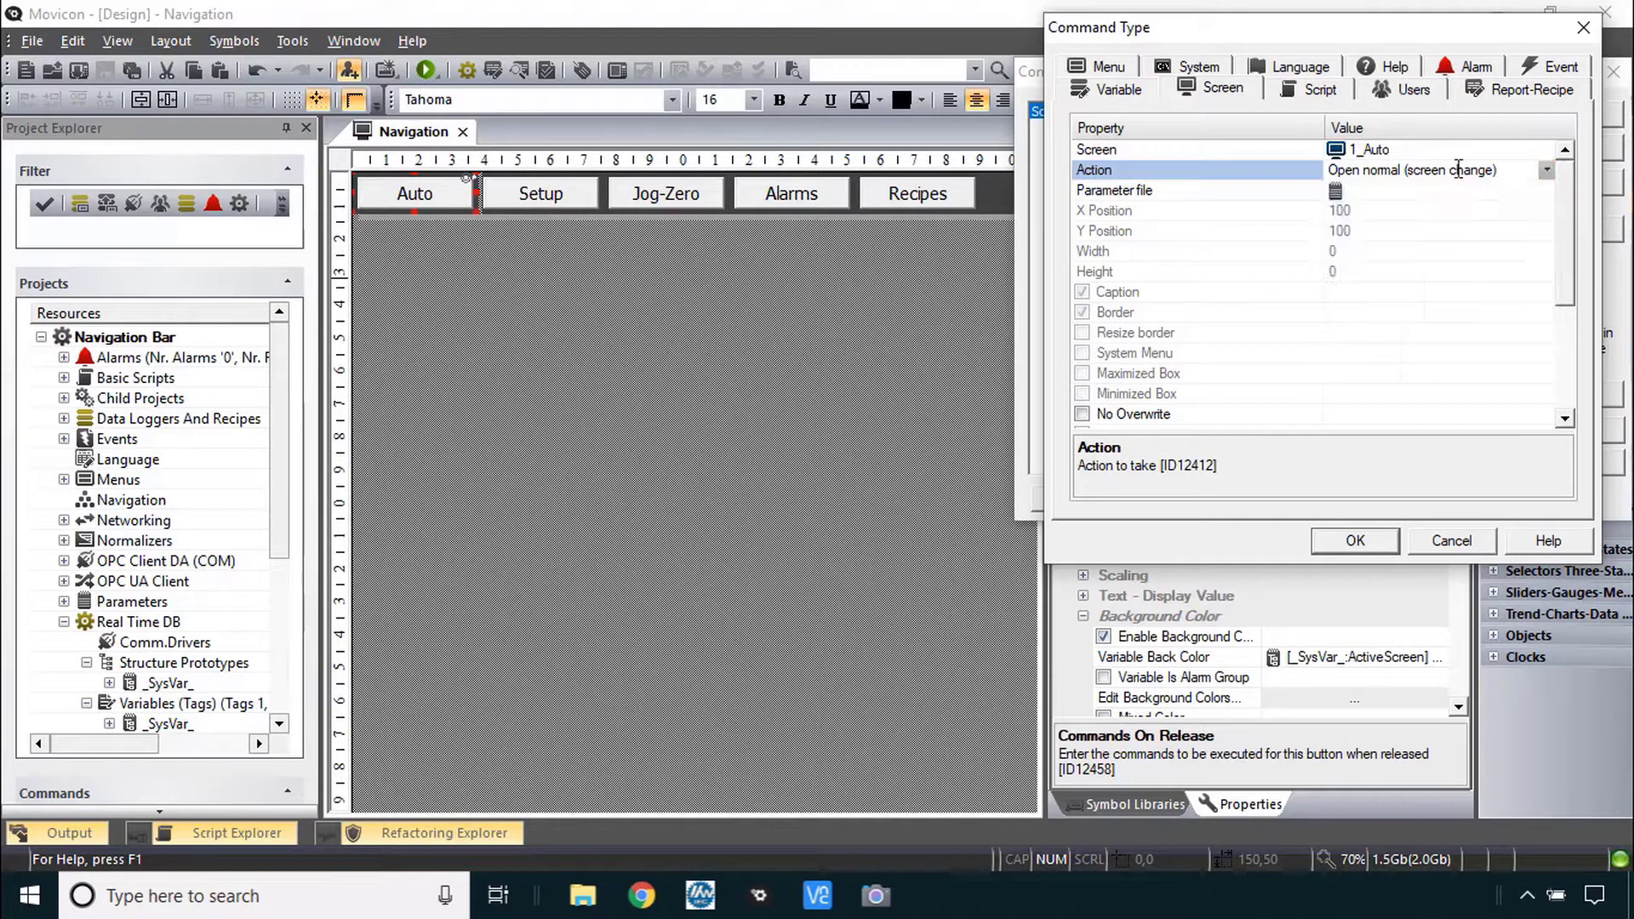
pyautogui.click(1355, 541)
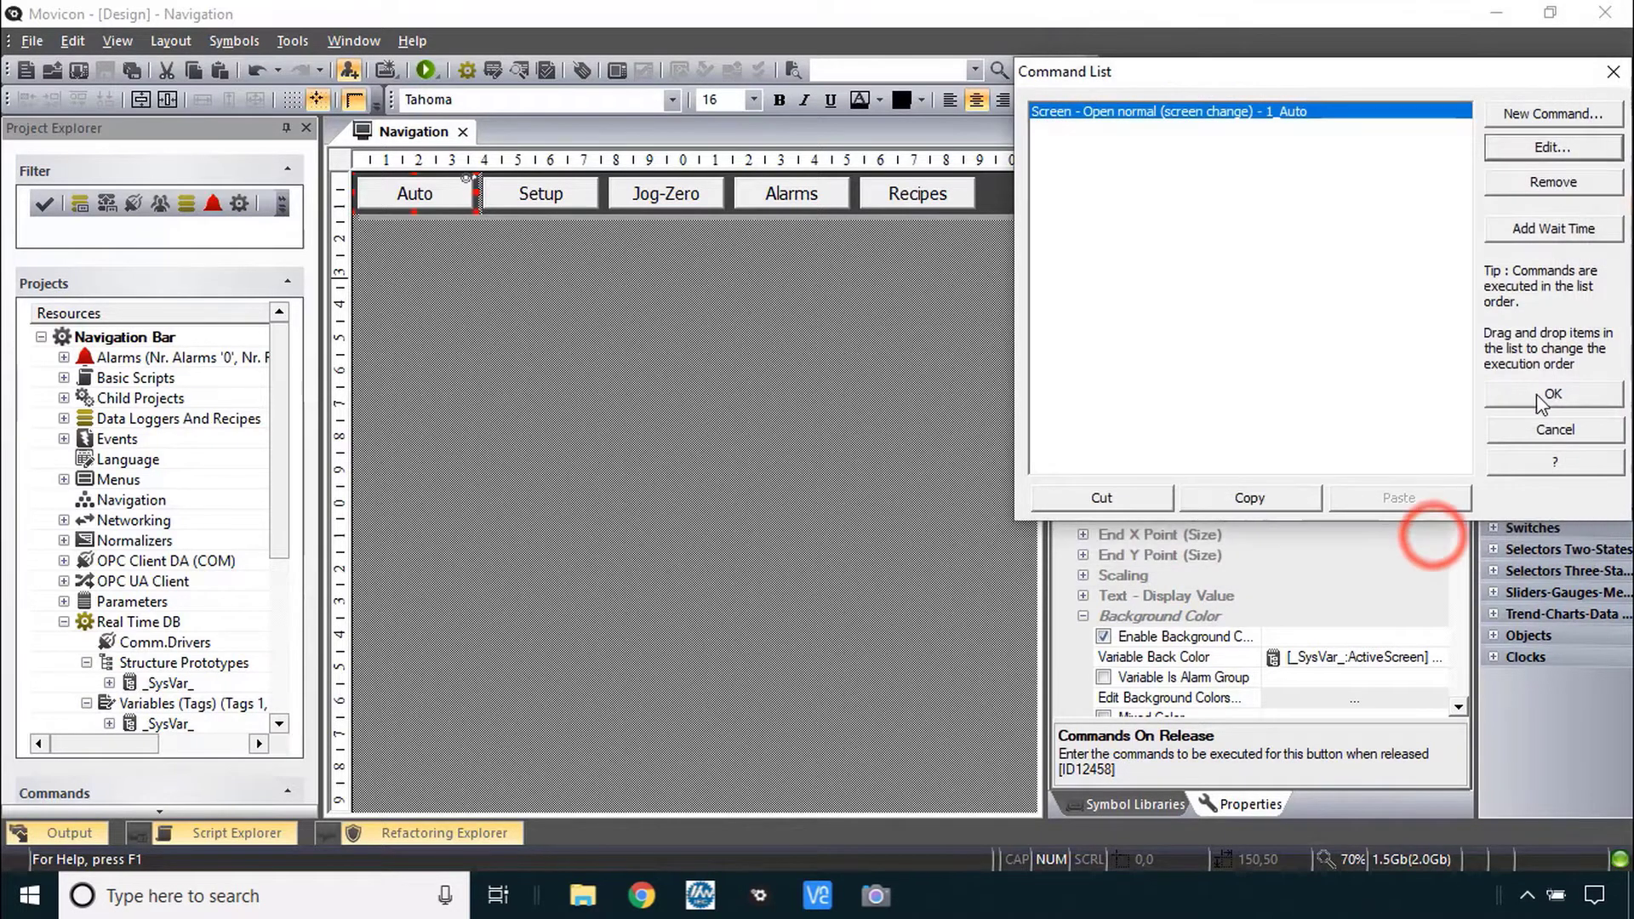
pyautogui.click(1552, 394)
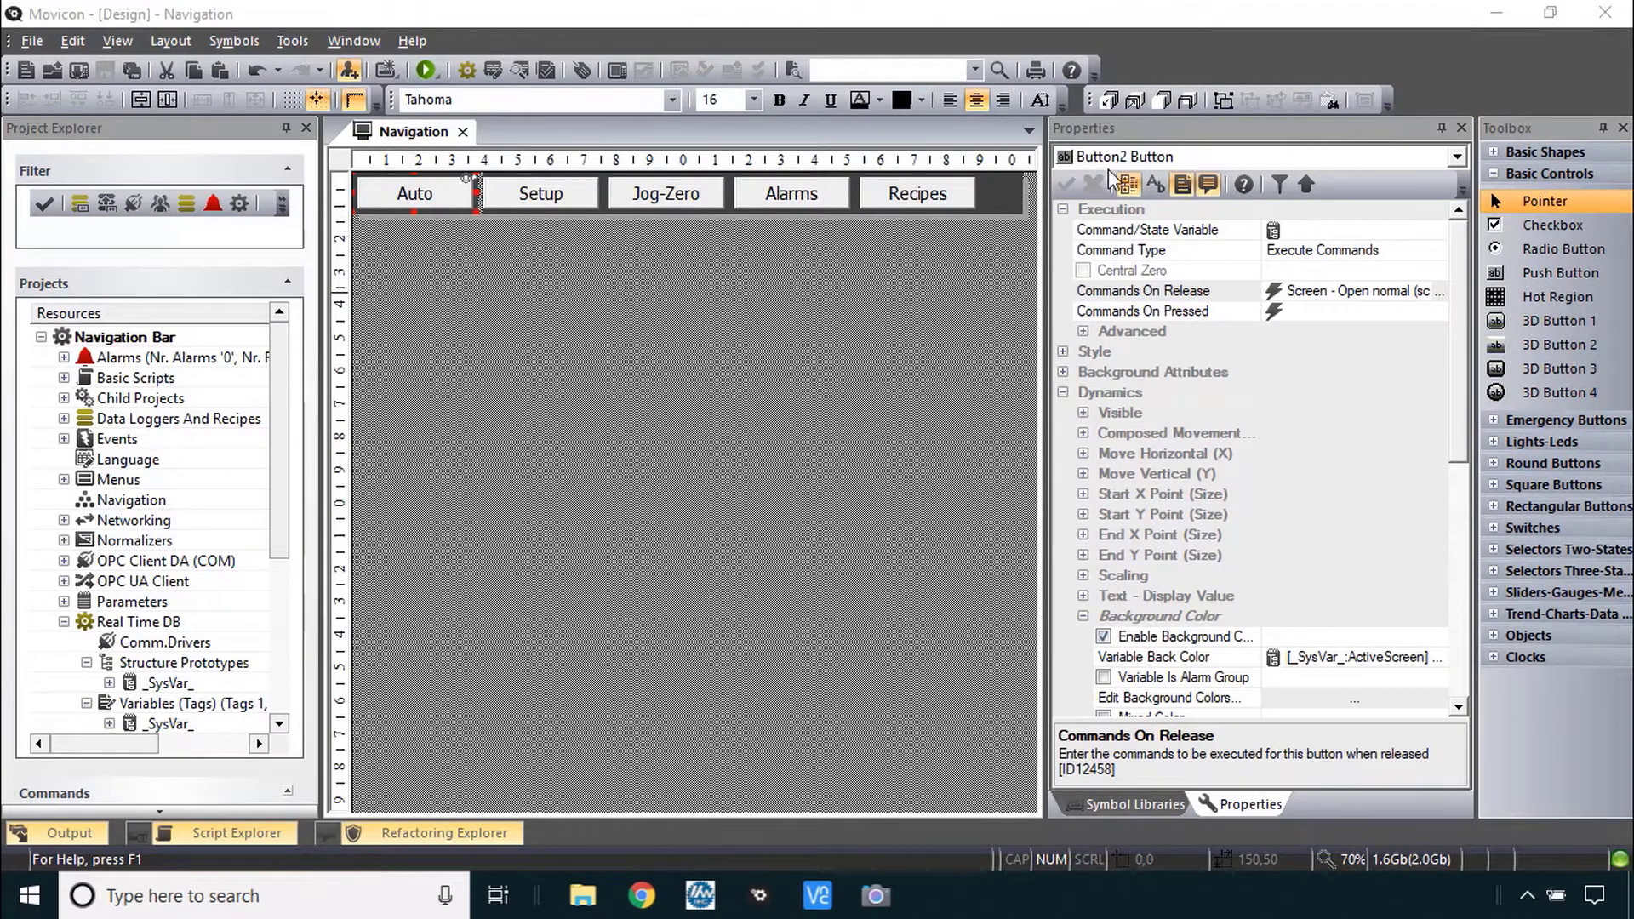
pyautogui.moveTo(1173, 624)
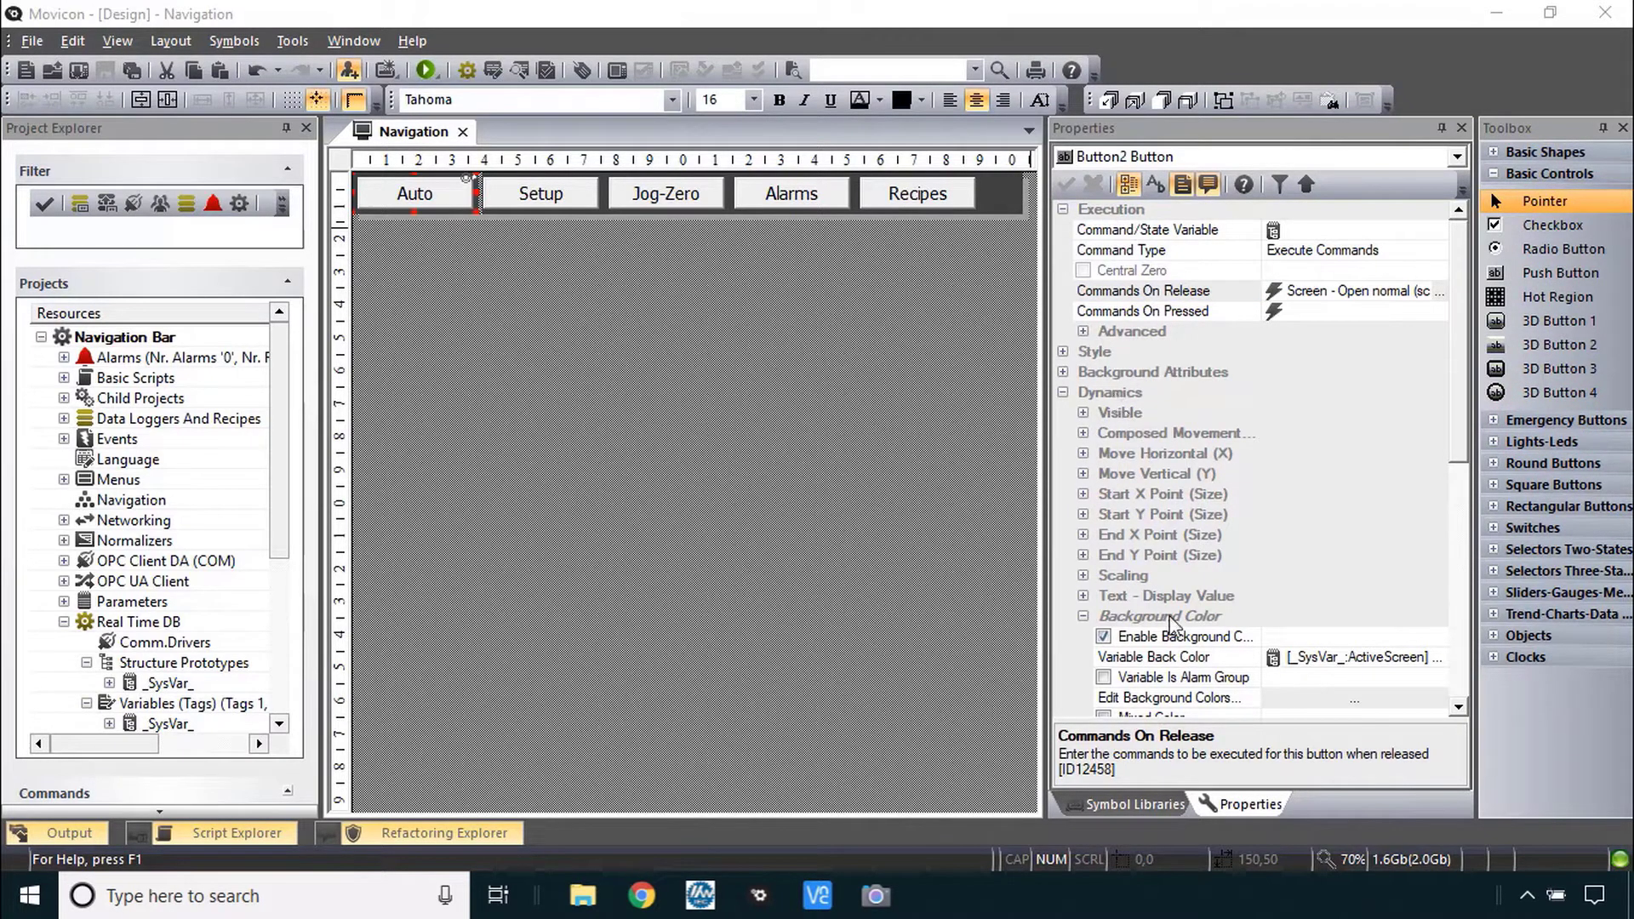
# - Confirm the background-colour expression [_SysVar_:ActiveScreen]=1 and review its yellow/grey thresholds unchanged
pyautogui.click(1185, 635)
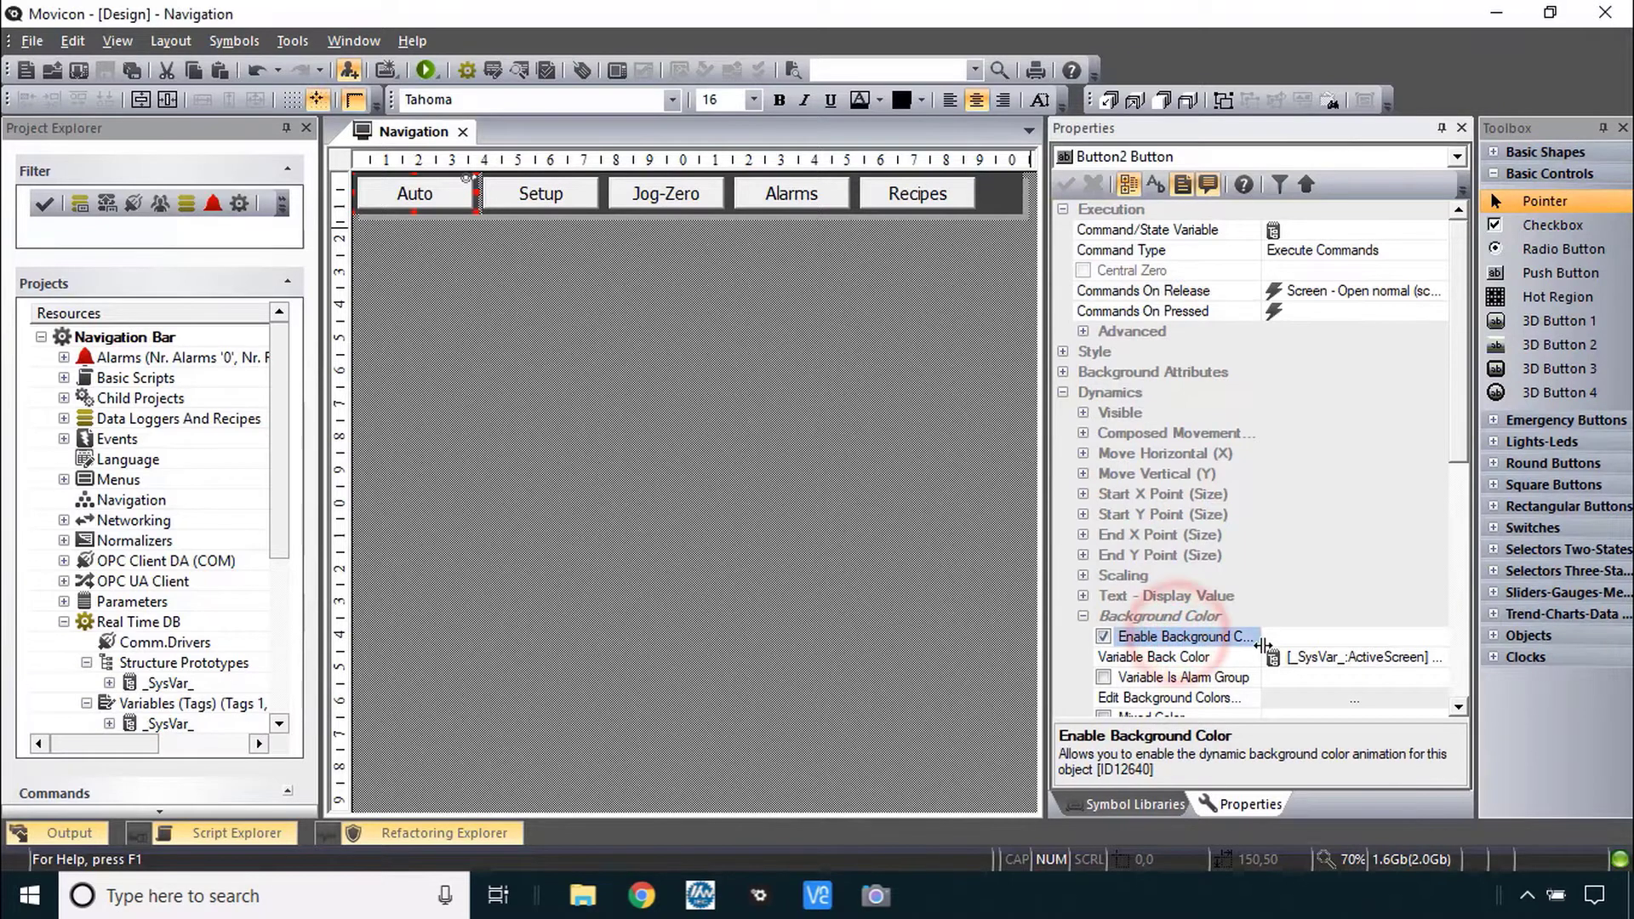
pyautogui.click(1152, 657)
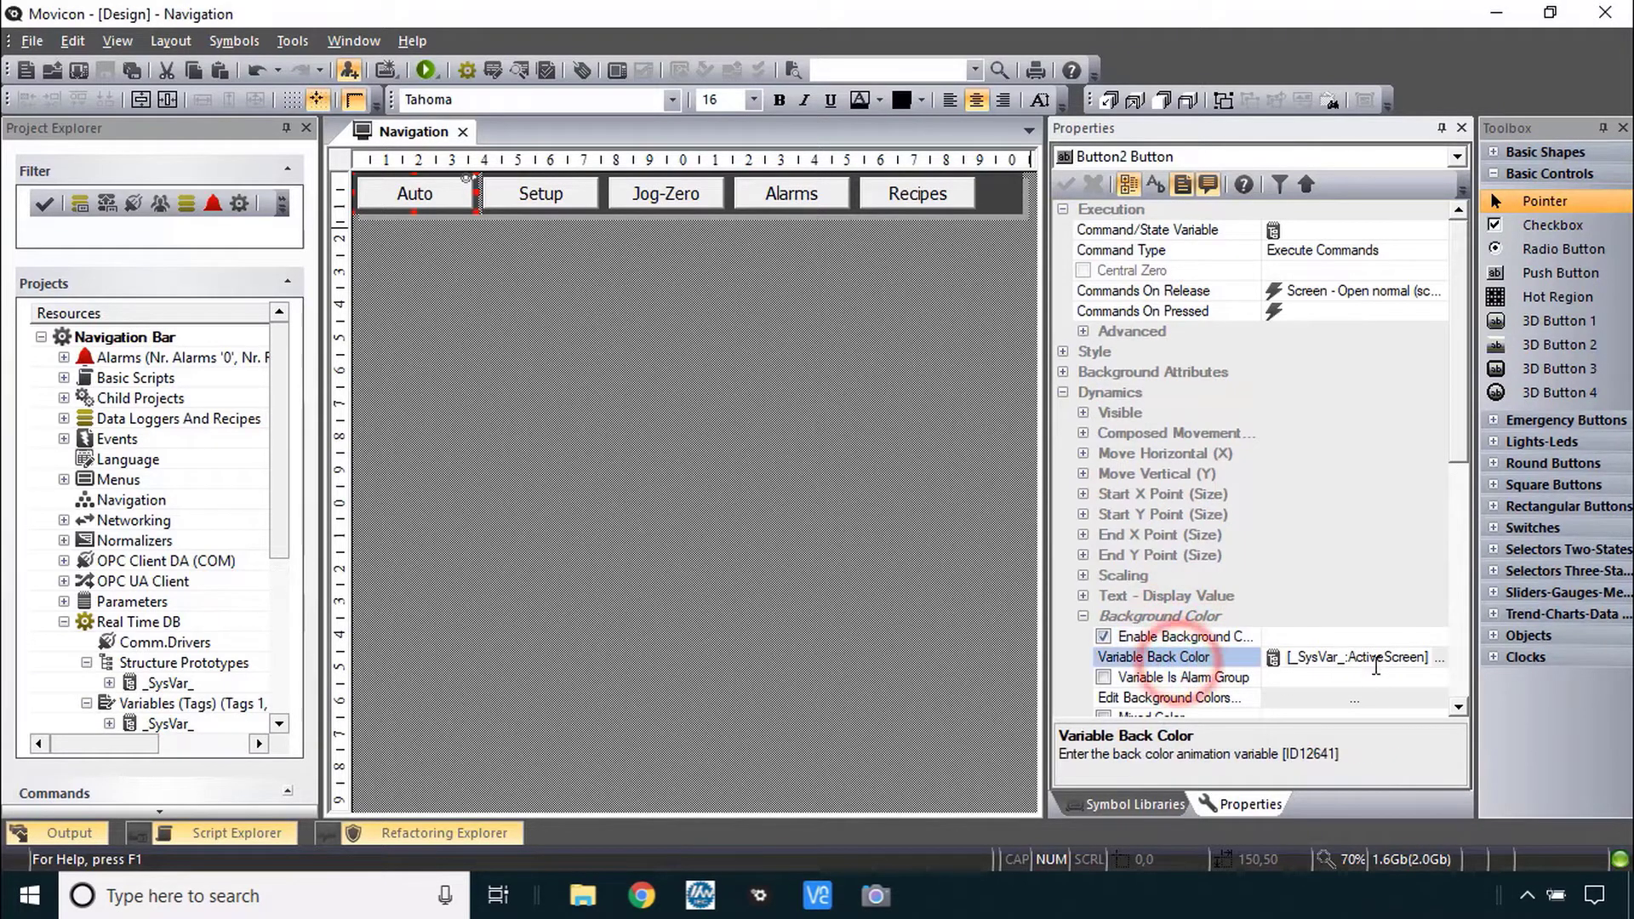
pyautogui.click(1442, 657)
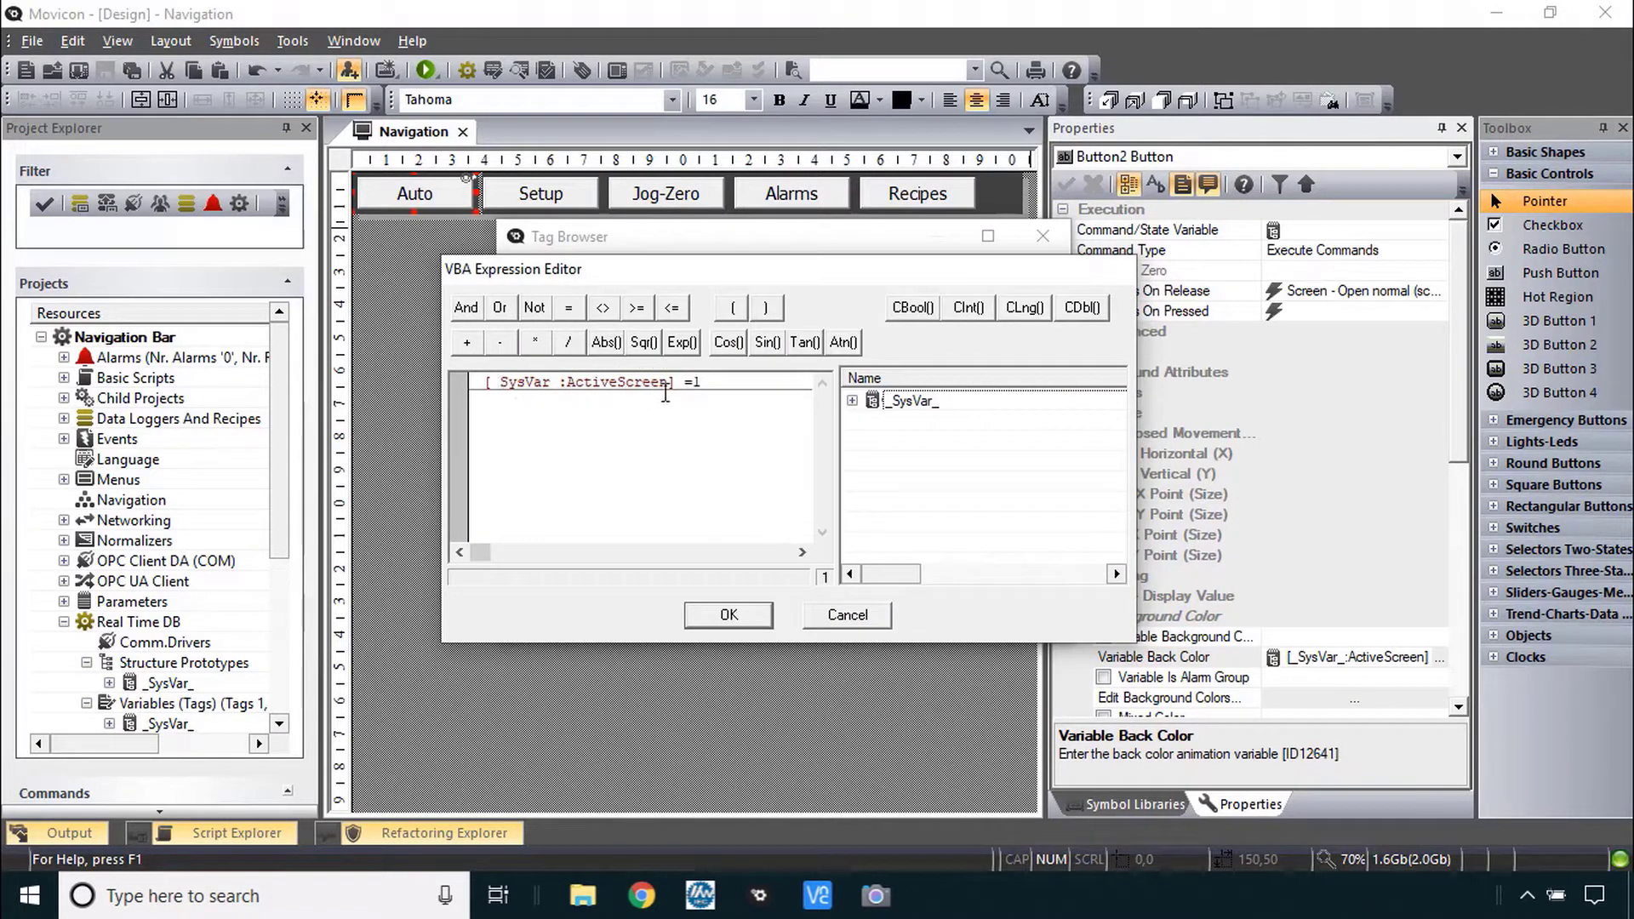
pyautogui.moveTo(683, 402)
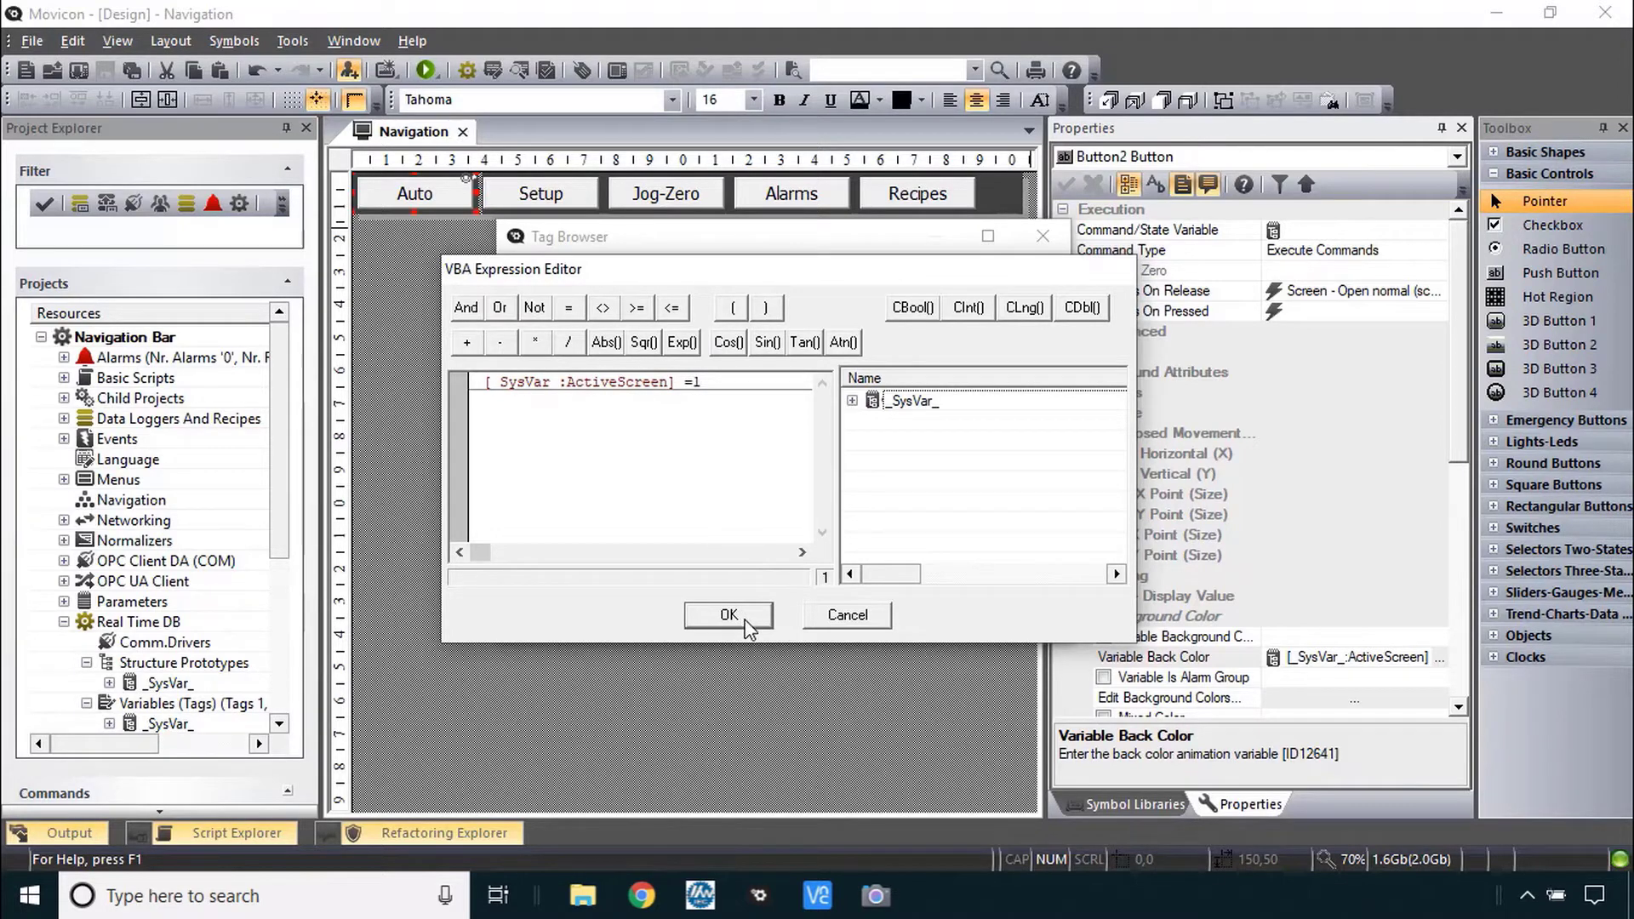
pyautogui.click(727, 615)
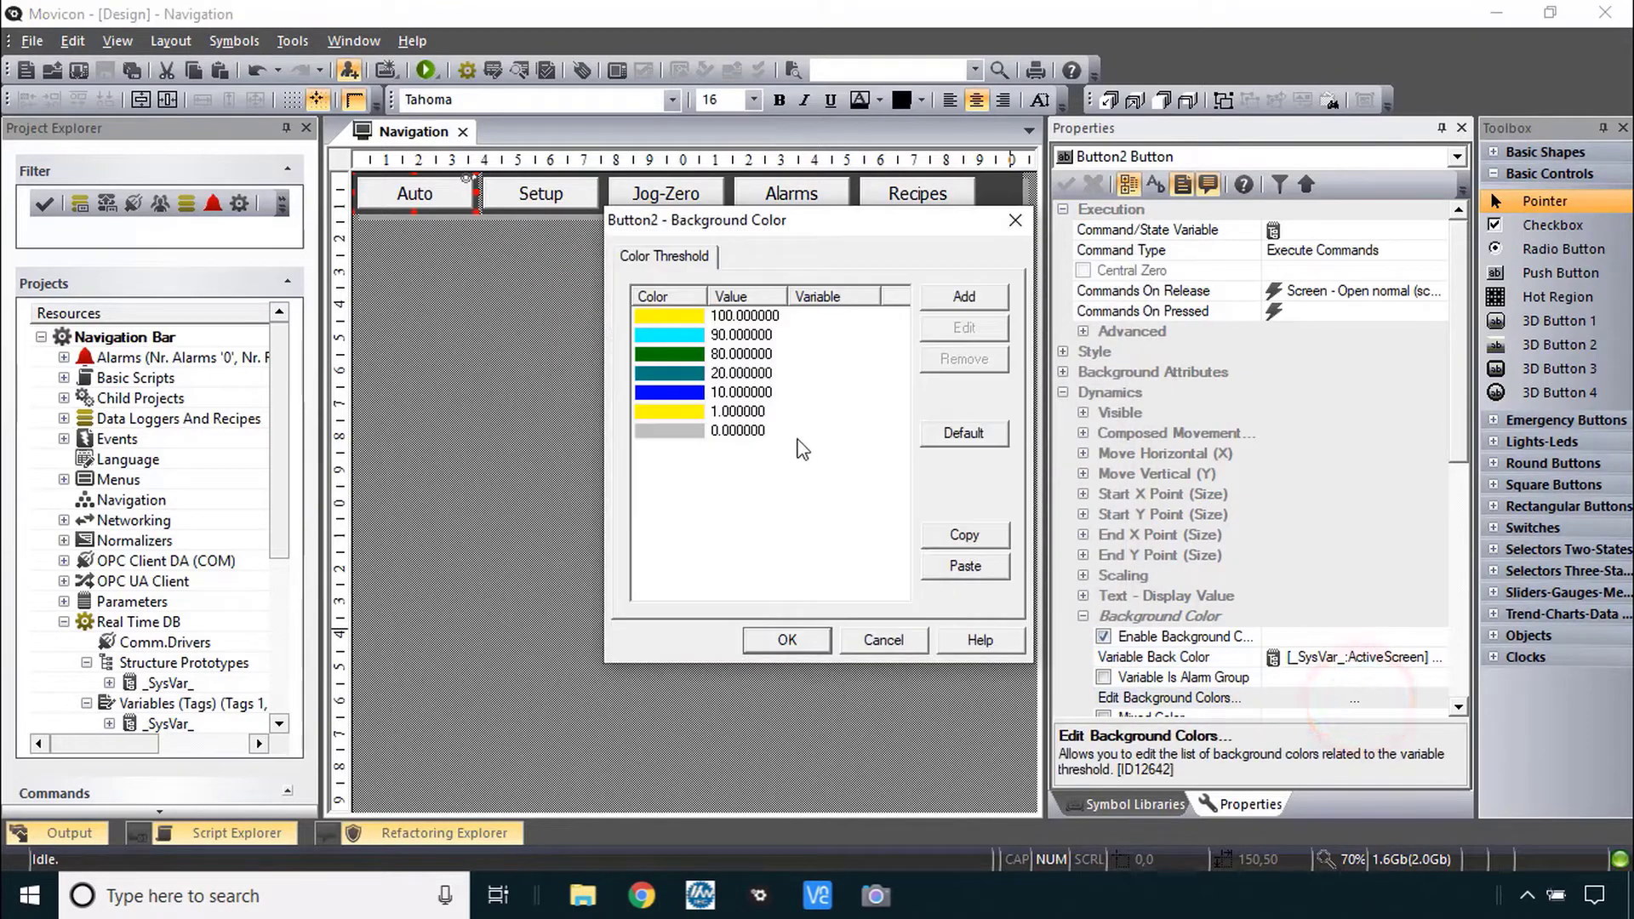
pyautogui.moveTo(747, 443)
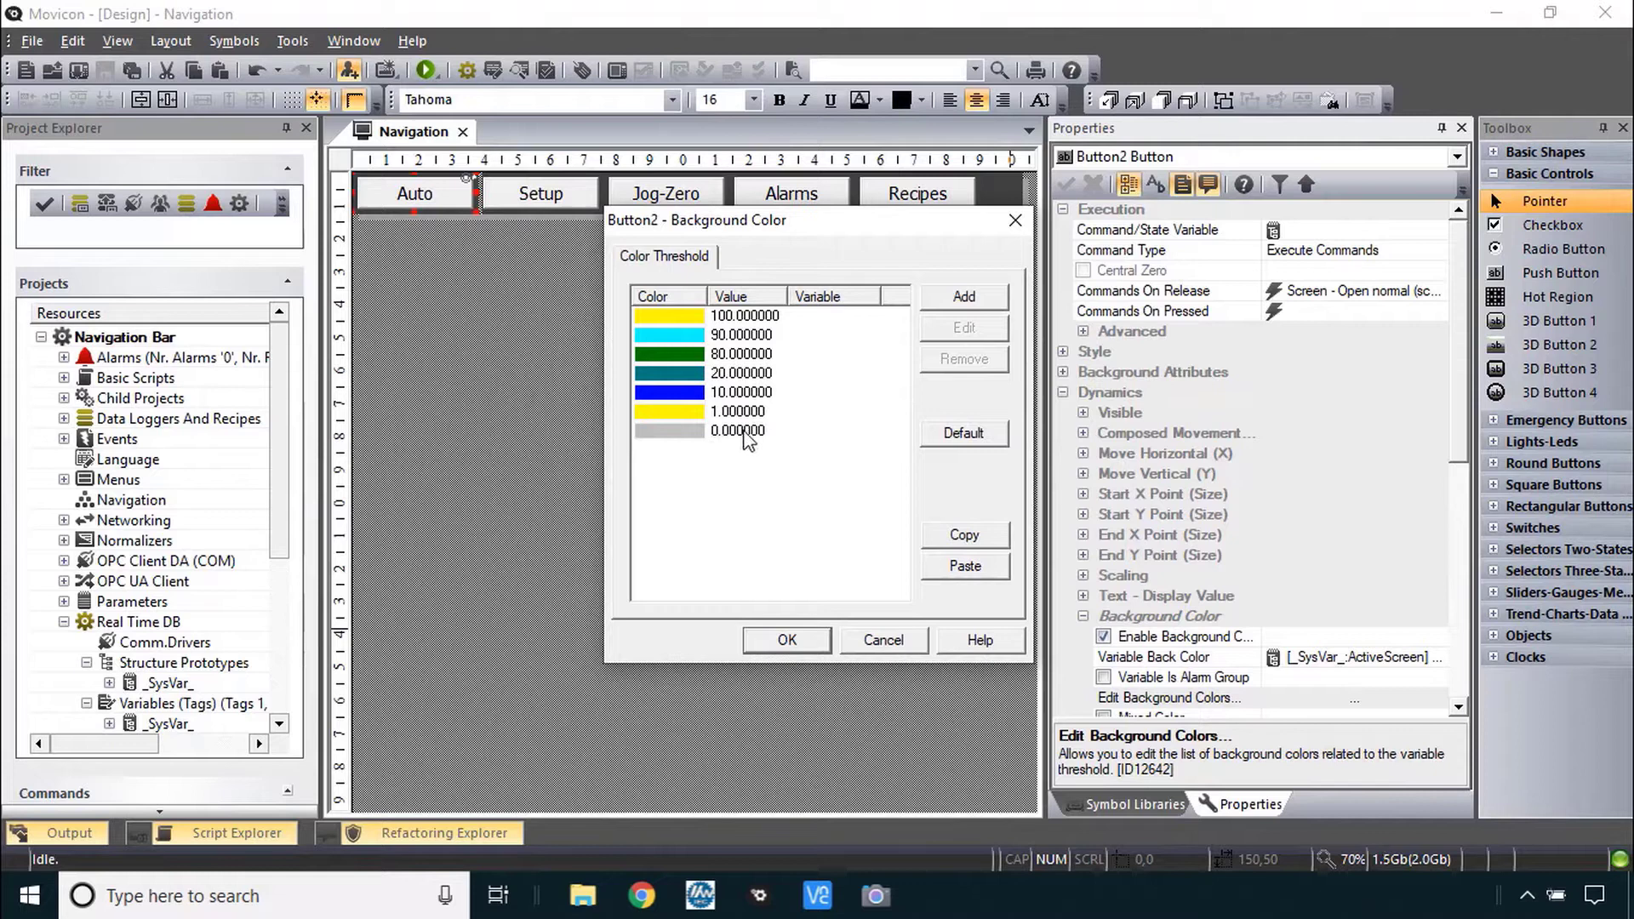
pyautogui.moveTo(741, 442)
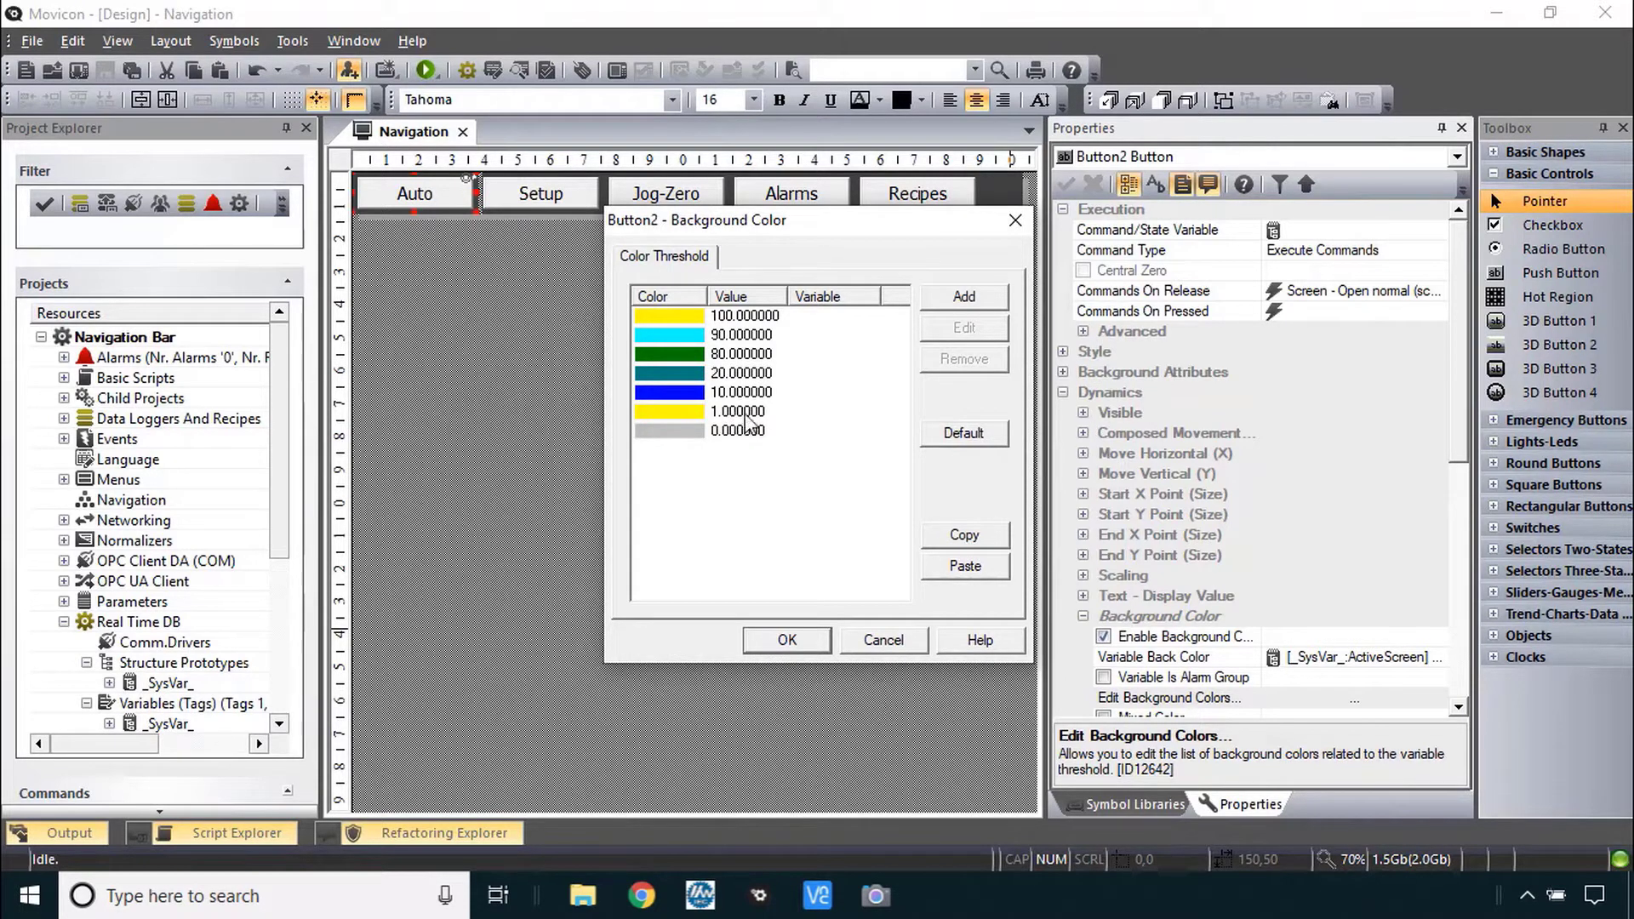
pyautogui.moveTo(731, 378)
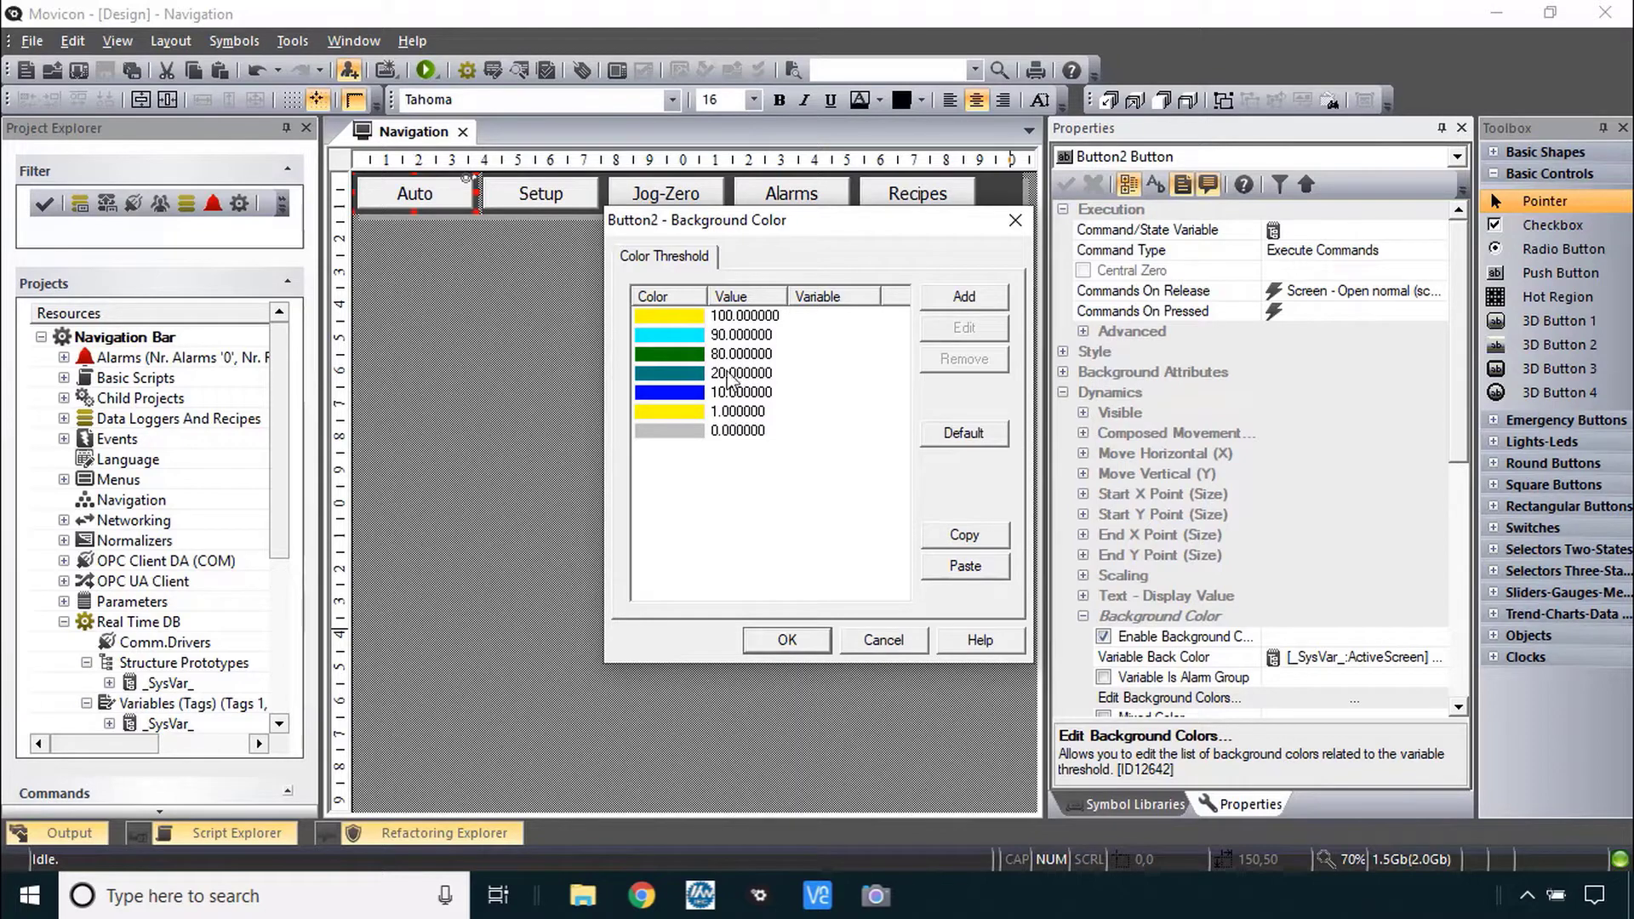
pyautogui.moveTo(899, 646)
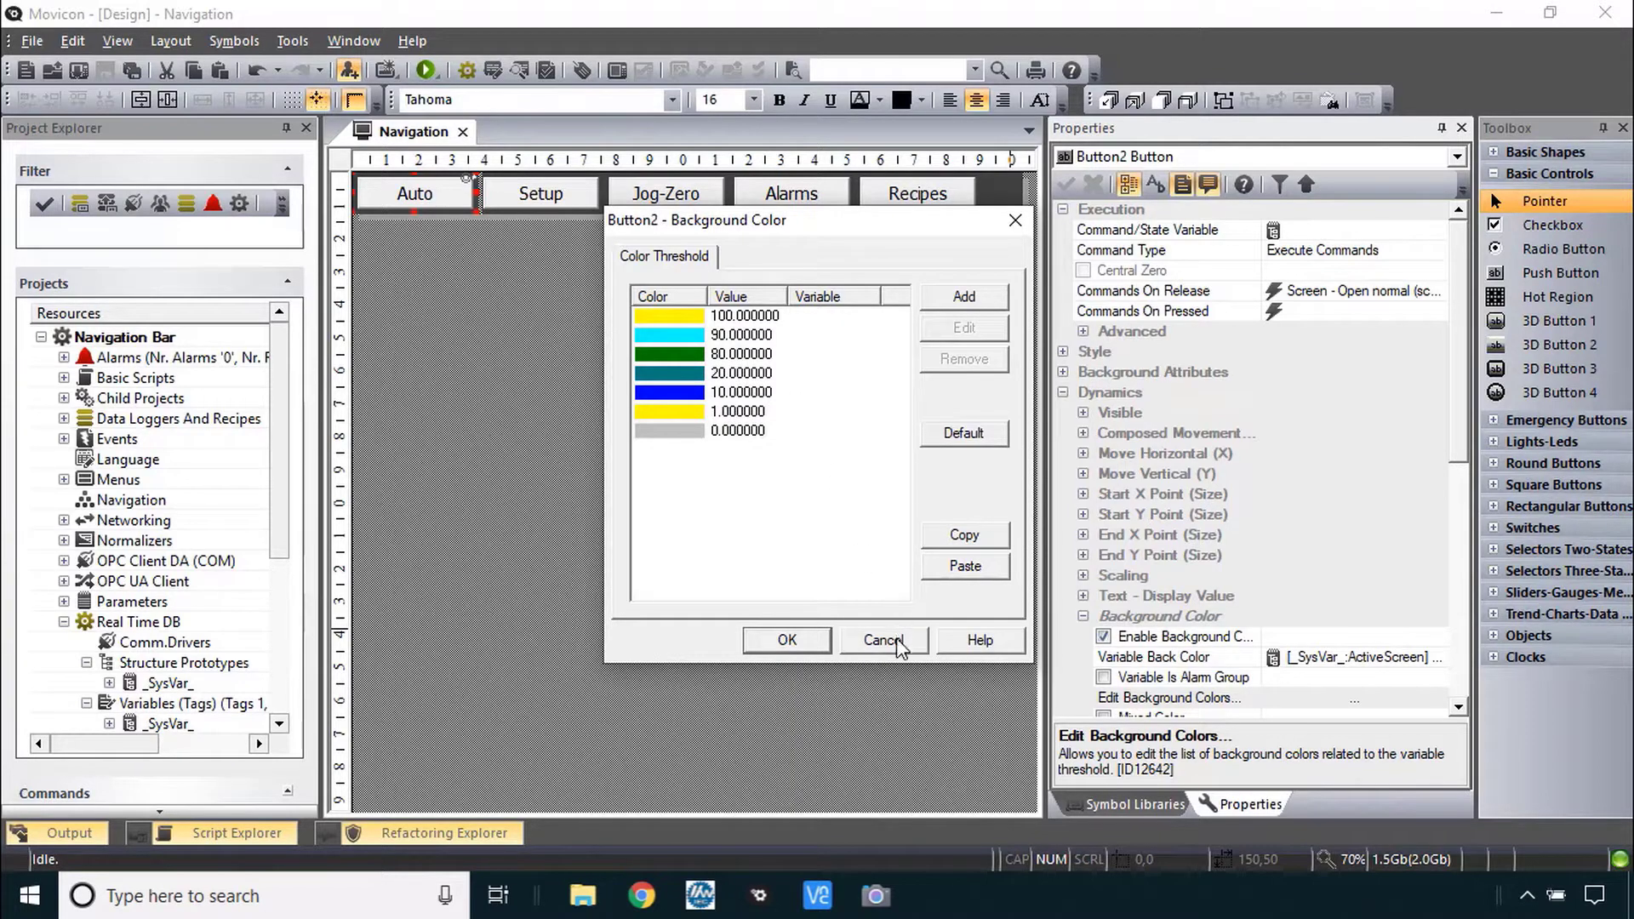
pyautogui.click(787, 640)
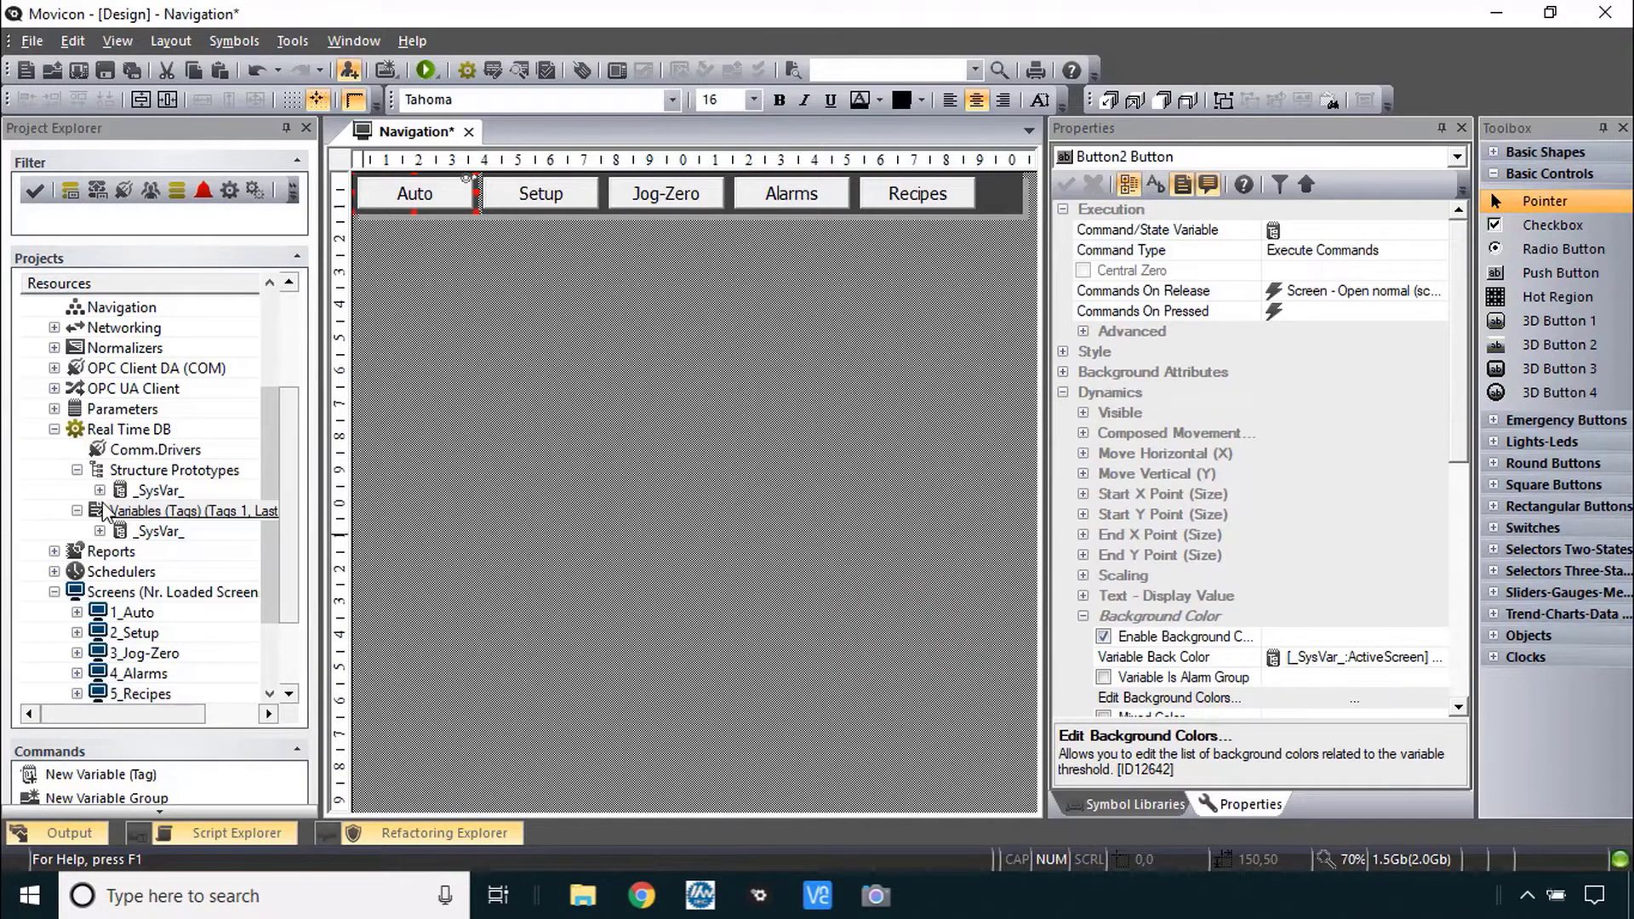
# - Check the 1_Auto and 2_Setup screen properties: IDs 1 and 2, blue background 0056b9
pyautogui.rightClick(182, 511)
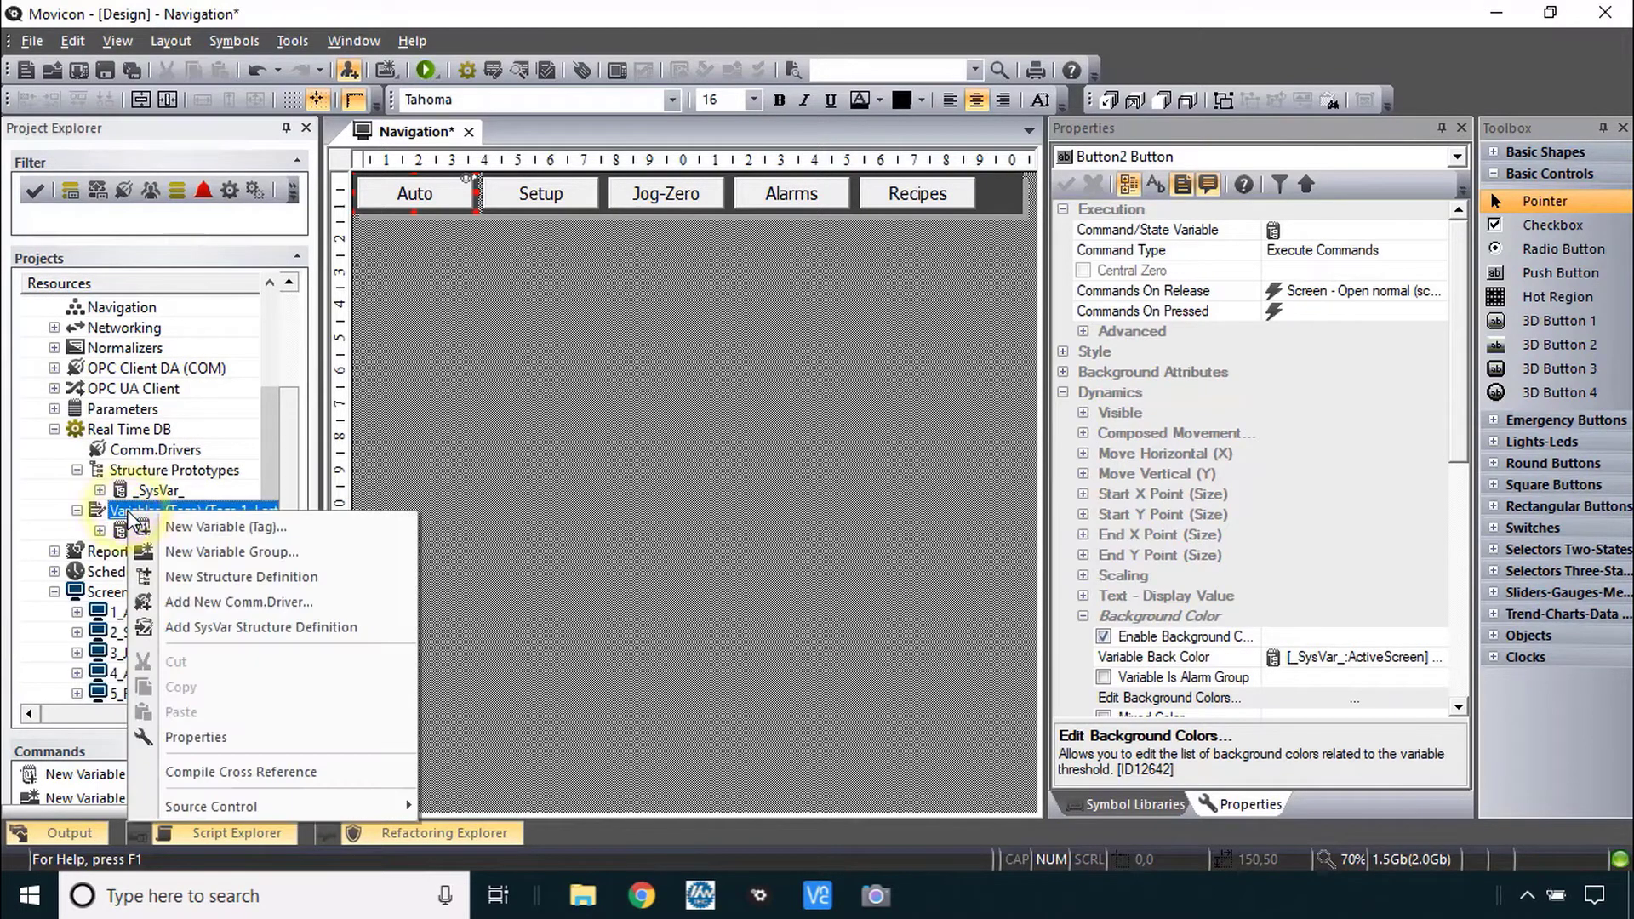
pyautogui.moveTo(240, 577)
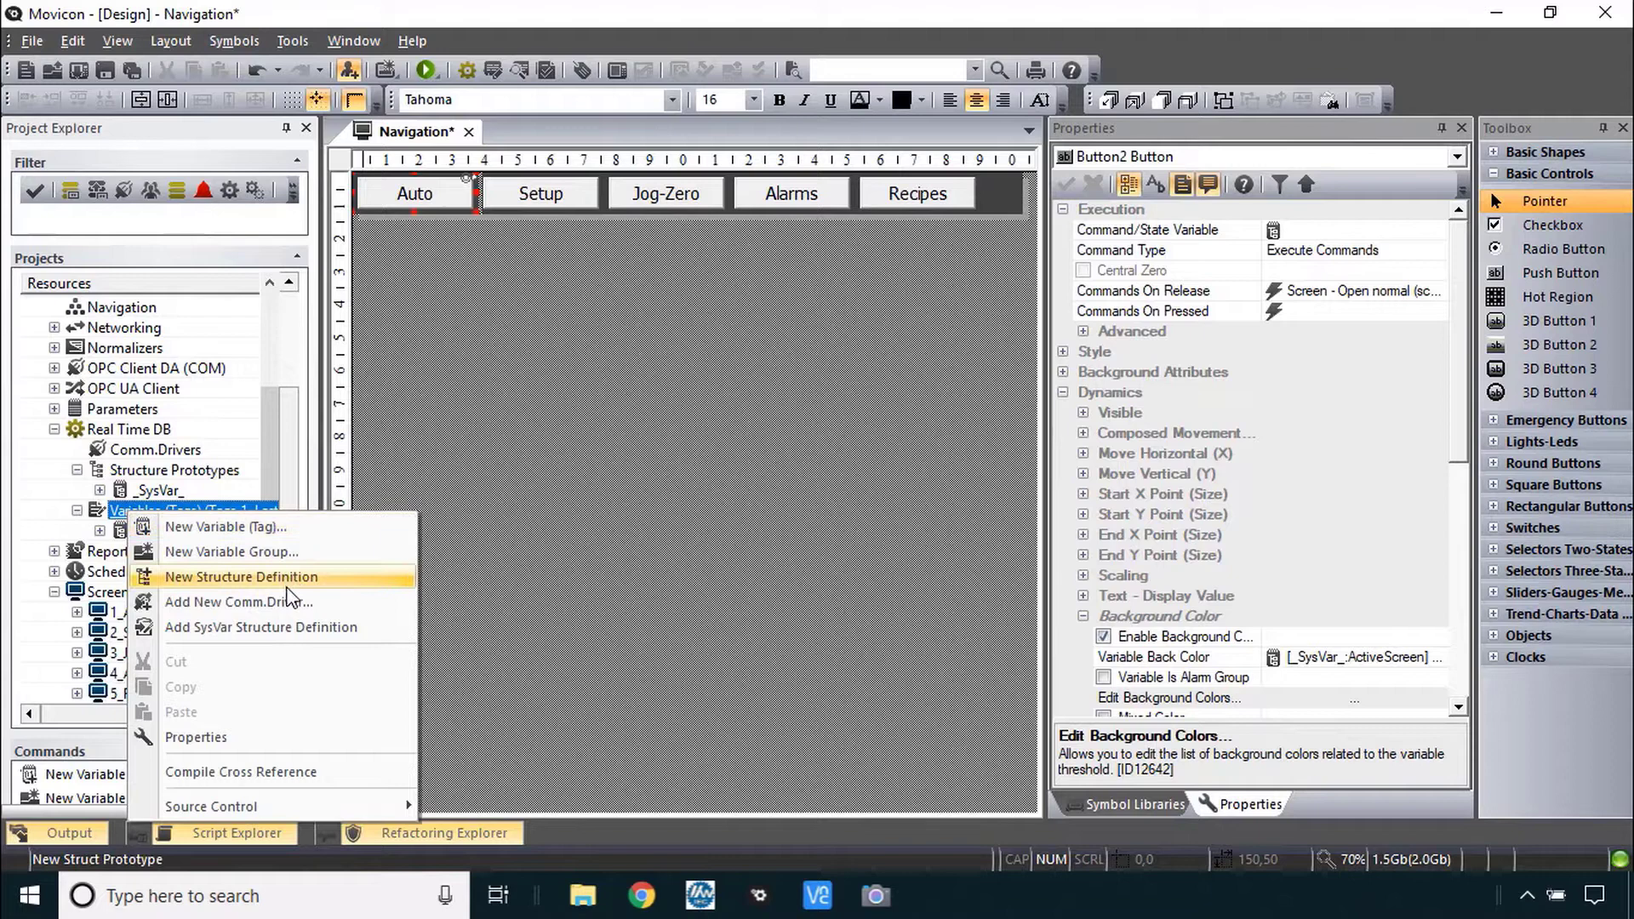
pyautogui.moveTo(261, 626)
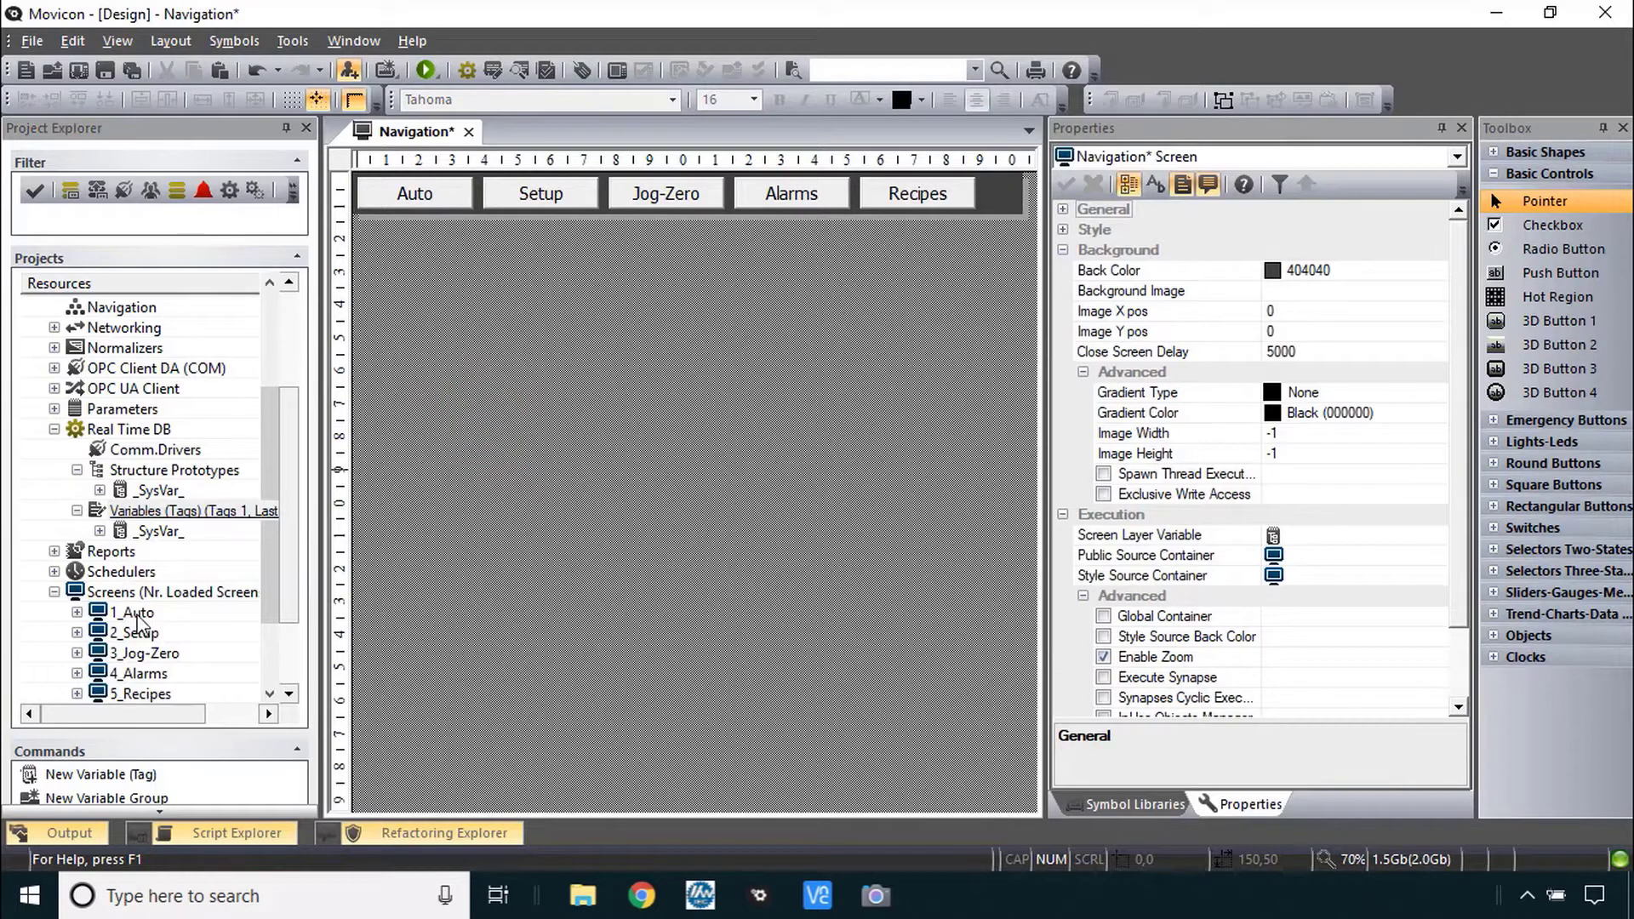
pyautogui.click(138, 611)
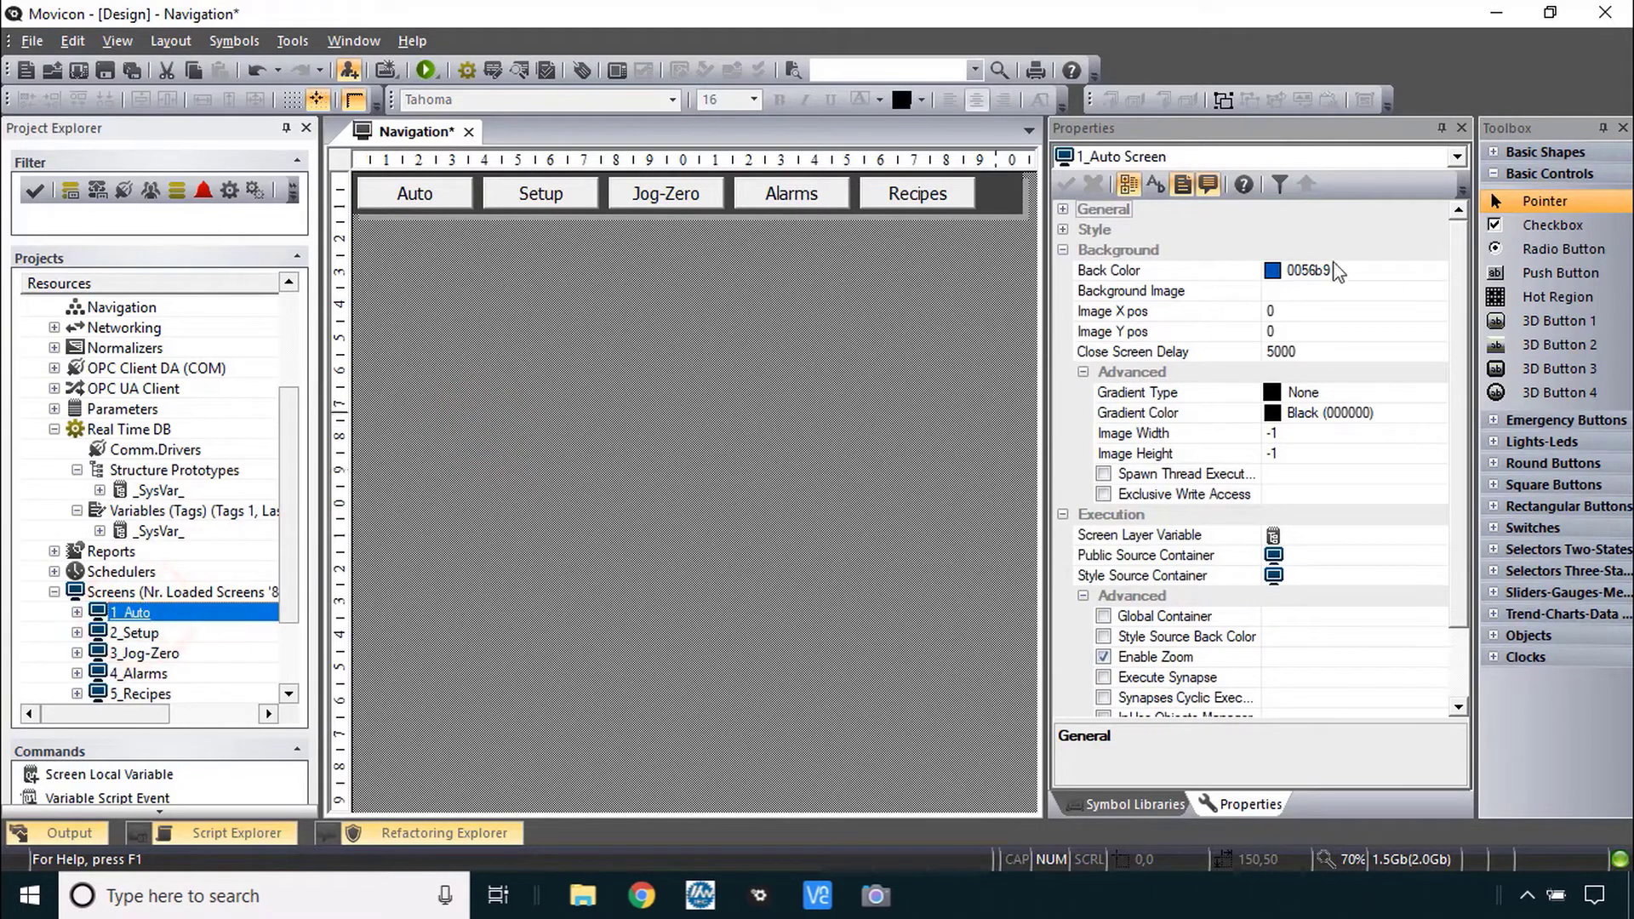
pyautogui.click(1062, 210)
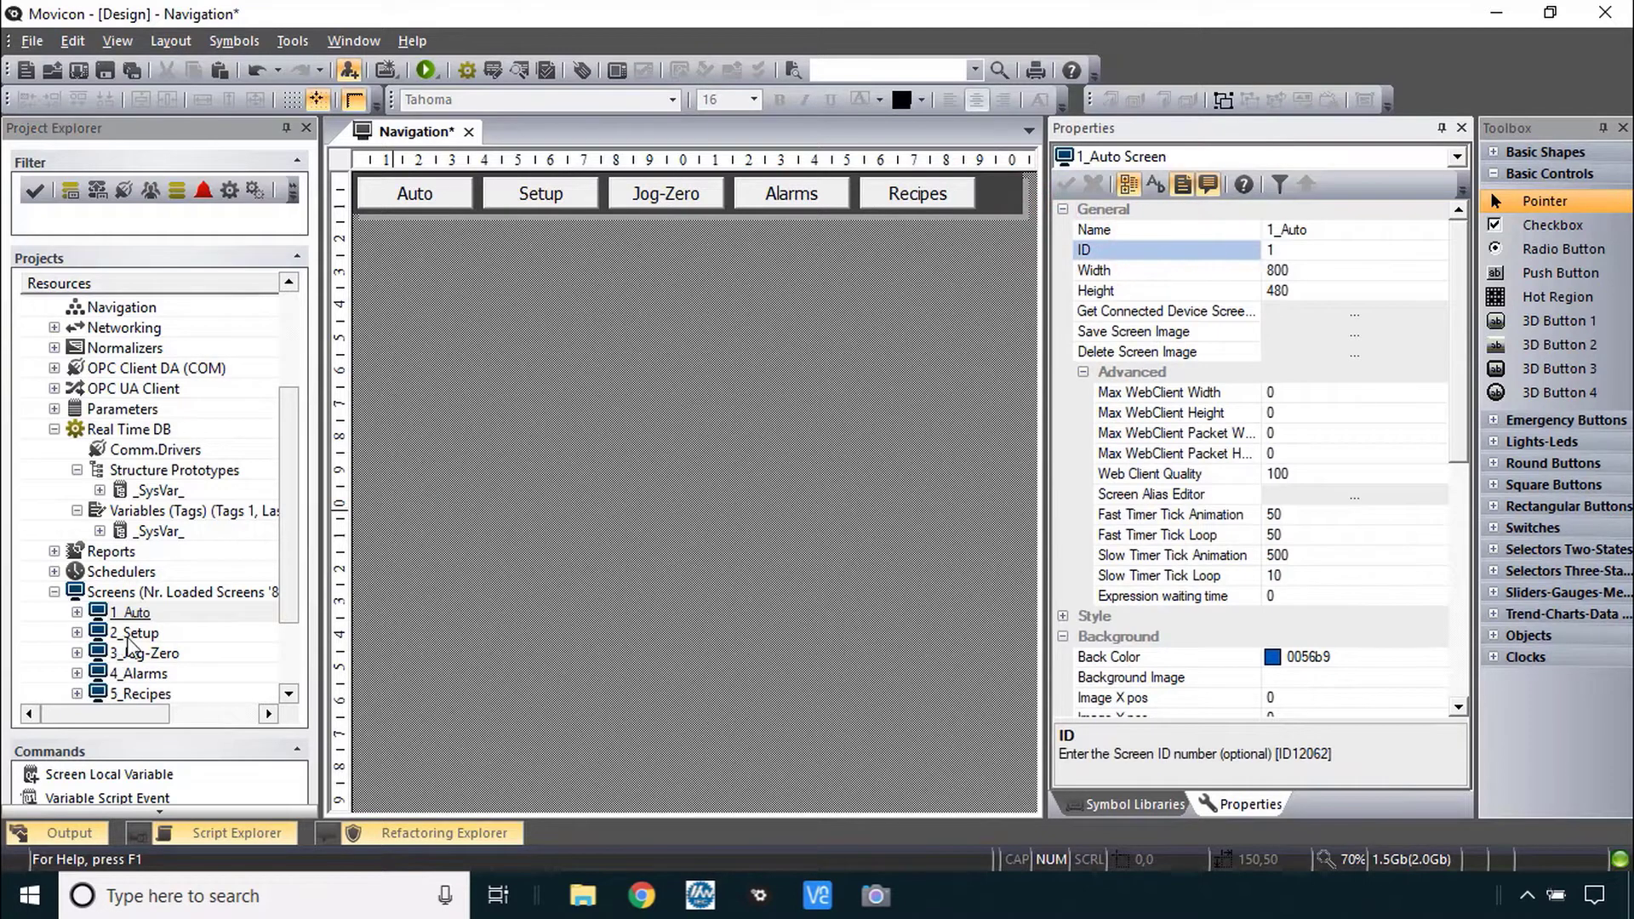
pyautogui.click(136, 633)
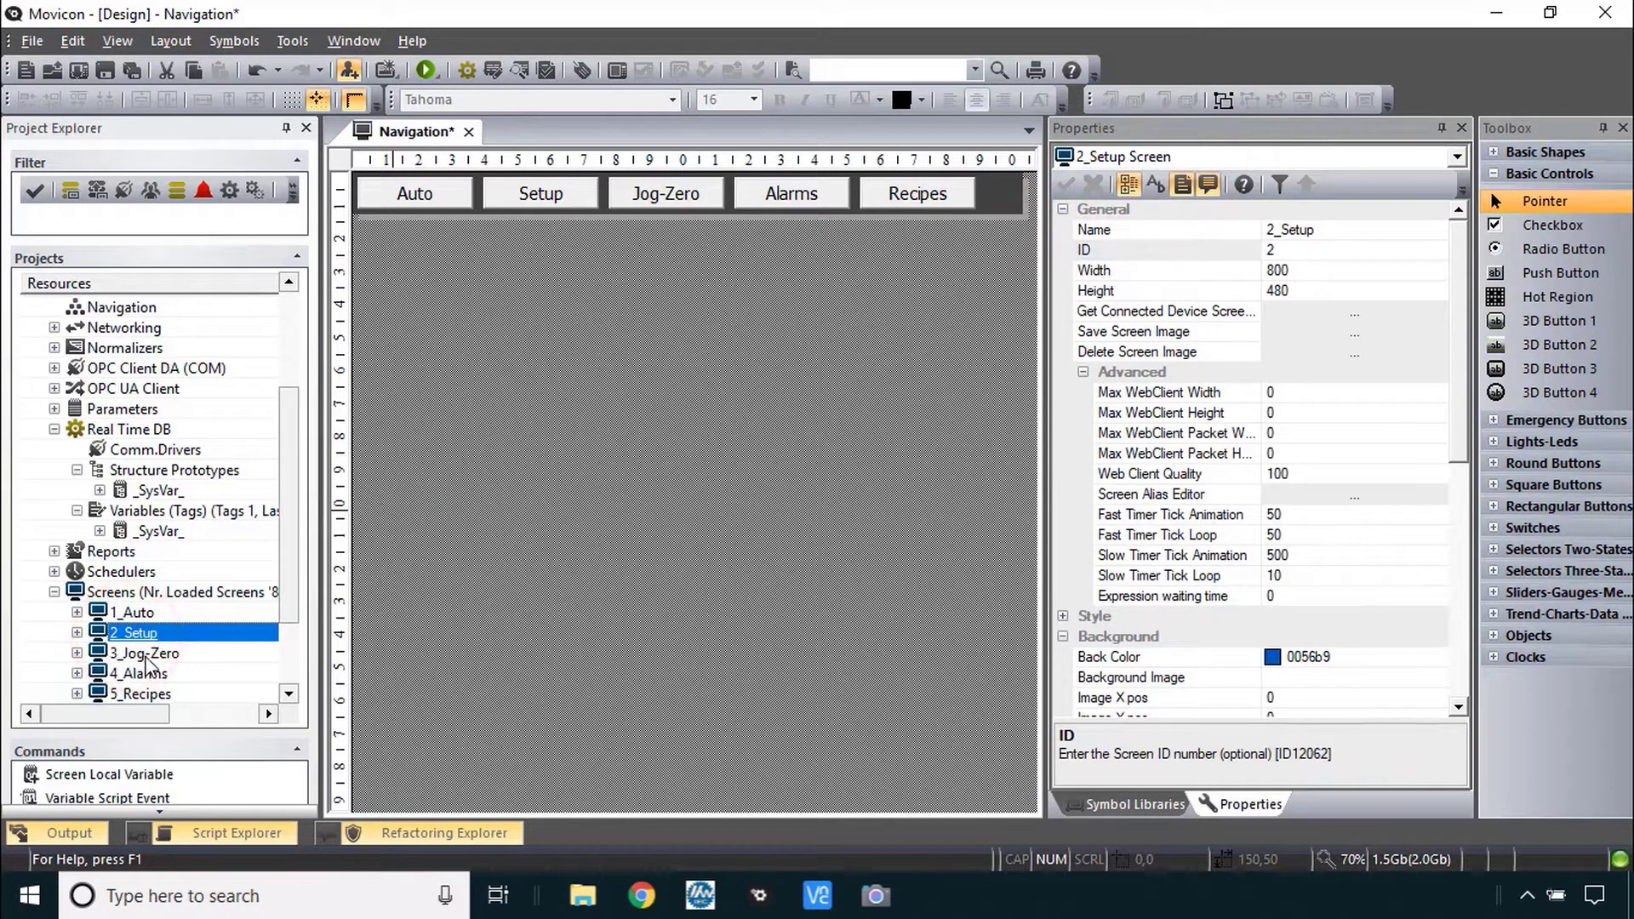
pyautogui.click(143, 652)
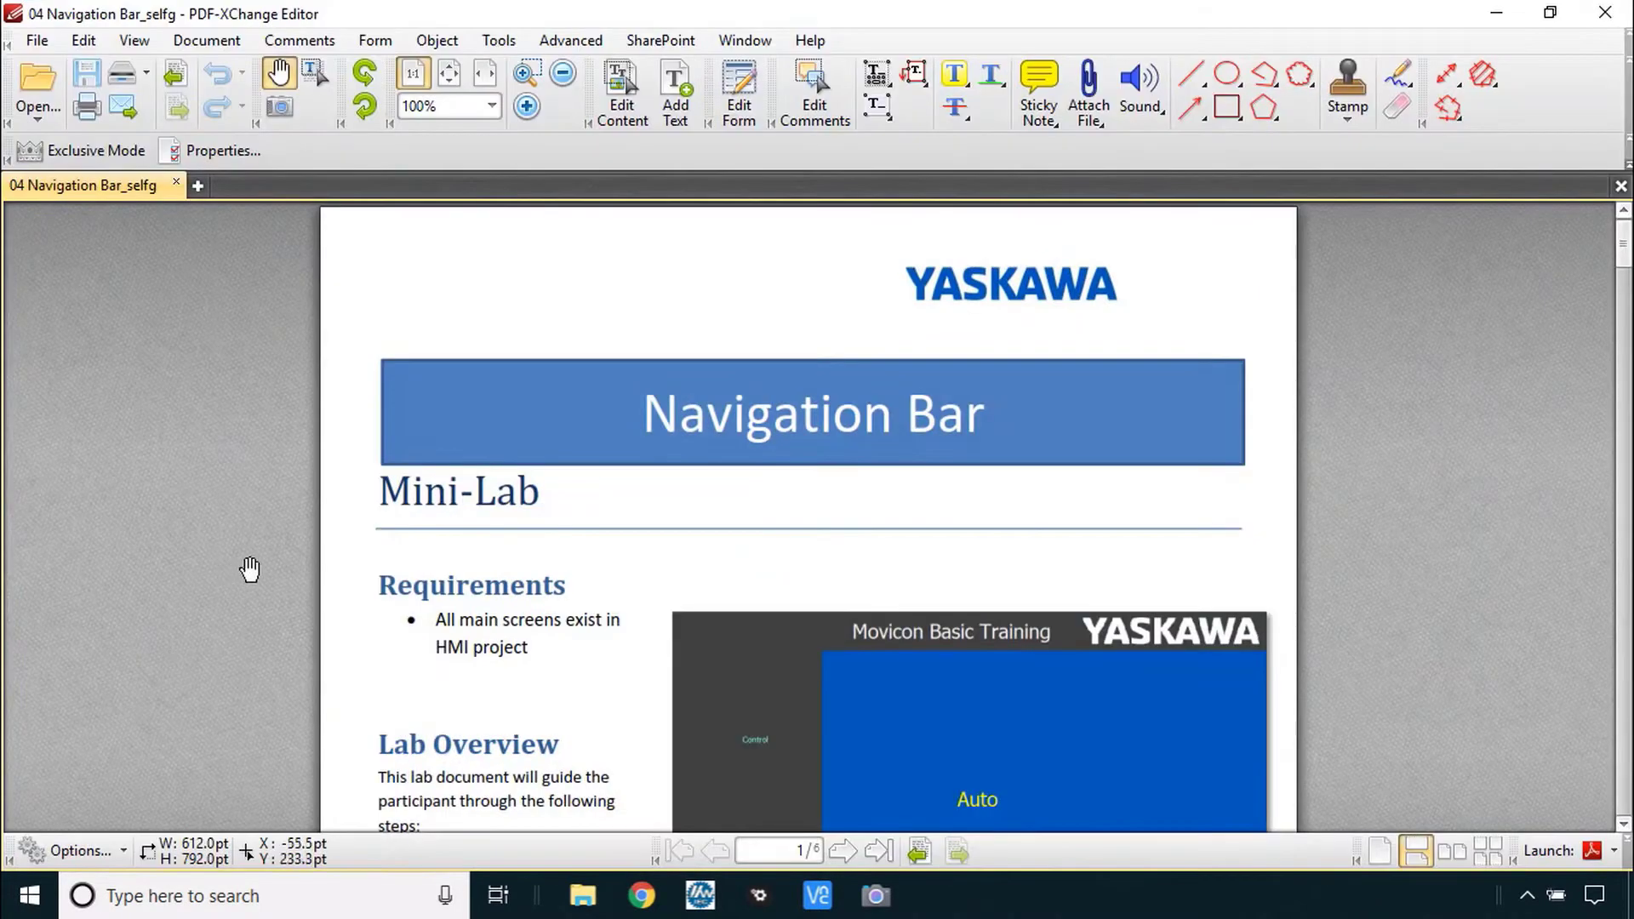
pyautogui.moveTo(277, 550)
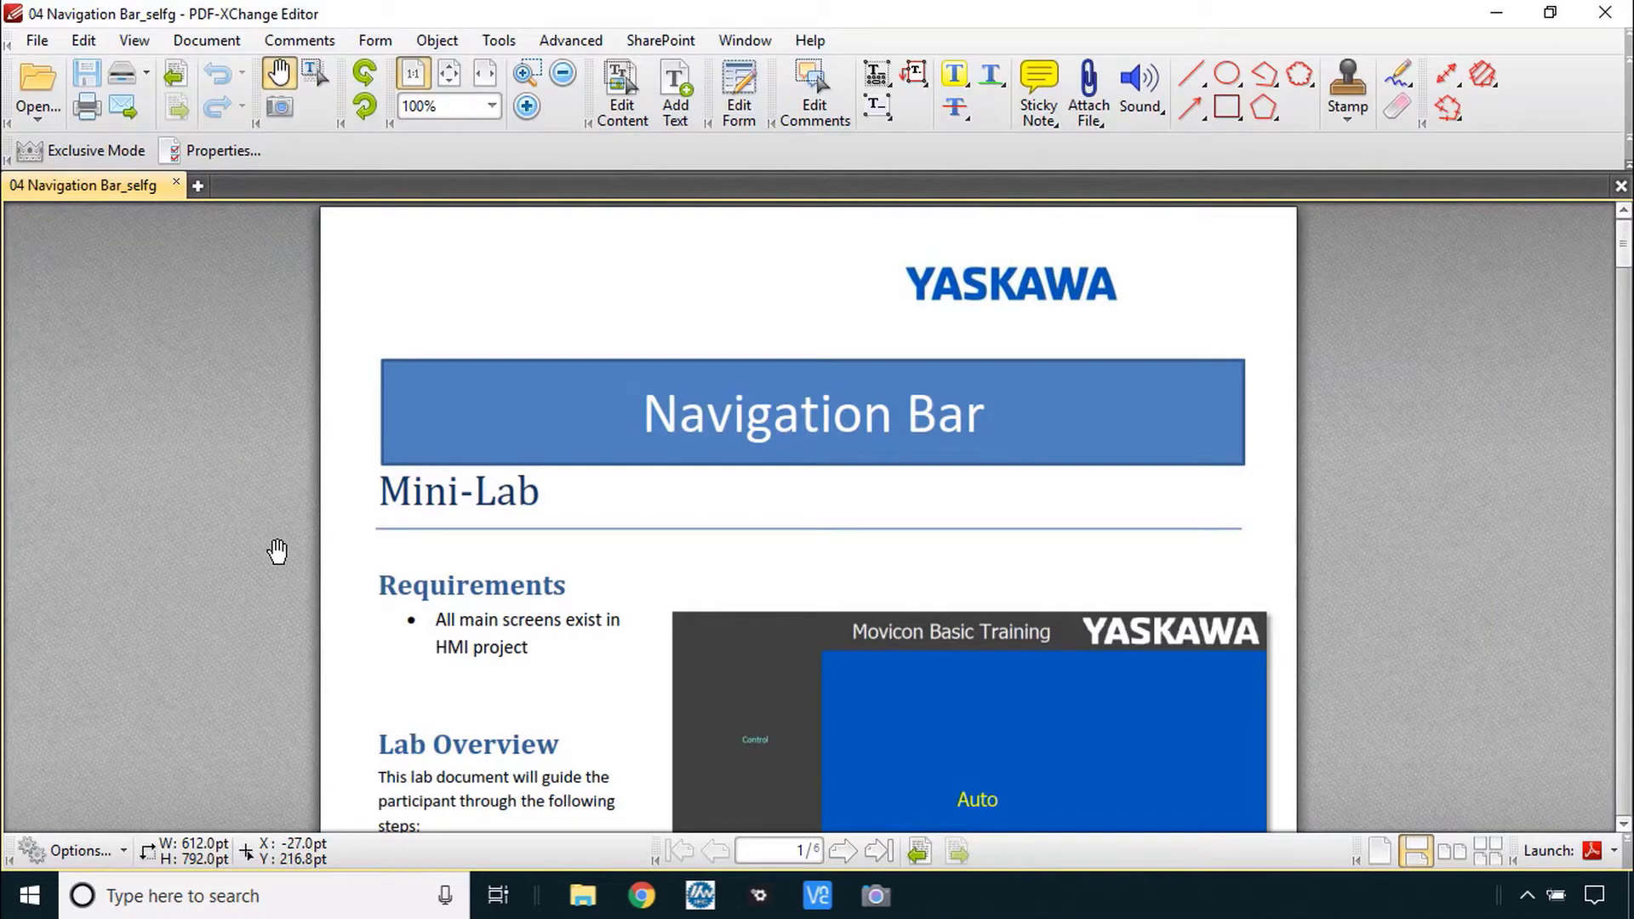
# - Scroll the lab guide down to section I on page 2 about the first push button
pyautogui.scroll(-3)
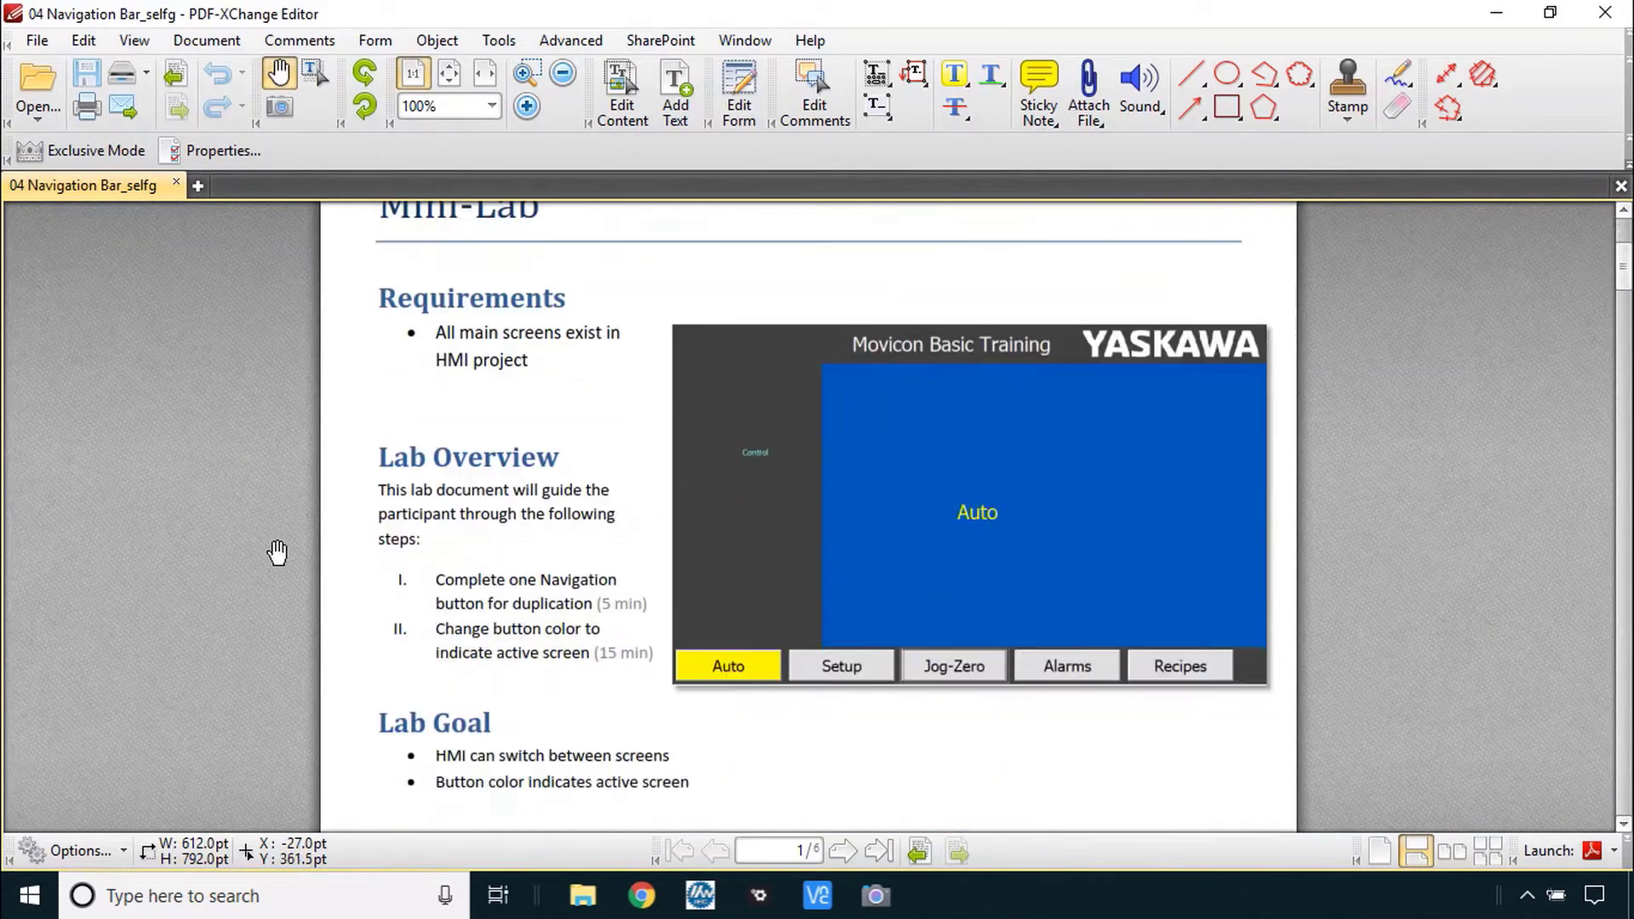
pyautogui.scroll(-3)
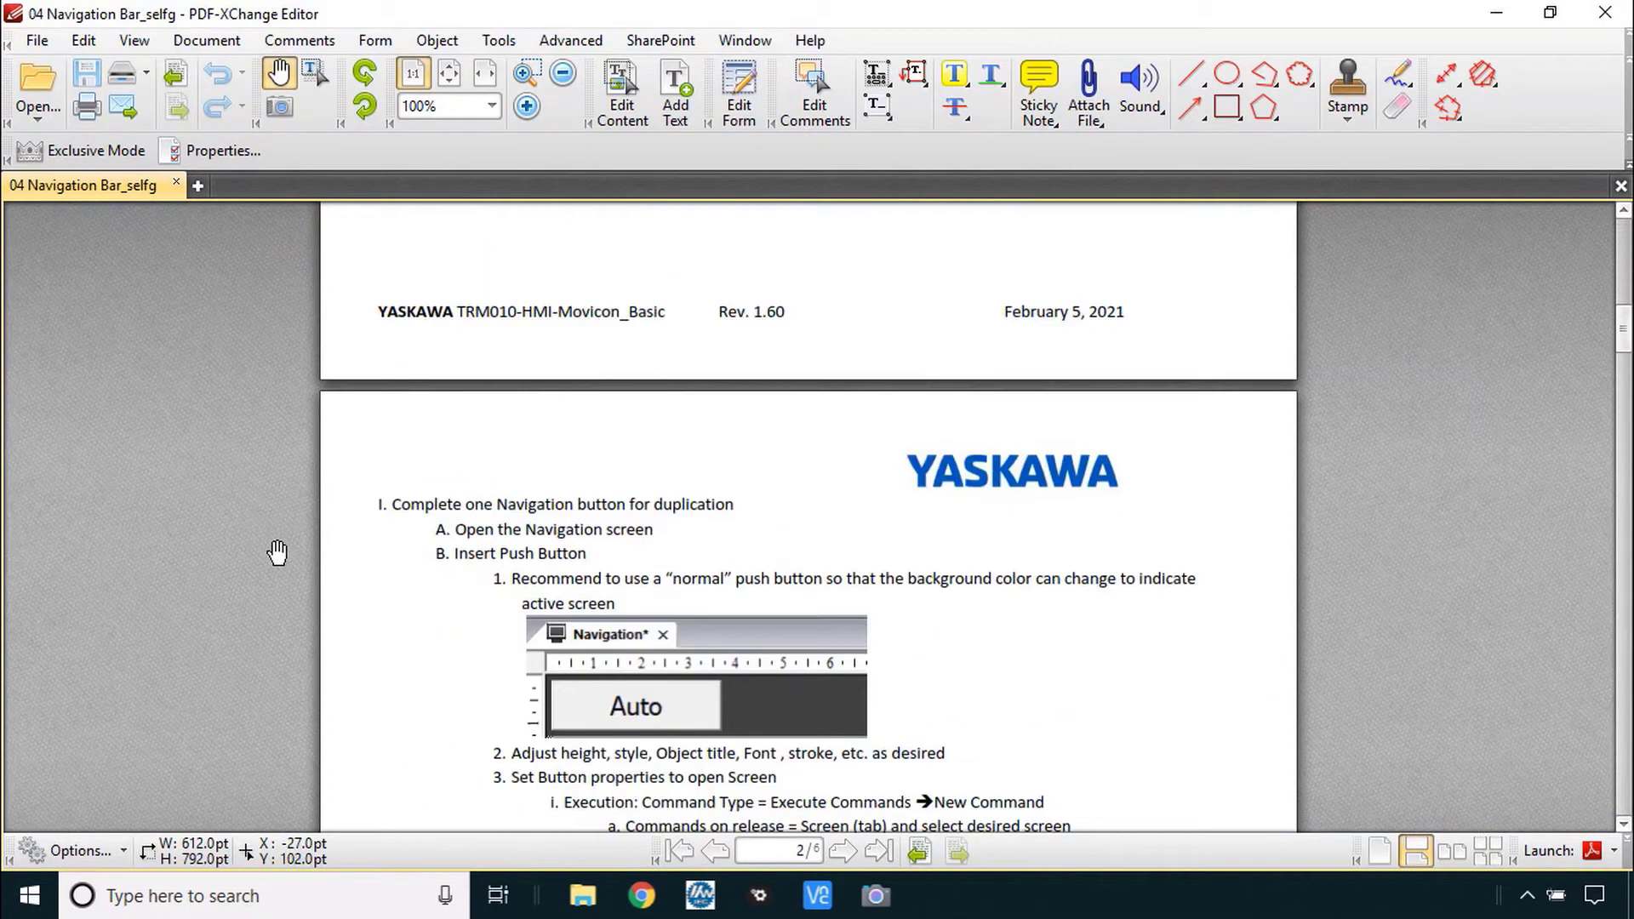
pyautogui.scroll(-3)
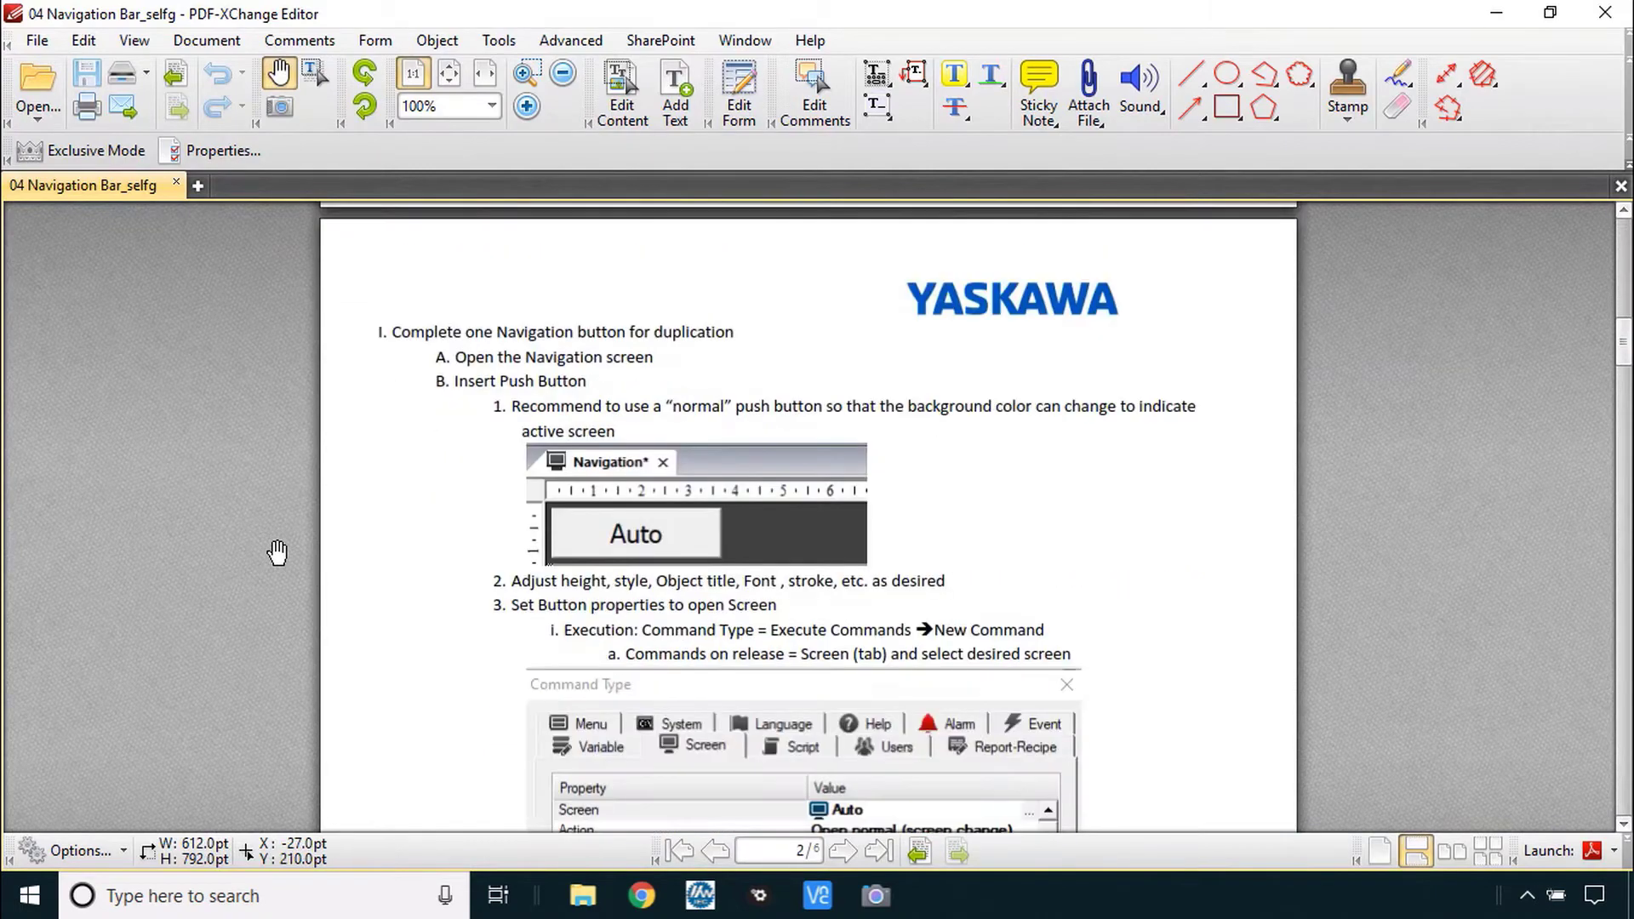
pyautogui.moveTo(277, 553)
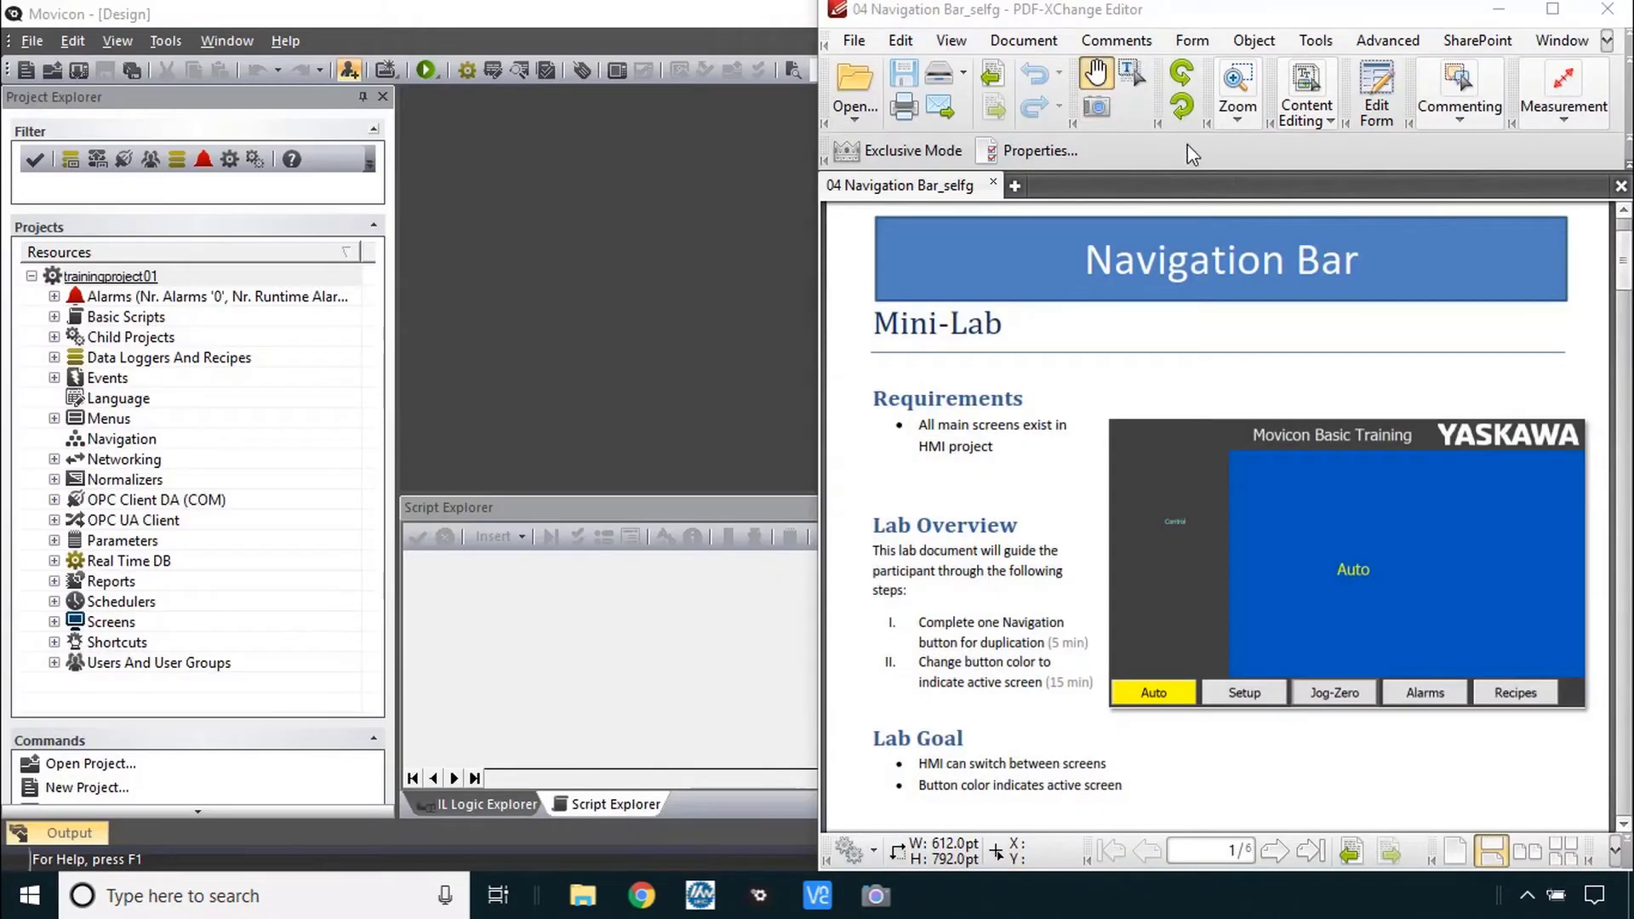
pyautogui.moveTo(1035, 550)
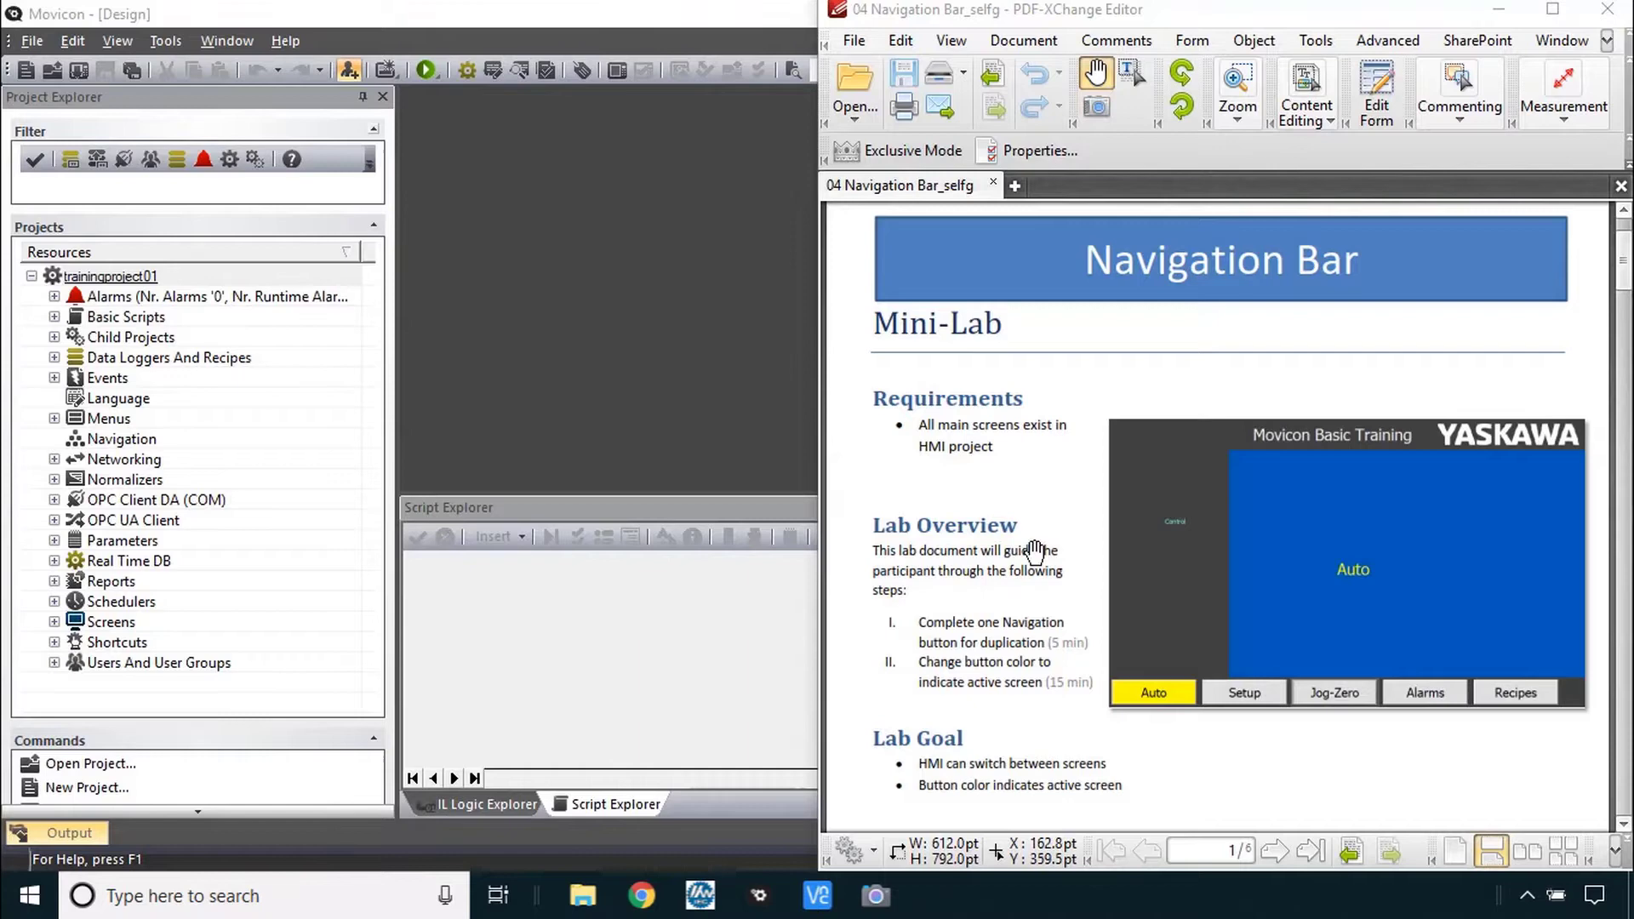
pyautogui.moveTo(1070, 482)
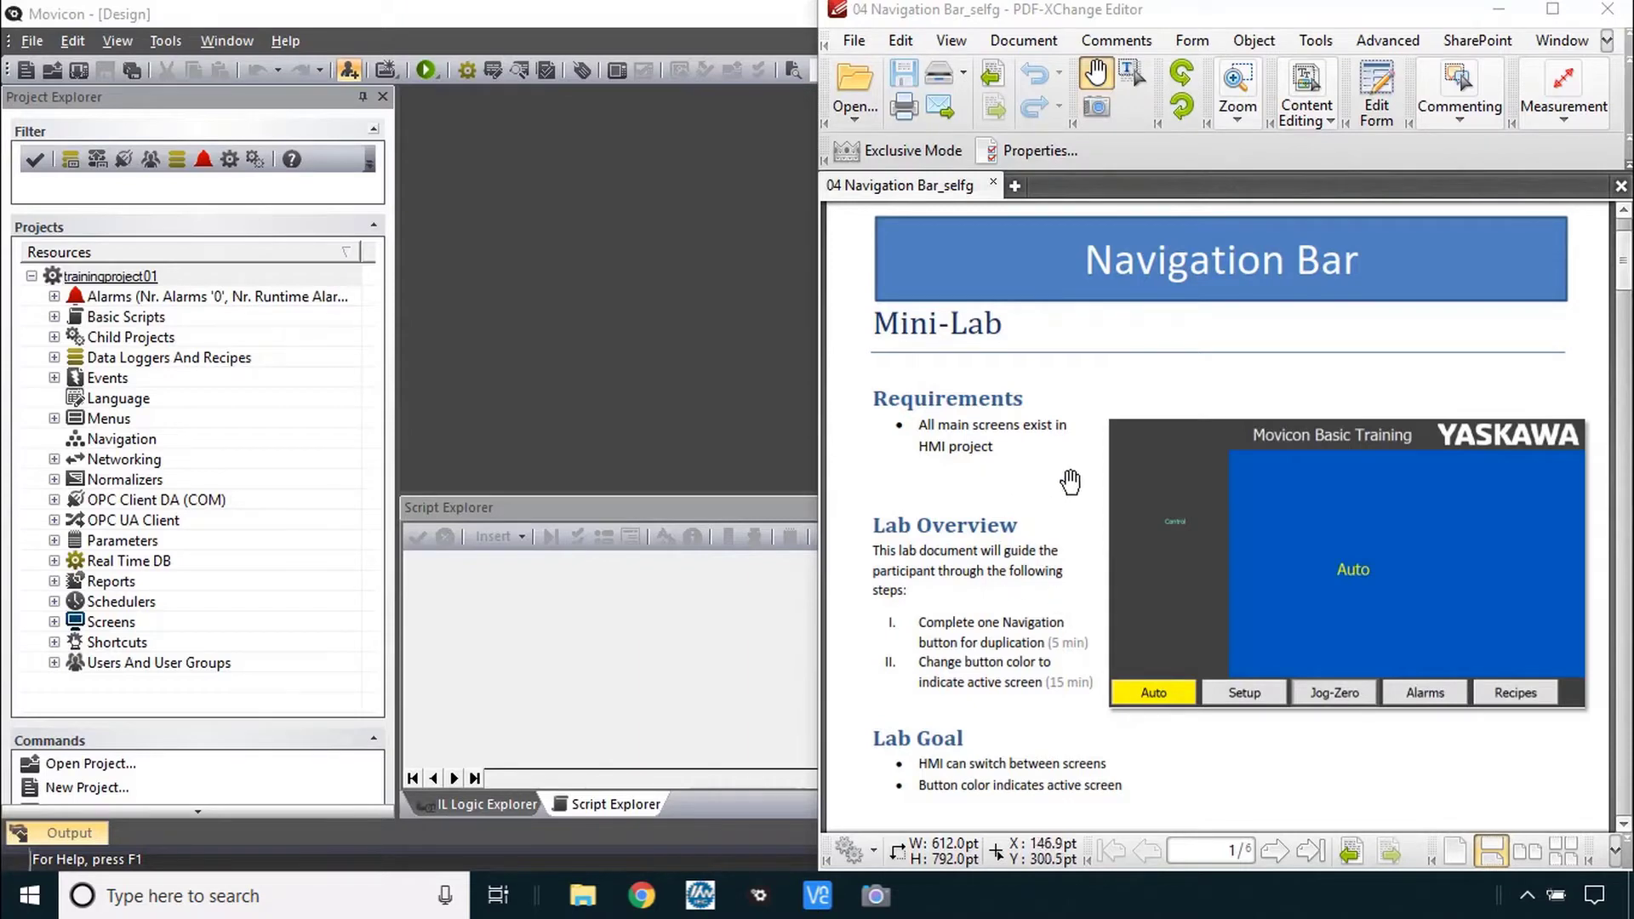
pyautogui.moveTo(1294, 764)
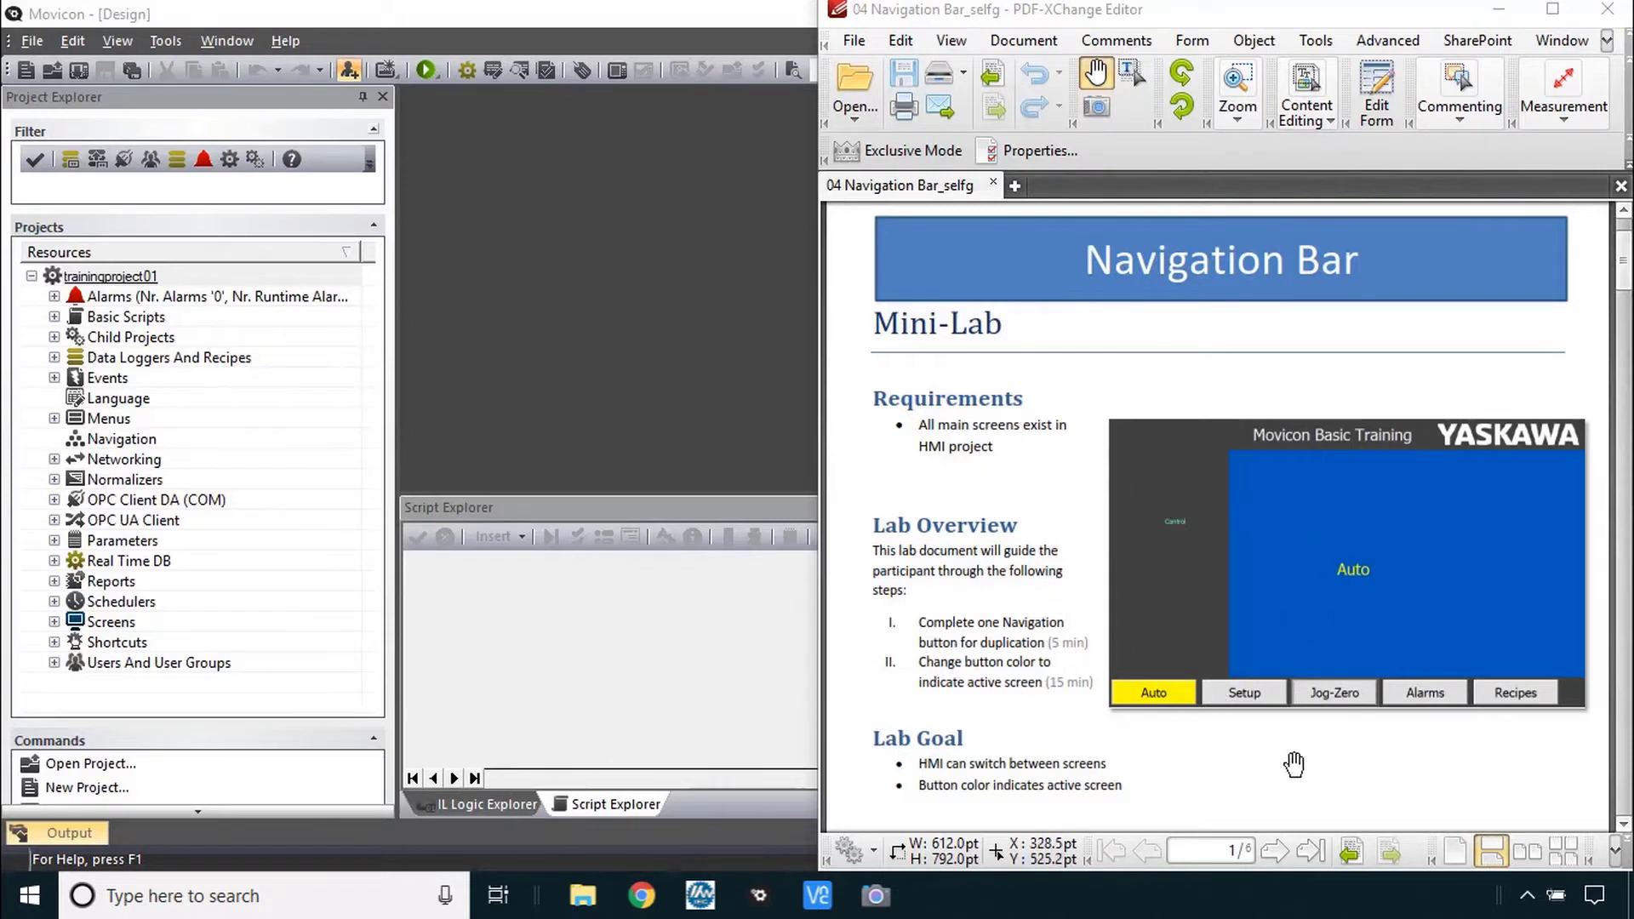
# - Scroll the lab guide through the page 2 steps down to step 4 on copying buttons
pyautogui.scroll(-3)
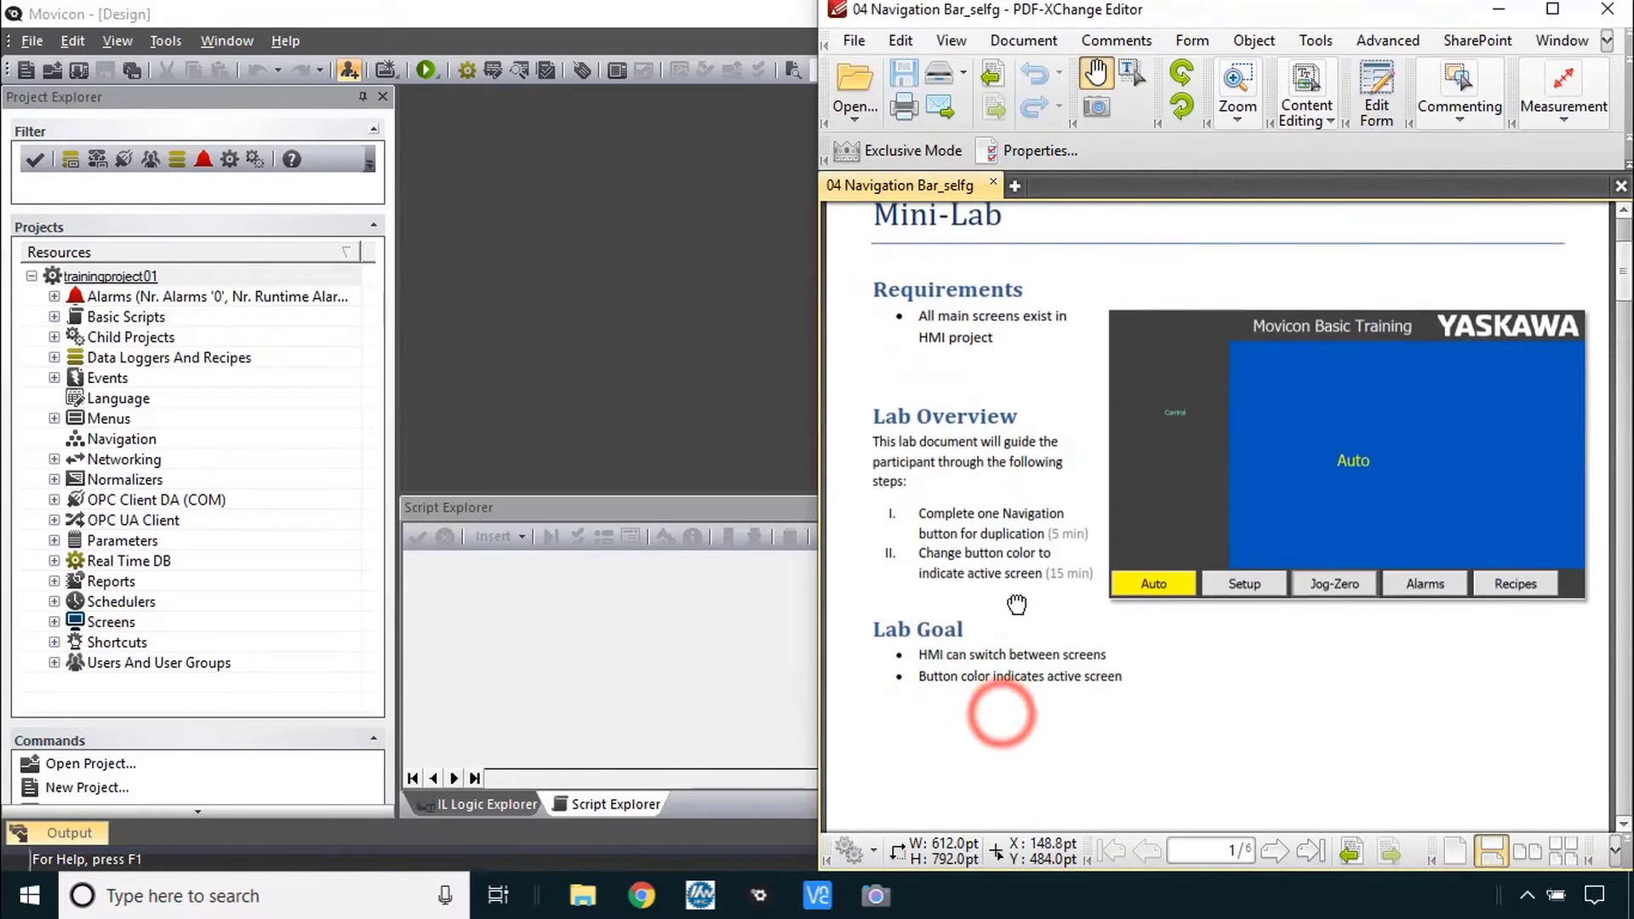
pyautogui.scroll(-3)
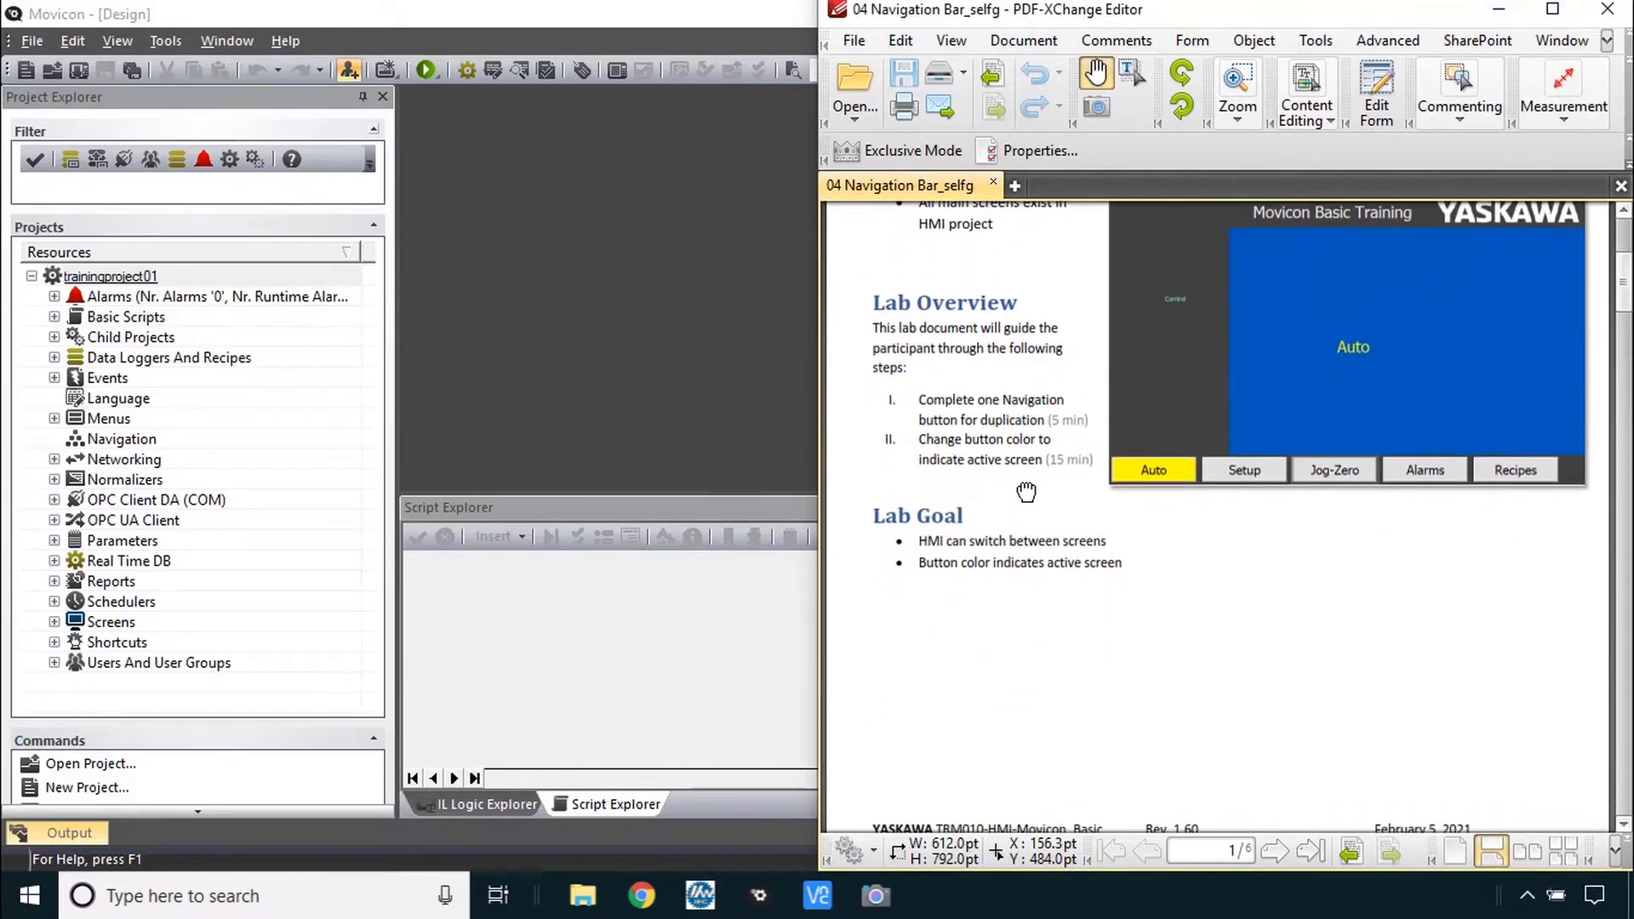
pyautogui.moveTo(894, 405)
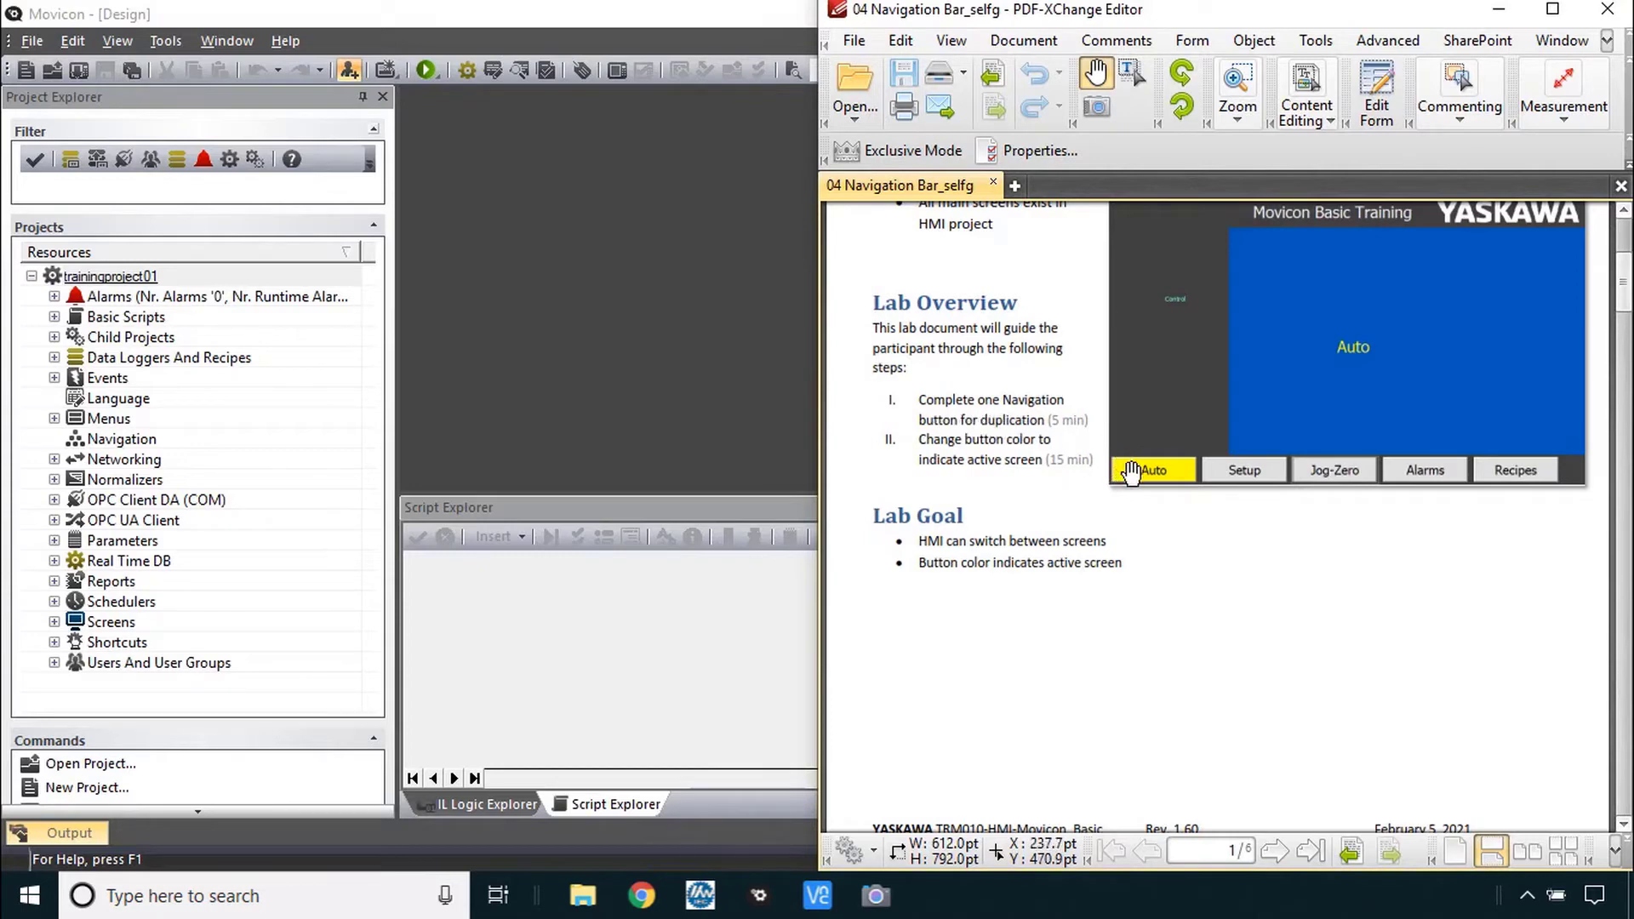
pyautogui.moveTo(1399, 526)
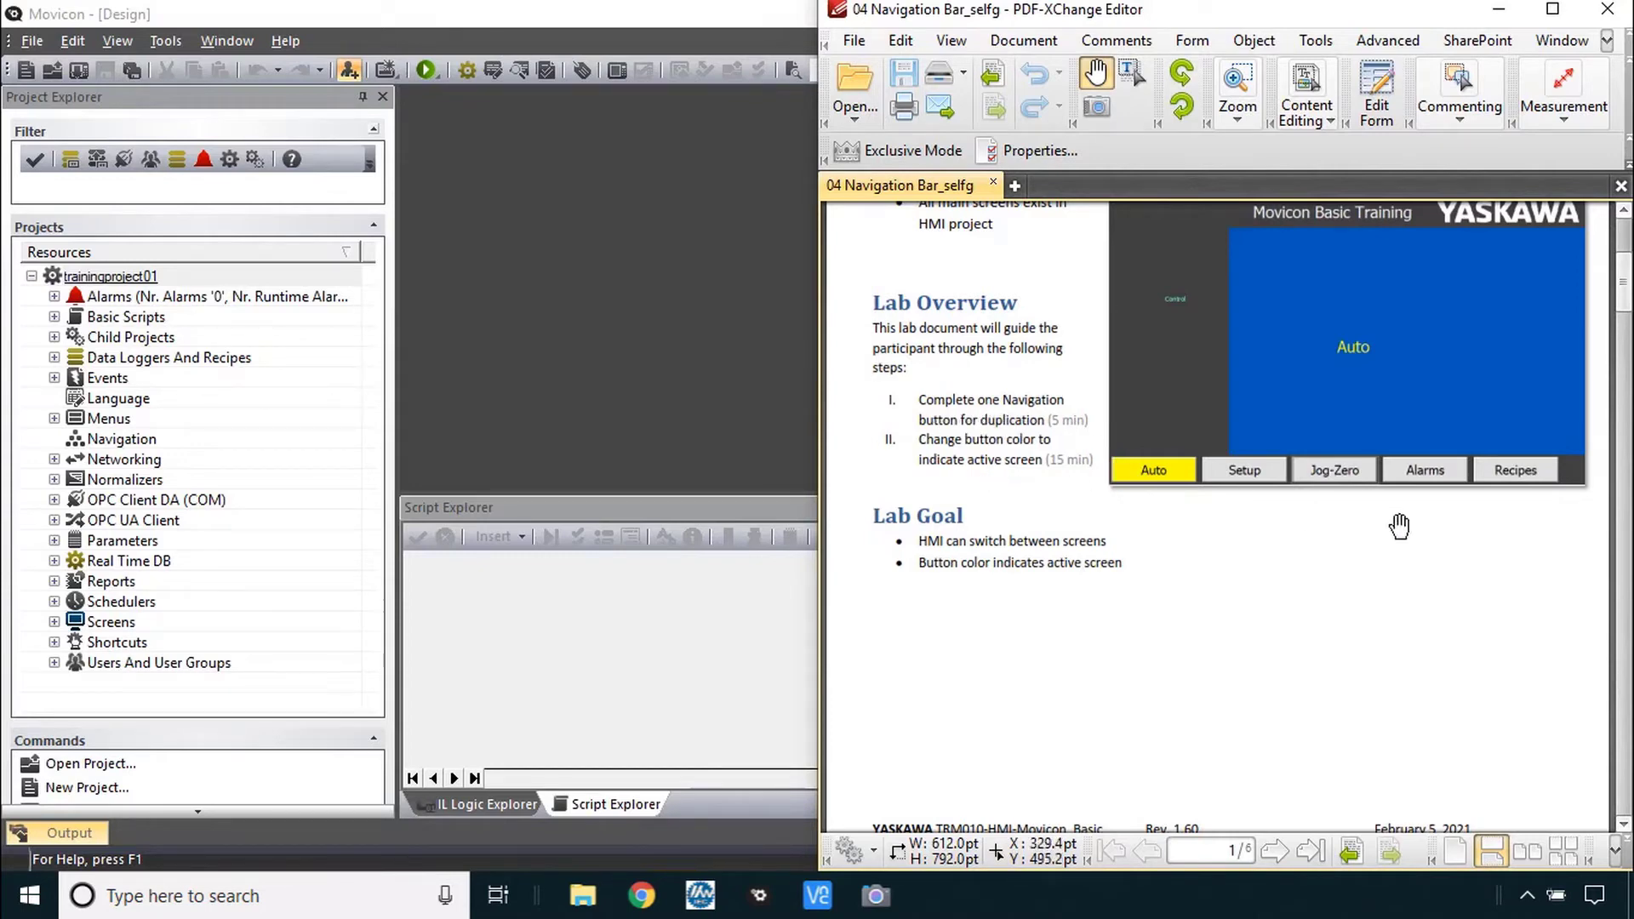
pyautogui.moveTo(1234, 490)
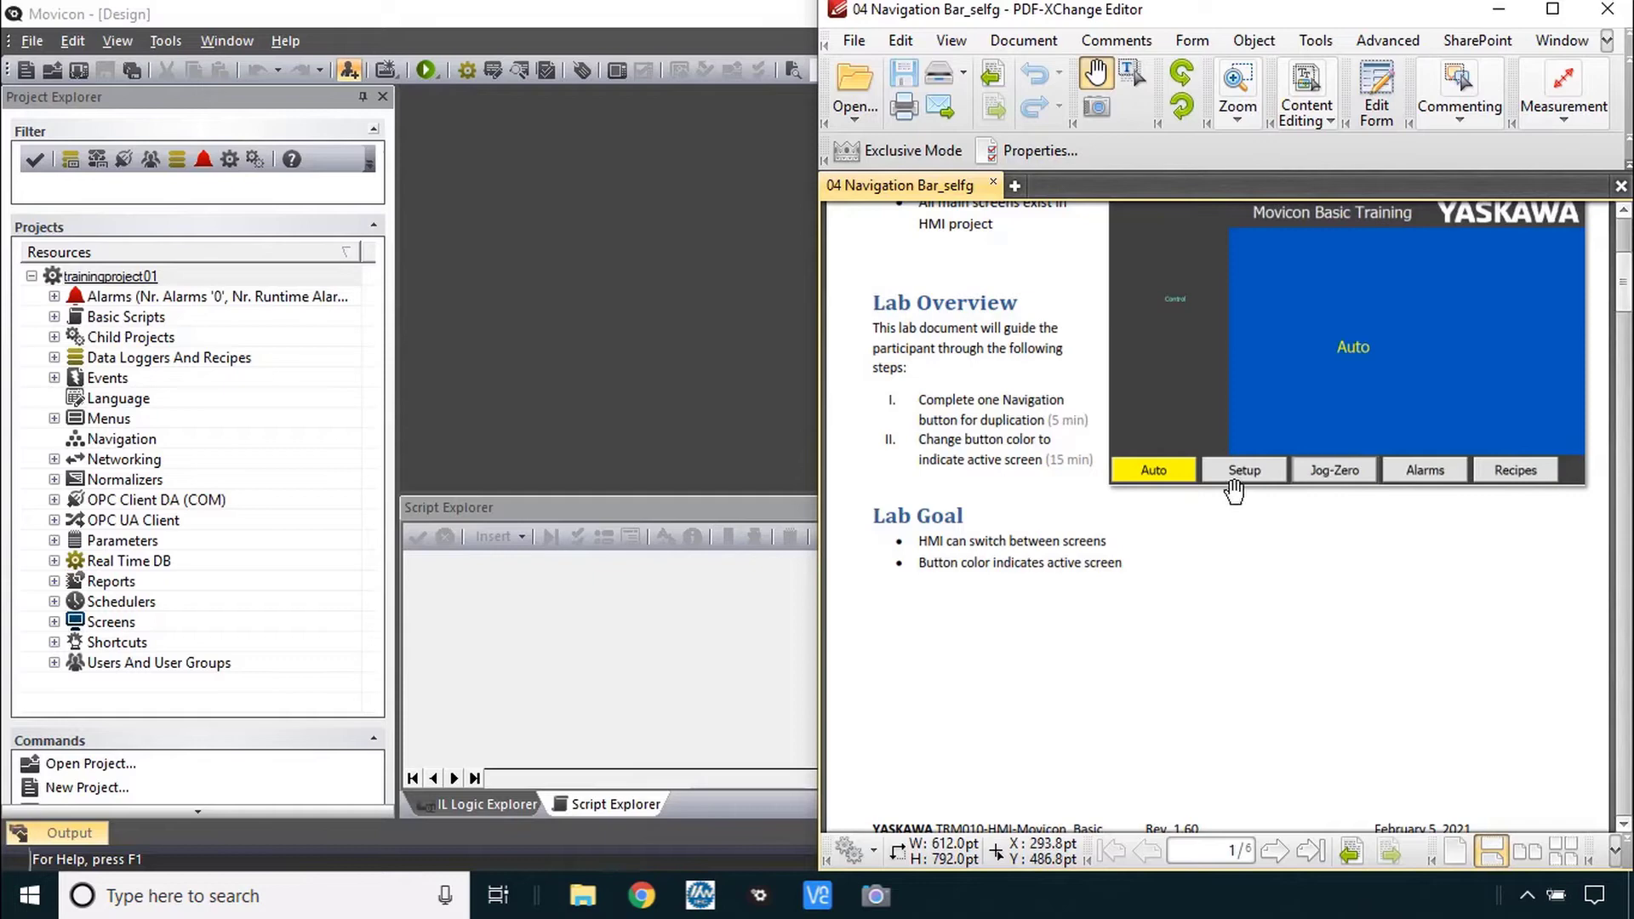
pyautogui.moveTo(1175, 500)
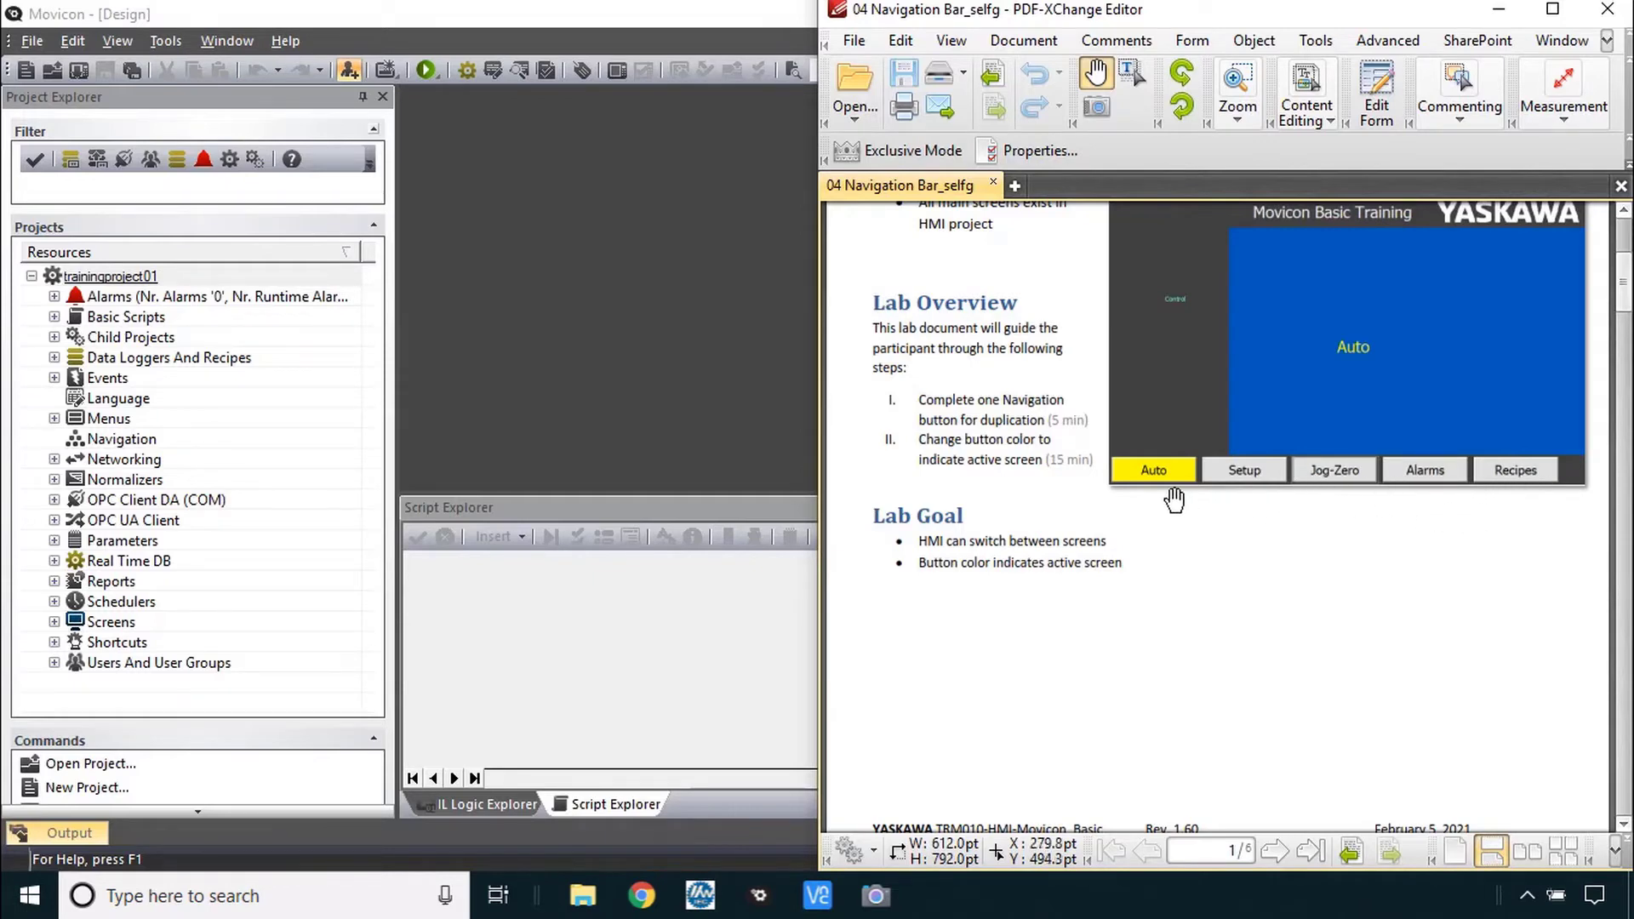
pyautogui.moveTo(1533, 493)
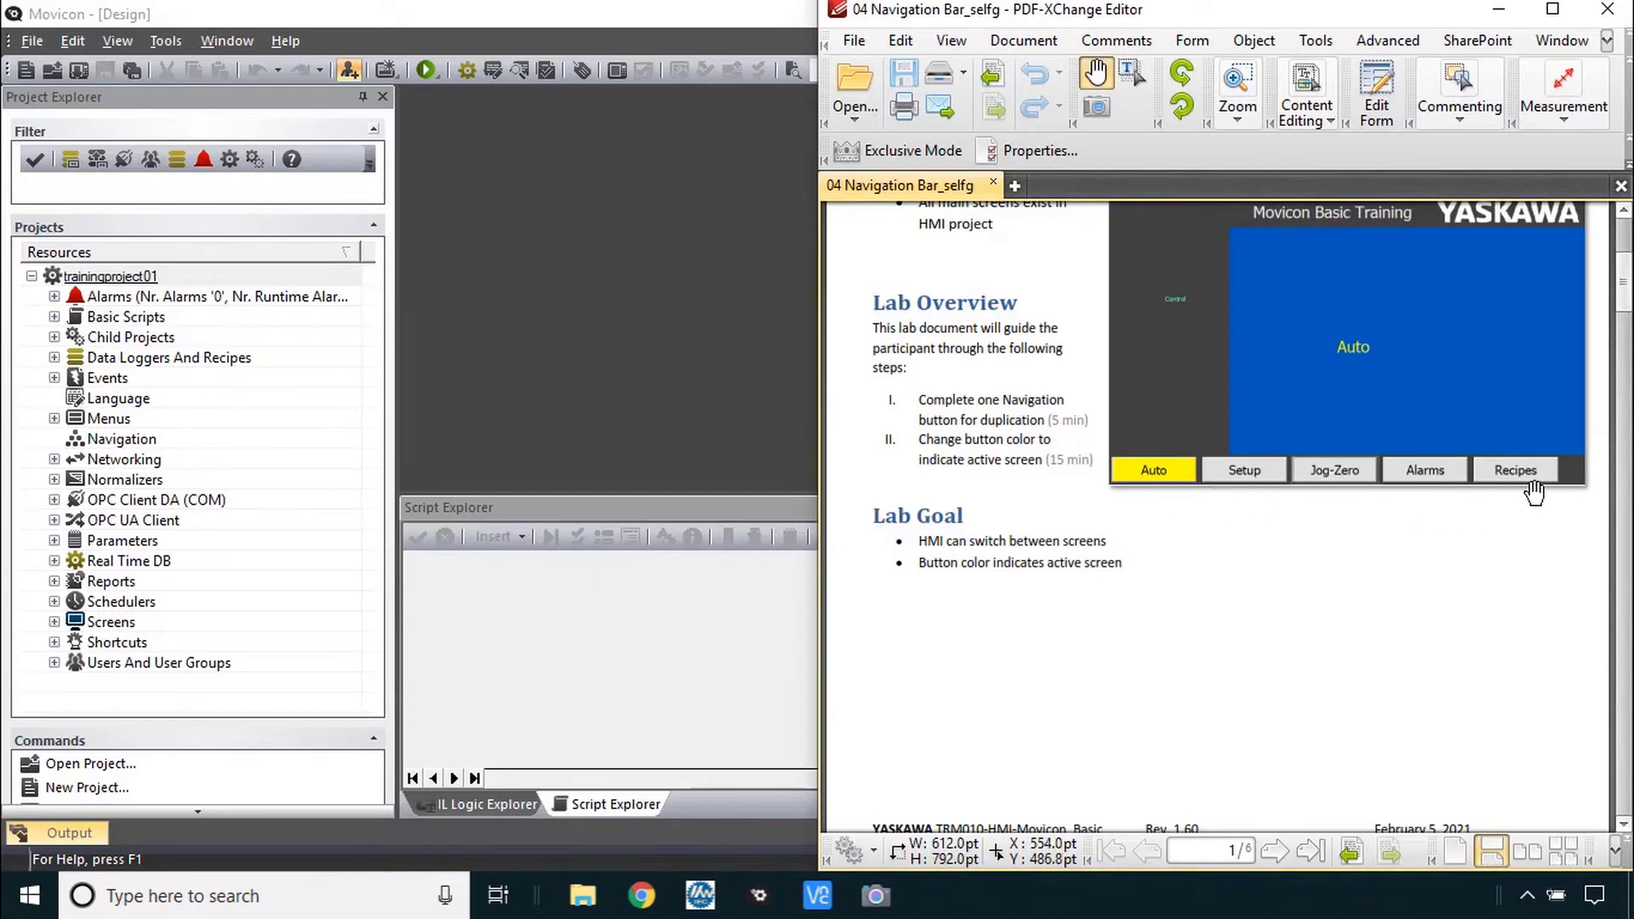
pyautogui.scroll(-3)
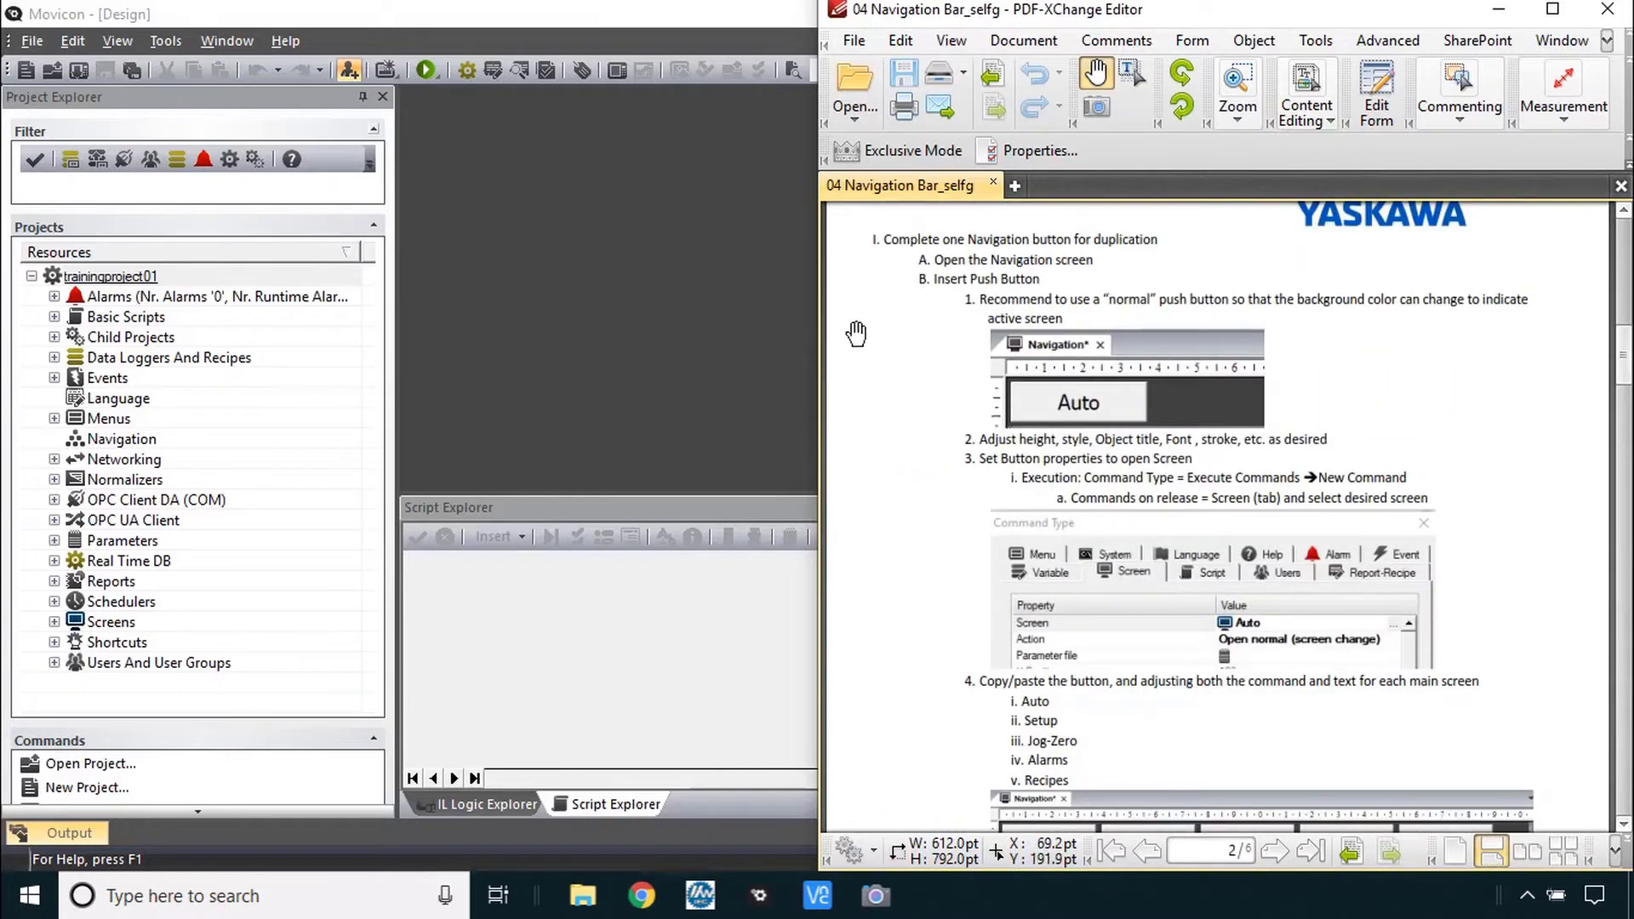
pyautogui.moveTo(1057, 308)
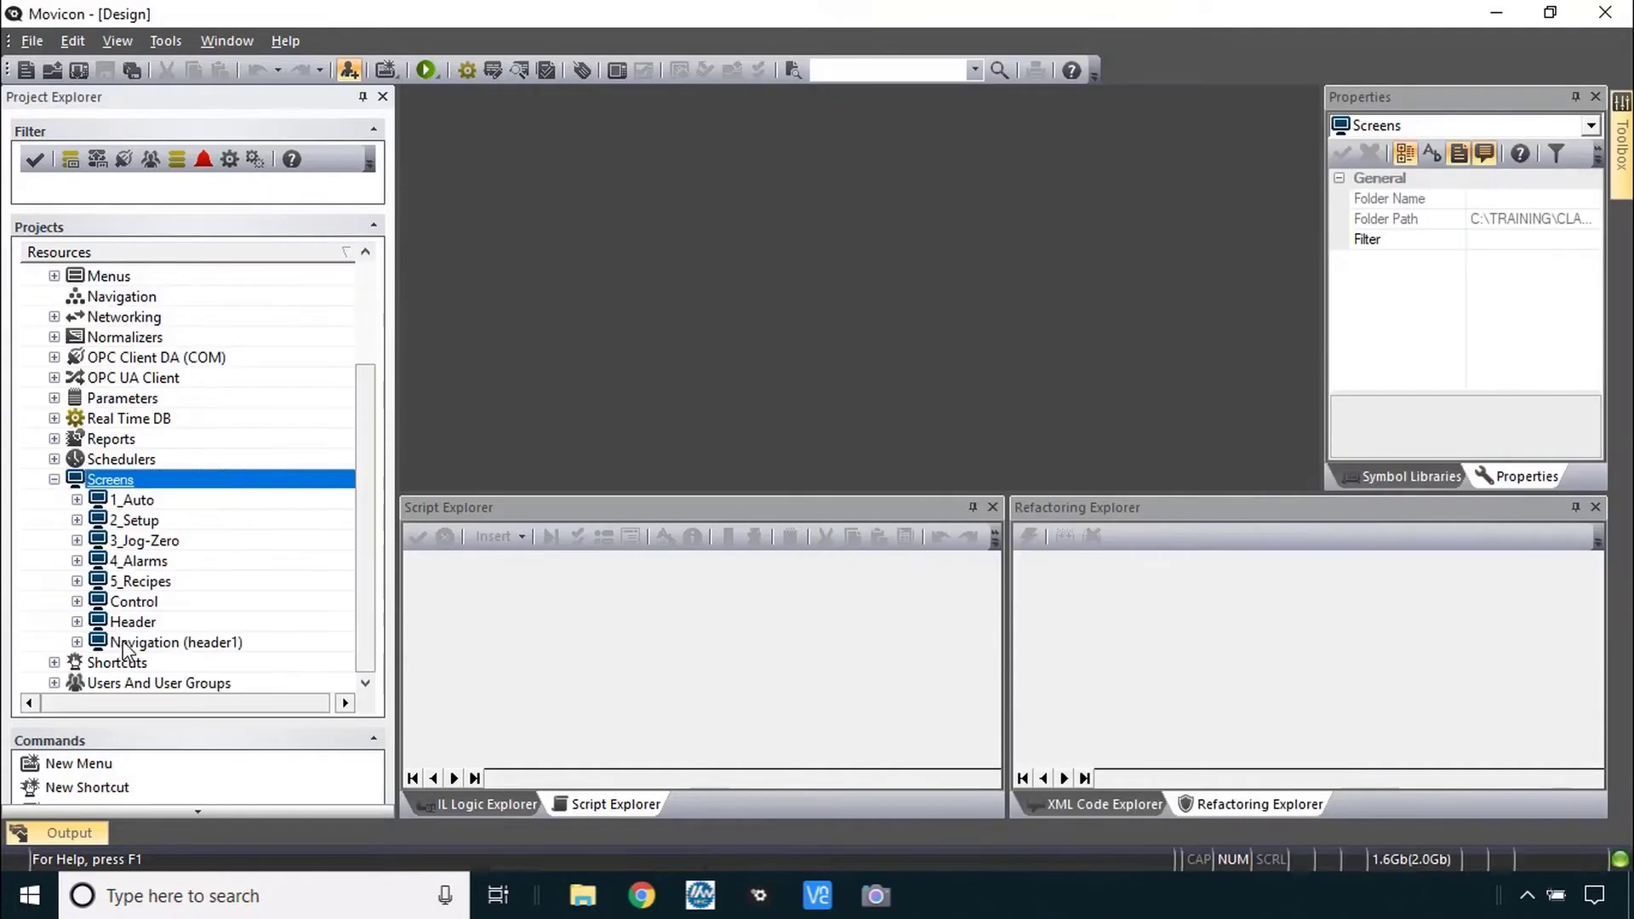
# - Place a blank push button from the Toolbox at the left end of the Navigation header bar
pyautogui.doubleClick(172, 642)
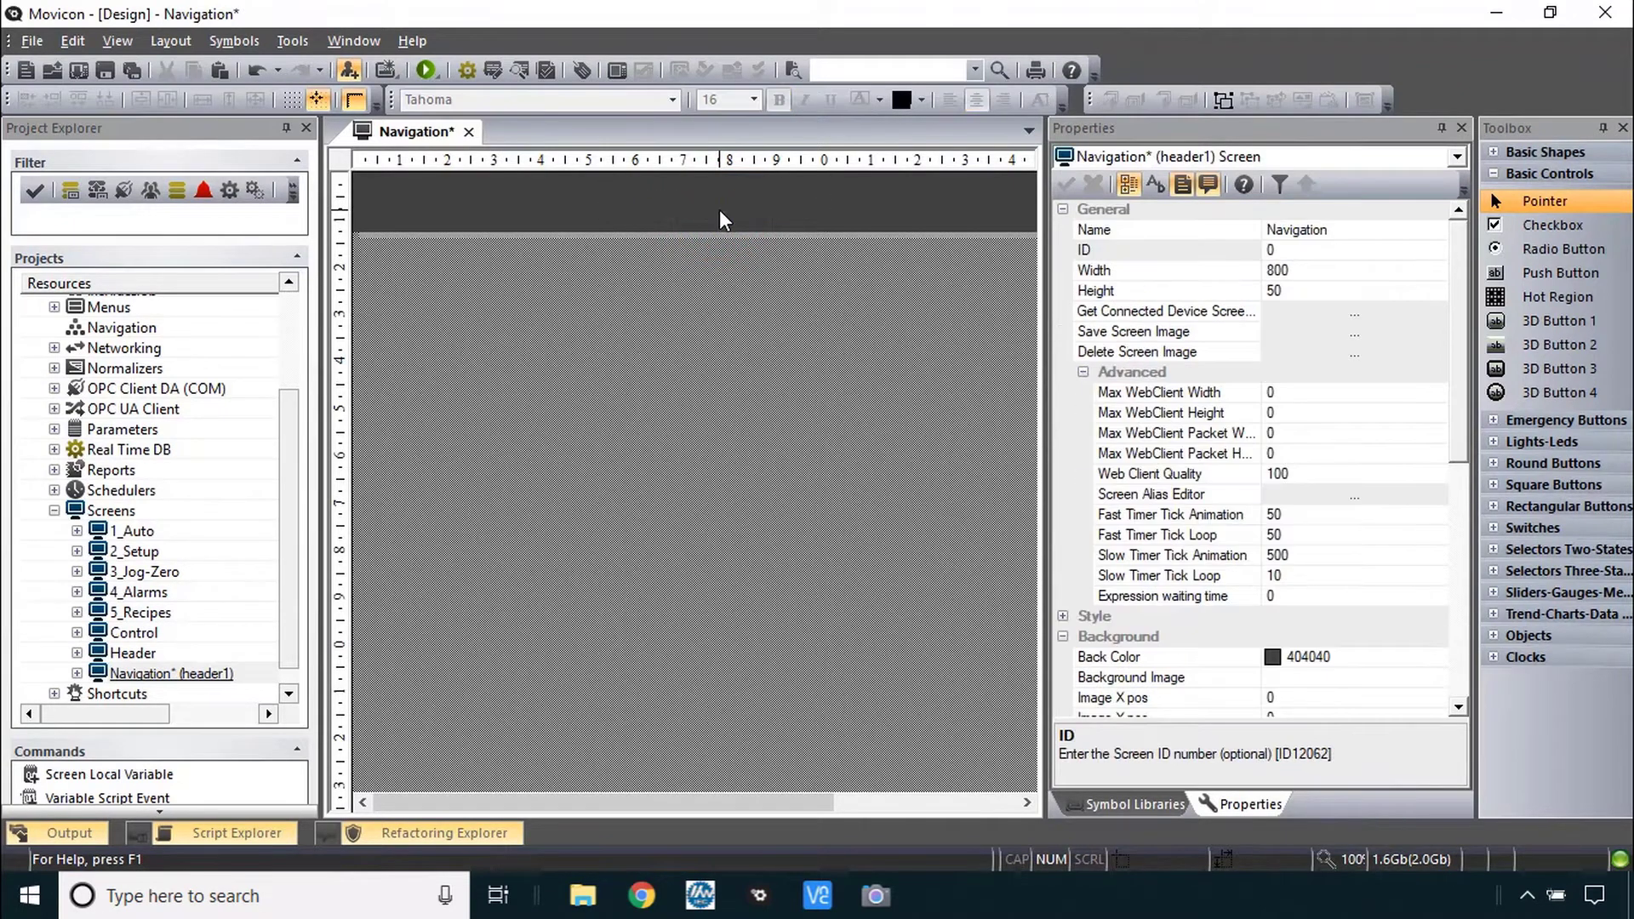
pyautogui.moveTo(1561, 201)
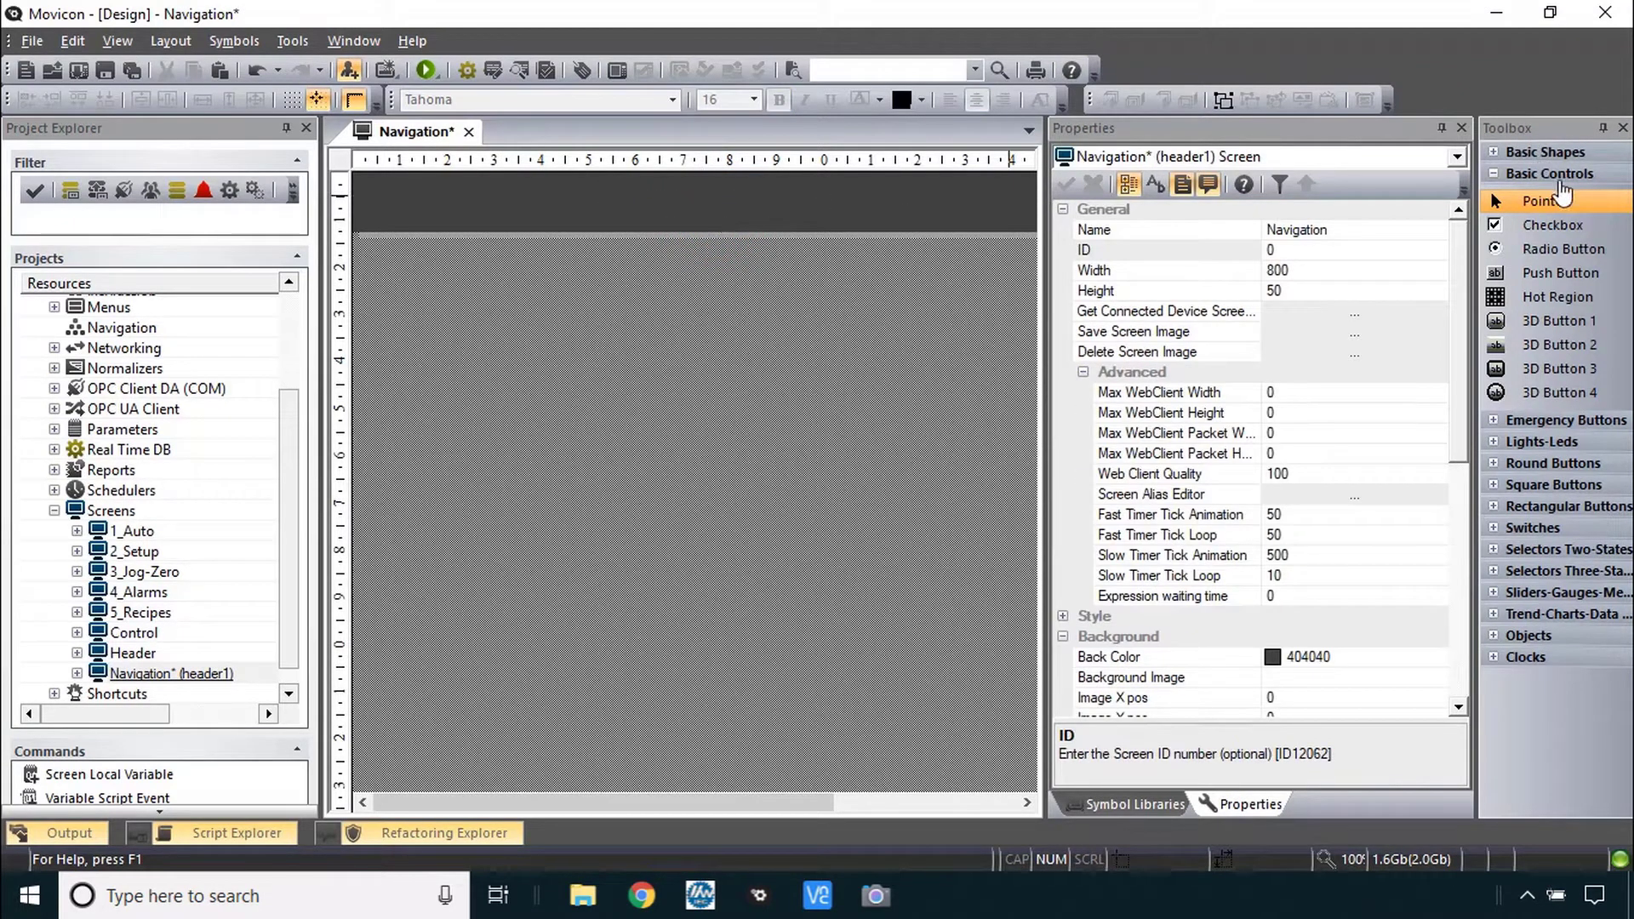
pyautogui.moveTo(1559, 272)
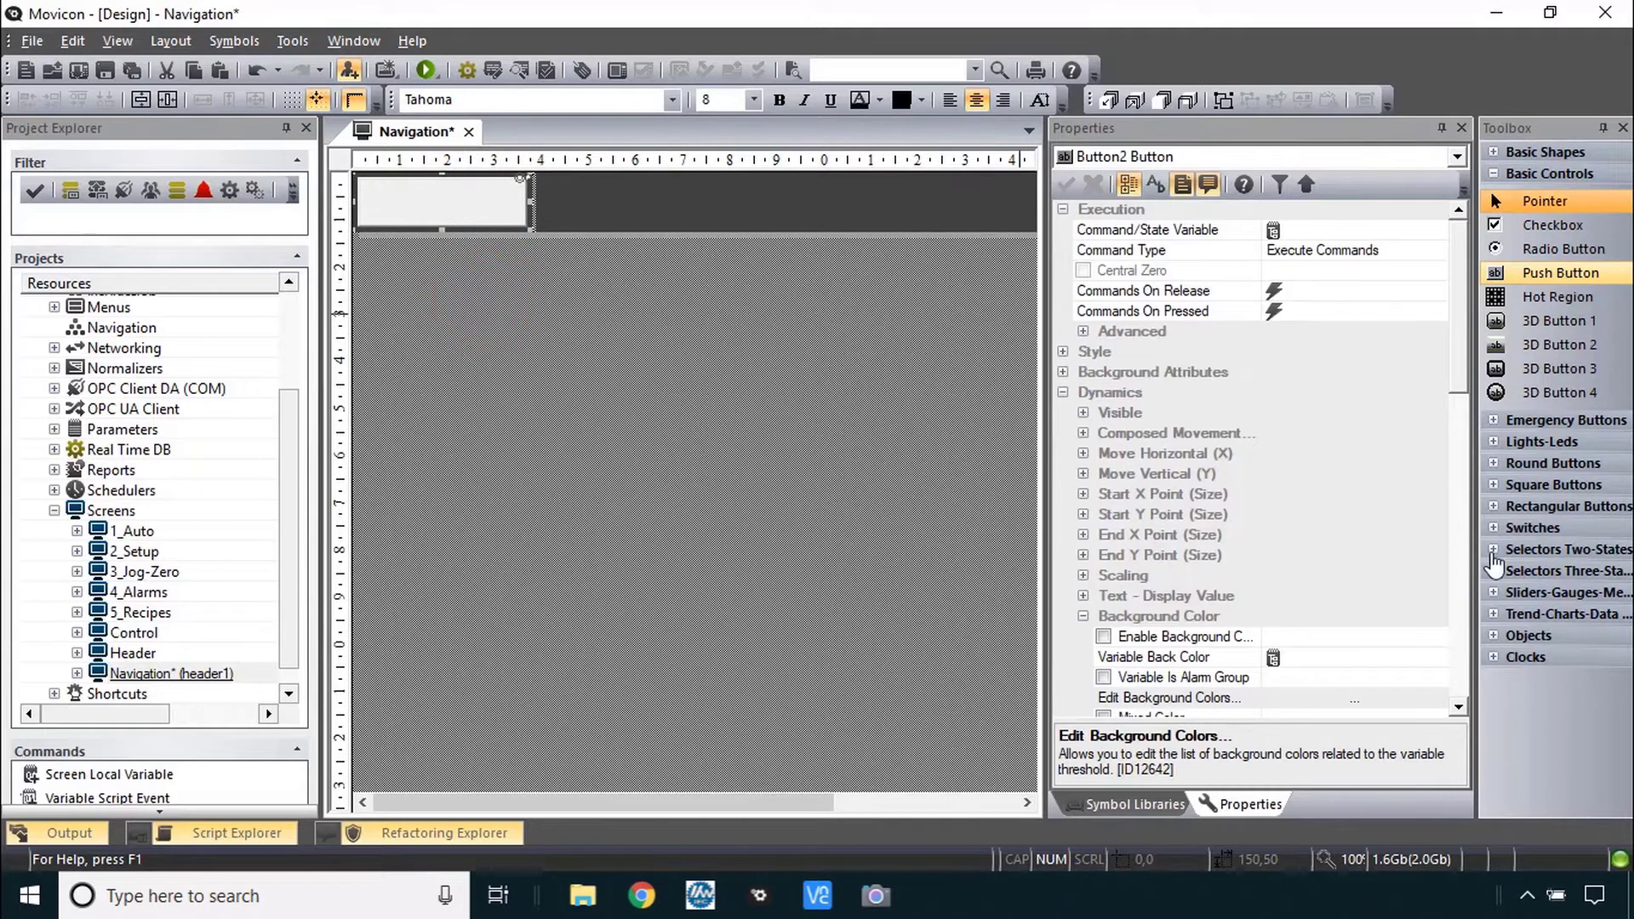
pyautogui.moveTo(1496, 513)
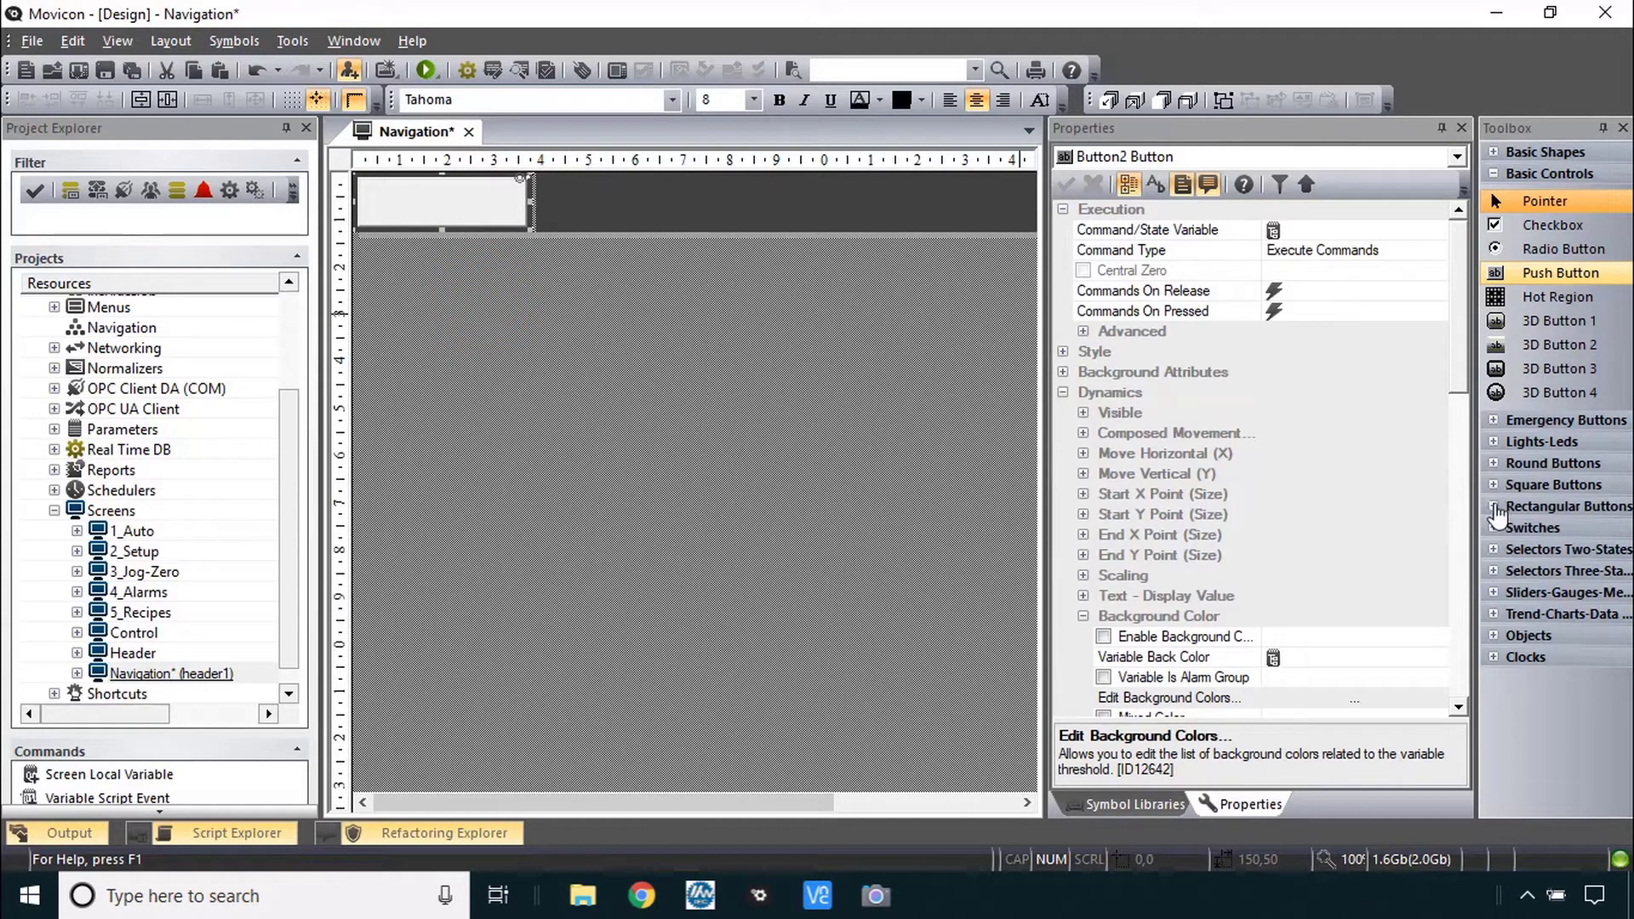
pyautogui.click(1566, 505)
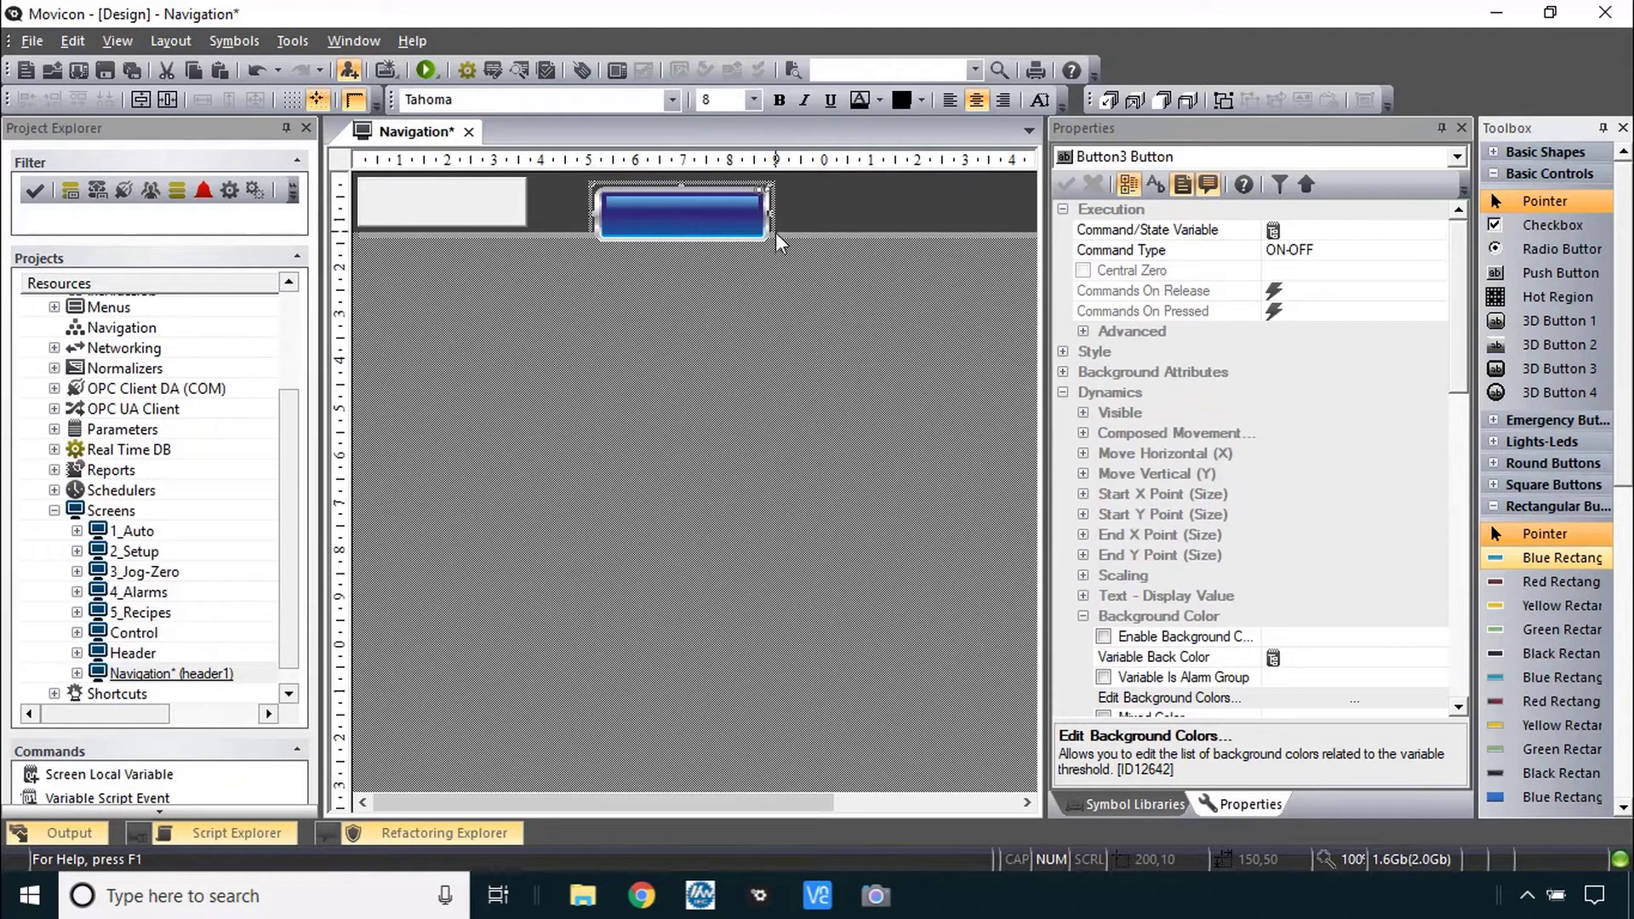
pyautogui.moveTo(698, 227)
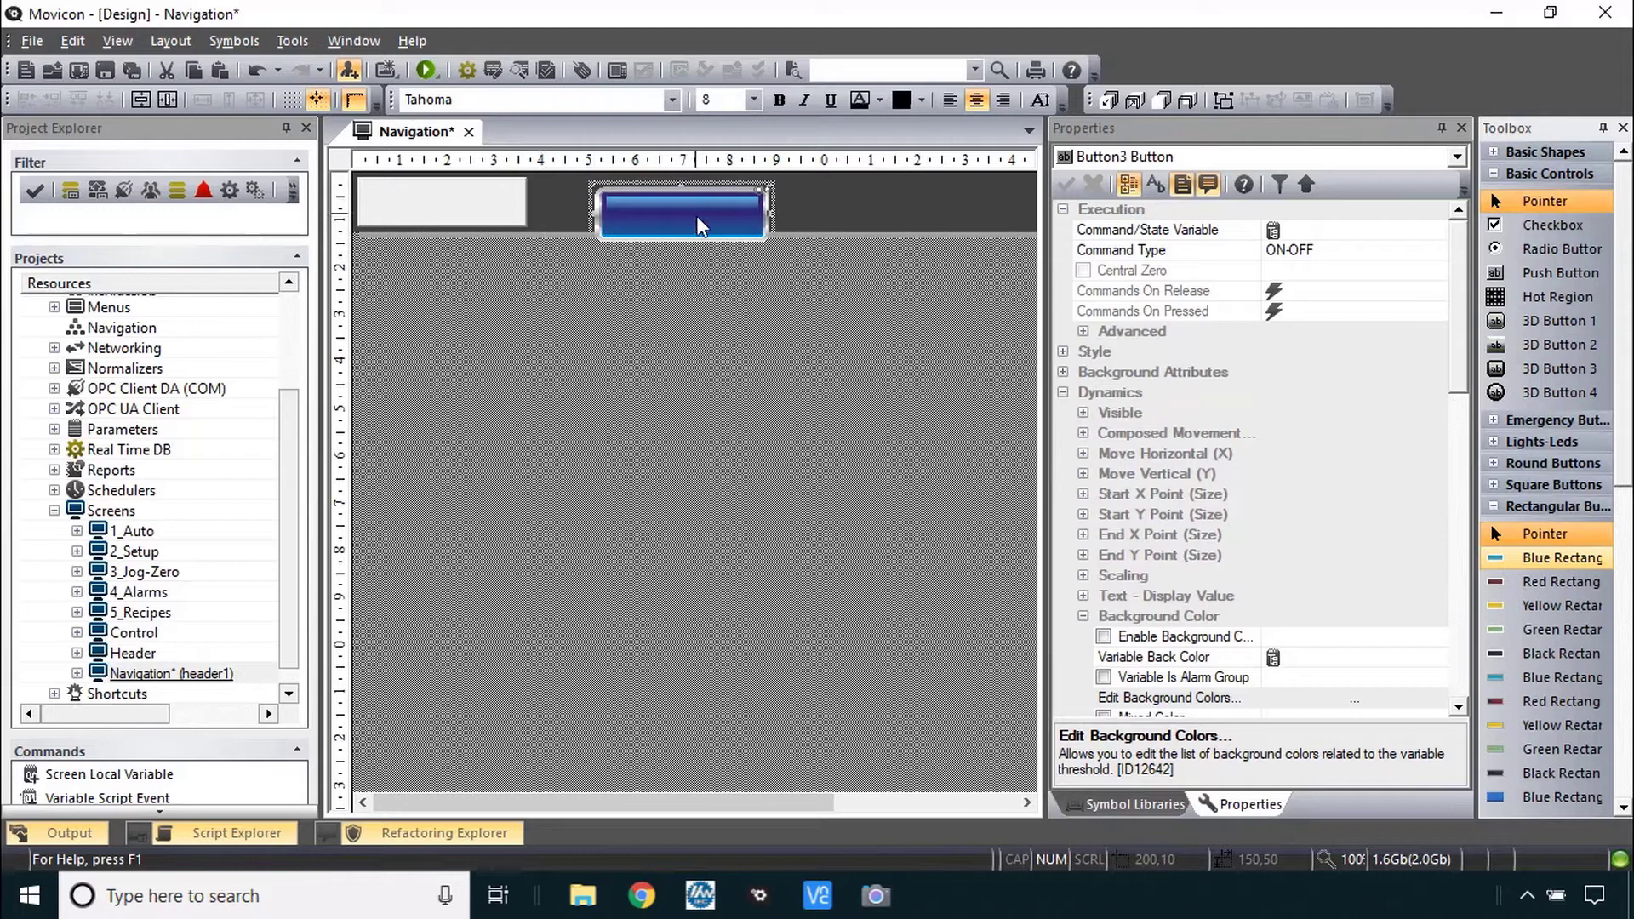
pyautogui.scroll(-3)
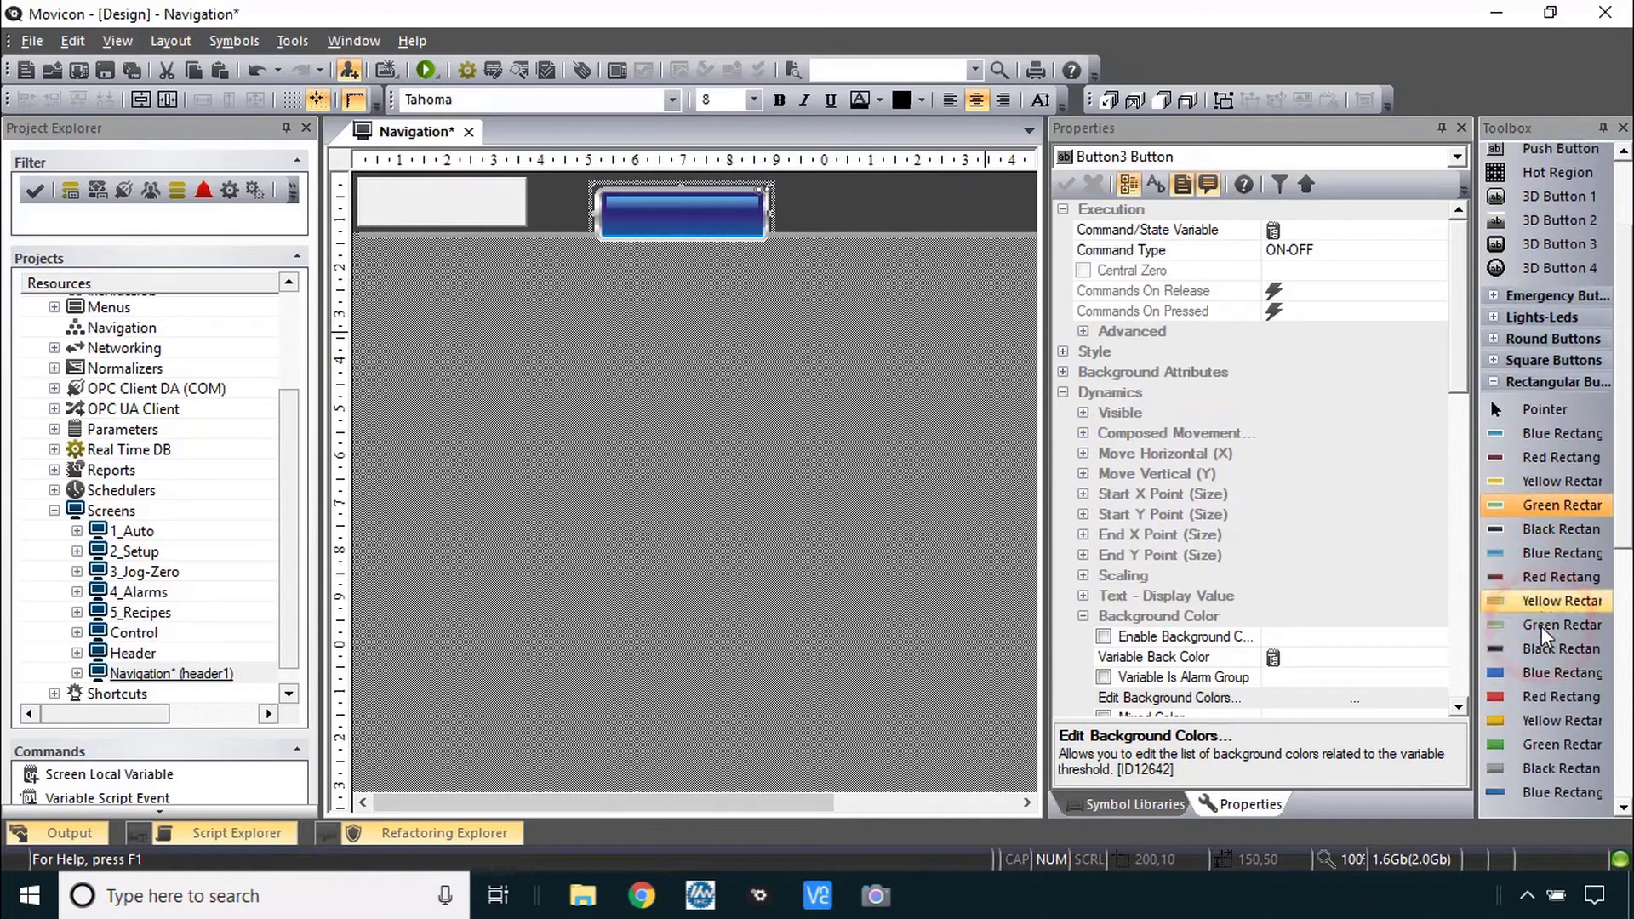
pyautogui.scroll(3)
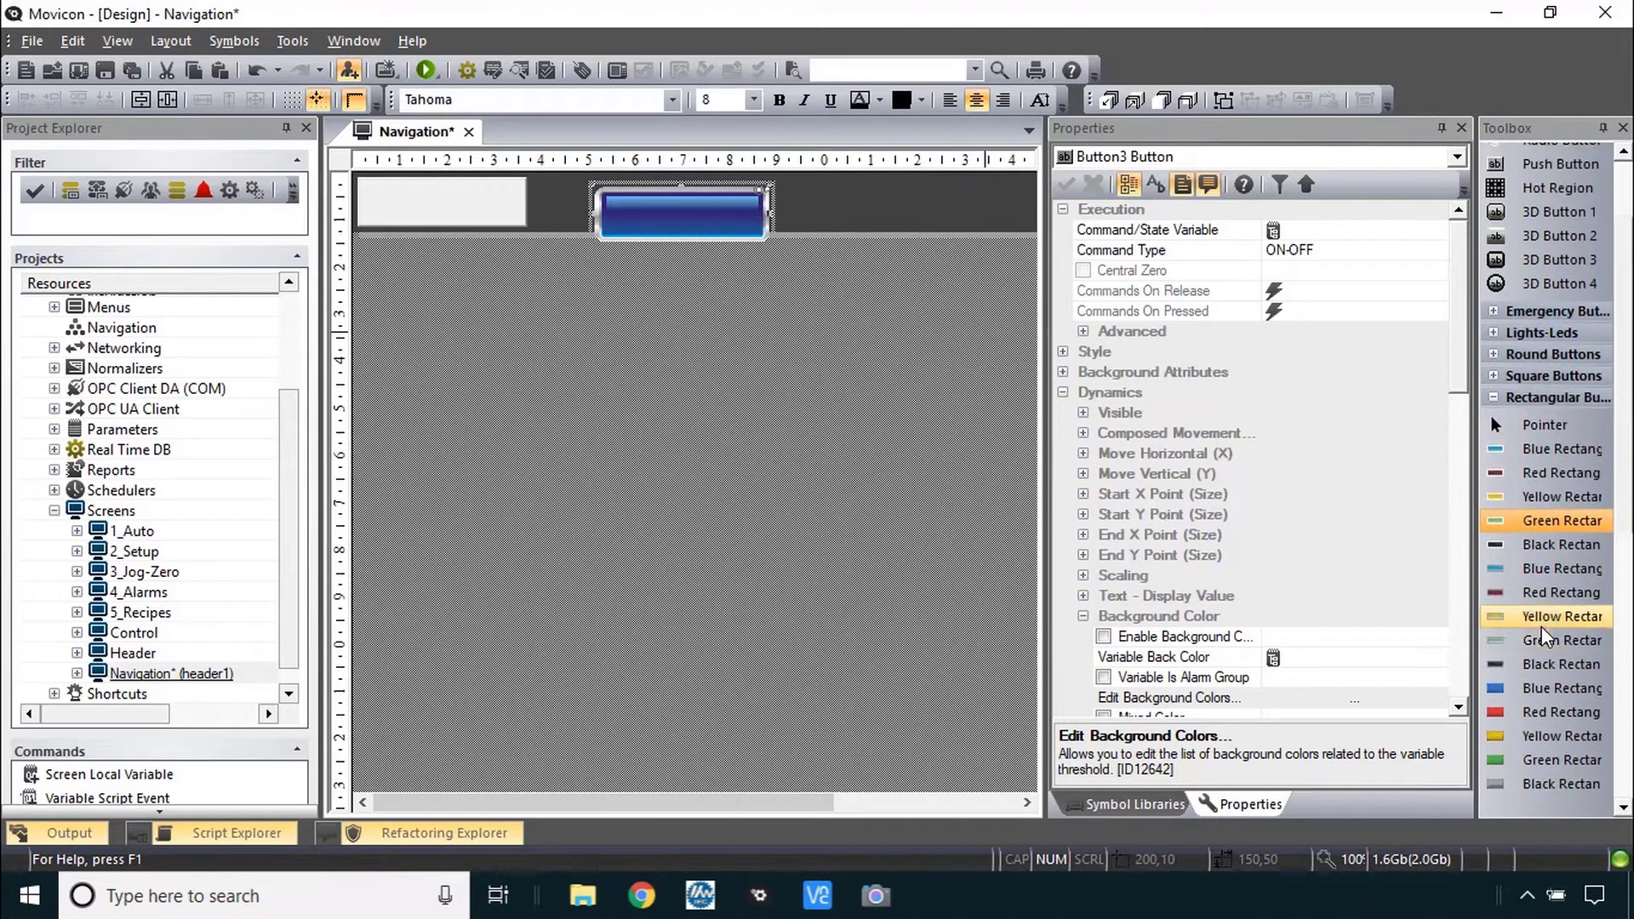
pyautogui.scroll(3)
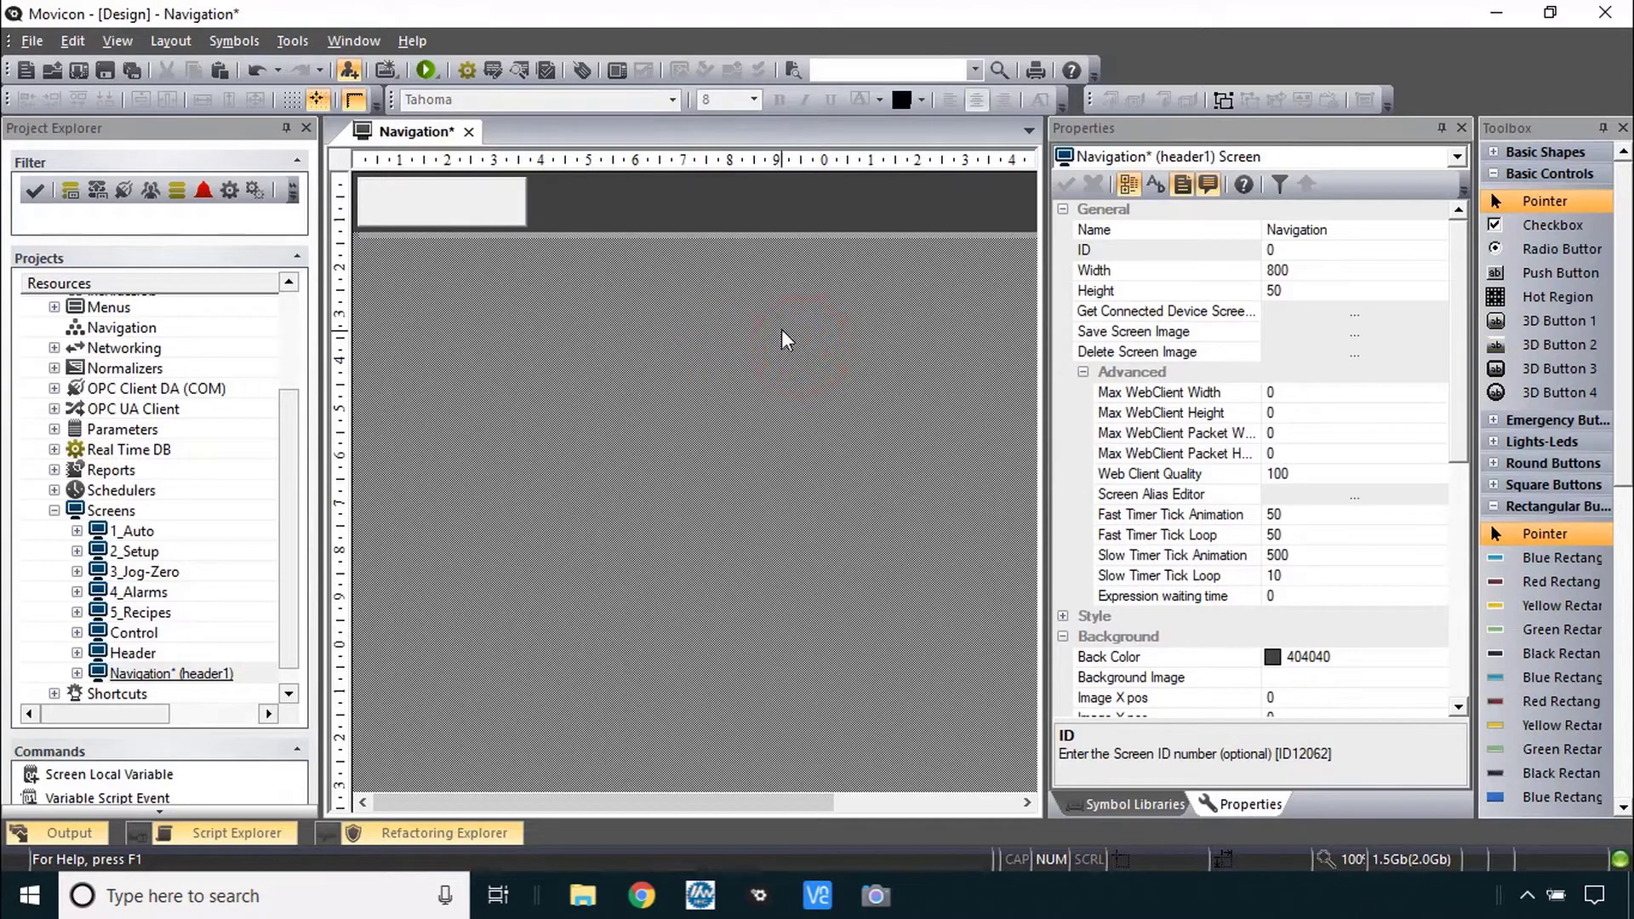
# - Title the new button Auto and set its font size to 16
pyautogui.click(441, 201)
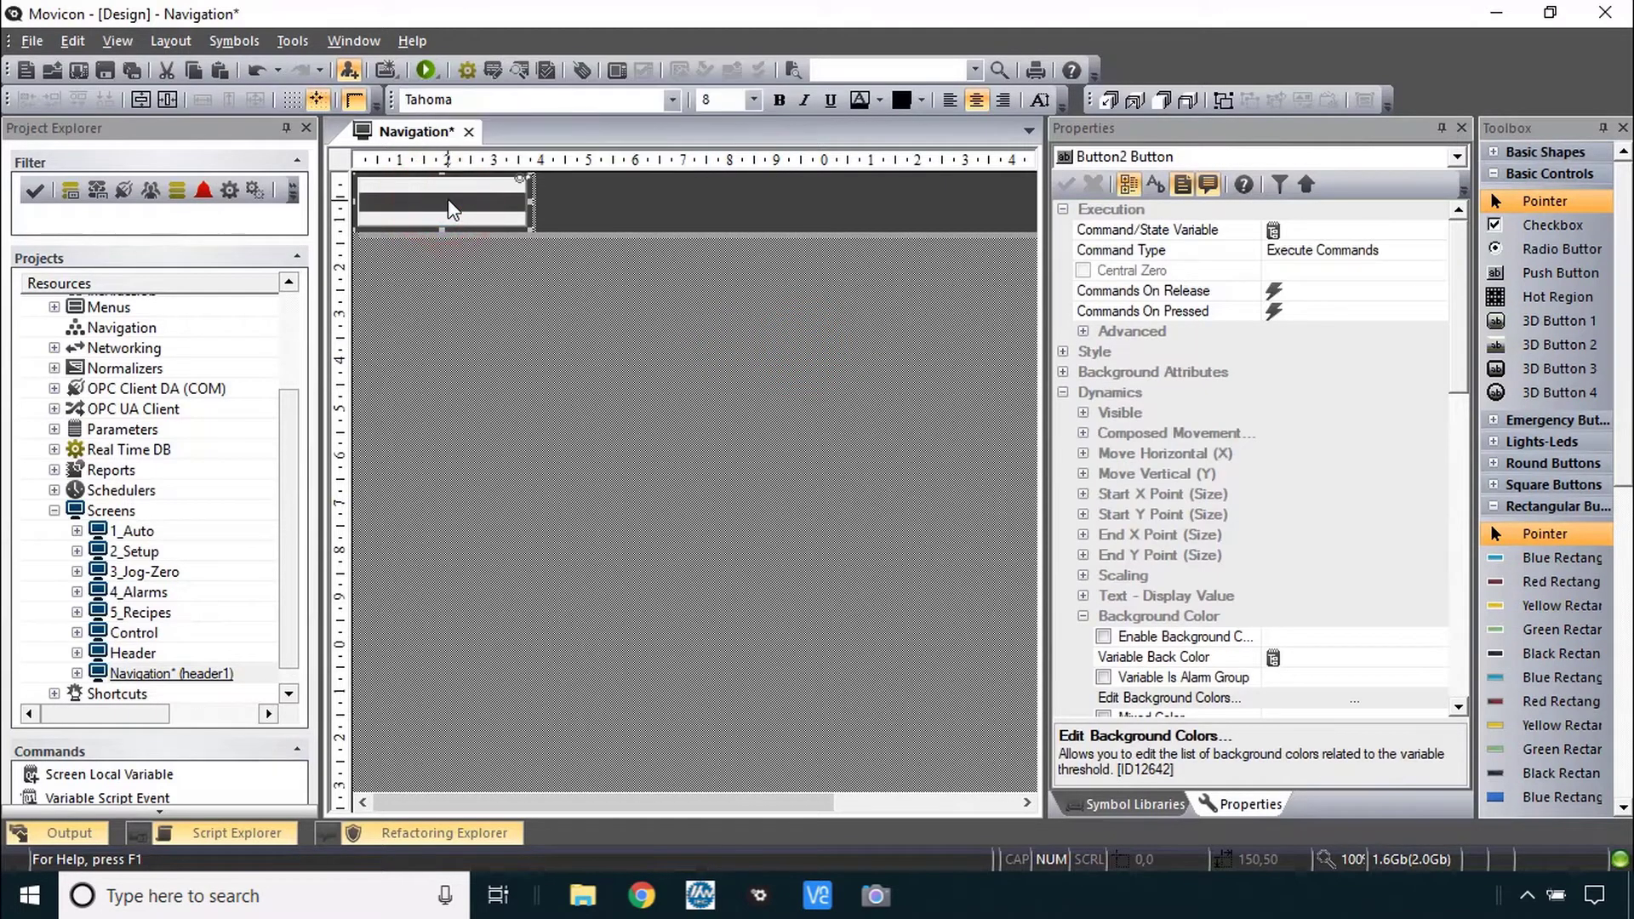
pyautogui.click(752, 100)
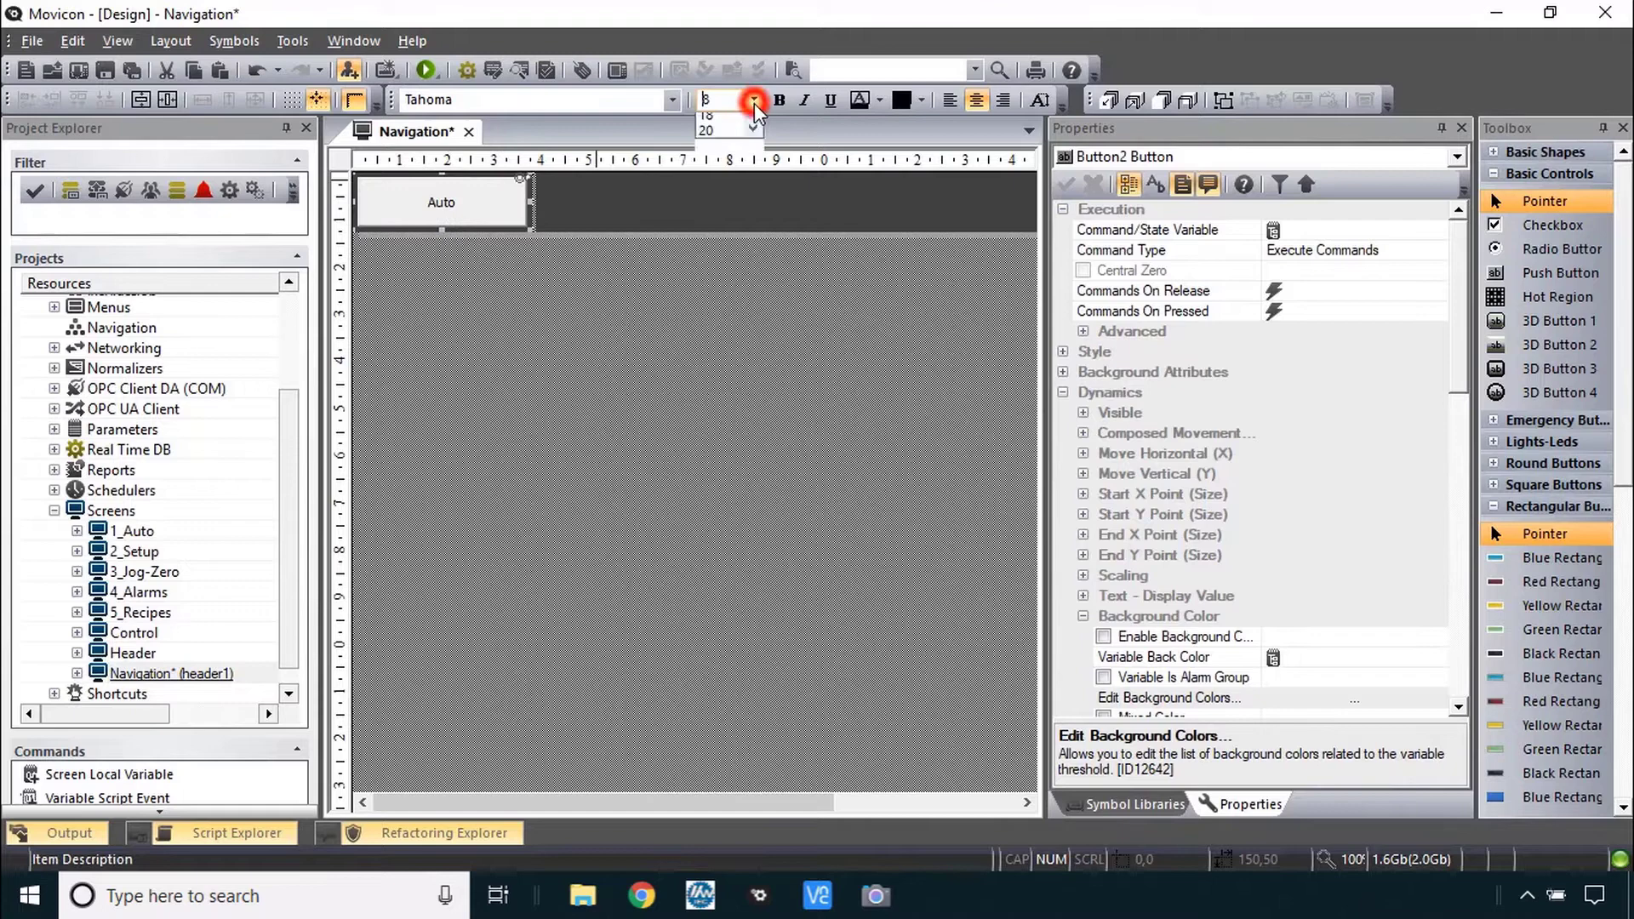
pyautogui.click(731, 101)
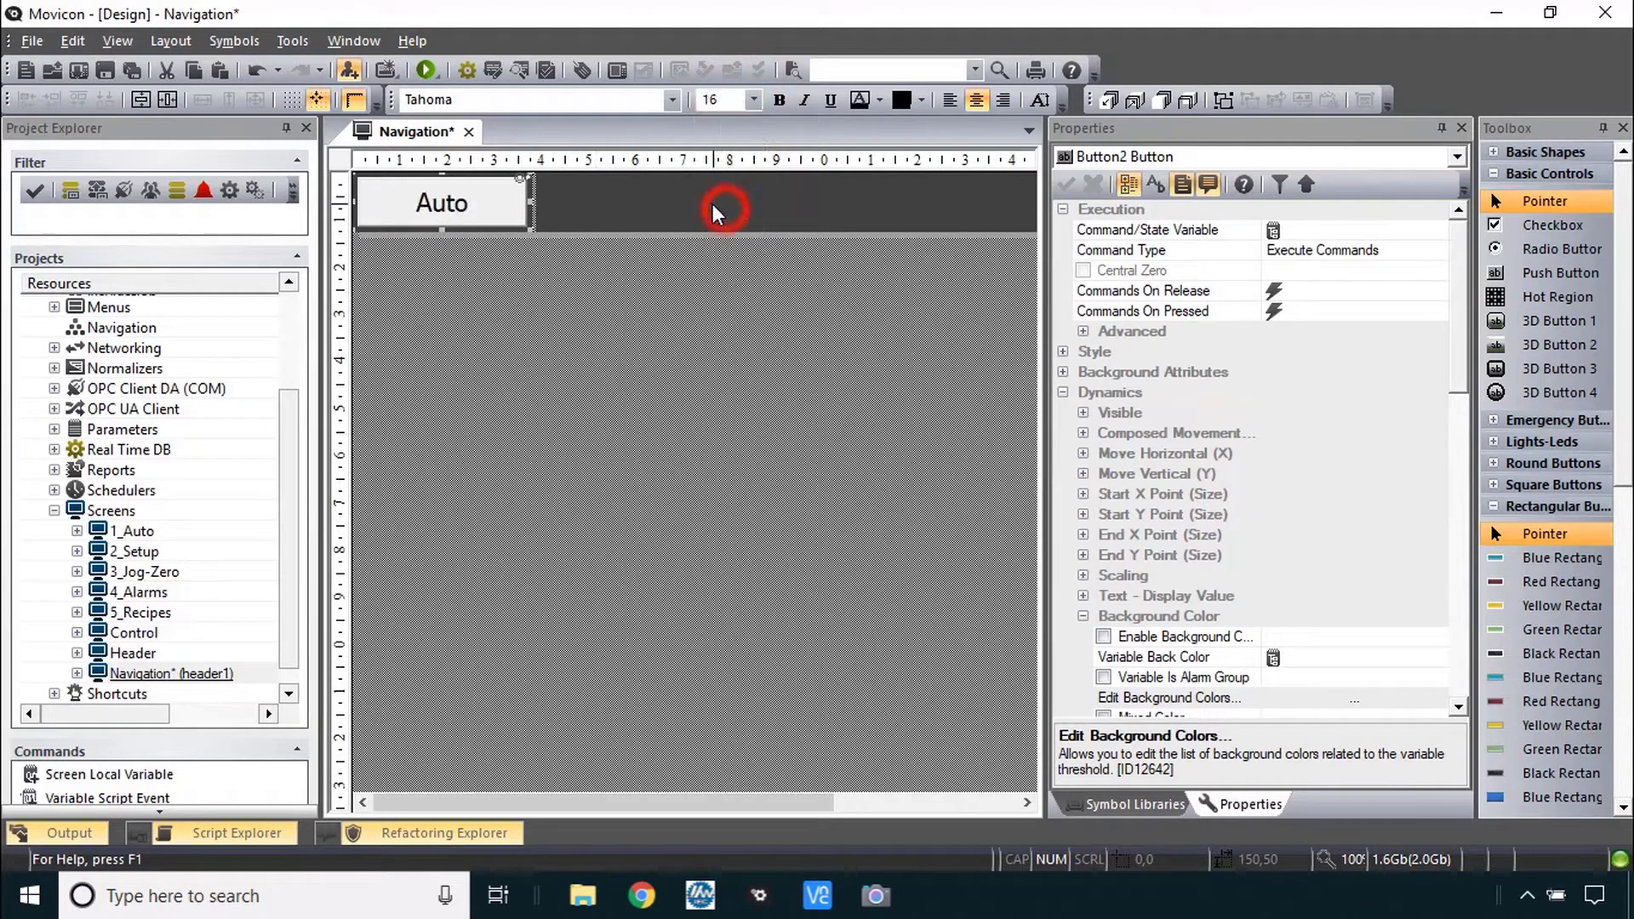
pyautogui.click(713, 417)
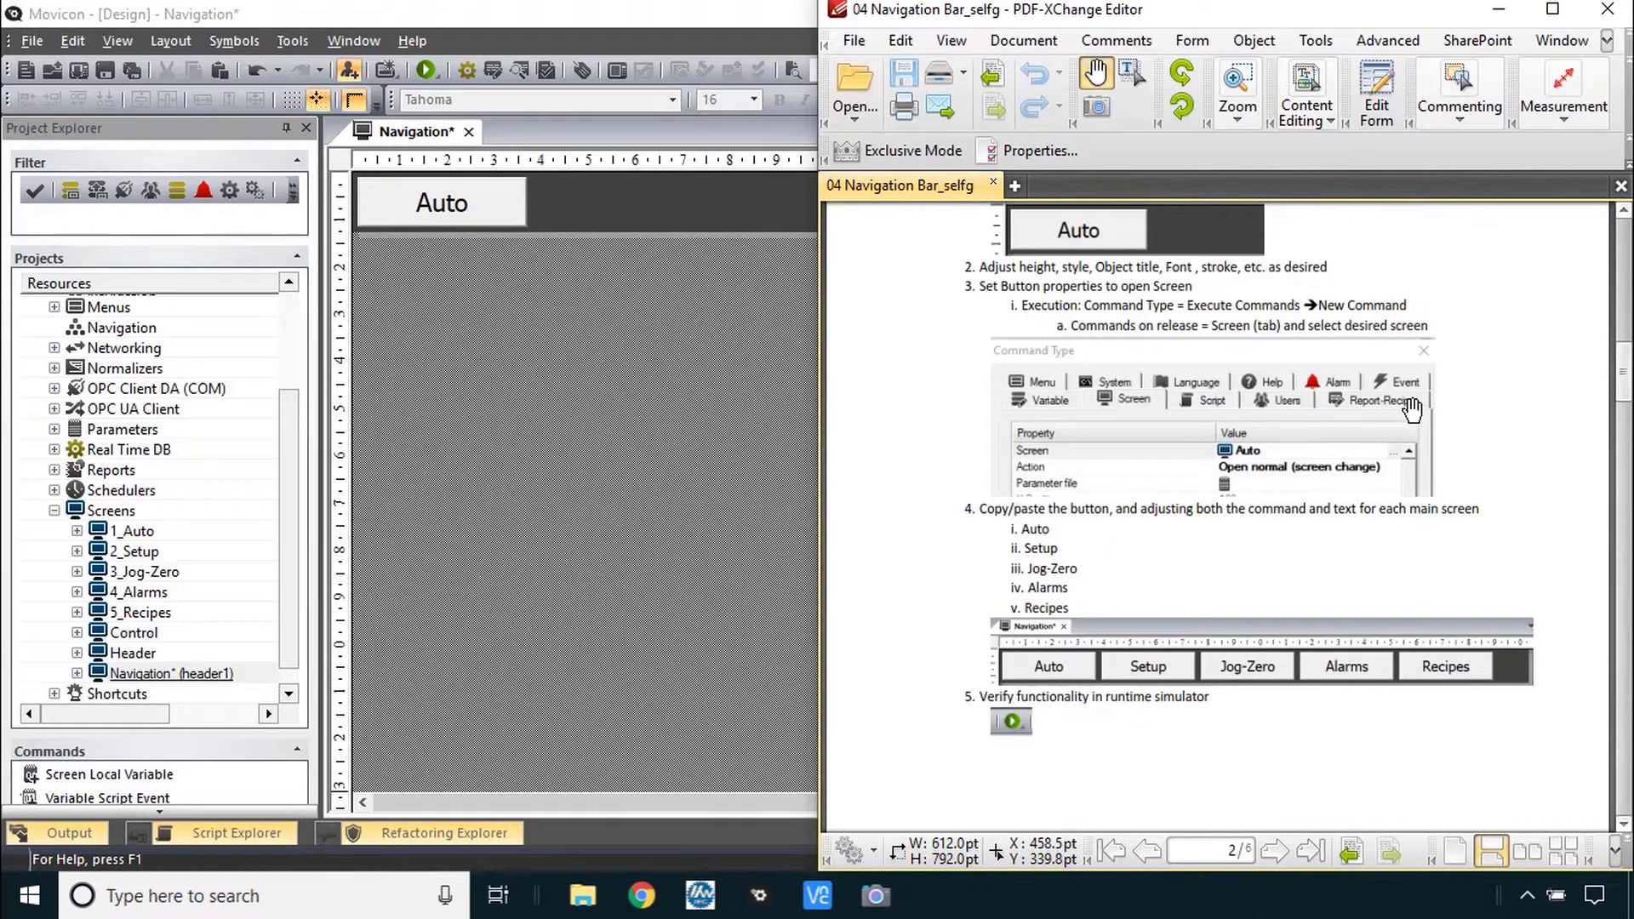
pyautogui.moveTo(708, 257)
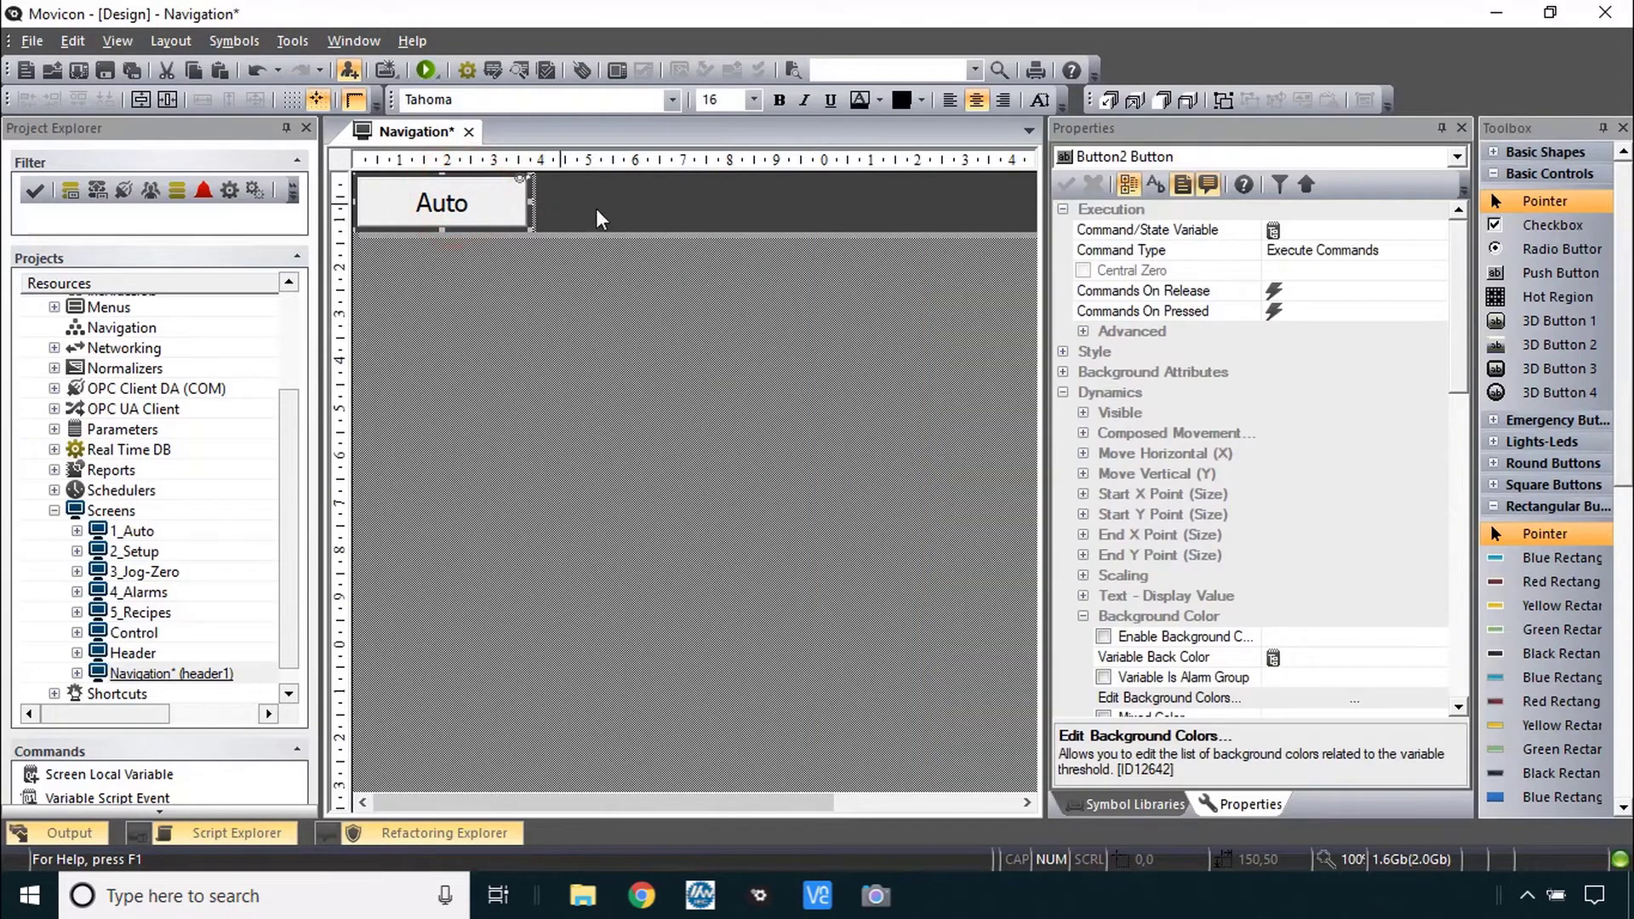
pyautogui.moveTo(1149, 273)
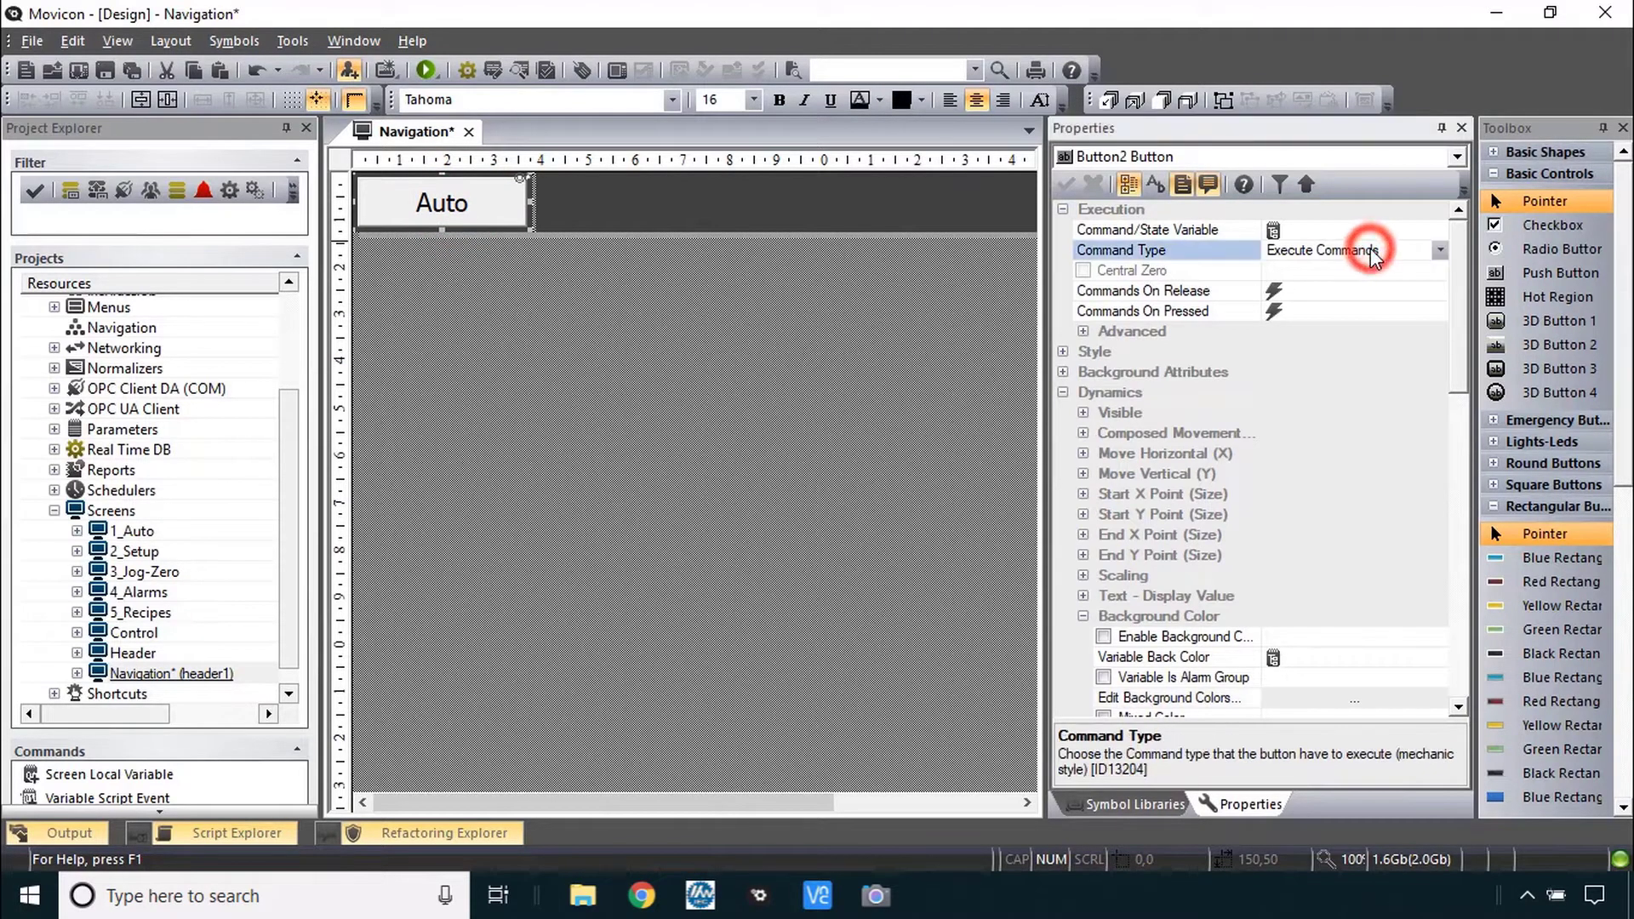
# - Add a release command to the Auto button that opens the 1_Auto screen
pyautogui.click(1143, 291)
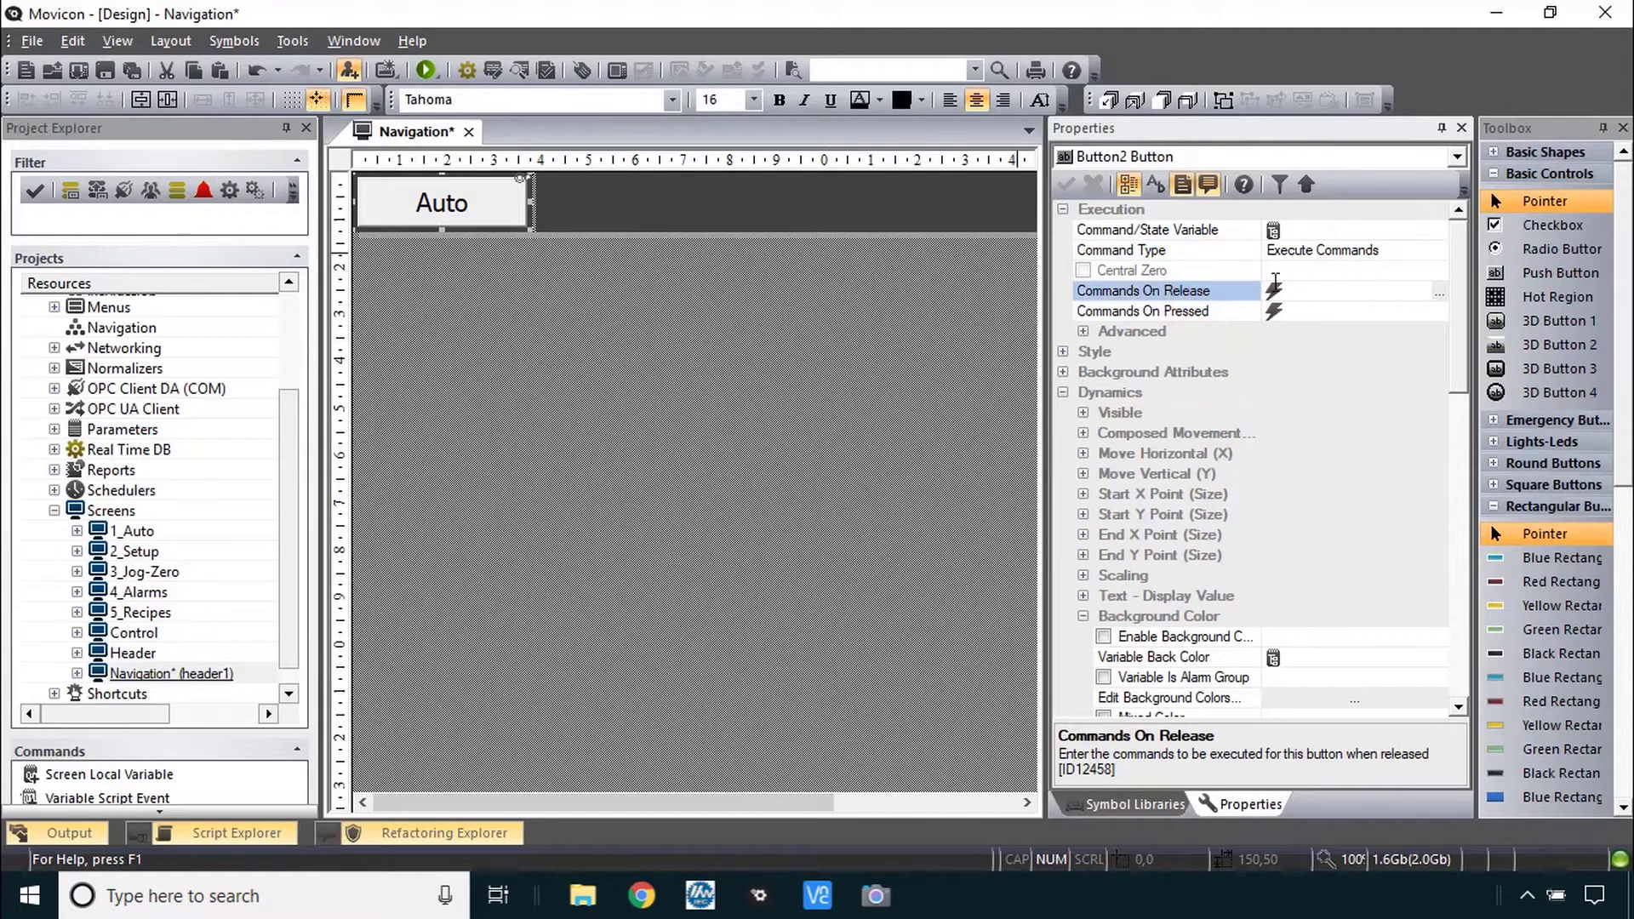
pyautogui.click(1440, 296)
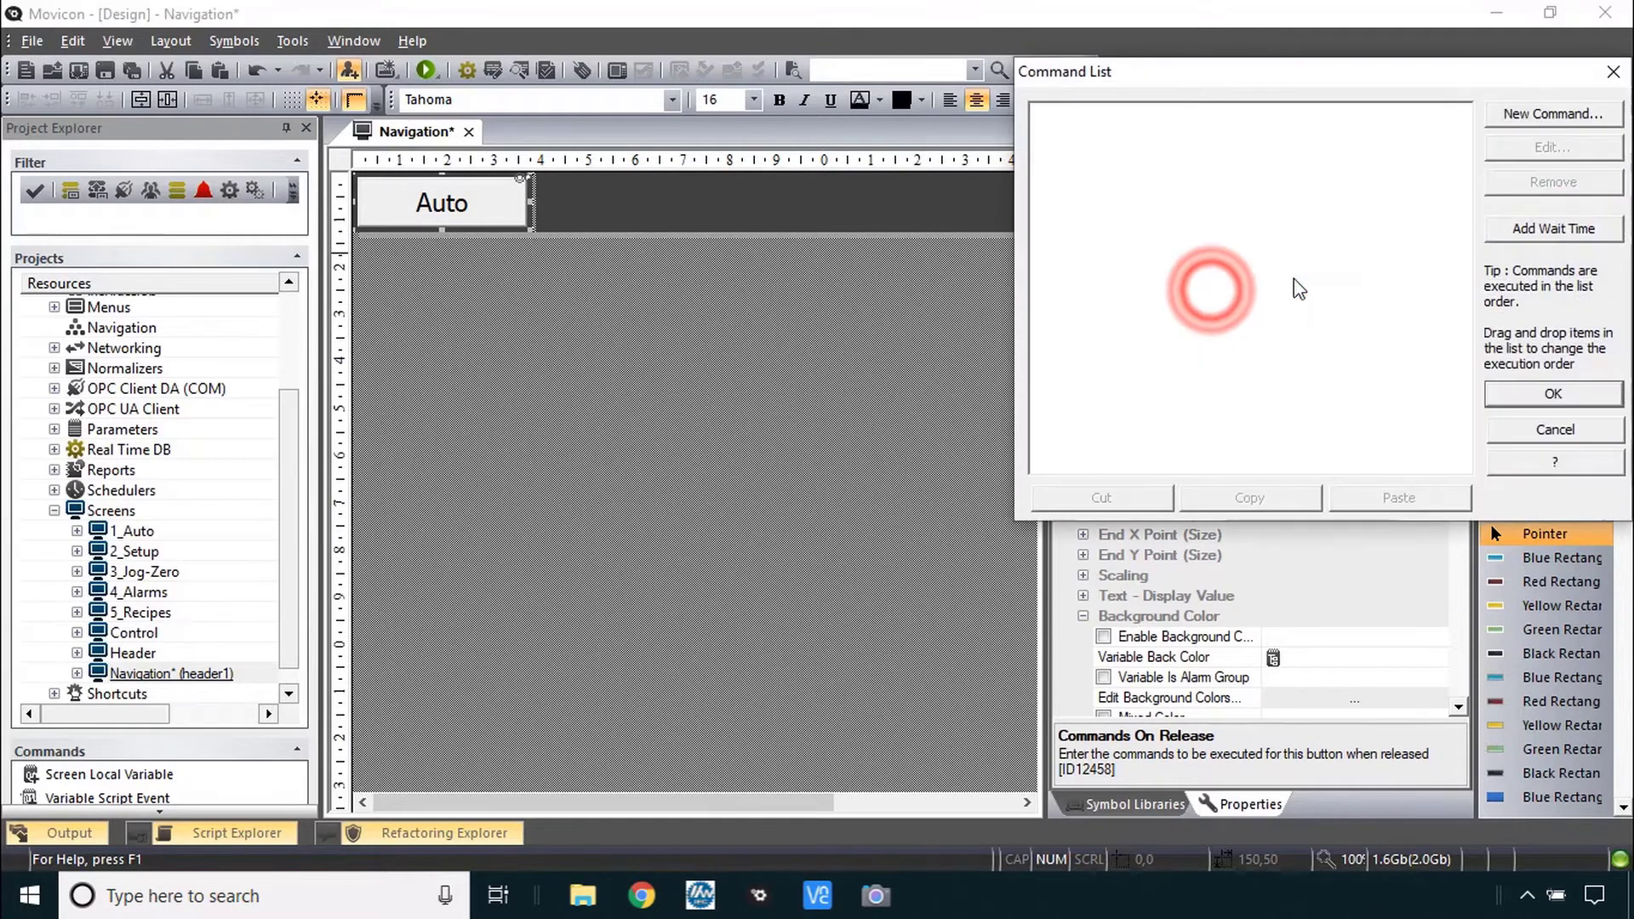
pyautogui.click(1552, 114)
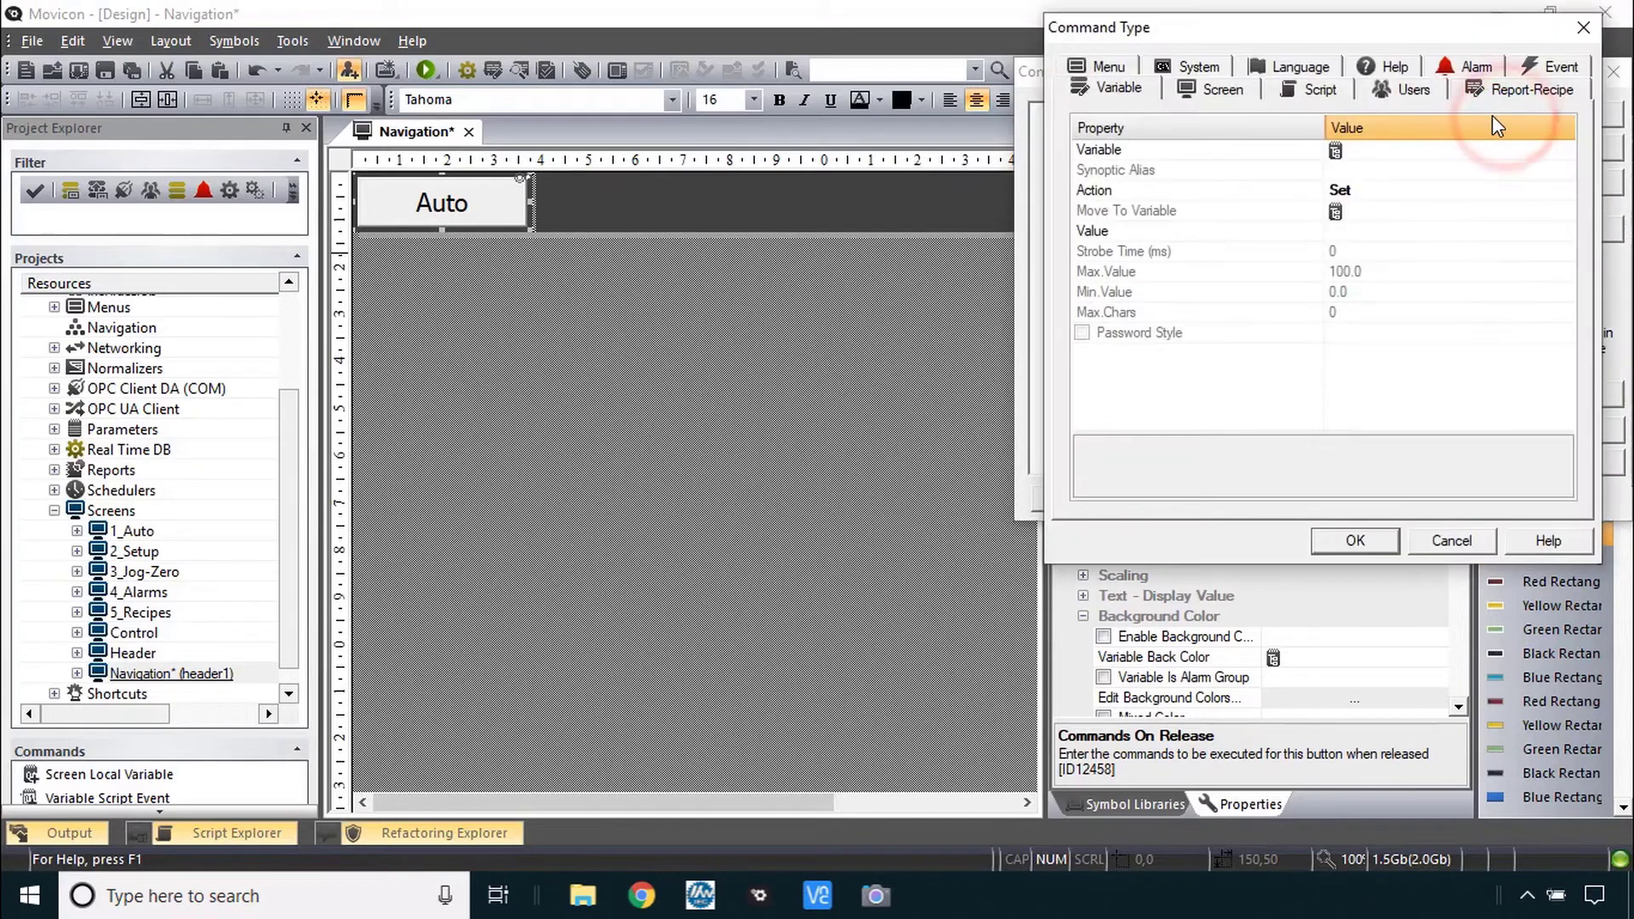
pyautogui.click(1221, 89)
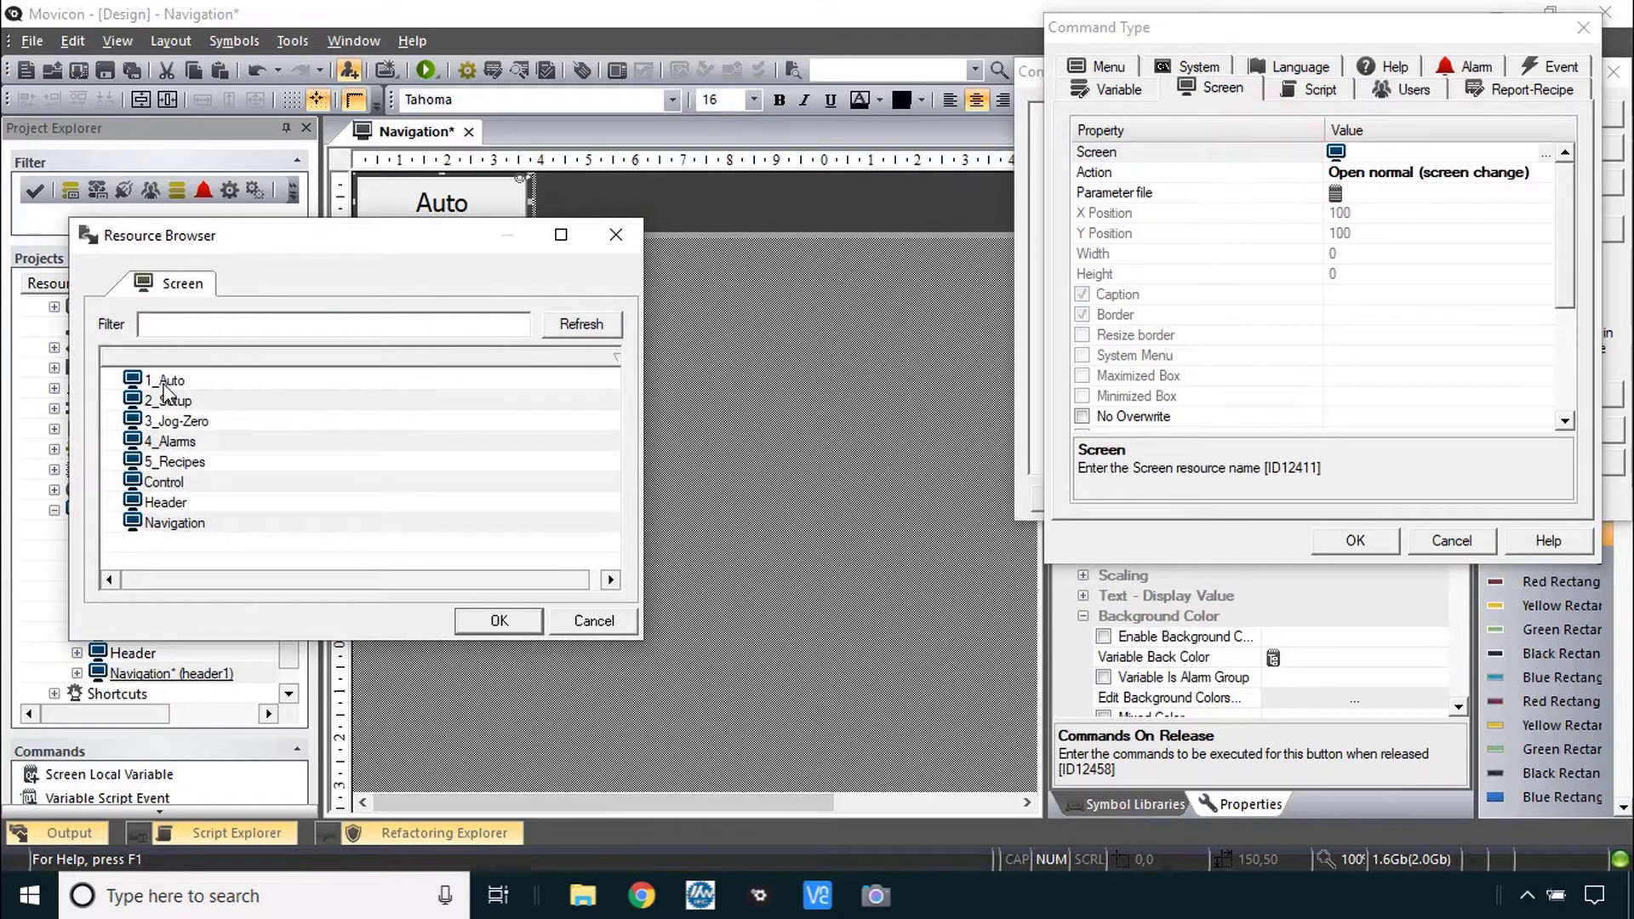
pyautogui.click(167, 380)
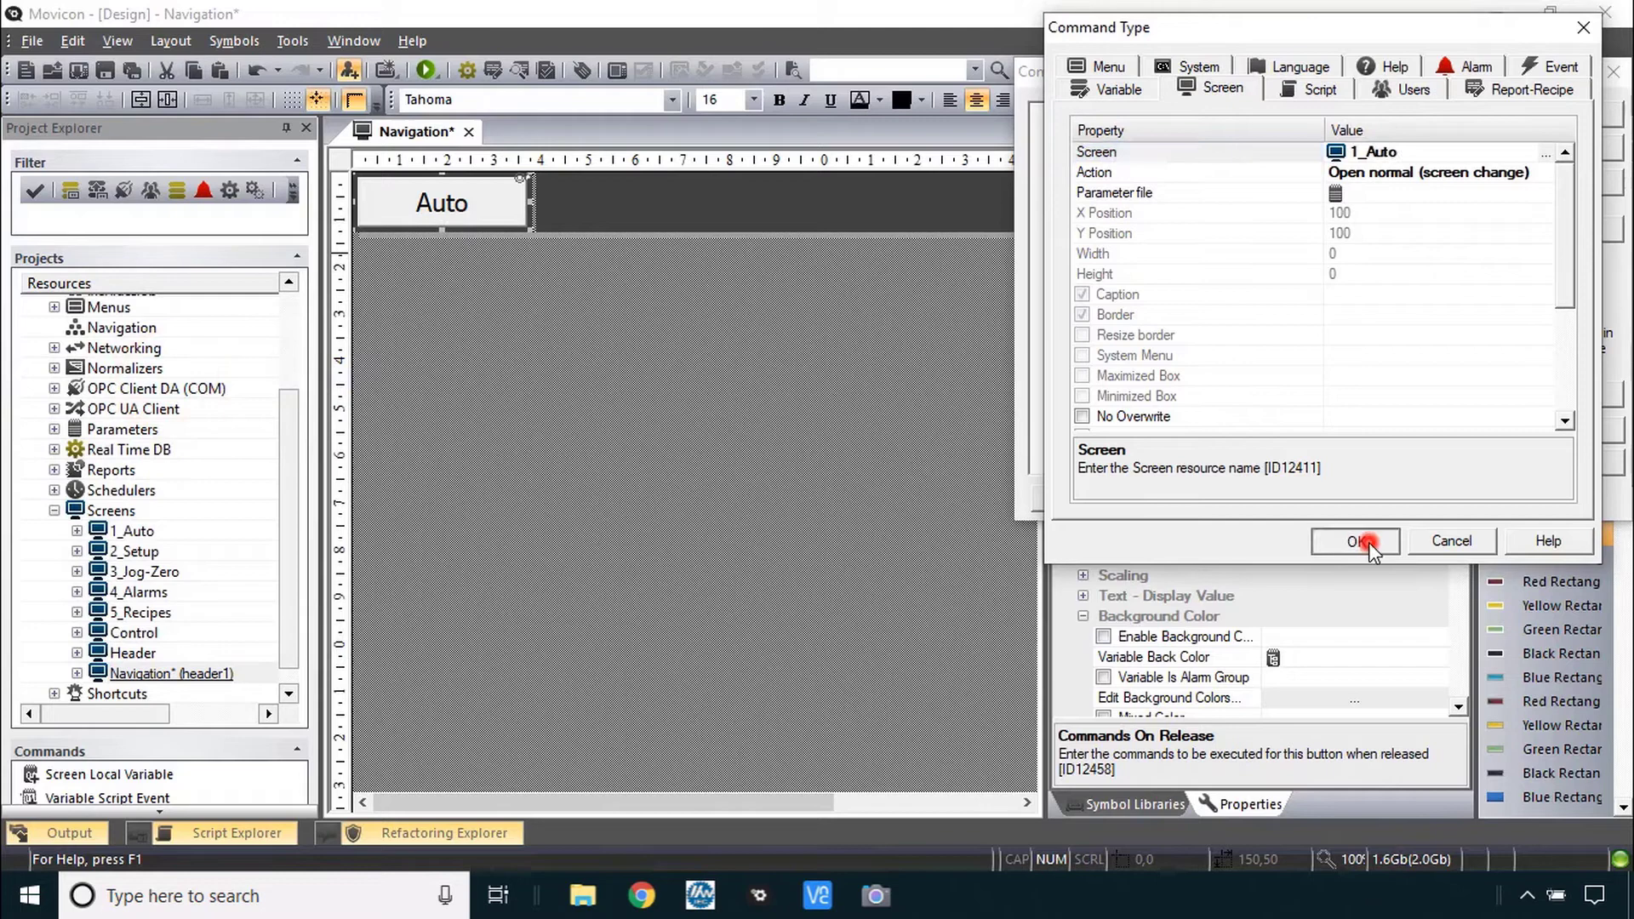
pyautogui.click(1353, 542)
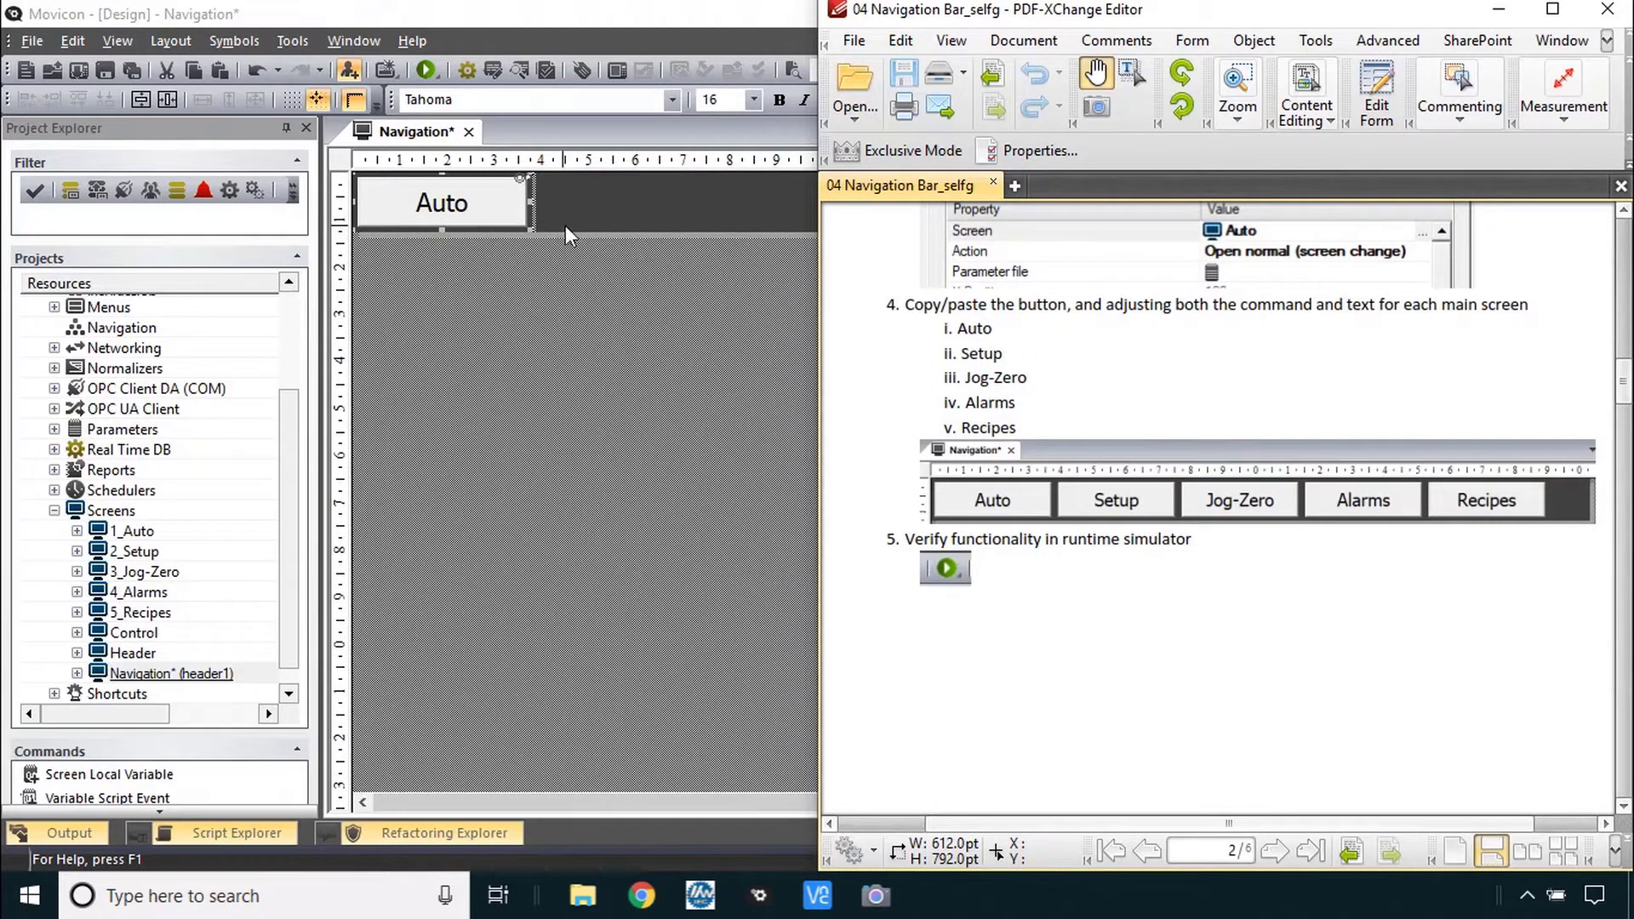
pyautogui.moveTo(1374, 532)
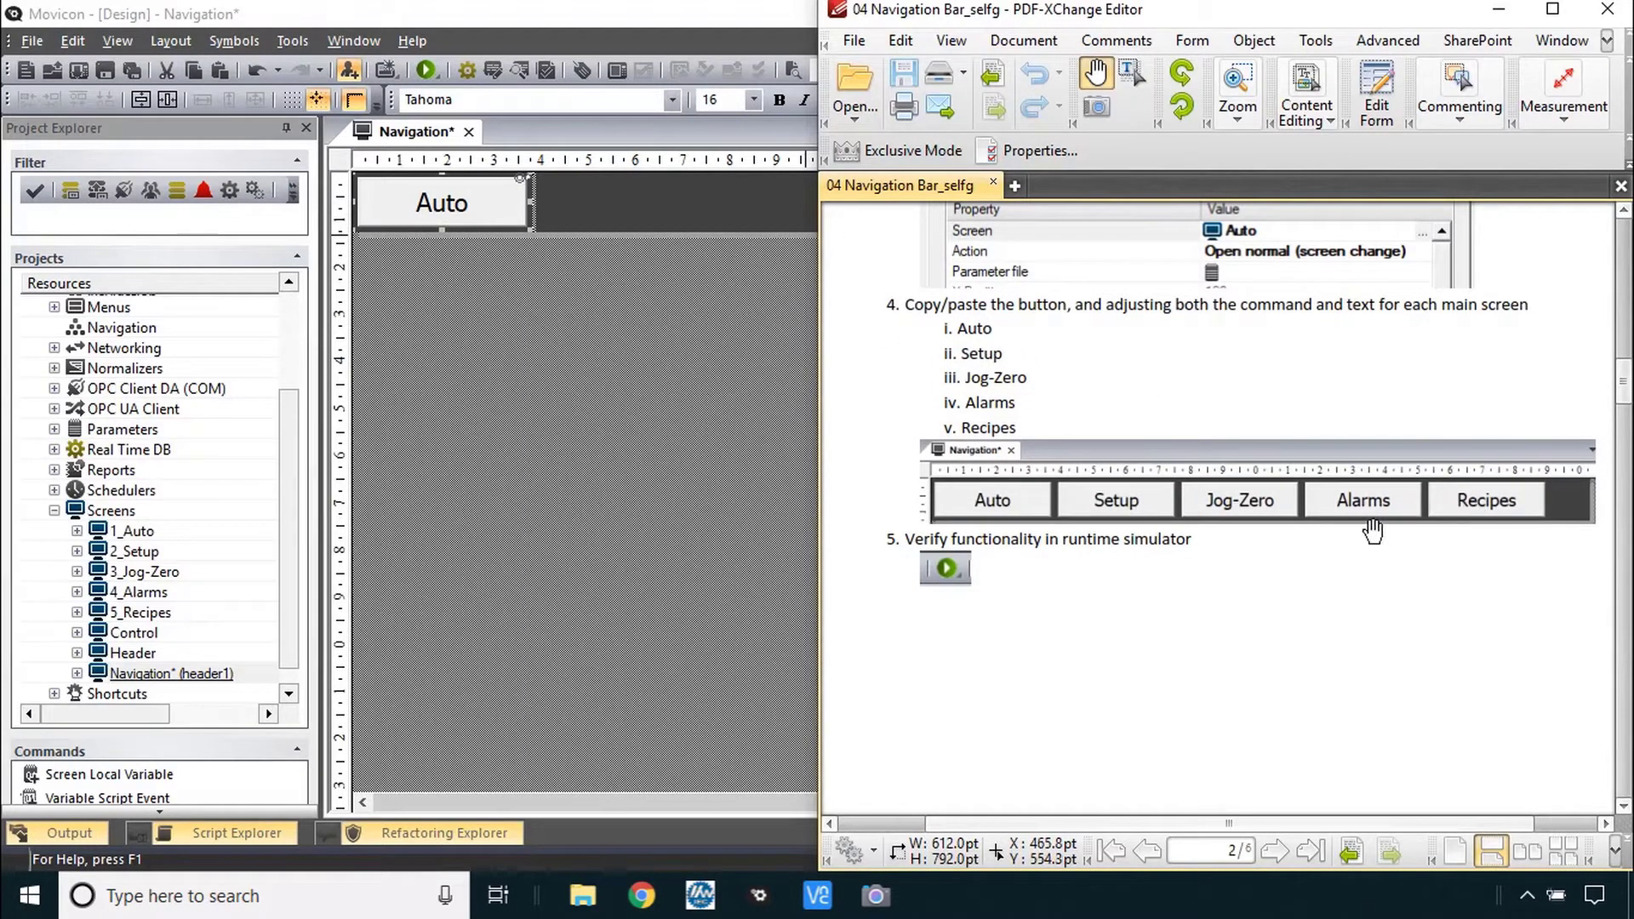
pyautogui.moveTo(1343, 595)
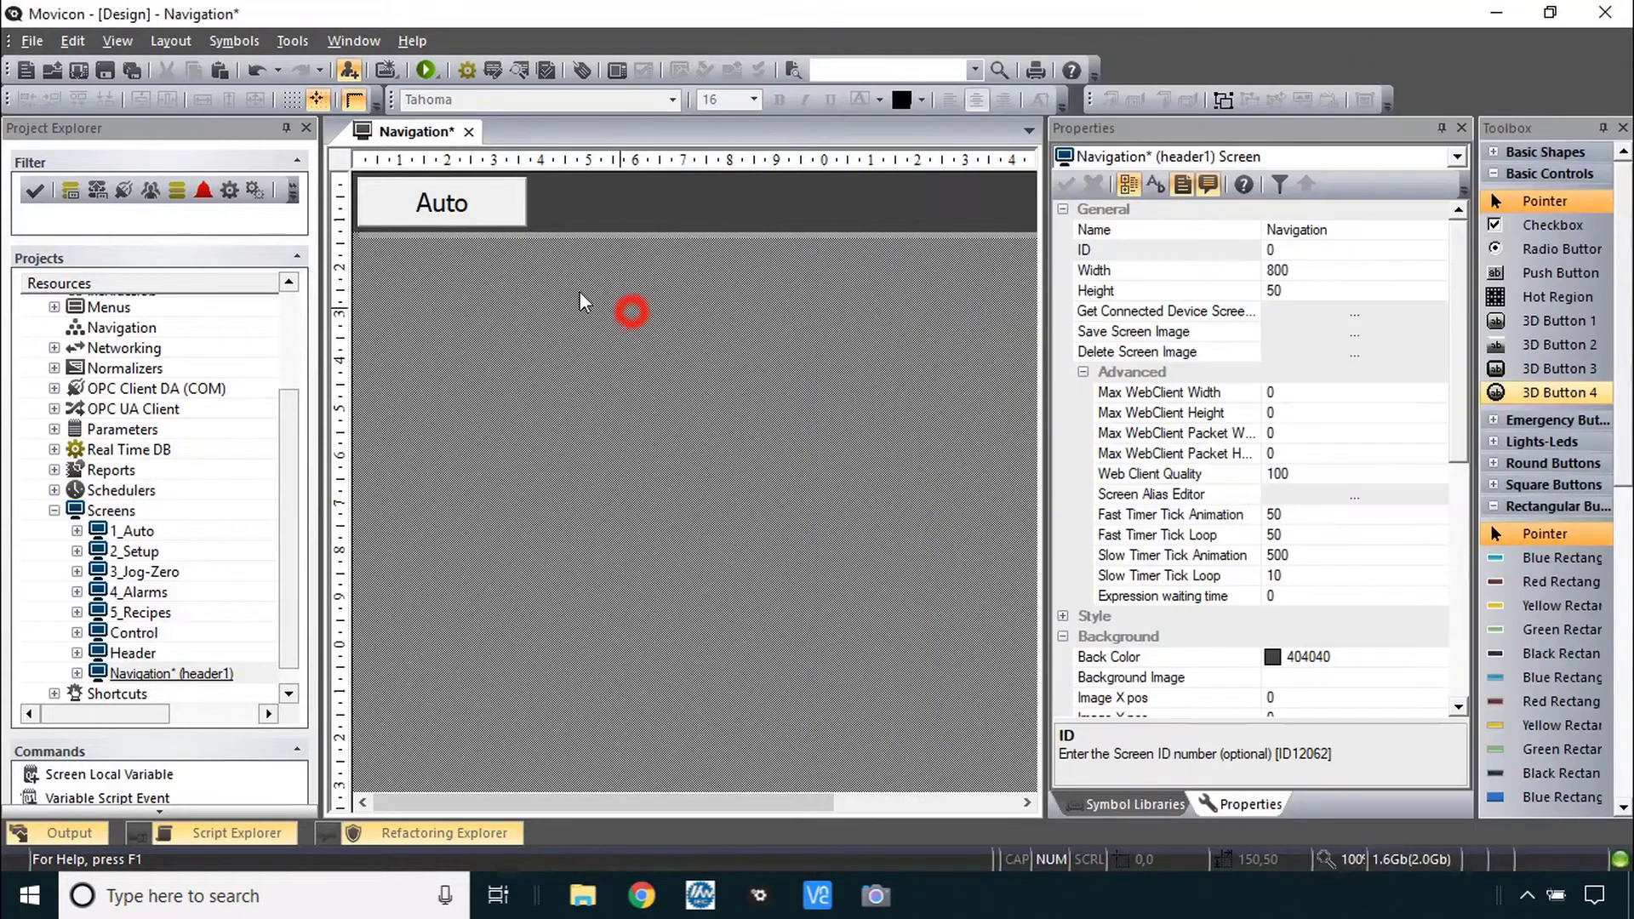
# - Duplicate the Auto button beside it and retitle the copy Setup
pyautogui.click(440, 203)
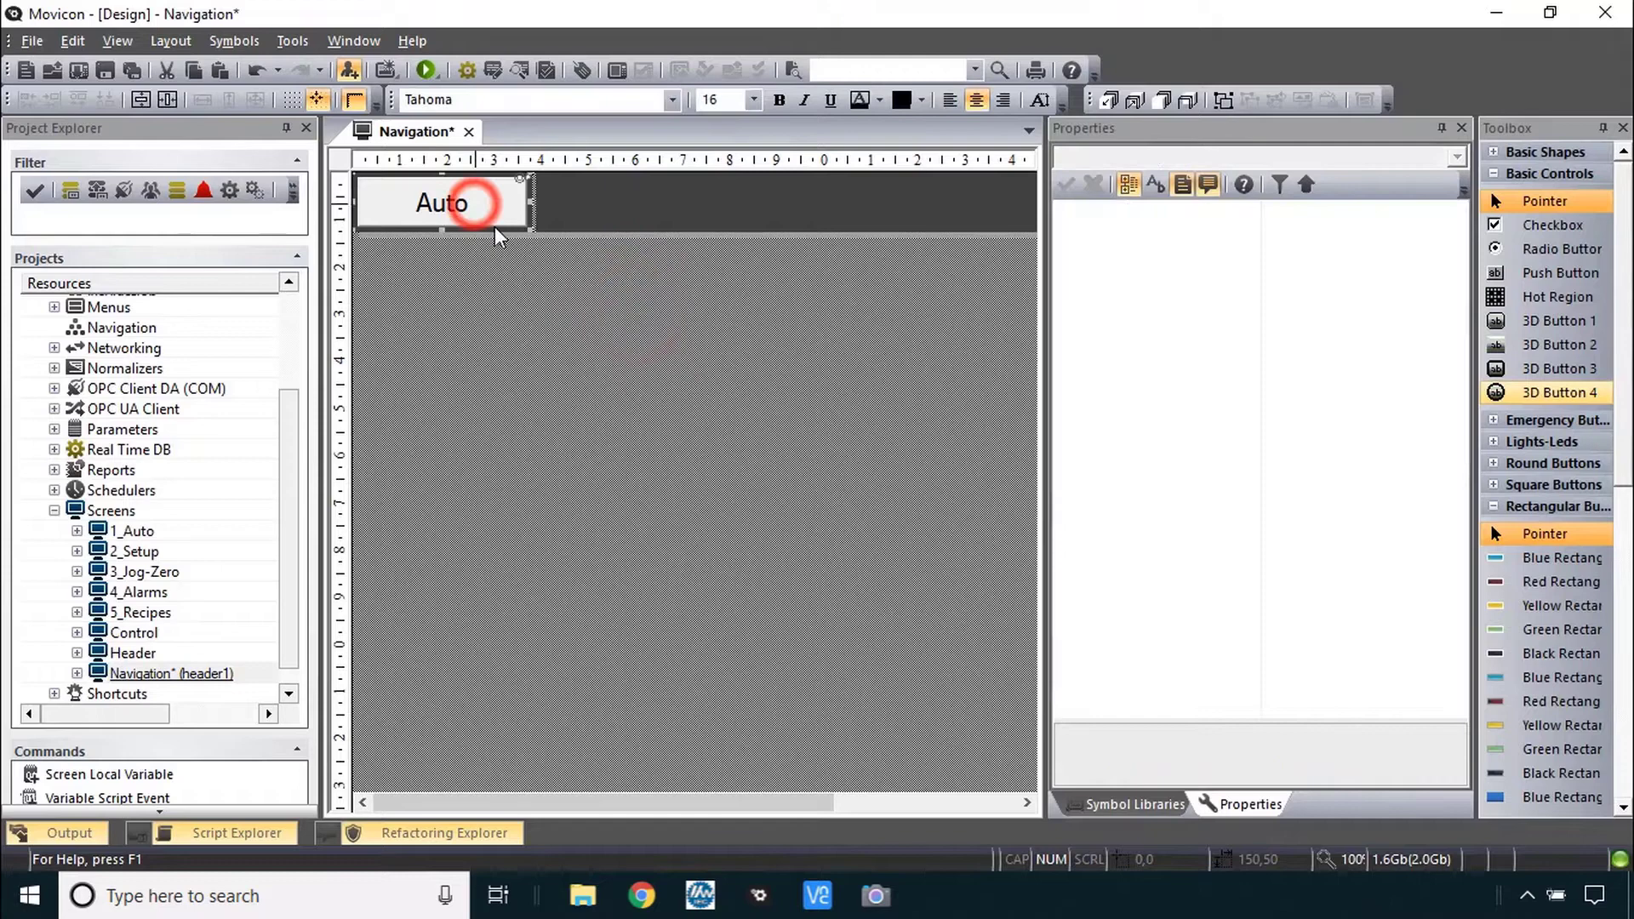
pyautogui.click(443, 202)
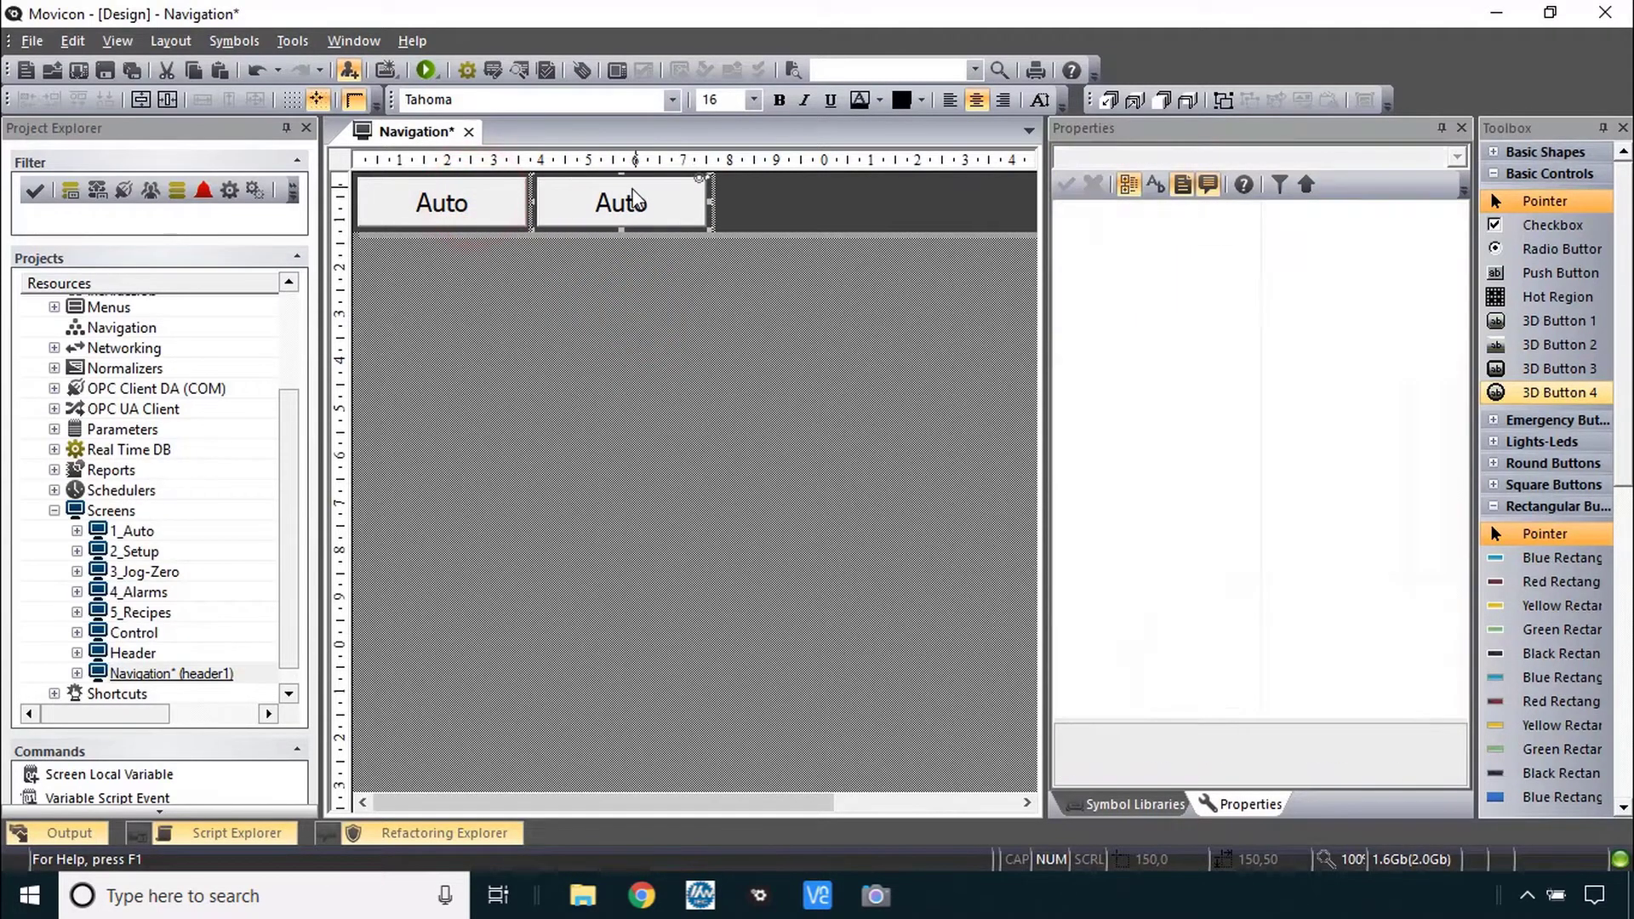
pyautogui.click(622, 203)
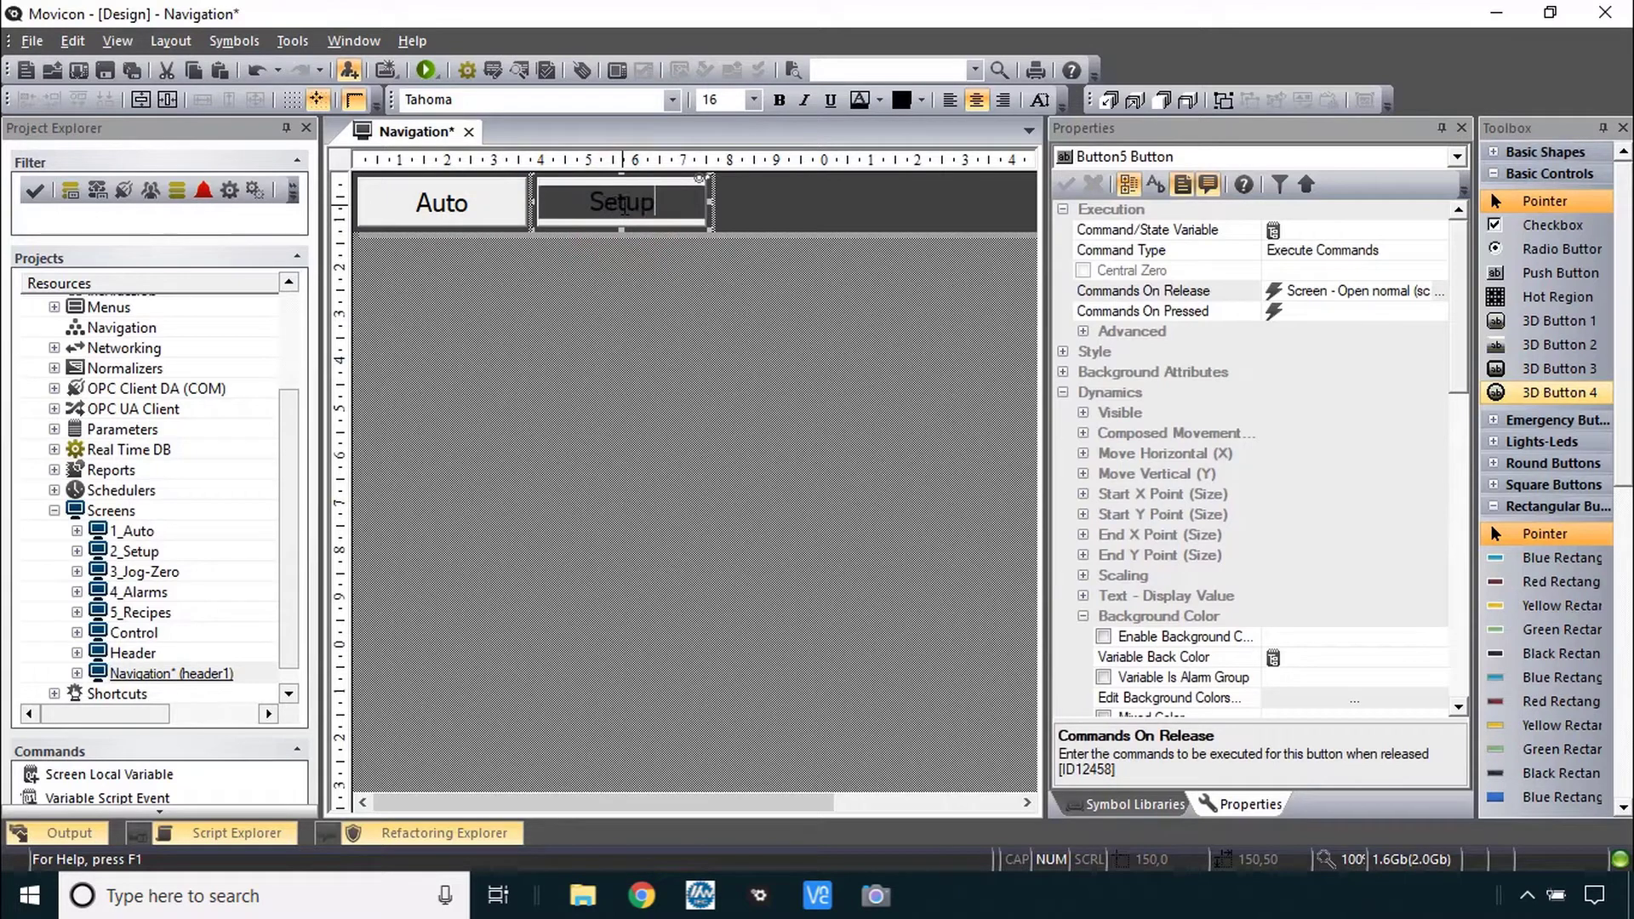
pyautogui.moveTo(1222, 303)
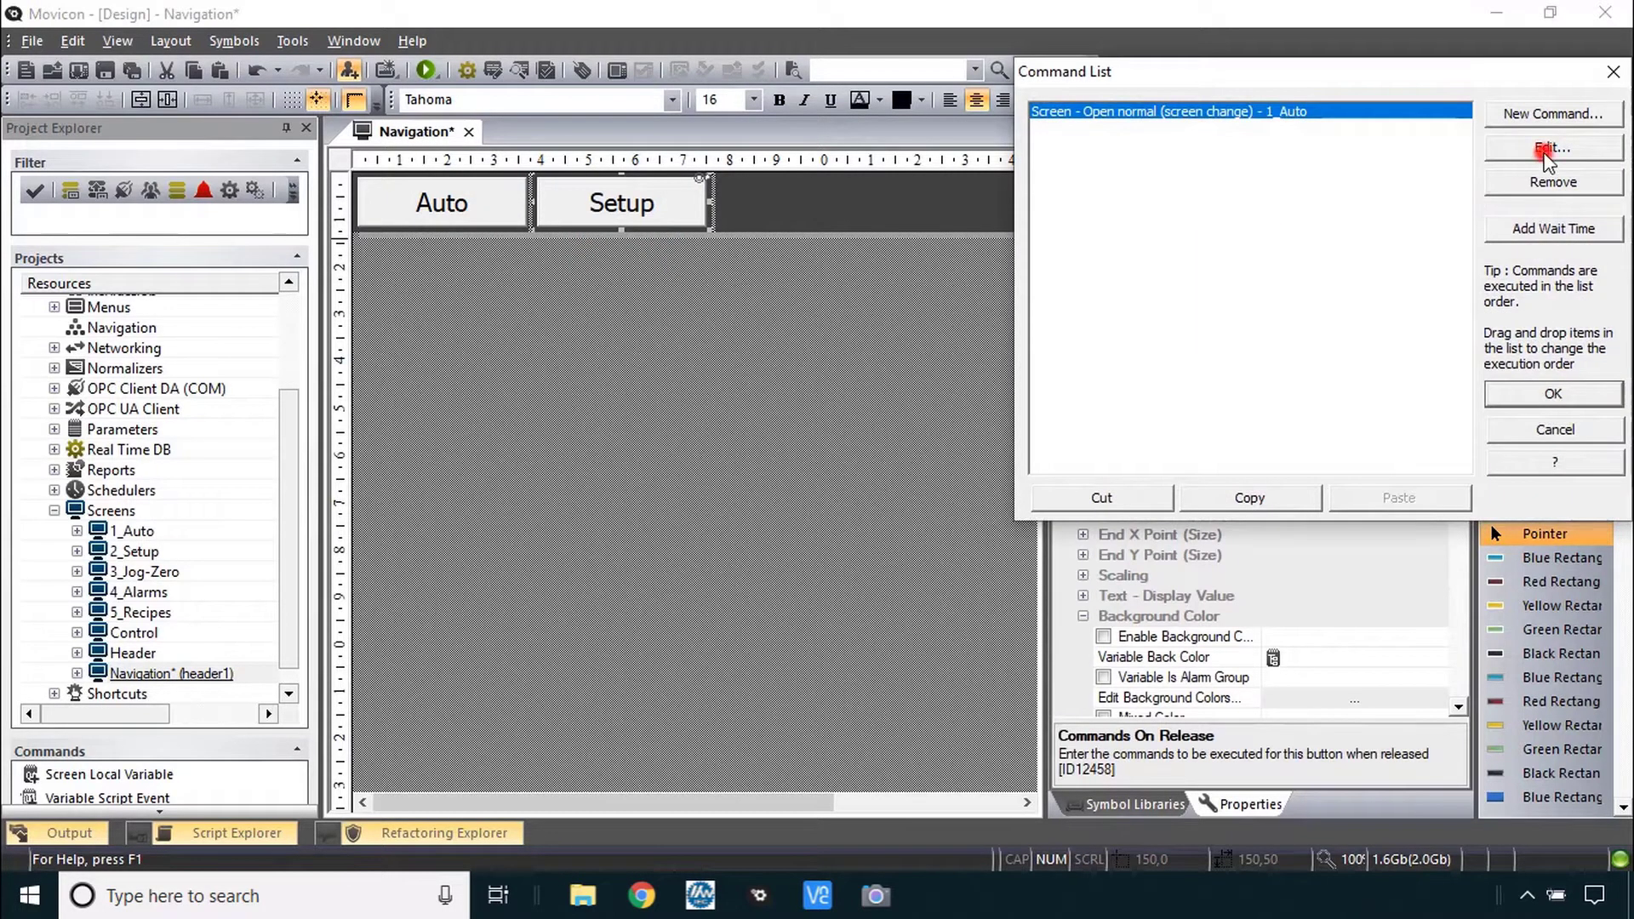
# - Retarget the Setup button's release command to the 2_Setup screen
pyautogui.click(1552, 148)
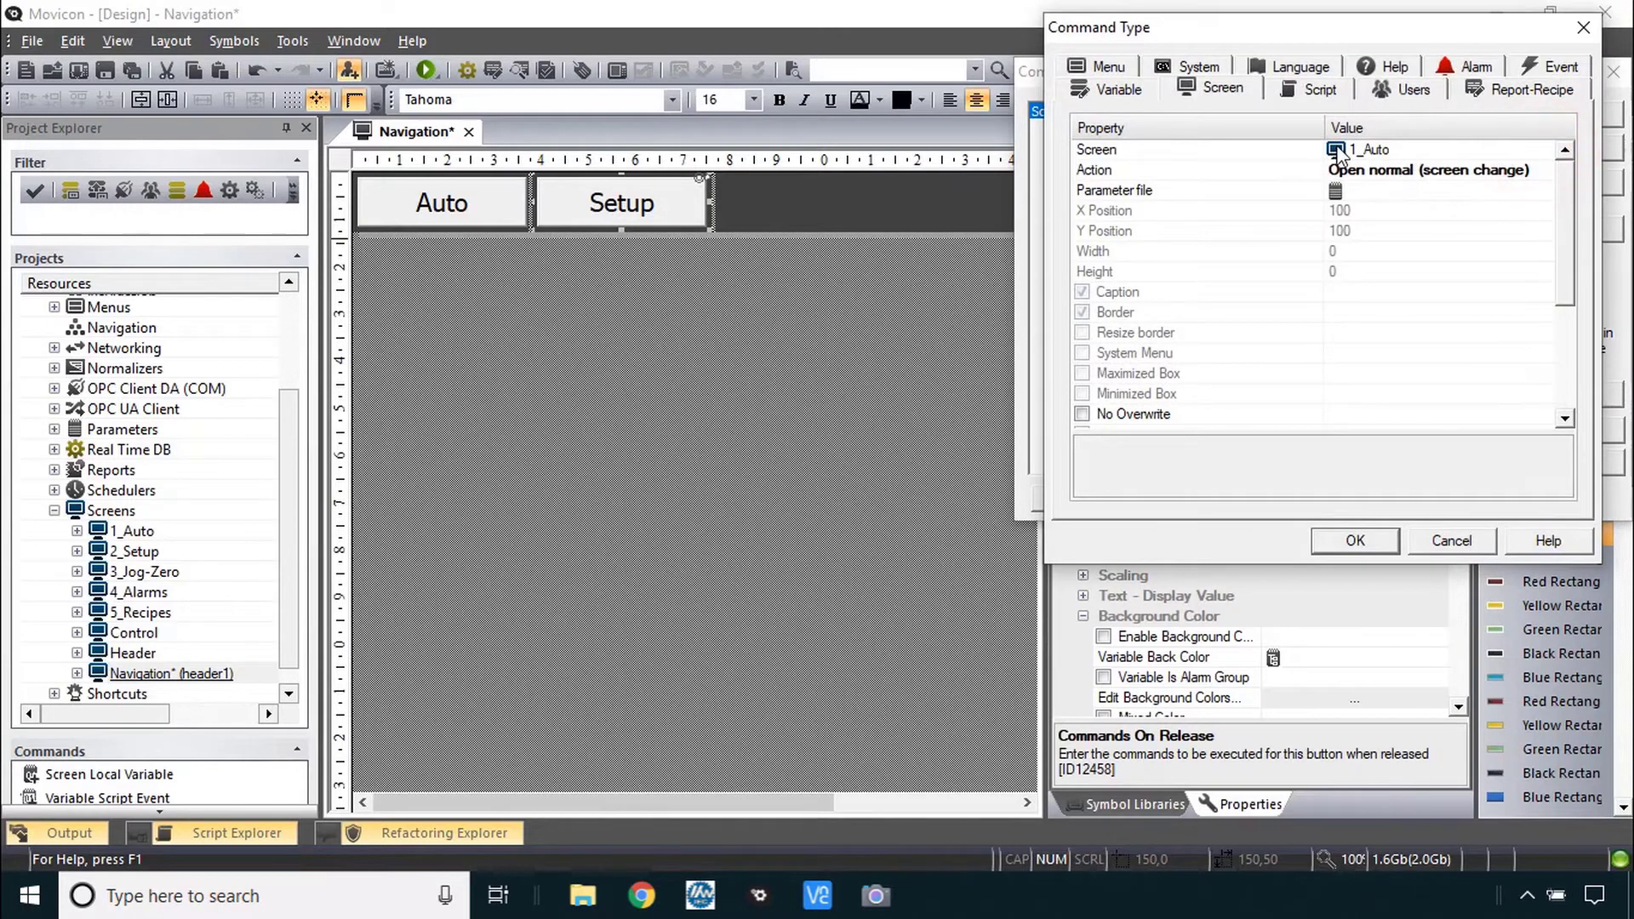
pyautogui.click(1548, 149)
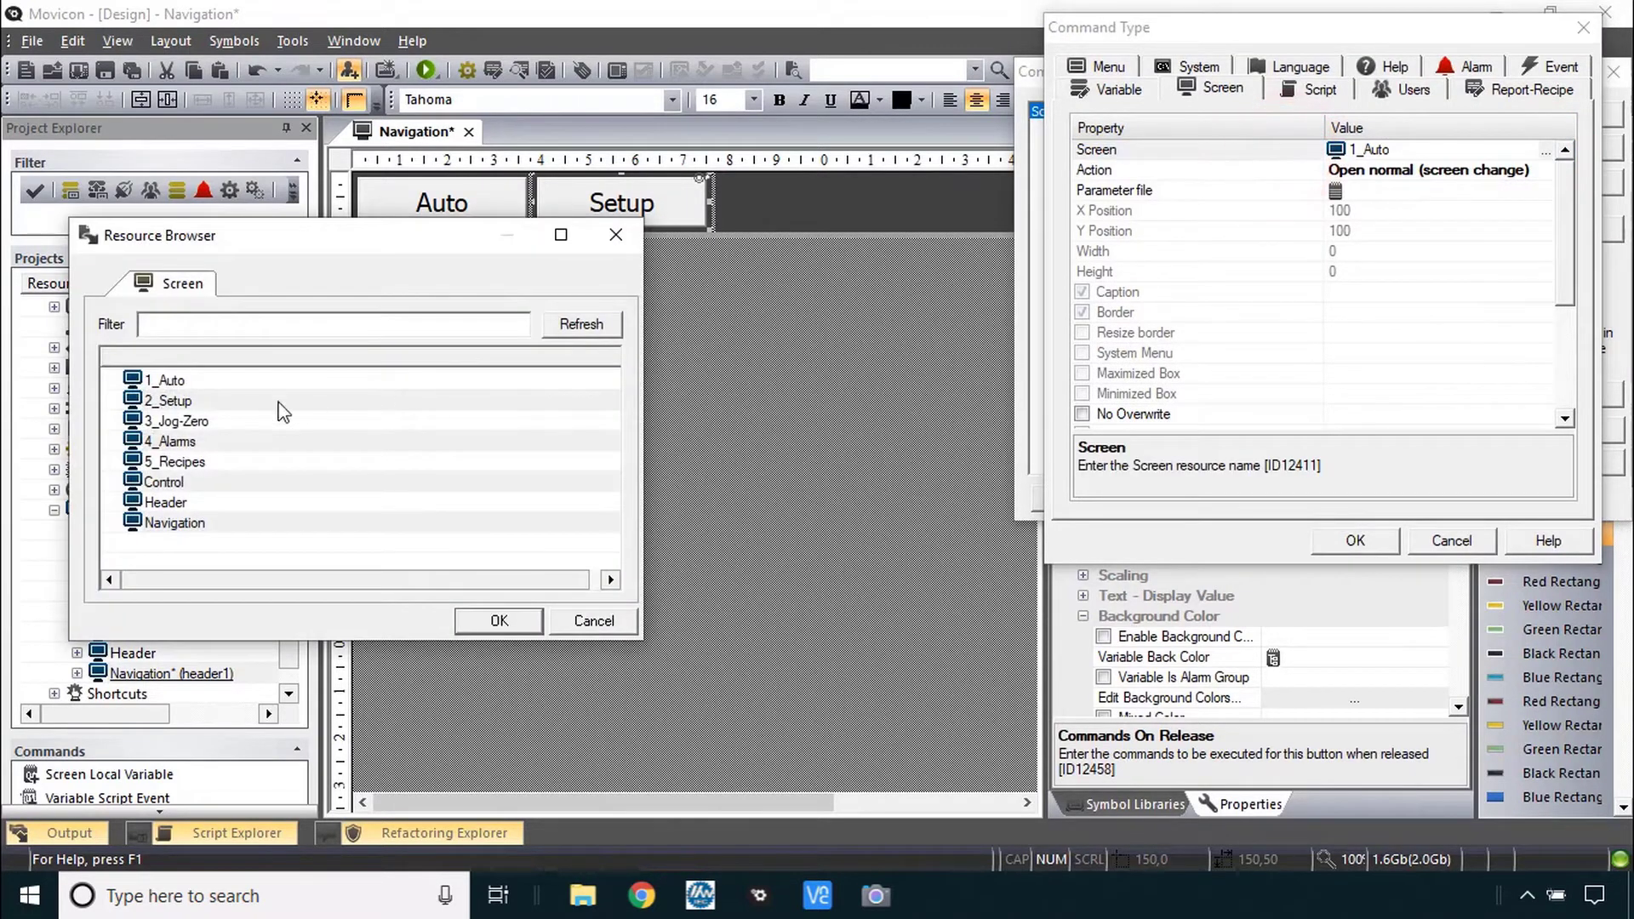
pyautogui.click(499, 620)
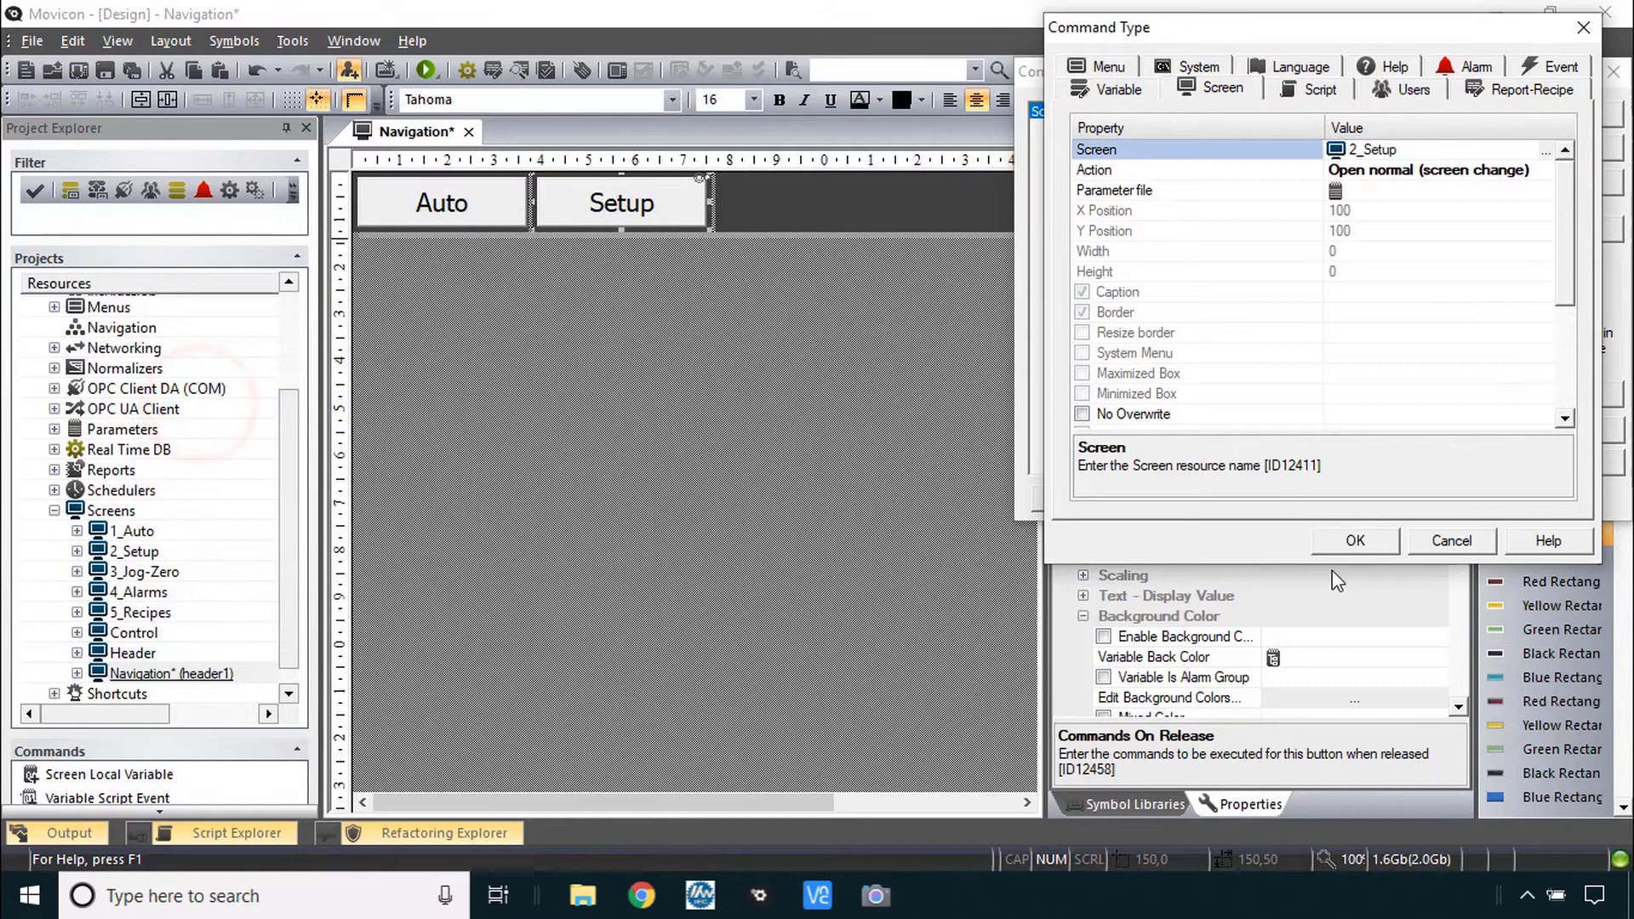
pyautogui.click(1355, 541)
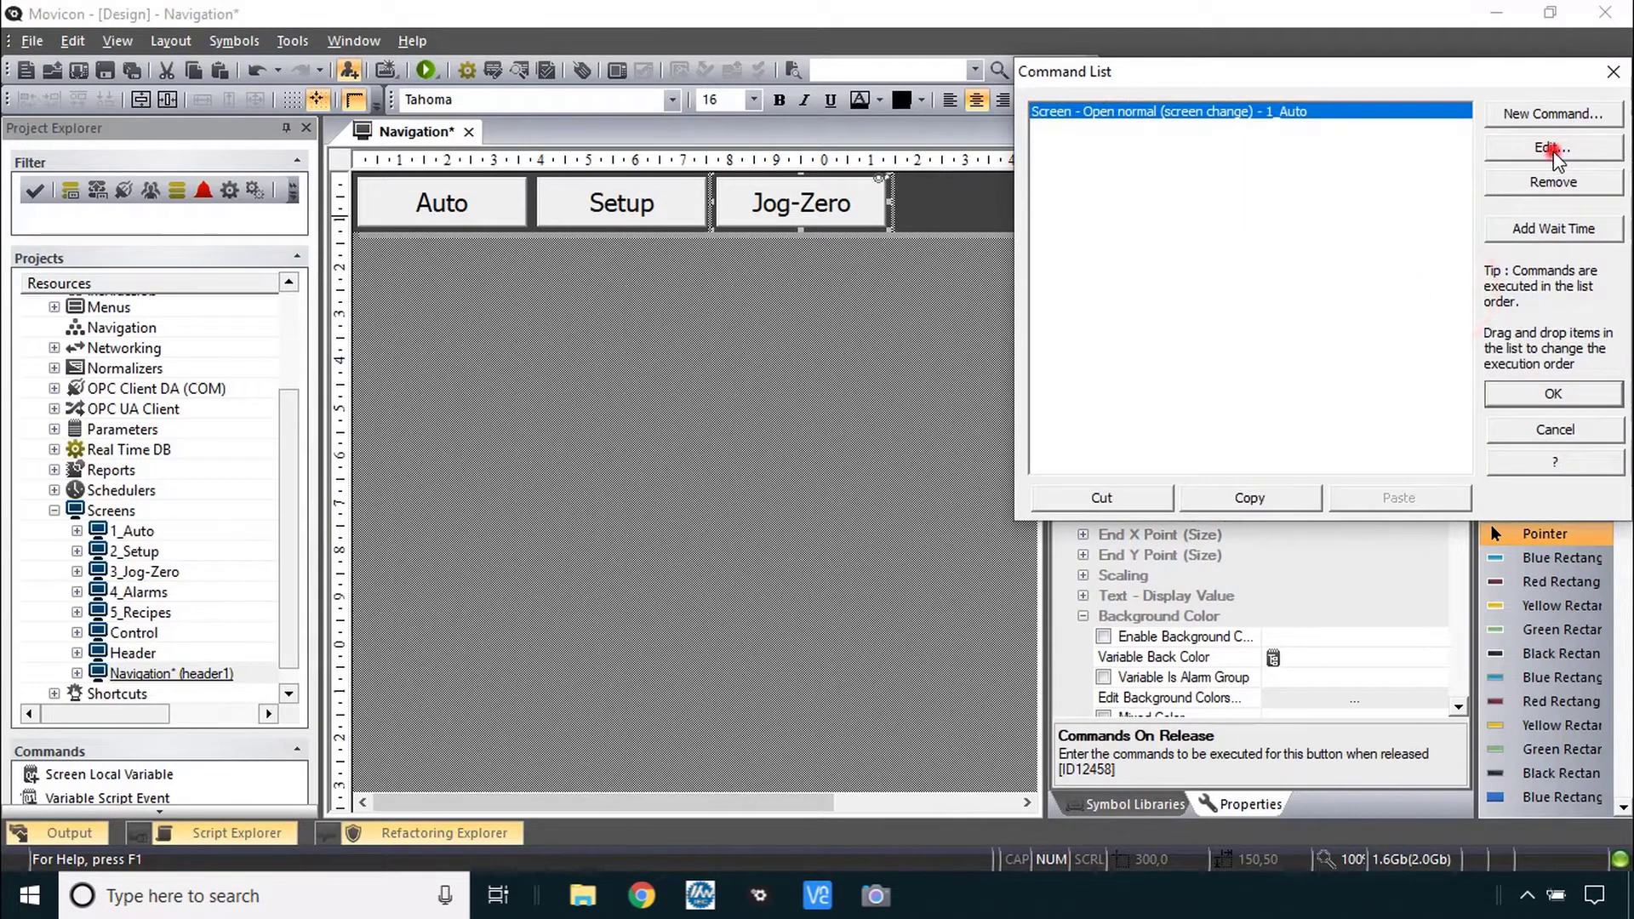
# - Retarget the copied Jog-Zero and Alarms buttons to open the 3_Jog-Zero and 4_Alarms screens
pyautogui.click(1554, 147)
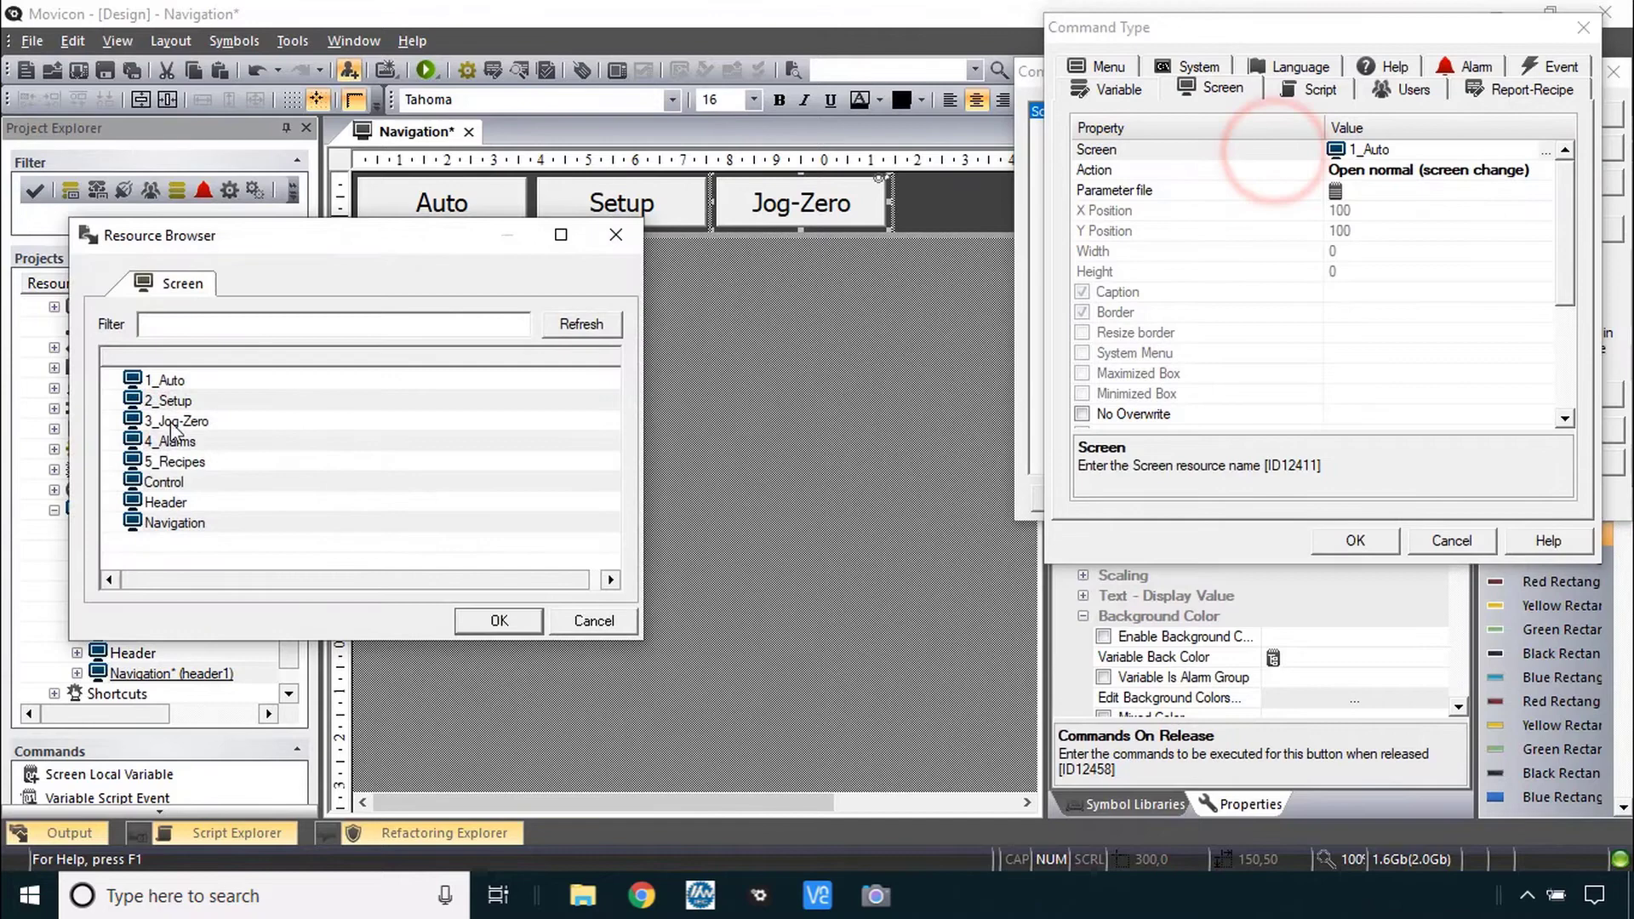
pyautogui.click(499, 620)
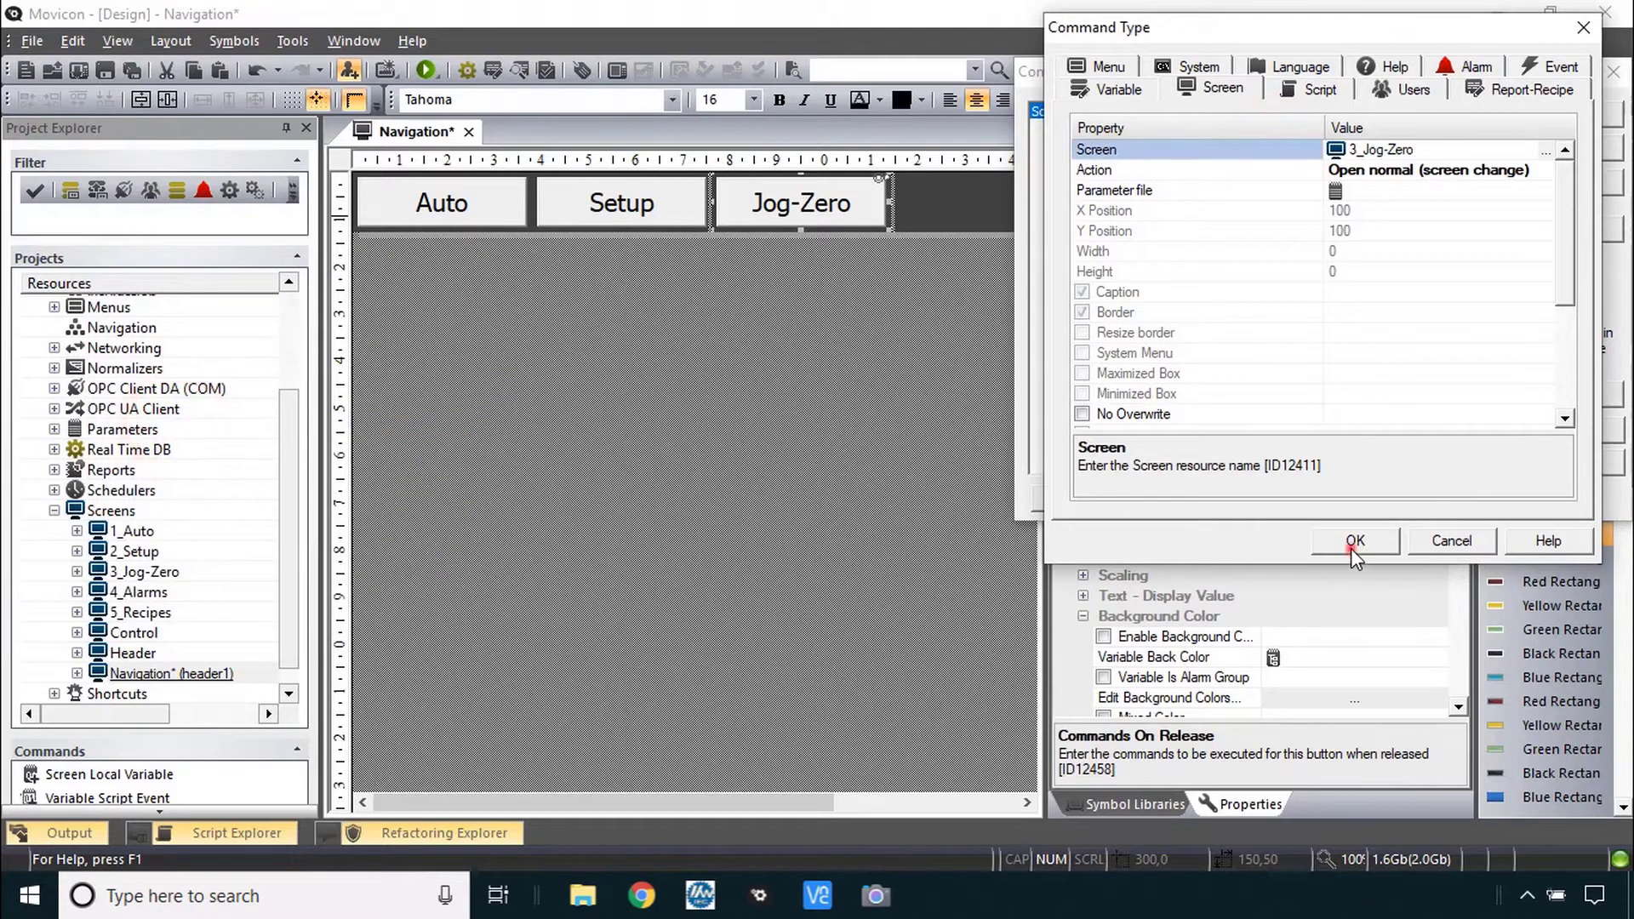
pyautogui.click(1355, 540)
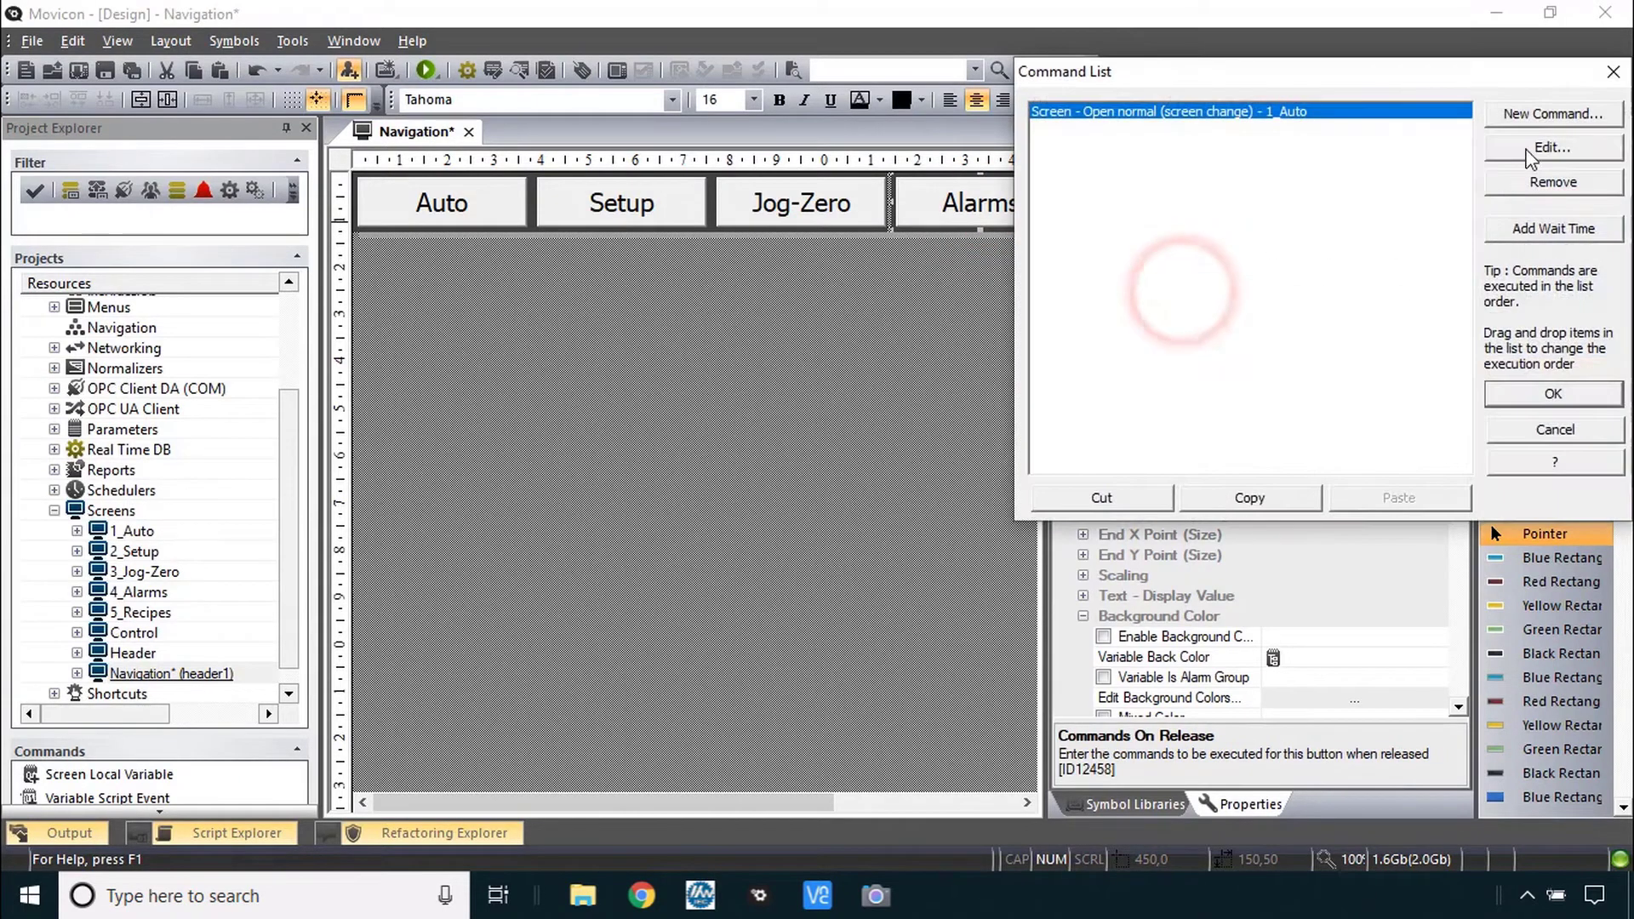
pyautogui.click(1552, 148)
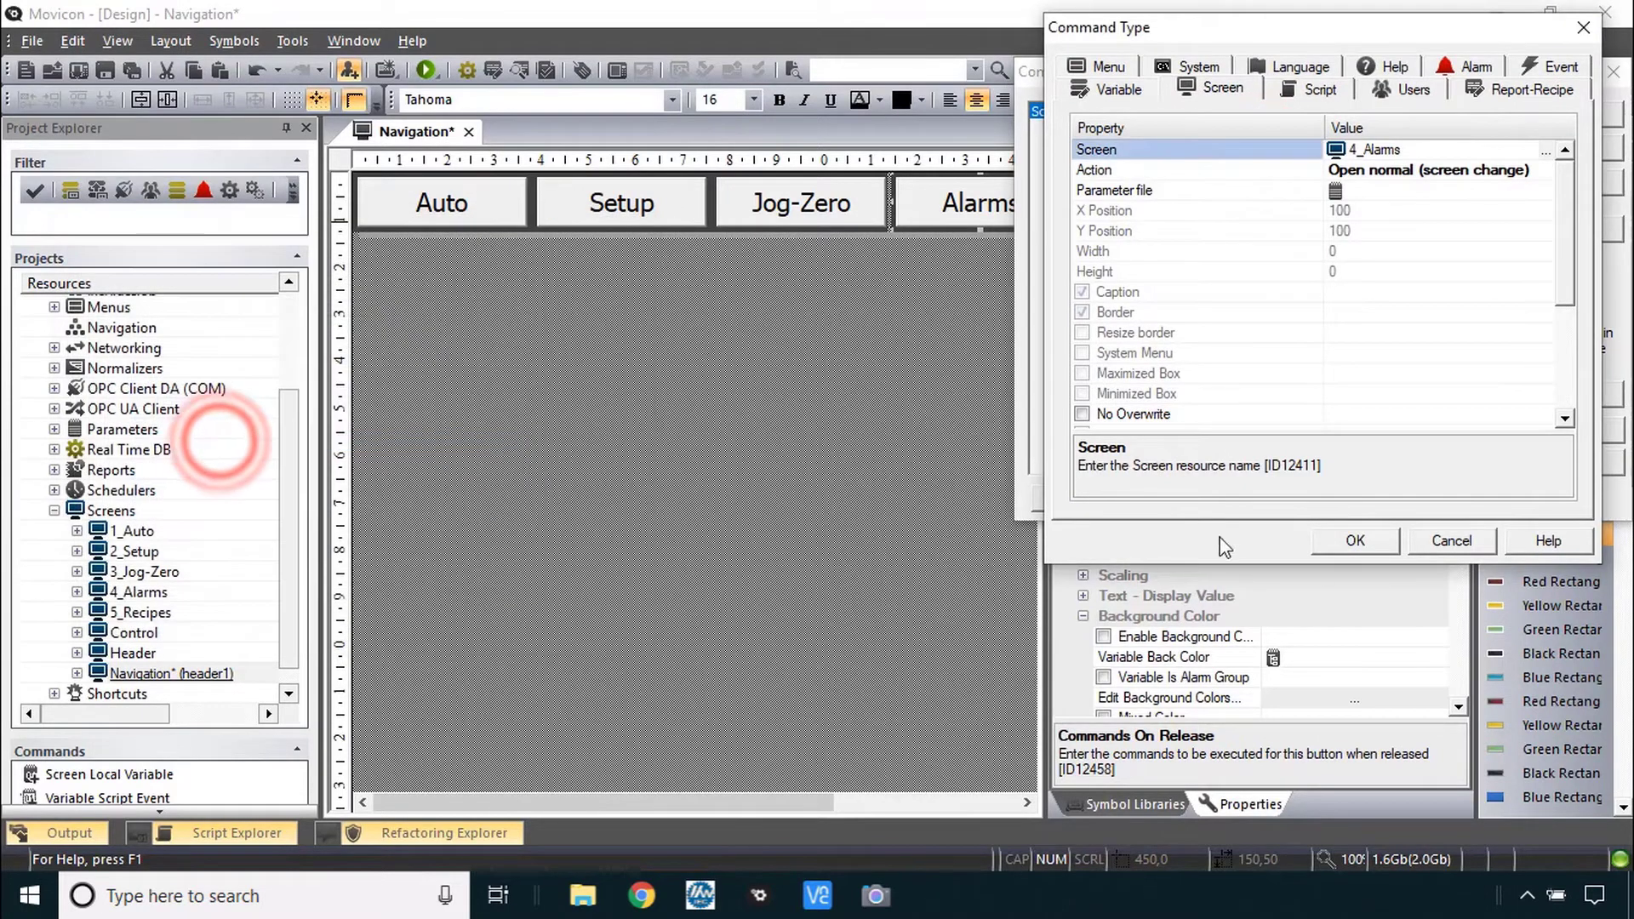
pyautogui.click(1354, 542)
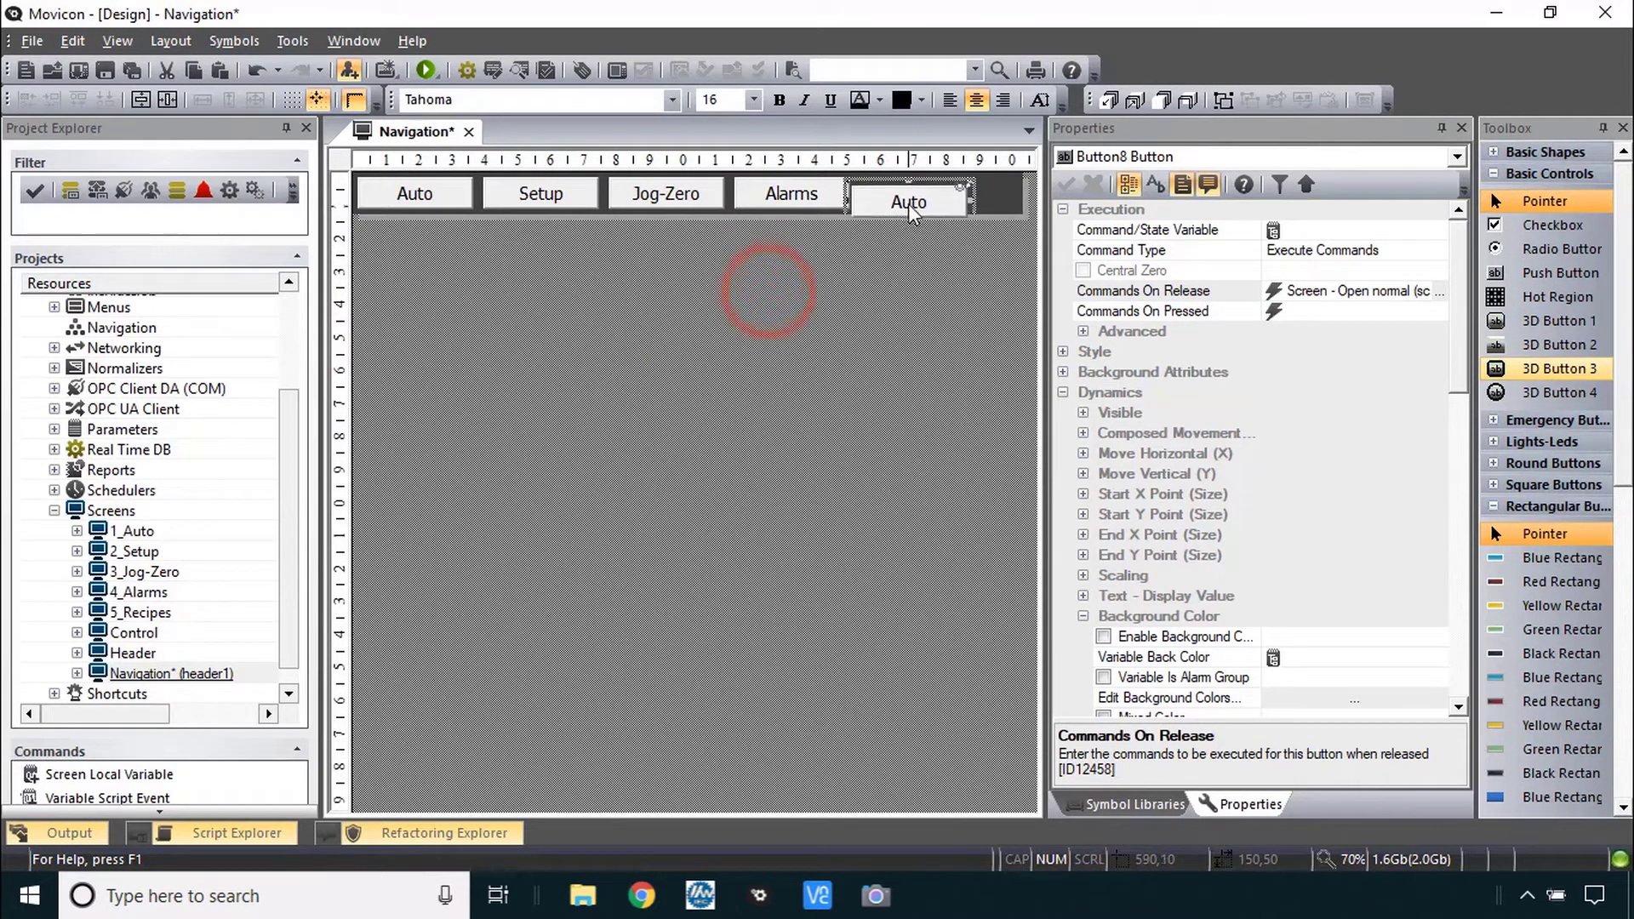
# - Label the last button Recipes and give it a release command opening 5_Recipes
pyautogui.click(921, 198)
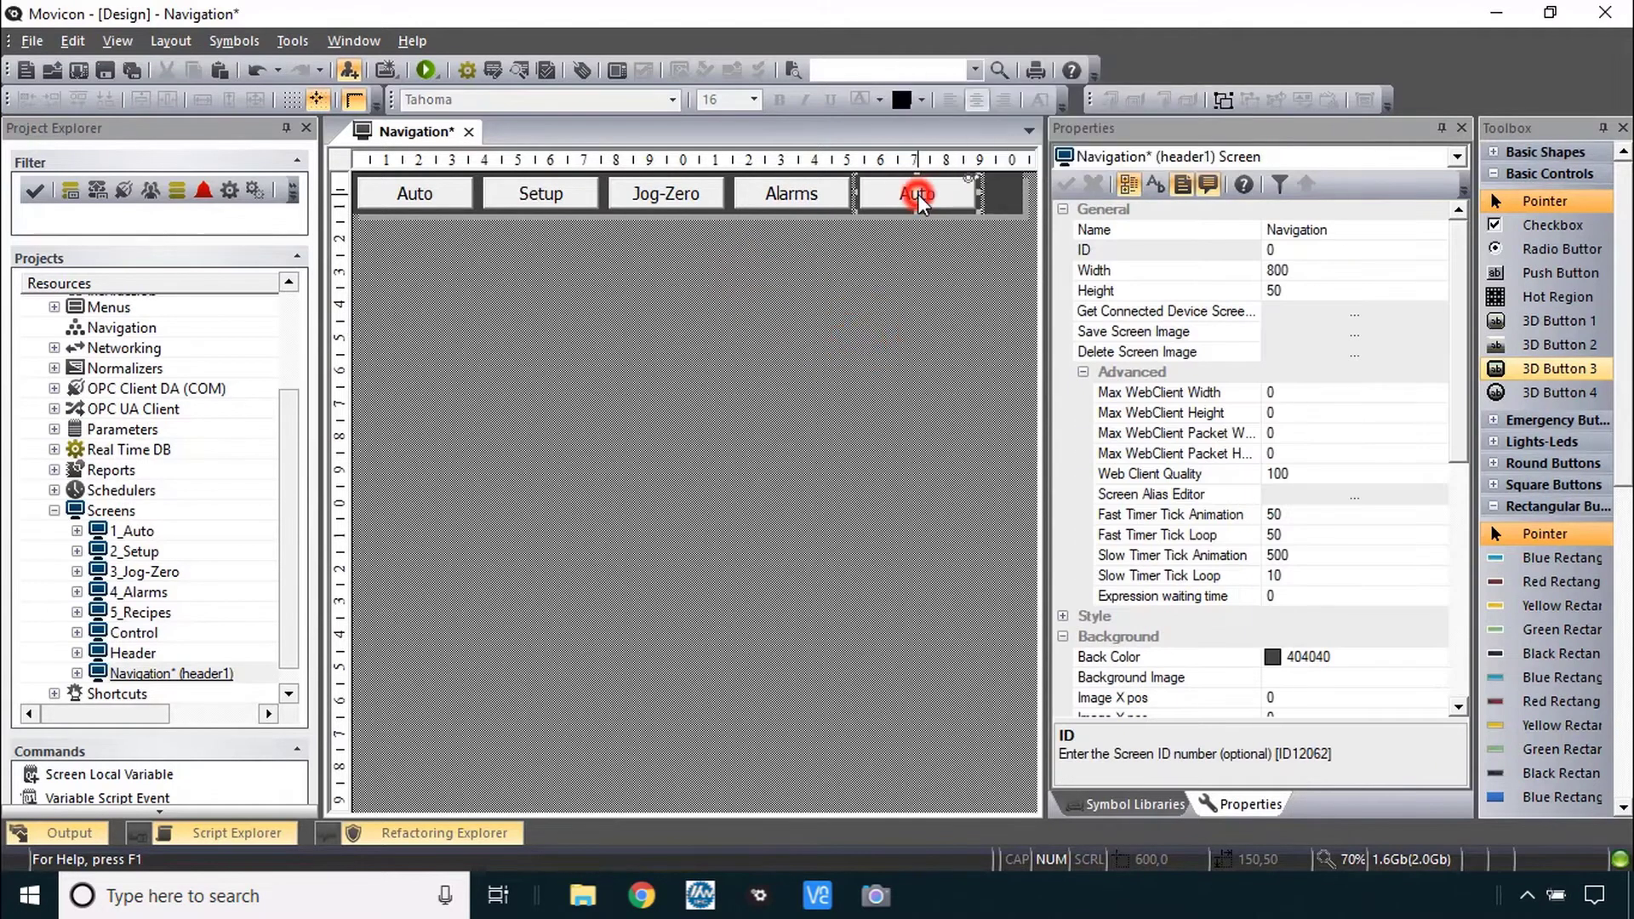
pyautogui.click(918, 194)
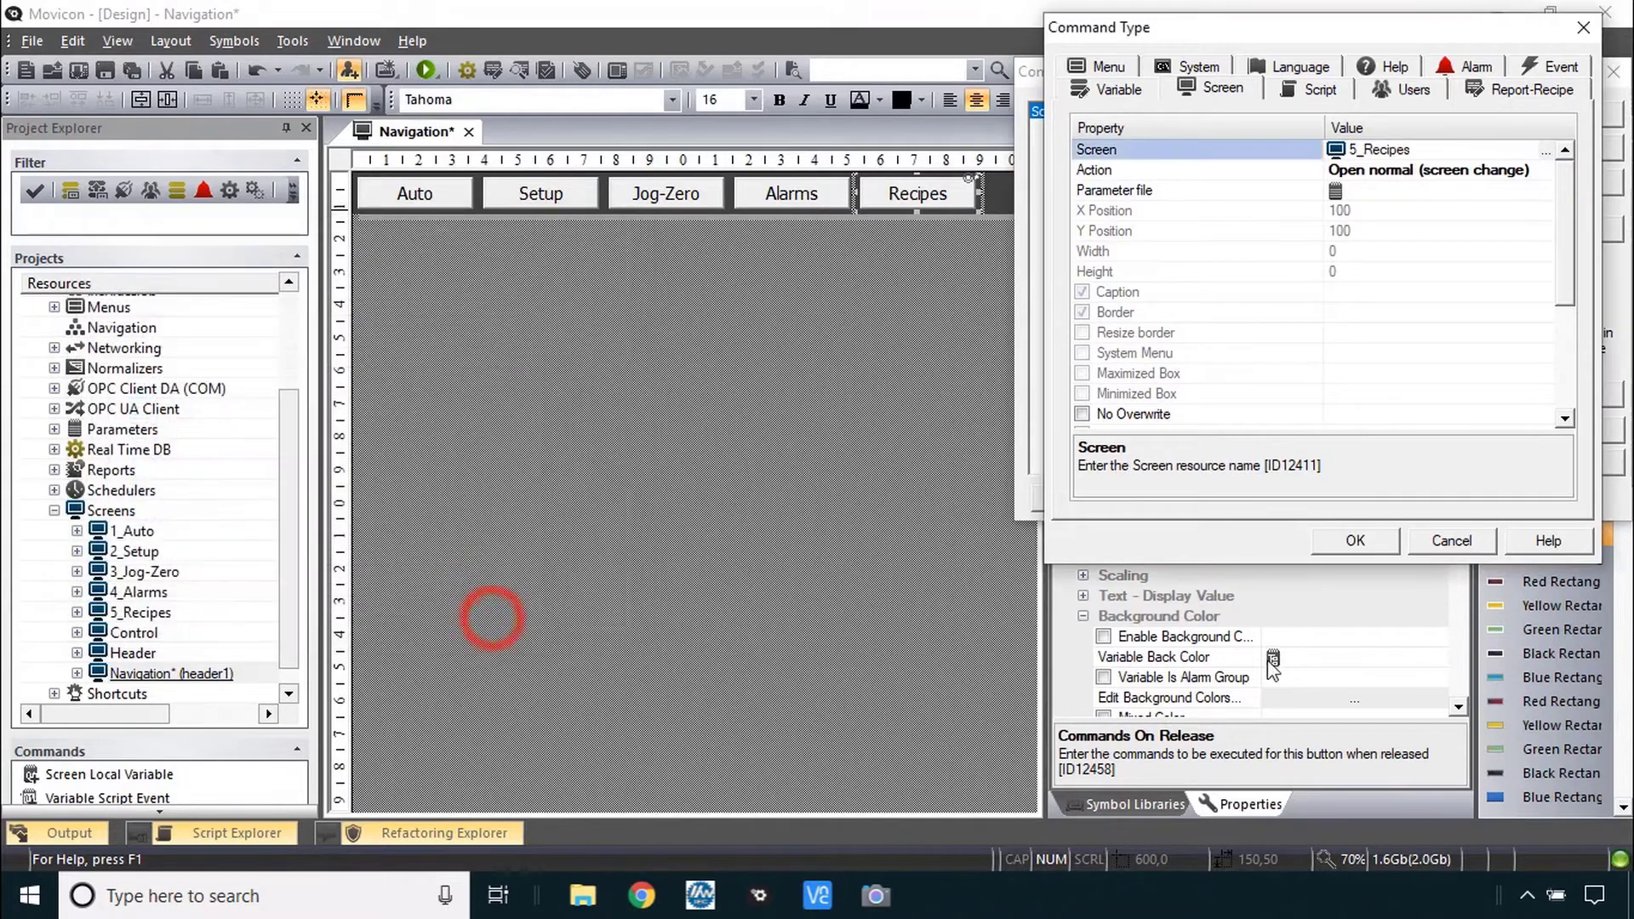
pyautogui.click(1355, 541)
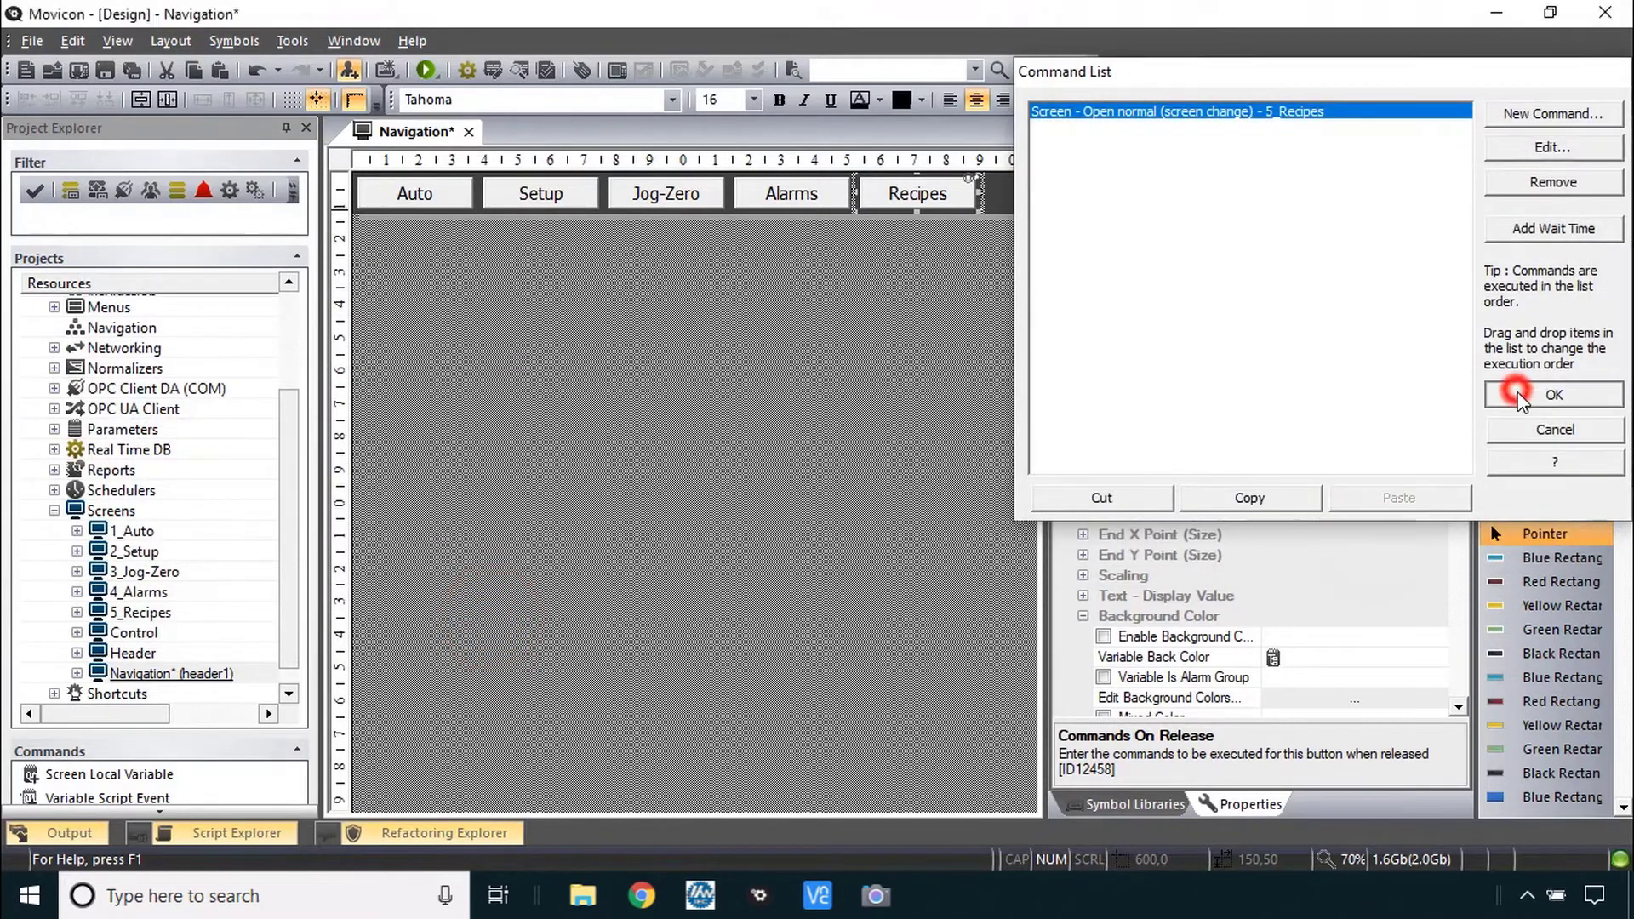
pyautogui.click(1552, 393)
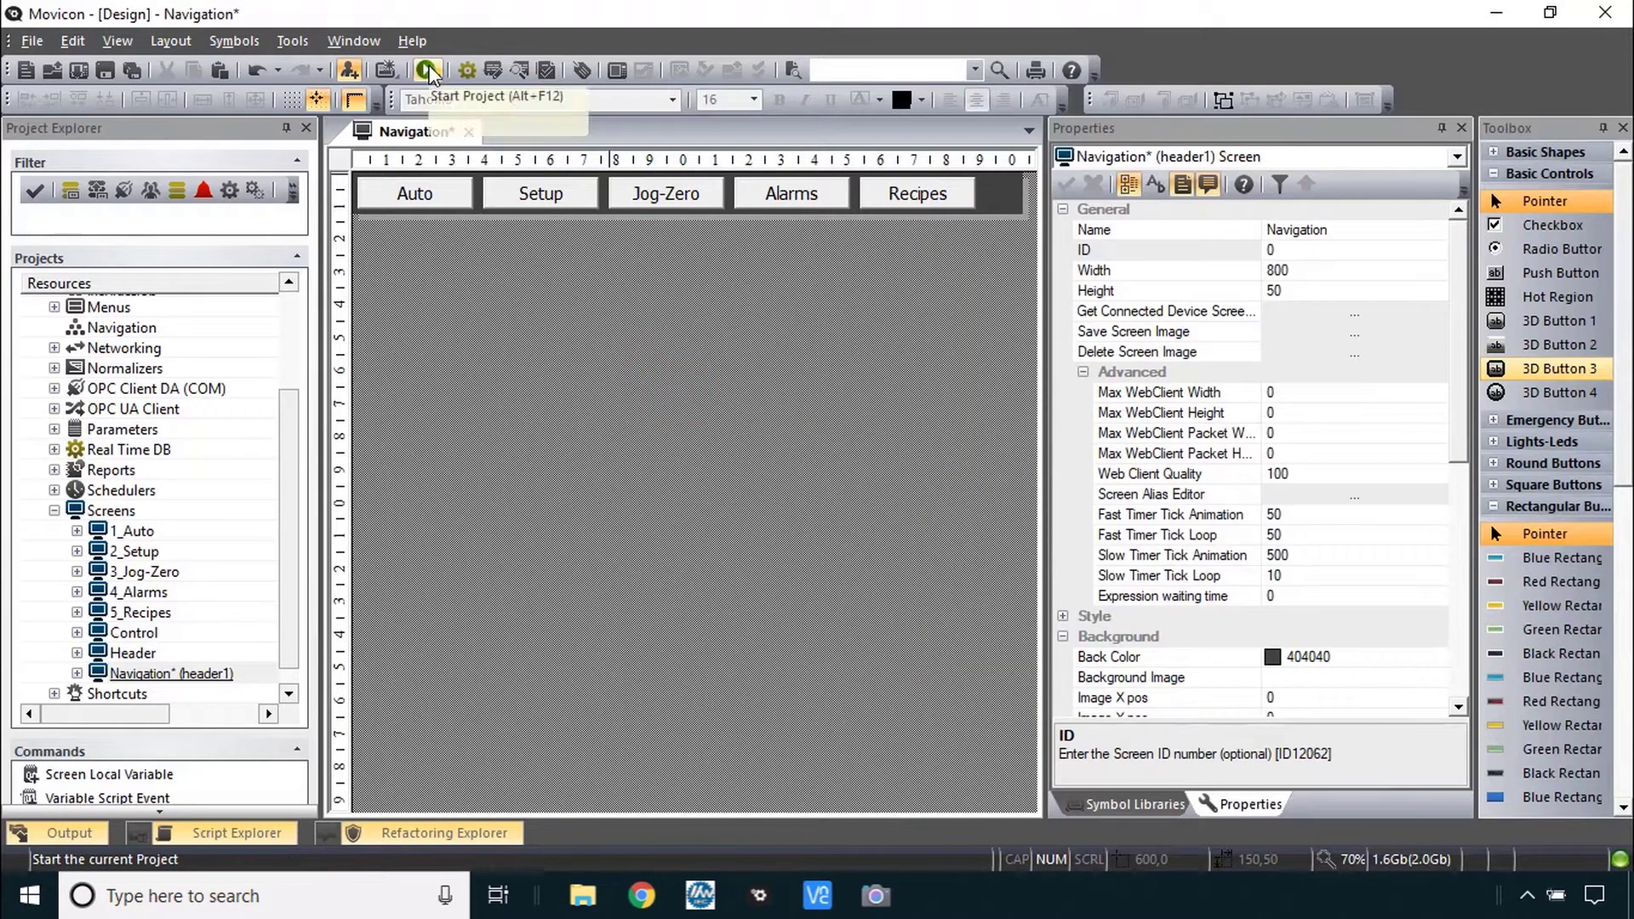
# - Start the project in runtime, saving the changes first
pyautogui.click(427, 69)
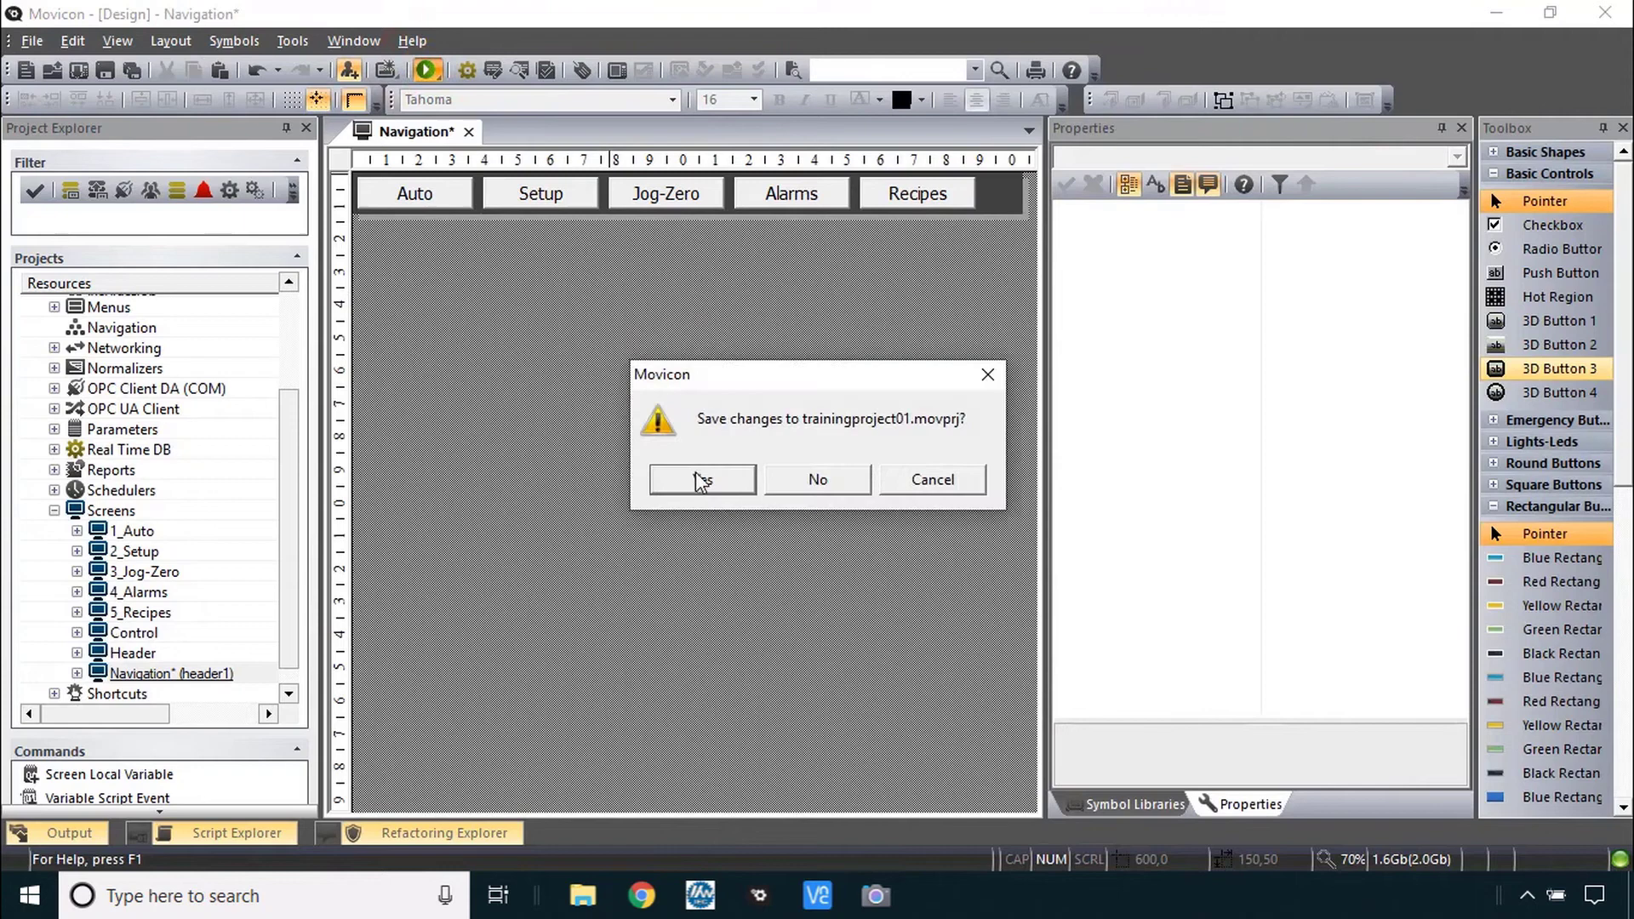
pyautogui.click(702, 480)
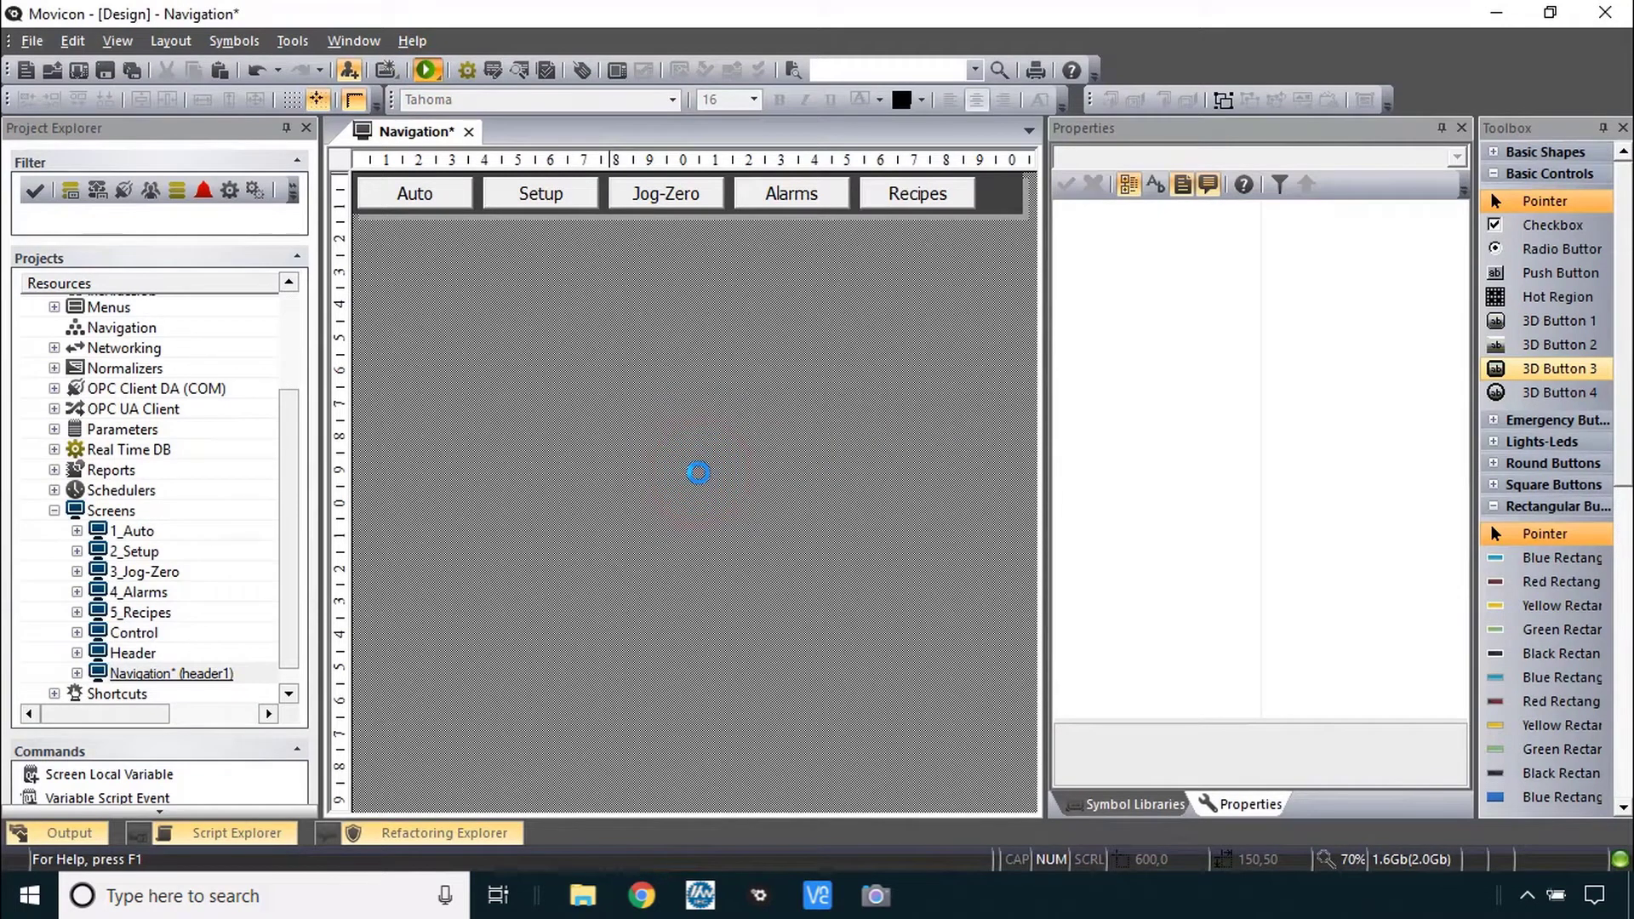
pyautogui.click(426, 71)
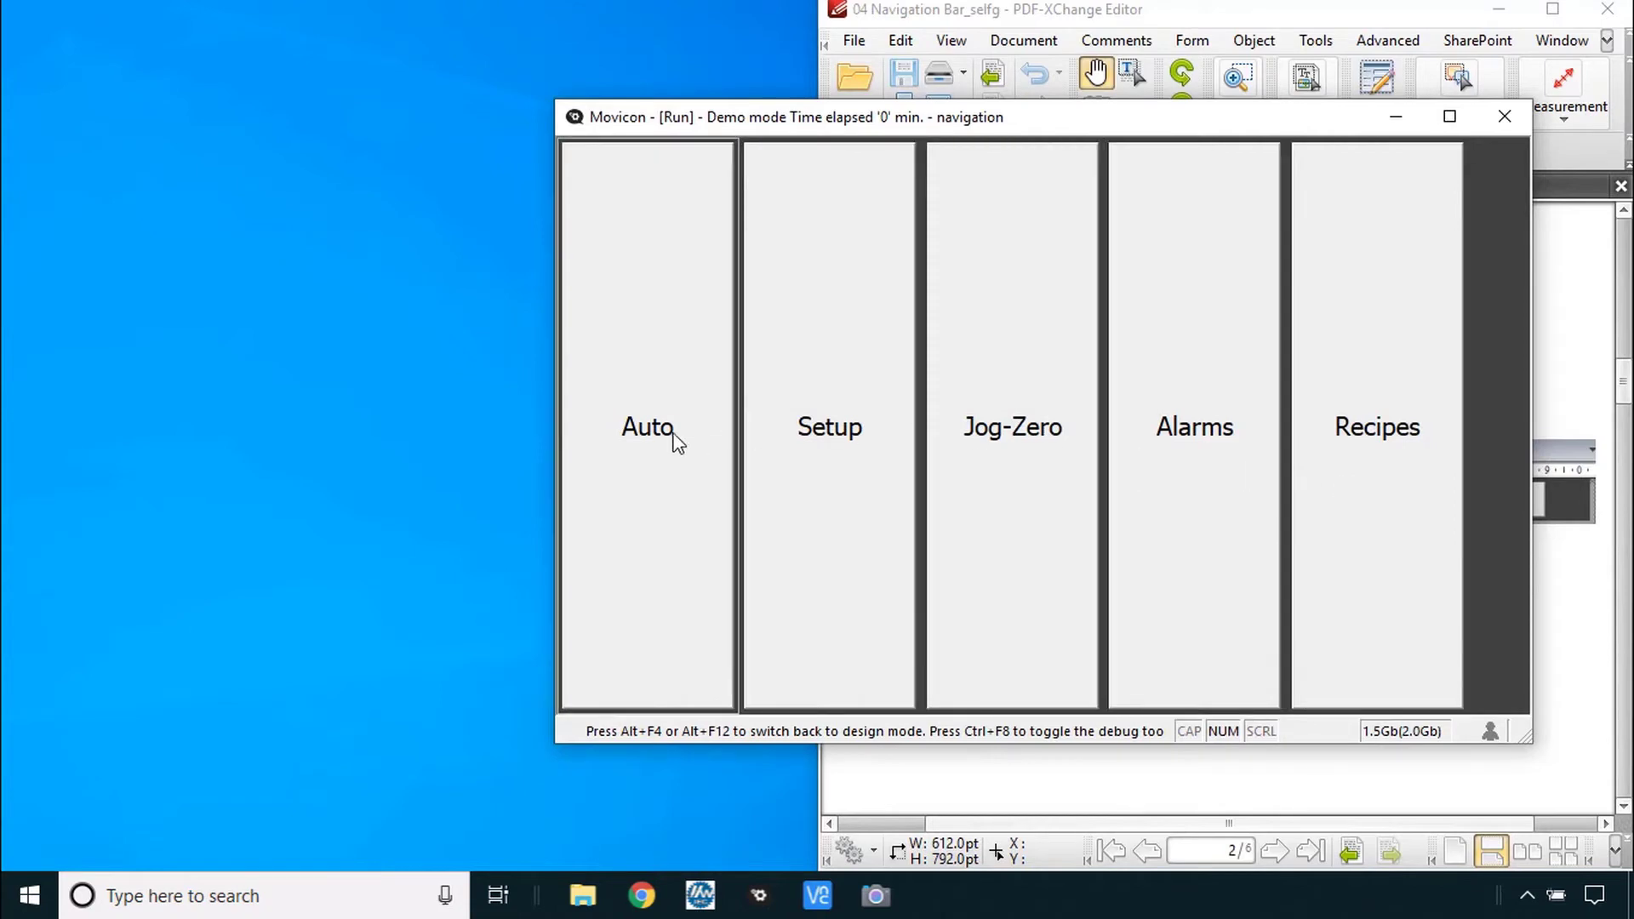
# - Switch through the Auto, Setup, Jog-Zero and Alarms screens in runtime, then stop the project
pyautogui.click(647, 426)
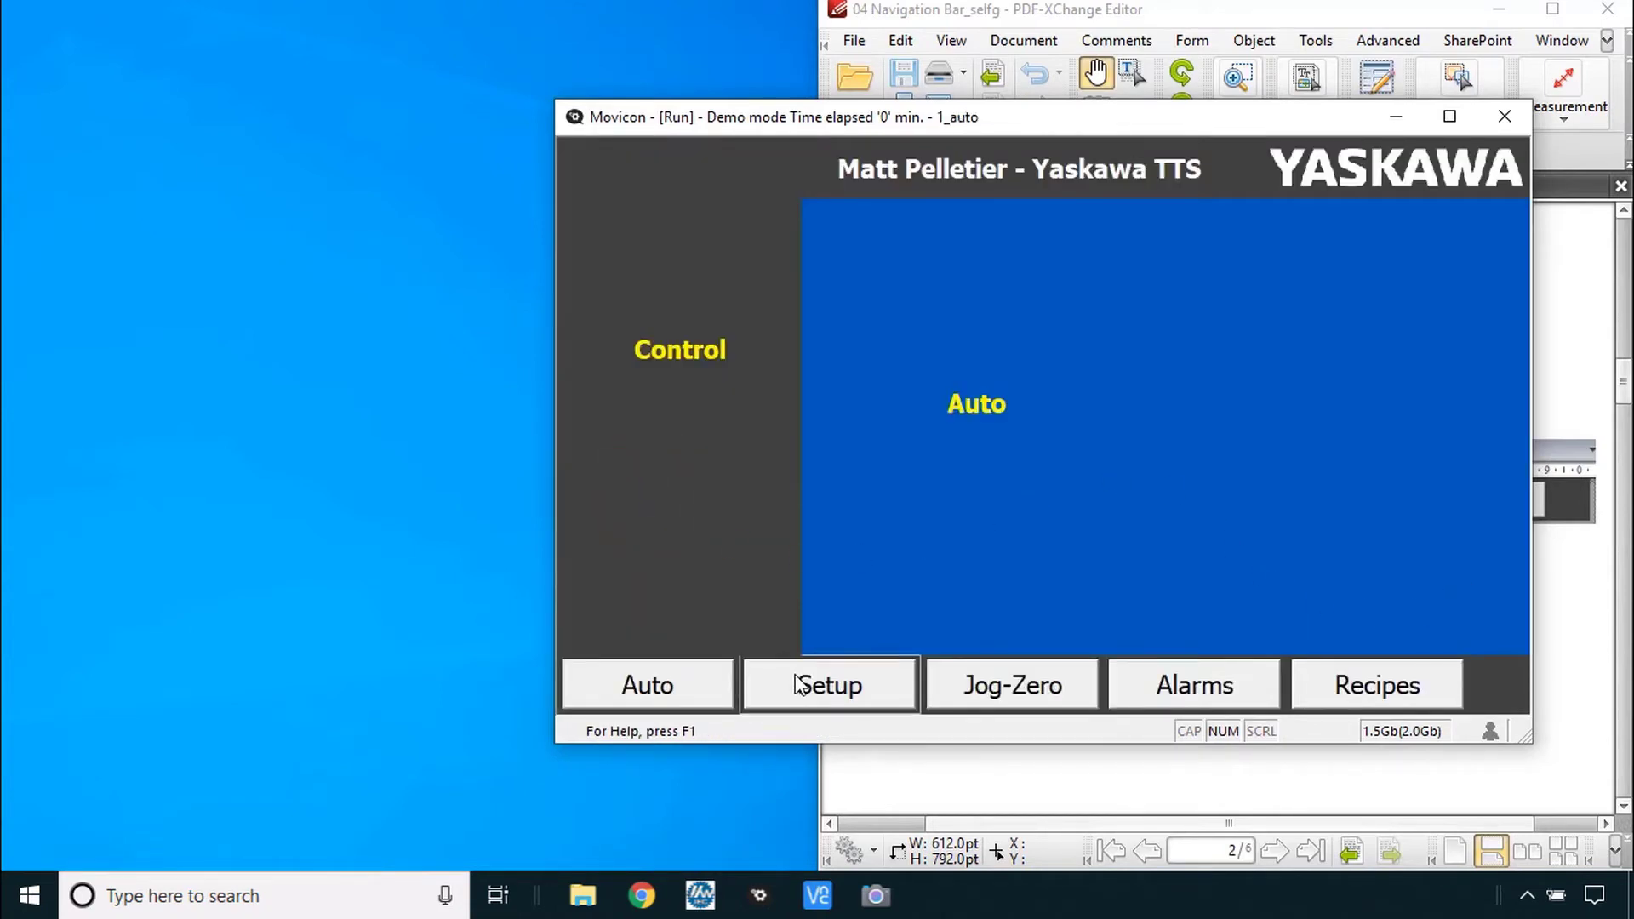
pyautogui.click(827, 685)
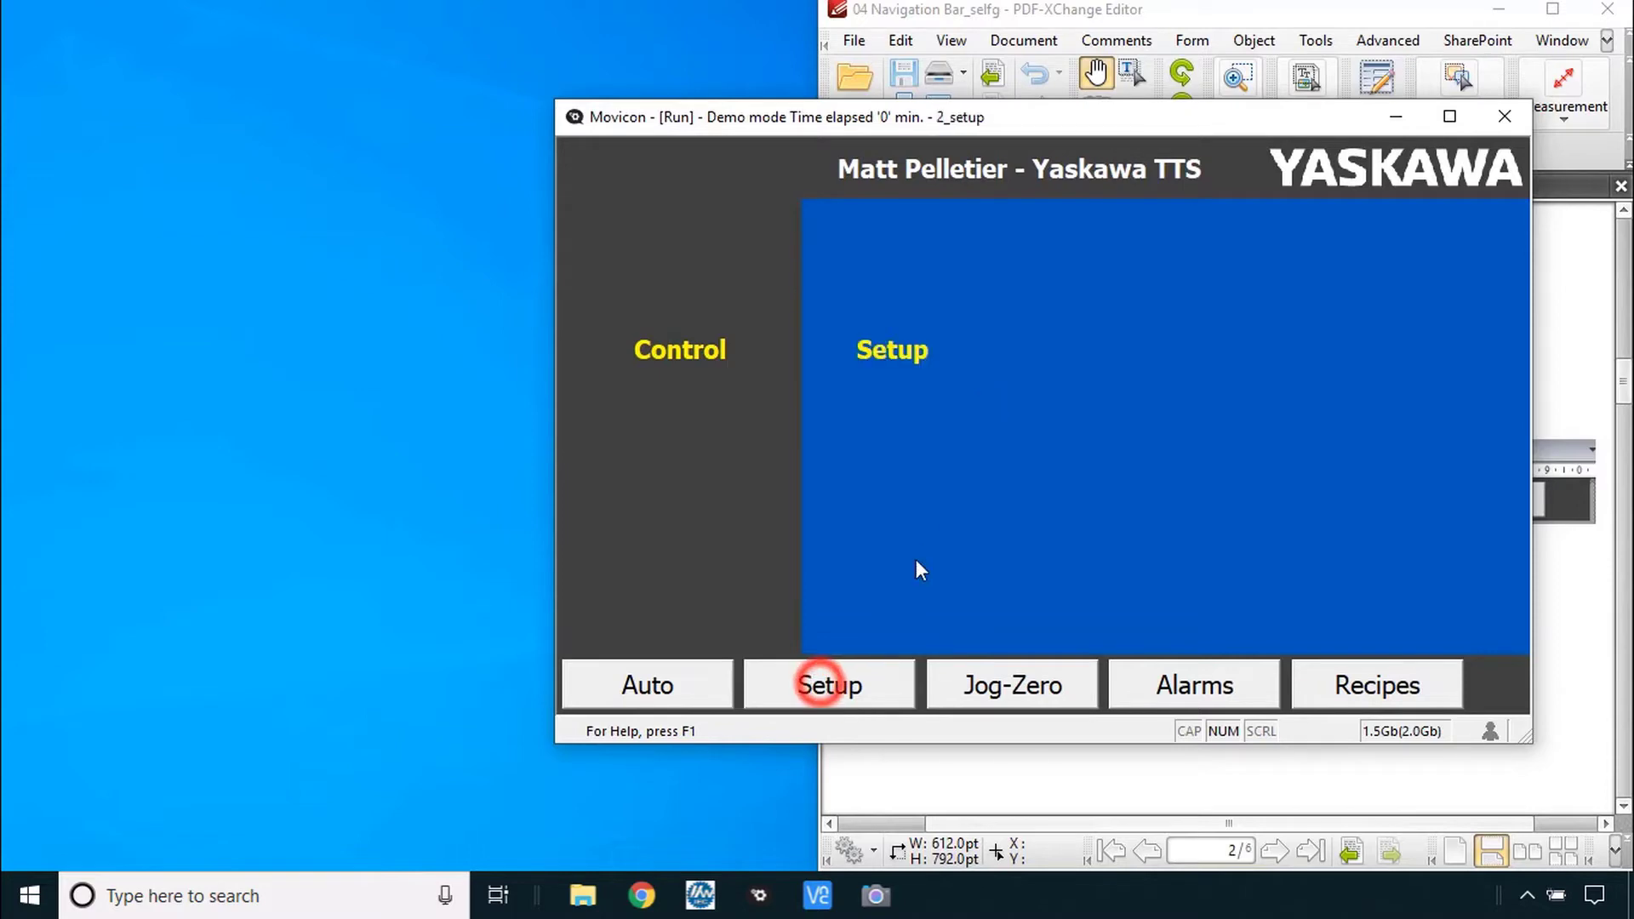
pyautogui.click(1010, 684)
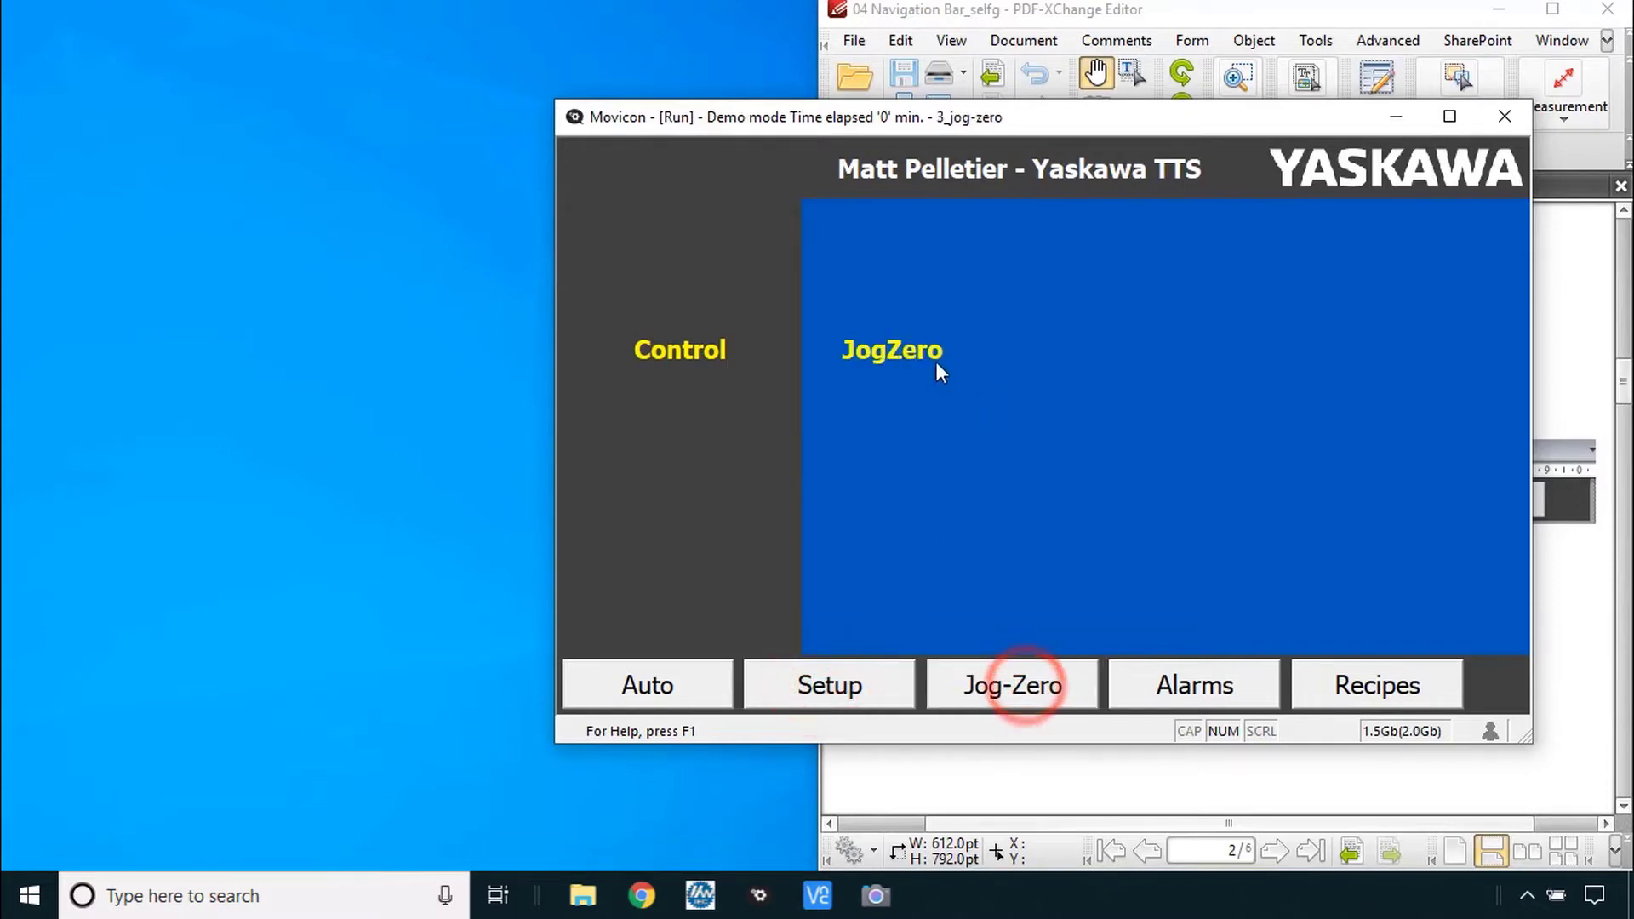
pyautogui.click(1193, 684)
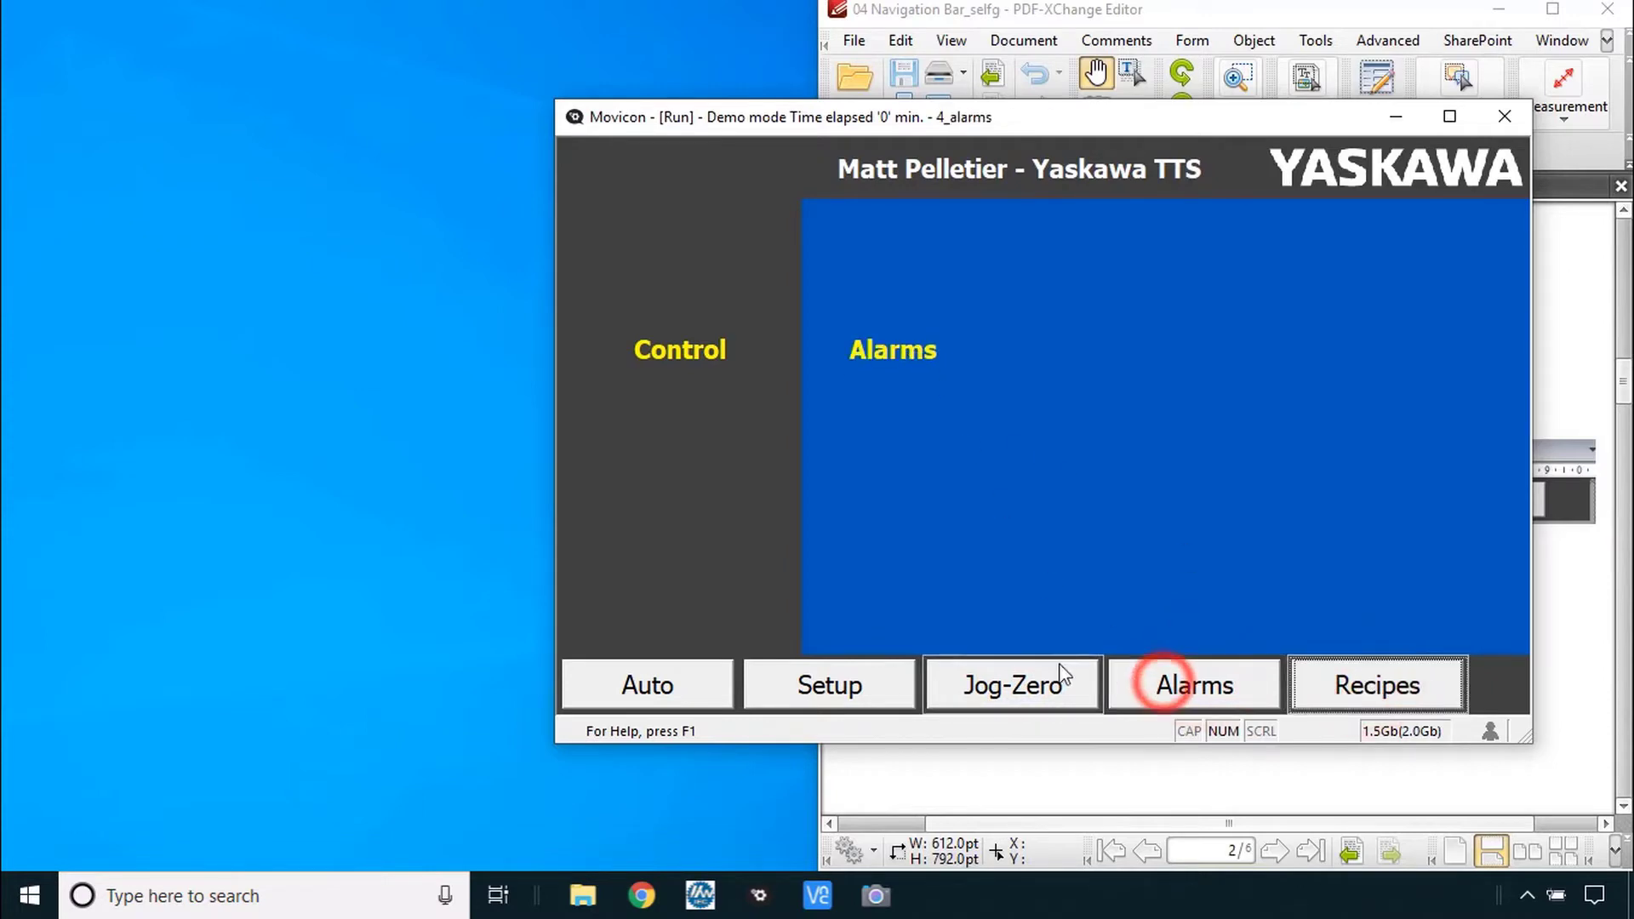
pyautogui.click(647, 686)
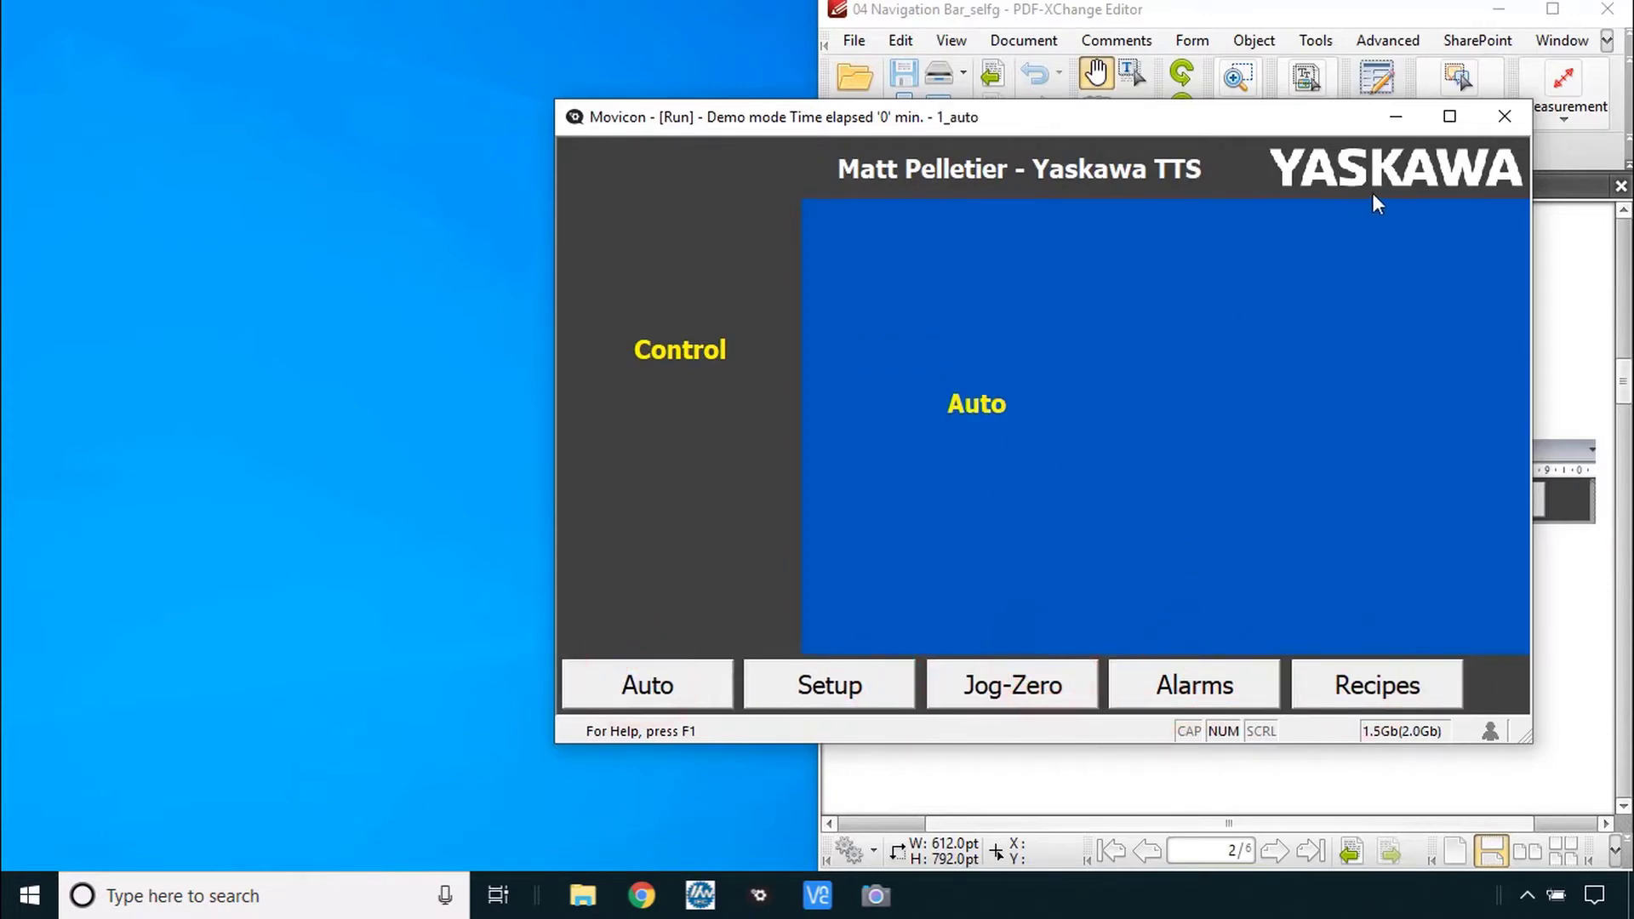
pyautogui.moveTo(1504, 118)
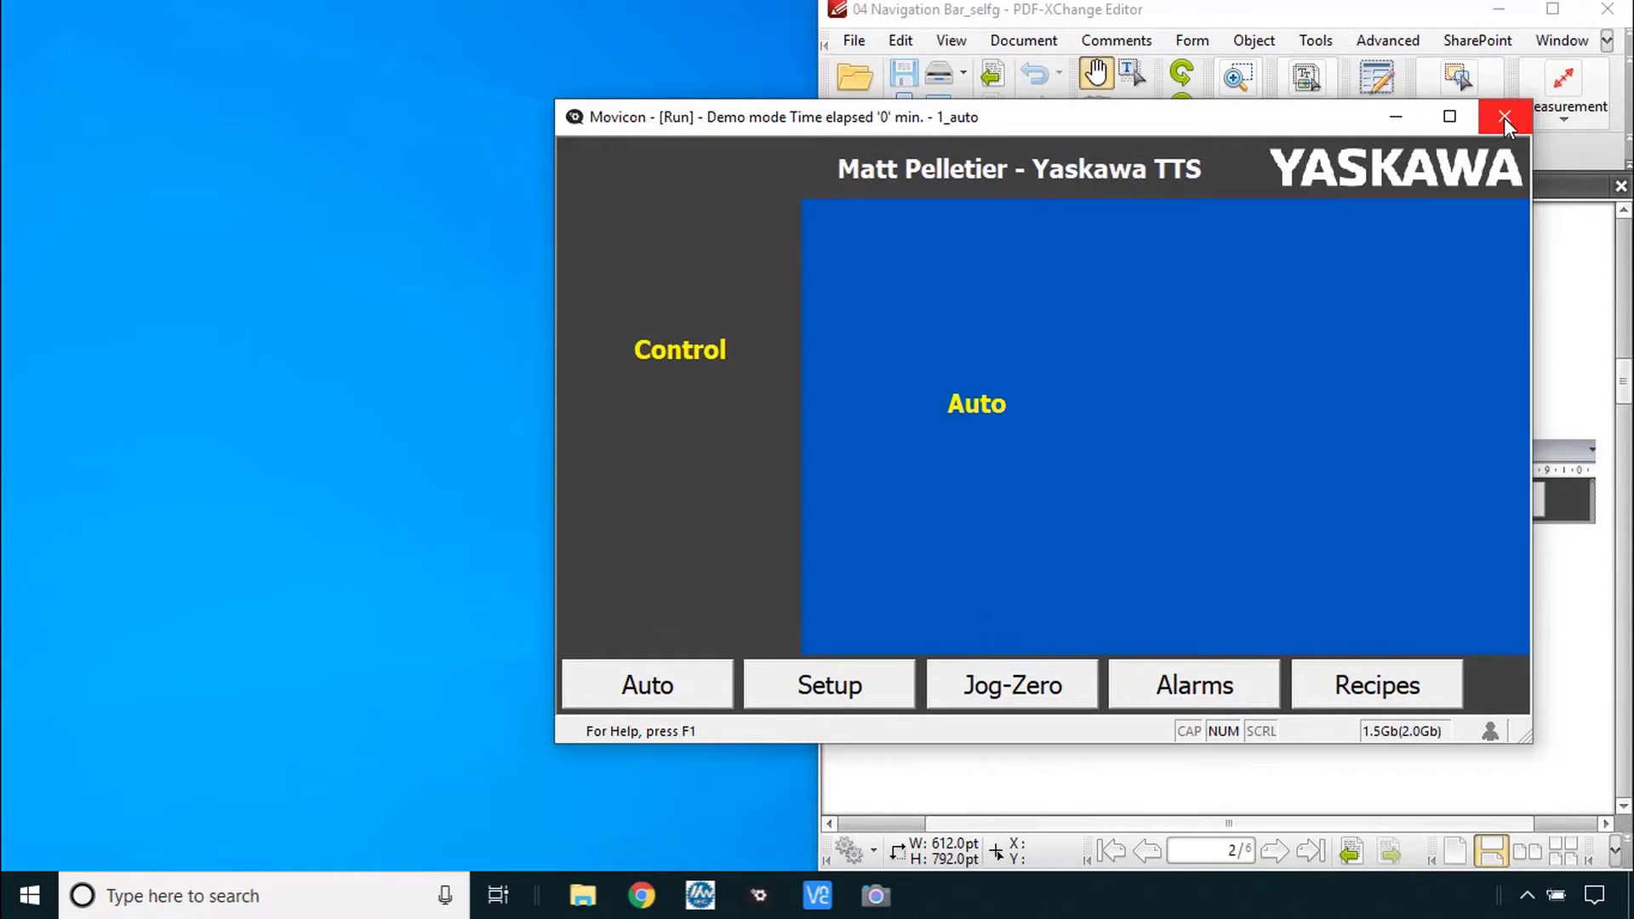
pyautogui.click(1503, 117)
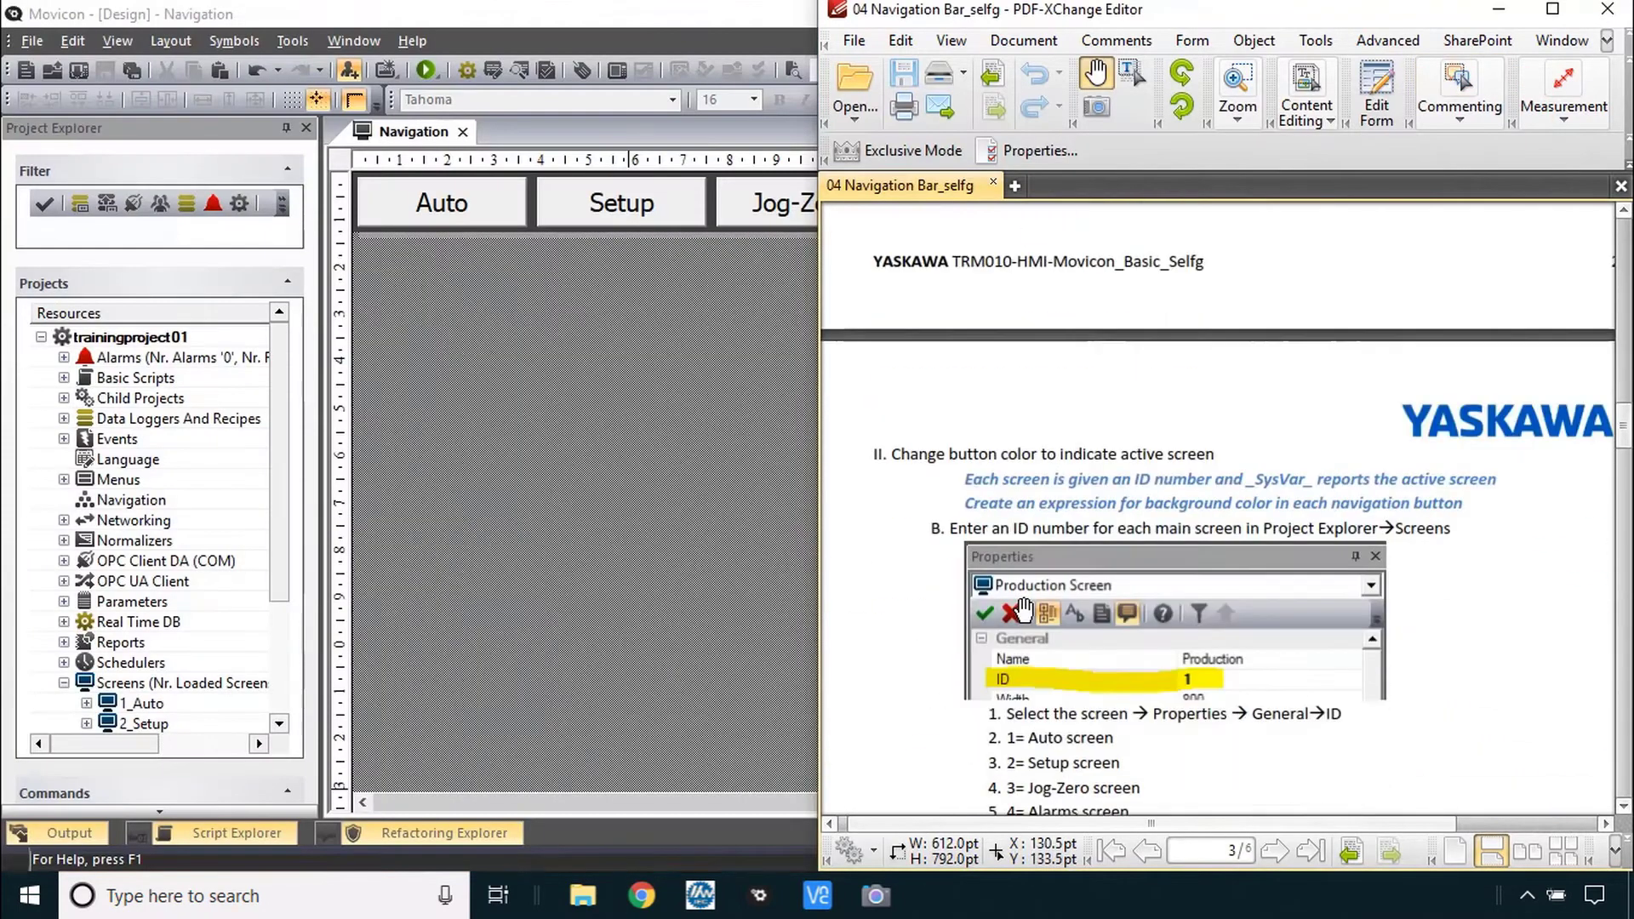
# - Scroll the lab guide to the section on entering an ID number for each main screen
pyautogui.scroll(-3)
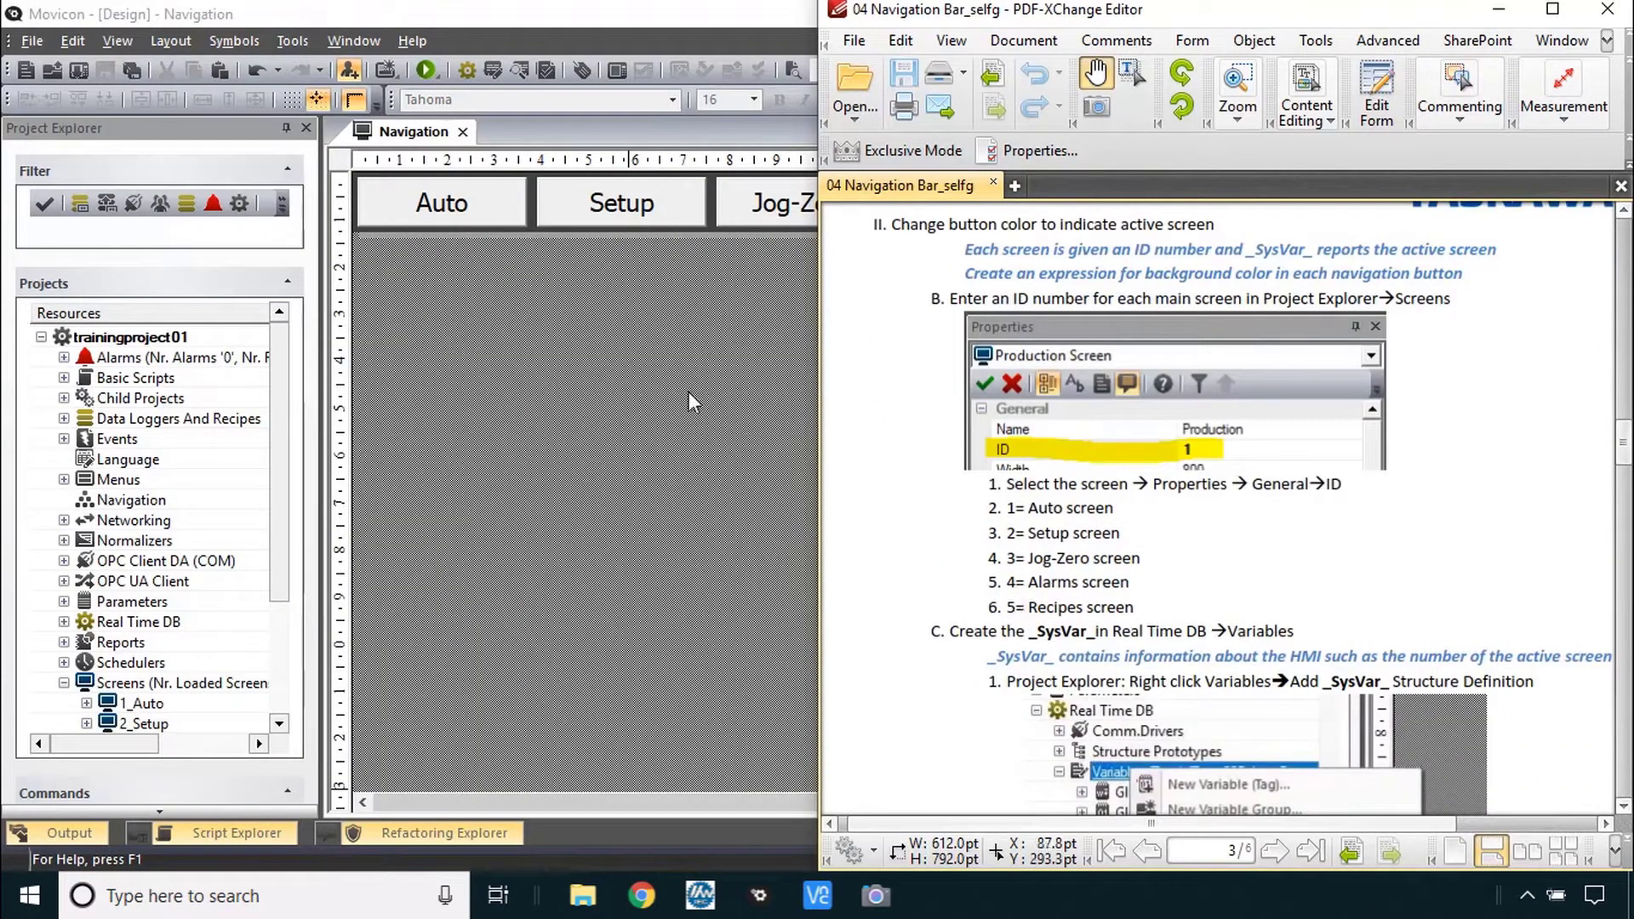
pyautogui.moveTo(1105, 254)
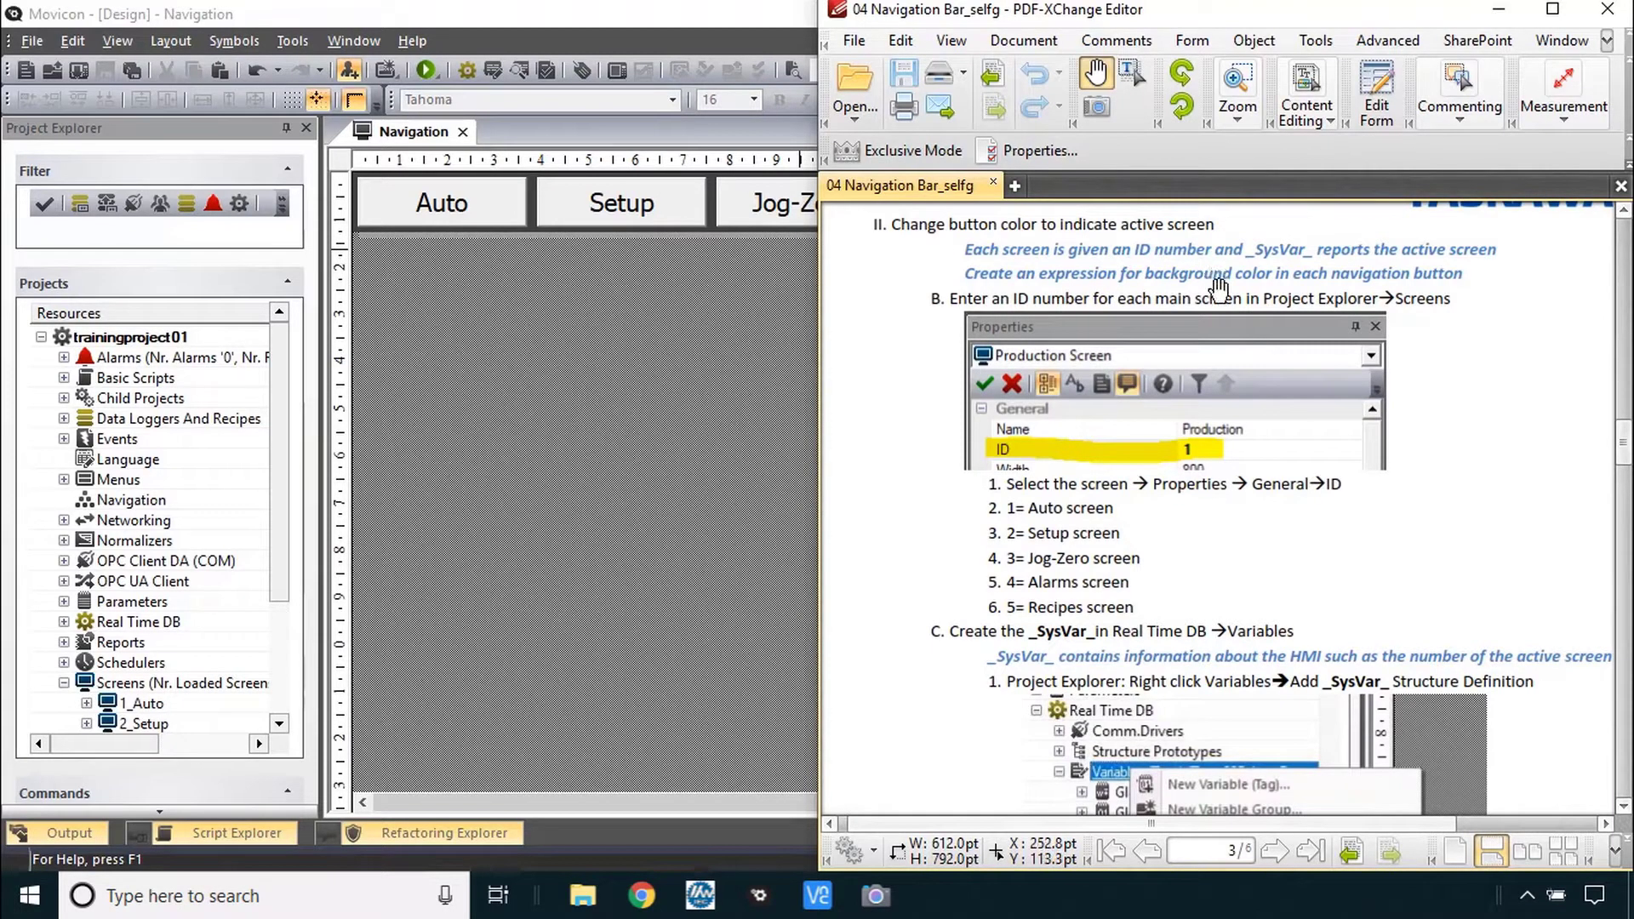
pyautogui.moveTo(1108, 417)
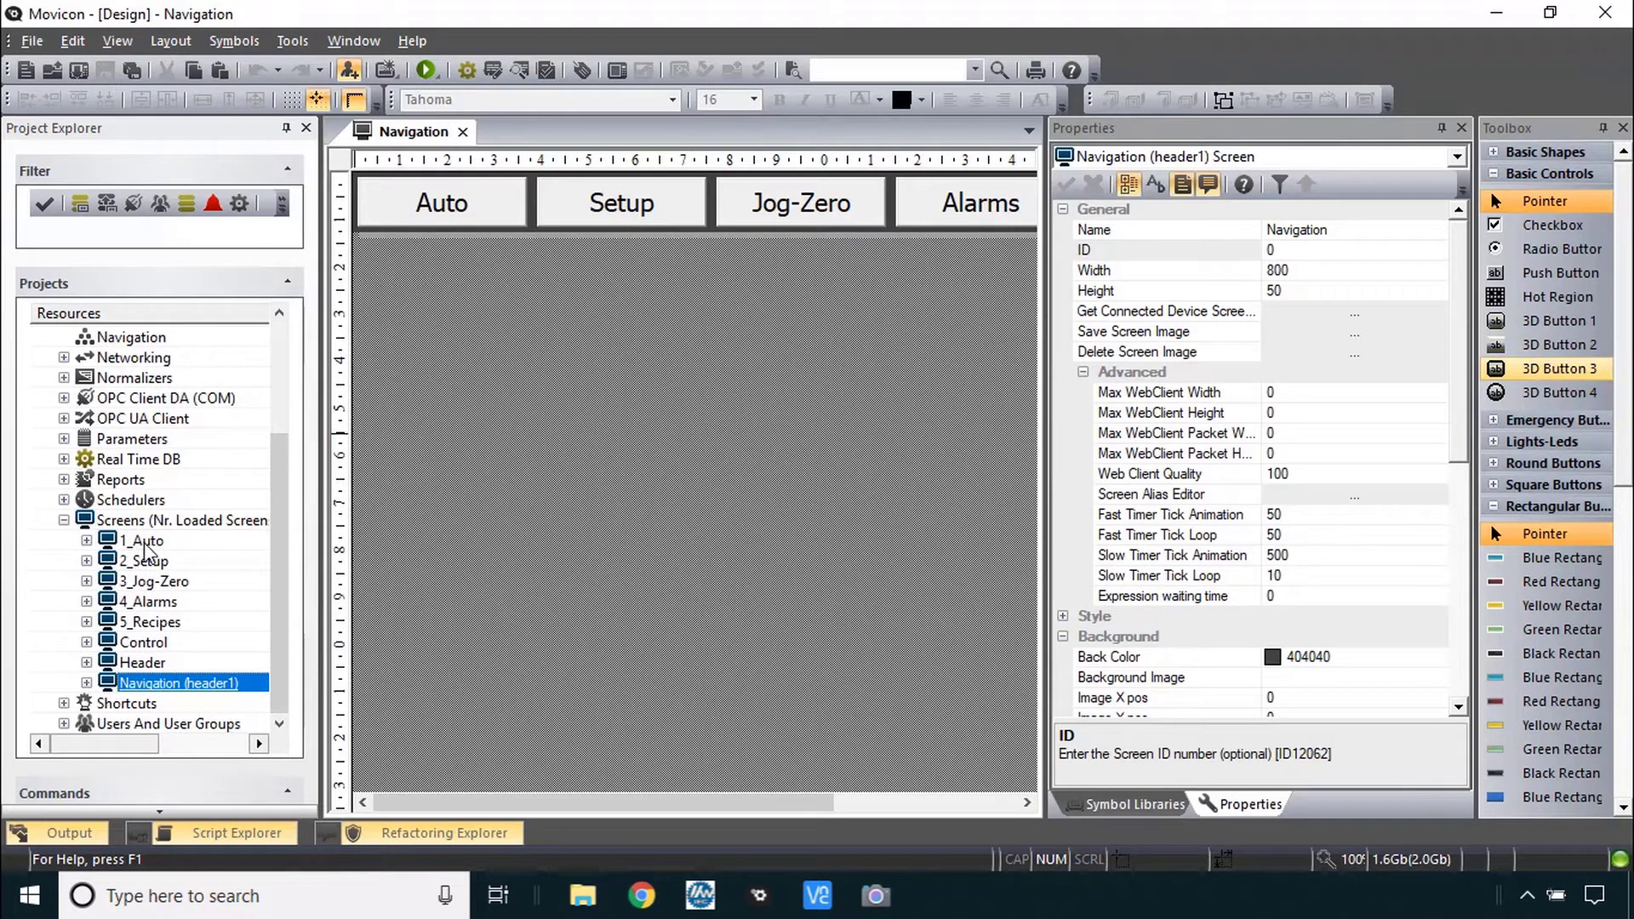
# - Give the 1_Auto, 2_Setup, 3_Jog-Zero and following screens the IDs 1, 2, 3 and onward
pyautogui.click(142, 539)
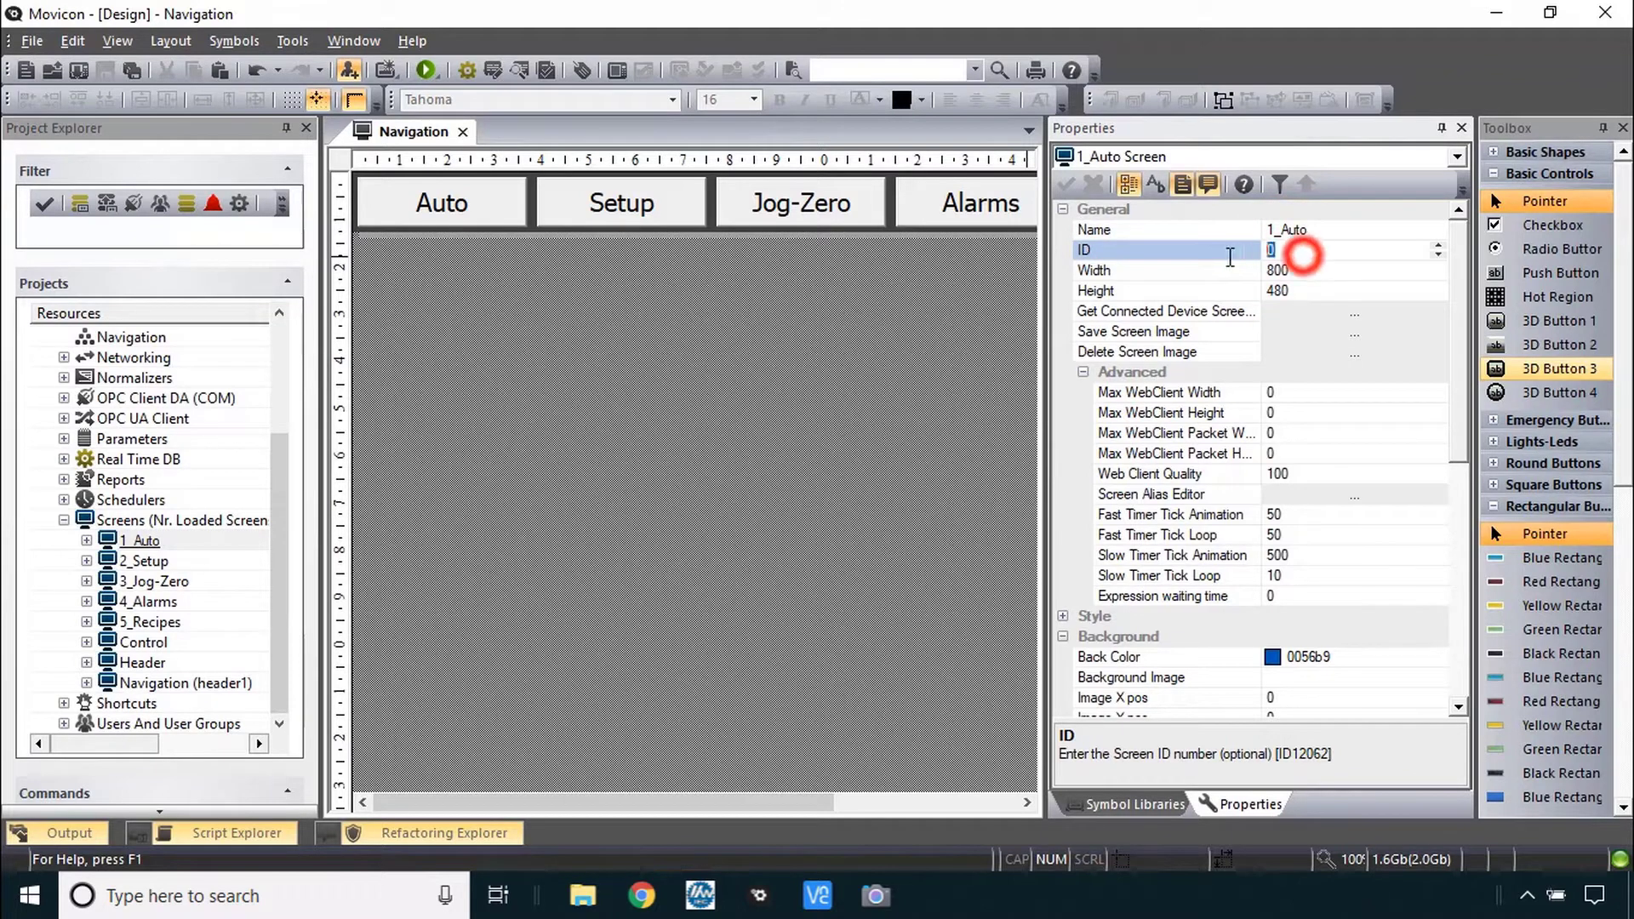
pyautogui.write('1')
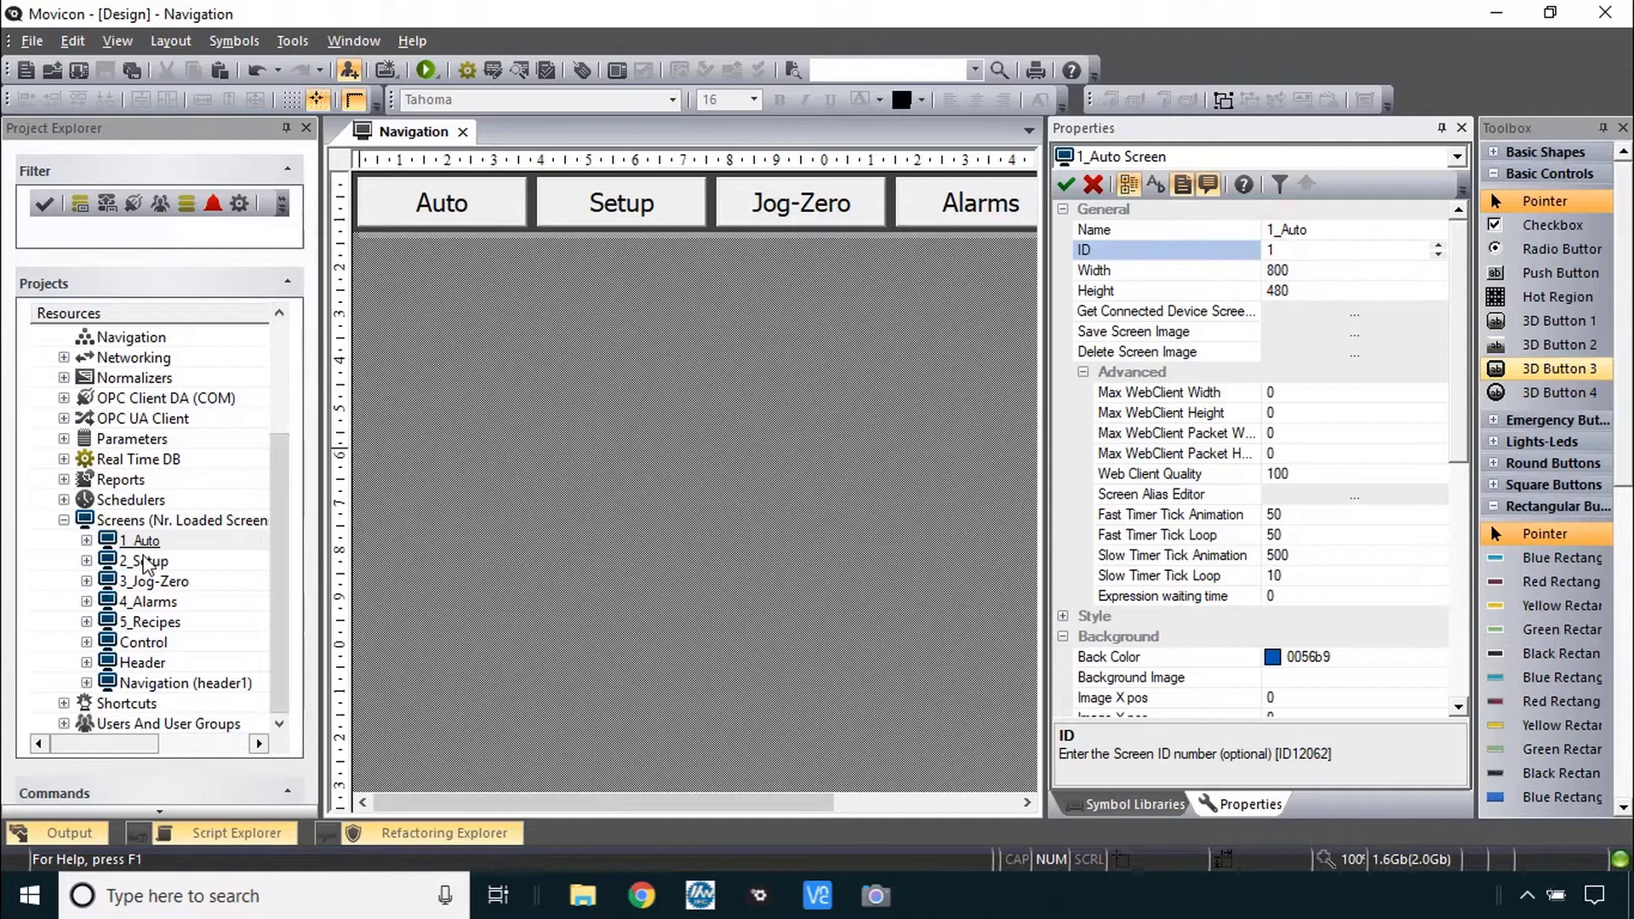
pyautogui.click(146, 560)
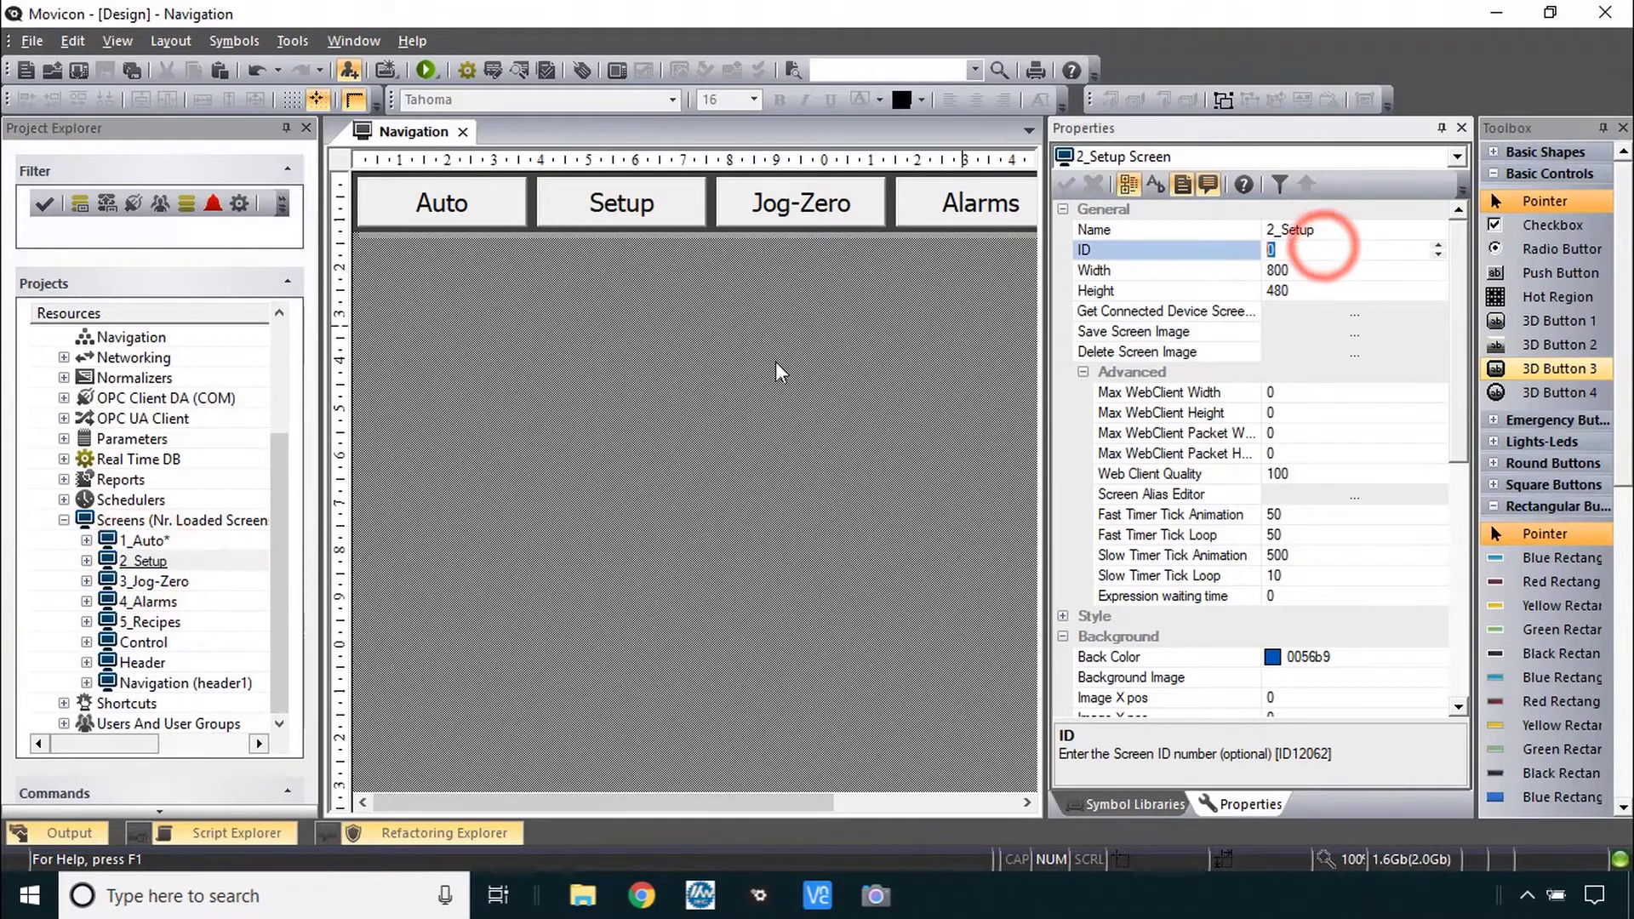
pyautogui.click(155, 582)
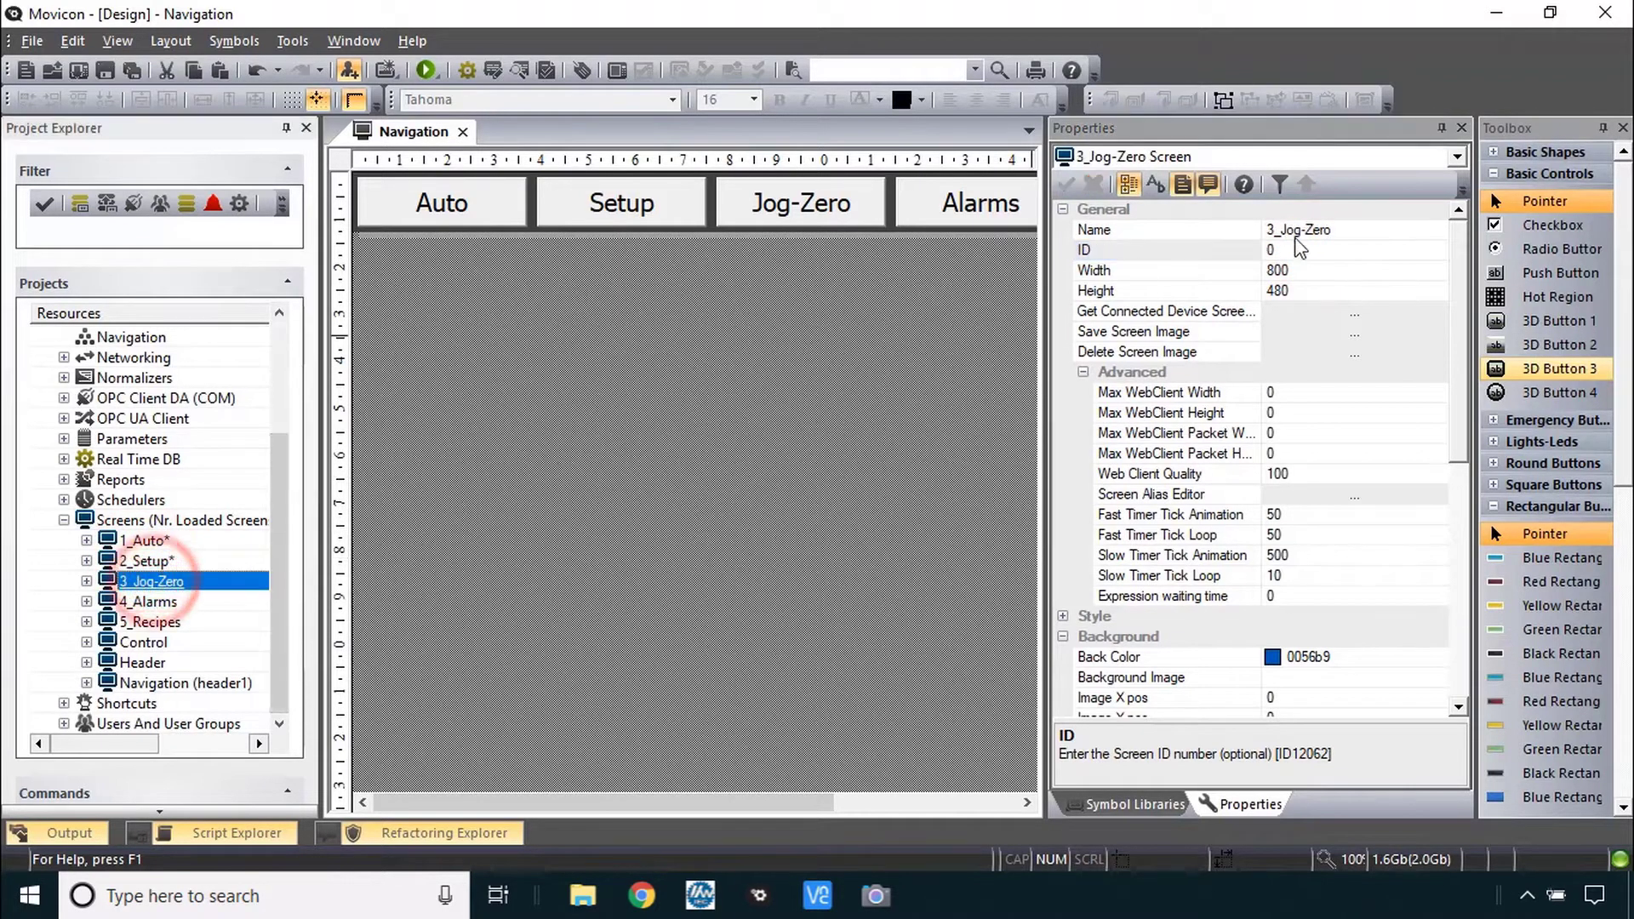
pyautogui.click(151, 600)
pyautogui.write('4')
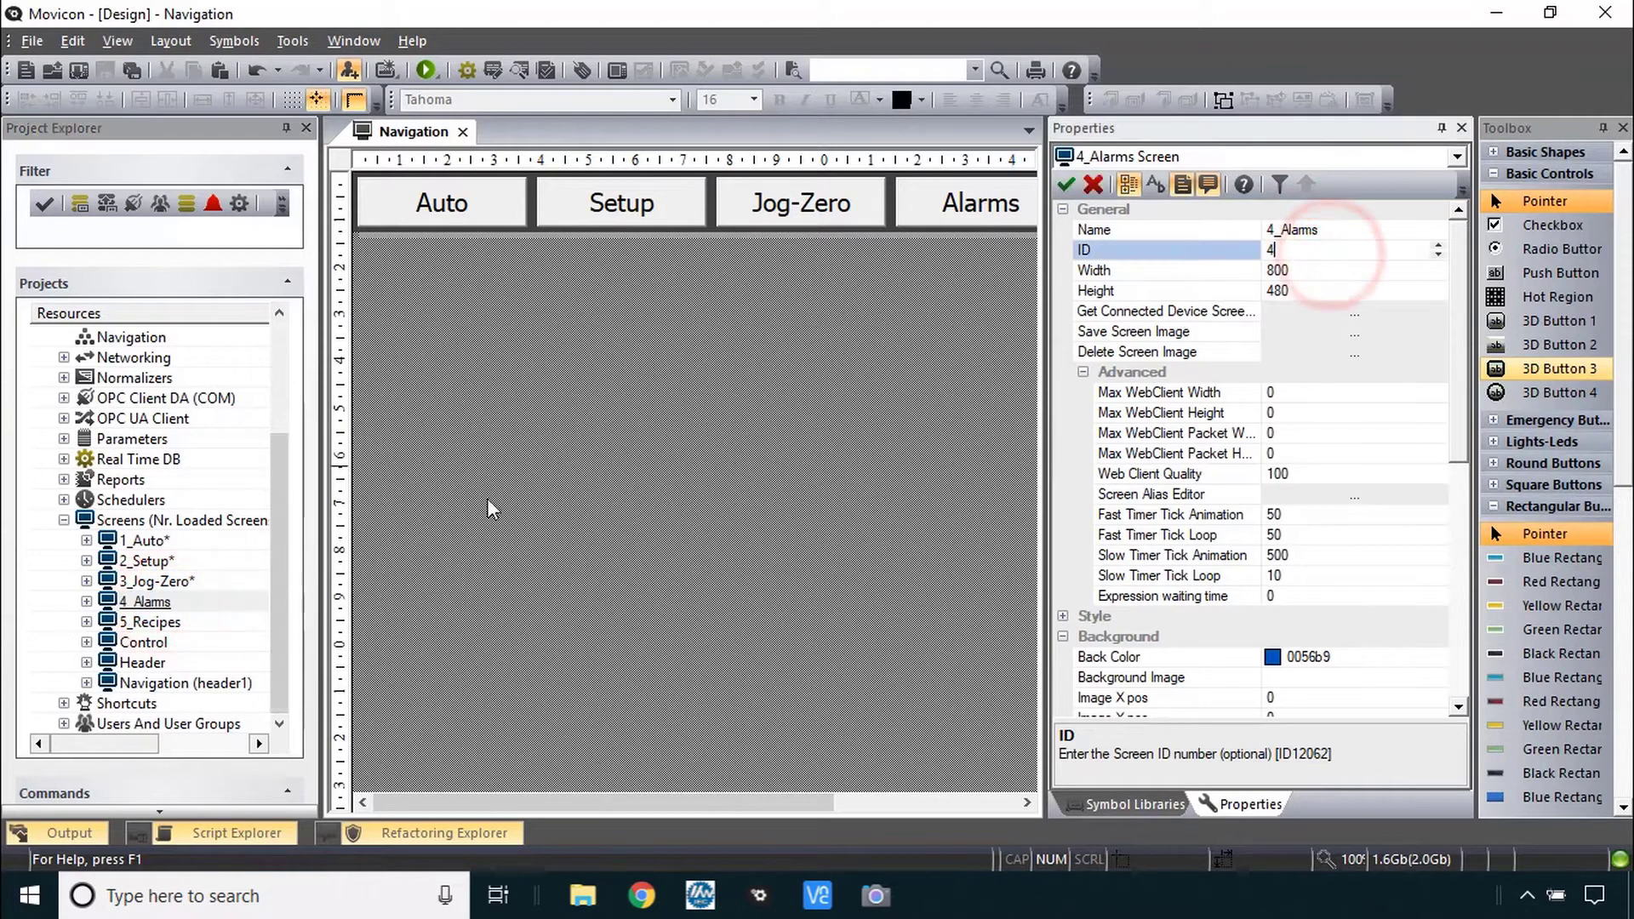
pyautogui.click(151, 623)
pyautogui.write('5')
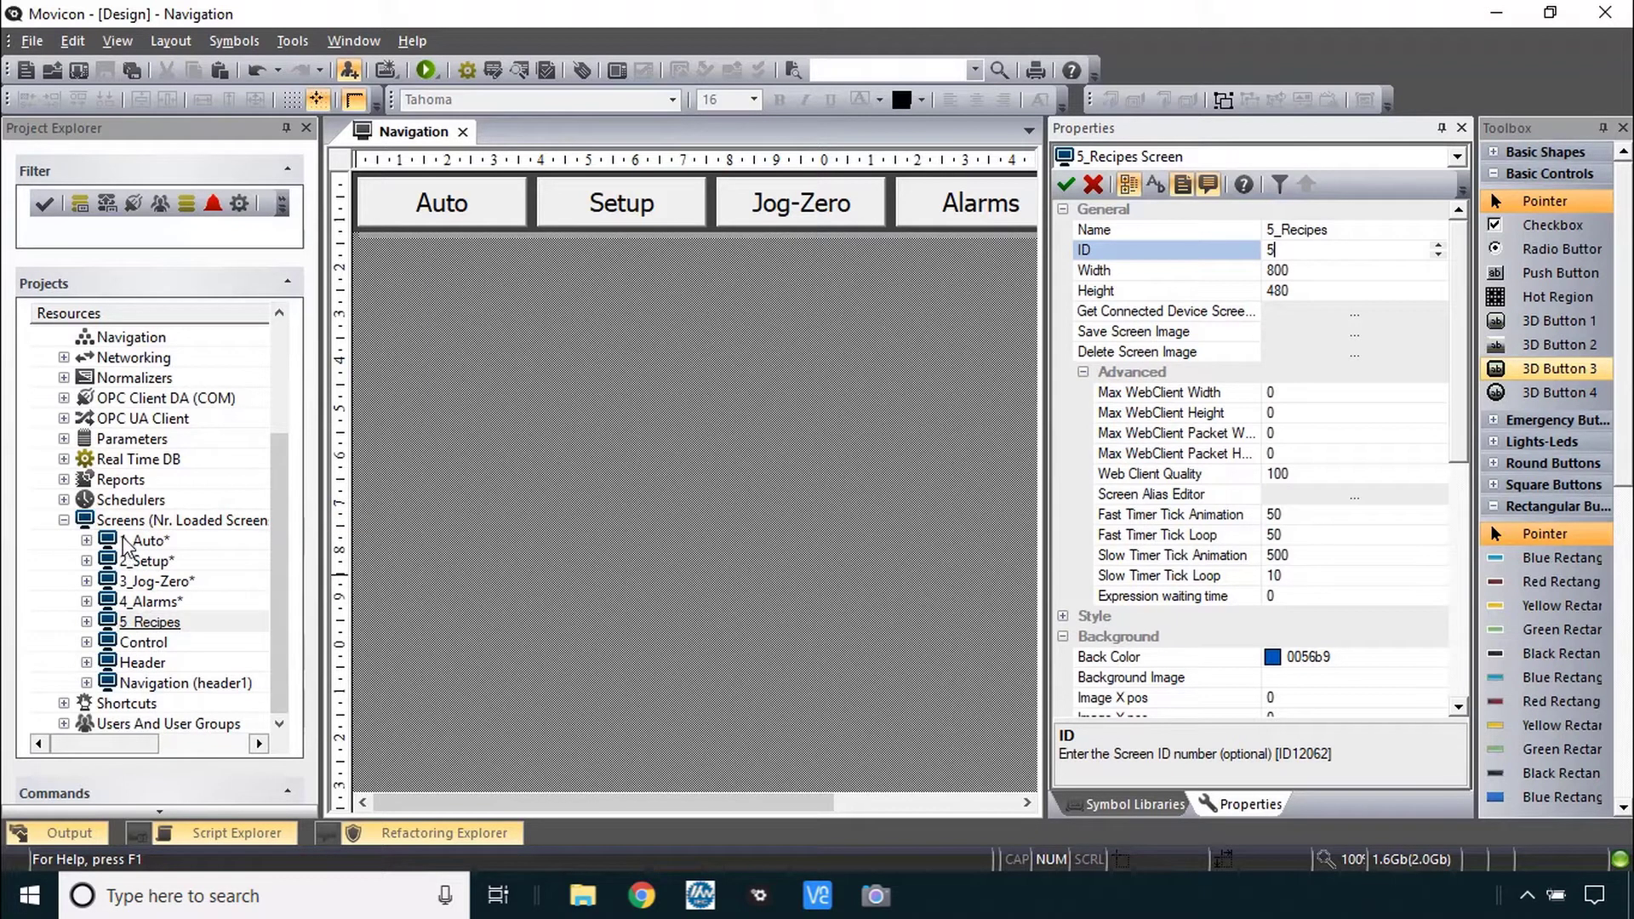
pyautogui.moveTo(161, 647)
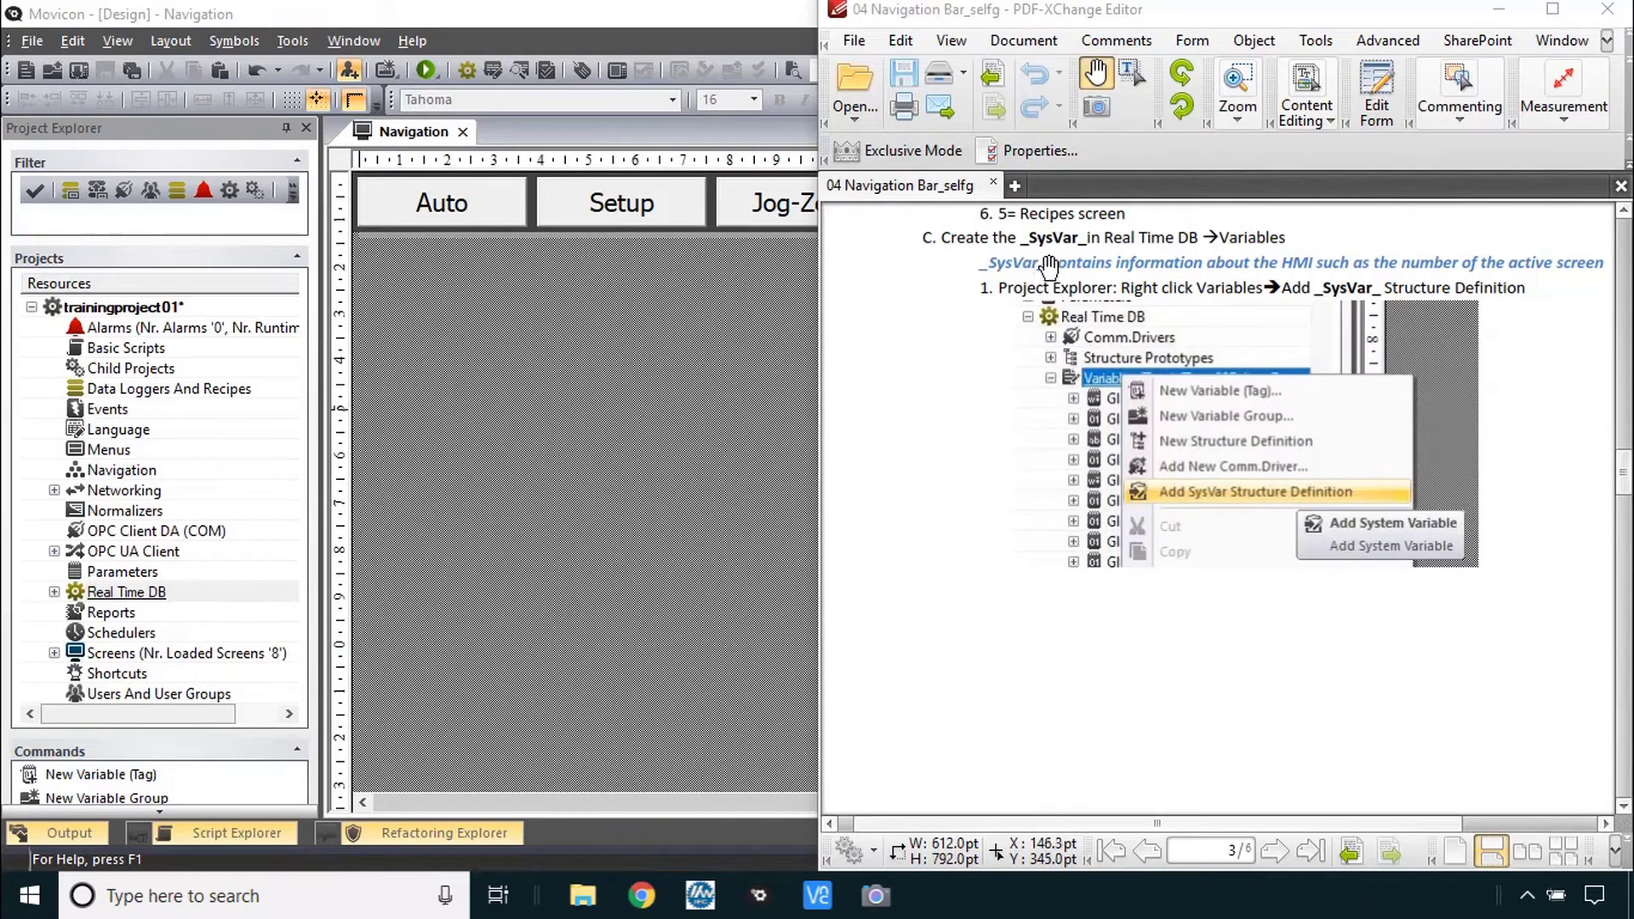
pyautogui.moveTo(1135, 272)
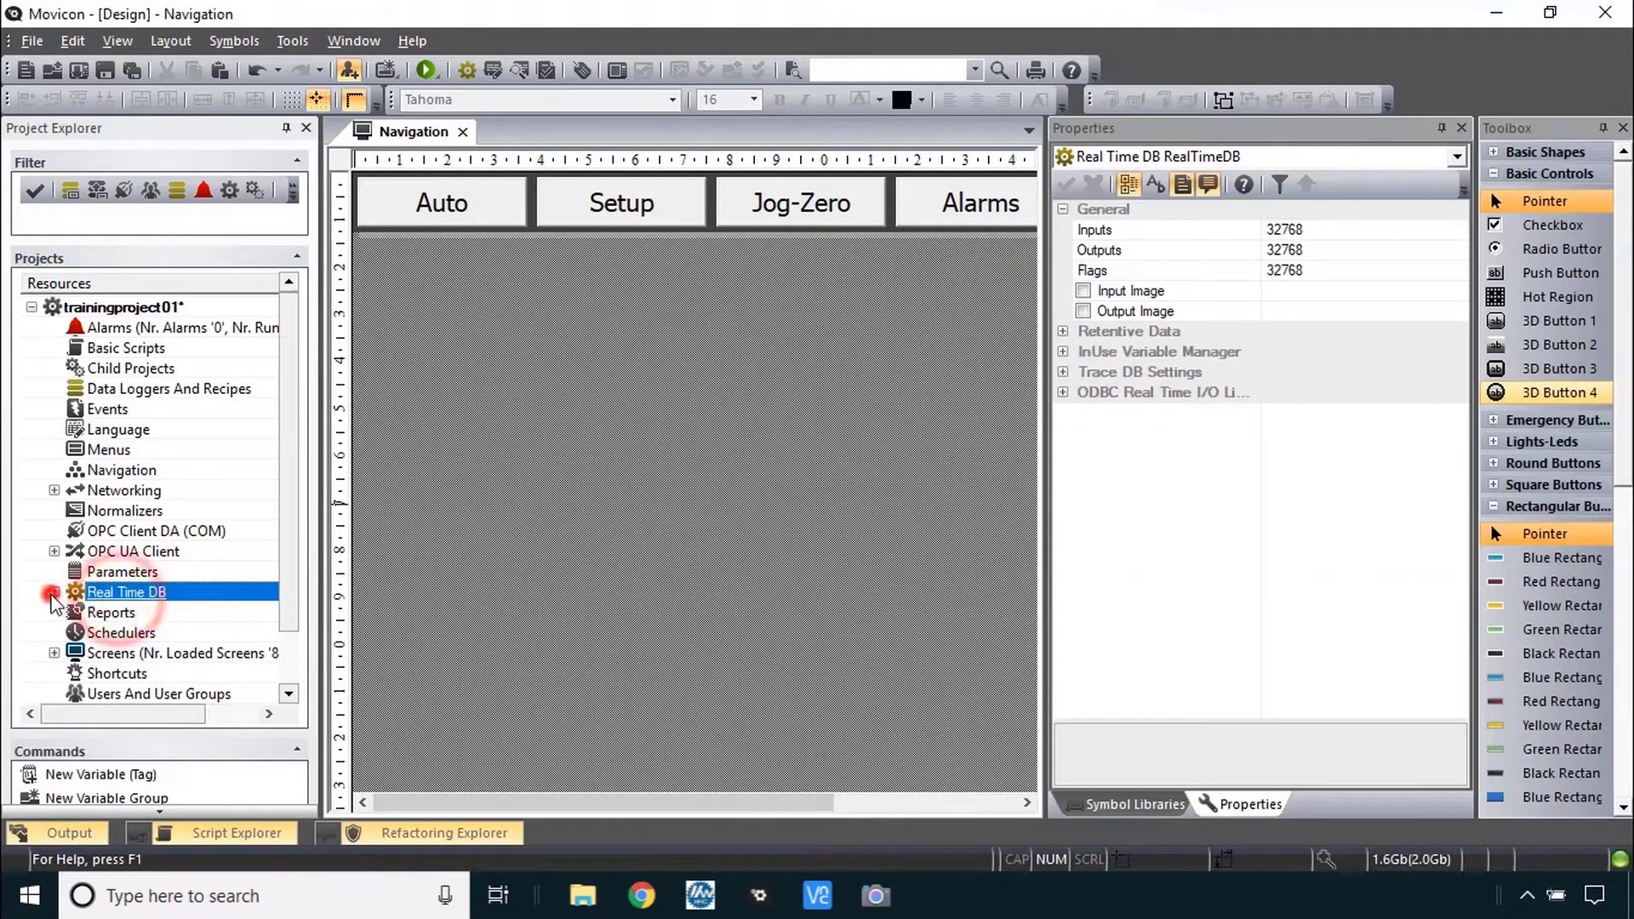
# - Add the _SysVar_ system variable under Real Time DB variables and expand its members
pyautogui.click(53, 592)
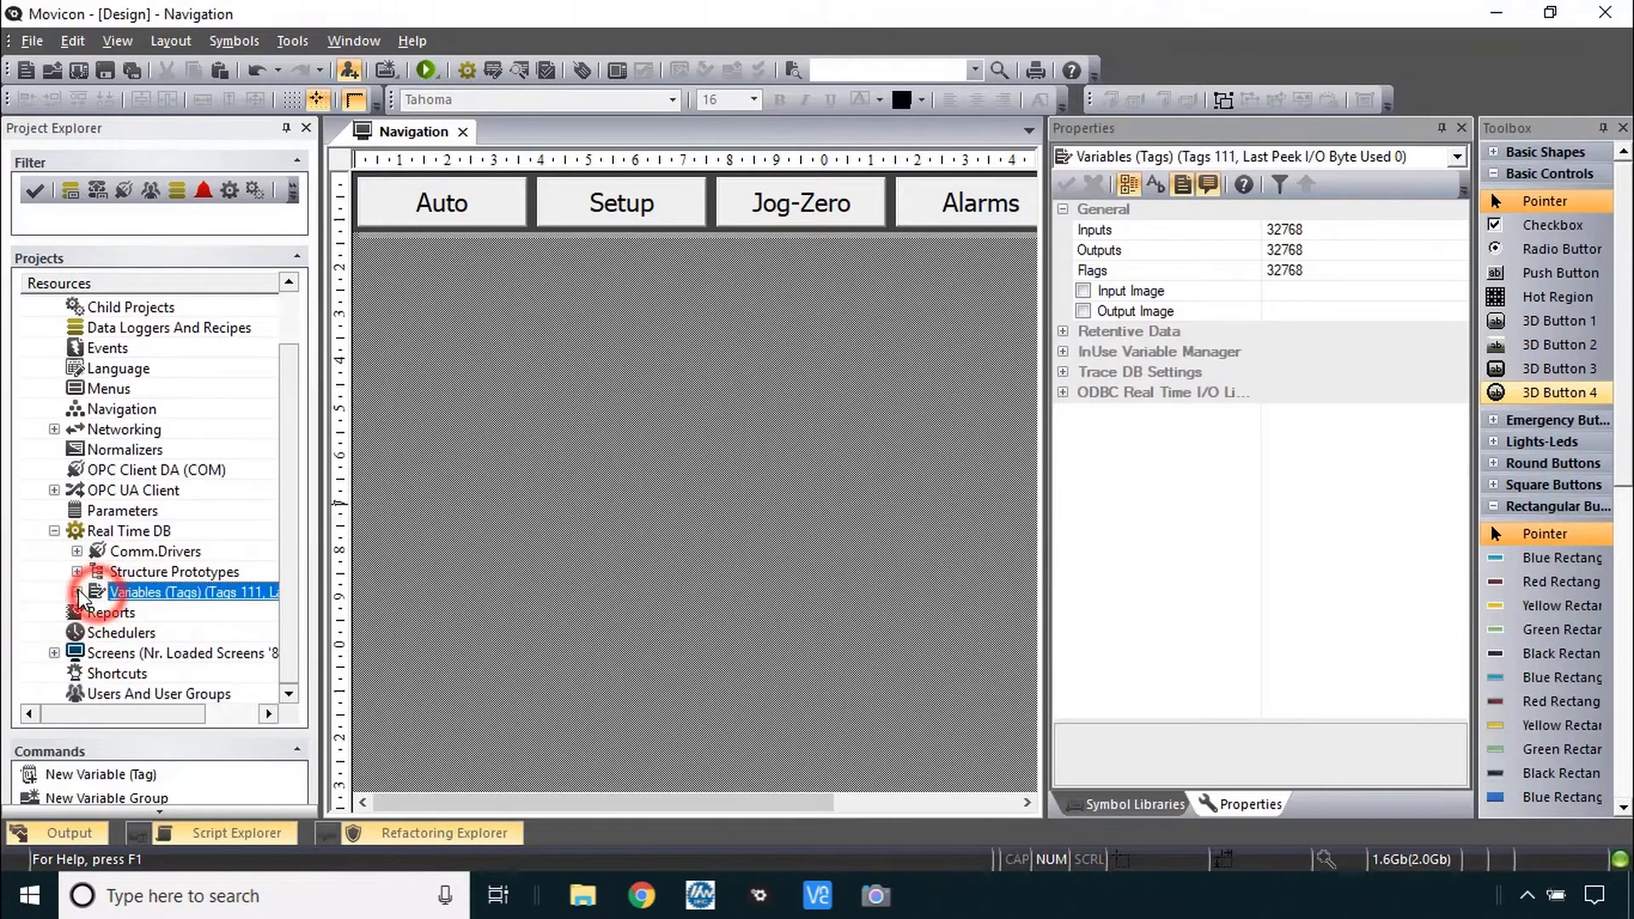
pyautogui.click(93, 591)
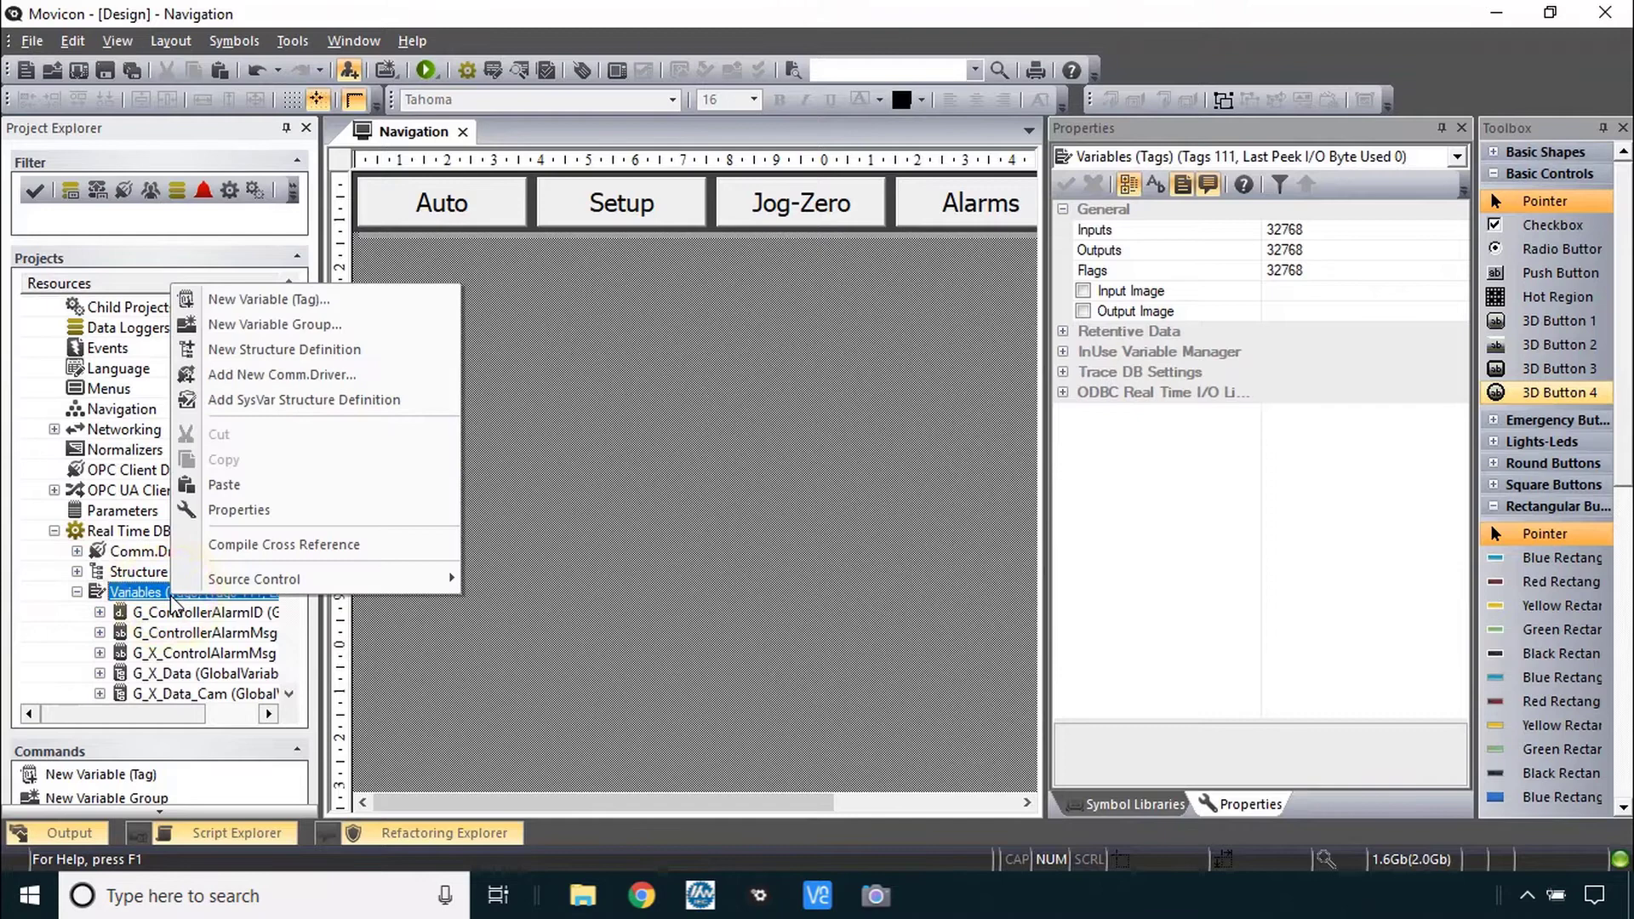
pyautogui.moveTo(284, 545)
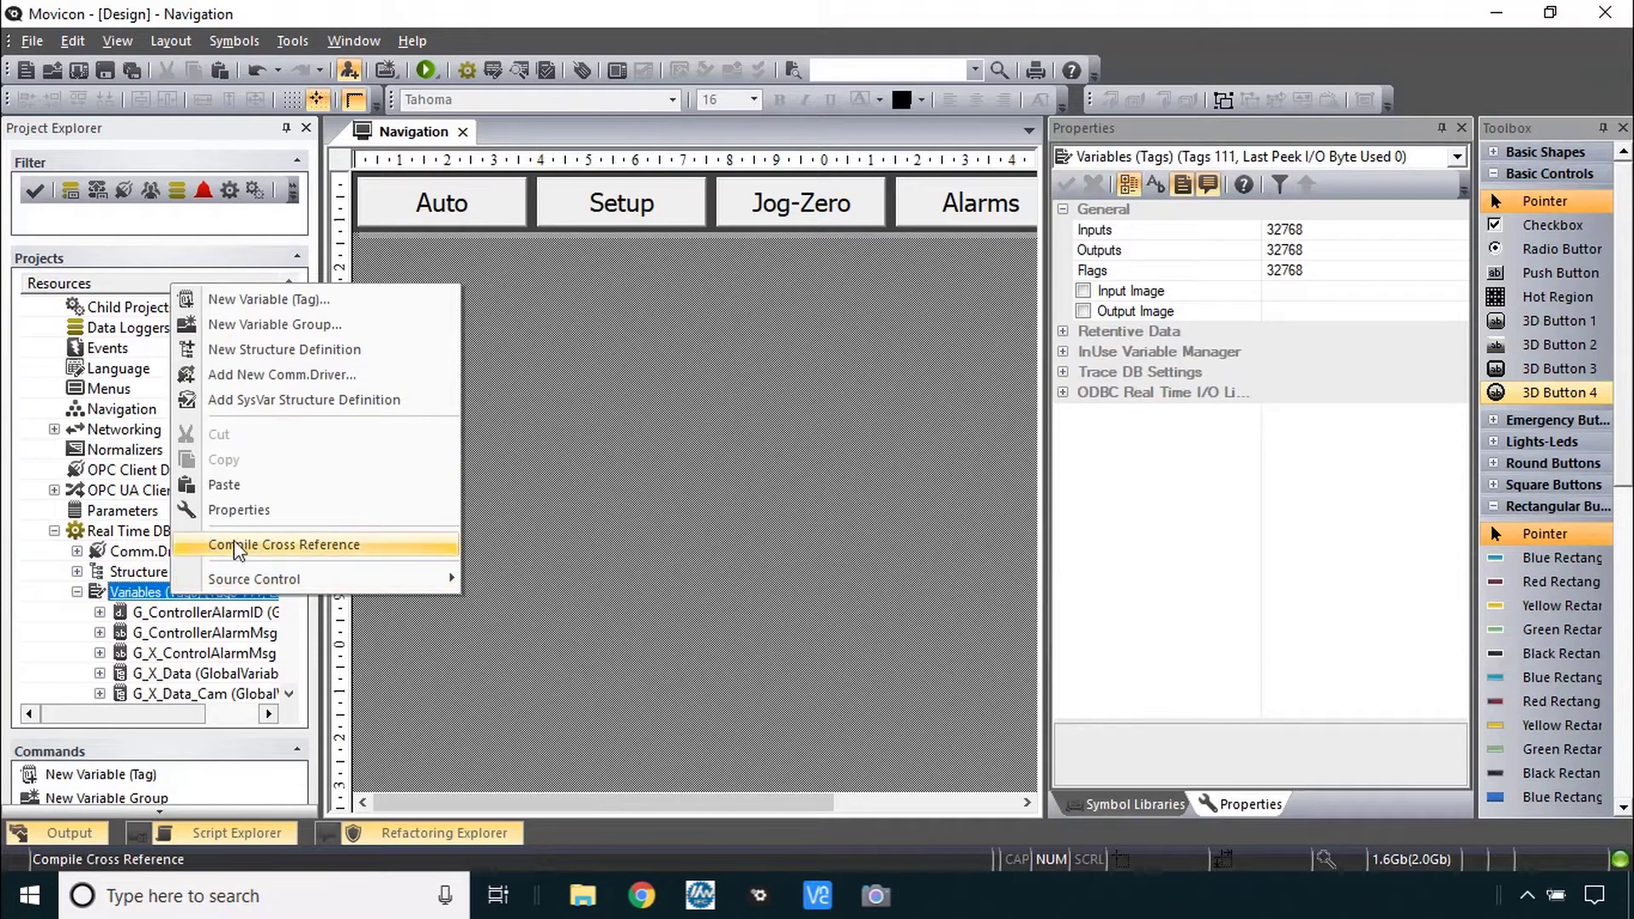
pyautogui.moveTo(303, 398)
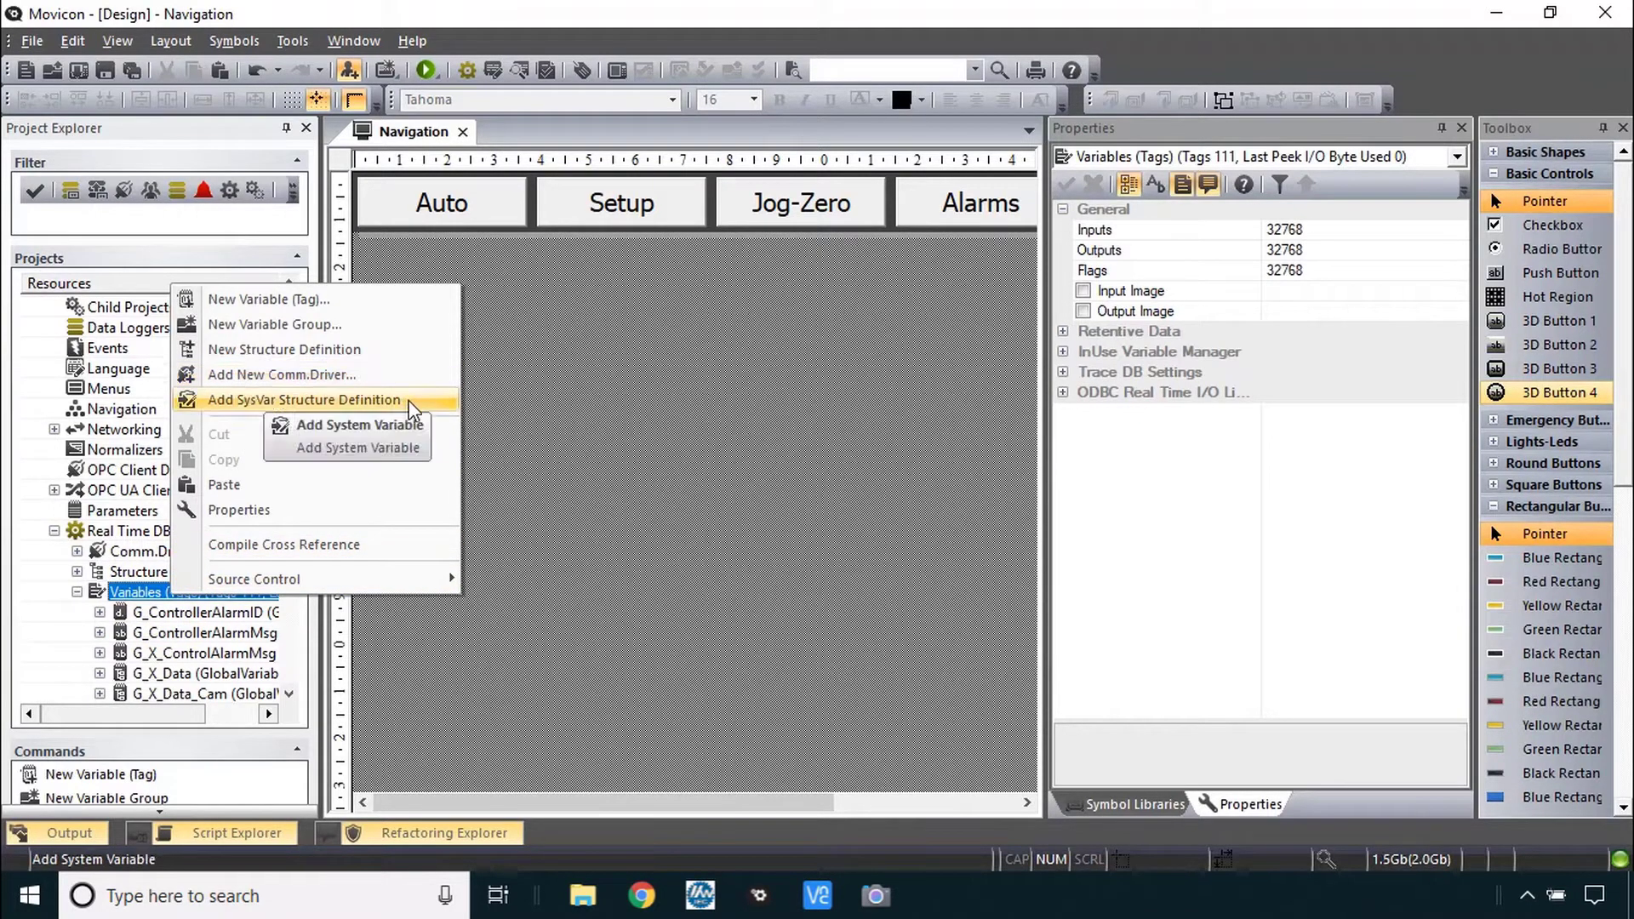
pyautogui.click(359, 426)
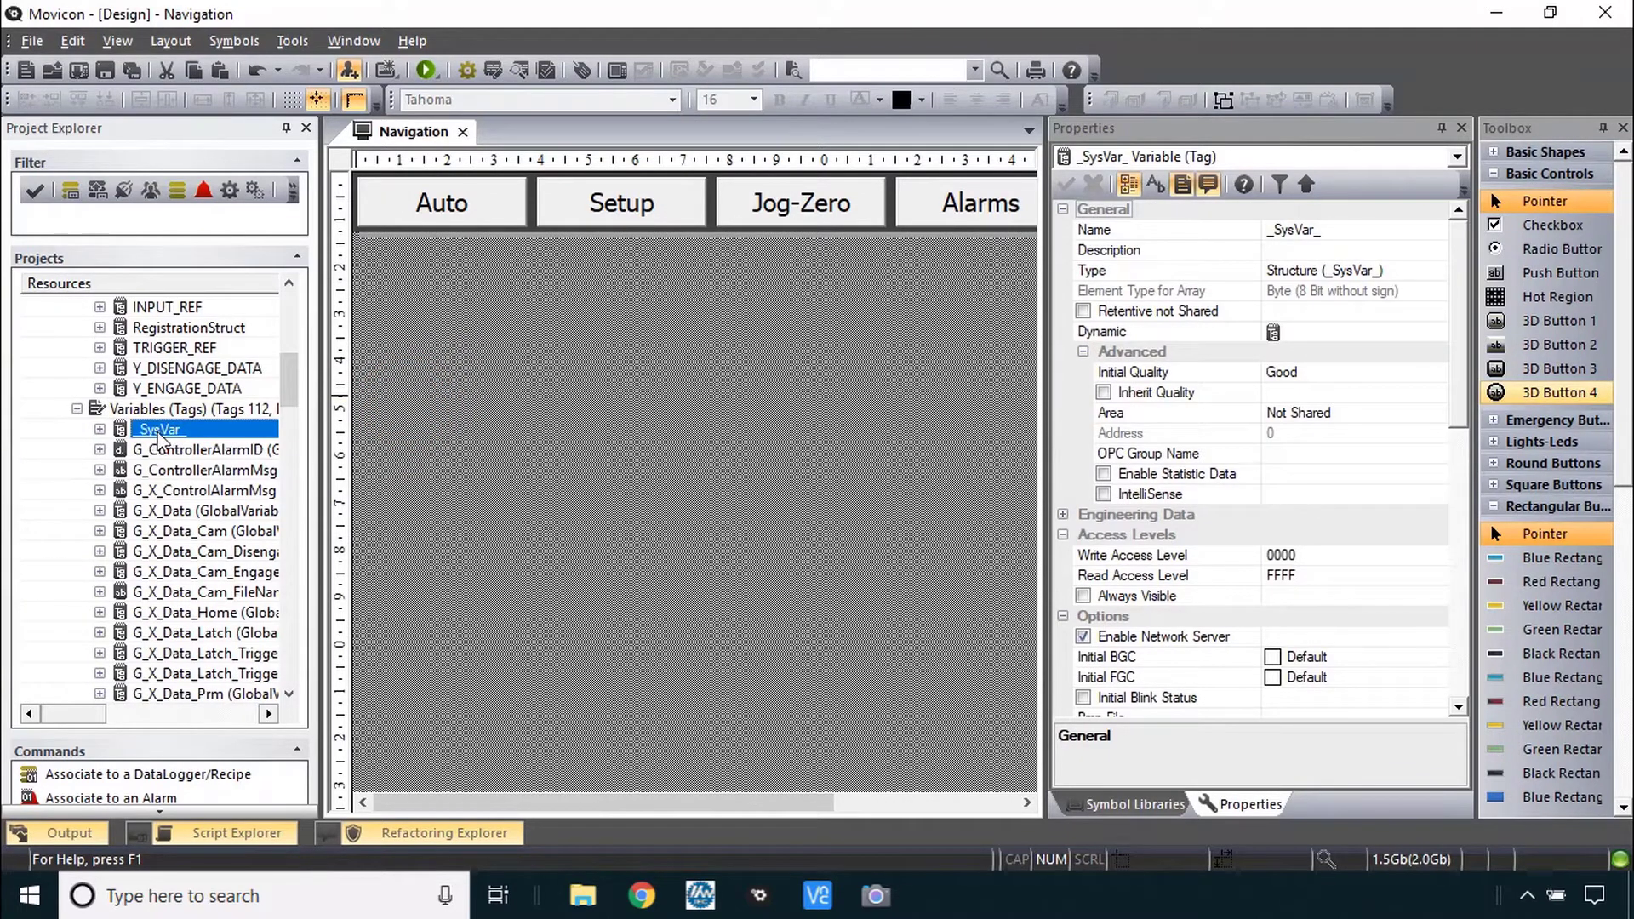
pyautogui.click(100, 429)
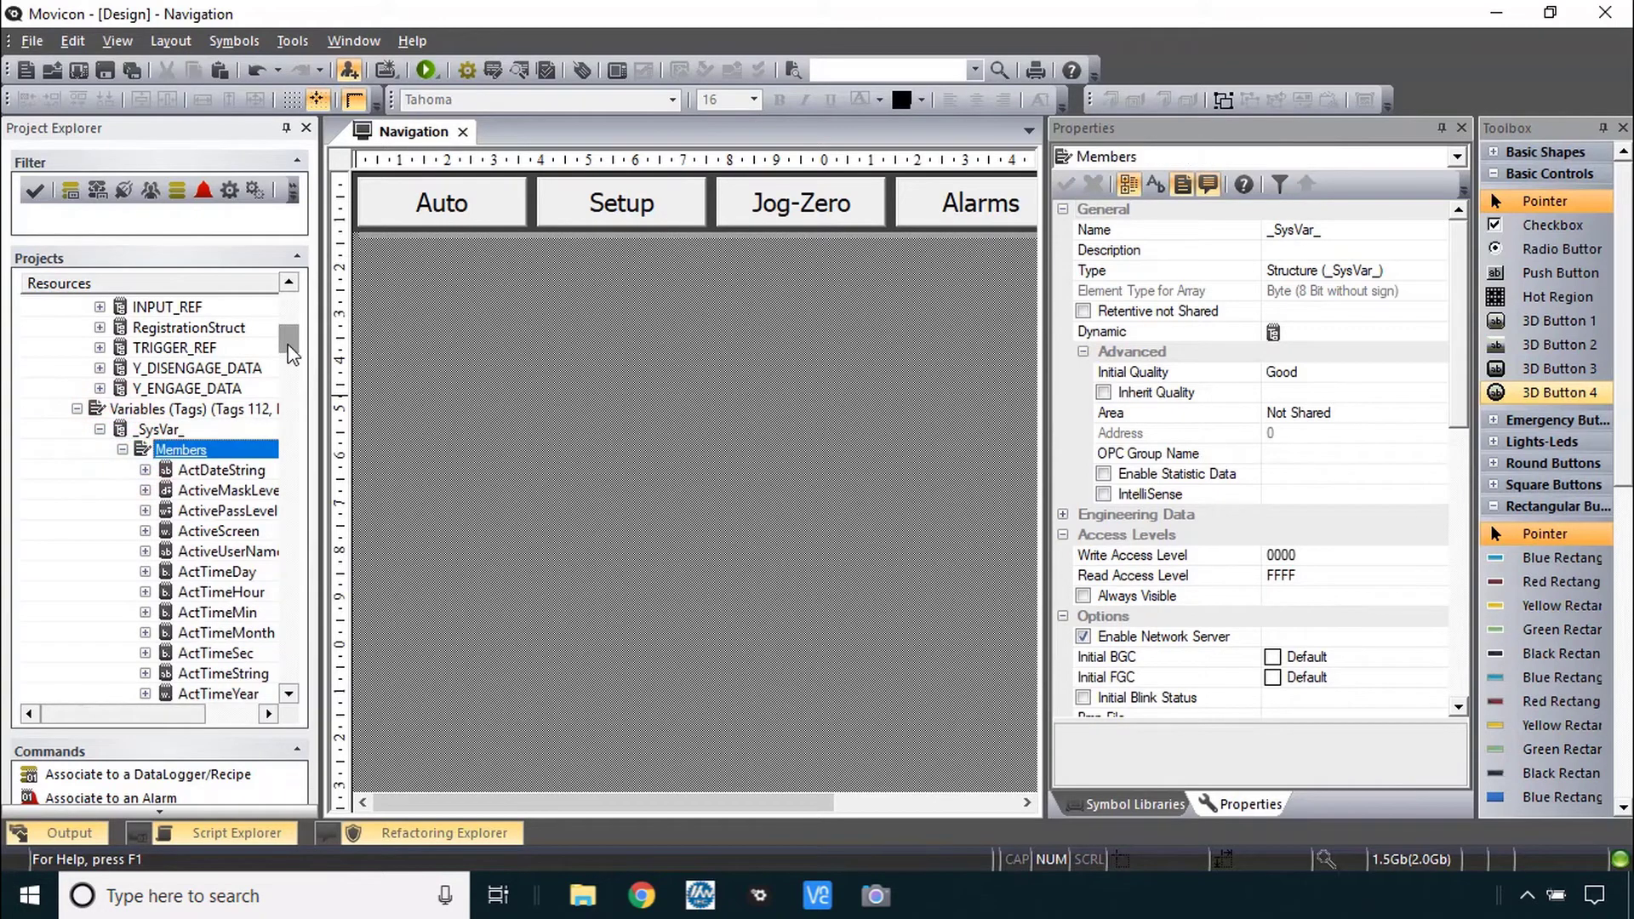
# - Scroll the _SysVar_ member list down to locate ActiveScreen
pyautogui.scroll(-3)
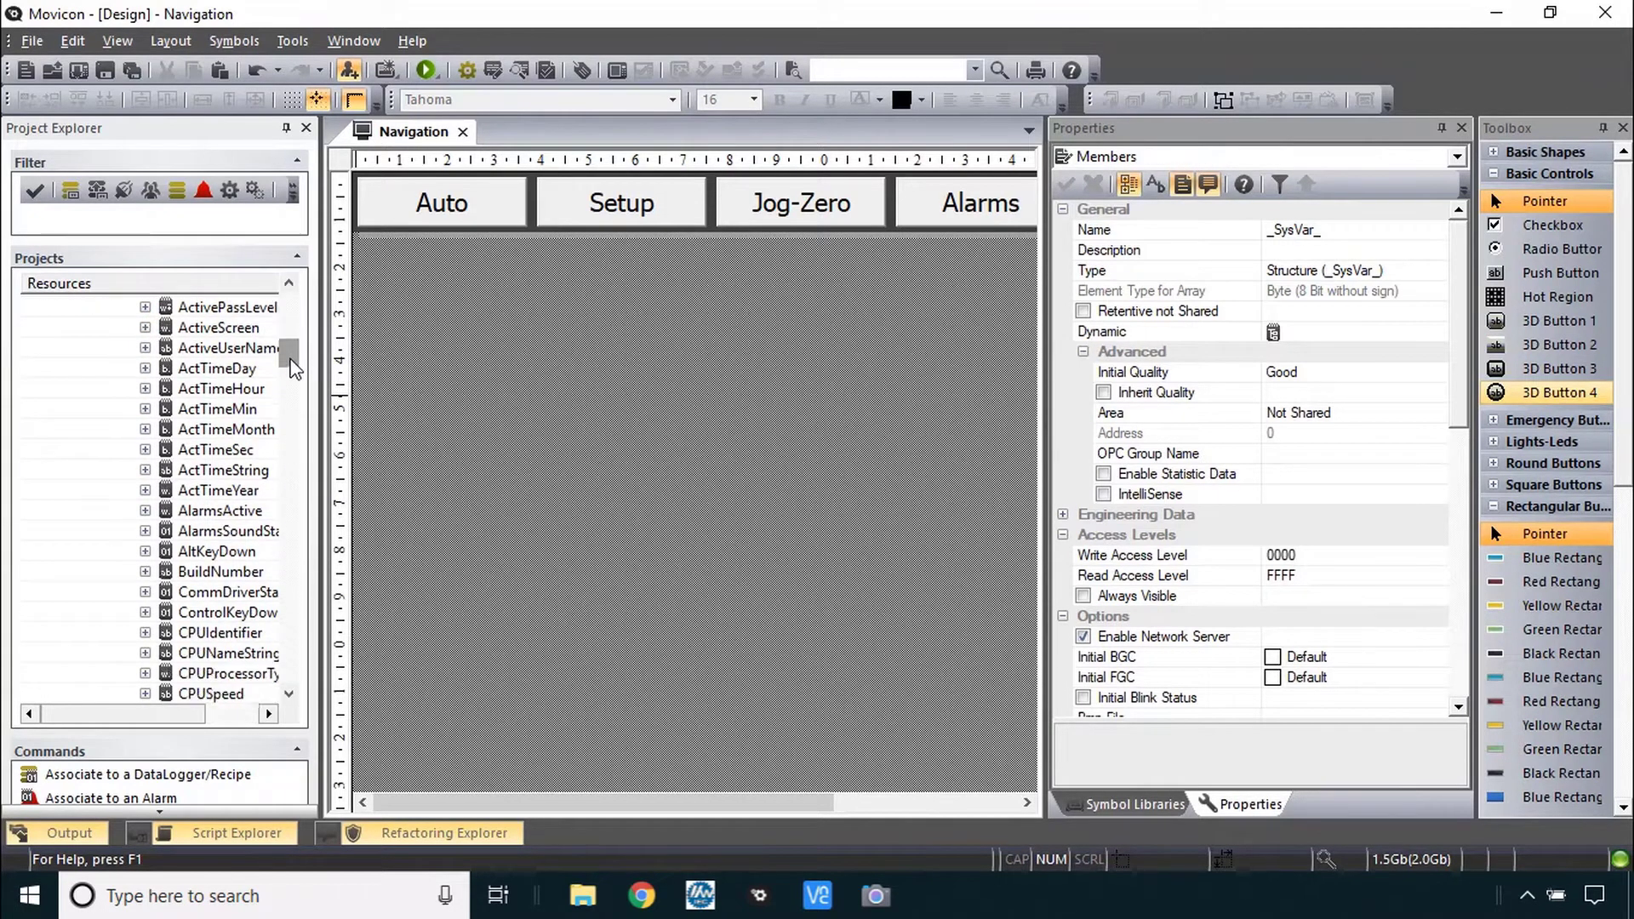
pyautogui.scroll(-3)
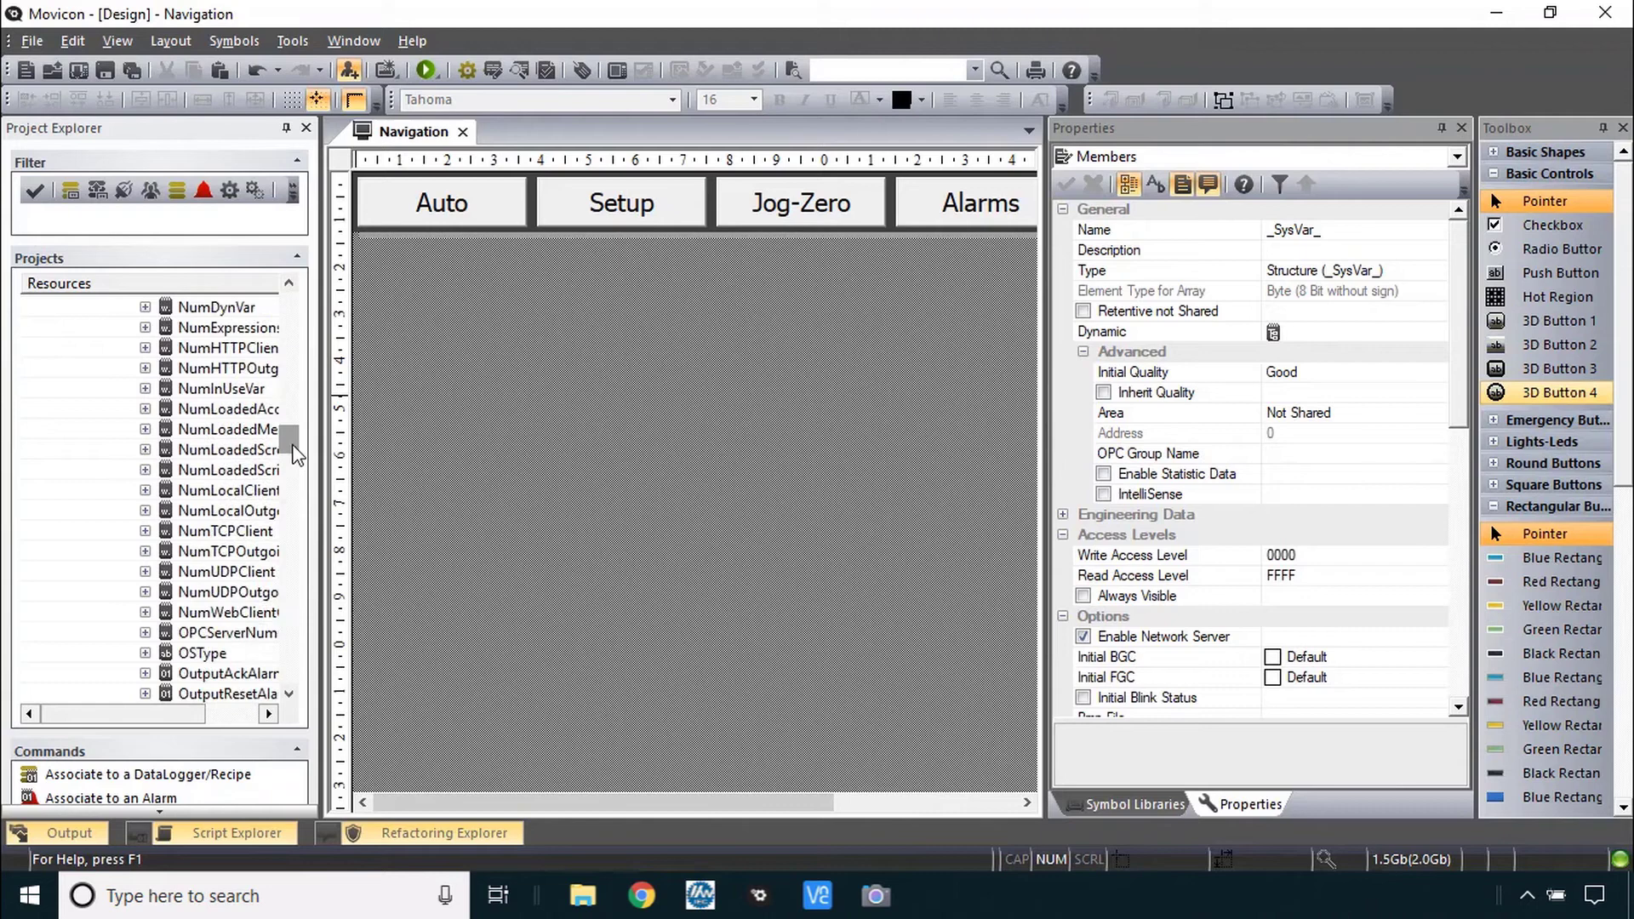
pyautogui.scroll(-3)
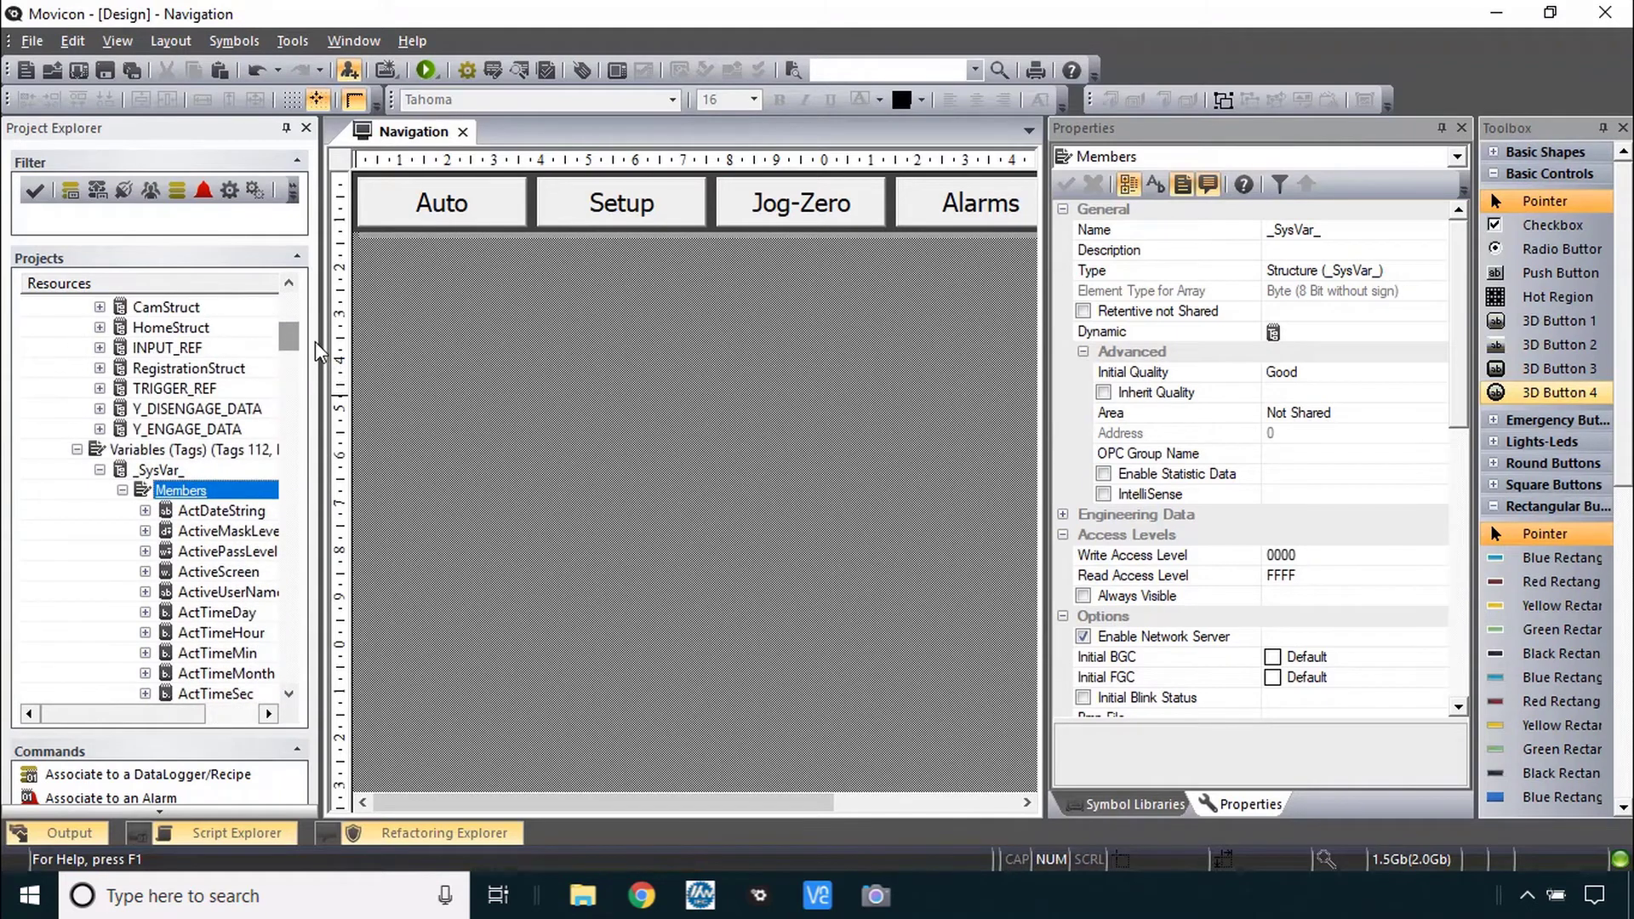
pyautogui.moveTo(124, 351)
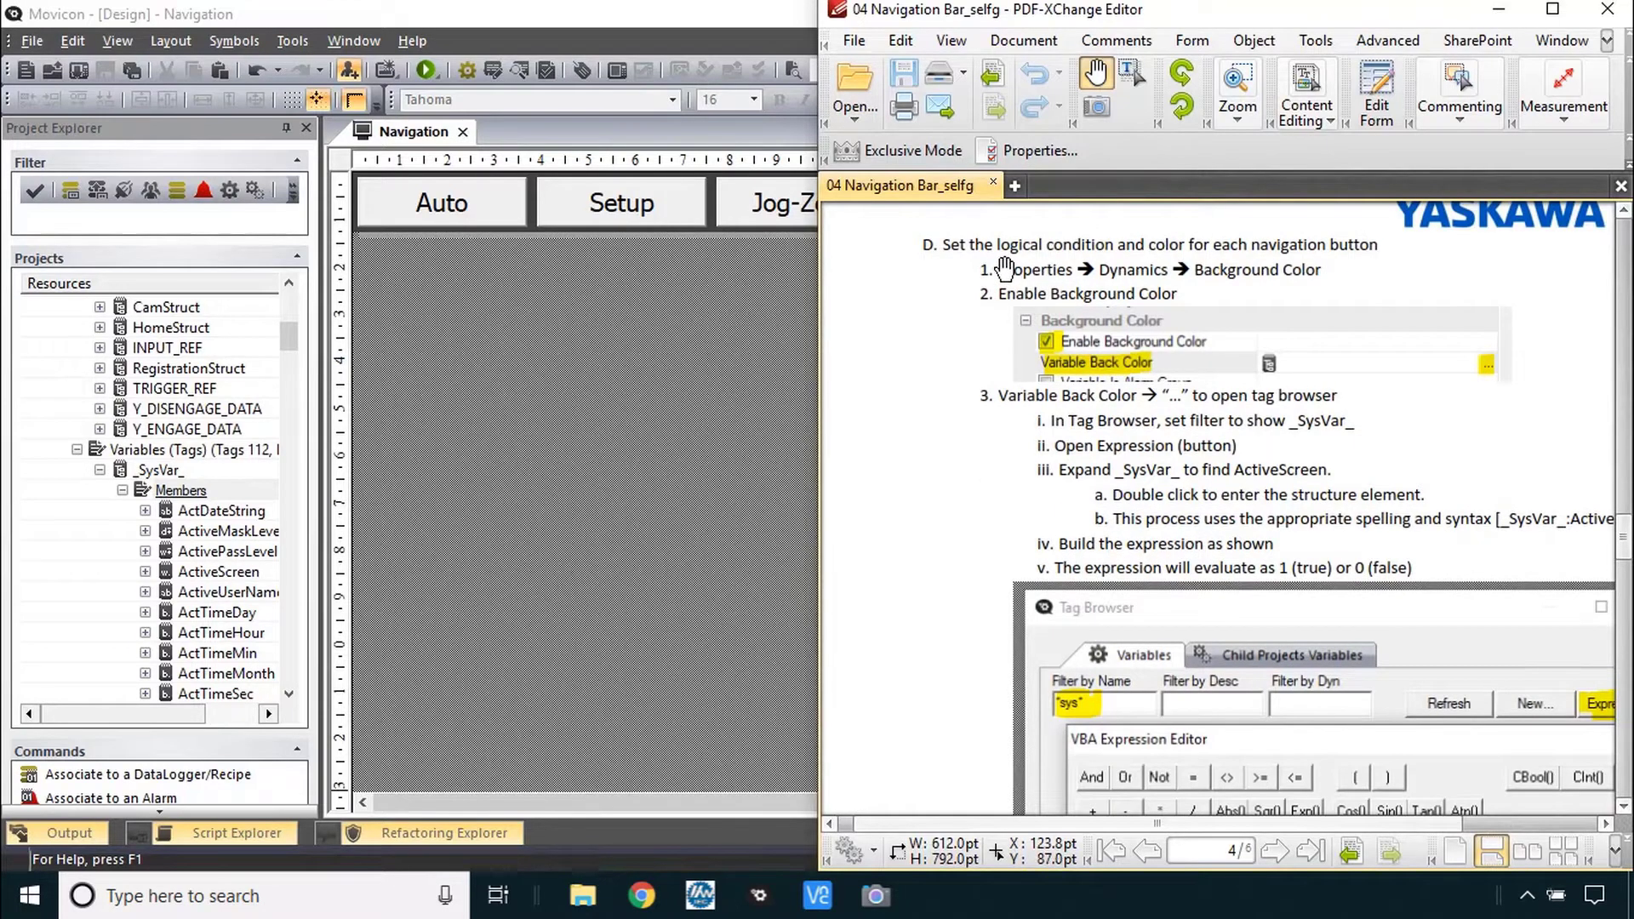
pyautogui.moveTo(1173, 266)
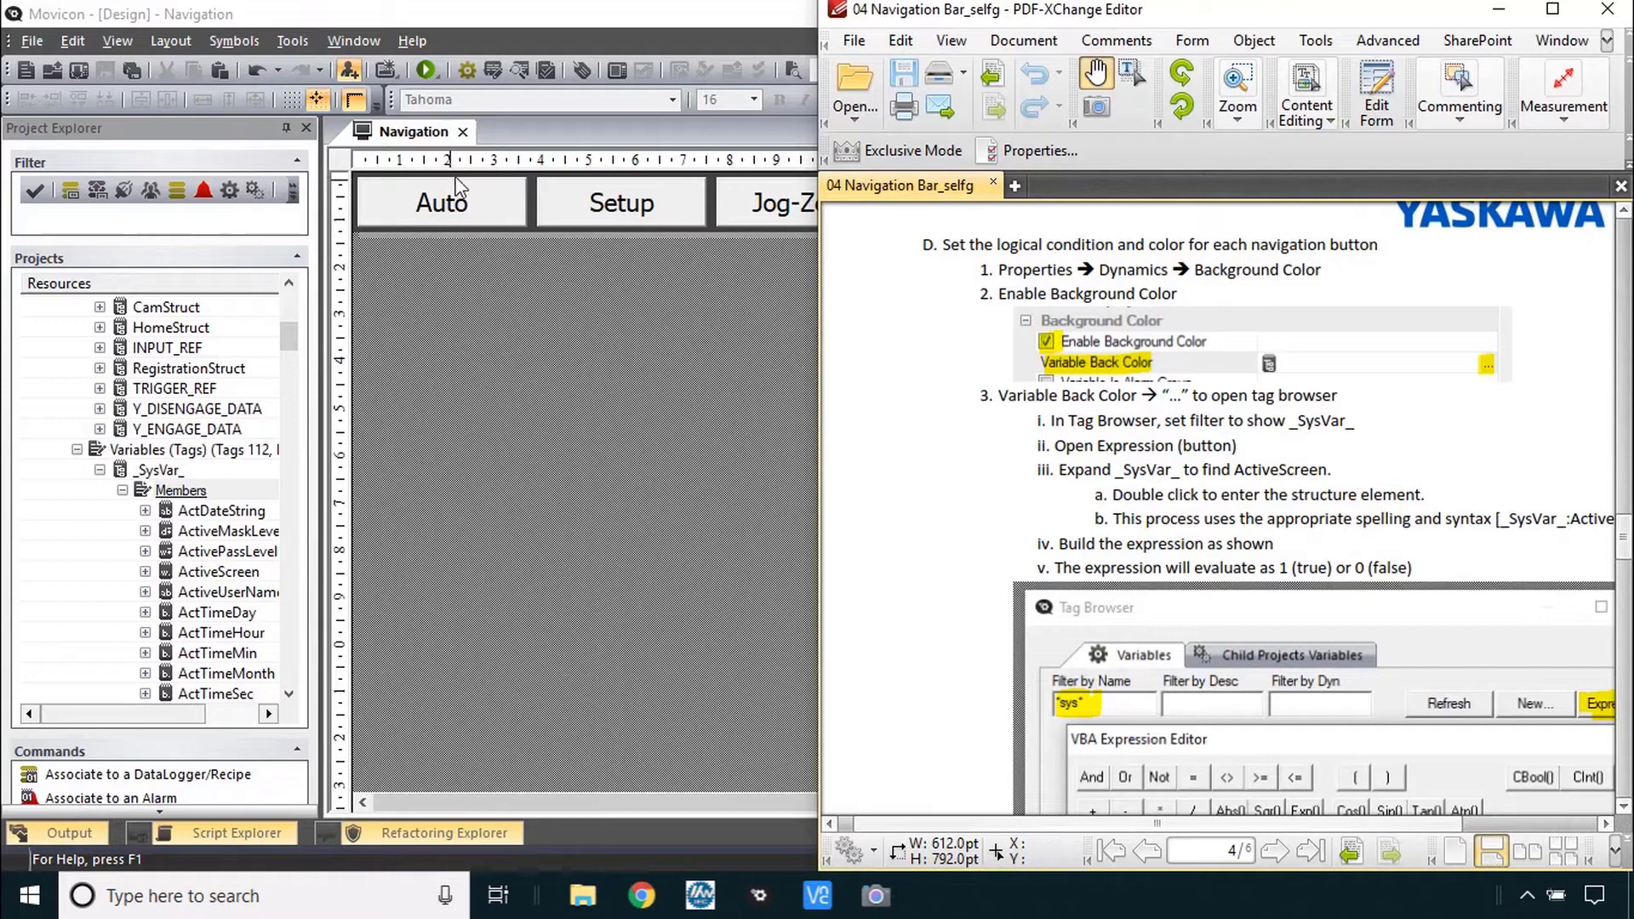
pyautogui.moveTo(470, 216)
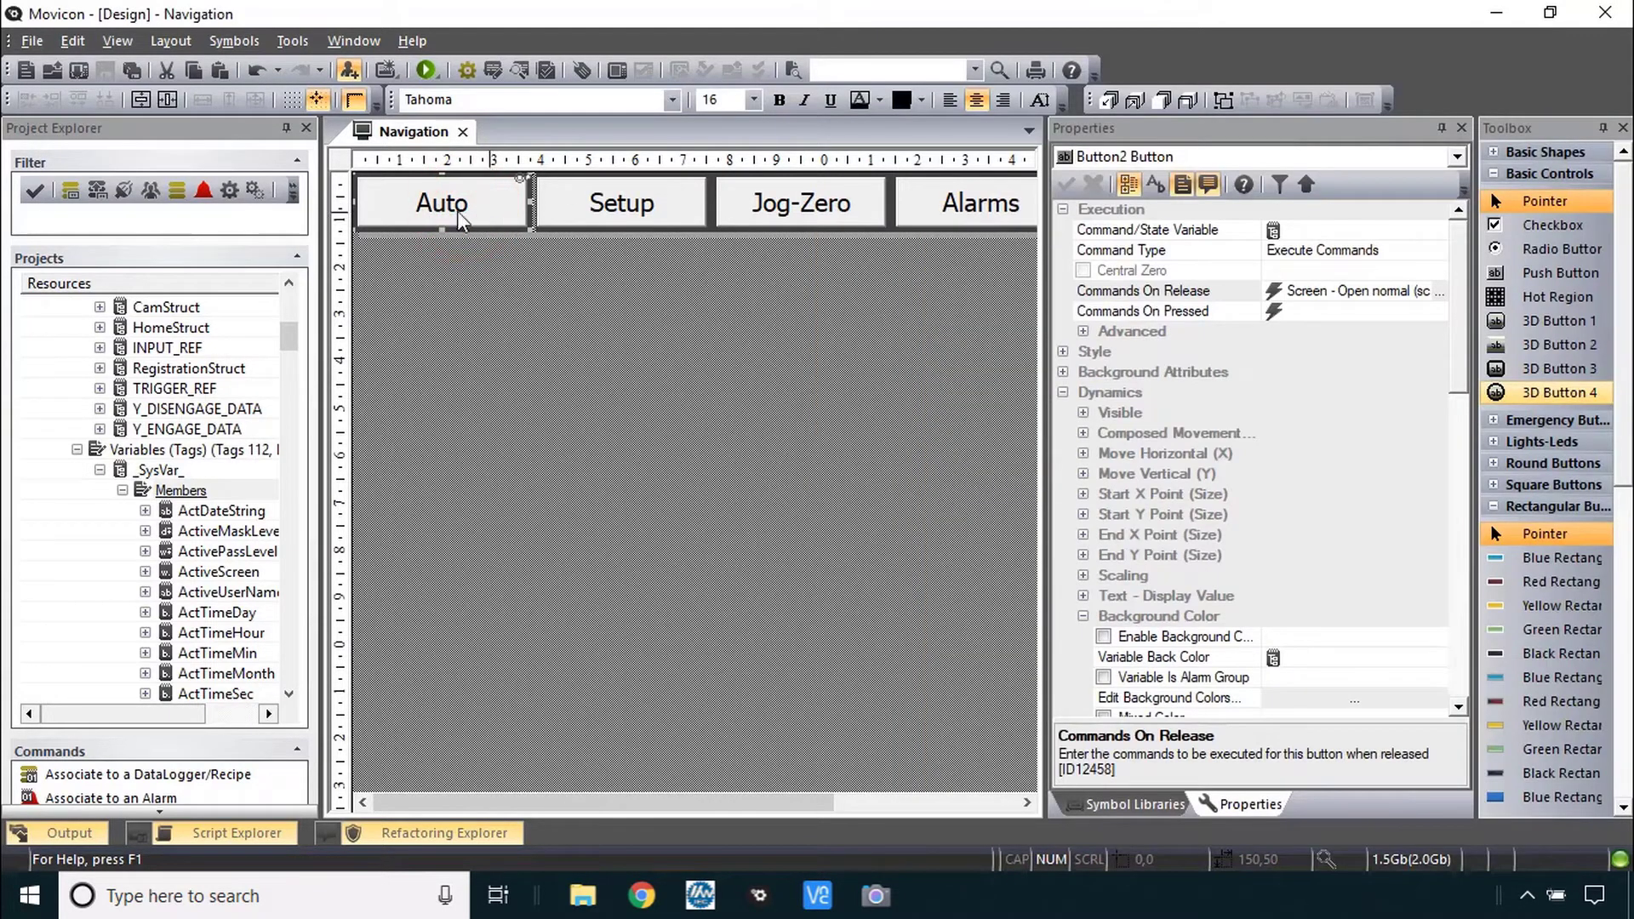
pyautogui.moveTo(1123, 405)
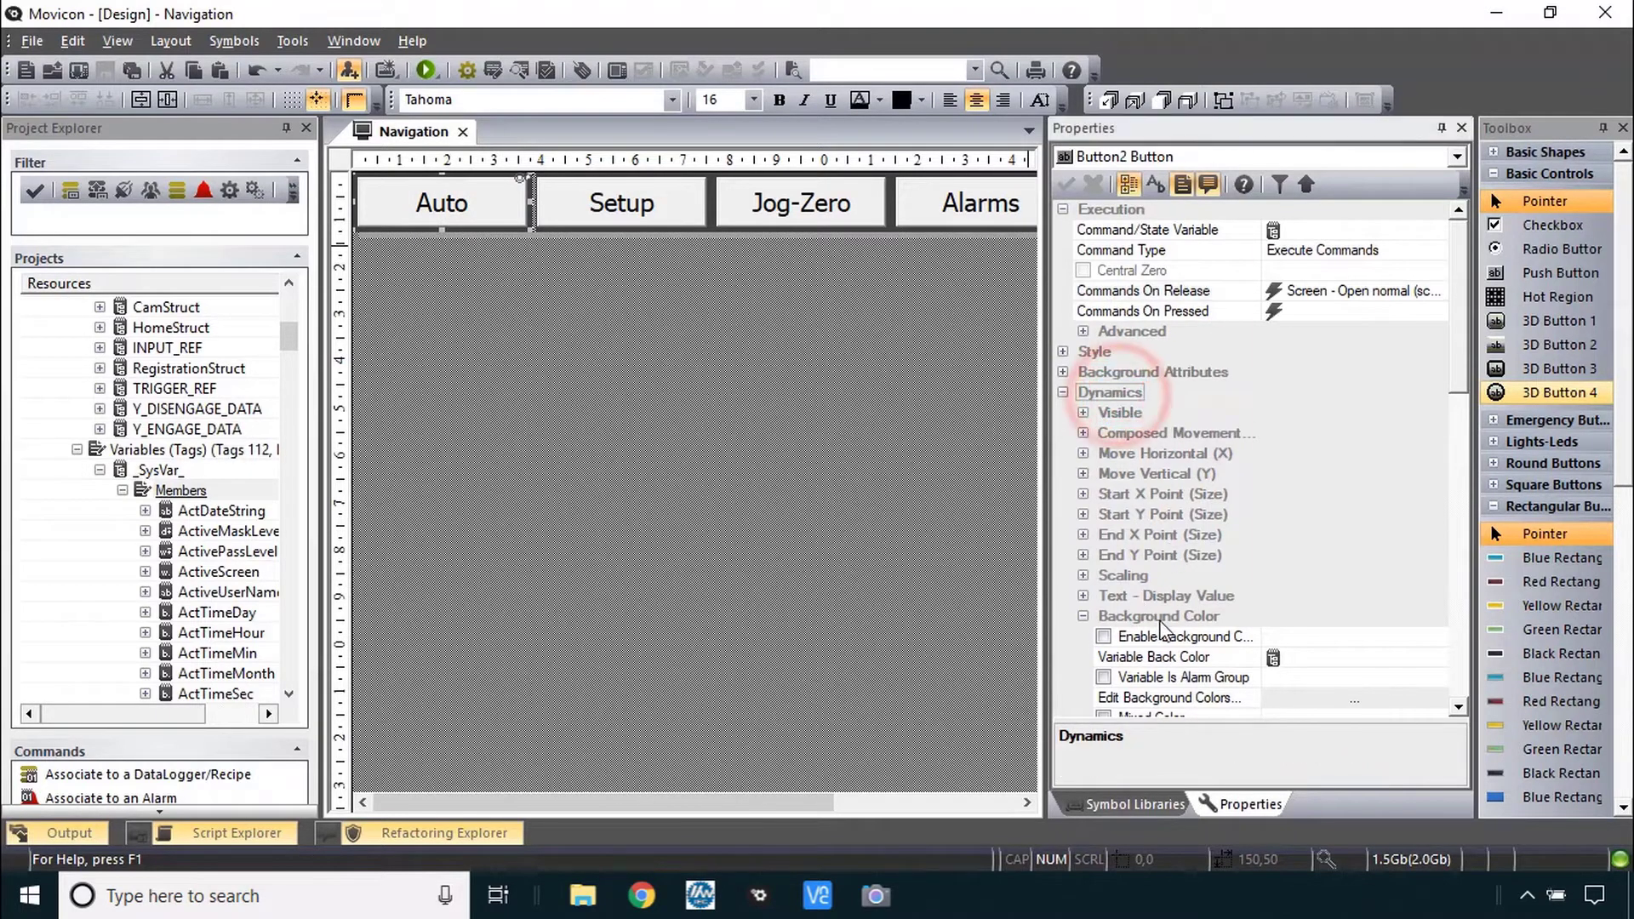
# - Enable dynamic background colour on the Auto button and browse for its colour variable
pyautogui.scroll(-3)
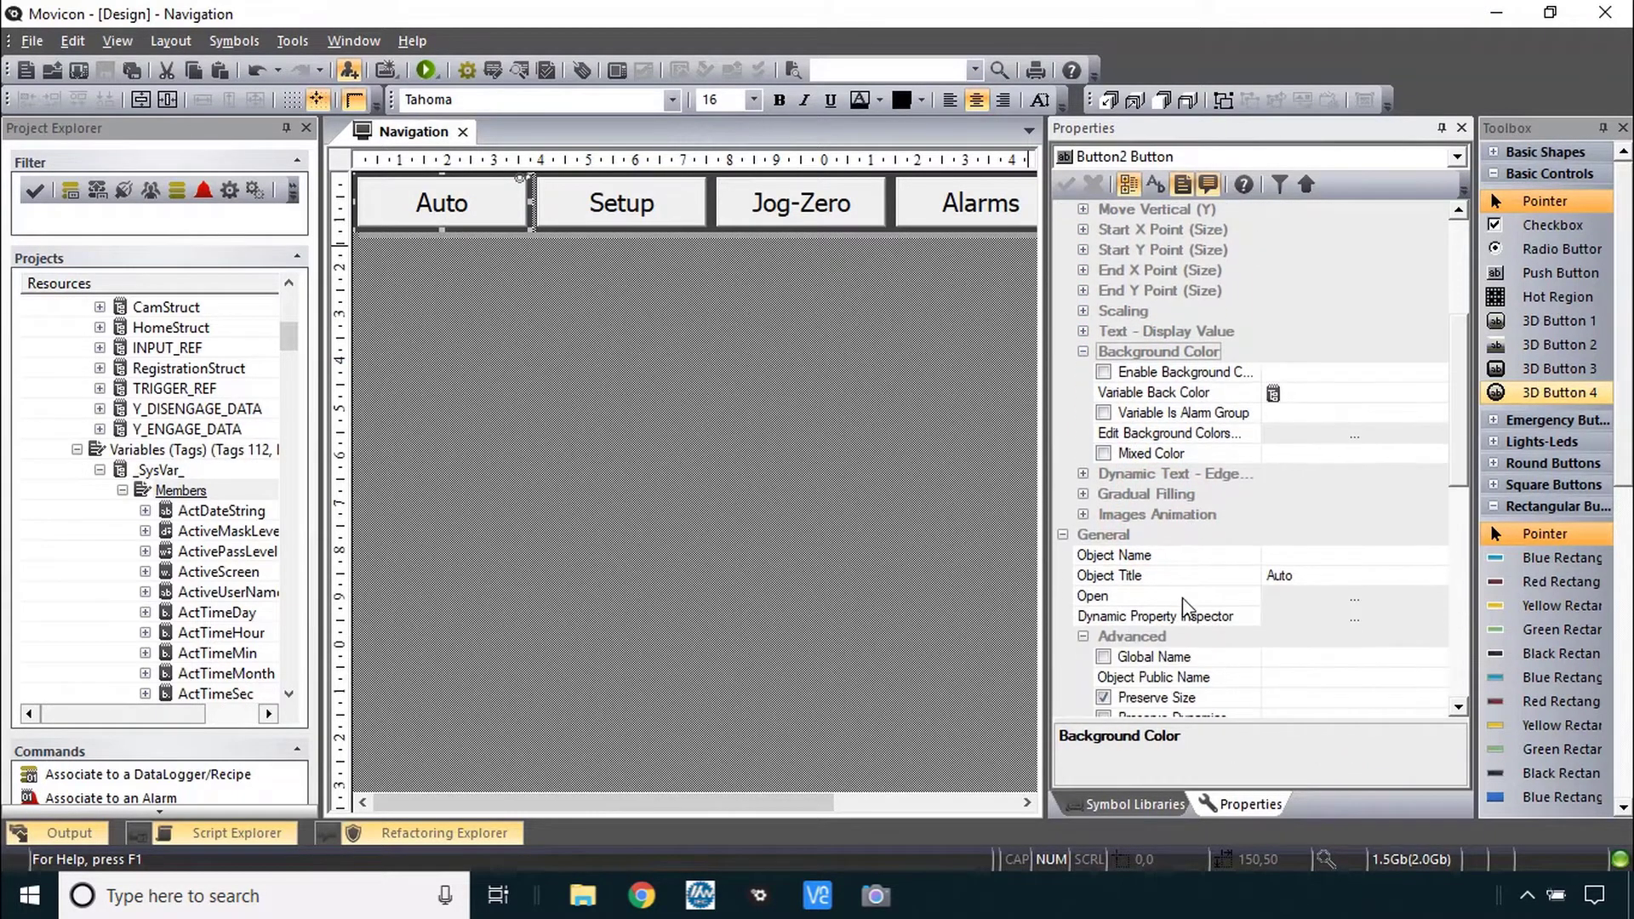
pyautogui.click(1168, 330)
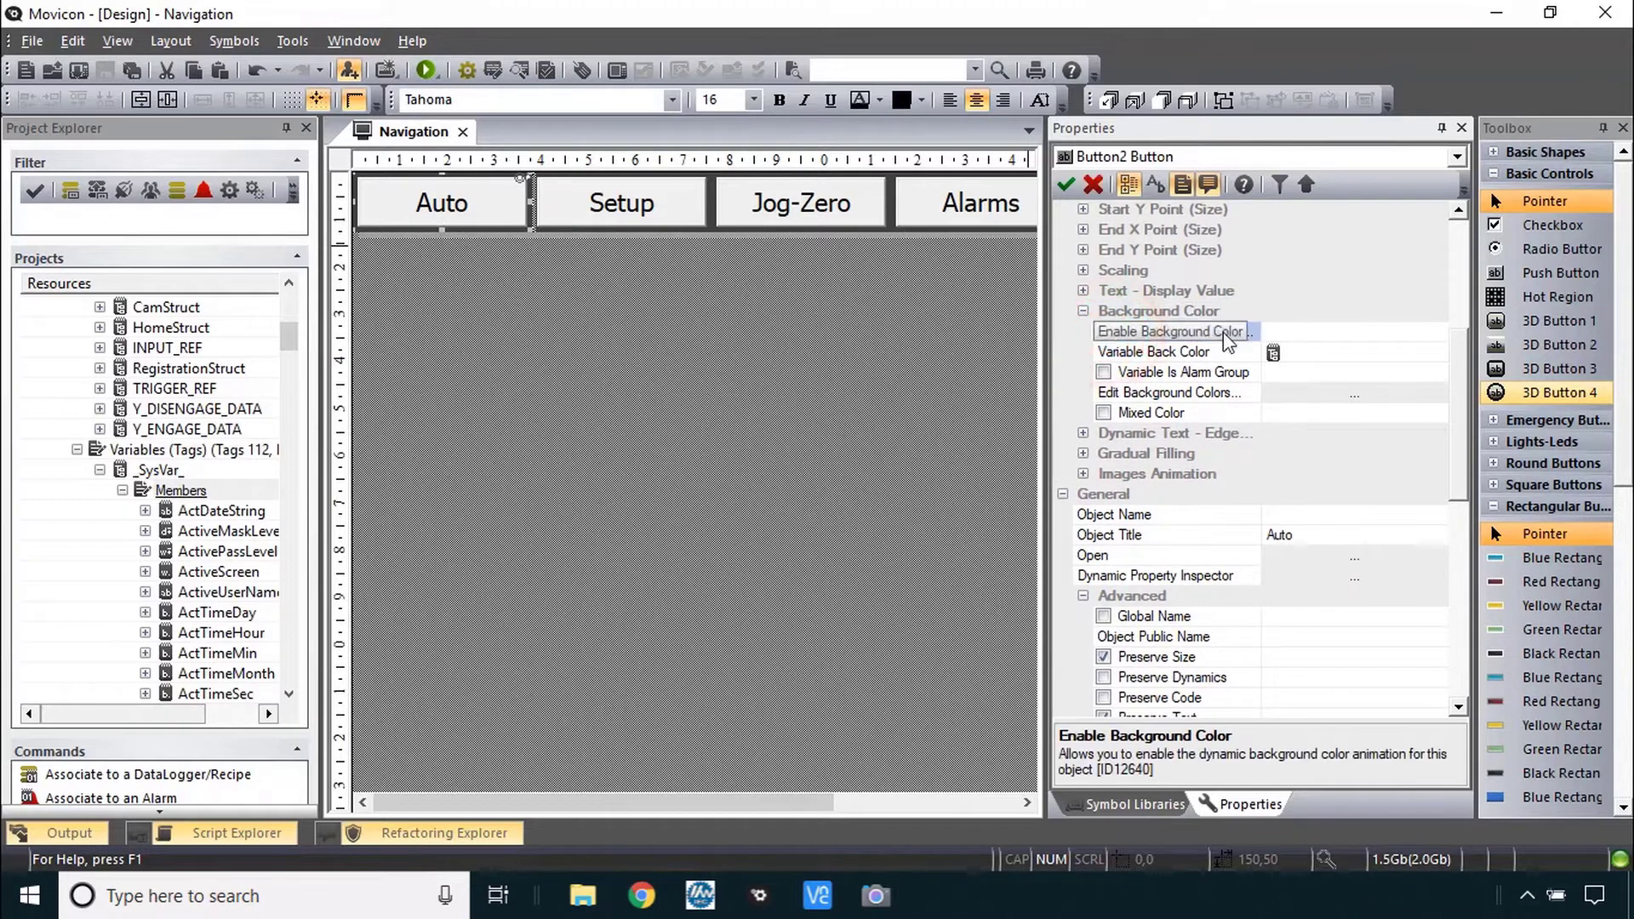
pyautogui.click(1103, 330)
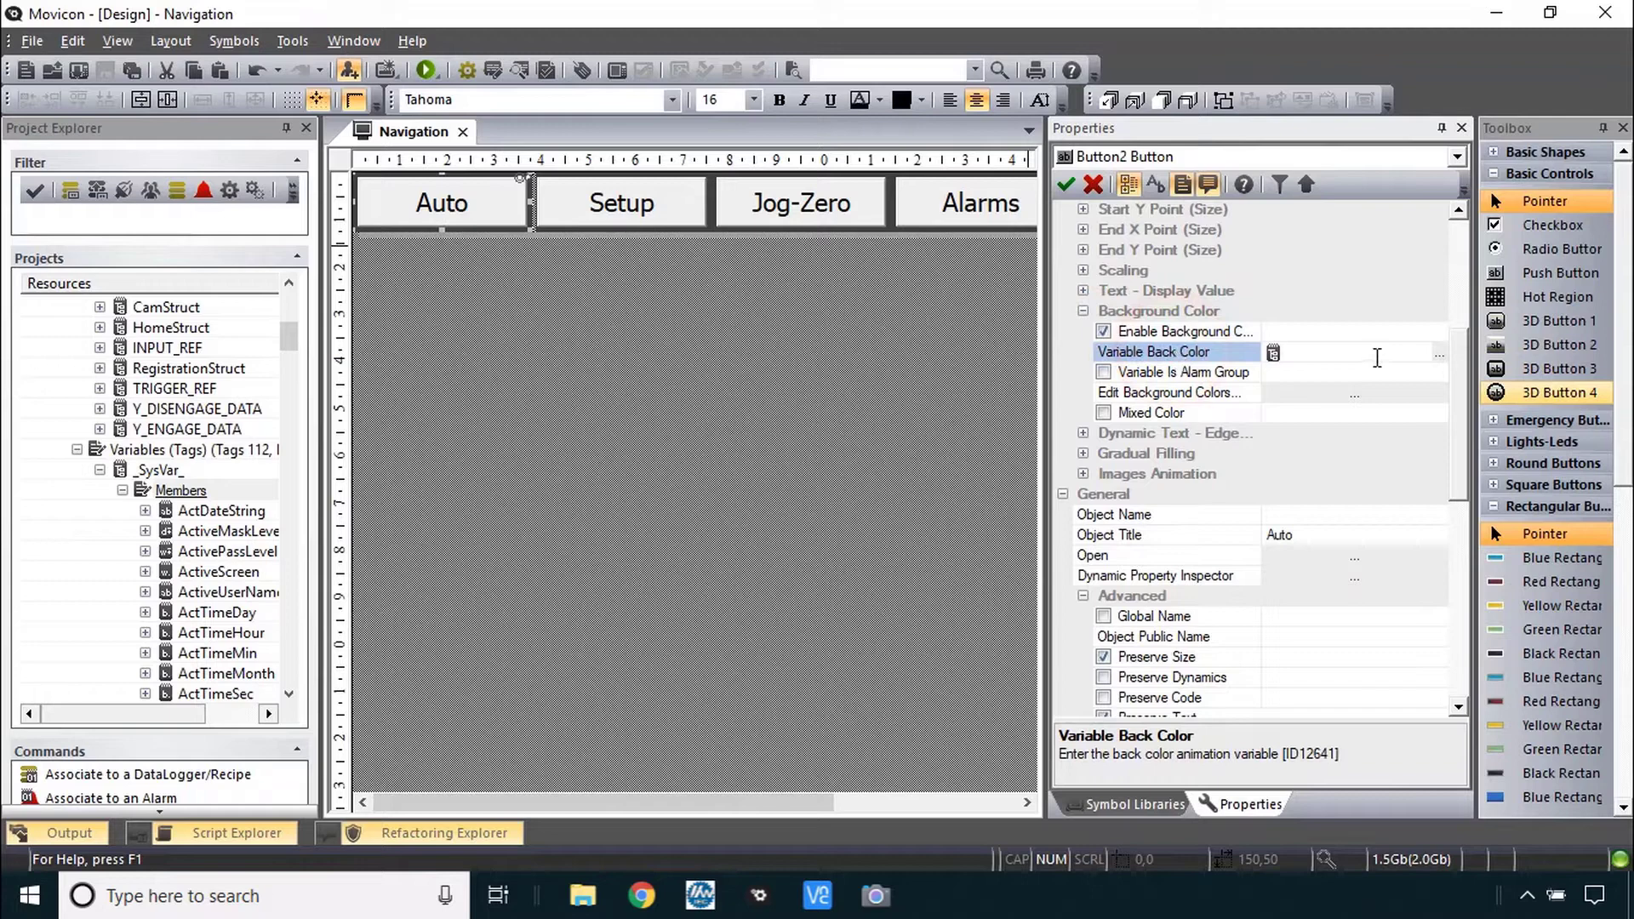
pyautogui.moveTo(1443, 364)
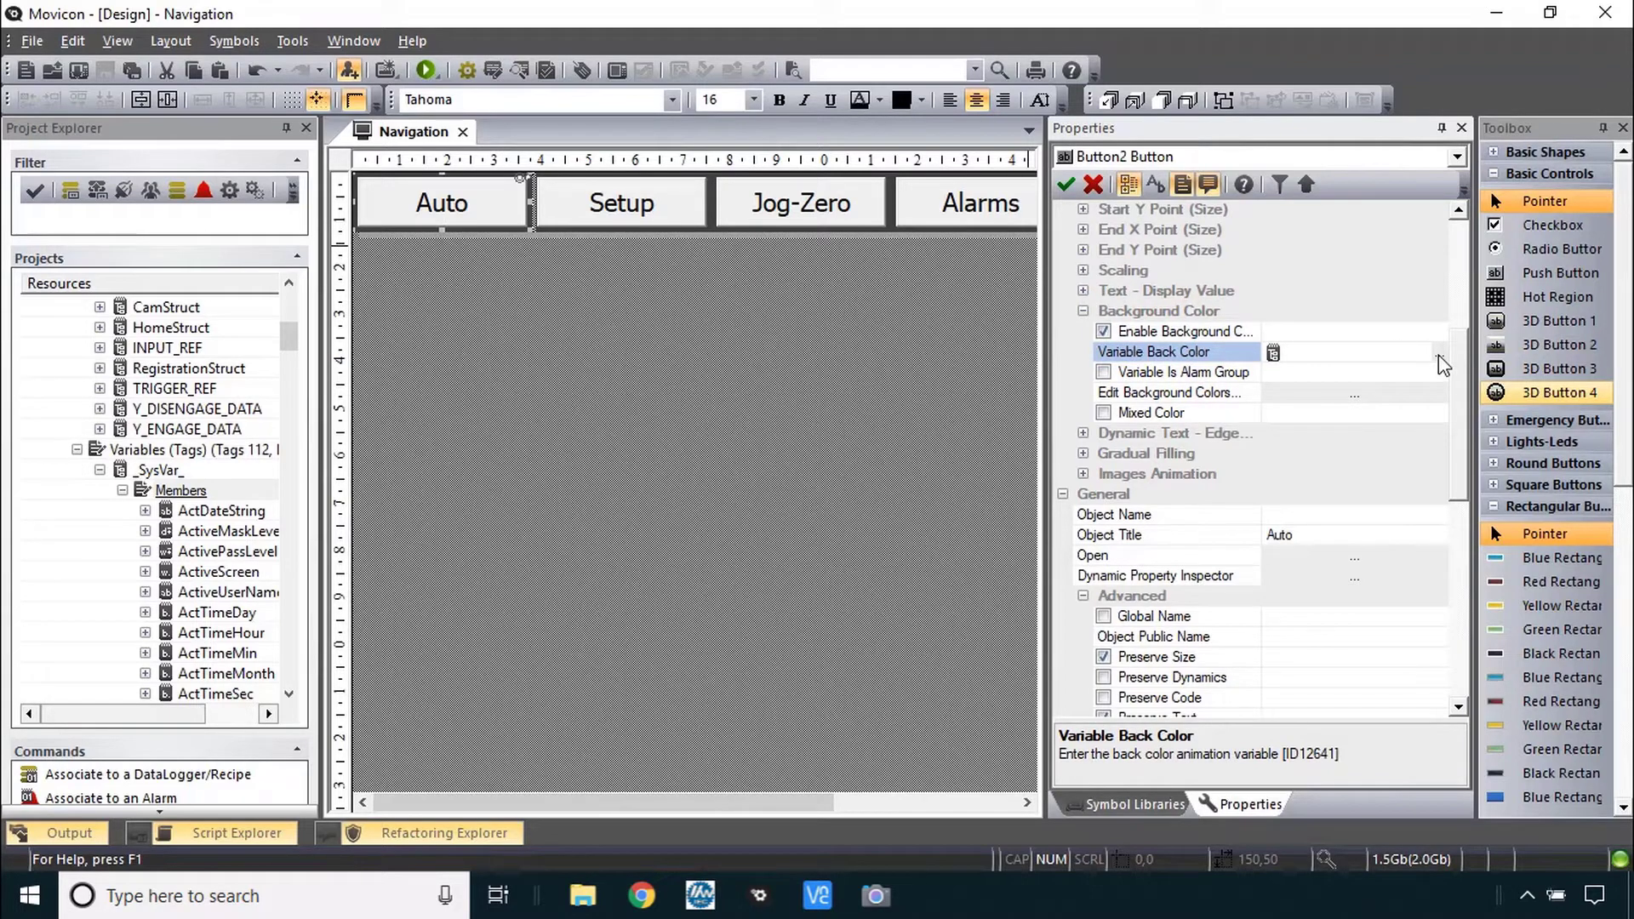
pyautogui.click(1273, 352)
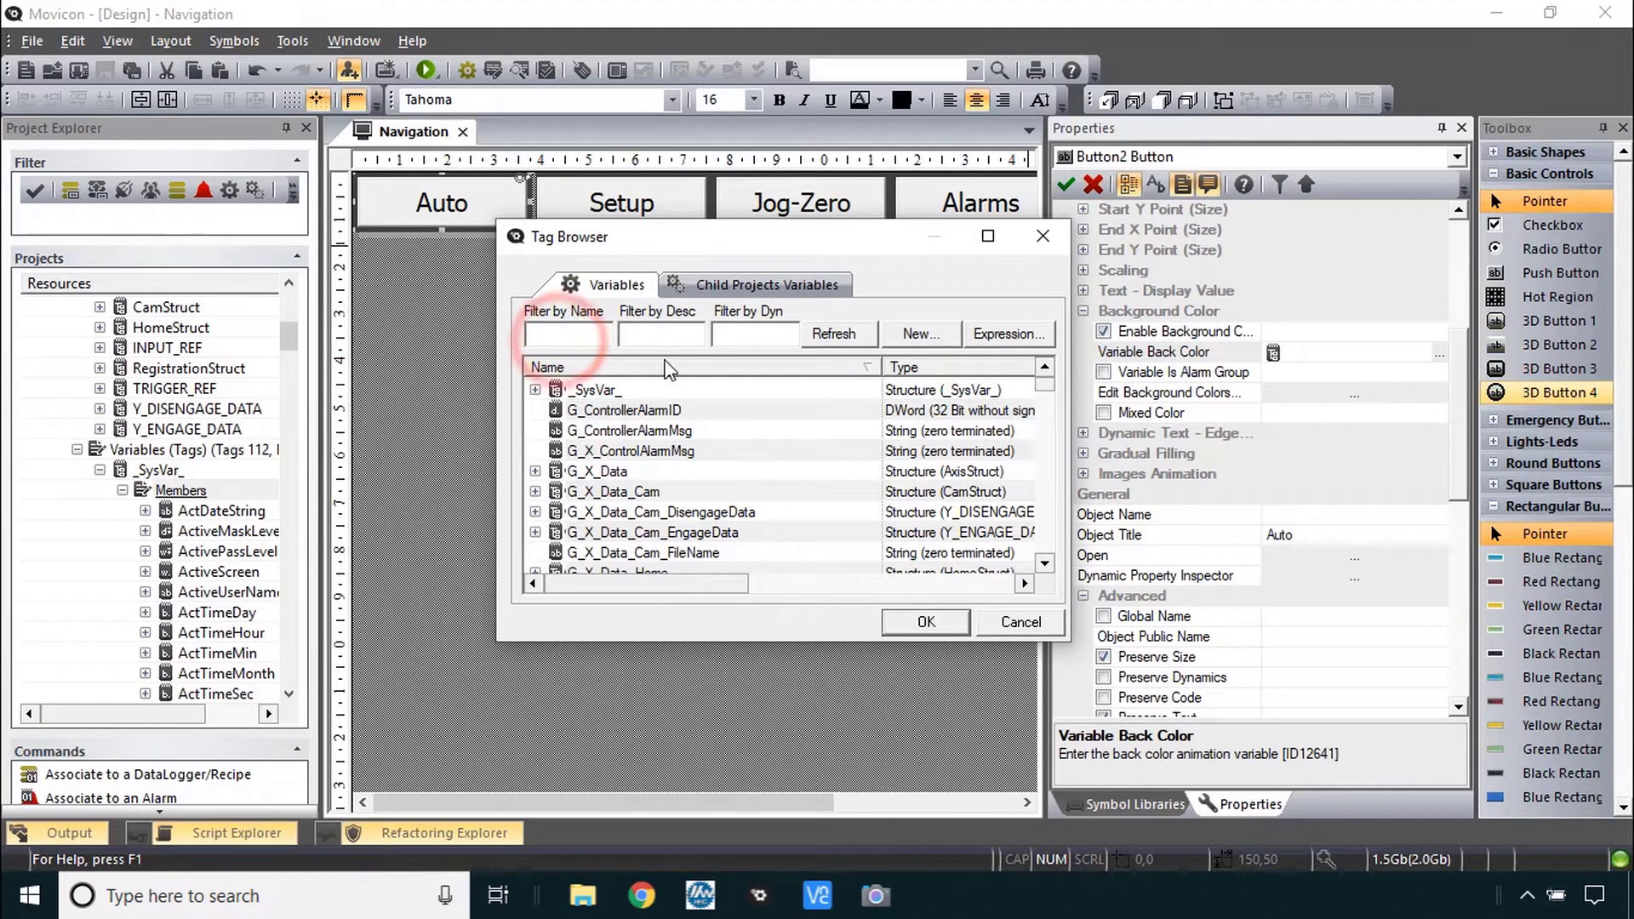
# - Reach the VBA Expression Editor from the Tag Browser for the background colour variable
pyautogui.write('x')
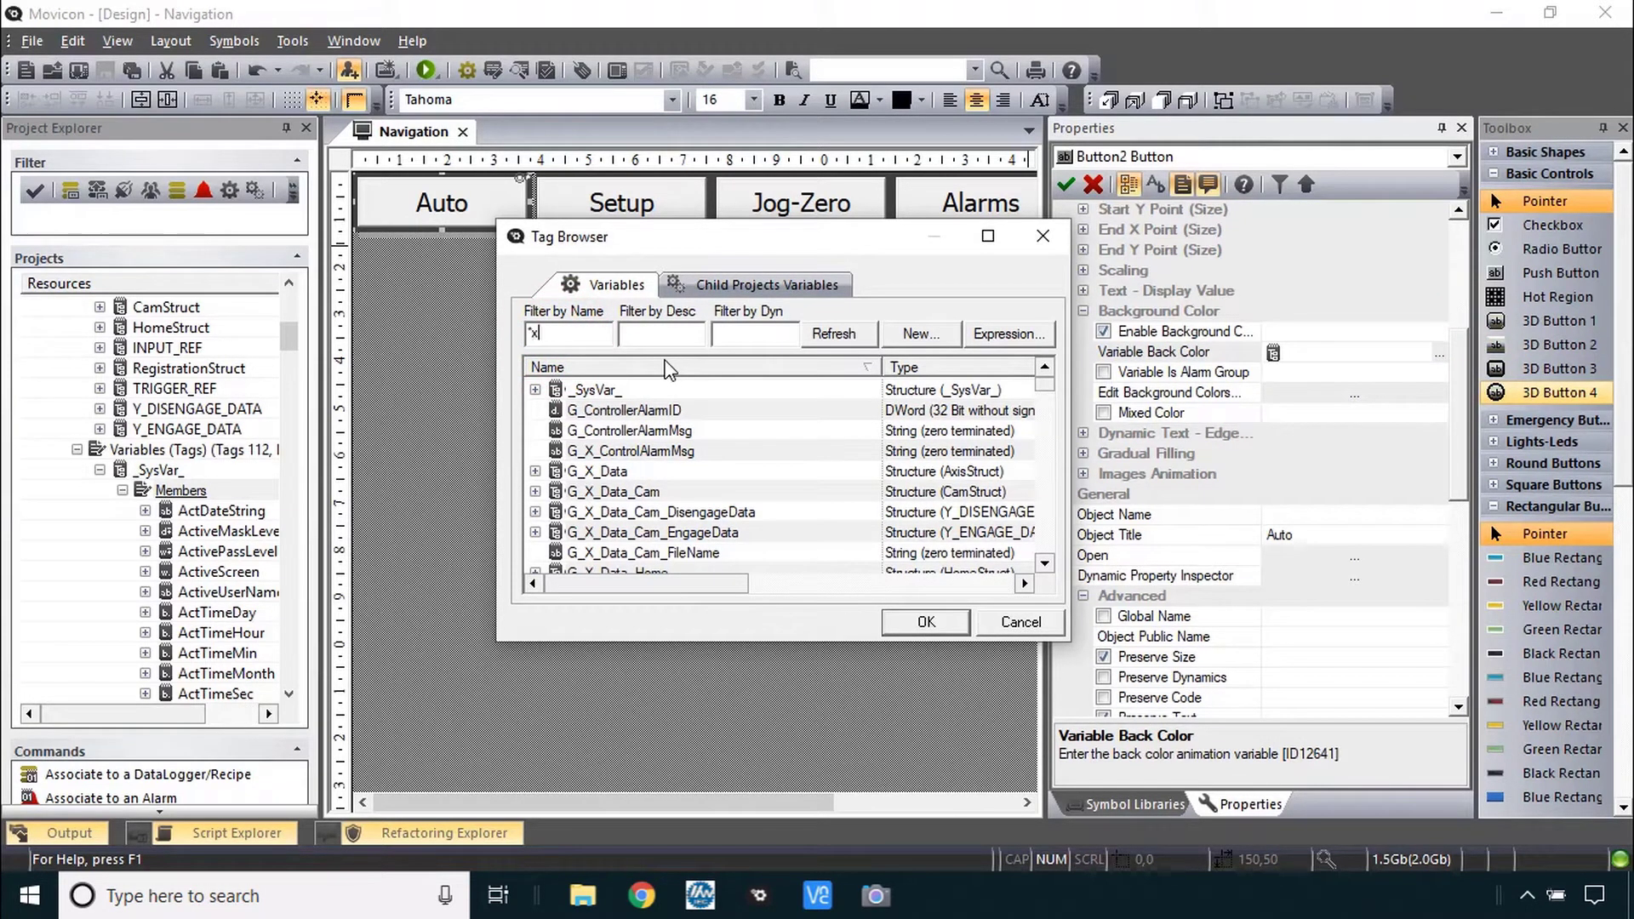
pyautogui.scroll(-3)
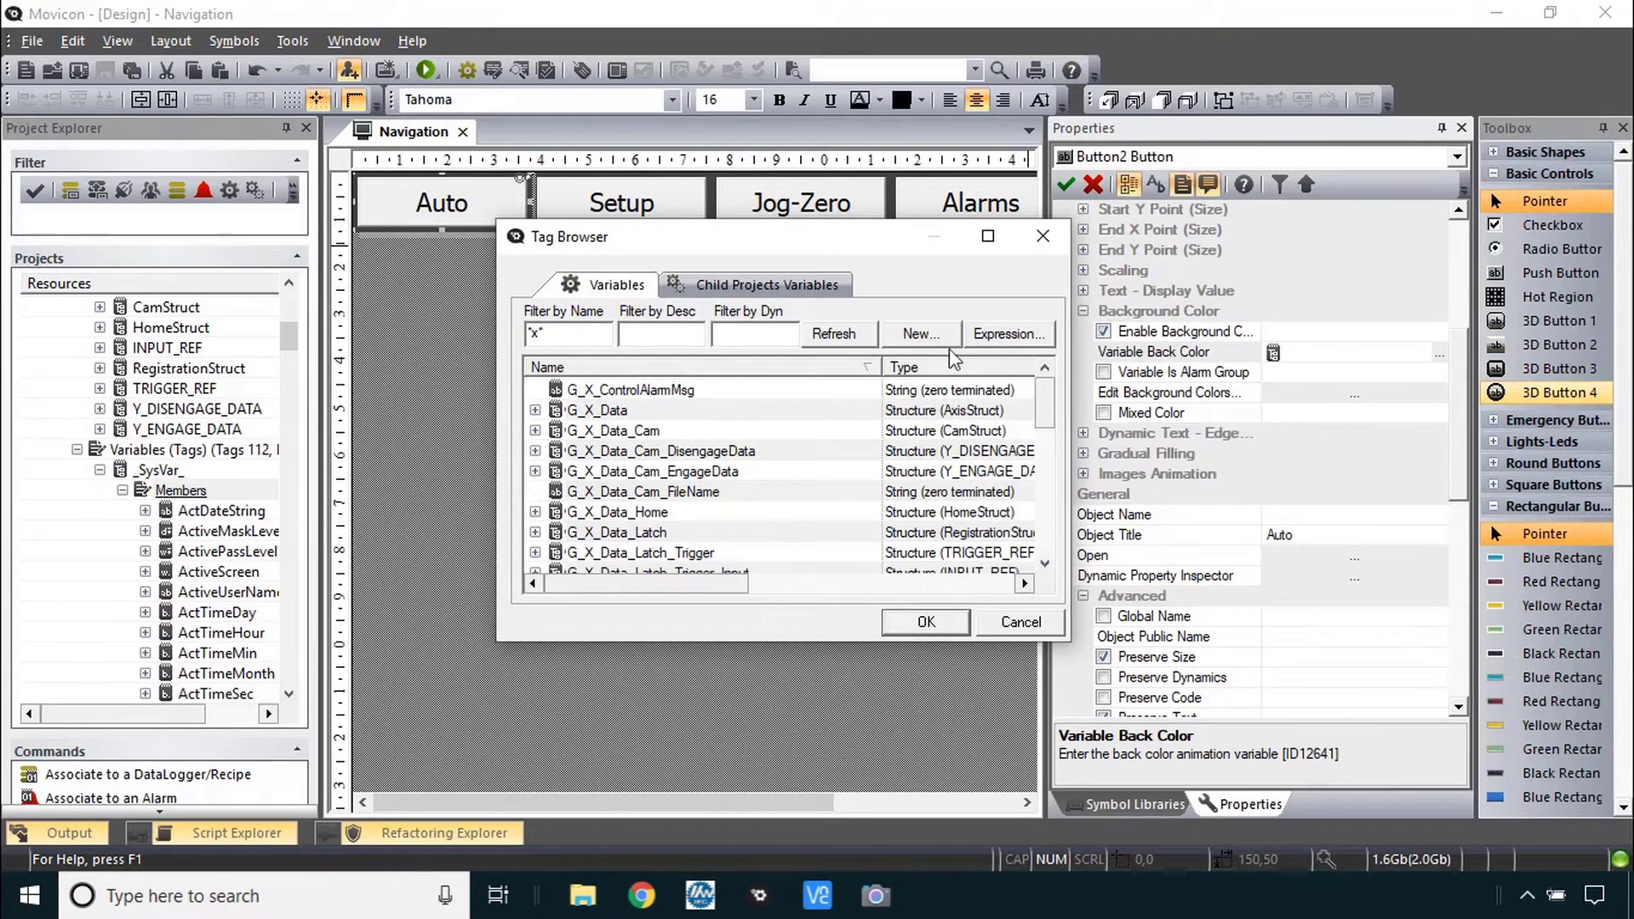
pyautogui.click(1006, 334)
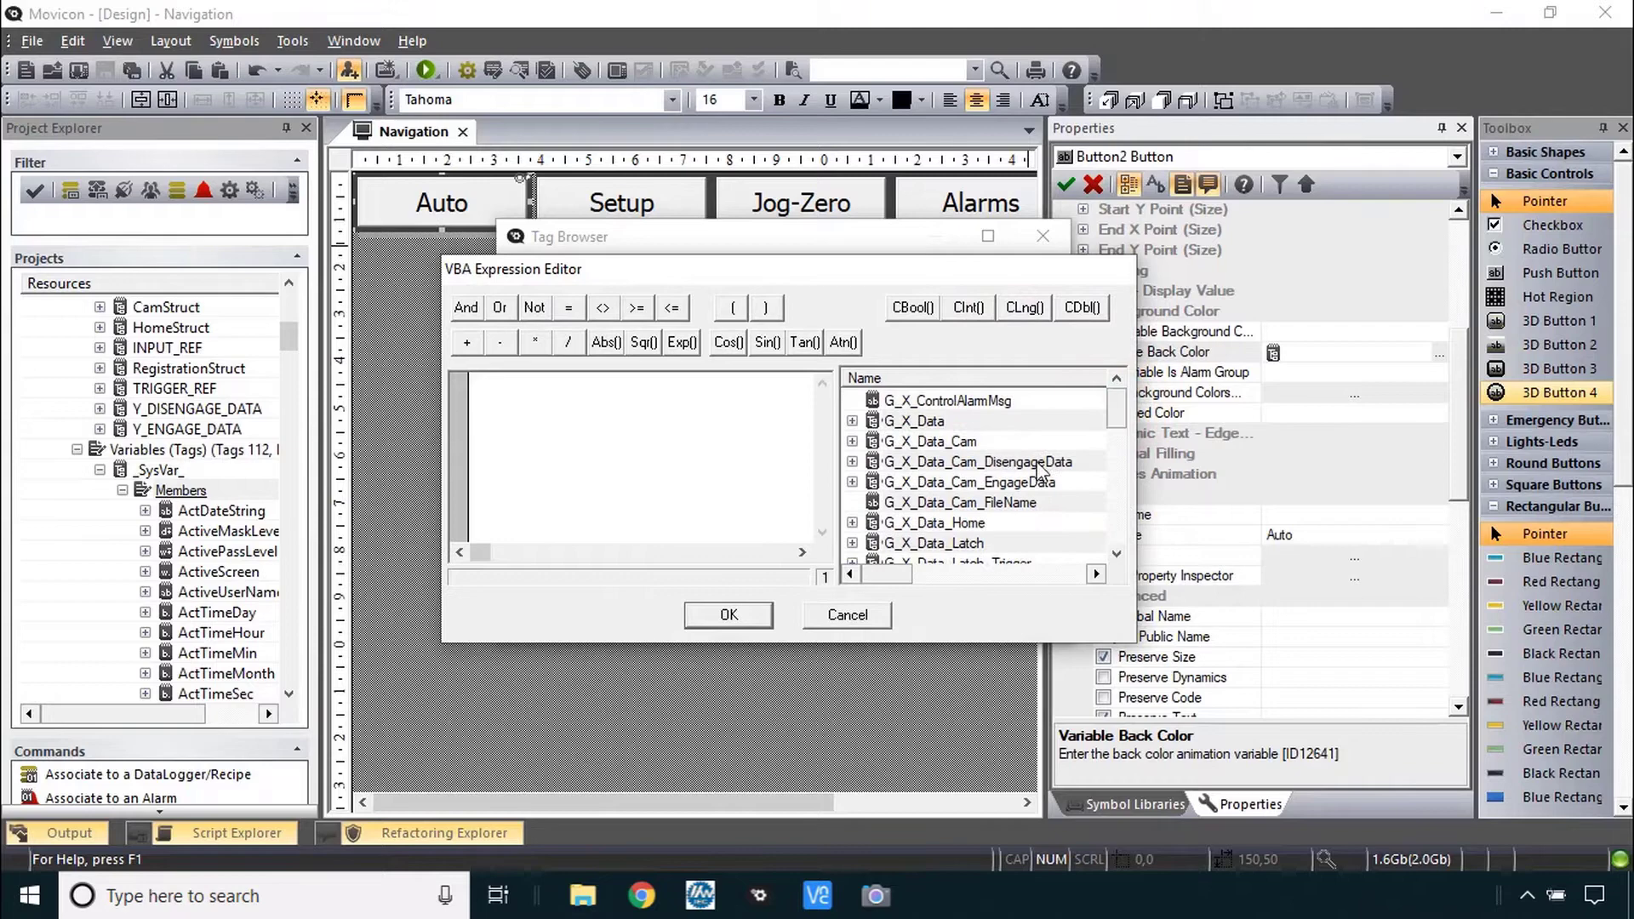
pyautogui.click(846, 614)
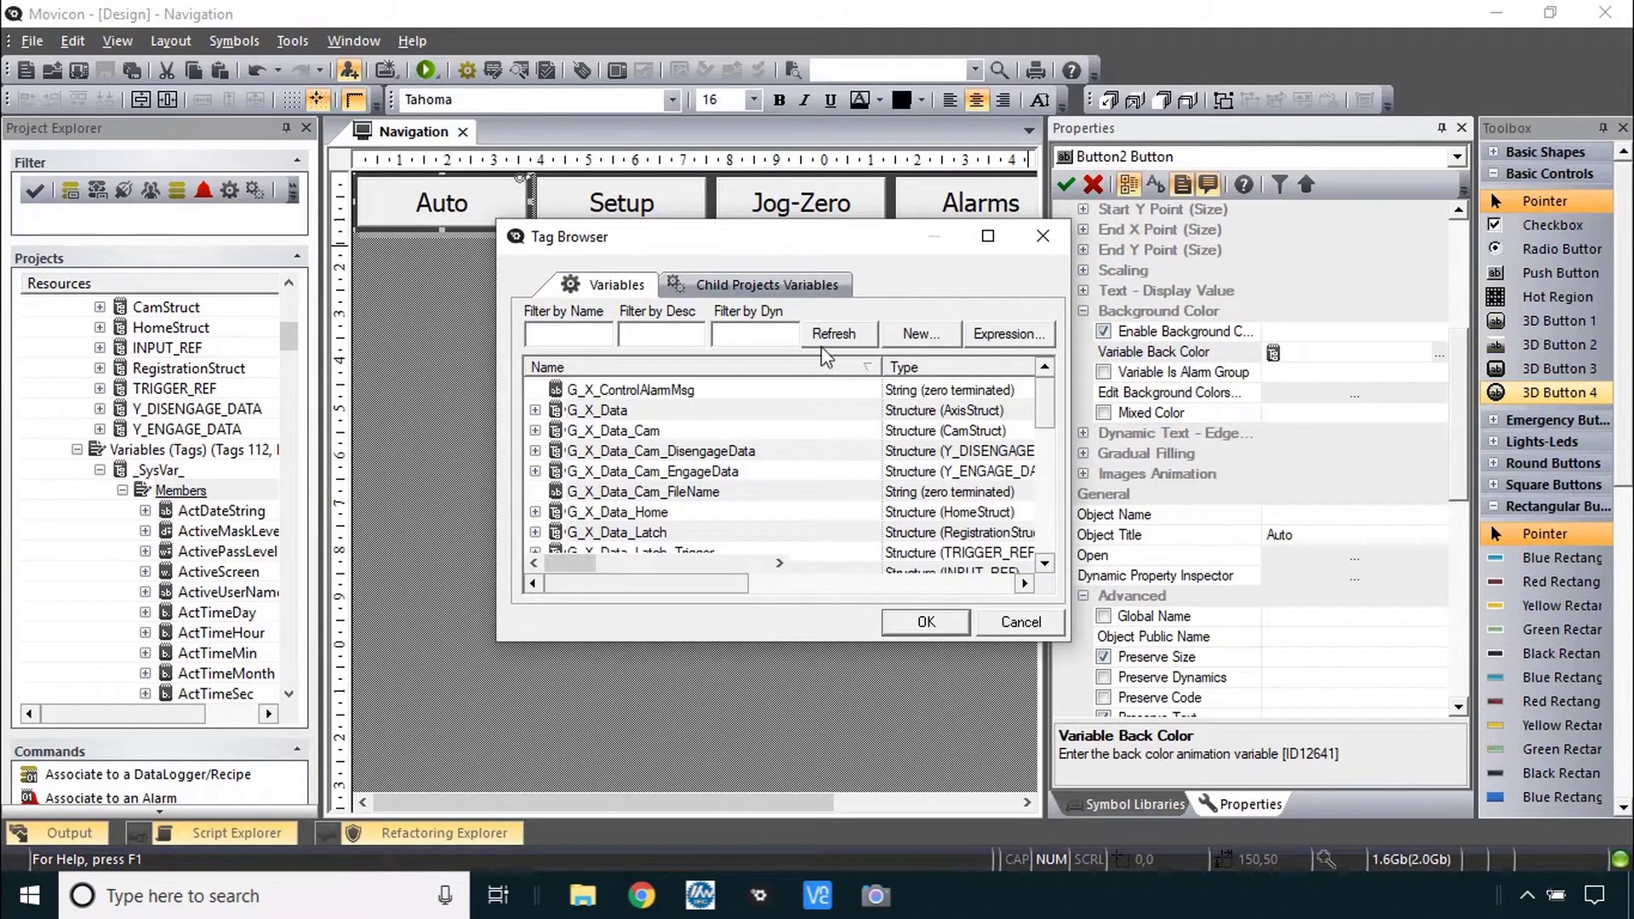
pyautogui.scroll(3)
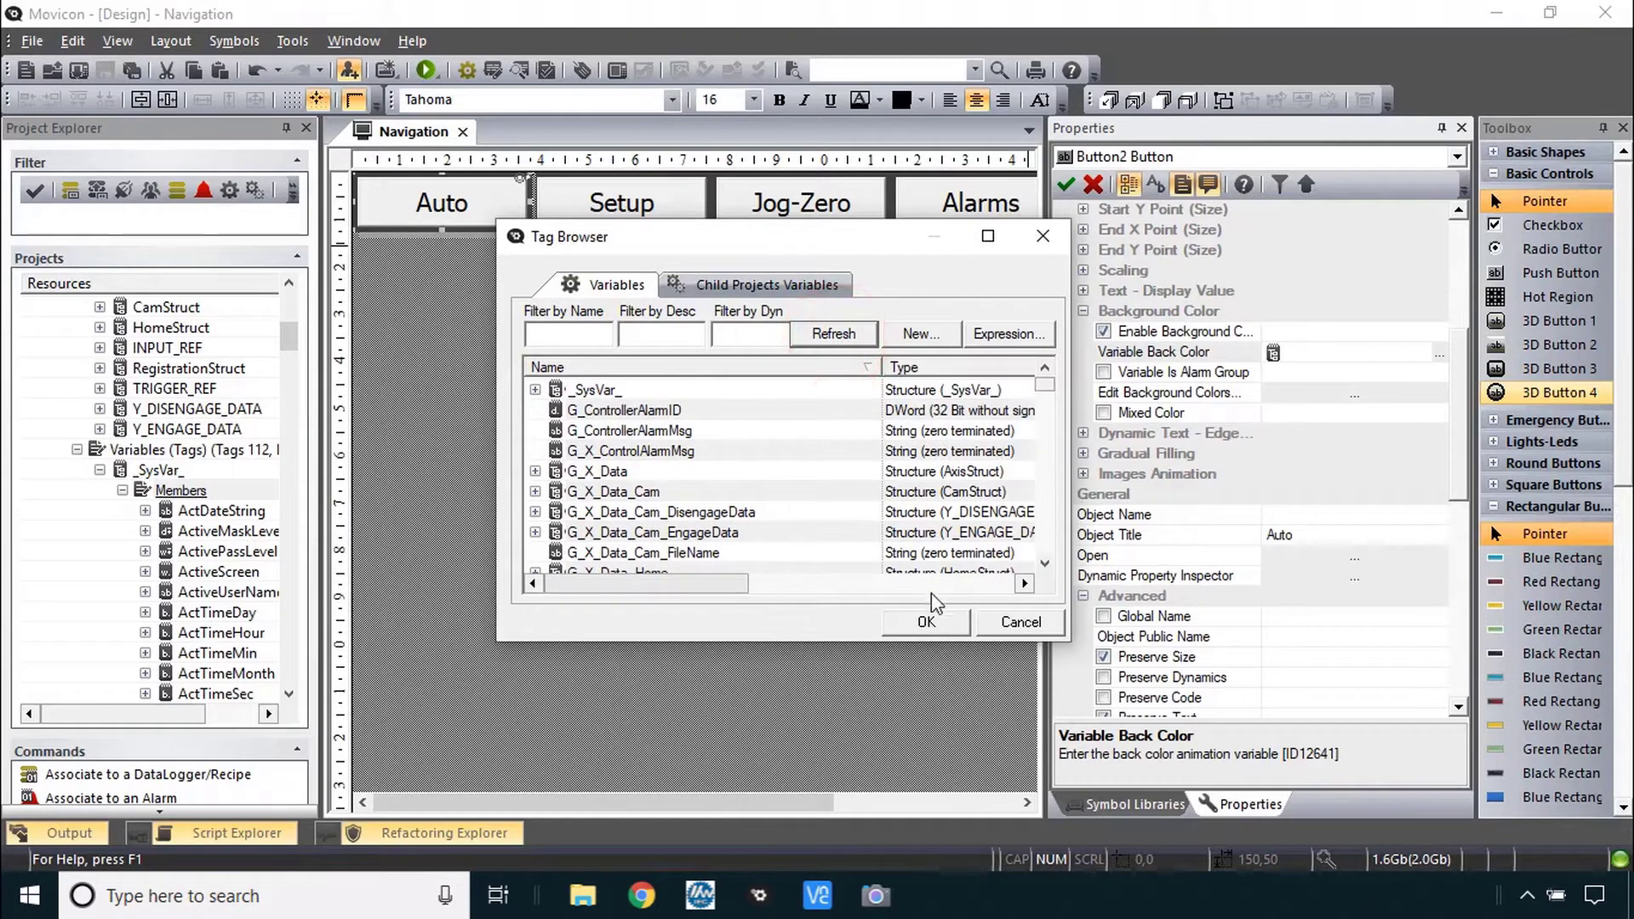
pyautogui.click(1006, 334)
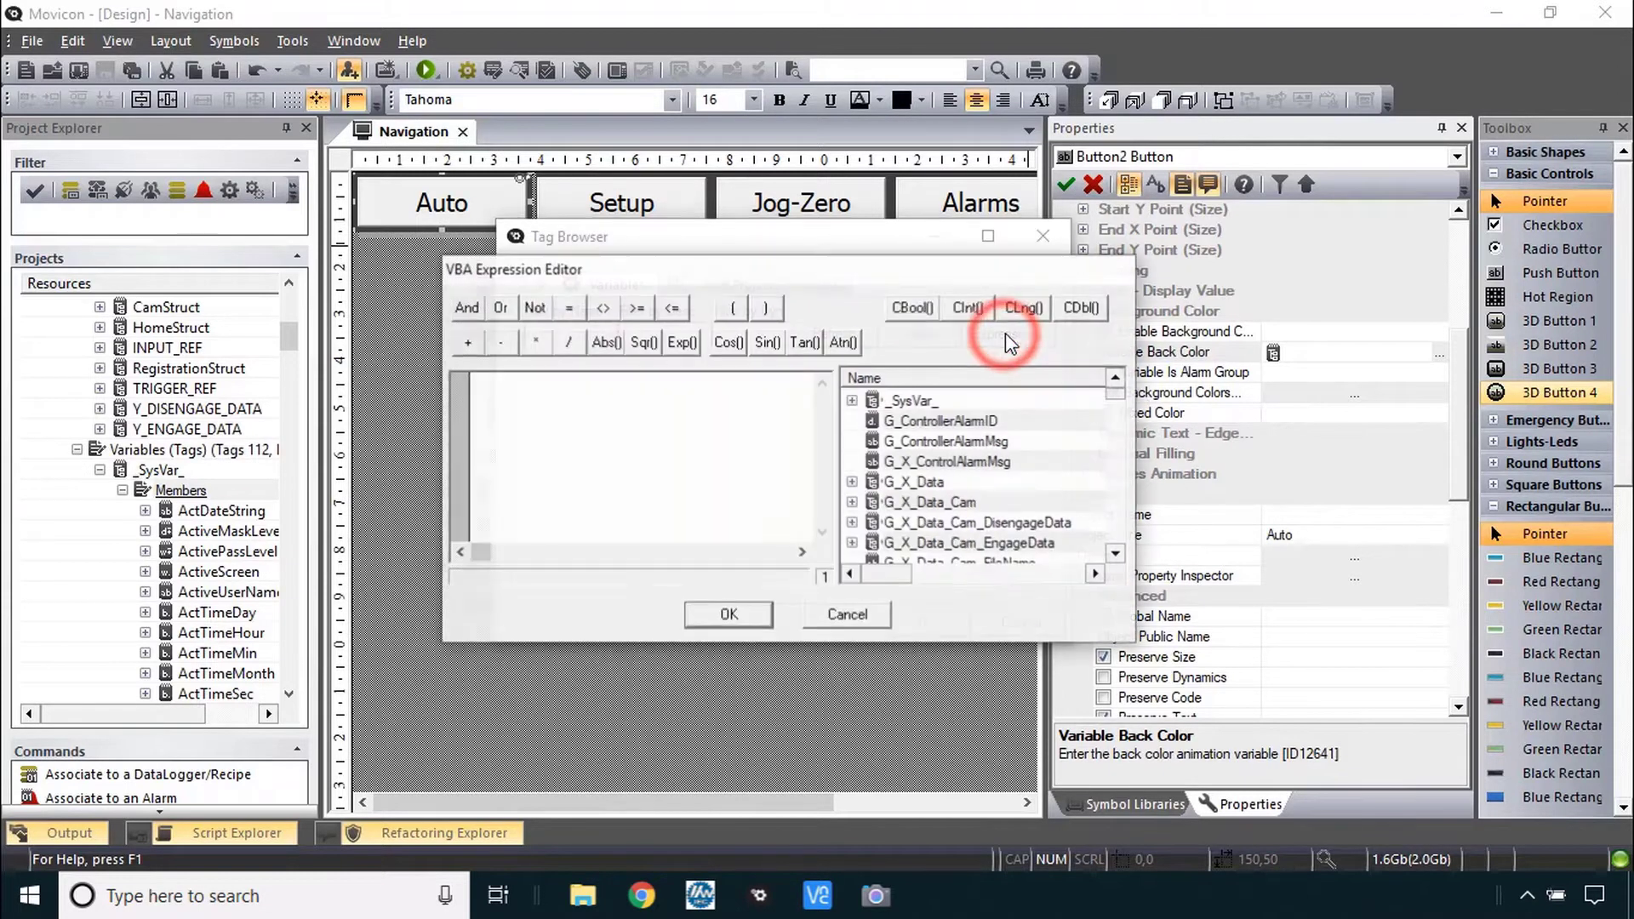
# - Build and confirm the expression [_SysVar_:ActiveScreen] = 1 for the Auto button's colour
pyautogui.click(852, 402)
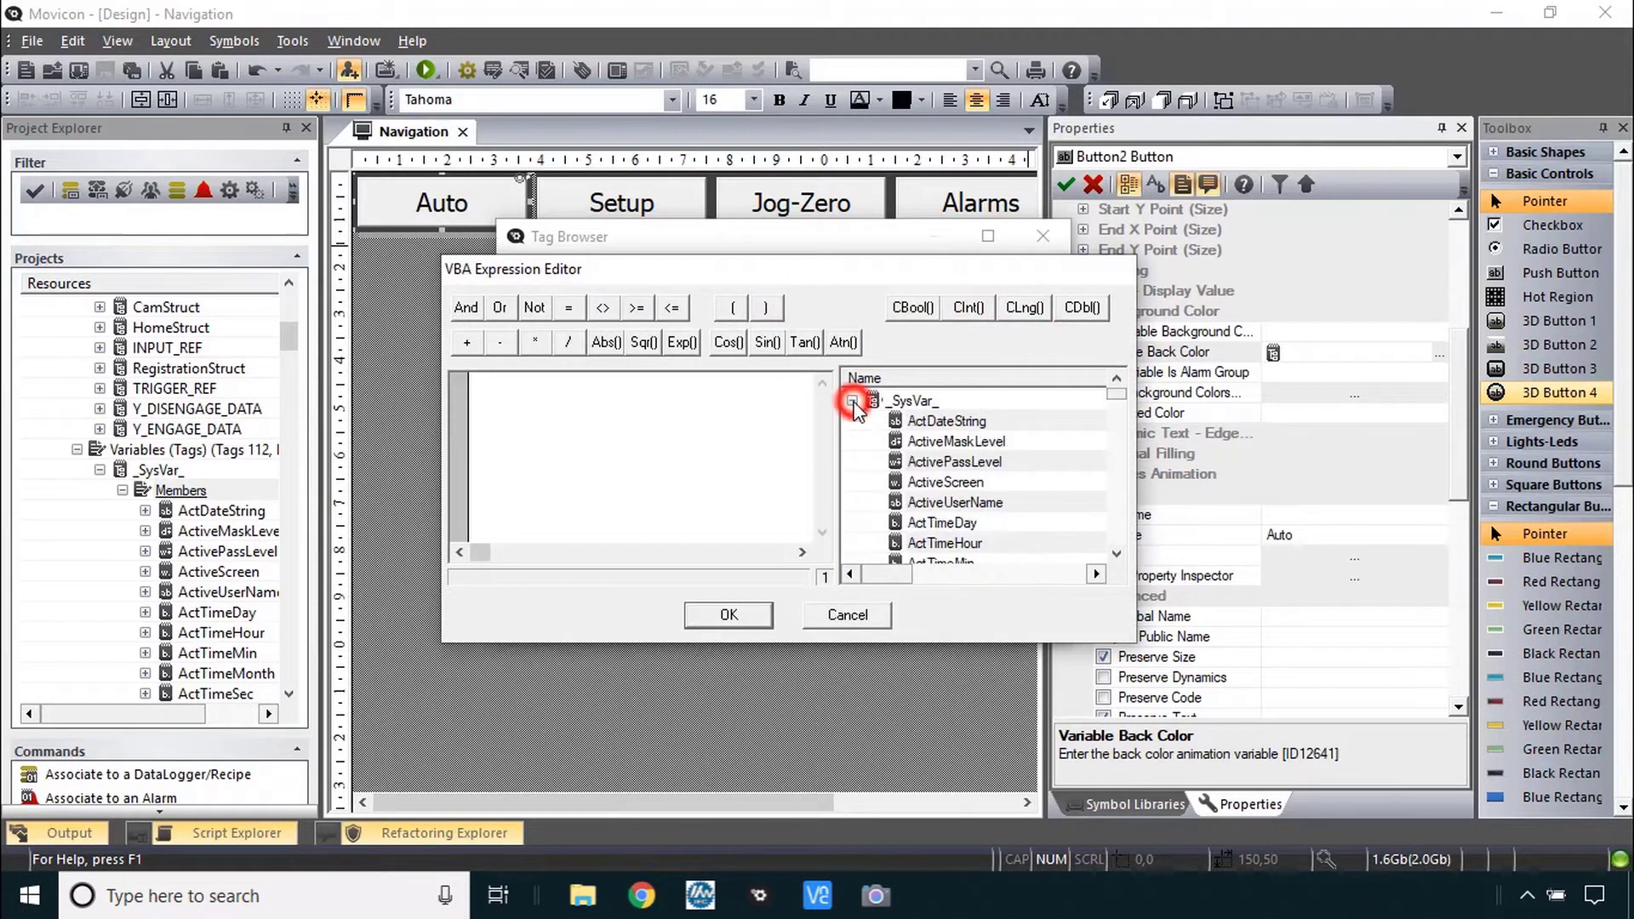
pyautogui.click(853, 402)
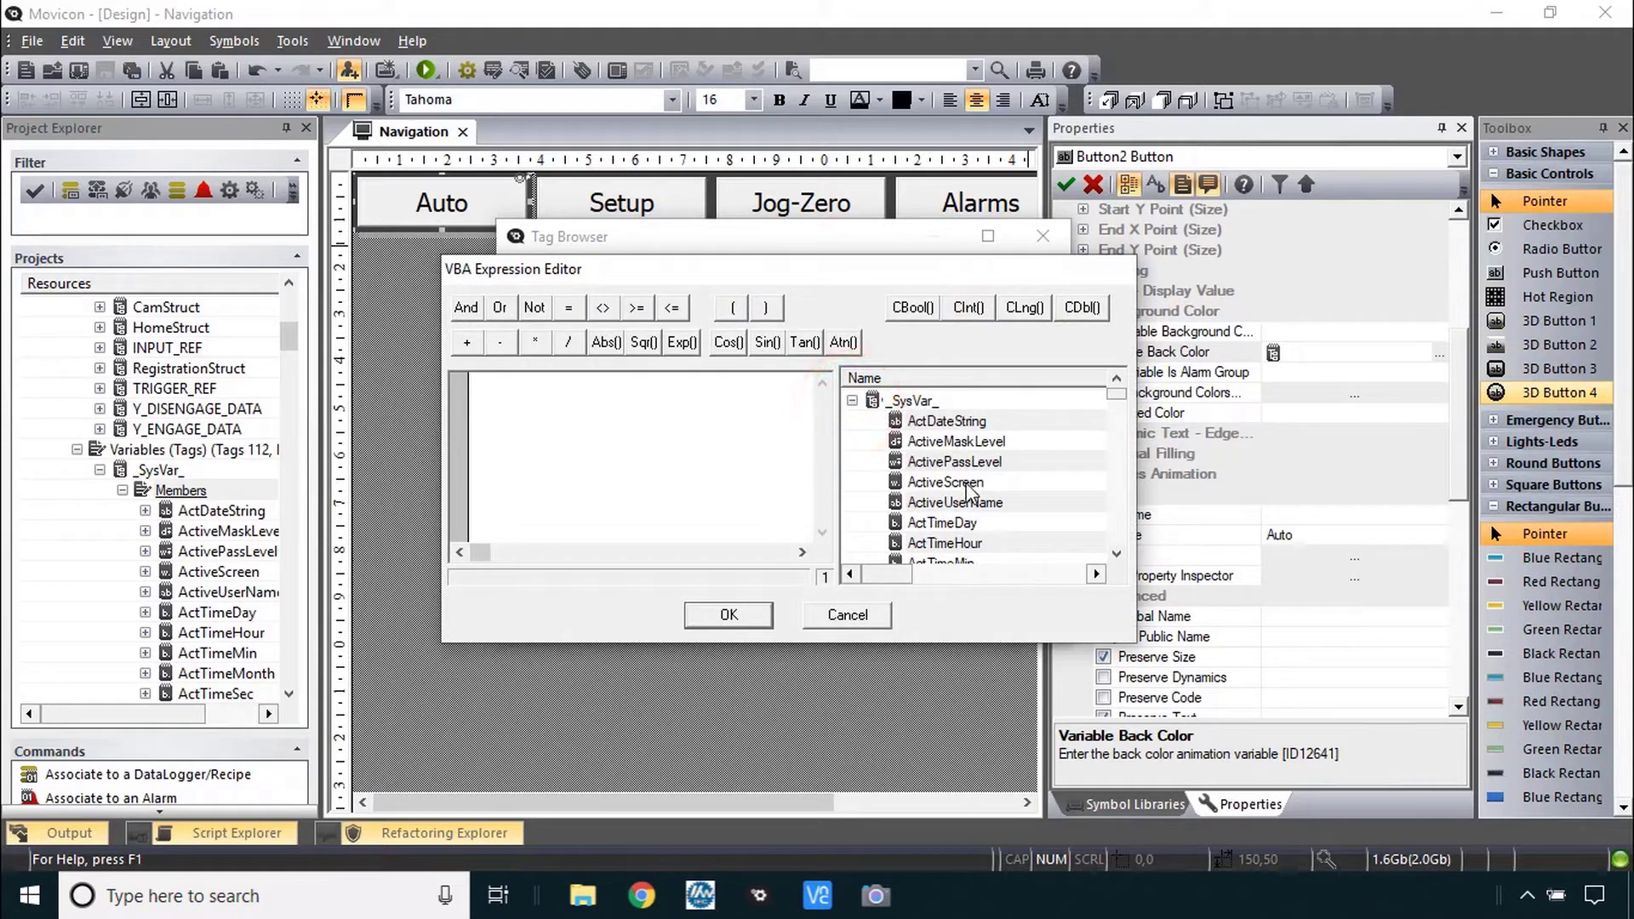
pyautogui.doubleClick(945, 482)
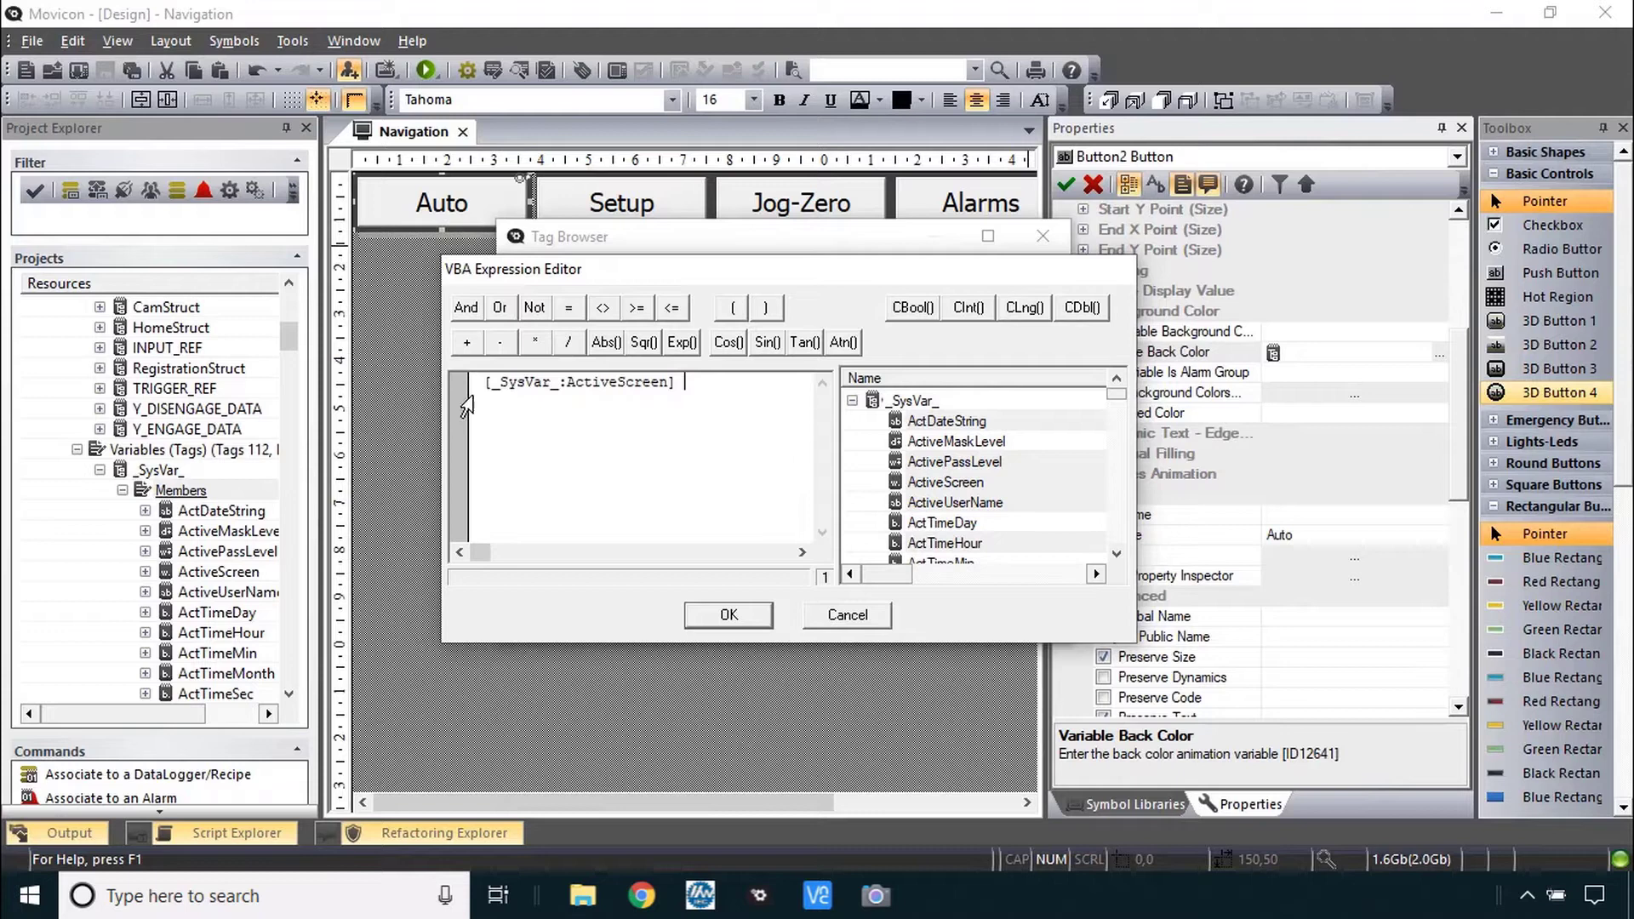
pyautogui.moveTo(673, 402)
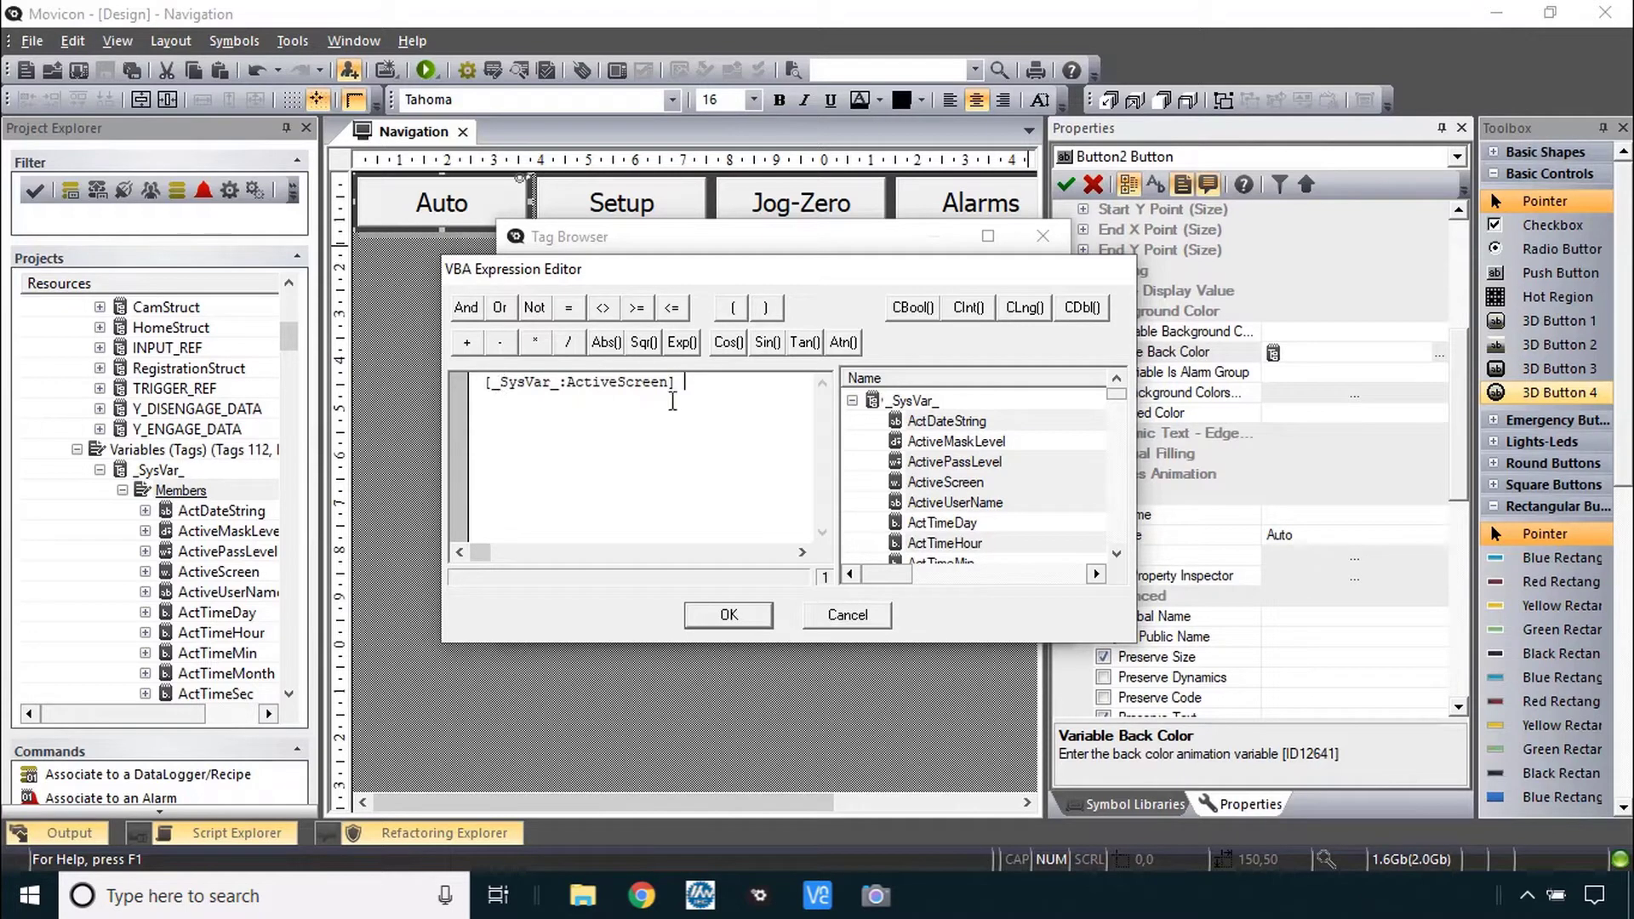
pyautogui.moveTo(533, 407)
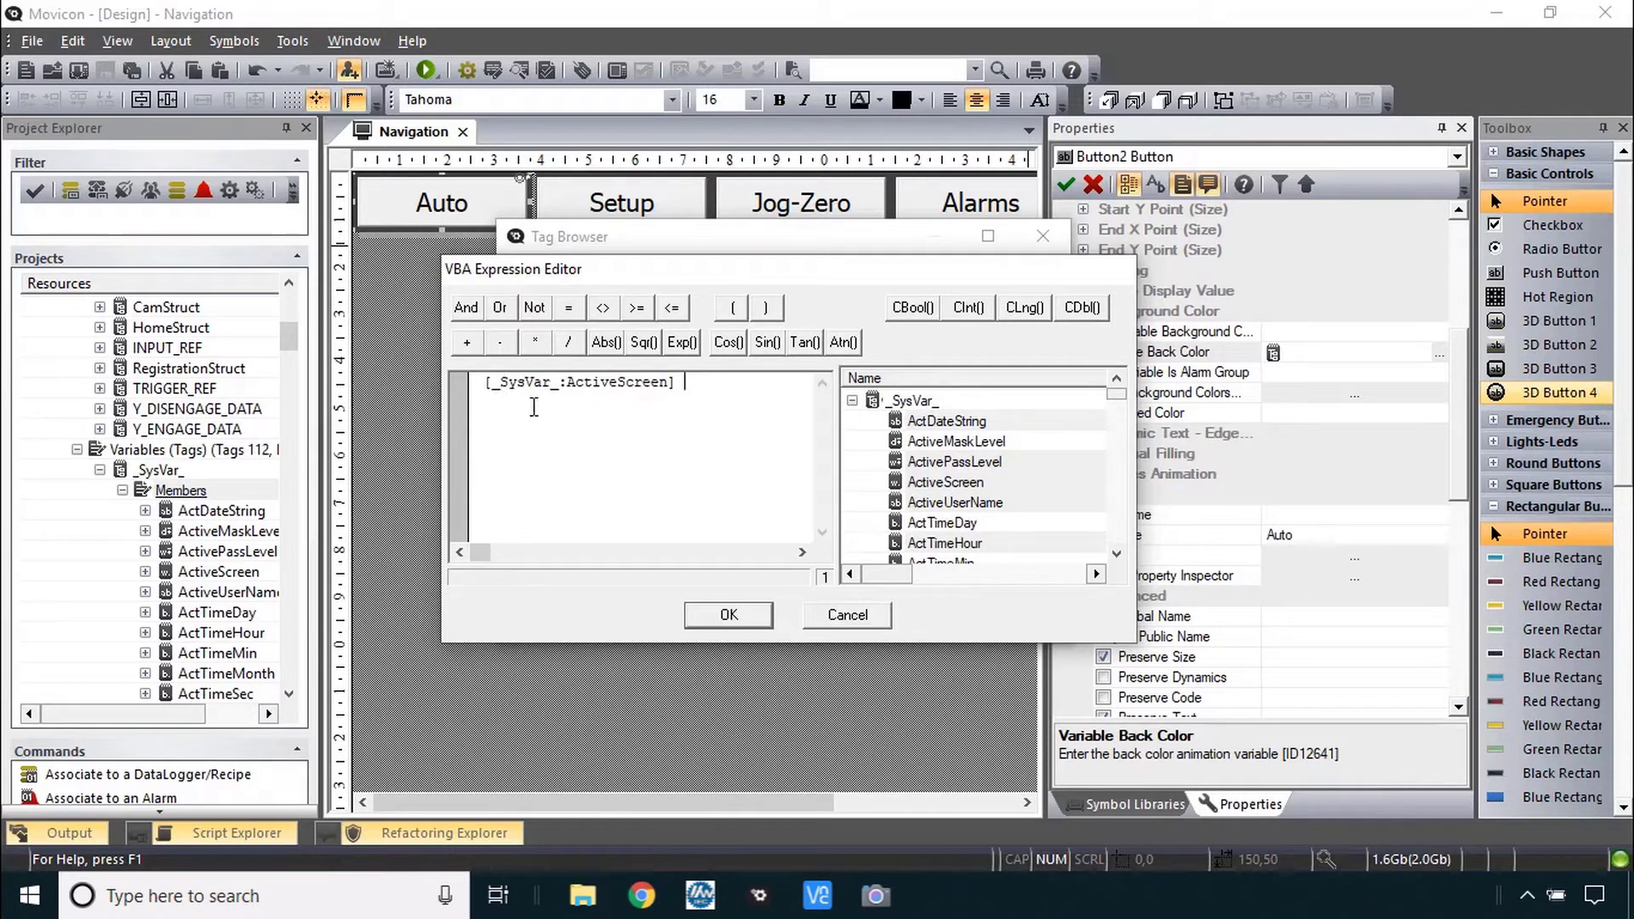
pyautogui.doubleClick(616, 381)
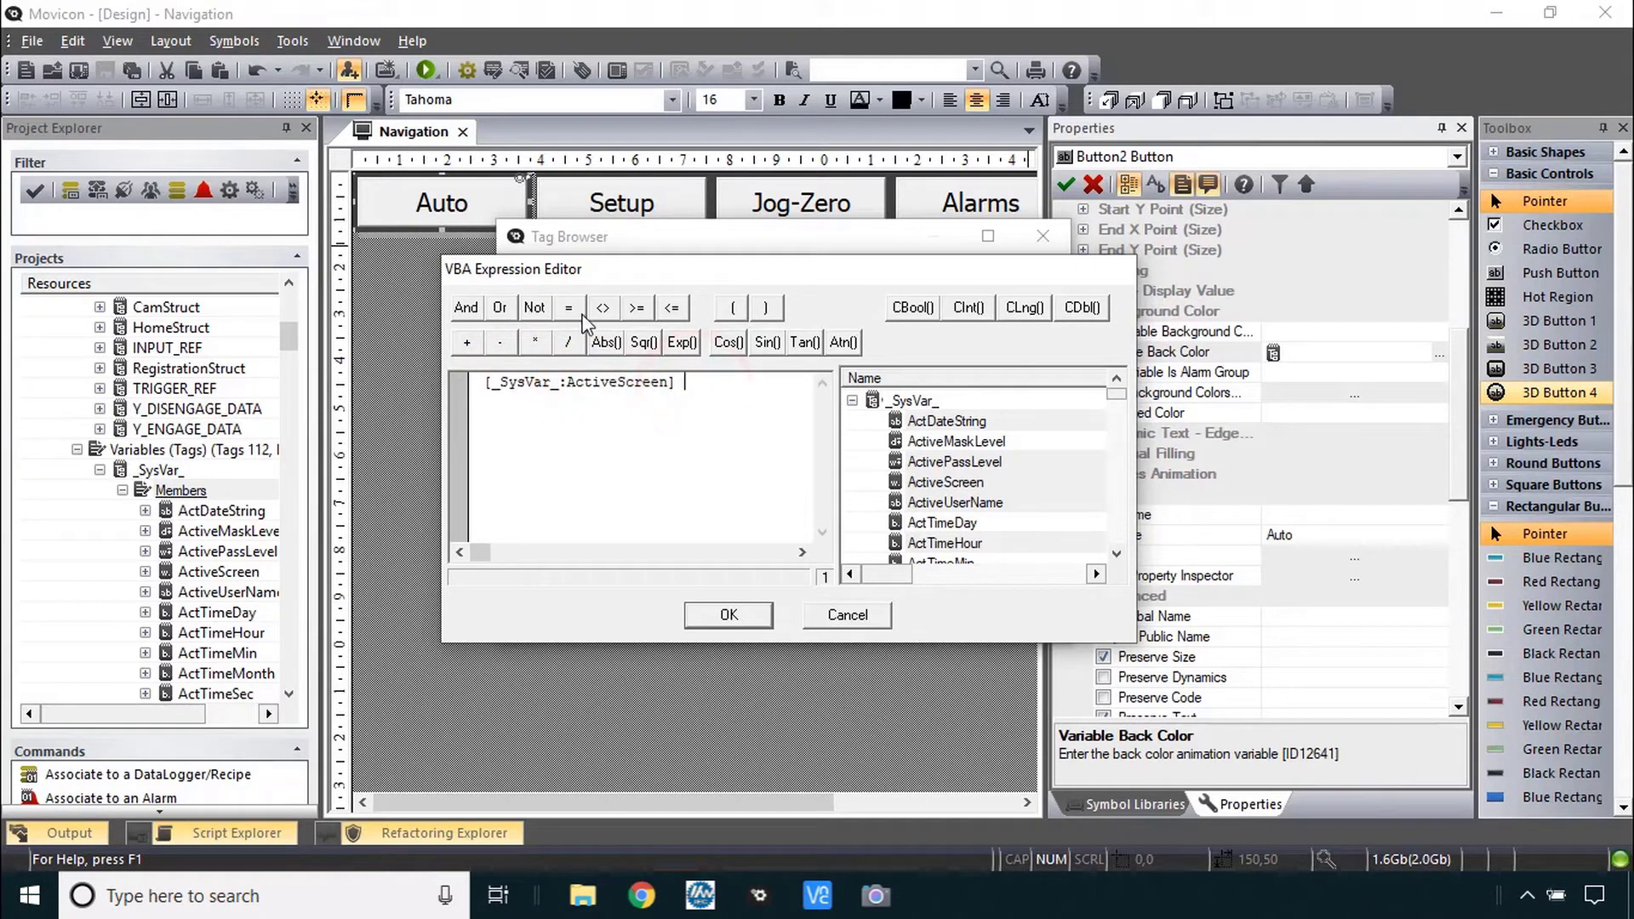
pyautogui.click(569, 308)
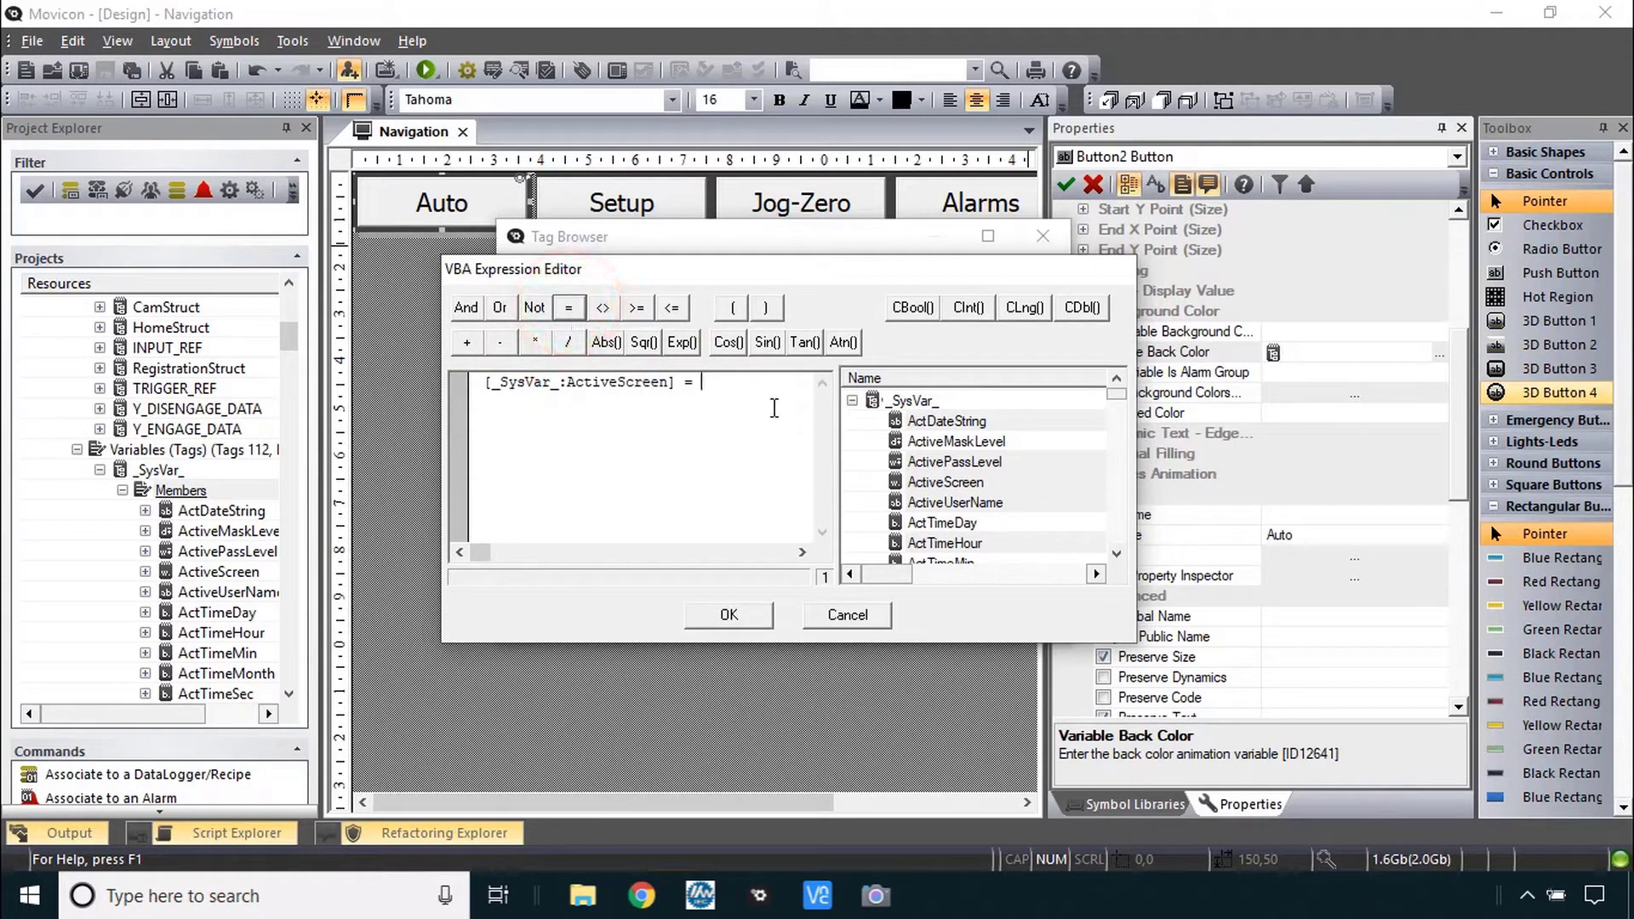
pyautogui.write('1')
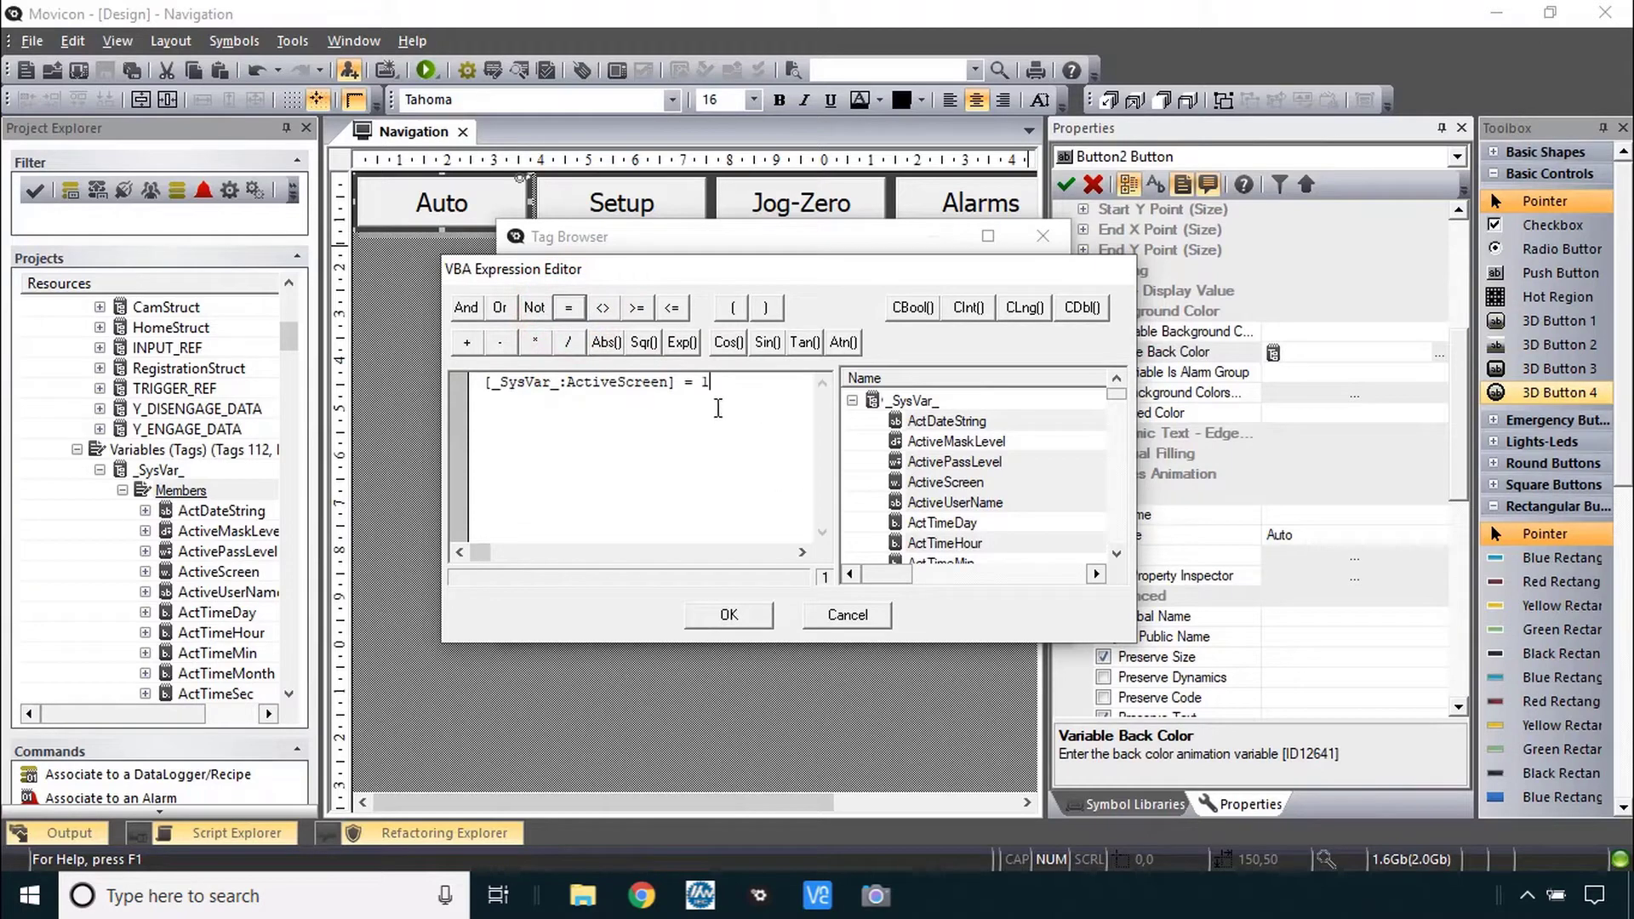
pyautogui.moveTo(723, 599)
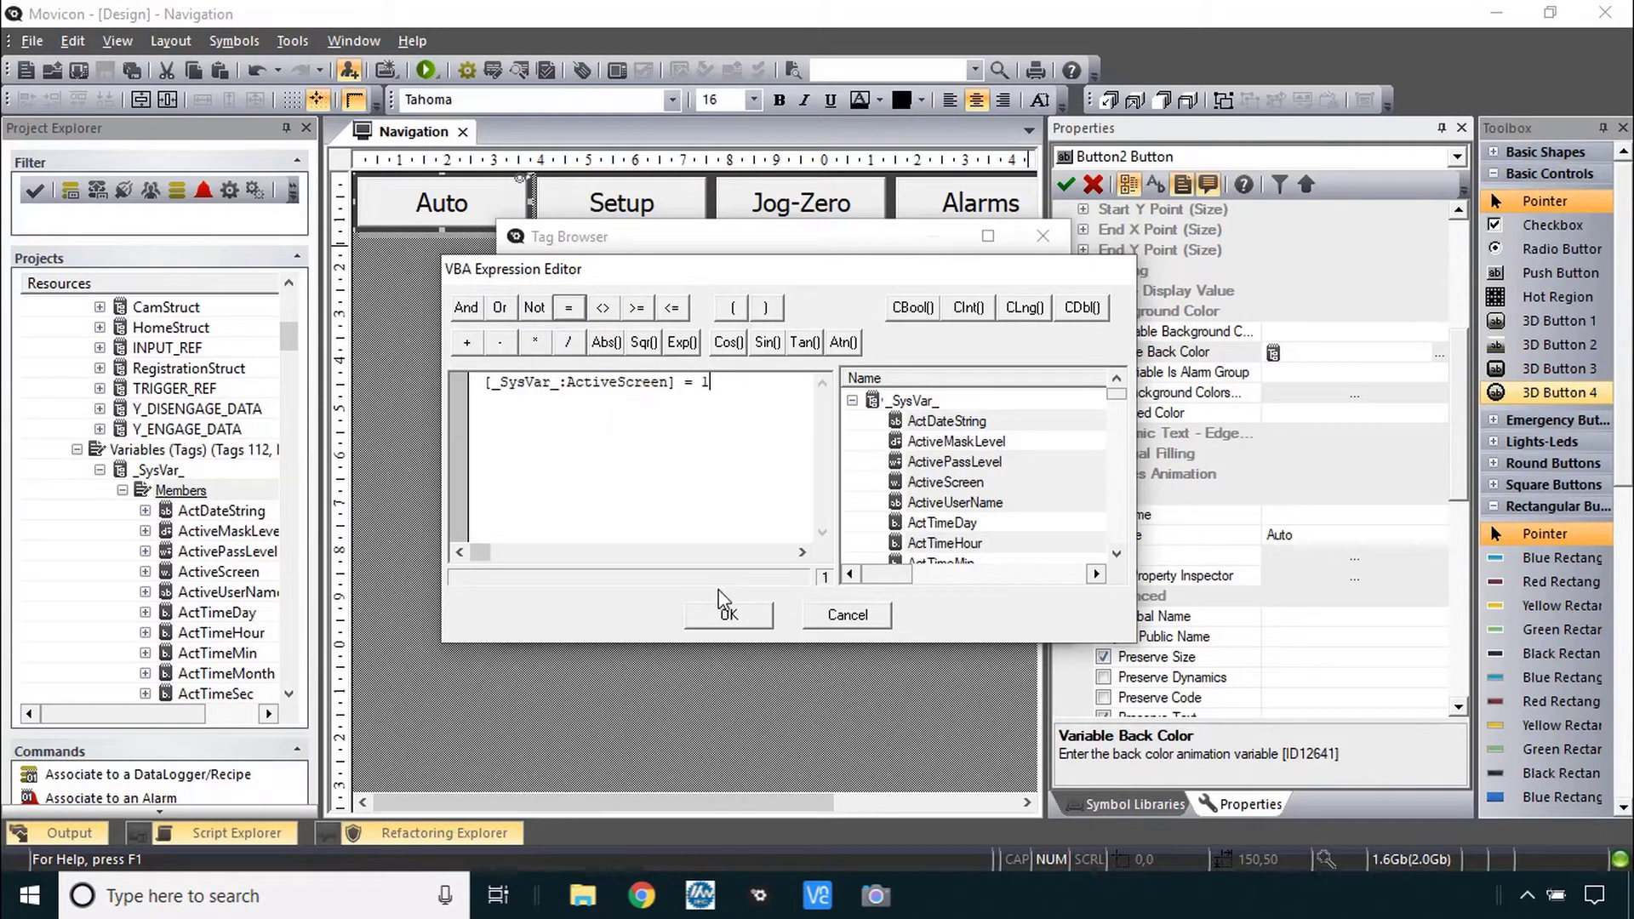
pyautogui.click(729, 614)
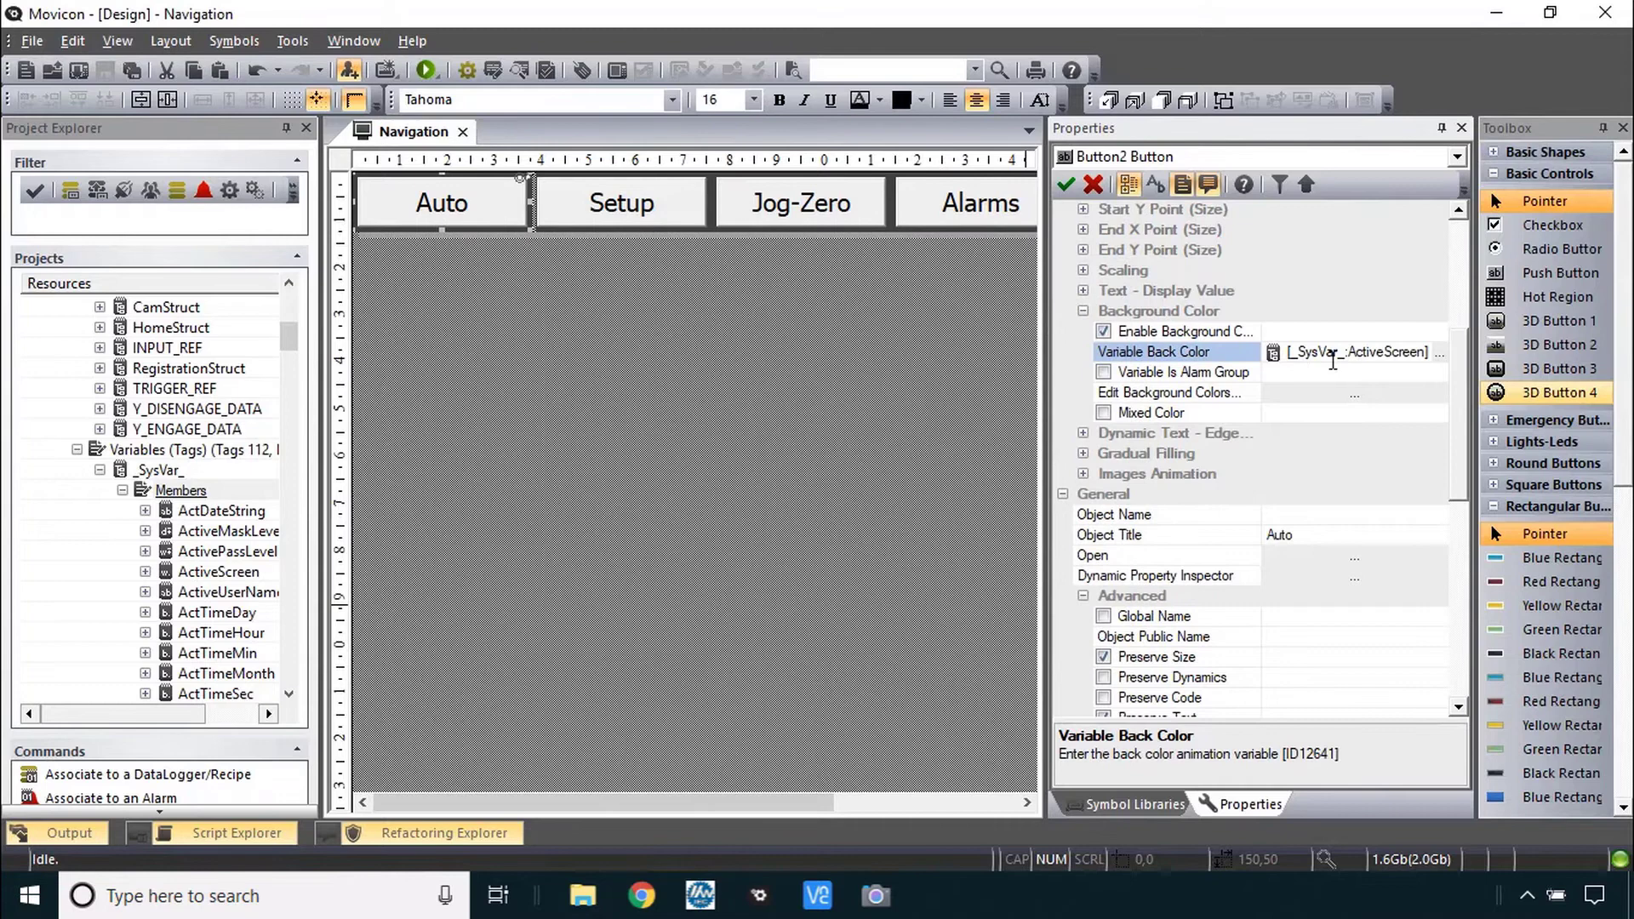
pyautogui.moveTo(1382, 381)
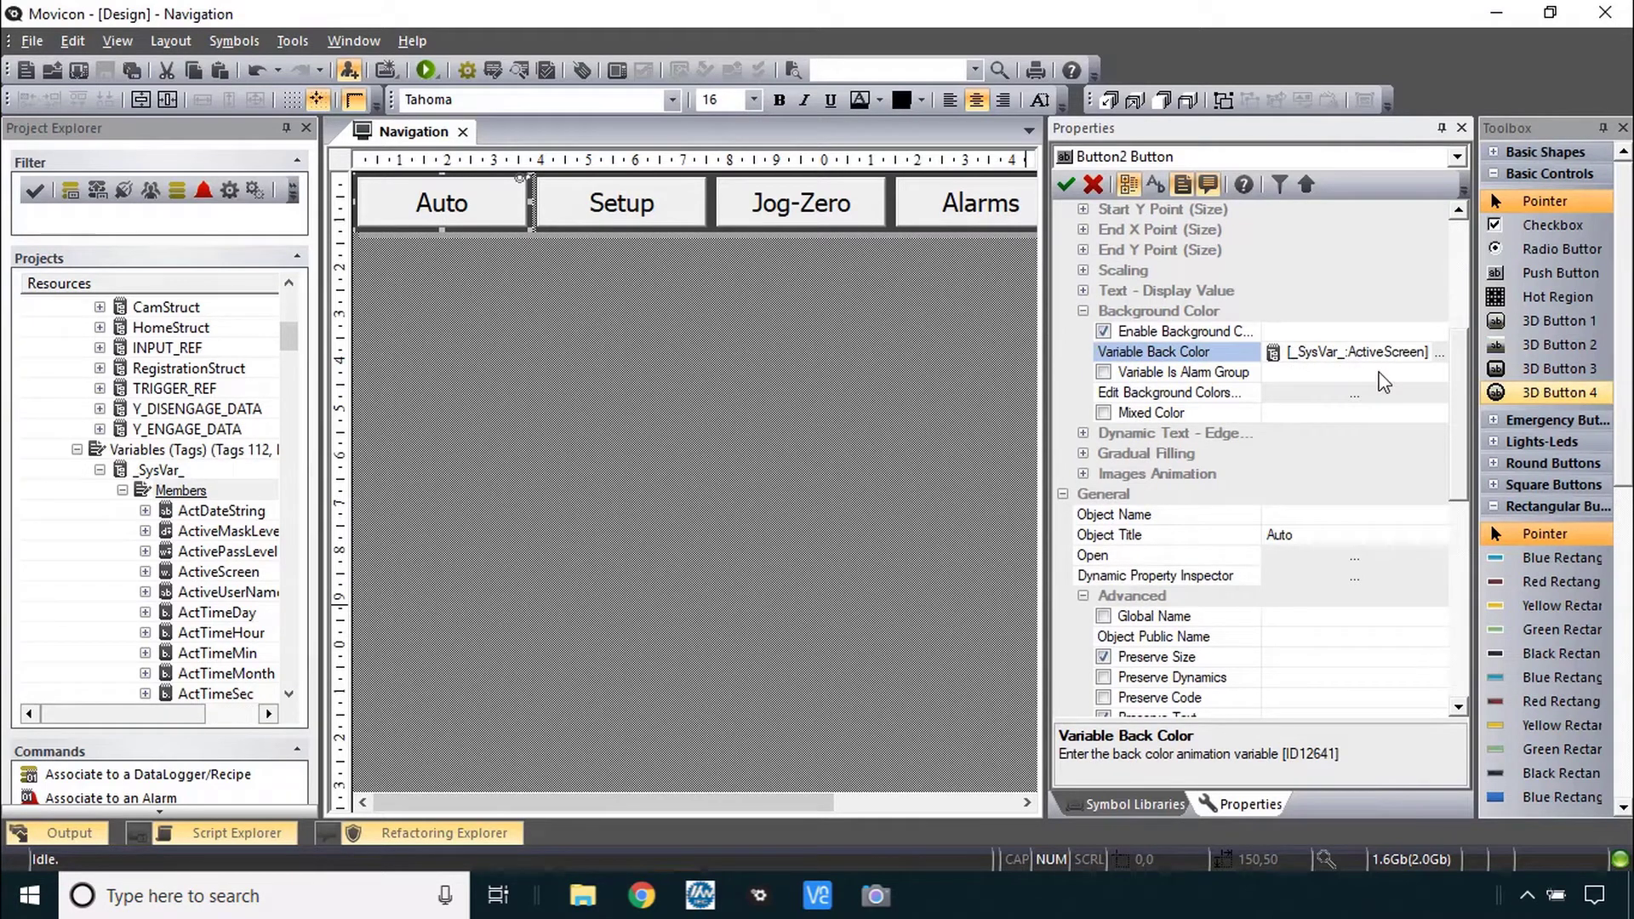
pyautogui.moveTo(1396, 410)
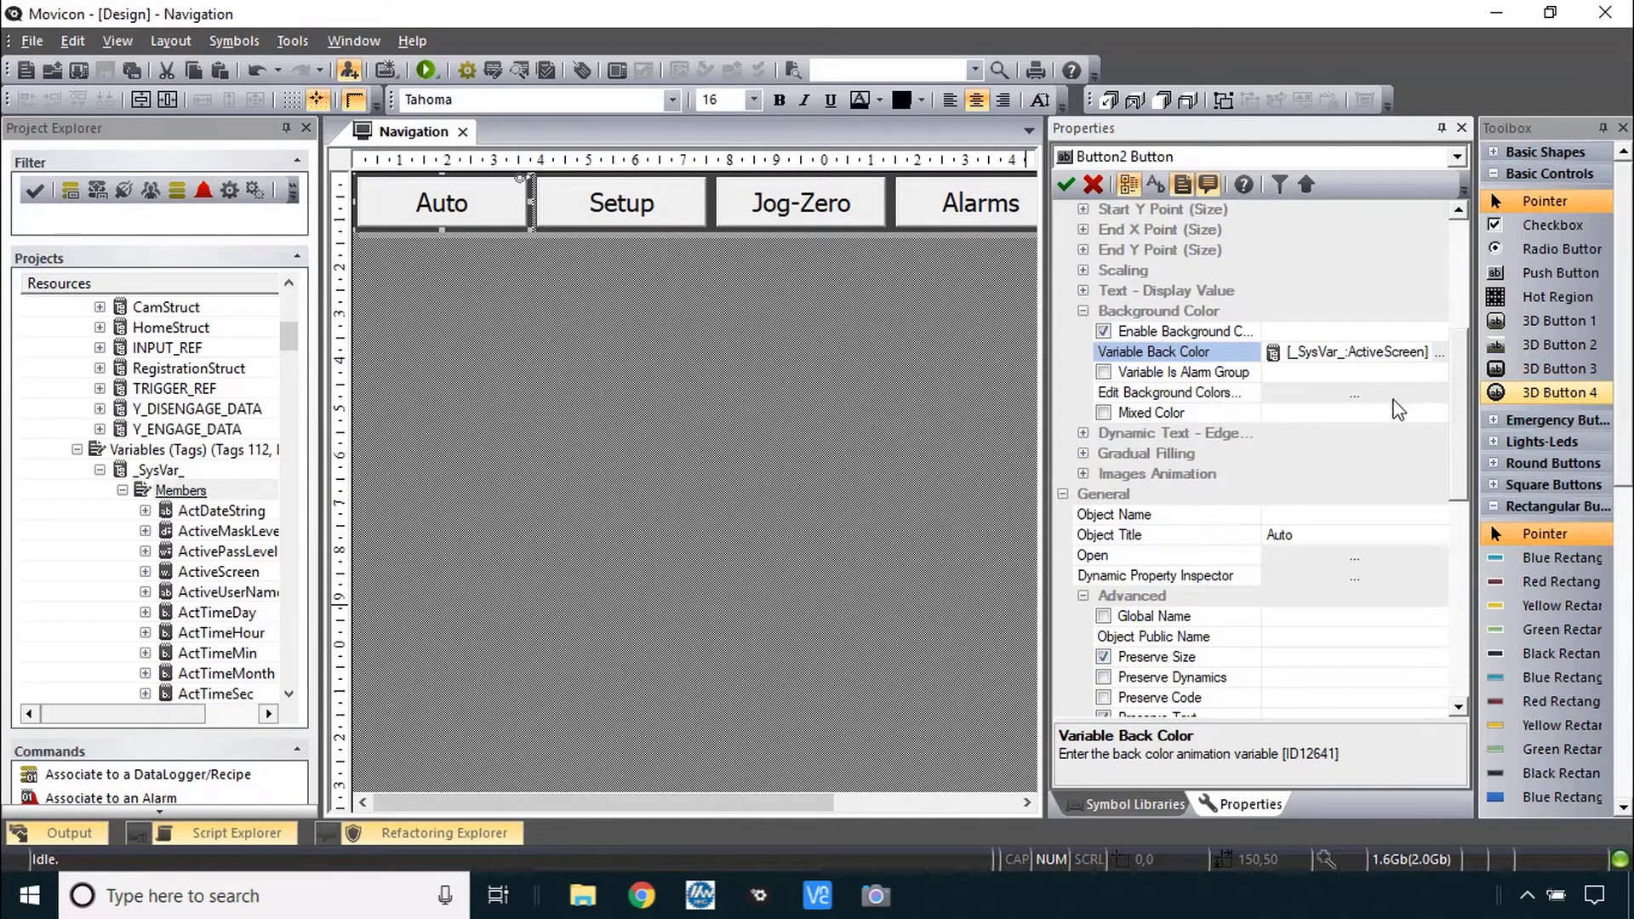
pyautogui.moveTo(1027, 322)
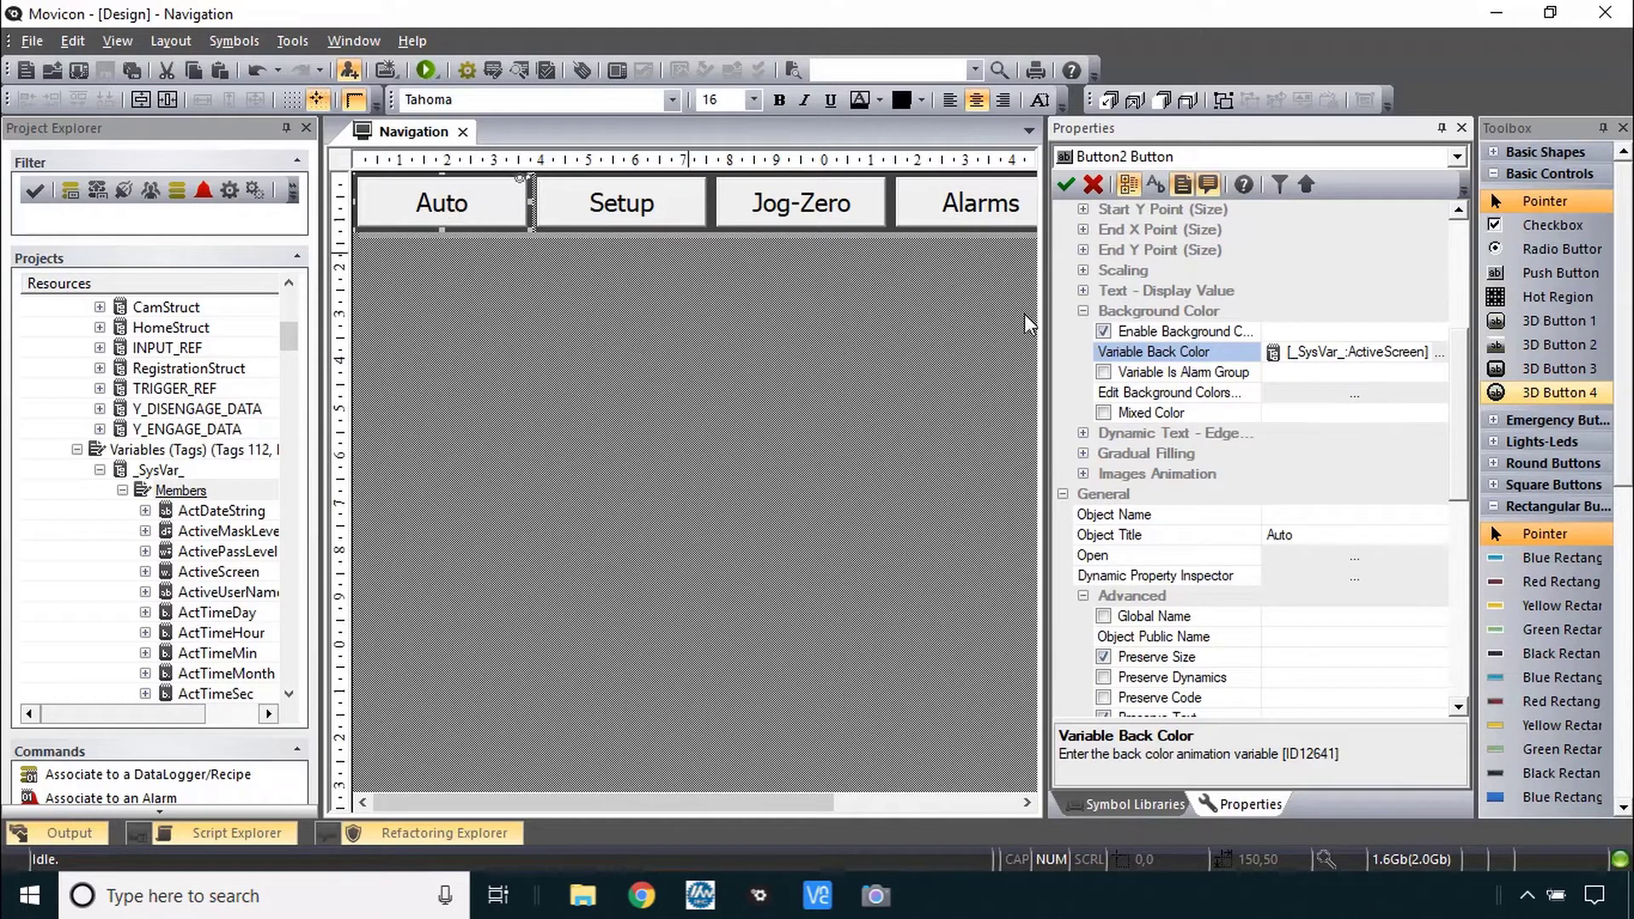
pyautogui.moveTo(1188, 370)
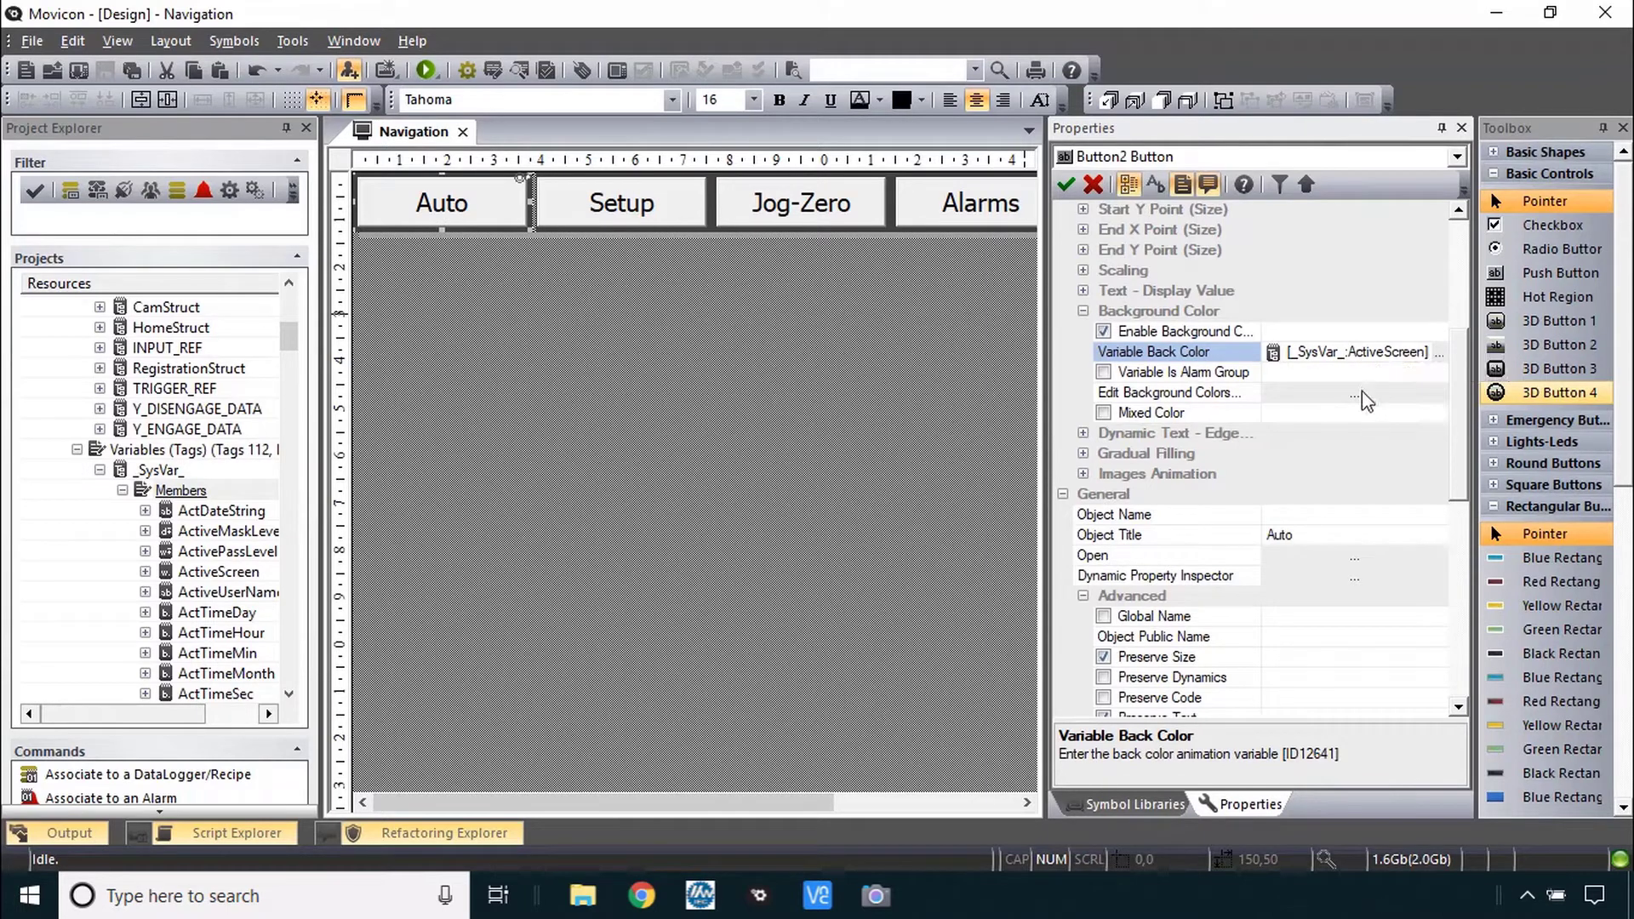
# - Show the Auto button's background colour threshold list with its seven defaults
pyautogui.click(1355, 398)
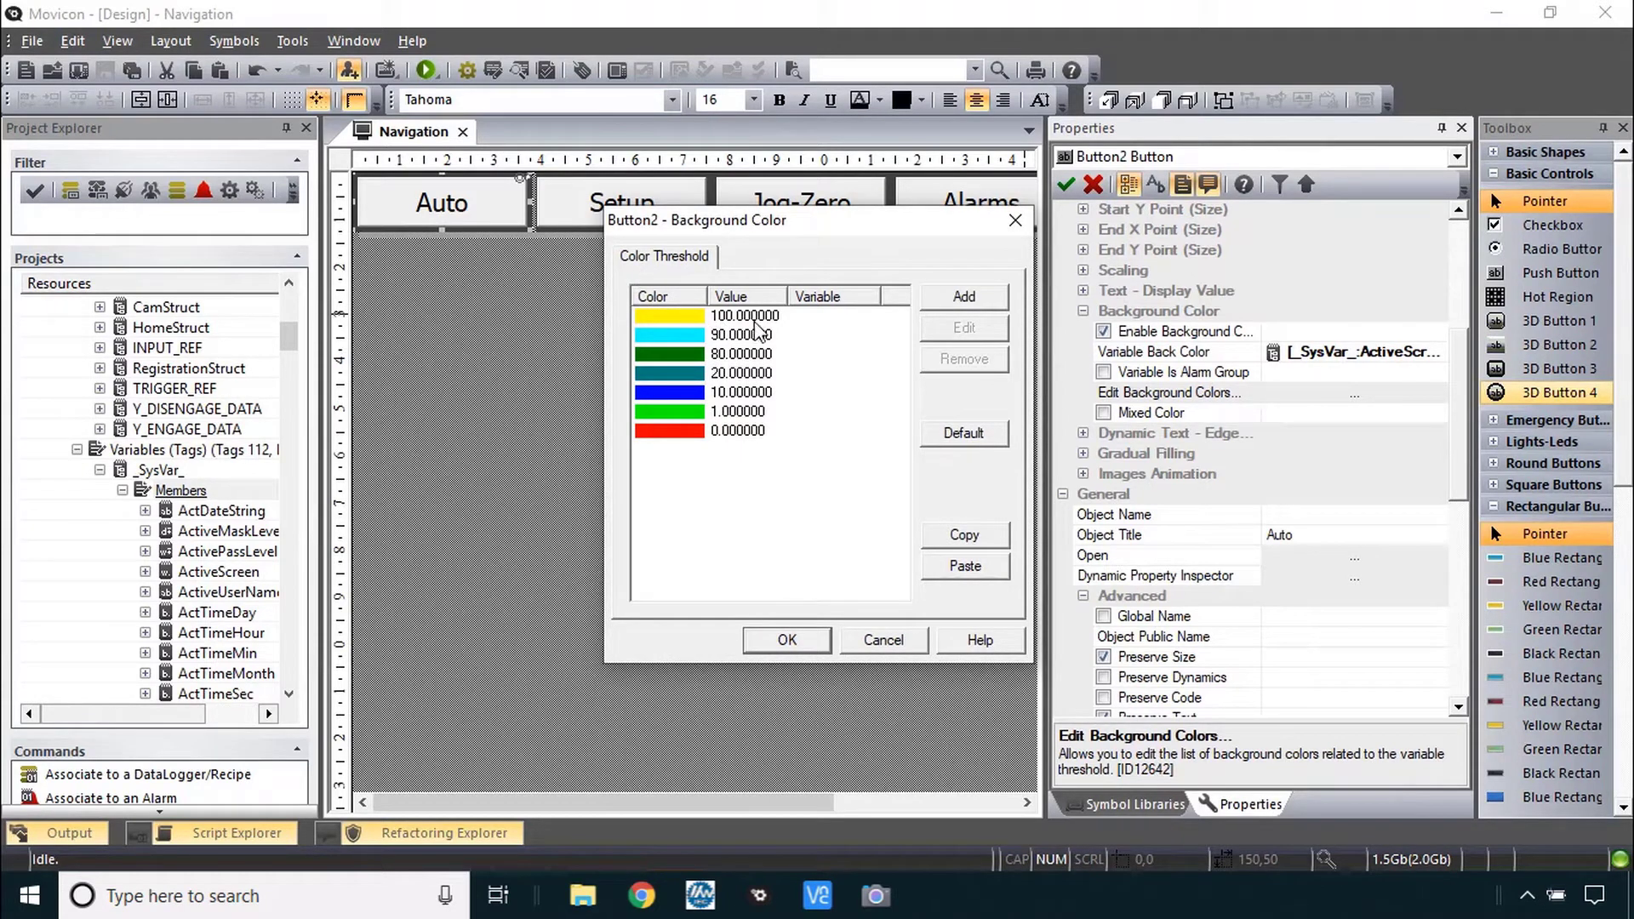
pyautogui.moveTo(1248, 364)
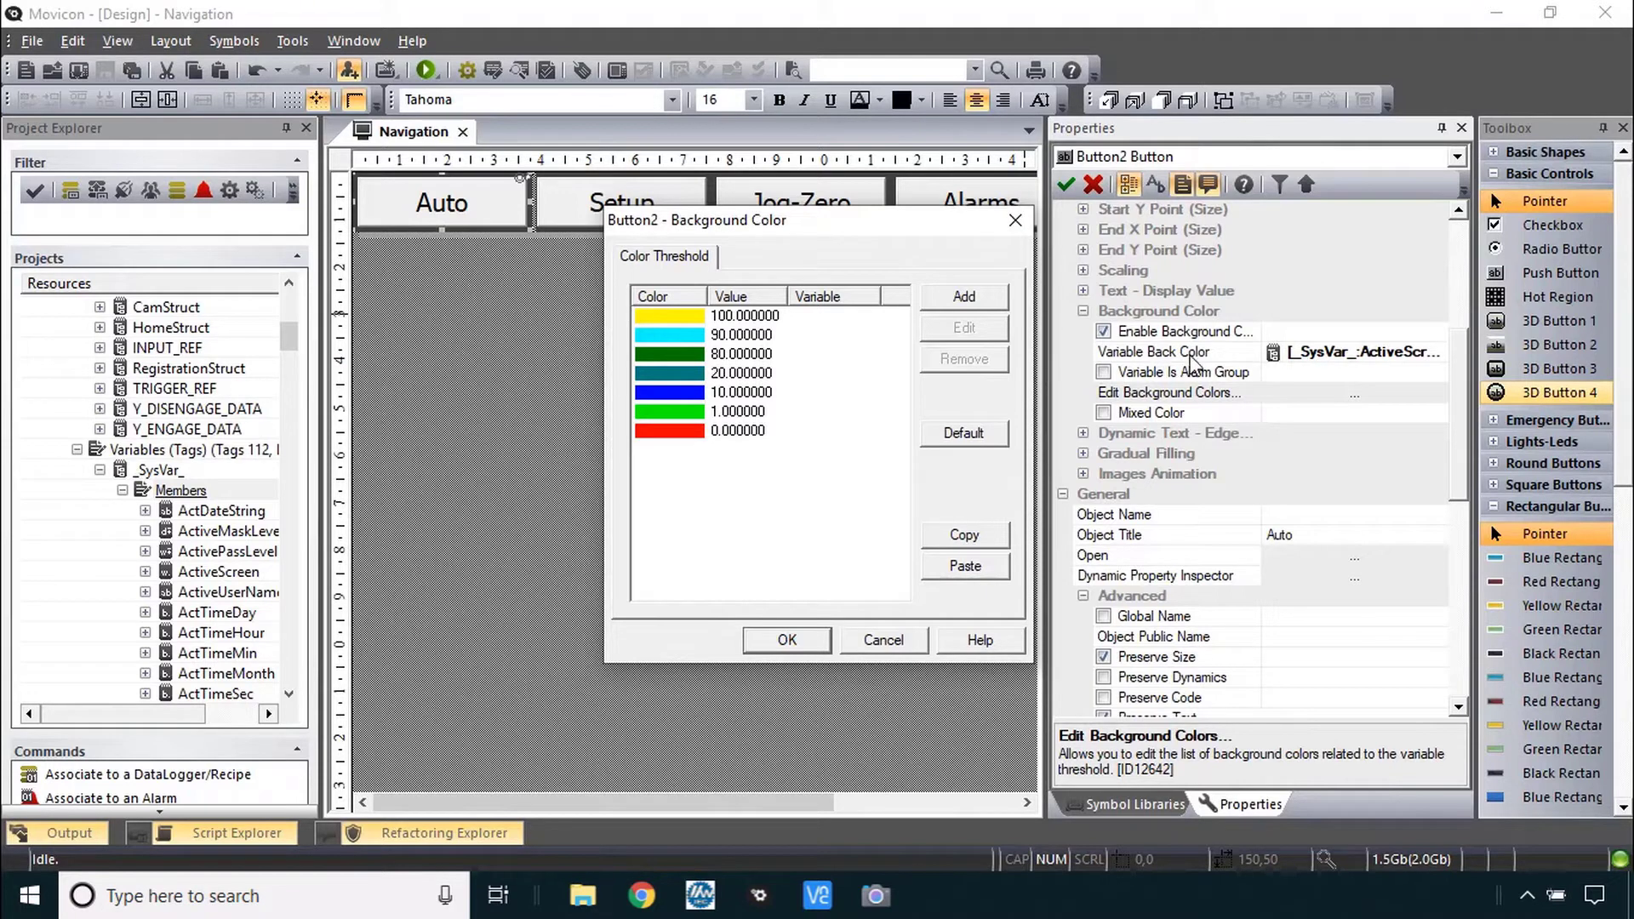
pyautogui.moveTo(1261, 362)
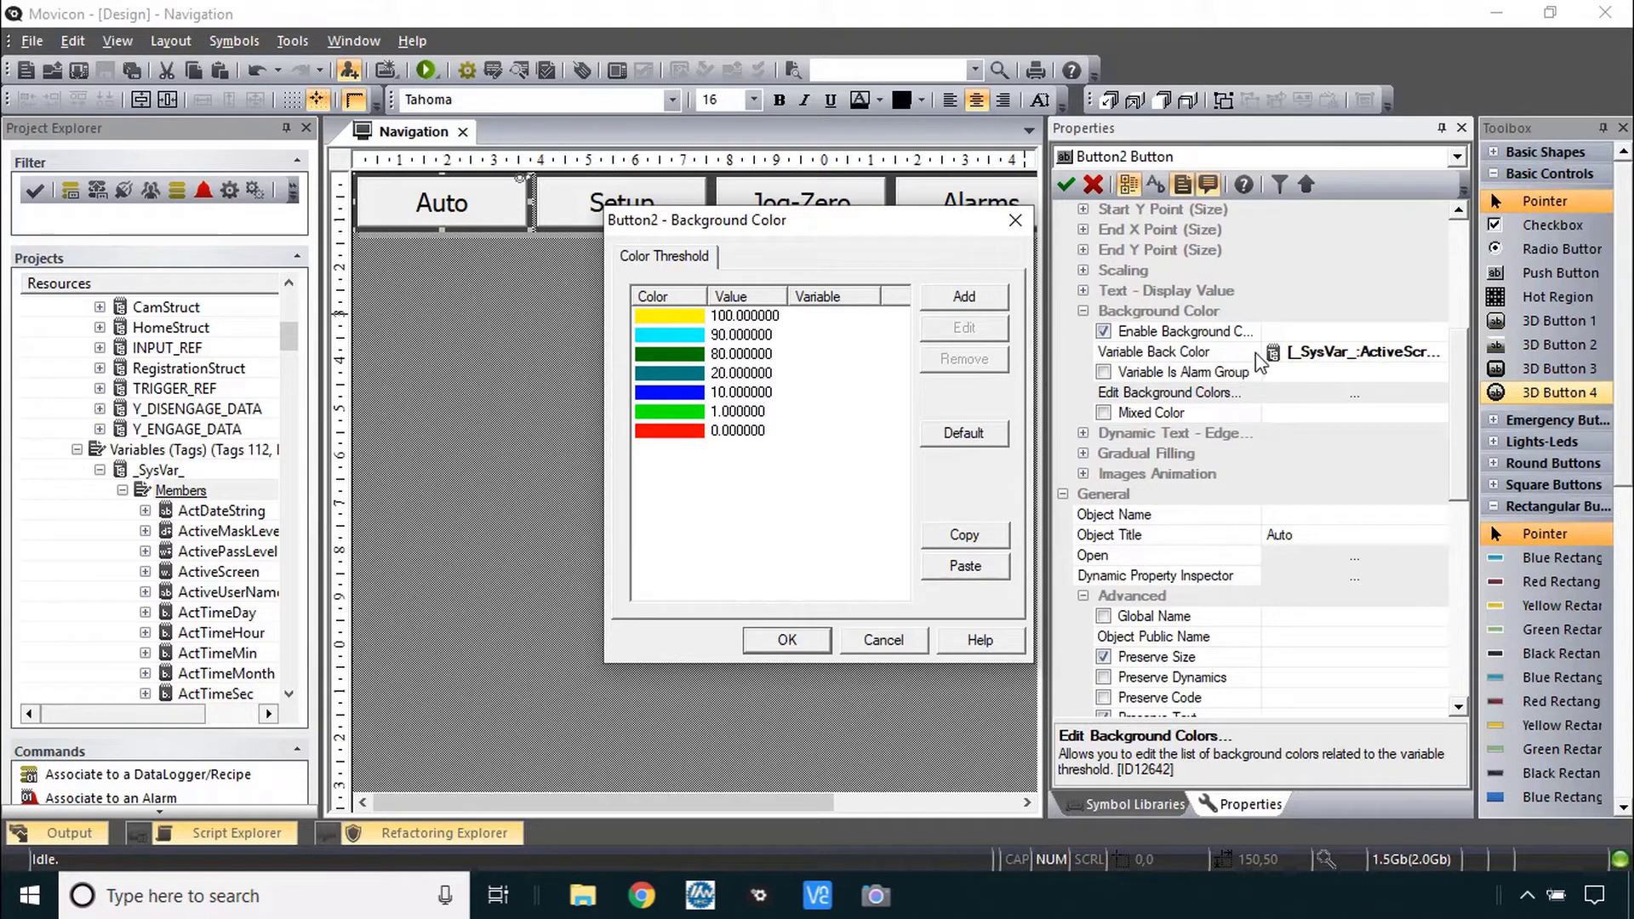
# - Remove the unused thresholds, leaving 1 and 0, and edit the 0 threshold's settings
pyautogui.click(737, 430)
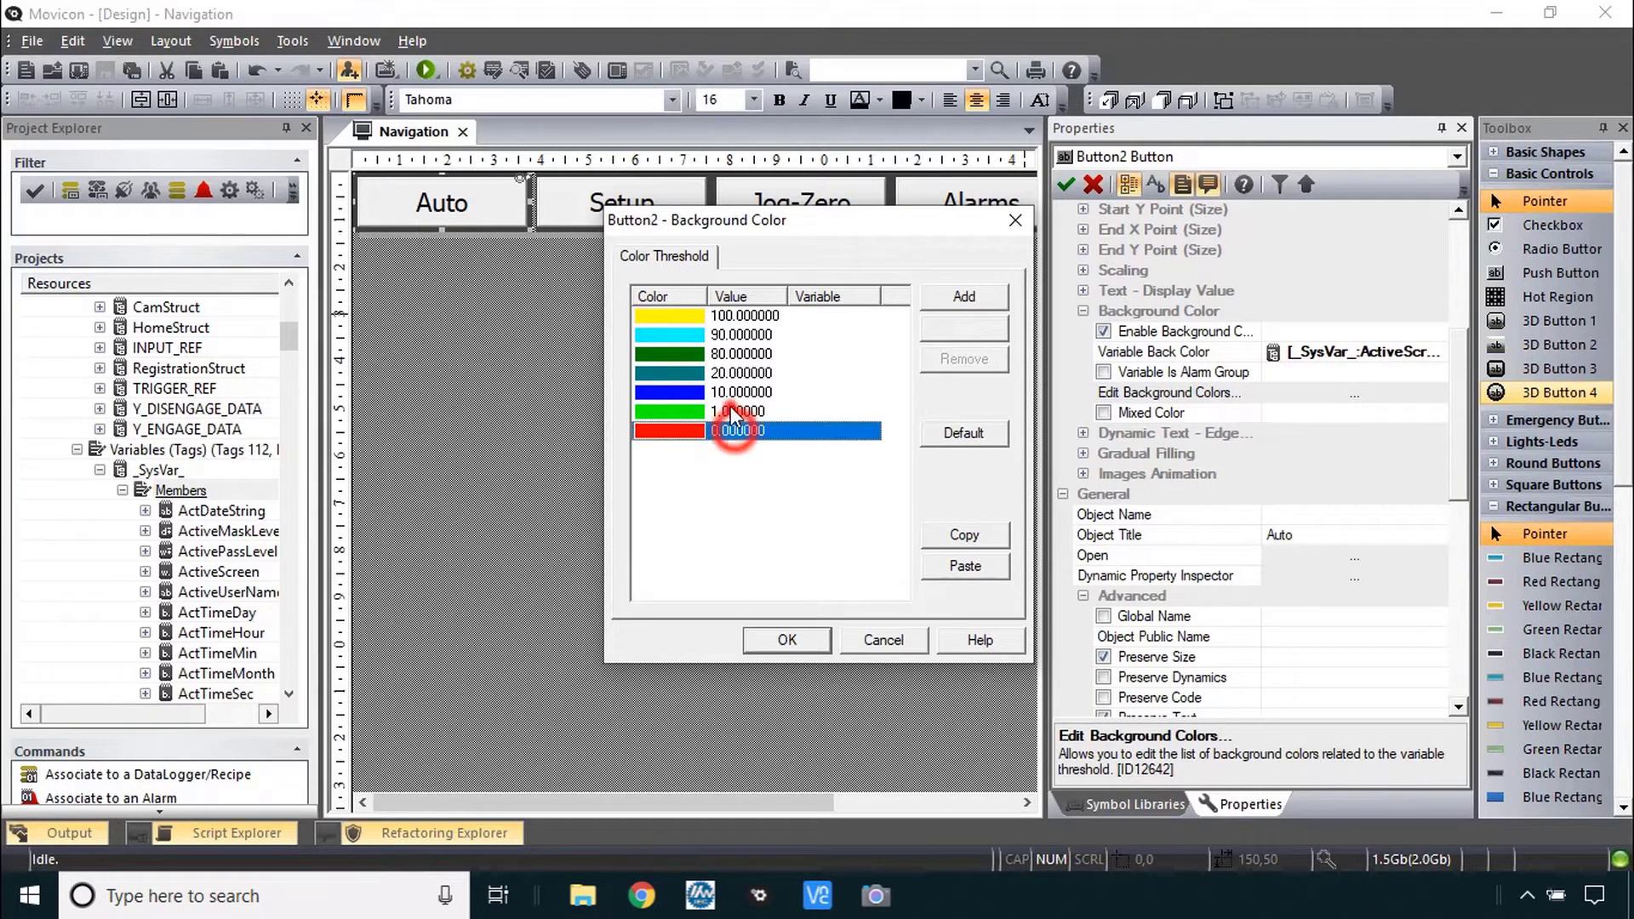
pyautogui.click(960, 359)
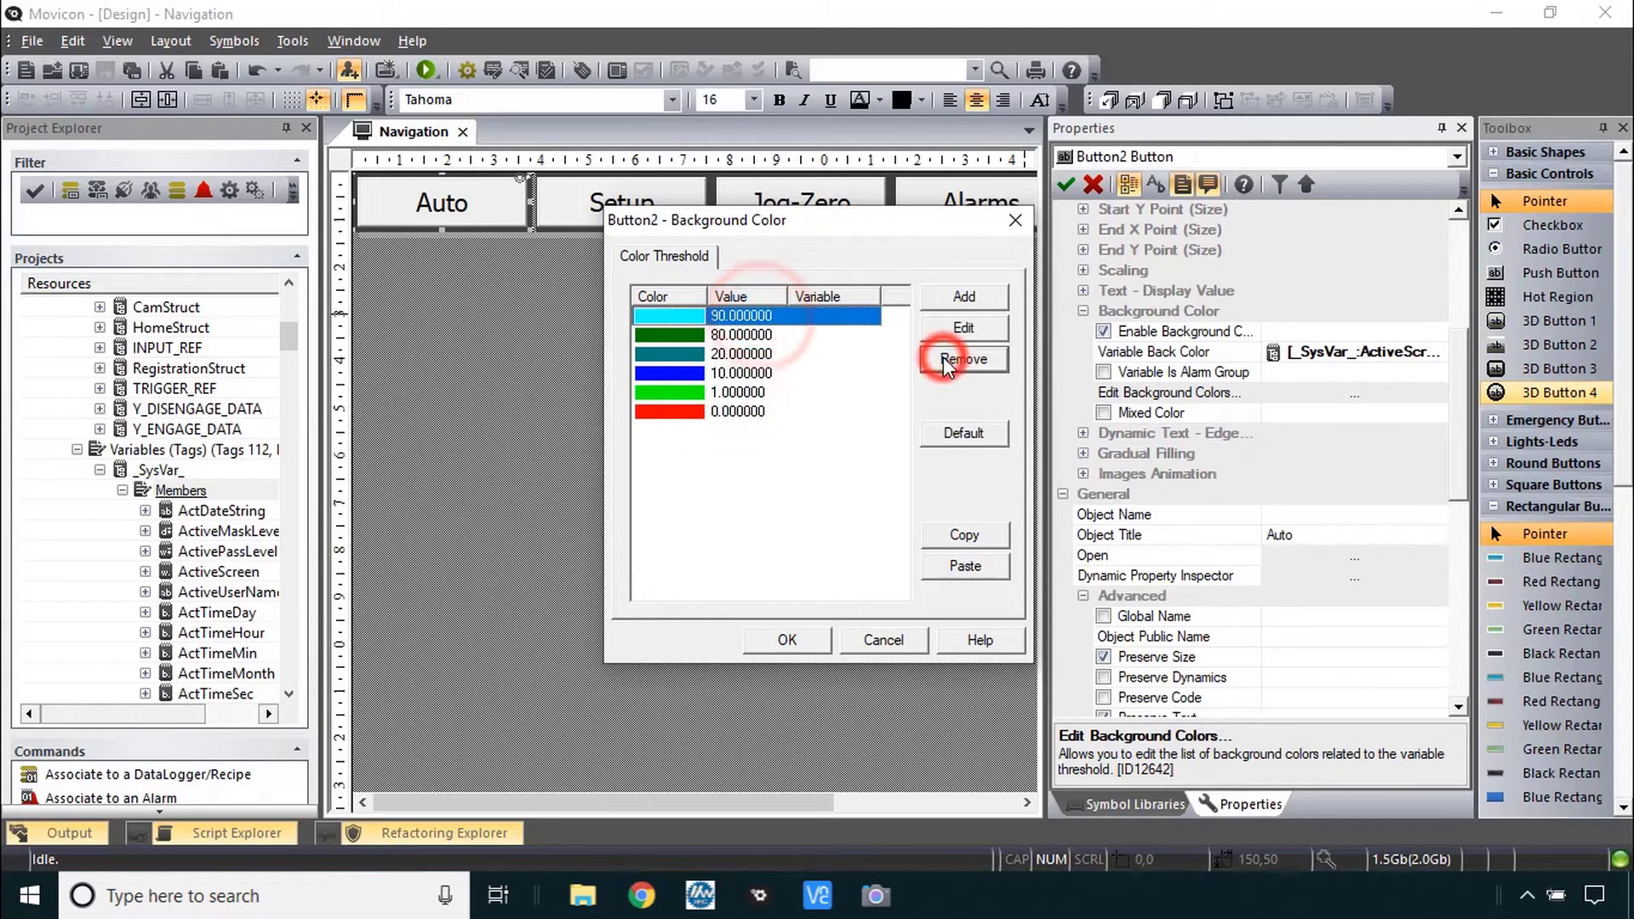
pyautogui.click(960, 359)
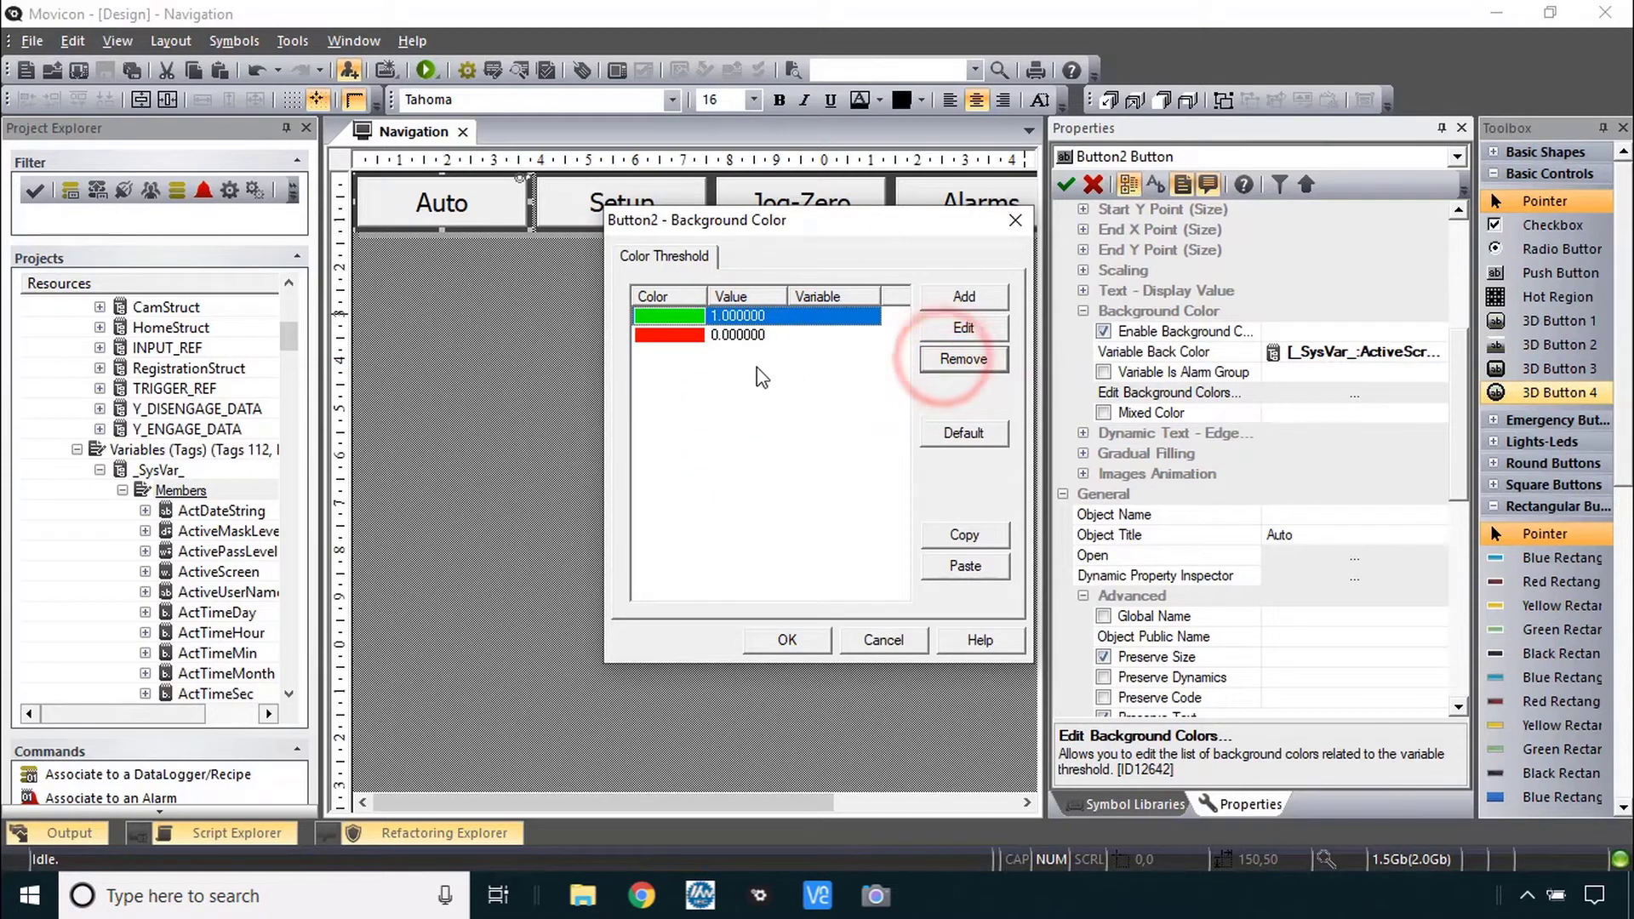
pyautogui.click(737, 336)
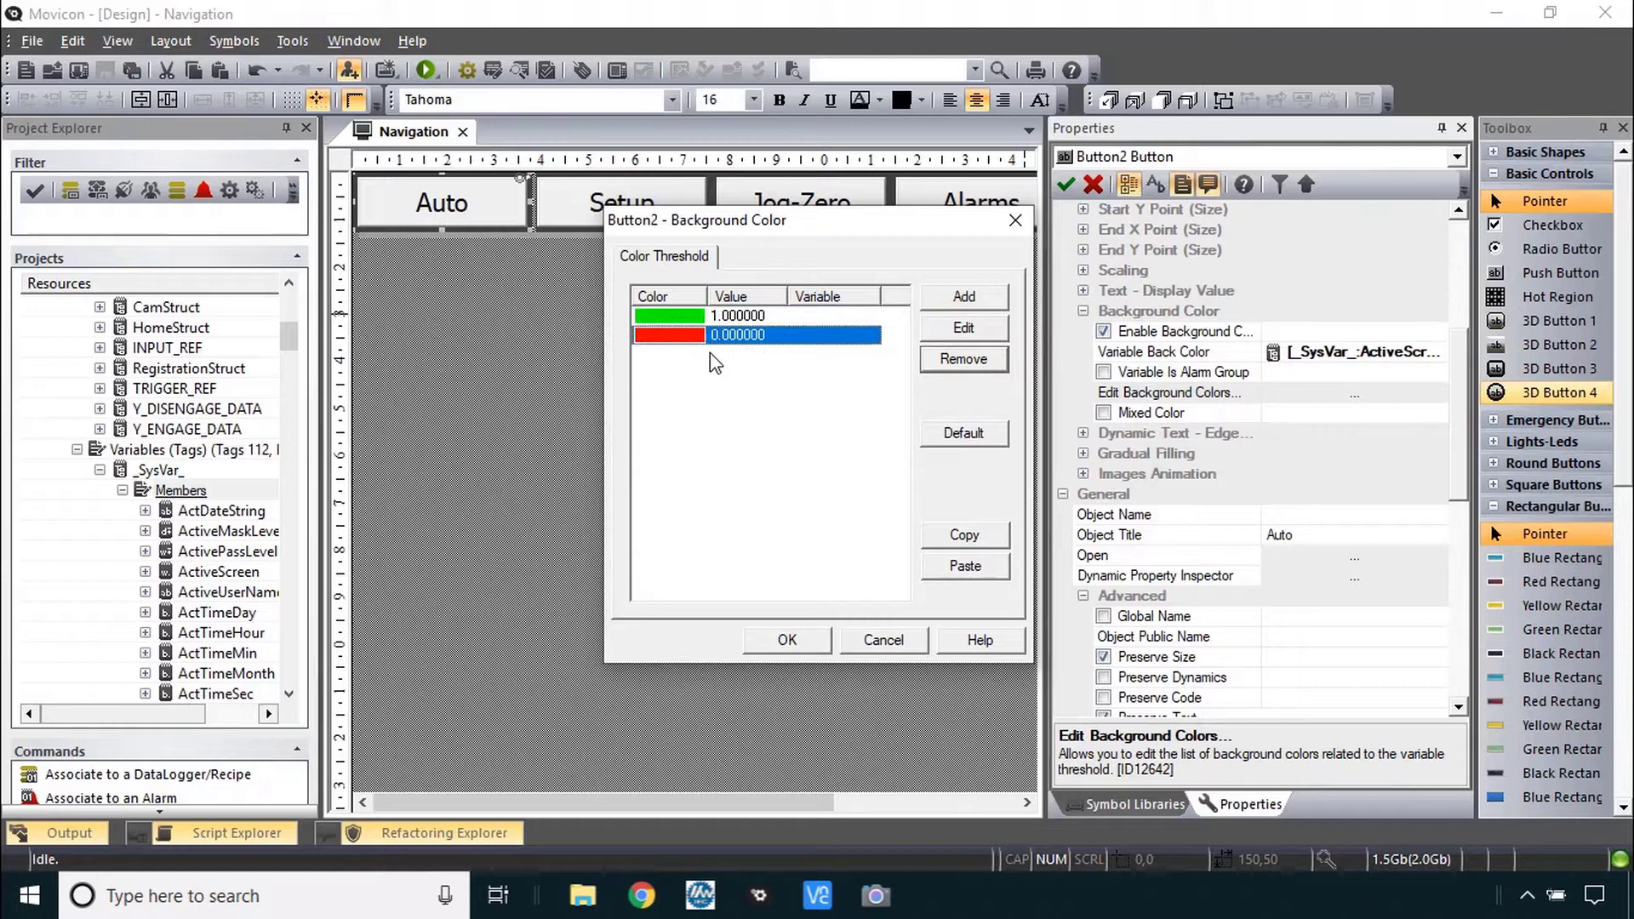
pyautogui.moveTo(438, 214)
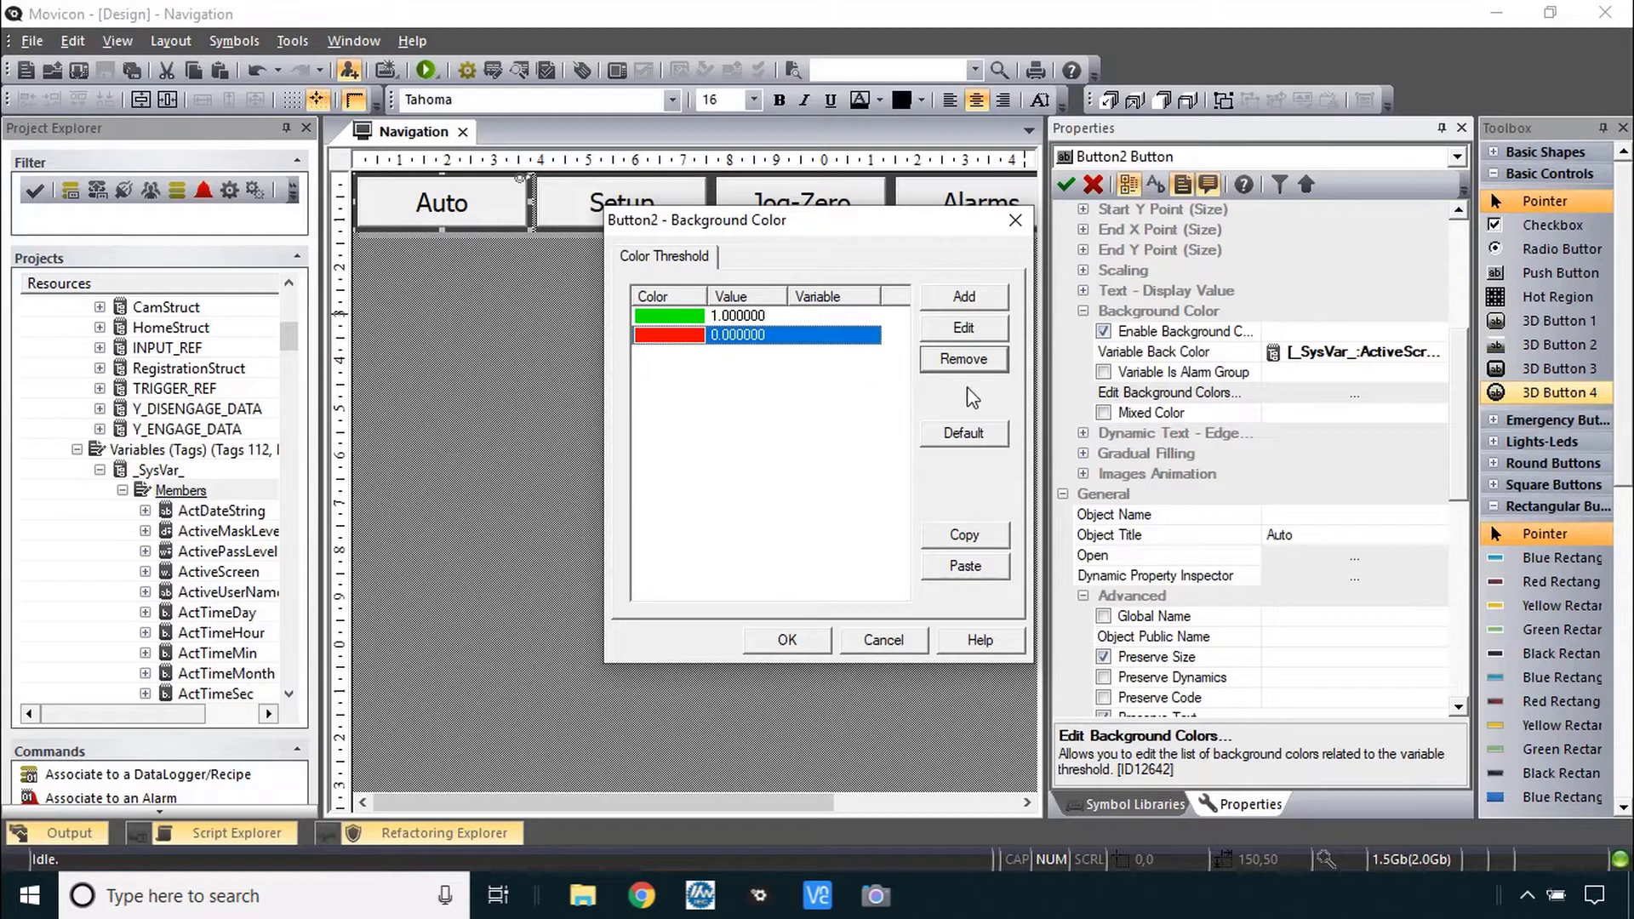
pyautogui.moveTo(472, 216)
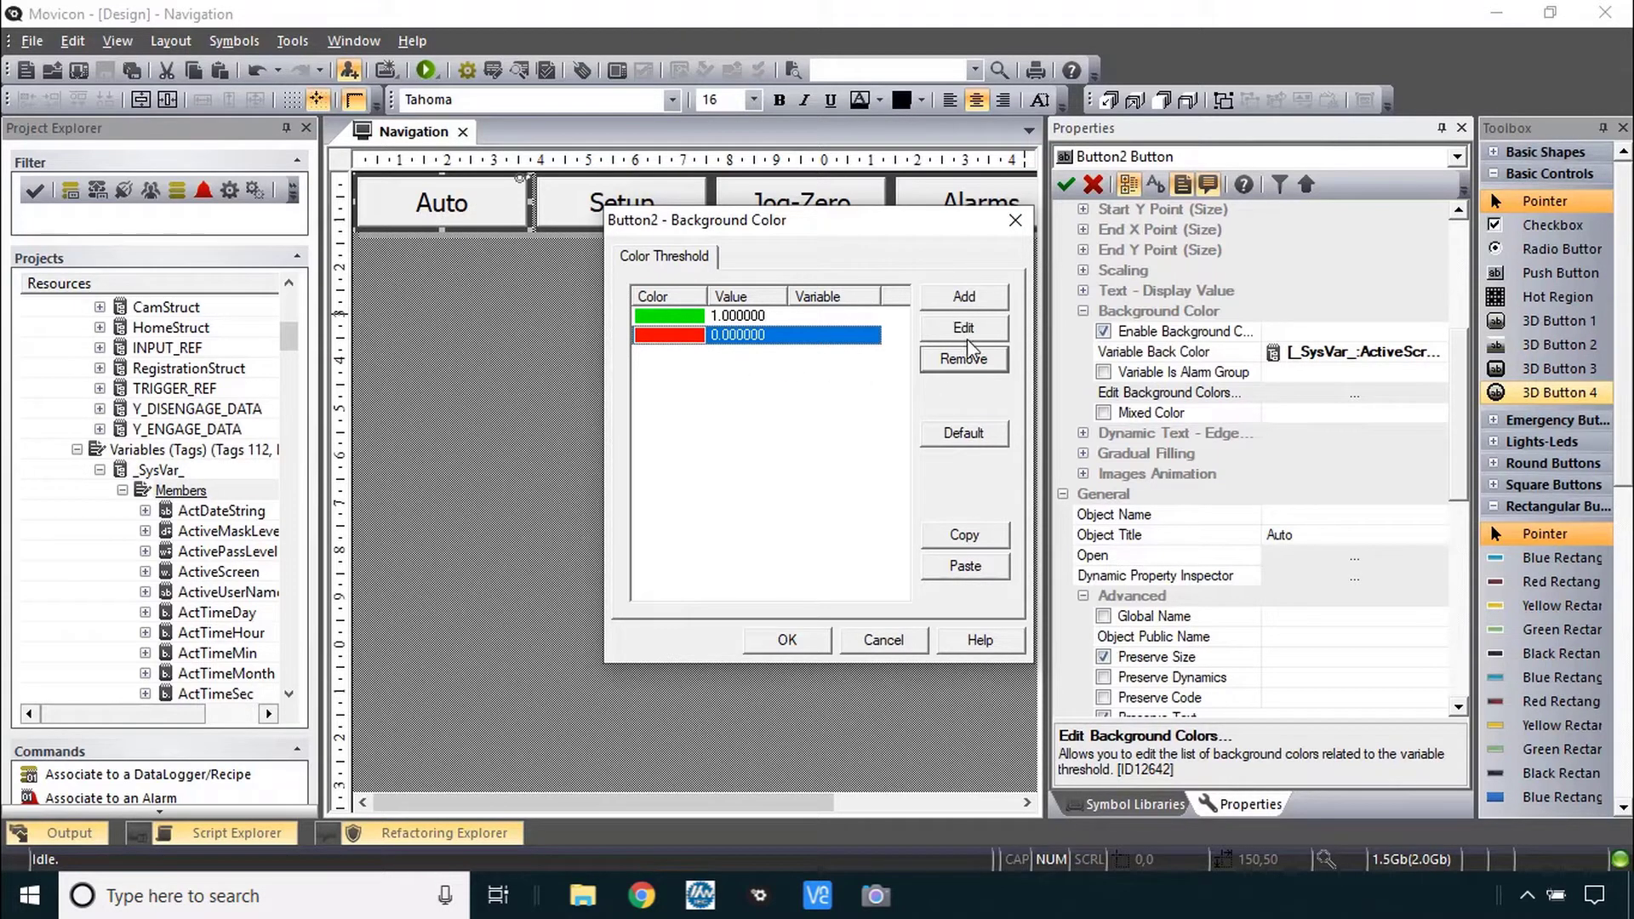
pyautogui.click(964, 327)
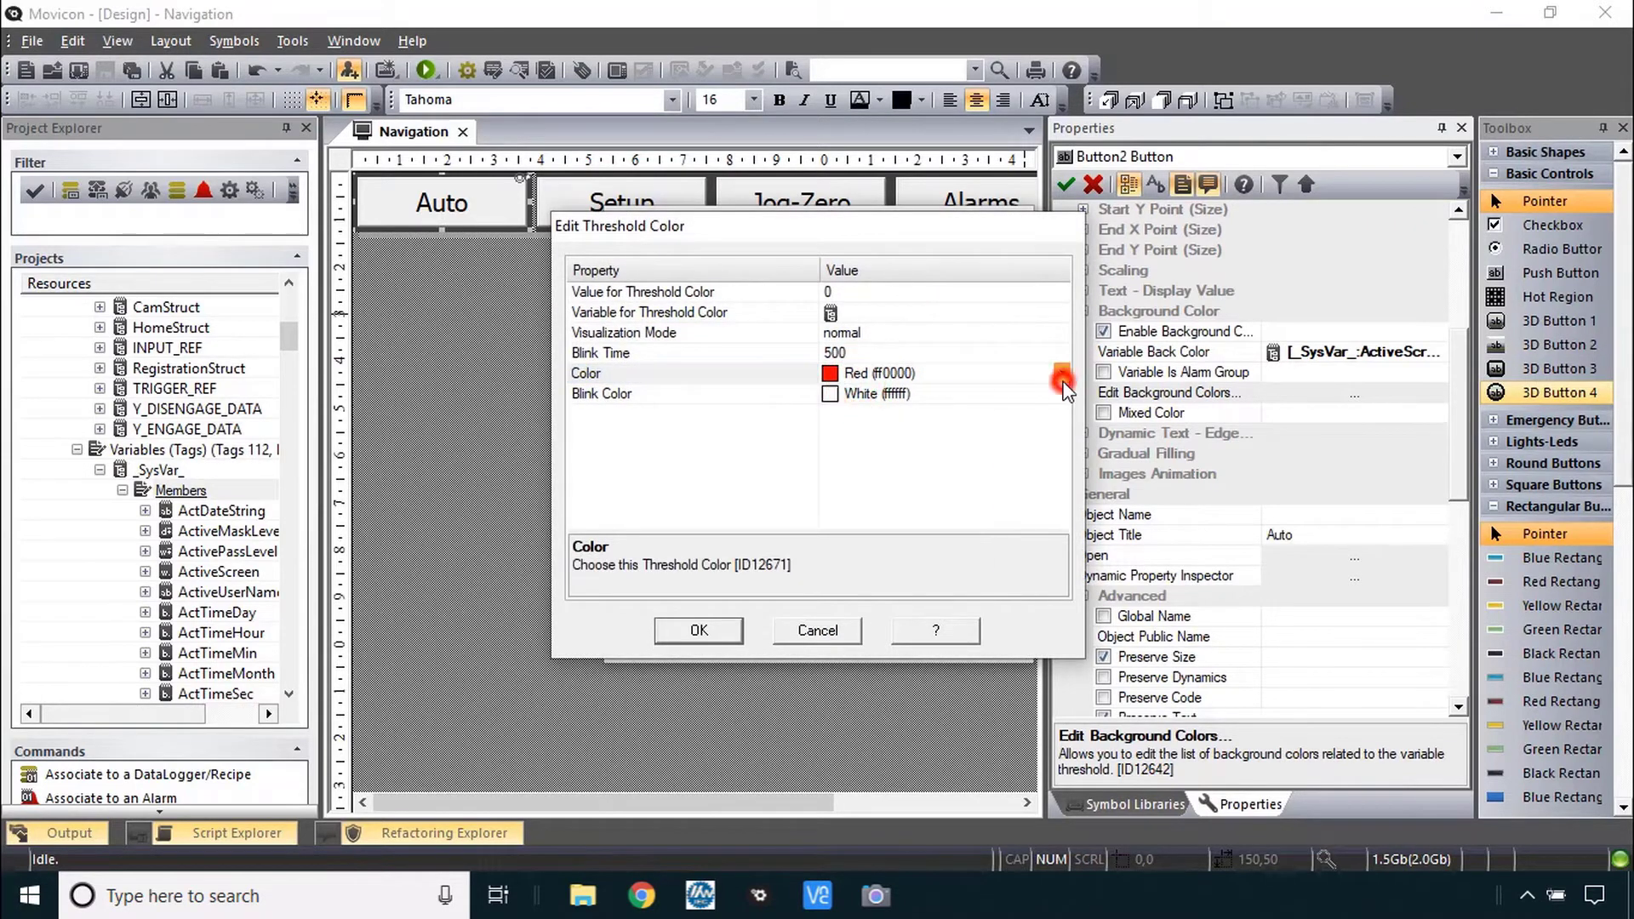
# - Colour threshold 0 silver and threshold 1 yellow
pyautogui.click(1062, 373)
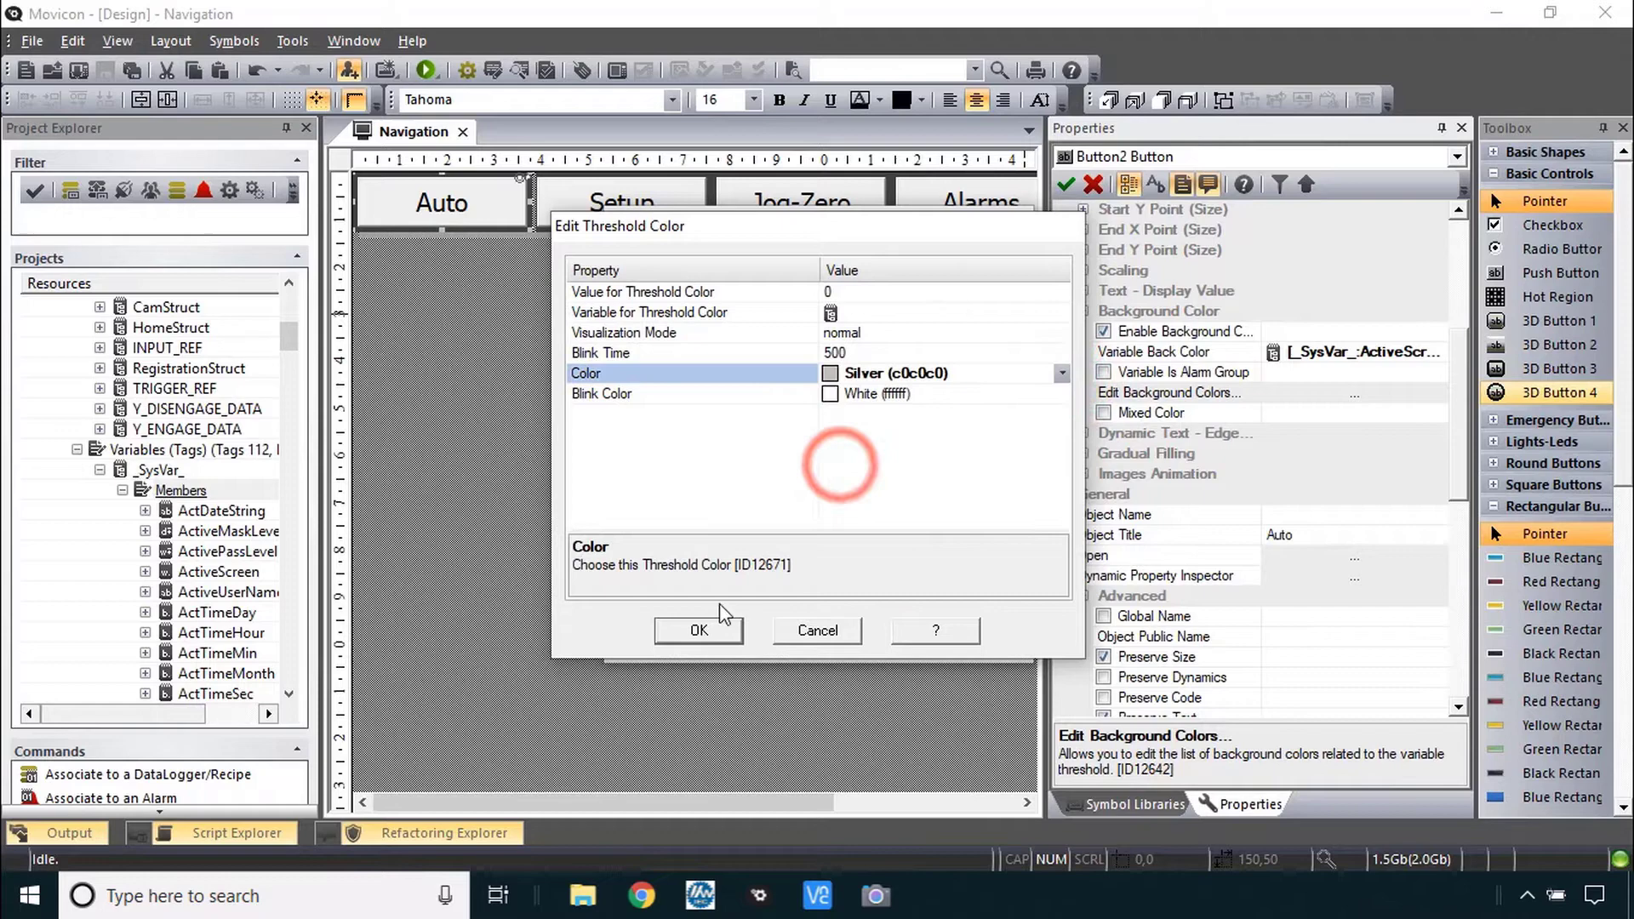
pyautogui.click(700, 629)
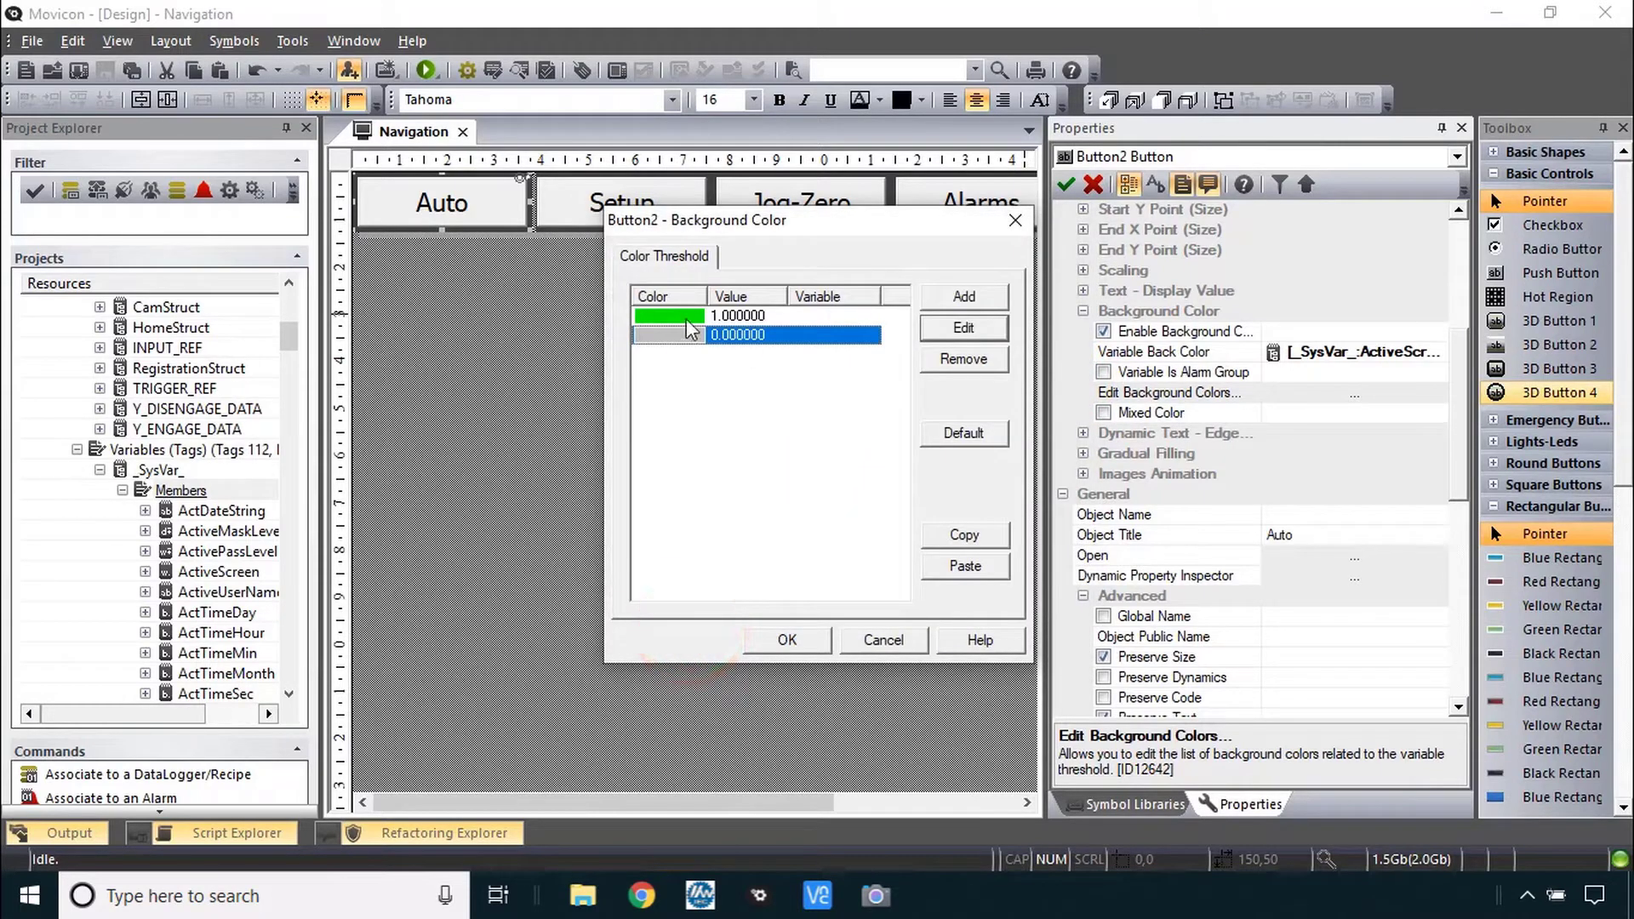
pyautogui.click(737, 315)
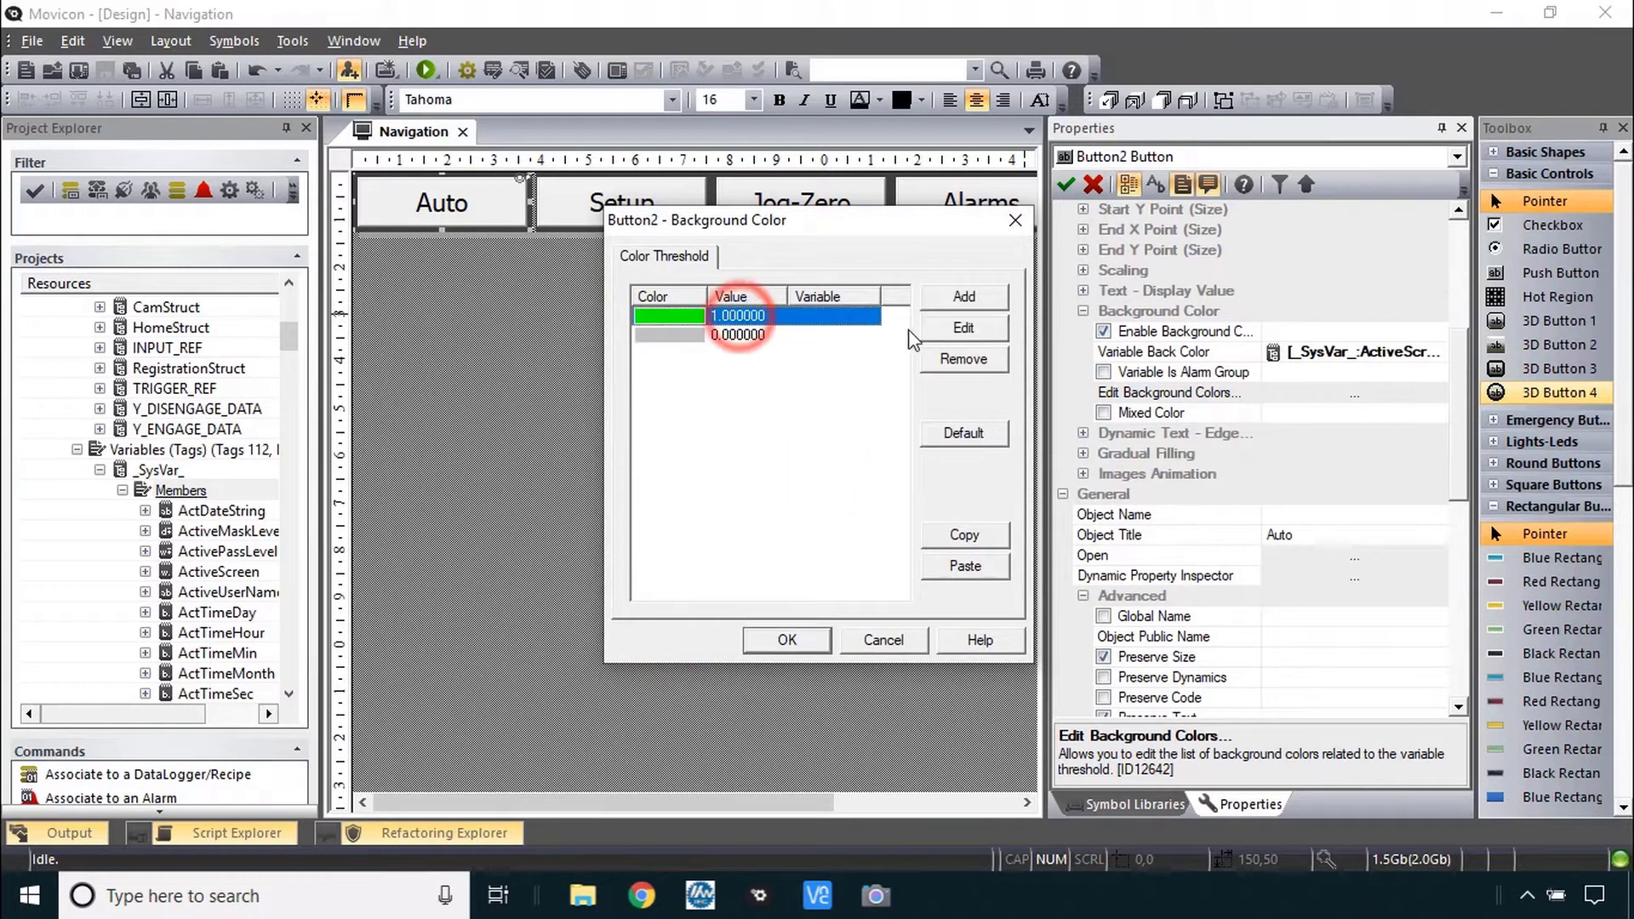
pyautogui.click(961, 327)
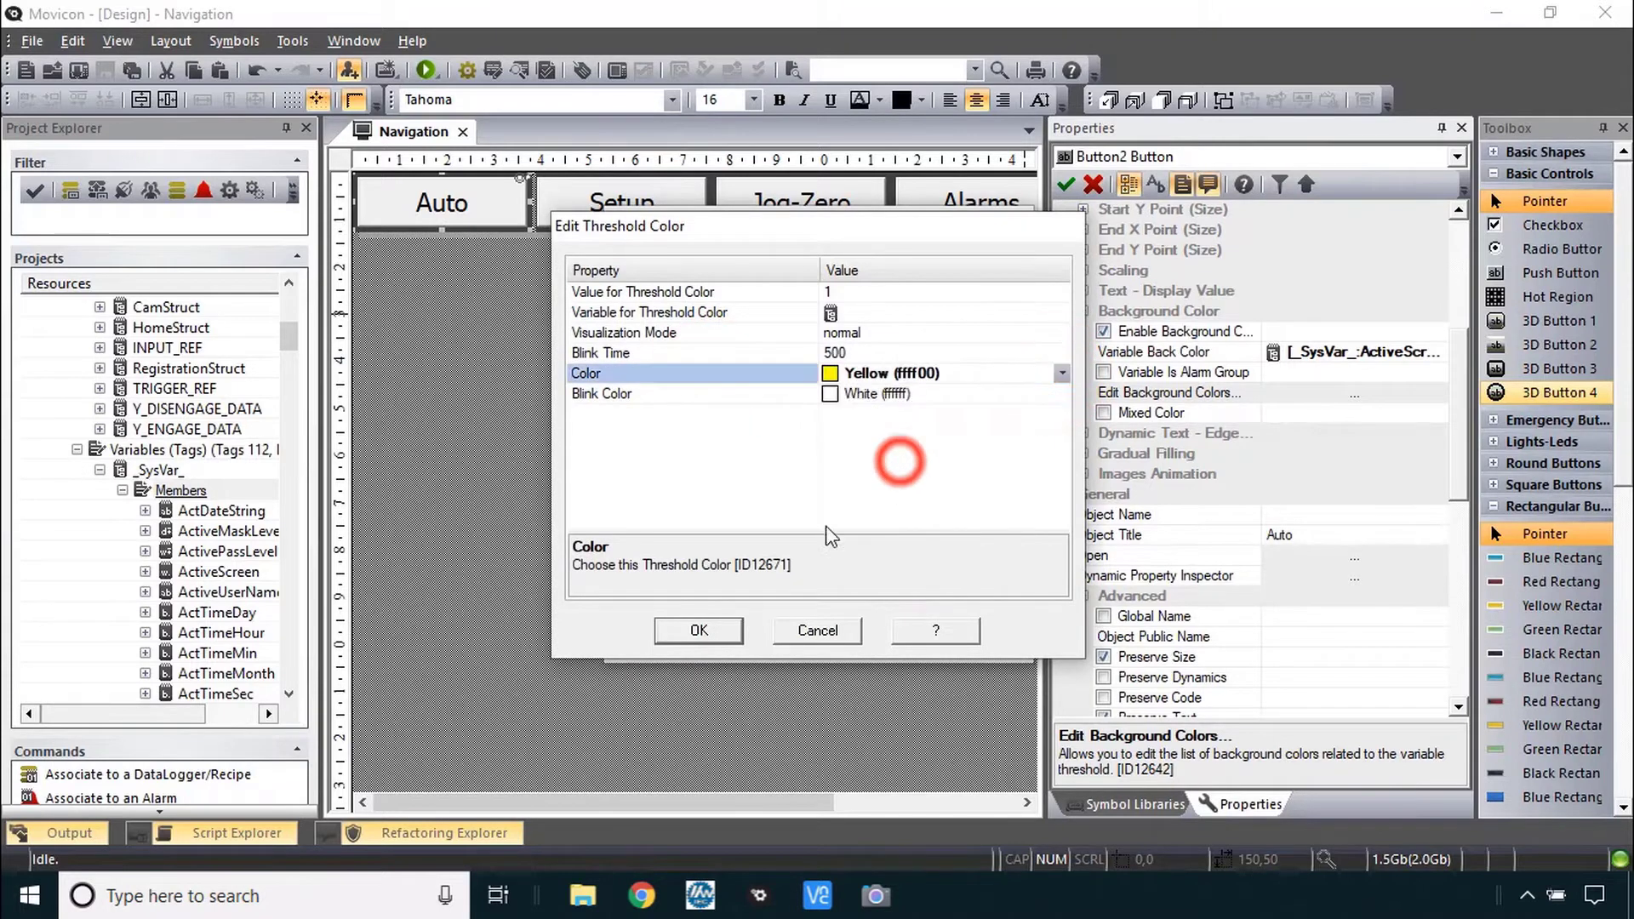
pyautogui.click(698, 630)
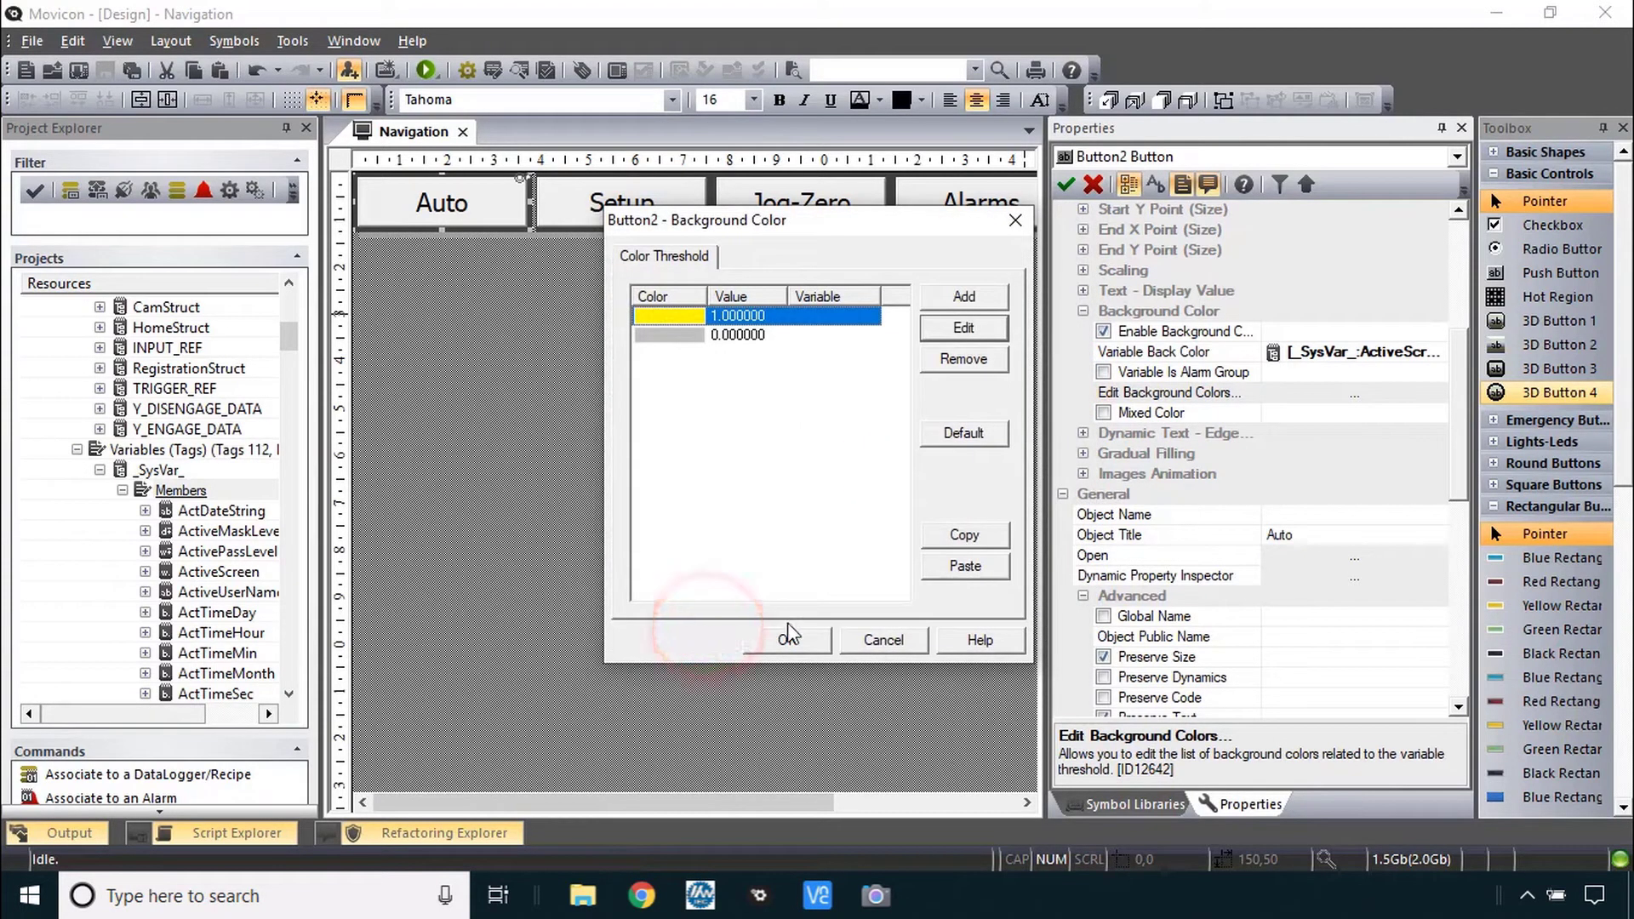
# - Accept the updated thresholds and close the Background Color dialog
pyautogui.click(787, 640)
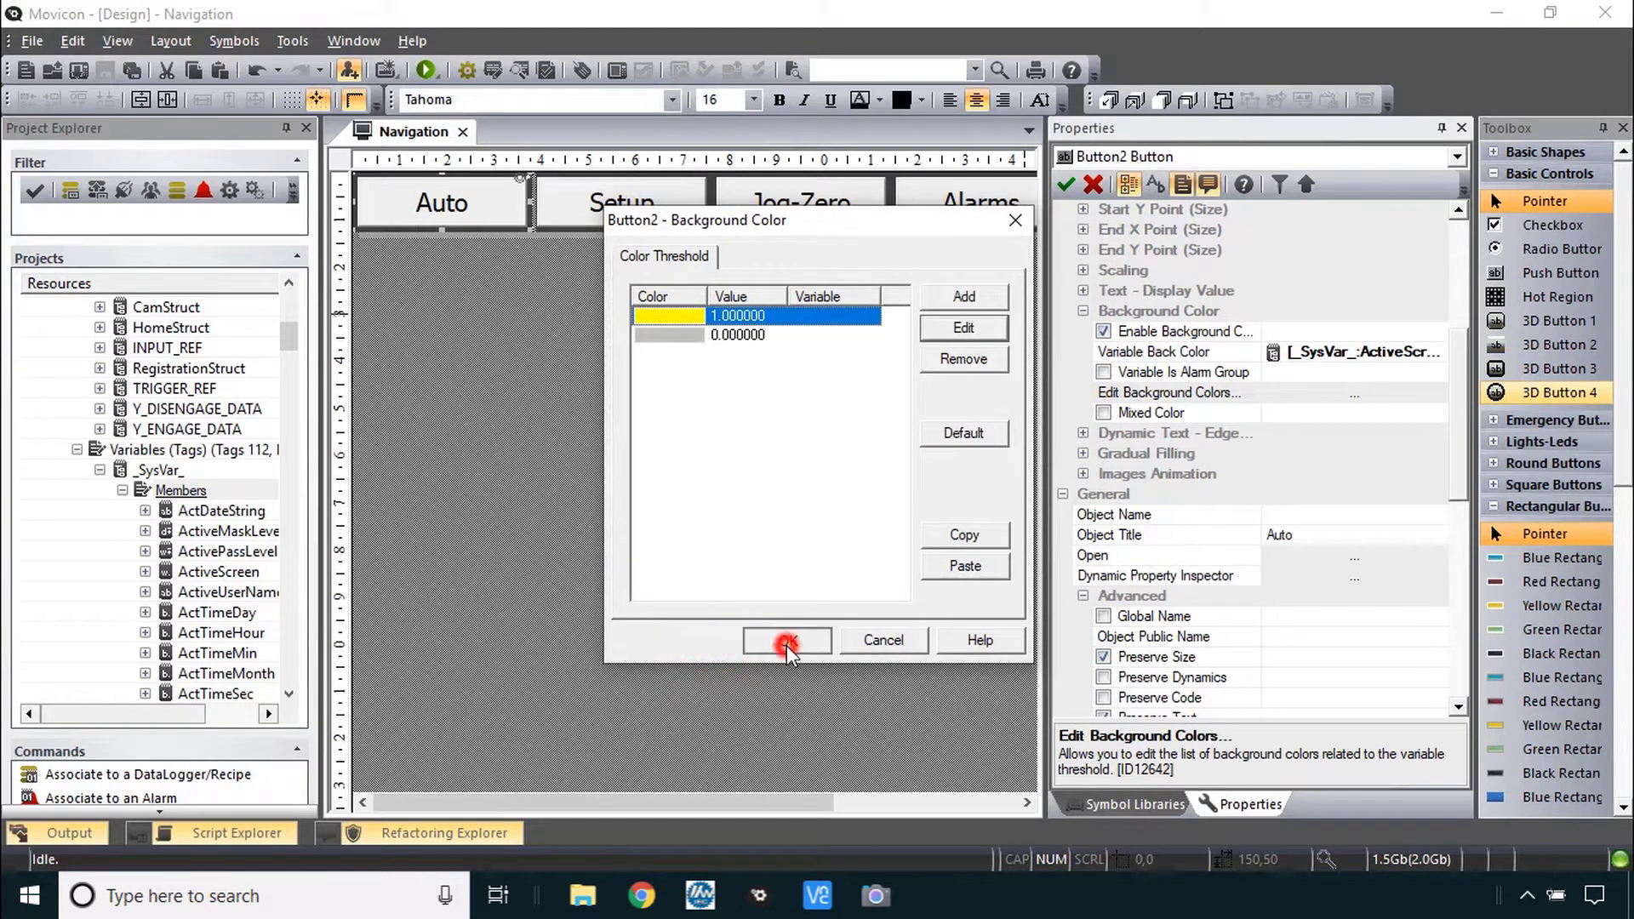
pyautogui.click(787, 640)
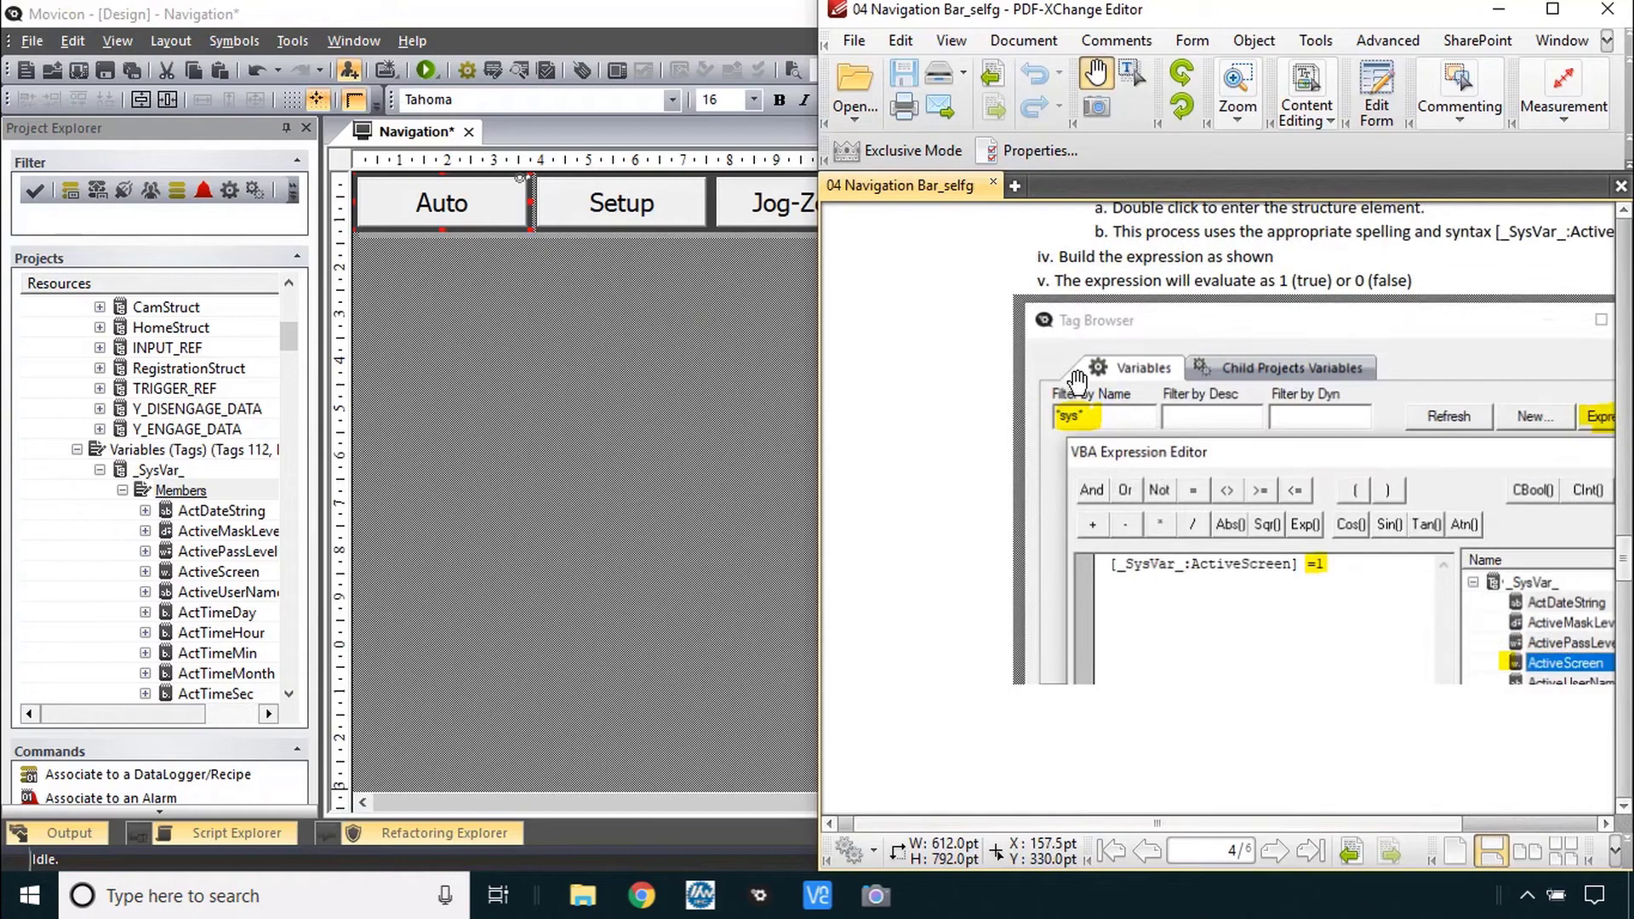
pyautogui.moveTo(1057, 427)
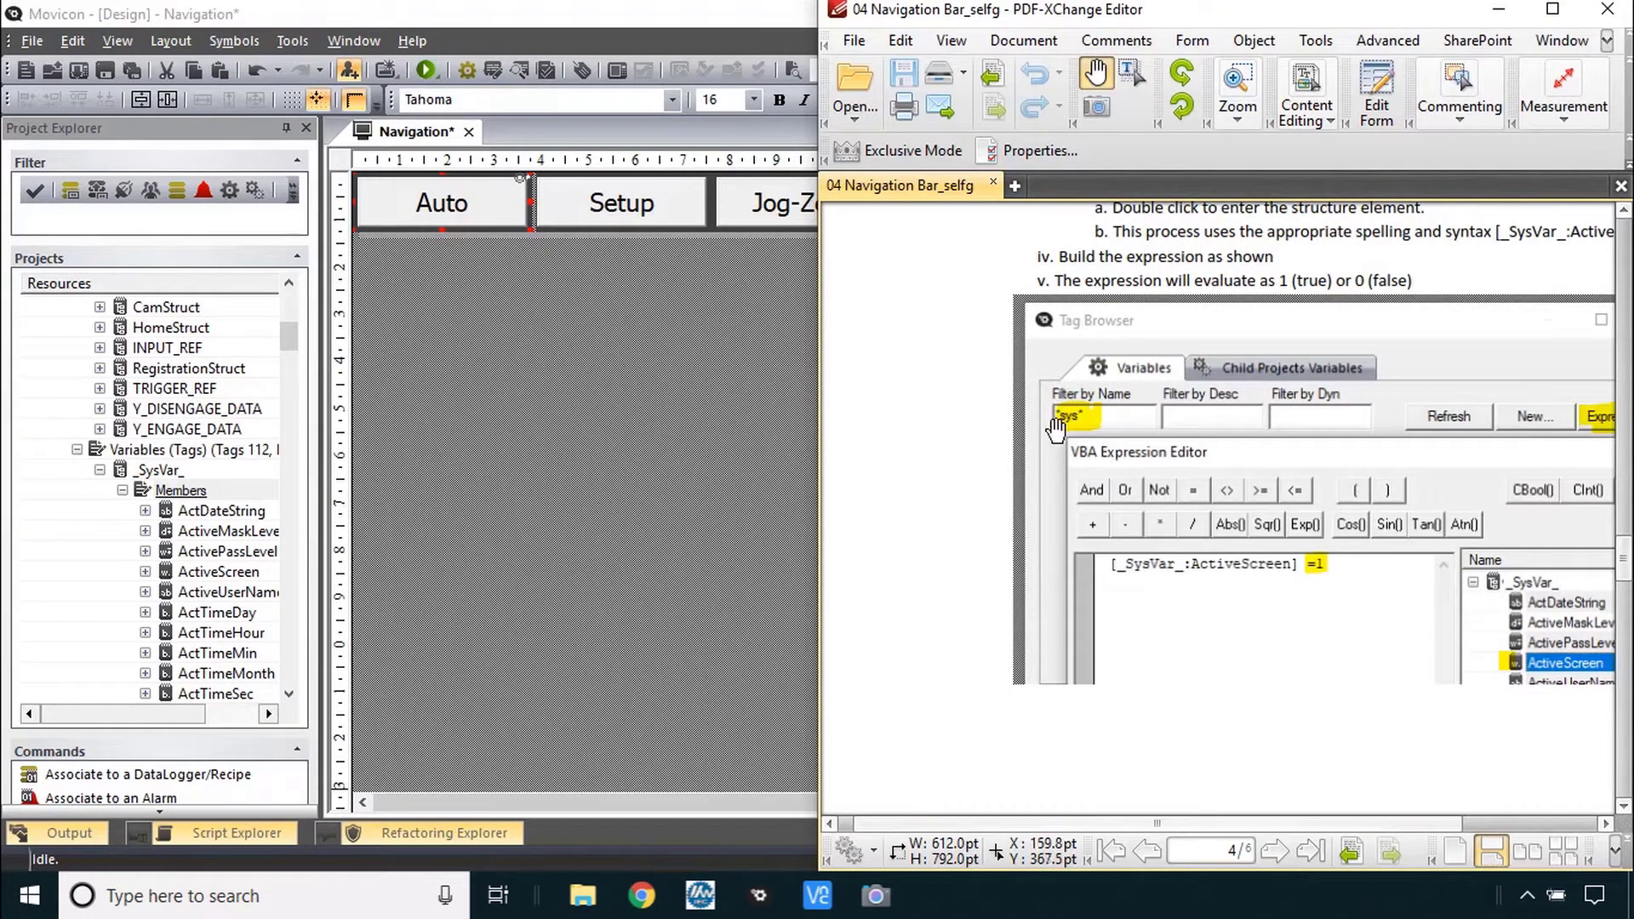
# - Scroll the lab guide down to the Edit Background Colors and 'Repeat for other buttons' steps
pyautogui.scroll(-3)
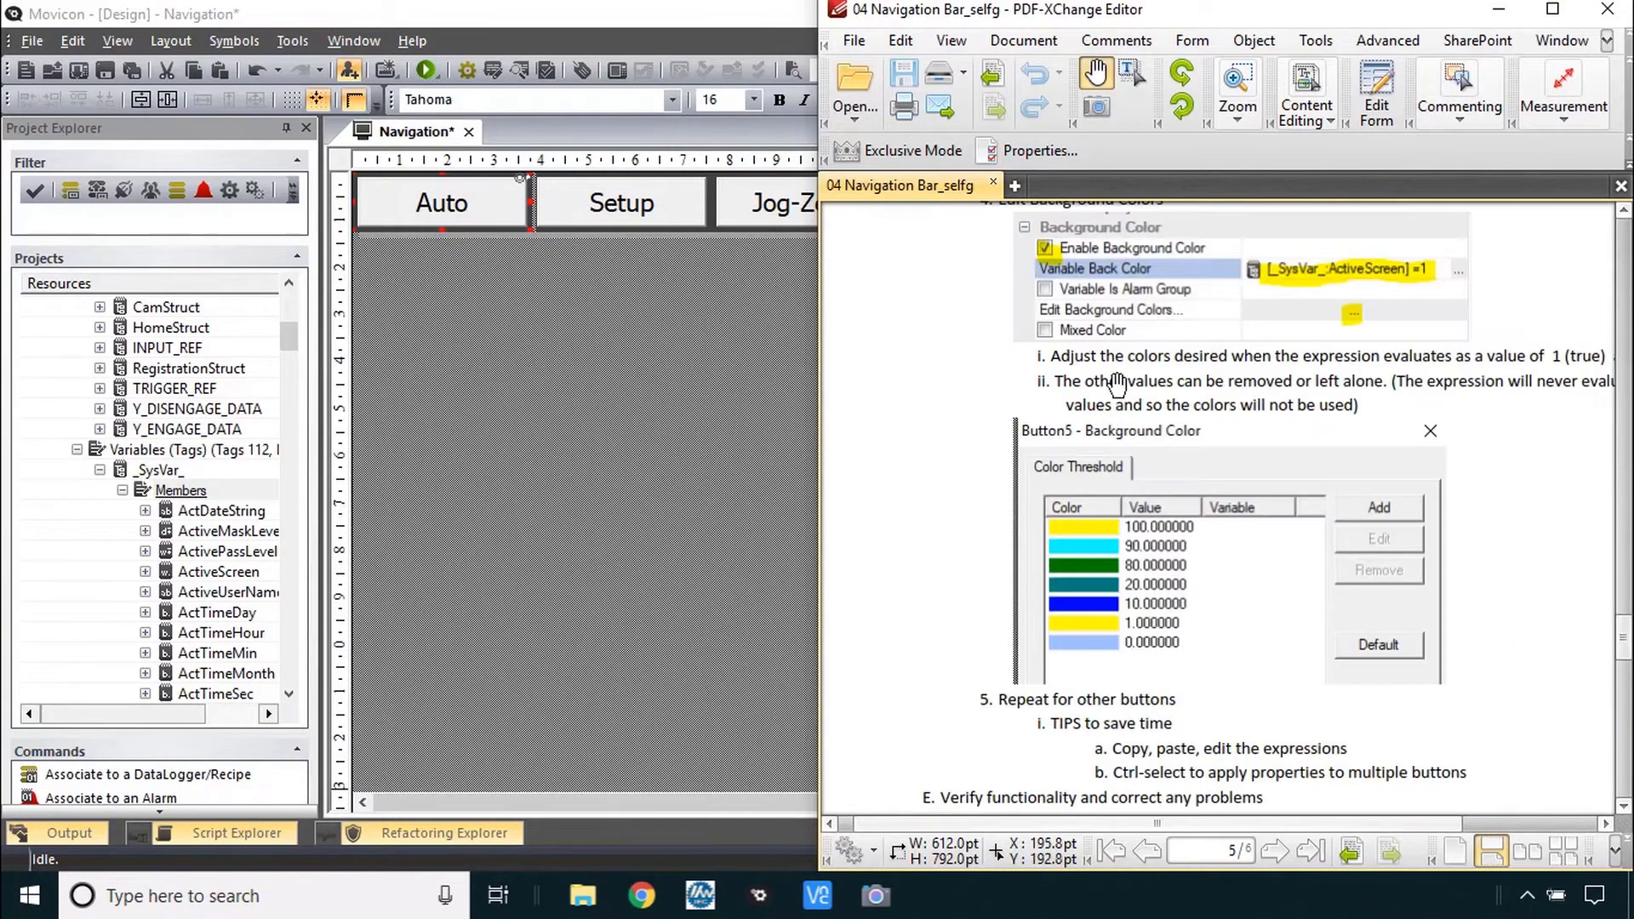
pyautogui.moveTo(943, 618)
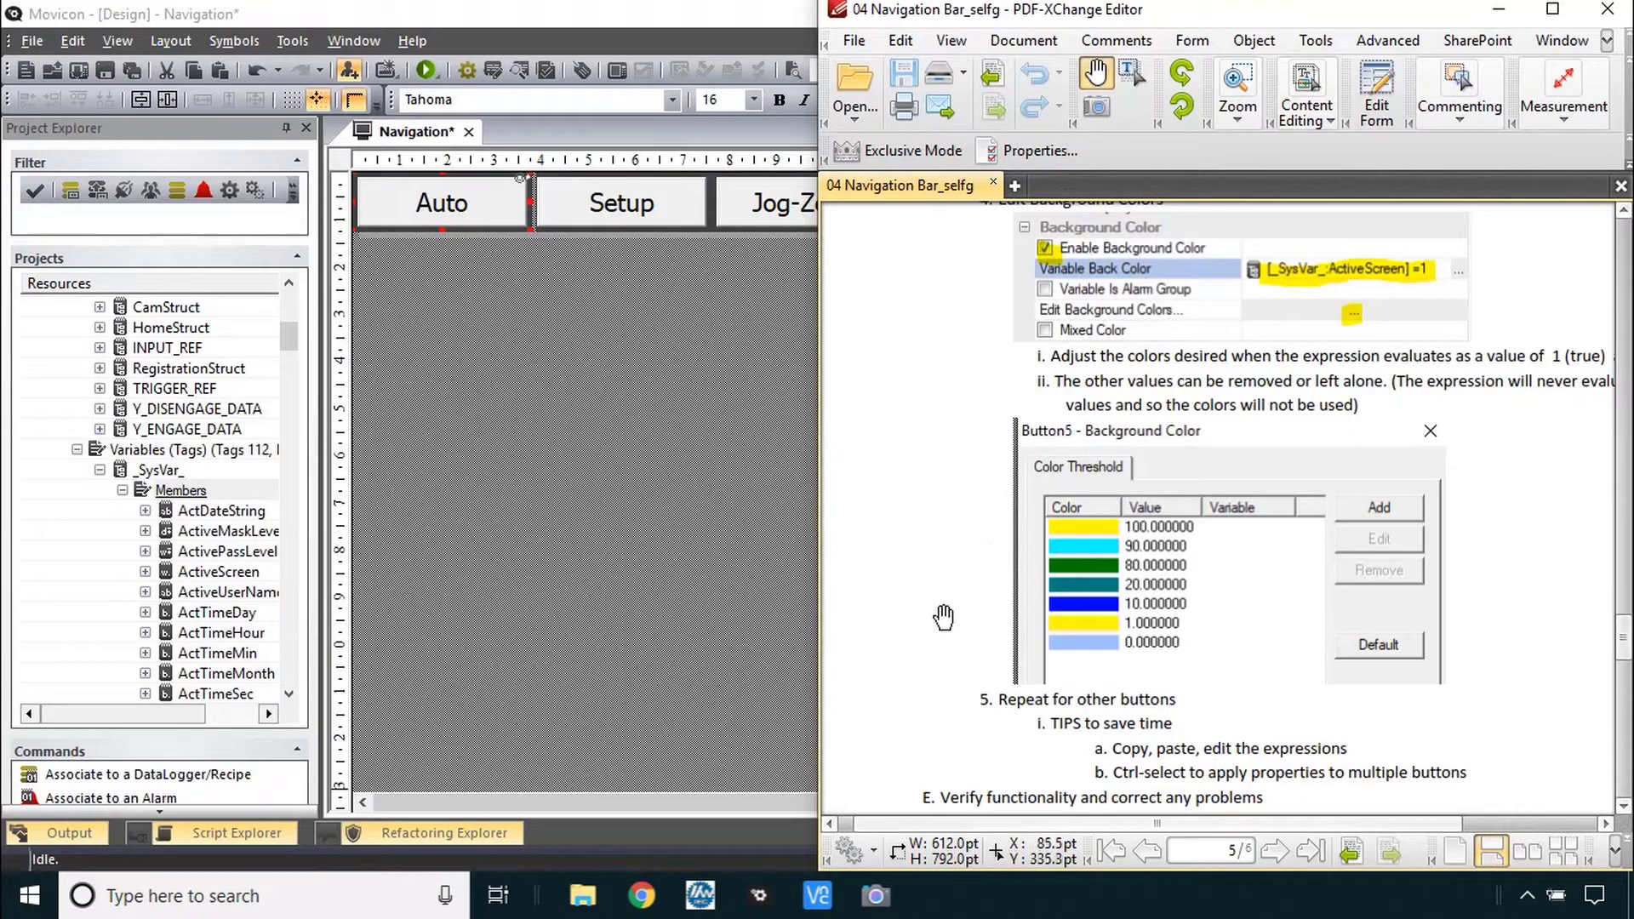
pyautogui.scroll(-3)
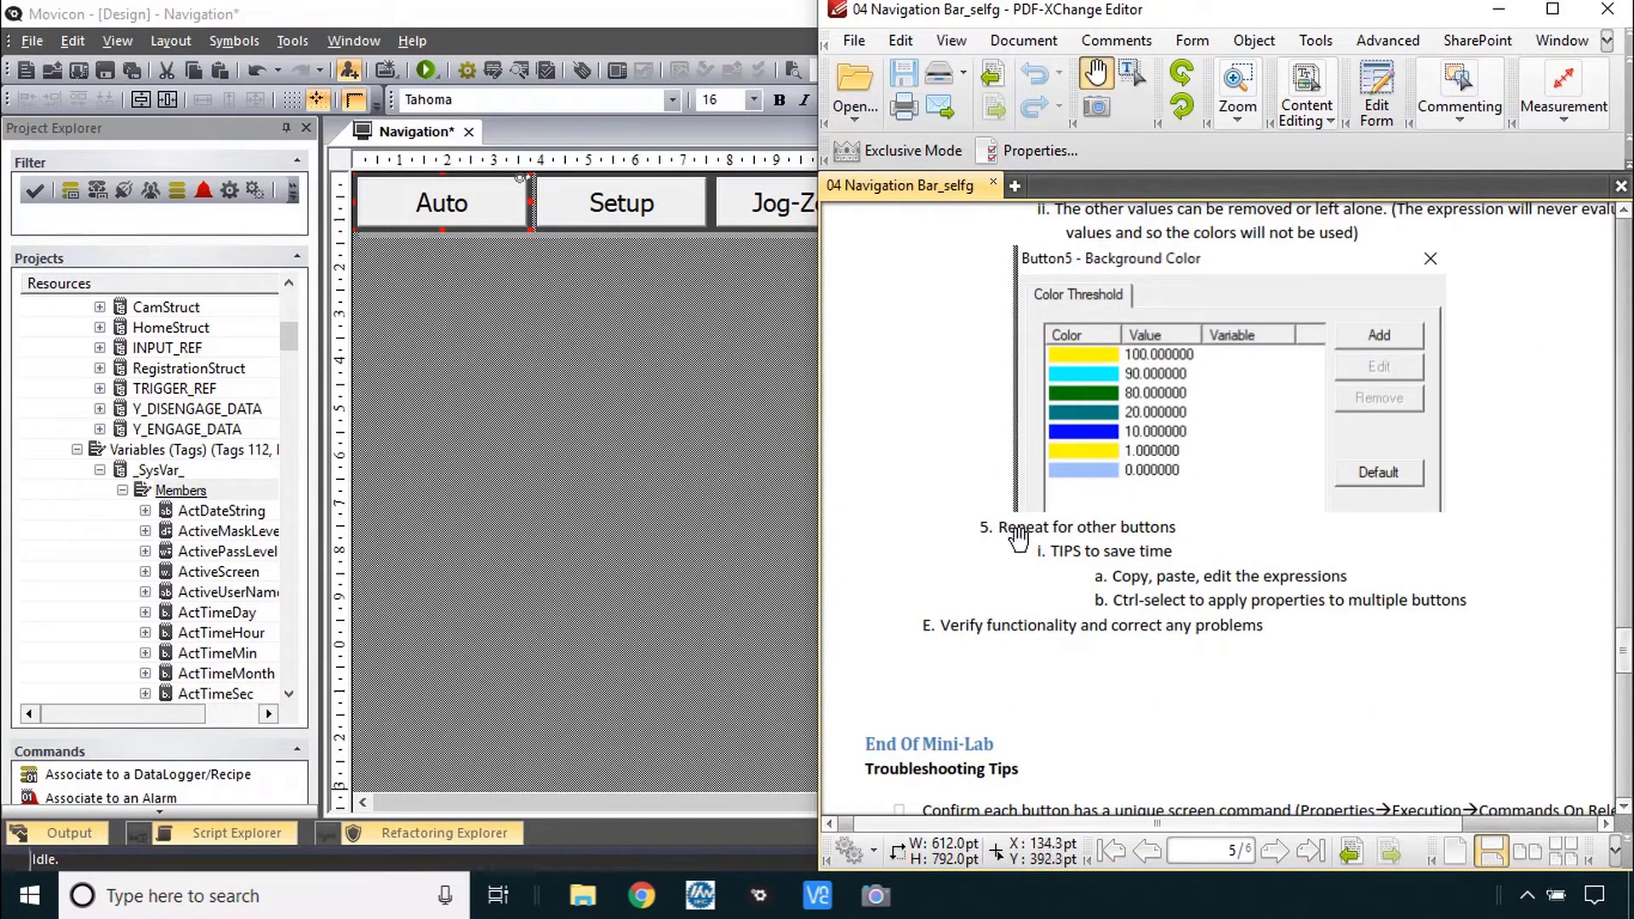
pyautogui.moveTo(1186, 643)
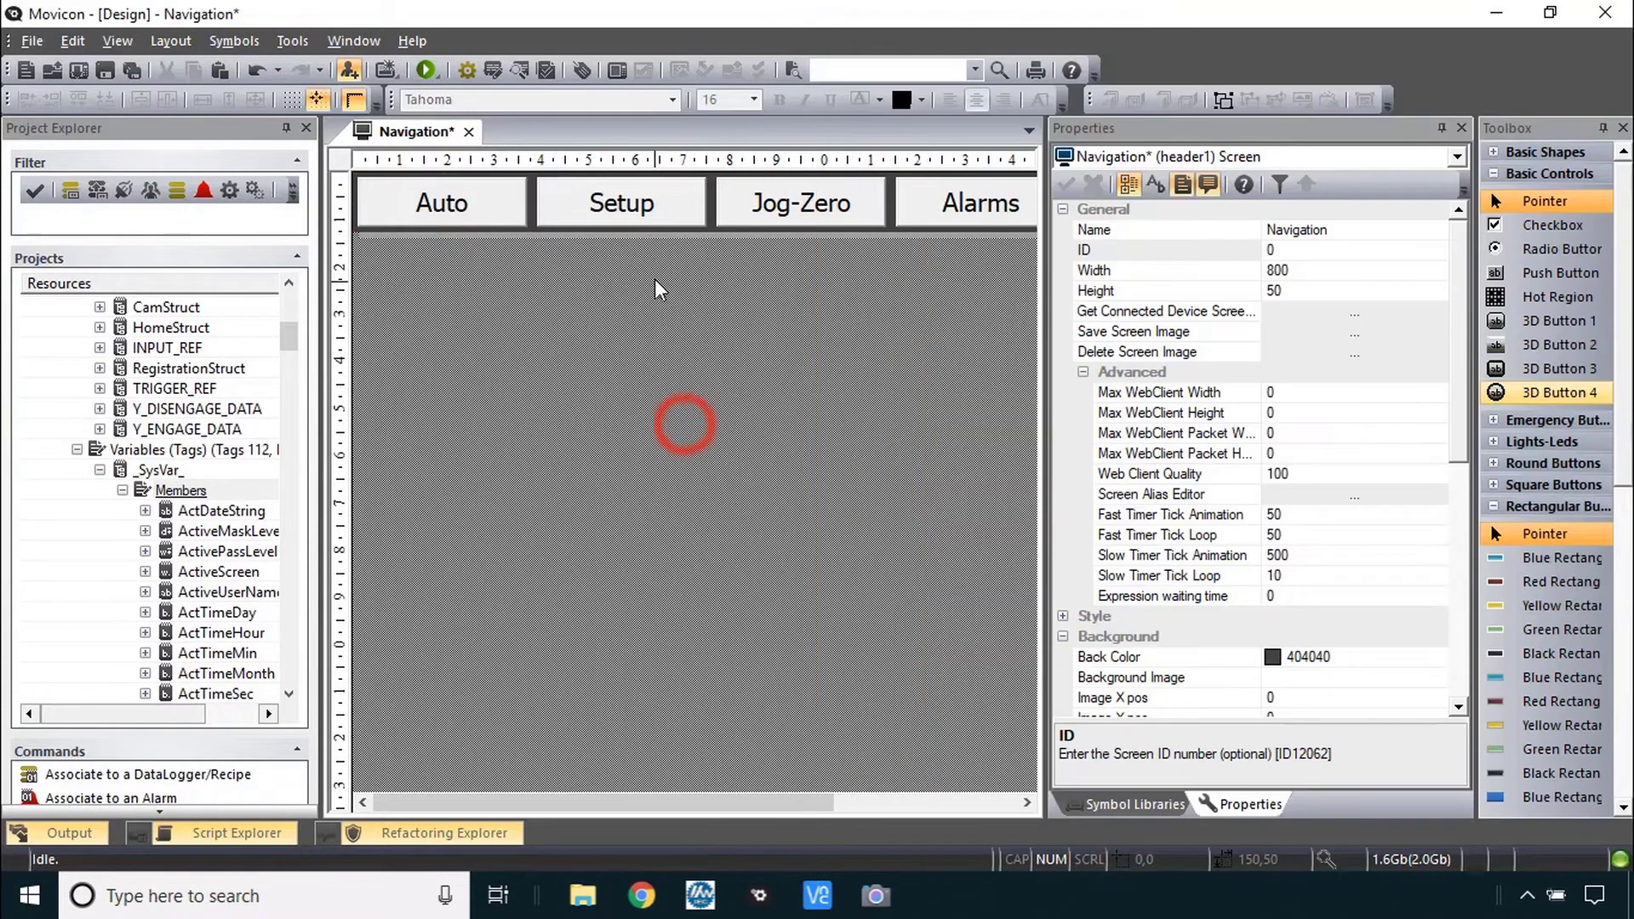
# - Enable variable background colour on the Setup button, driven by _SysVar_:ActiveScreen
pyautogui.click(439, 203)
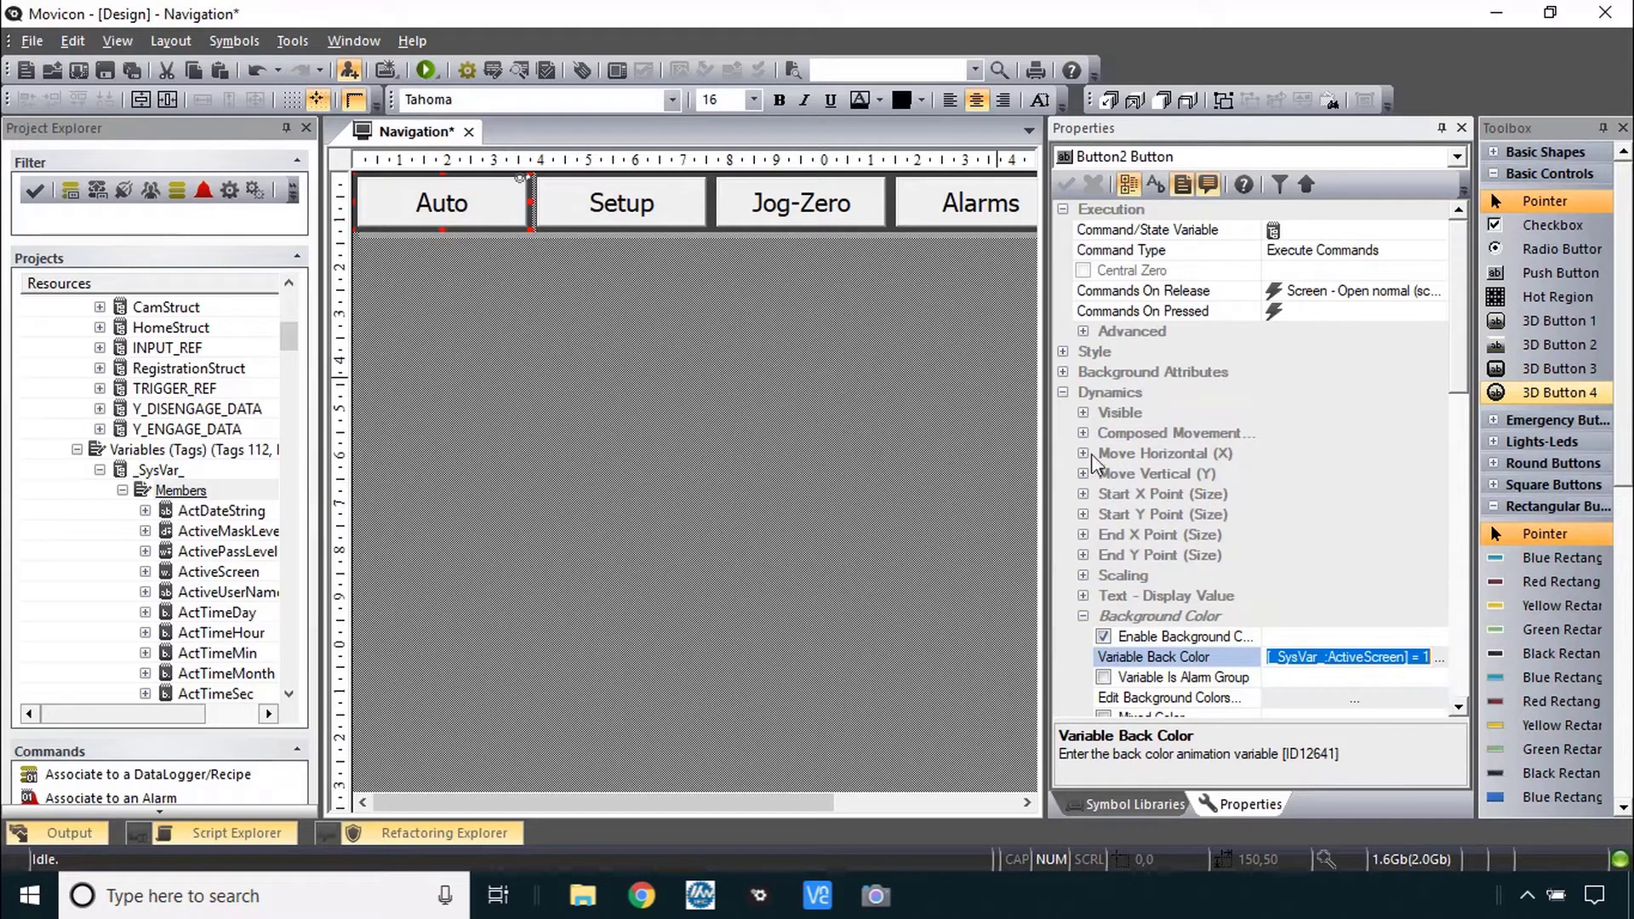
pyautogui.click(620, 203)
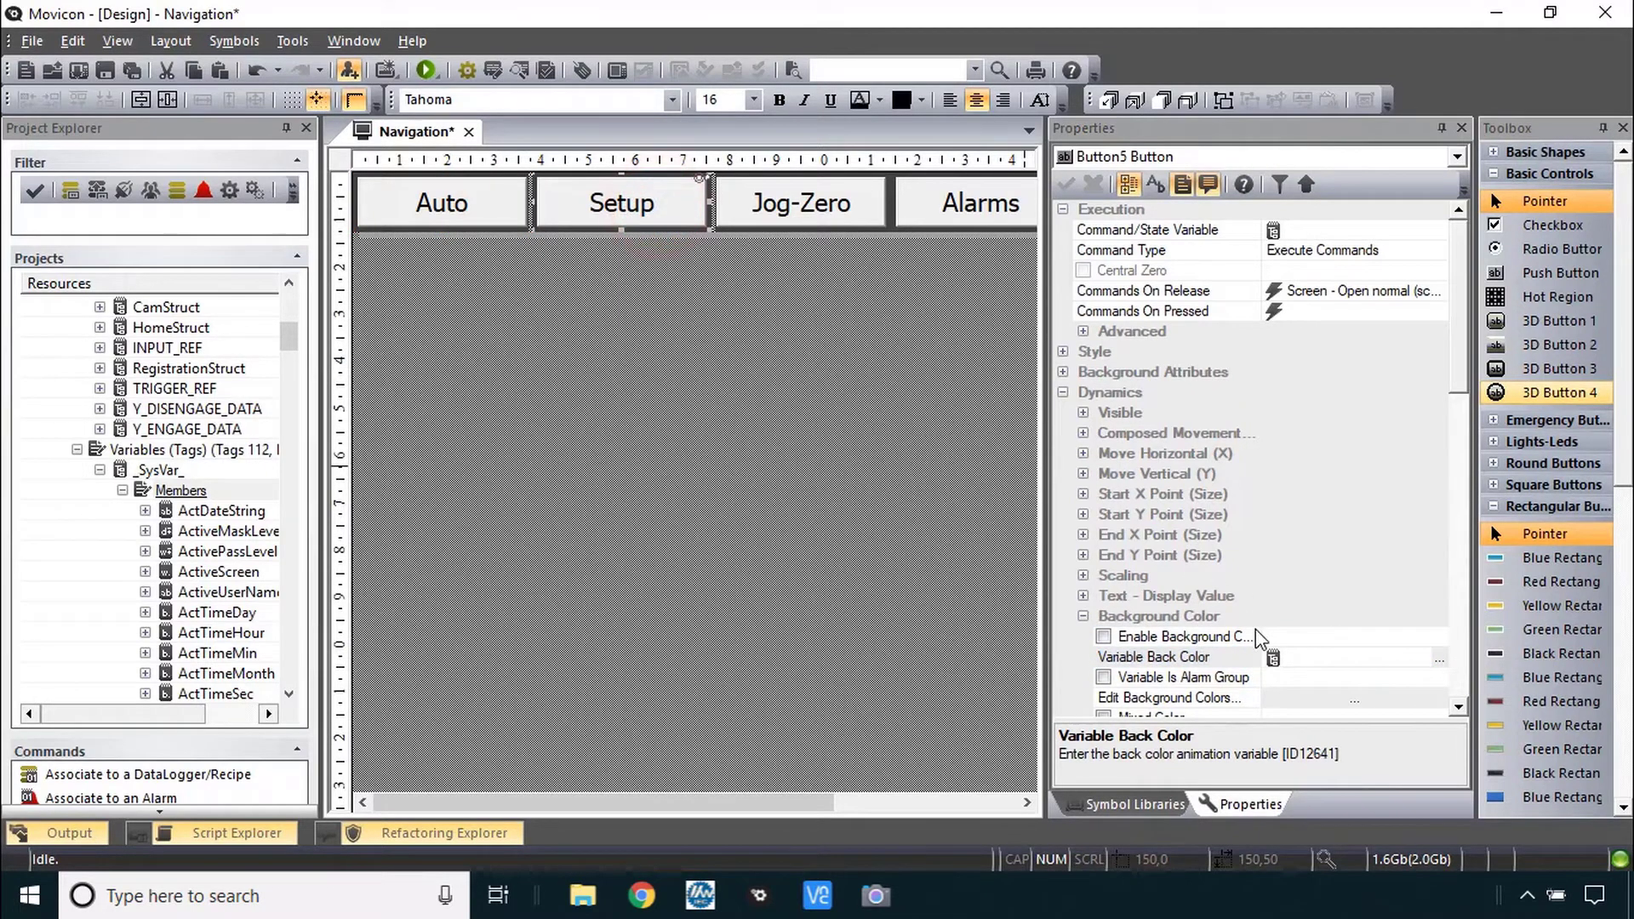
pyautogui.click(1103, 636)
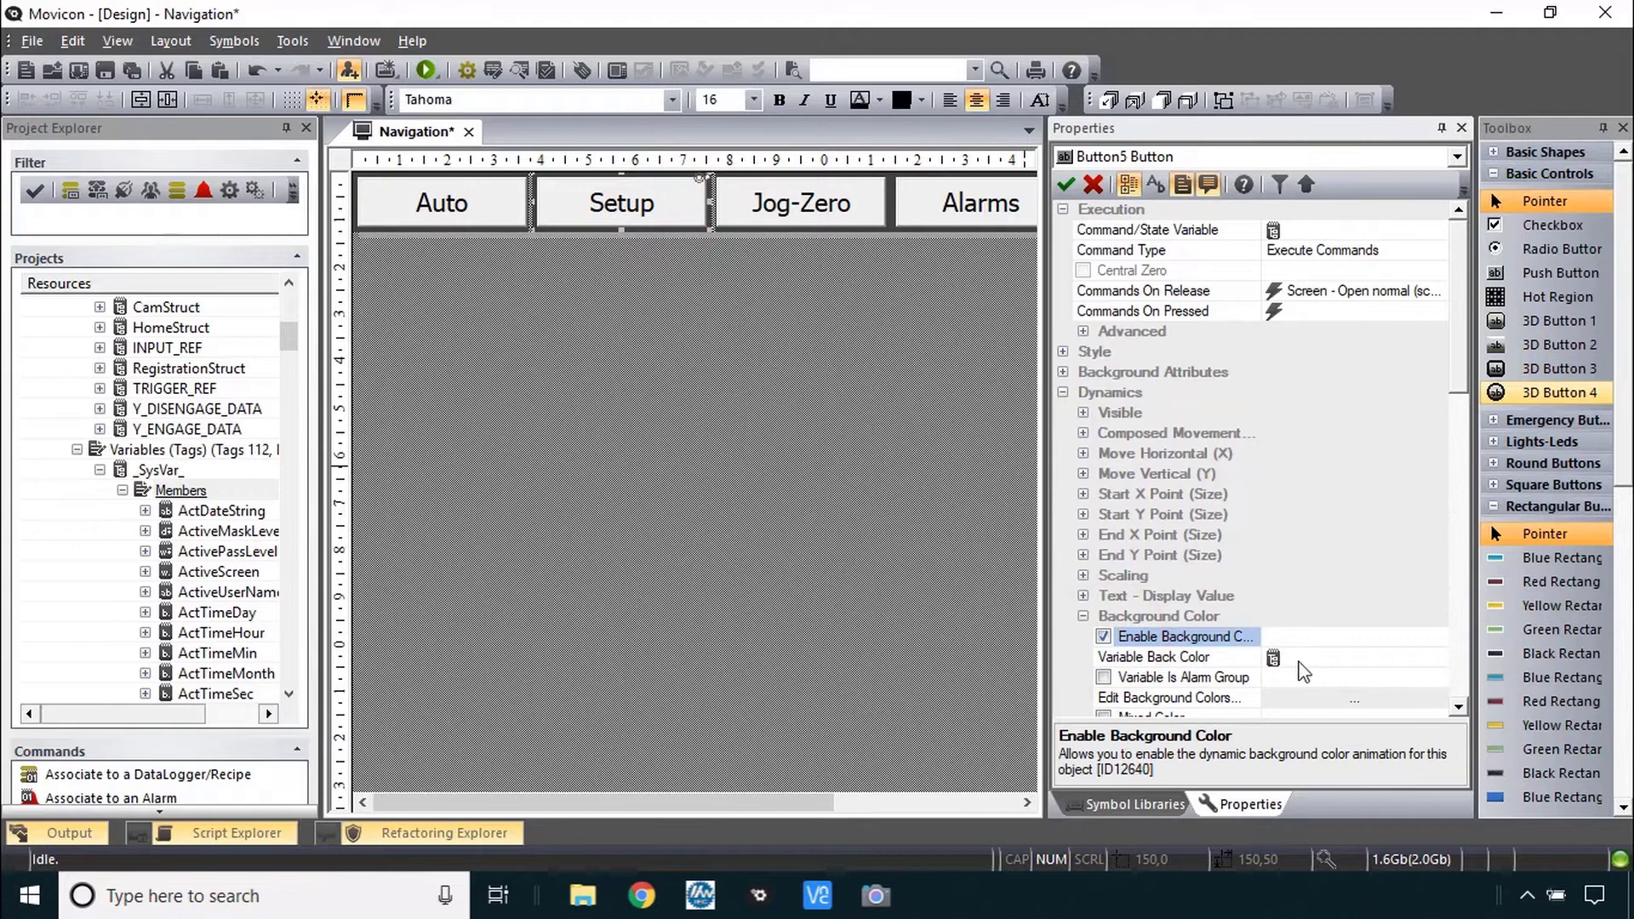
pyautogui.click(1152, 657)
pyautogui.write('[_SysVar_:ActiveScreen] = 2')
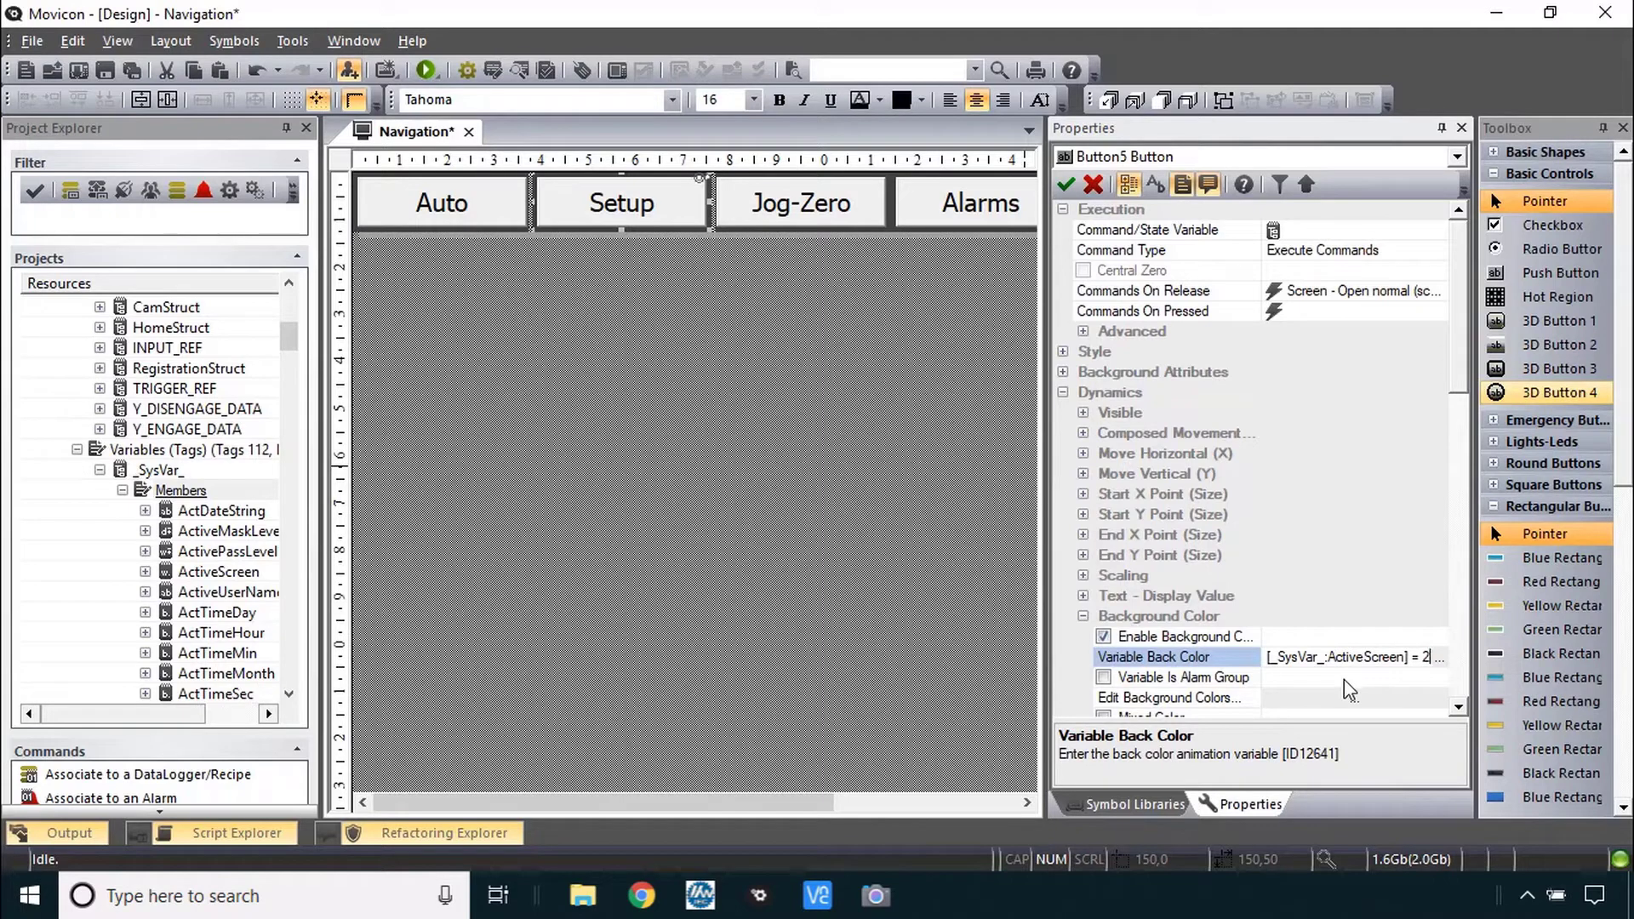
pyautogui.moveTo(800, 202)
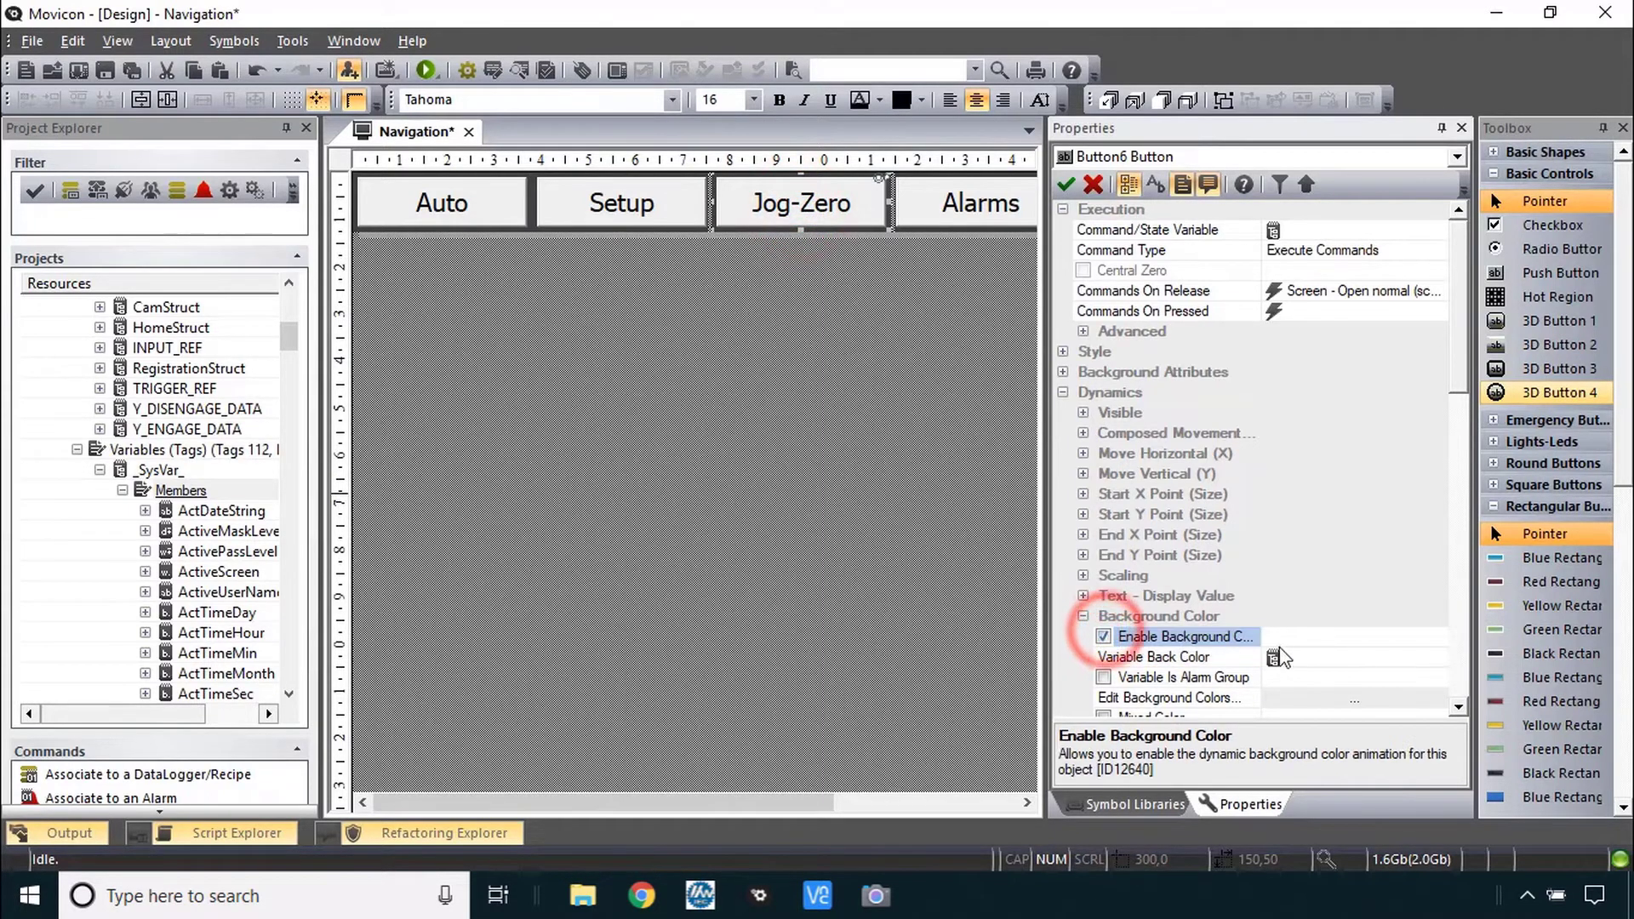
# - Enable ActiveScreen-driven background colour on Jog-Zero, Alarms and Recipes, then extend the selection
pyautogui.click(1154, 657)
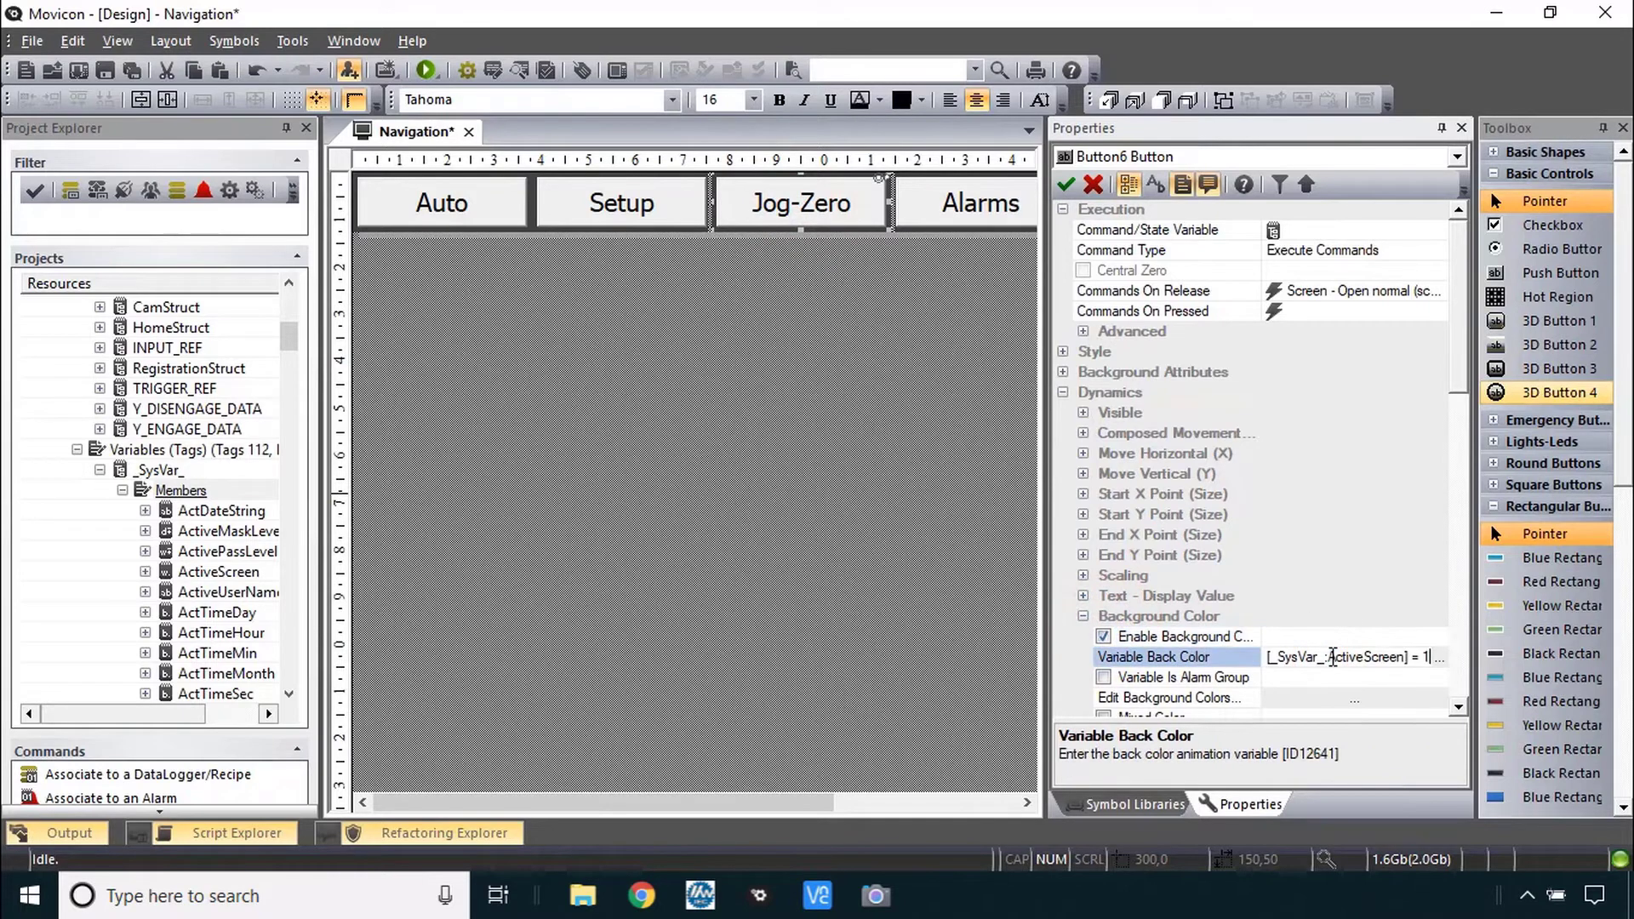
pyautogui.click(1103, 636)
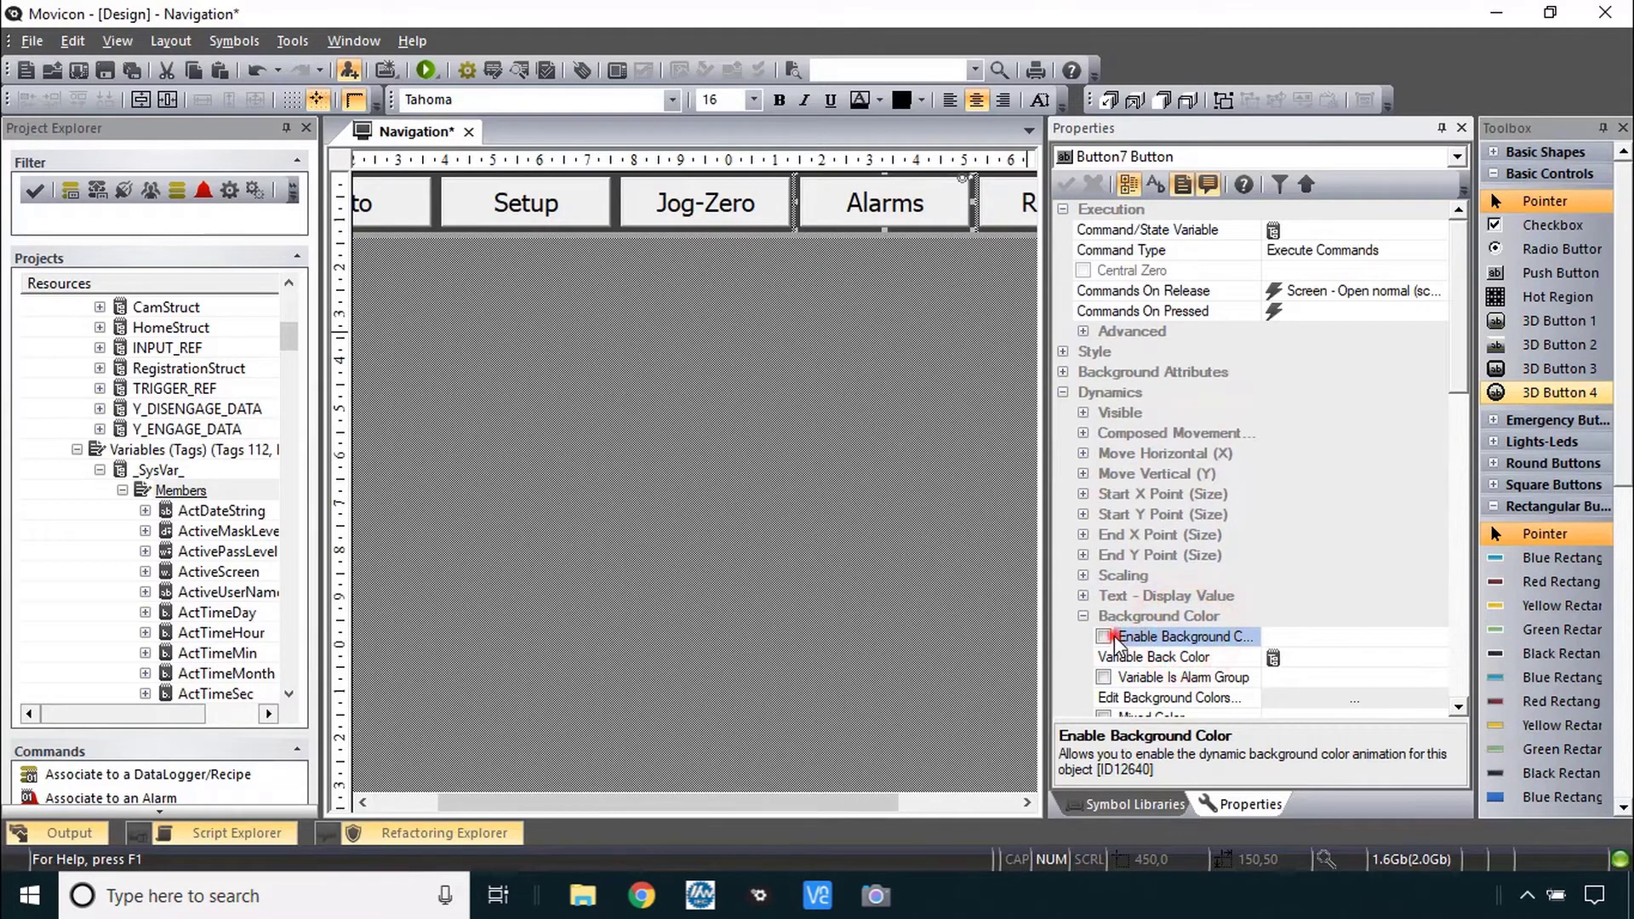
pyautogui.click(1103, 637)
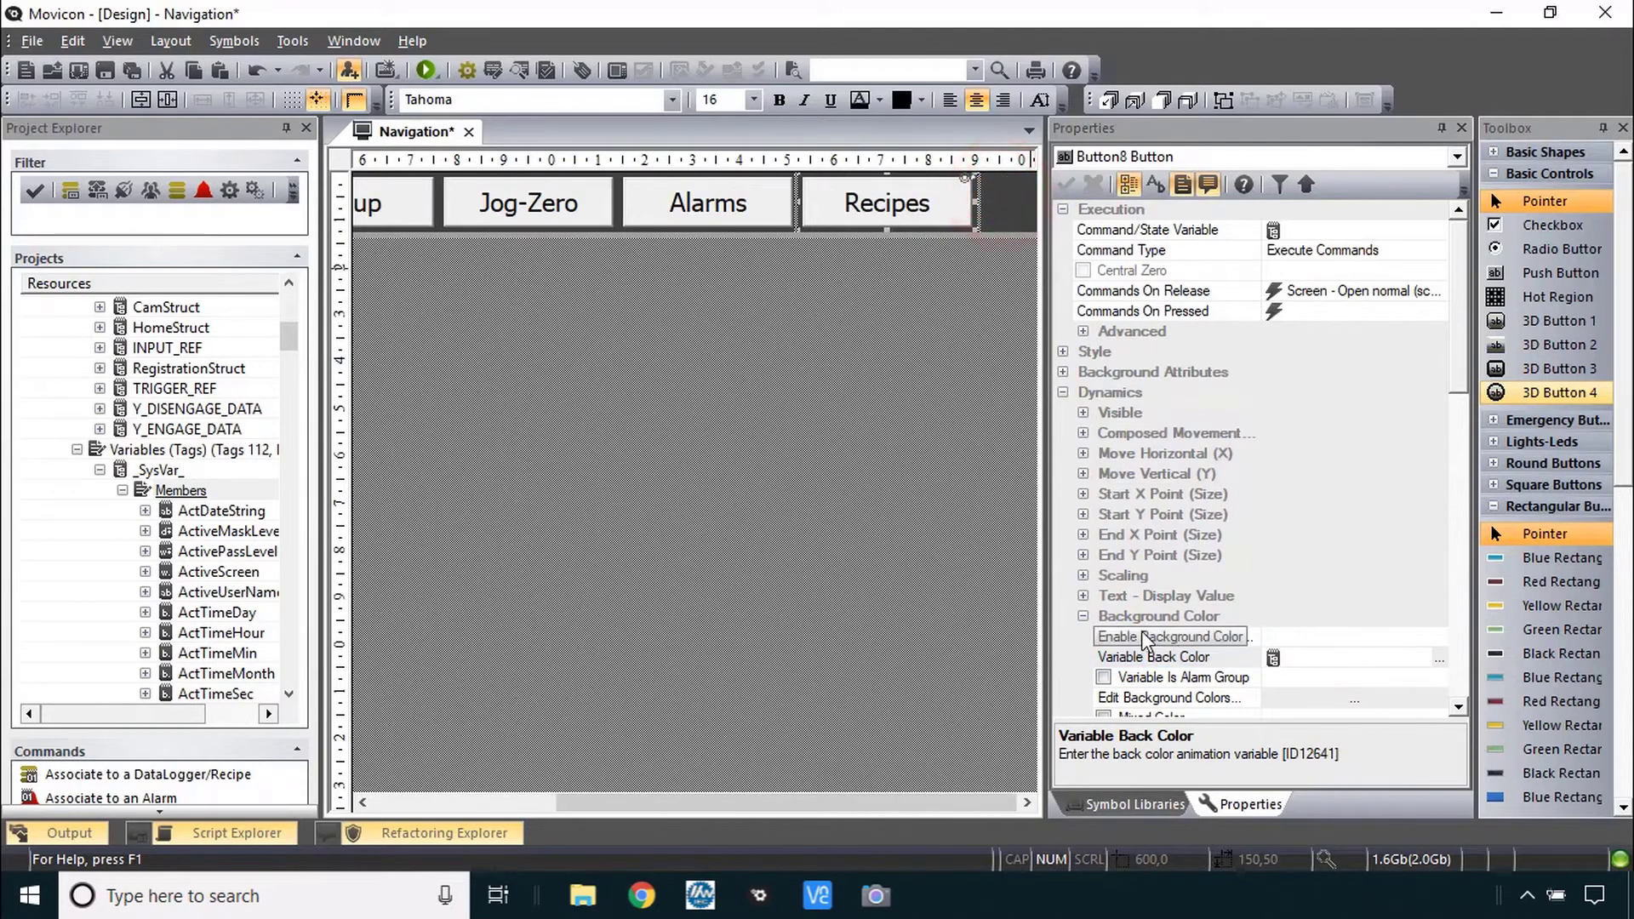
pyautogui.click(1103, 635)
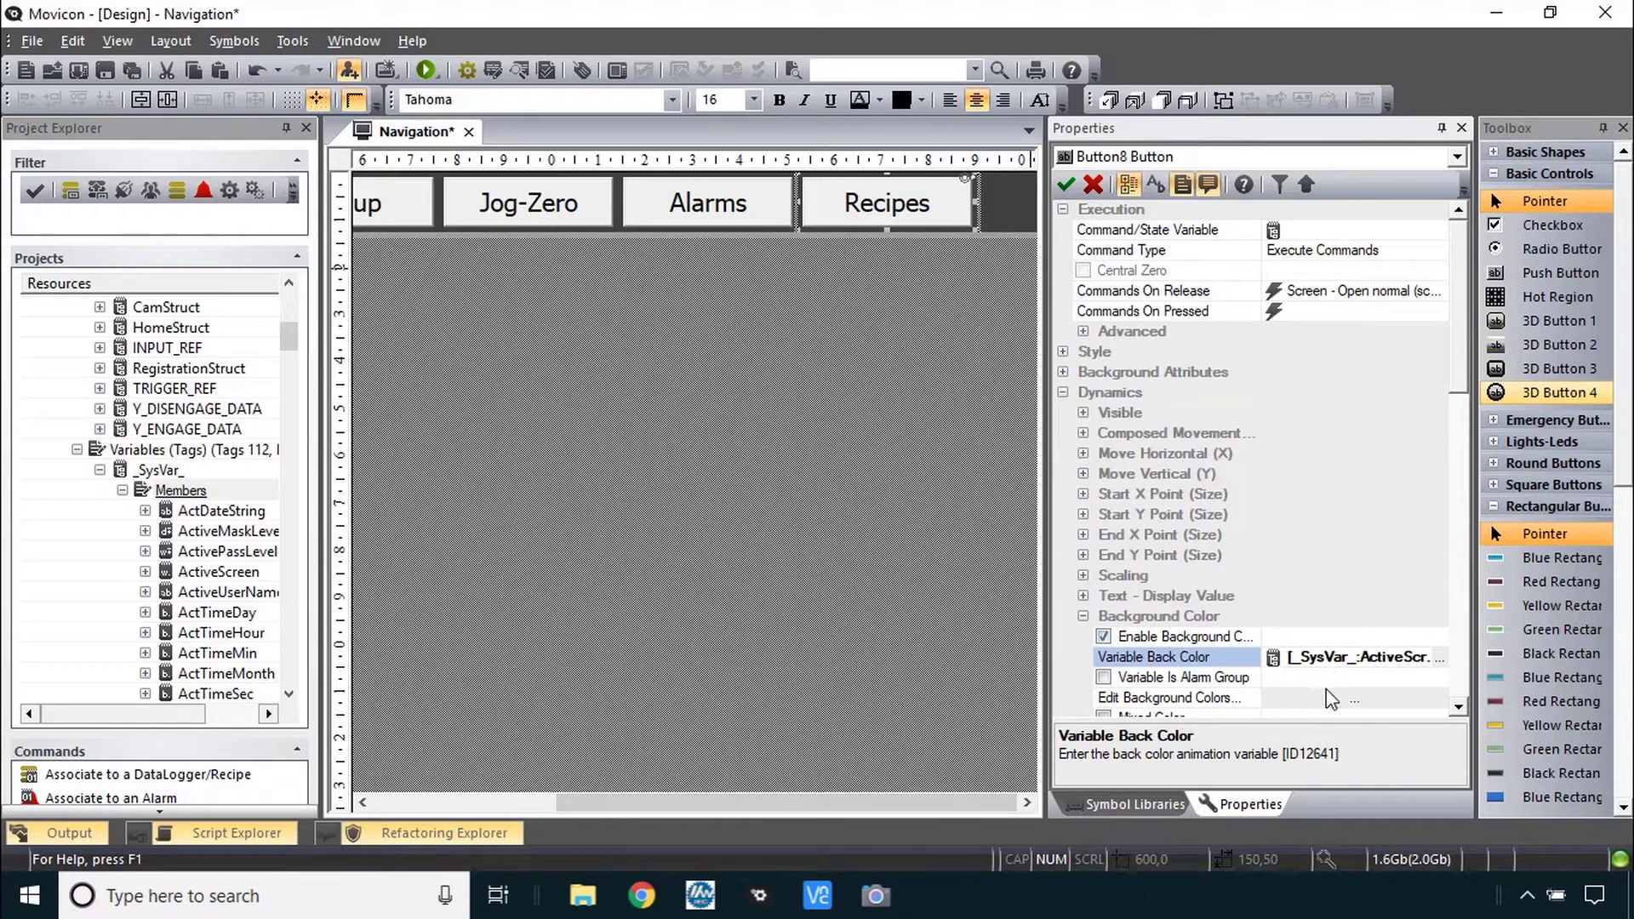
pyautogui.moveTo(1319, 717)
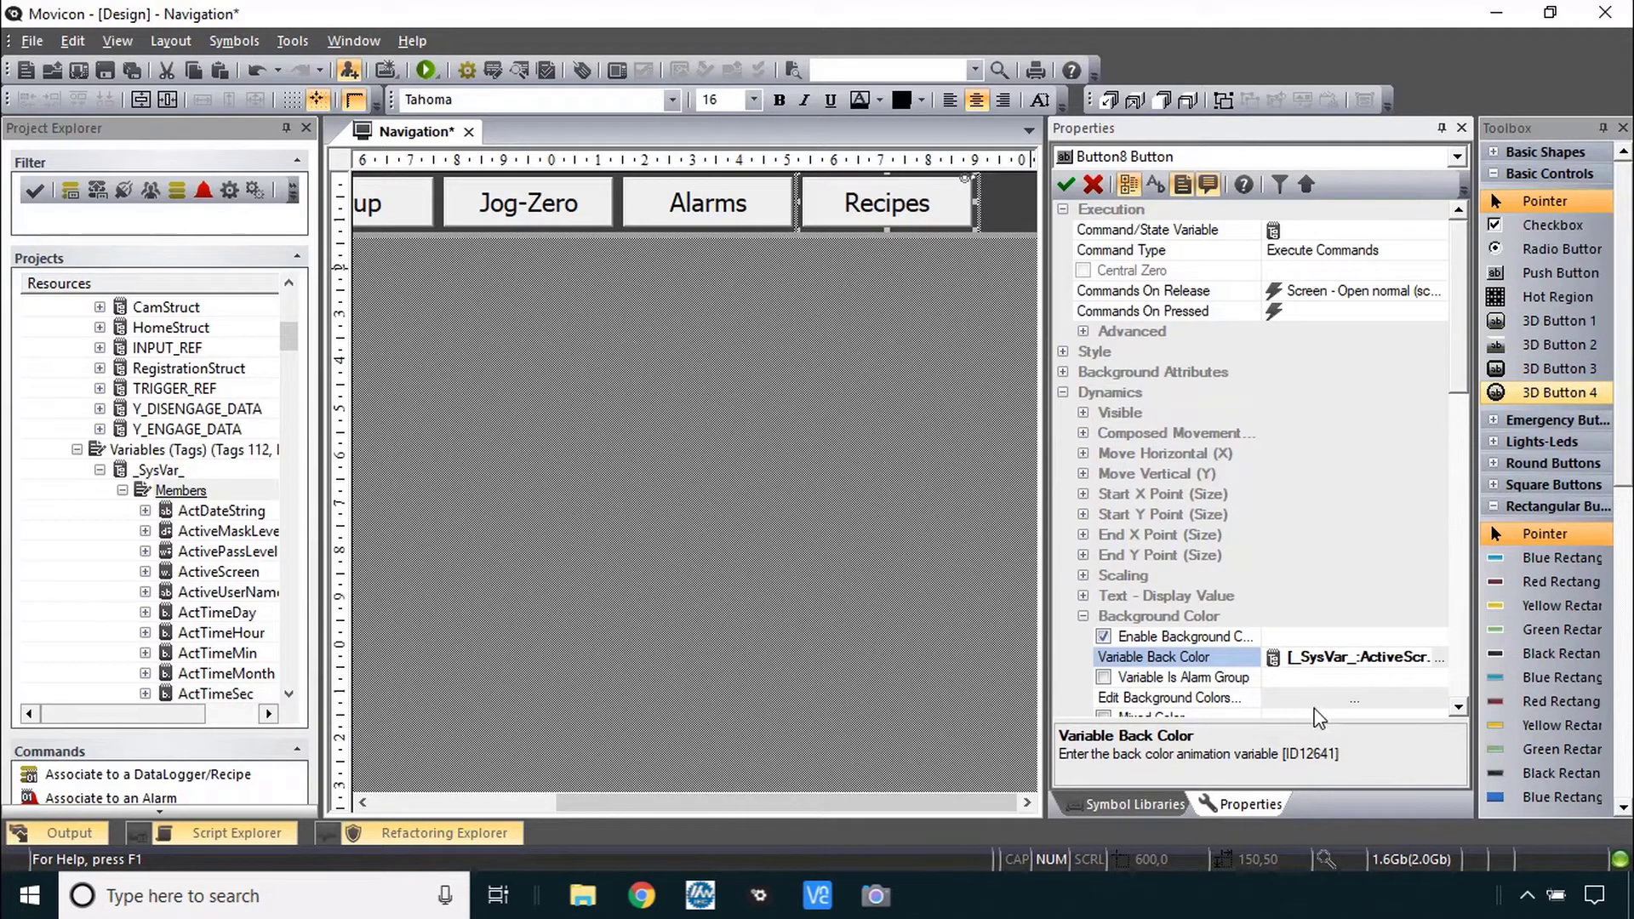
pyautogui.moveTo(1325, 718)
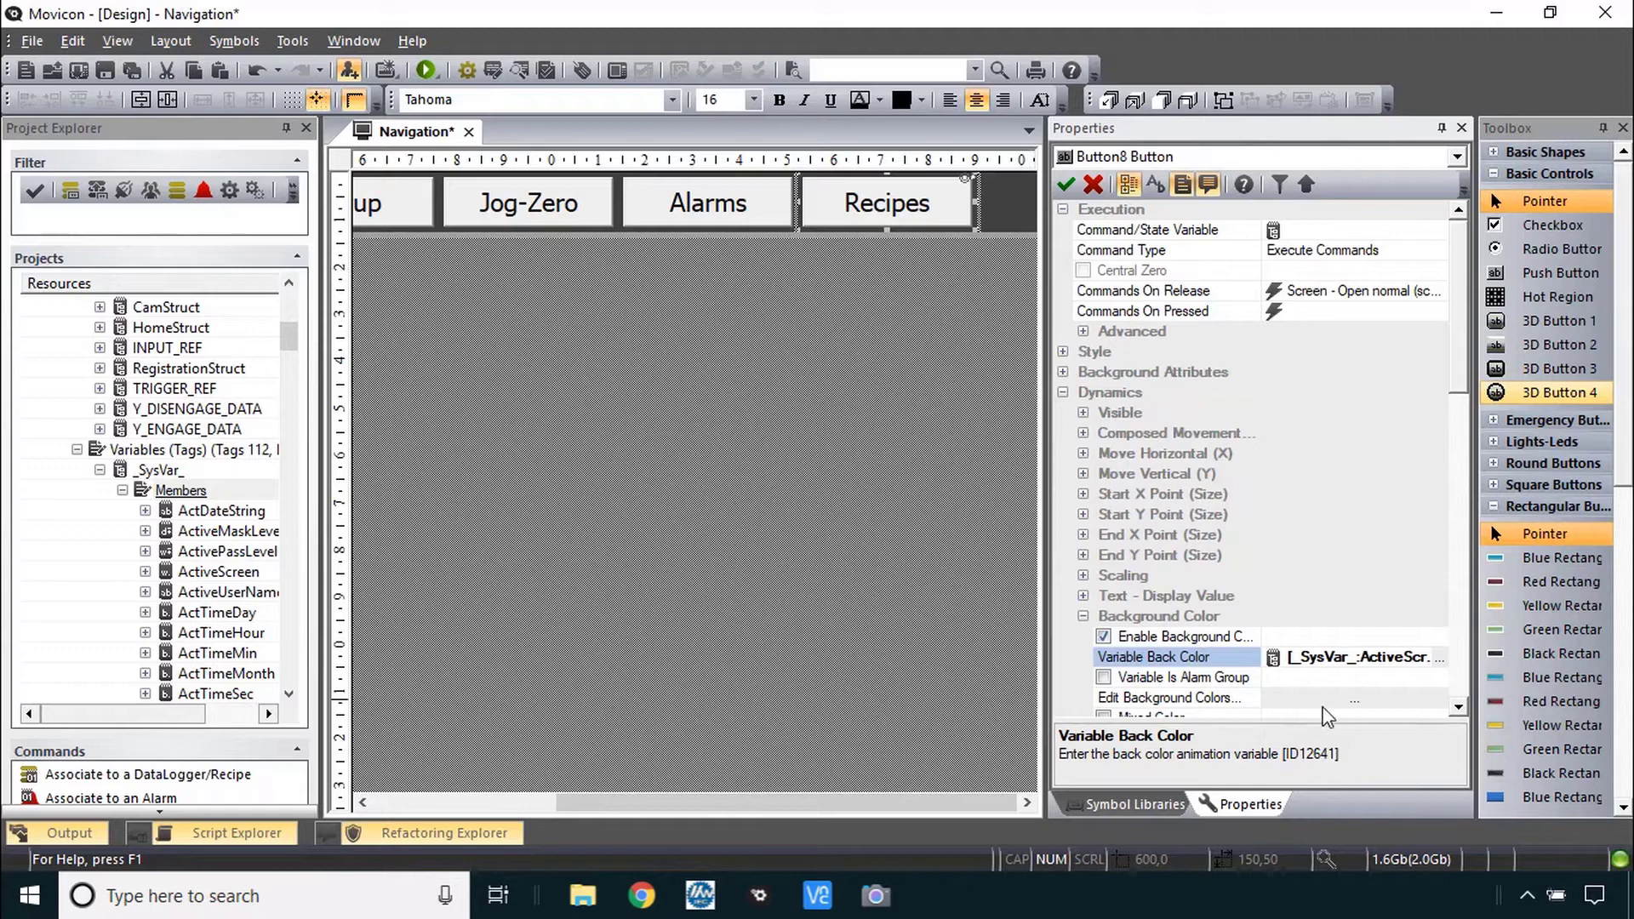
pyautogui.moveTo(1141, 647)
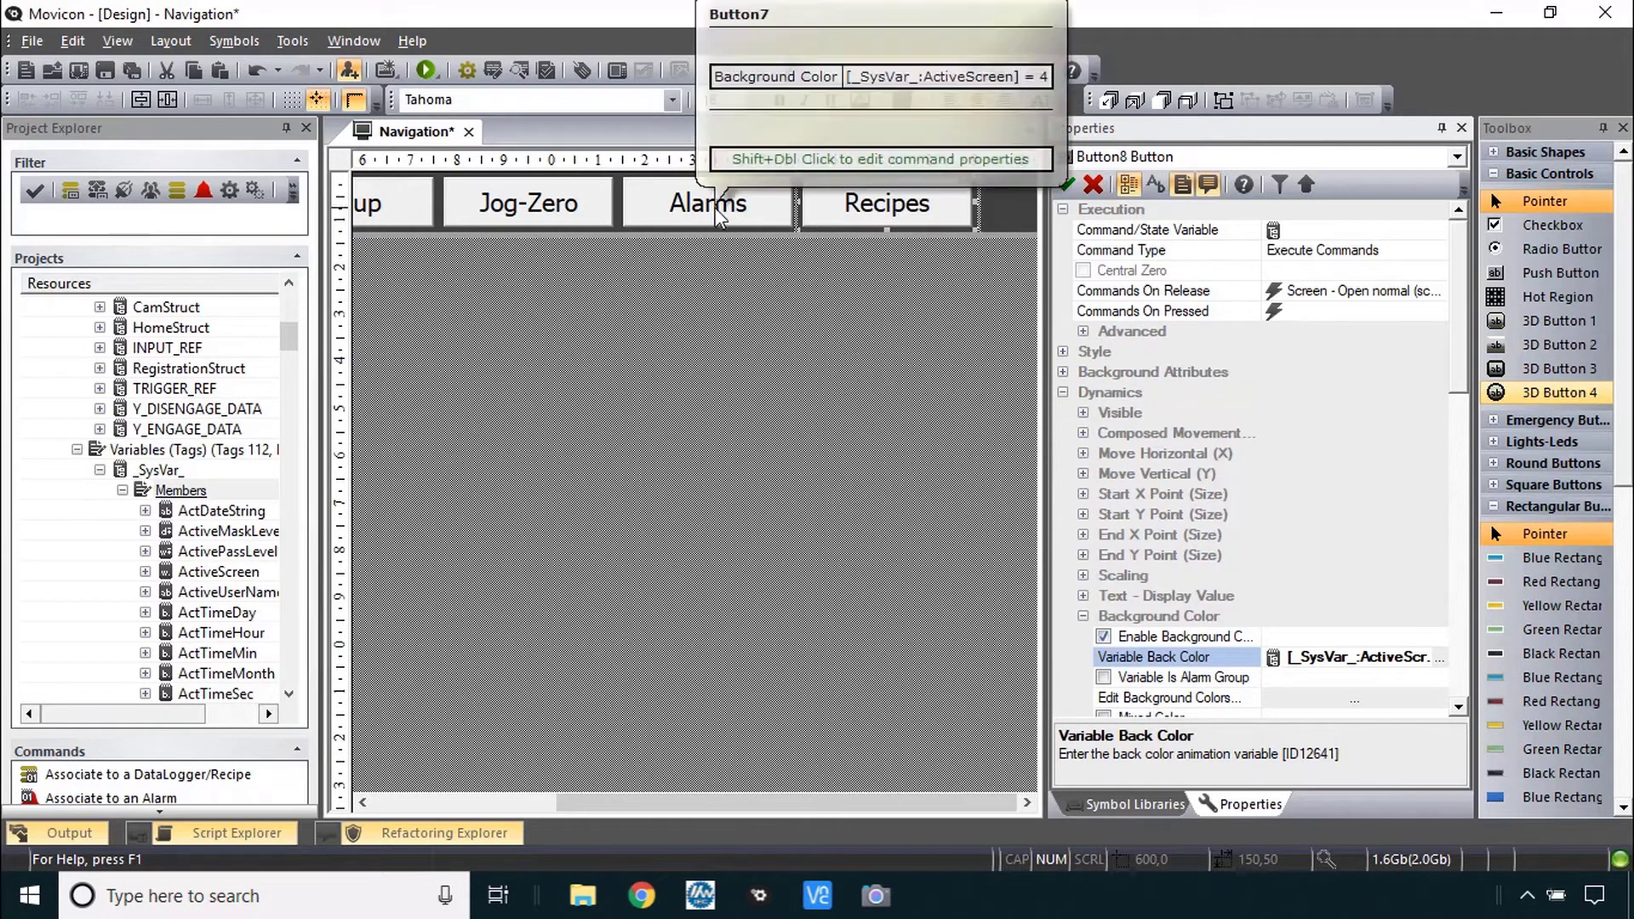
pyautogui.click(708, 202)
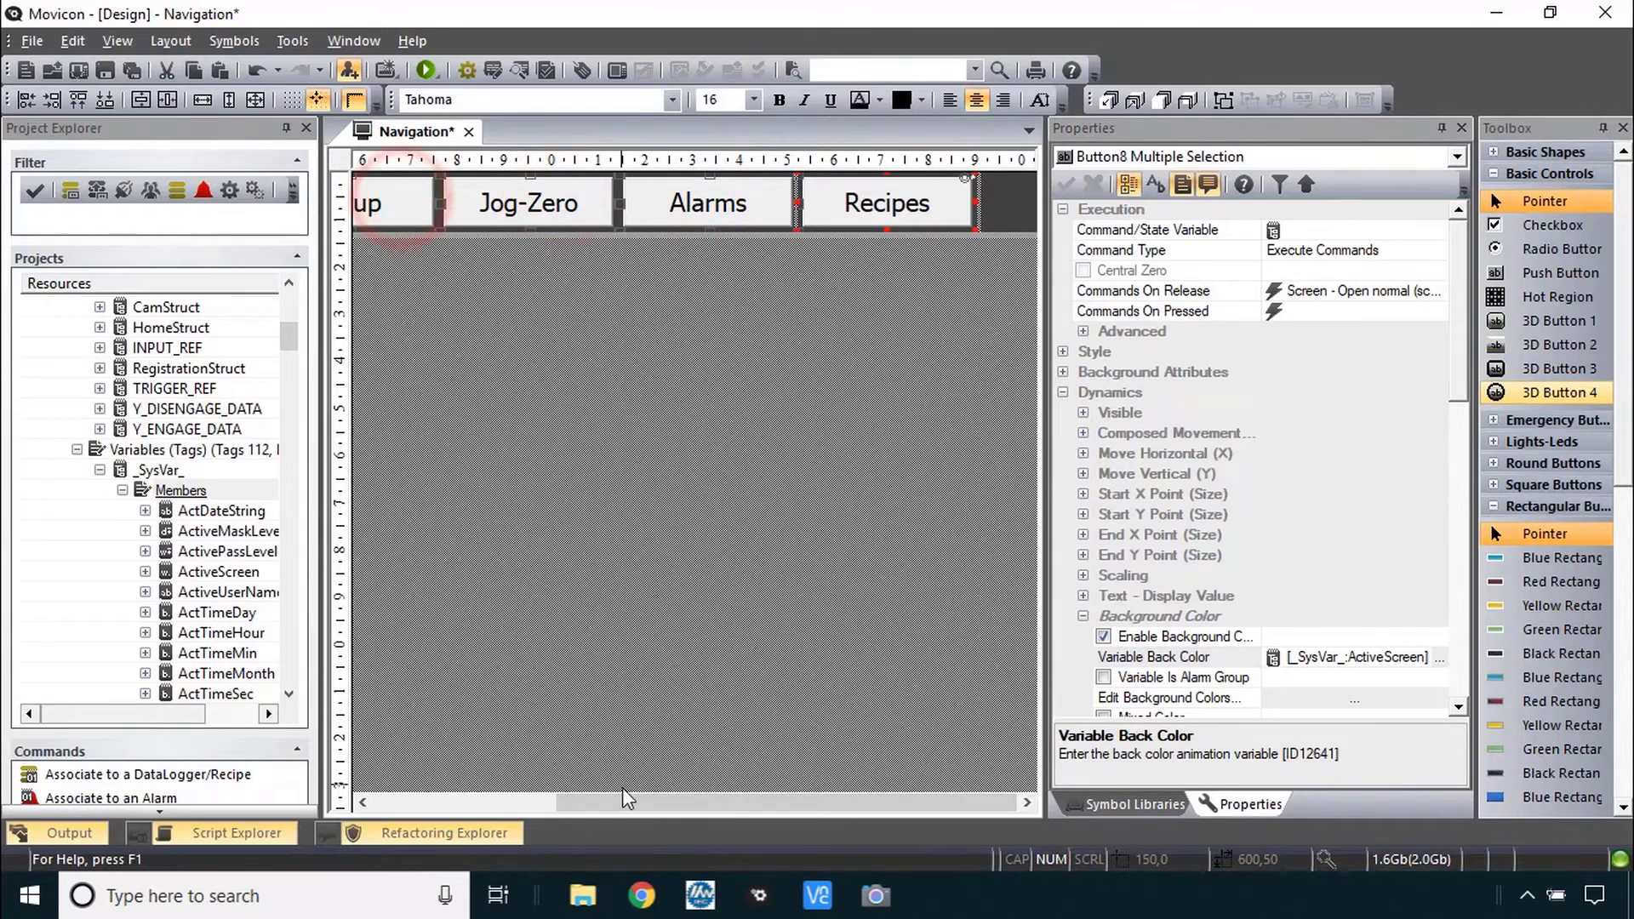
# - Edit the shared background colour thresholds so value 0 shows grey and value 1 yellow
pyautogui.hscroll(-3)
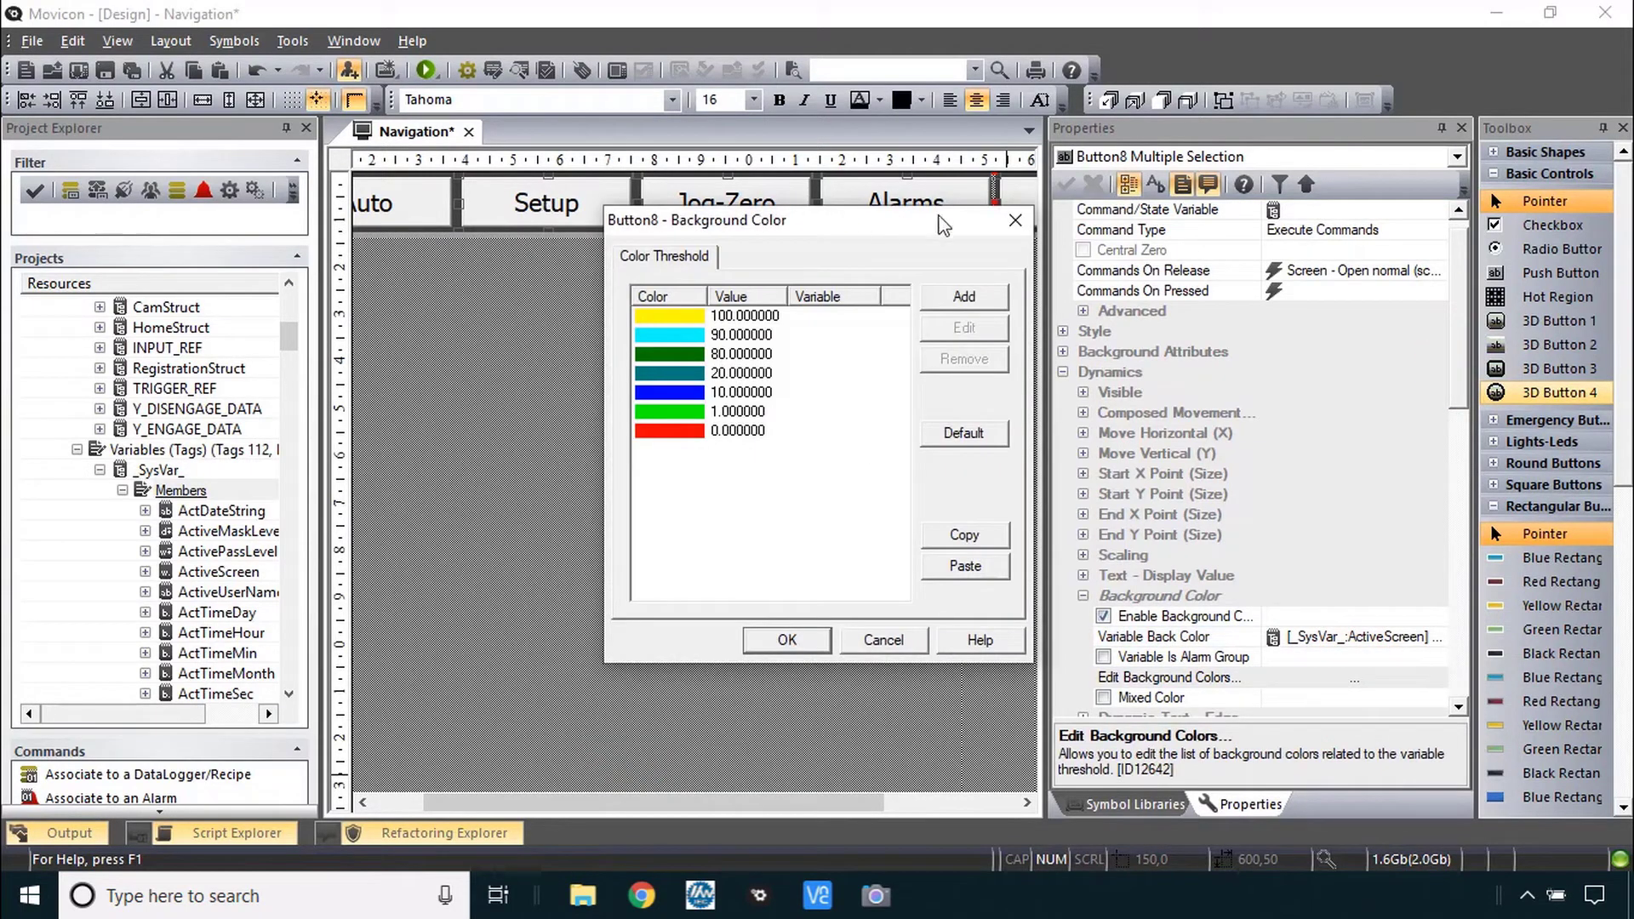
pyautogui.moveTo(744, 424)
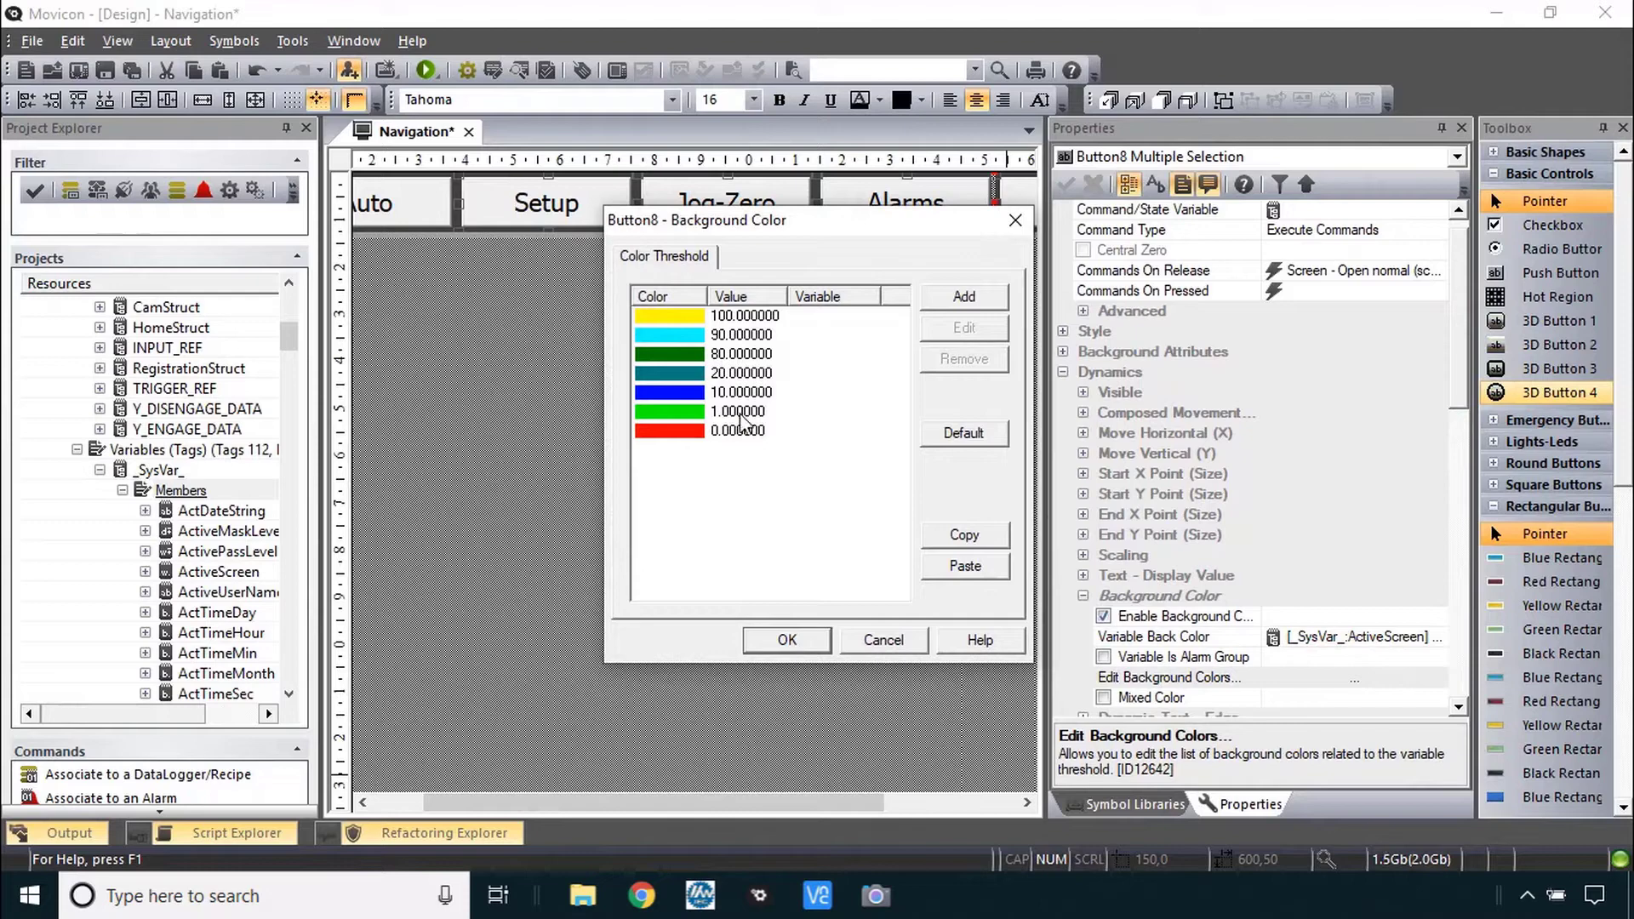
pyautogui.click(741, 410)
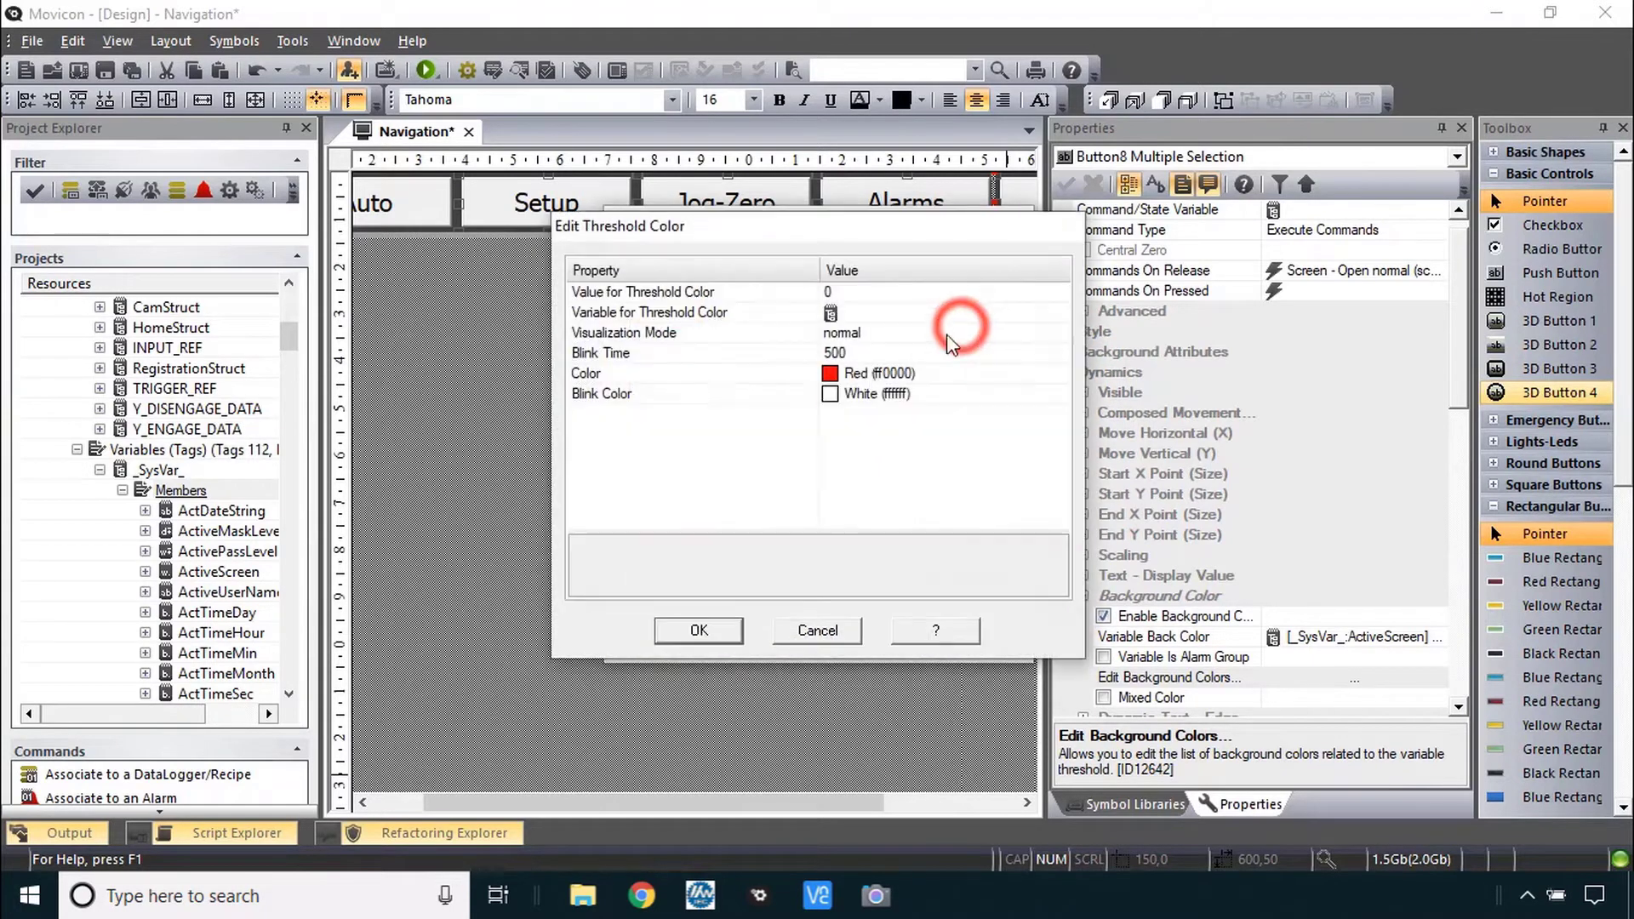
pyautogui.click(1060, 373)
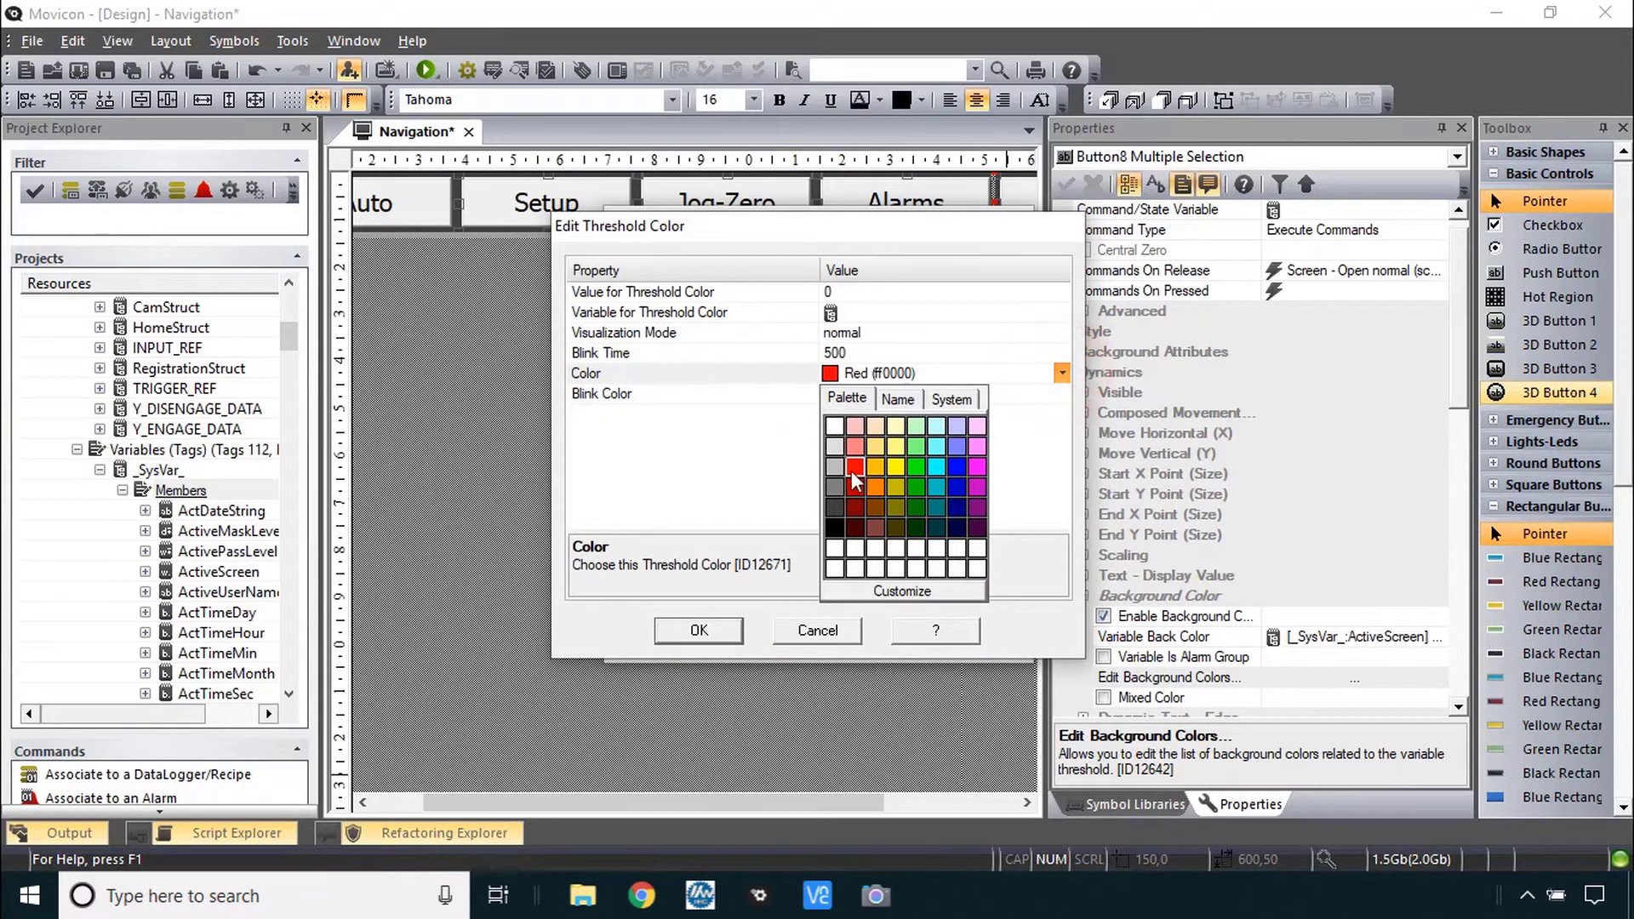
pyautogui.click(700, 630)
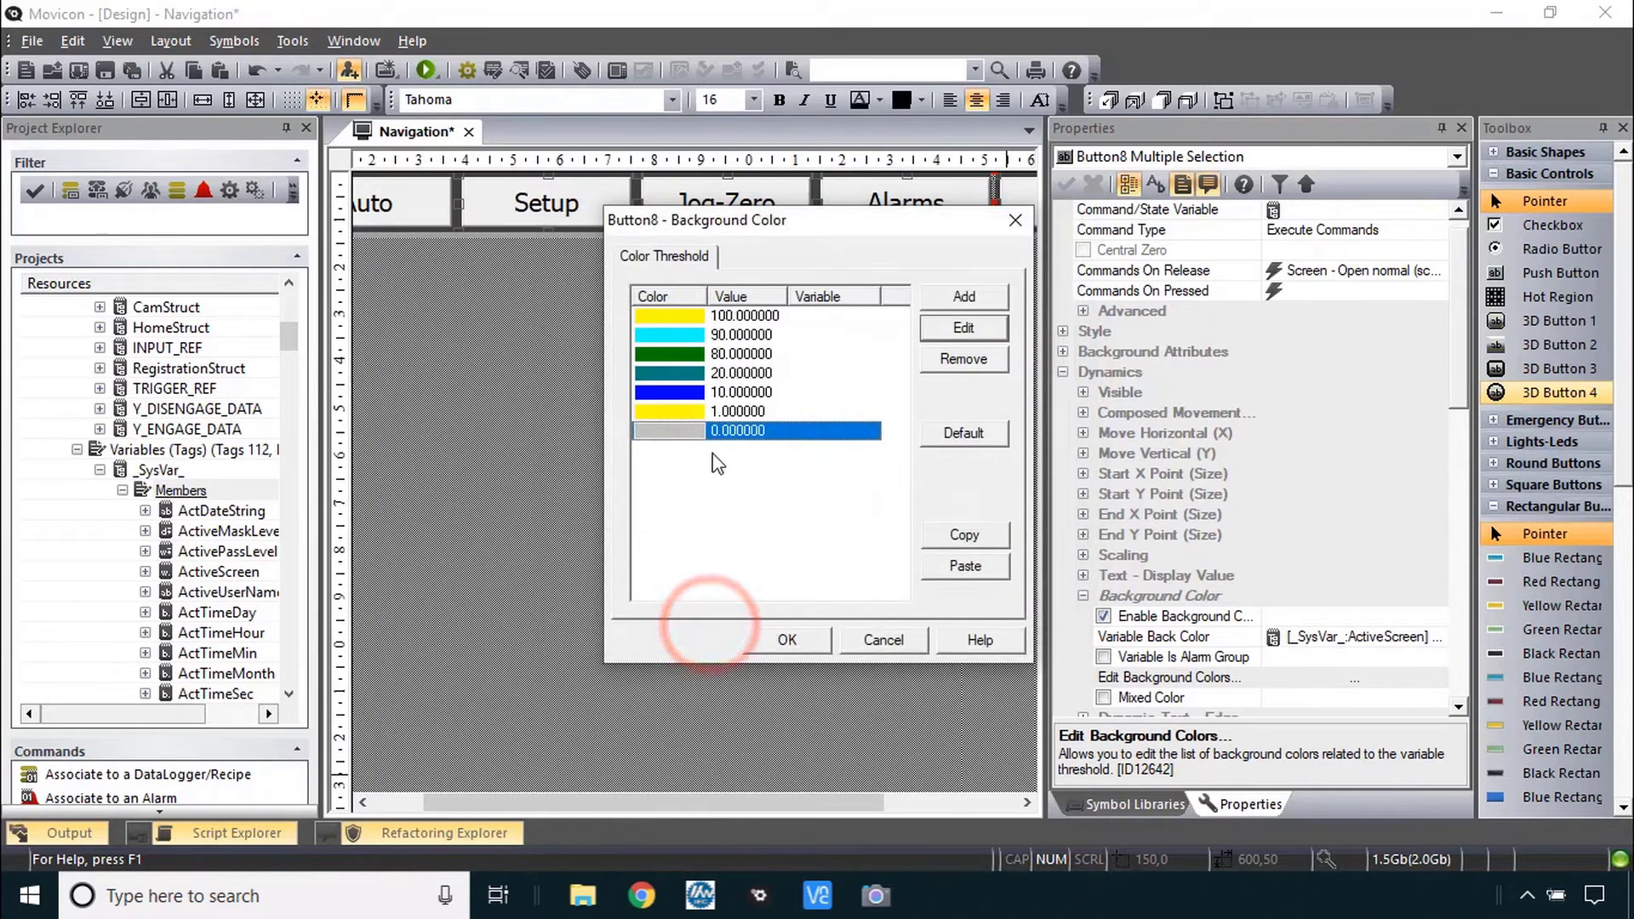
pyautogui.click(740, 410)
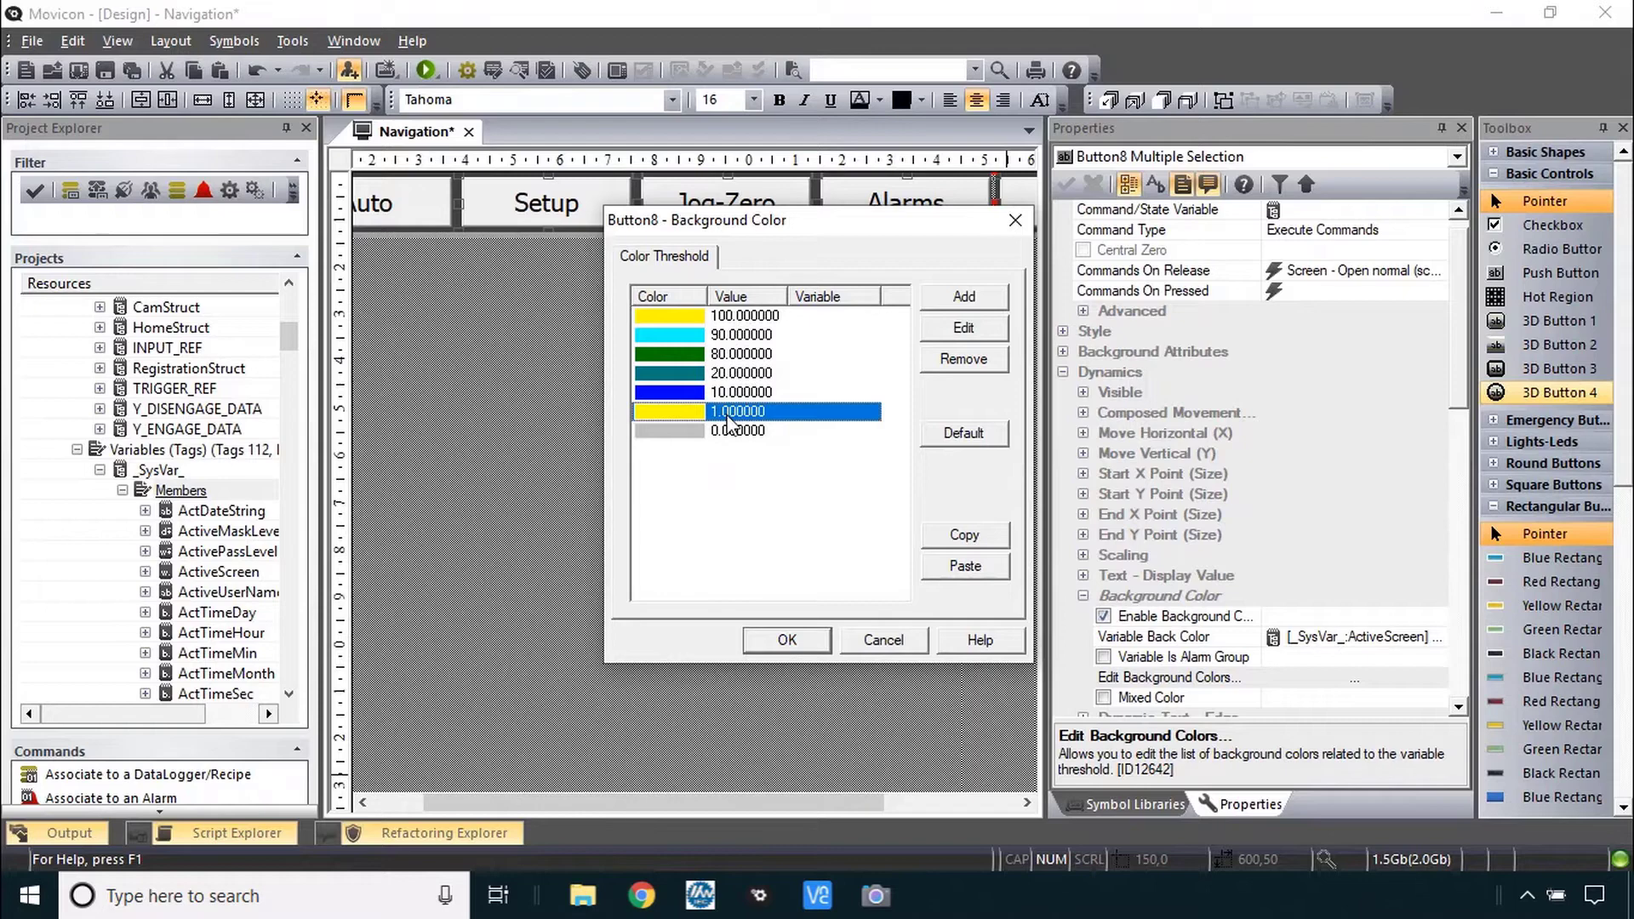
pyautogui.moveTo(755, 349)
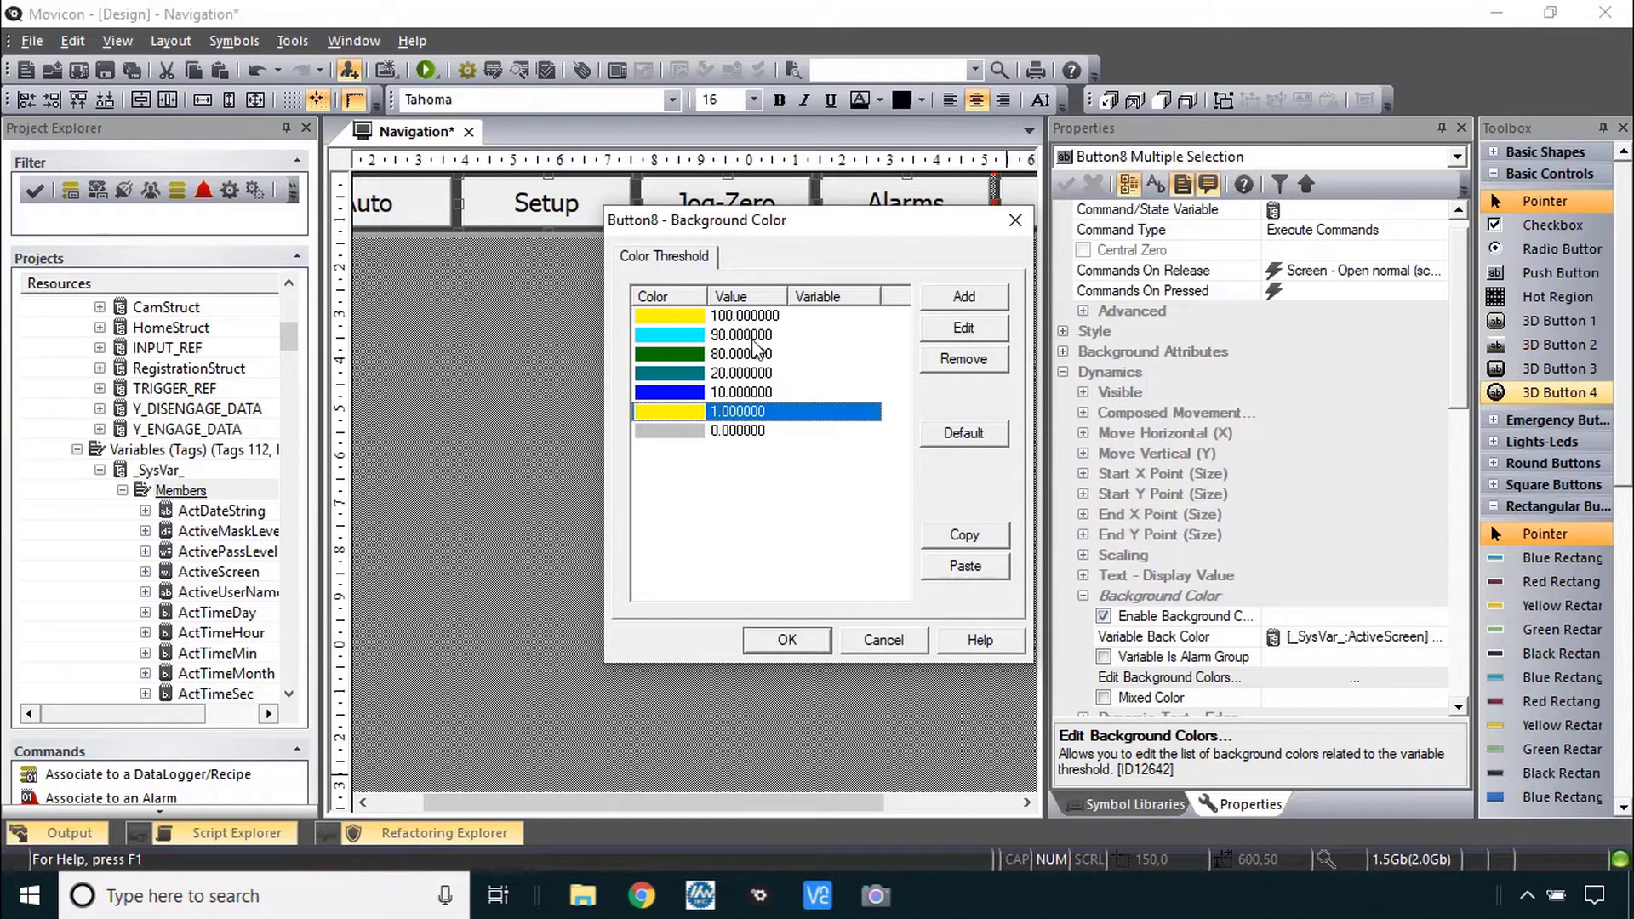
pyautogui.moveTo(797, 650)
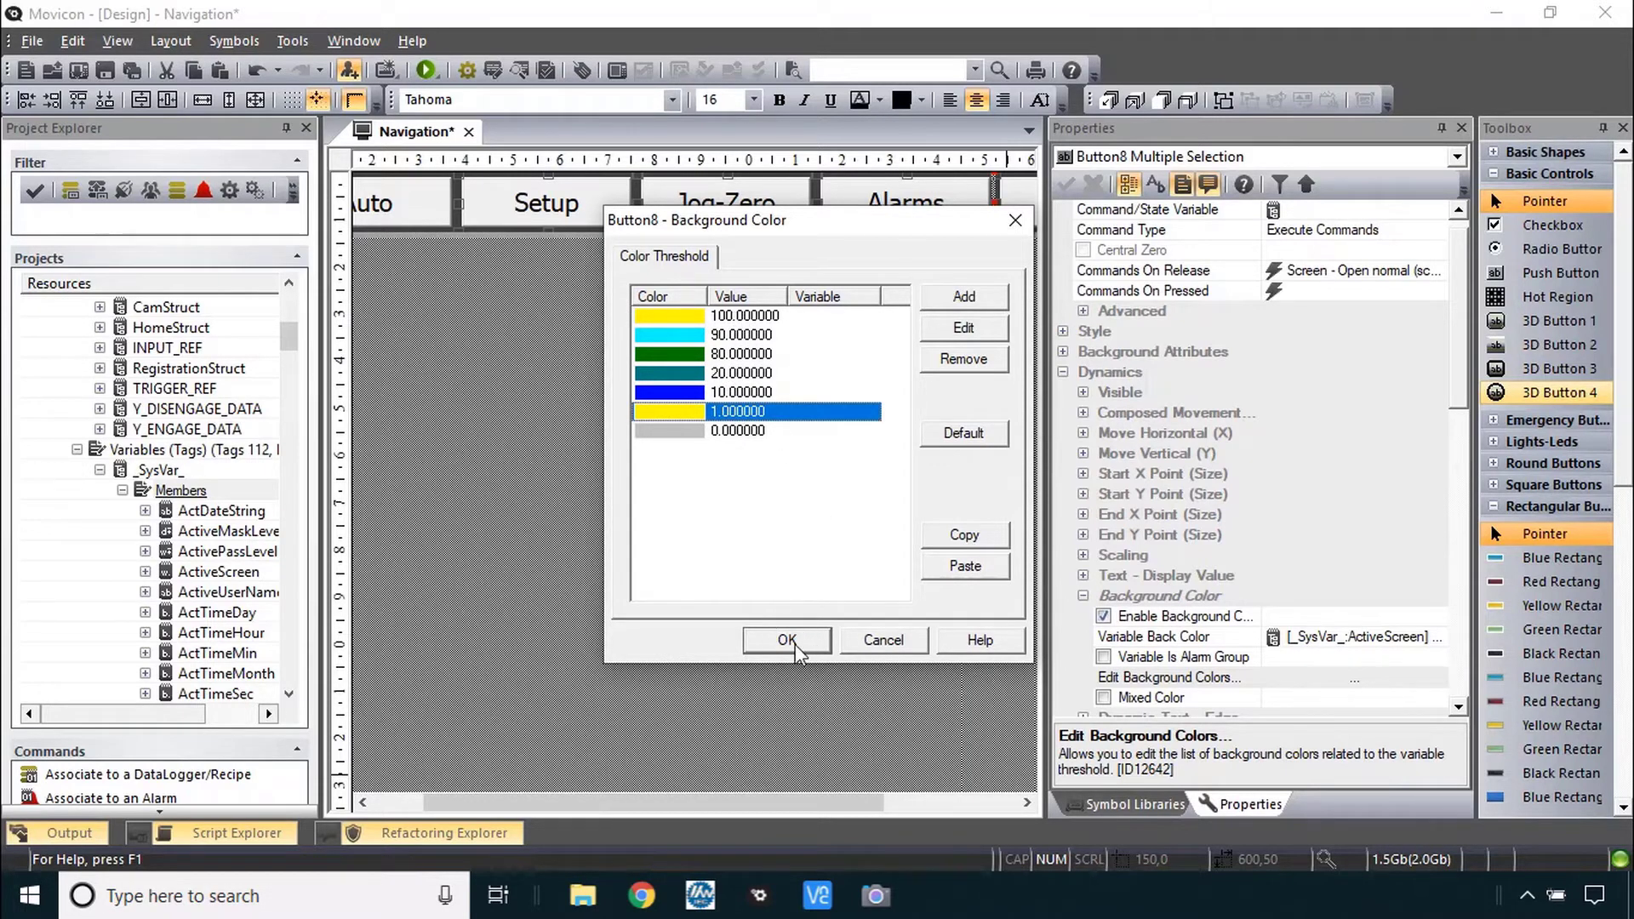
# - Accept the thresholds, apply them to all selected buttons, and start the project running
pyautogui.click(787, 640)
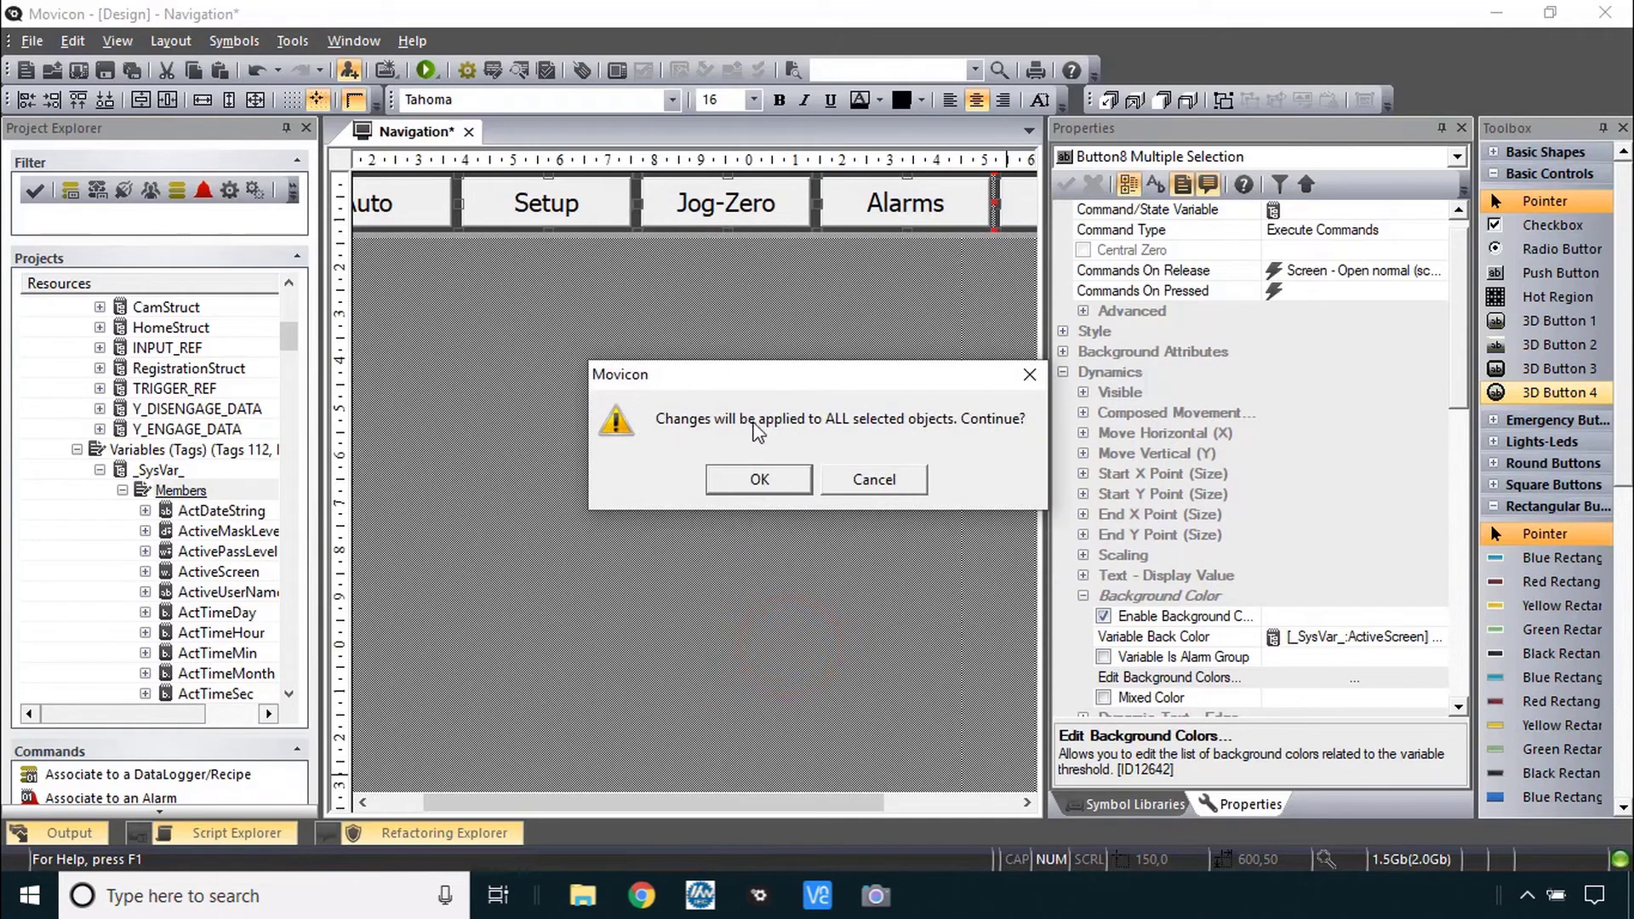
pyautogui.moveTo(836, 461)
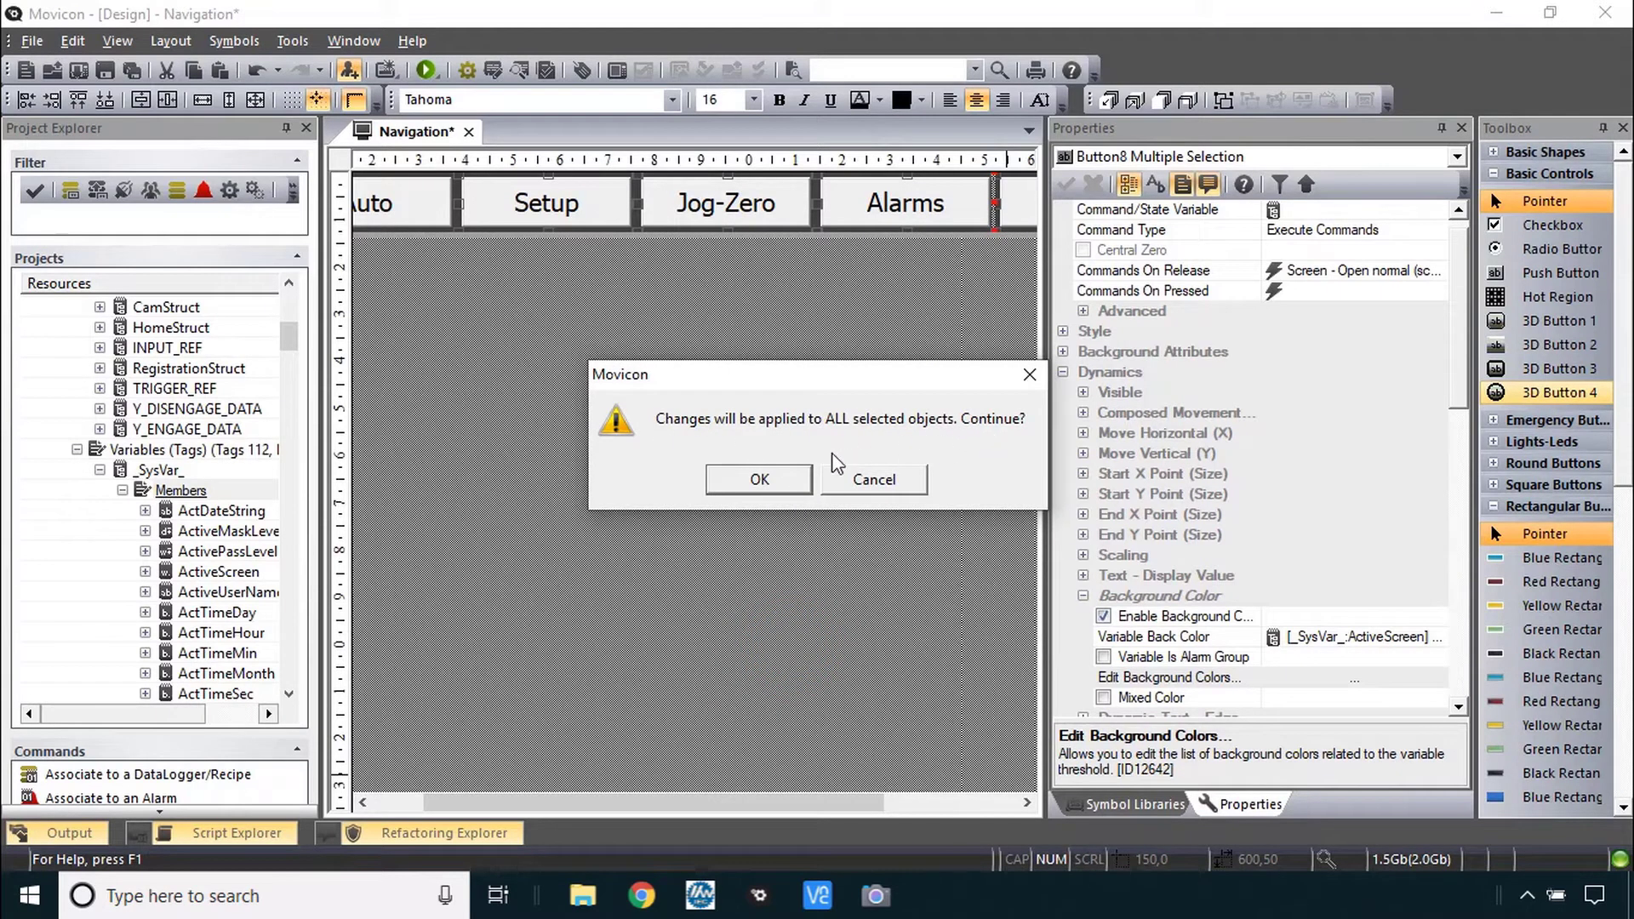
pyautogui.click(759, 480)
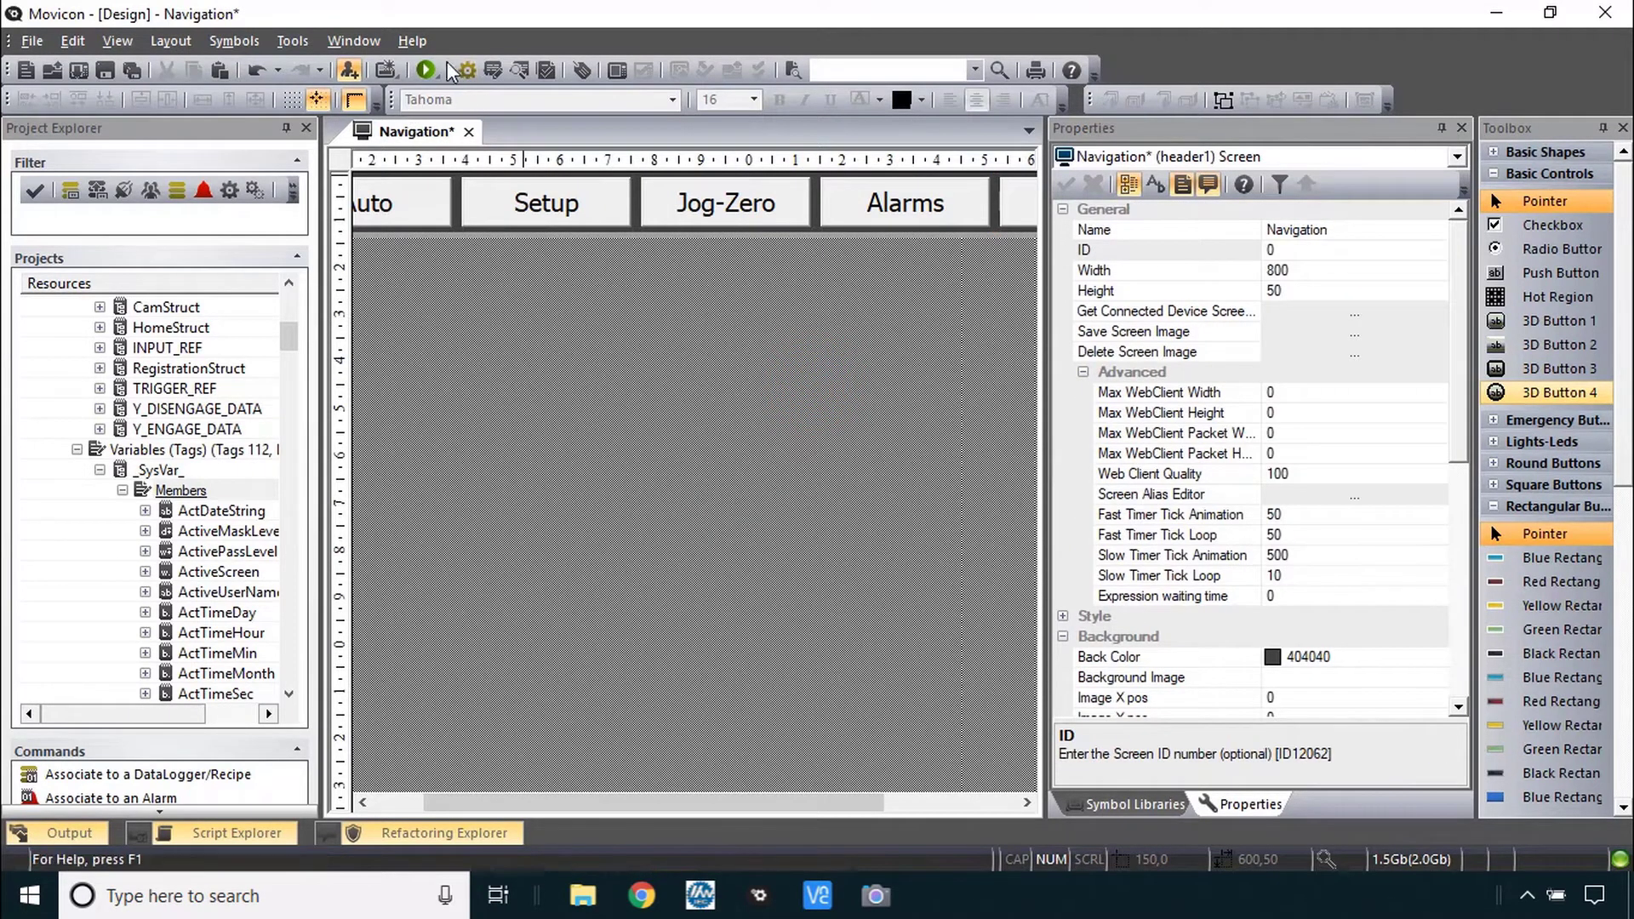
pyautogui.click(425, 70)
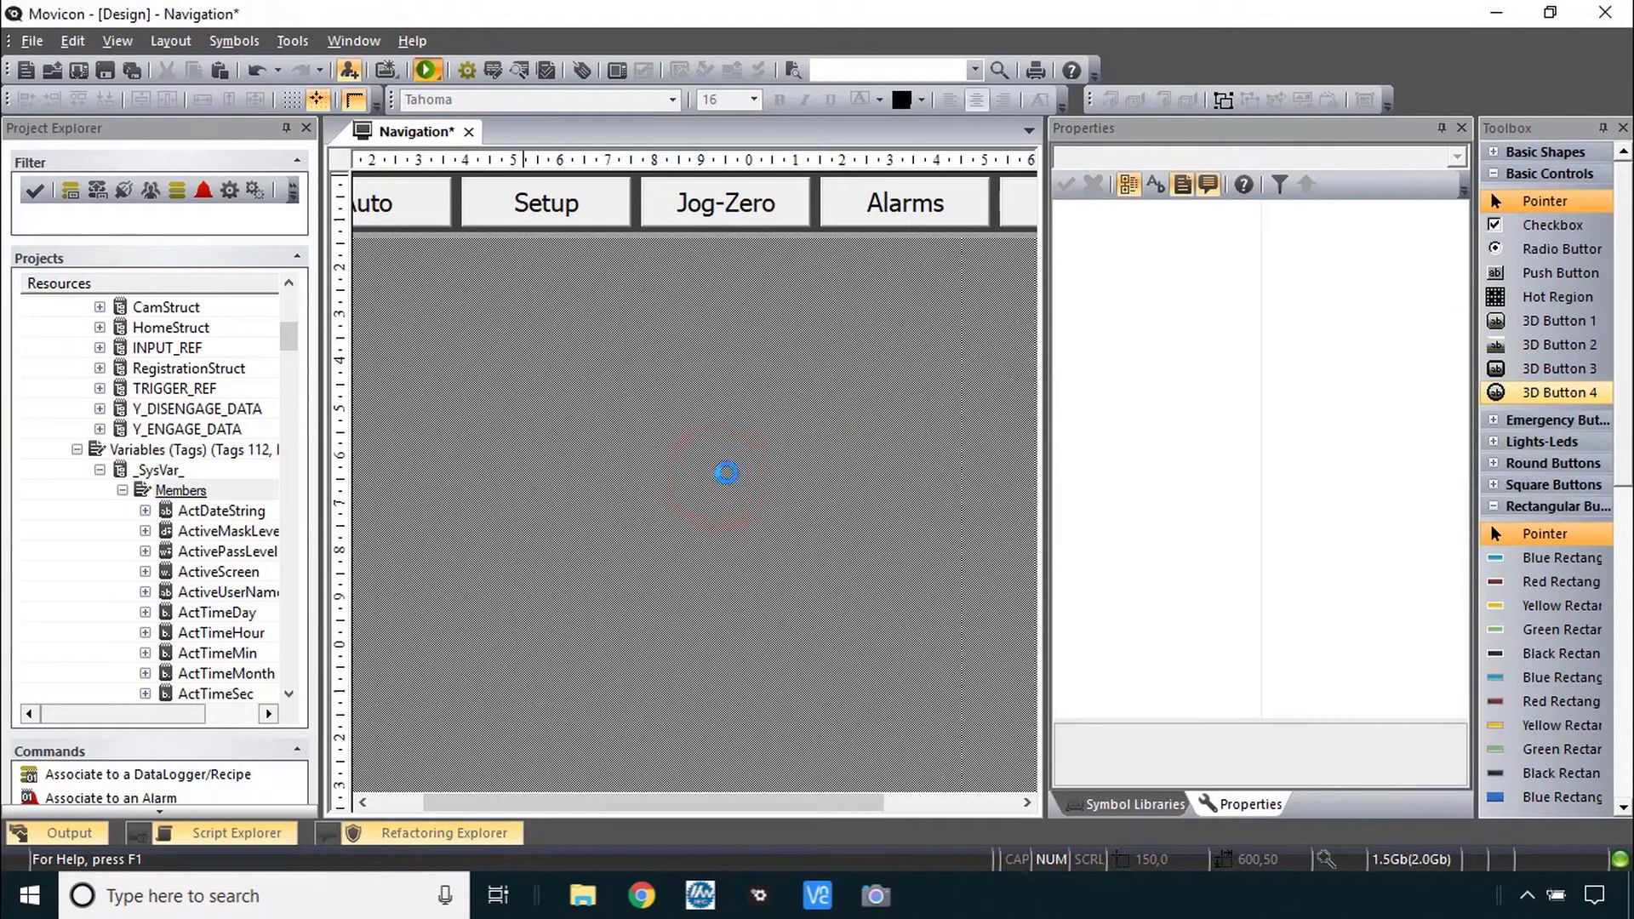
pyautogui.click(426, 71)
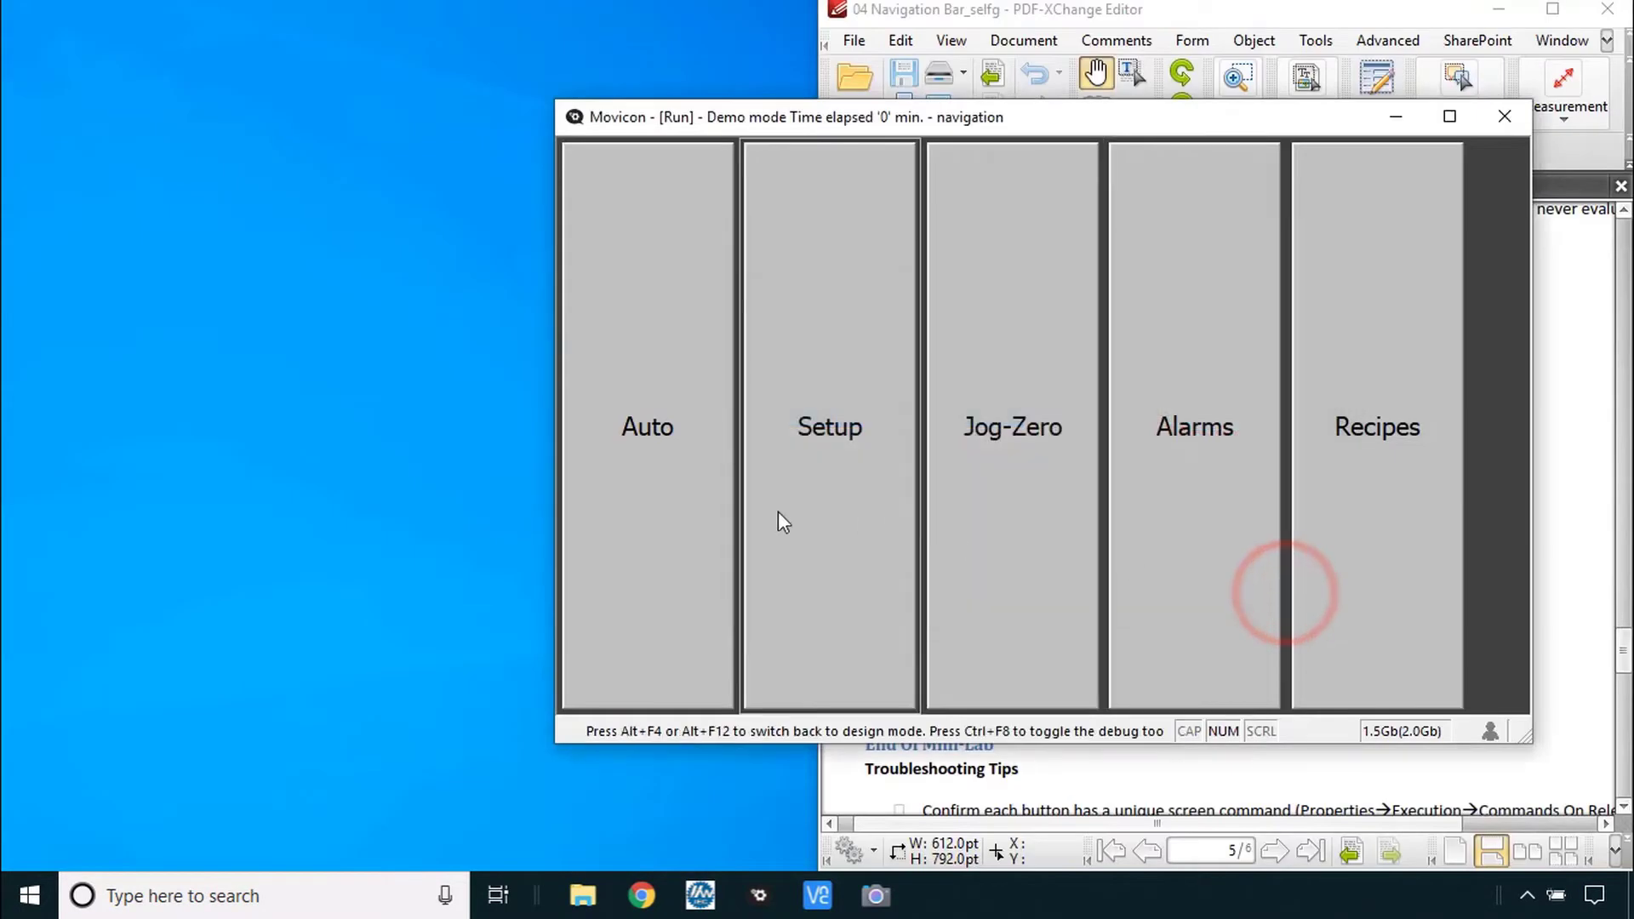
pyautogui.click(829, 426)
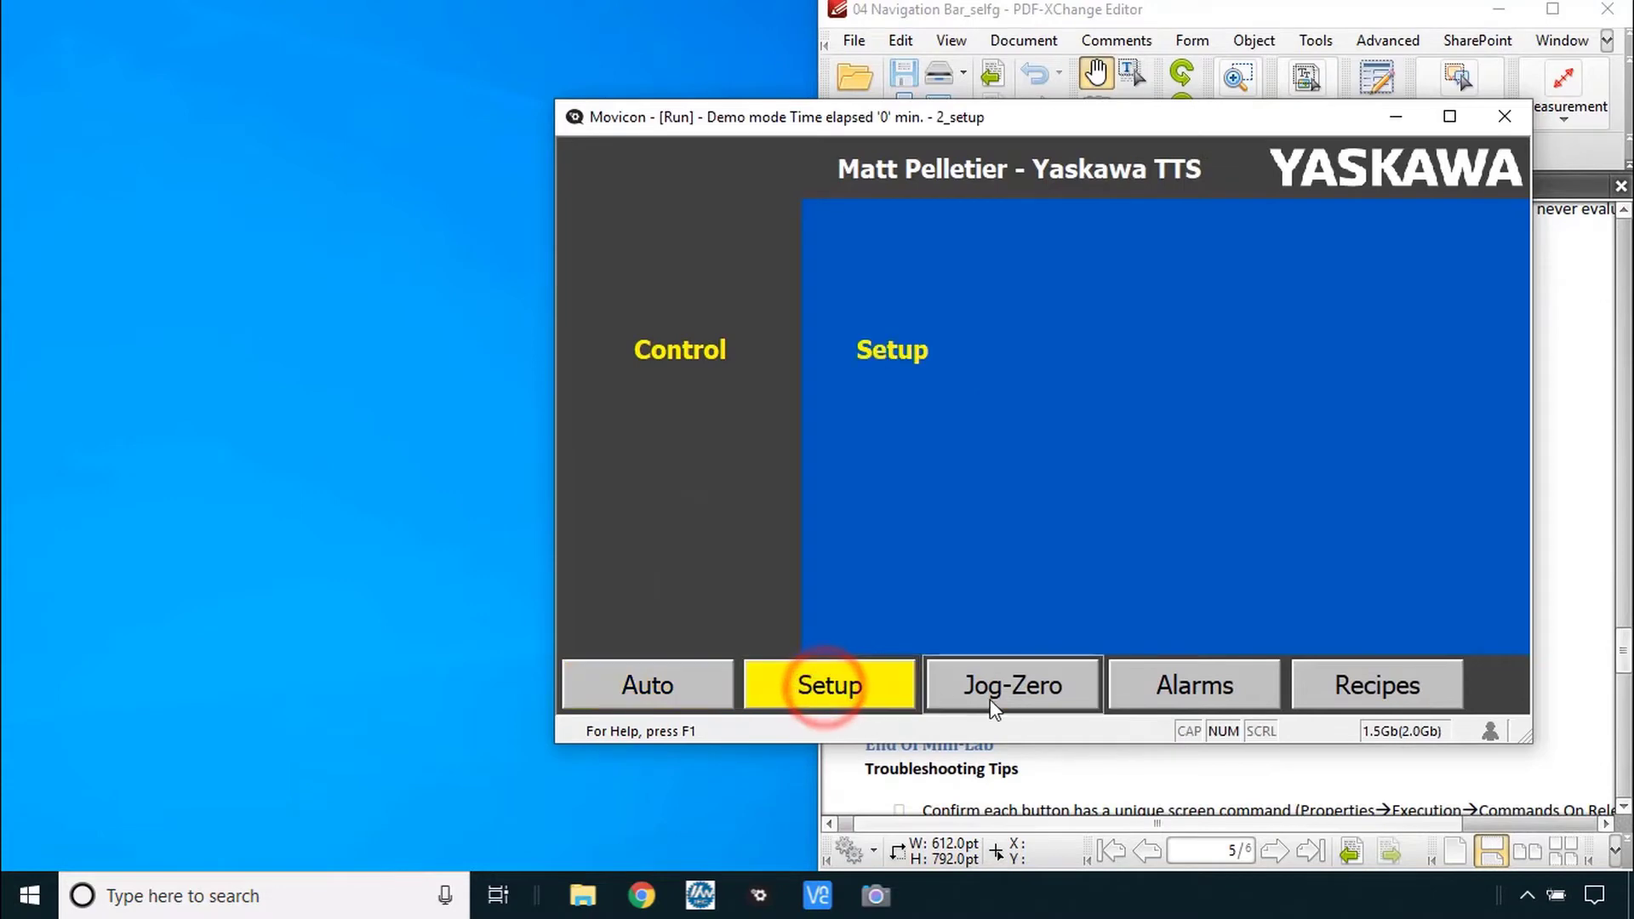
pyautogui.click(1377, 684)
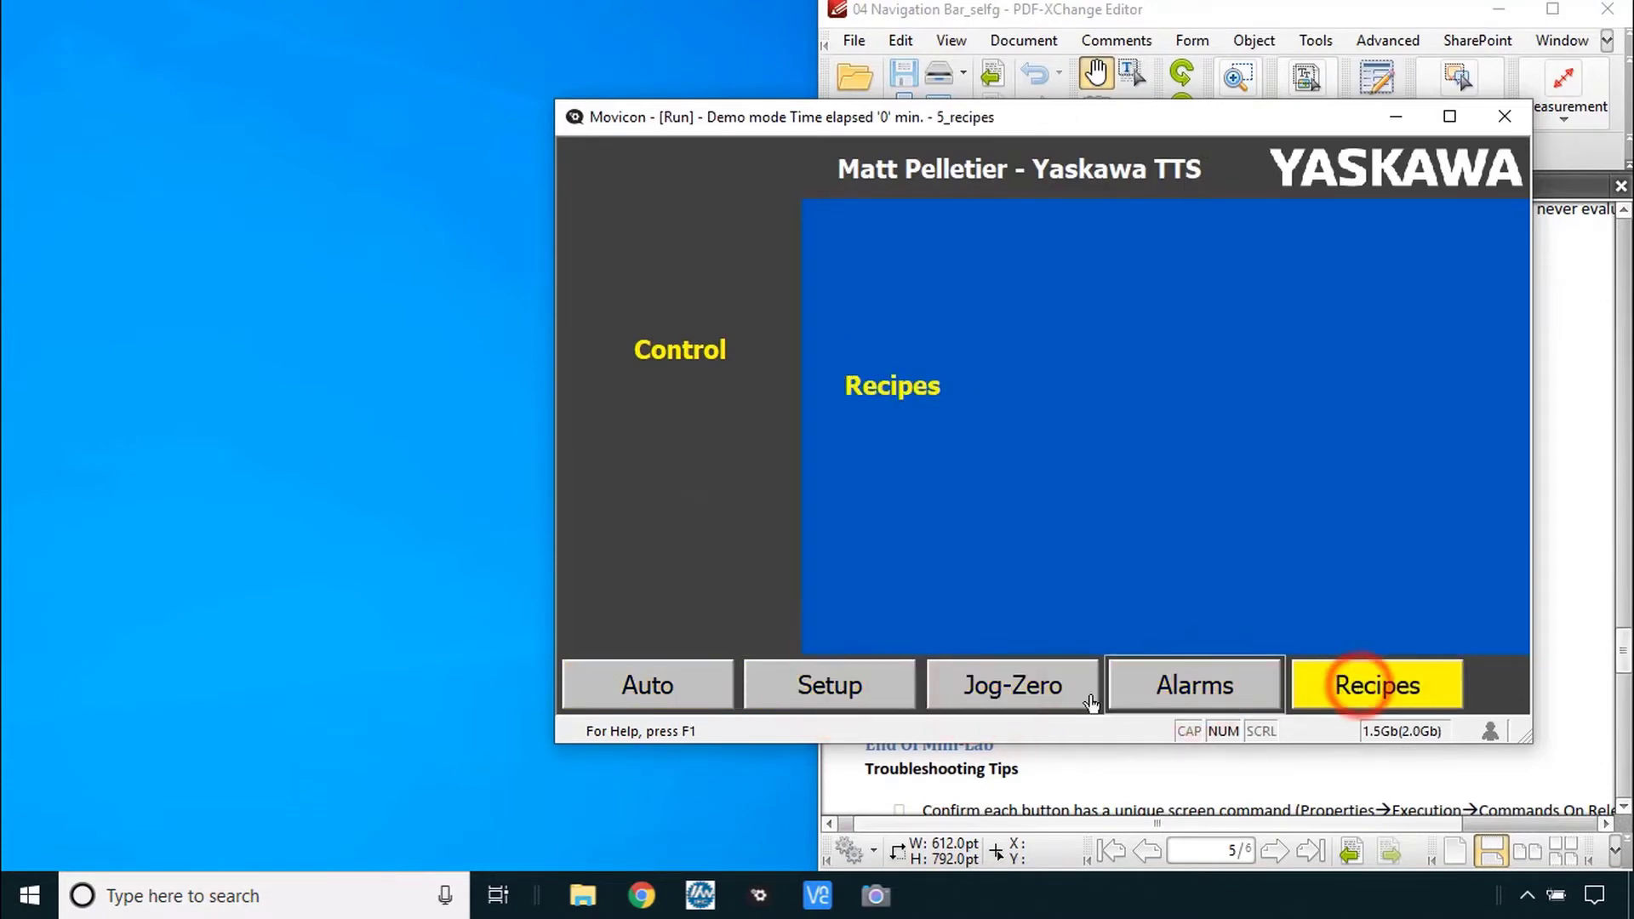
pyautogui.click(829, 685)
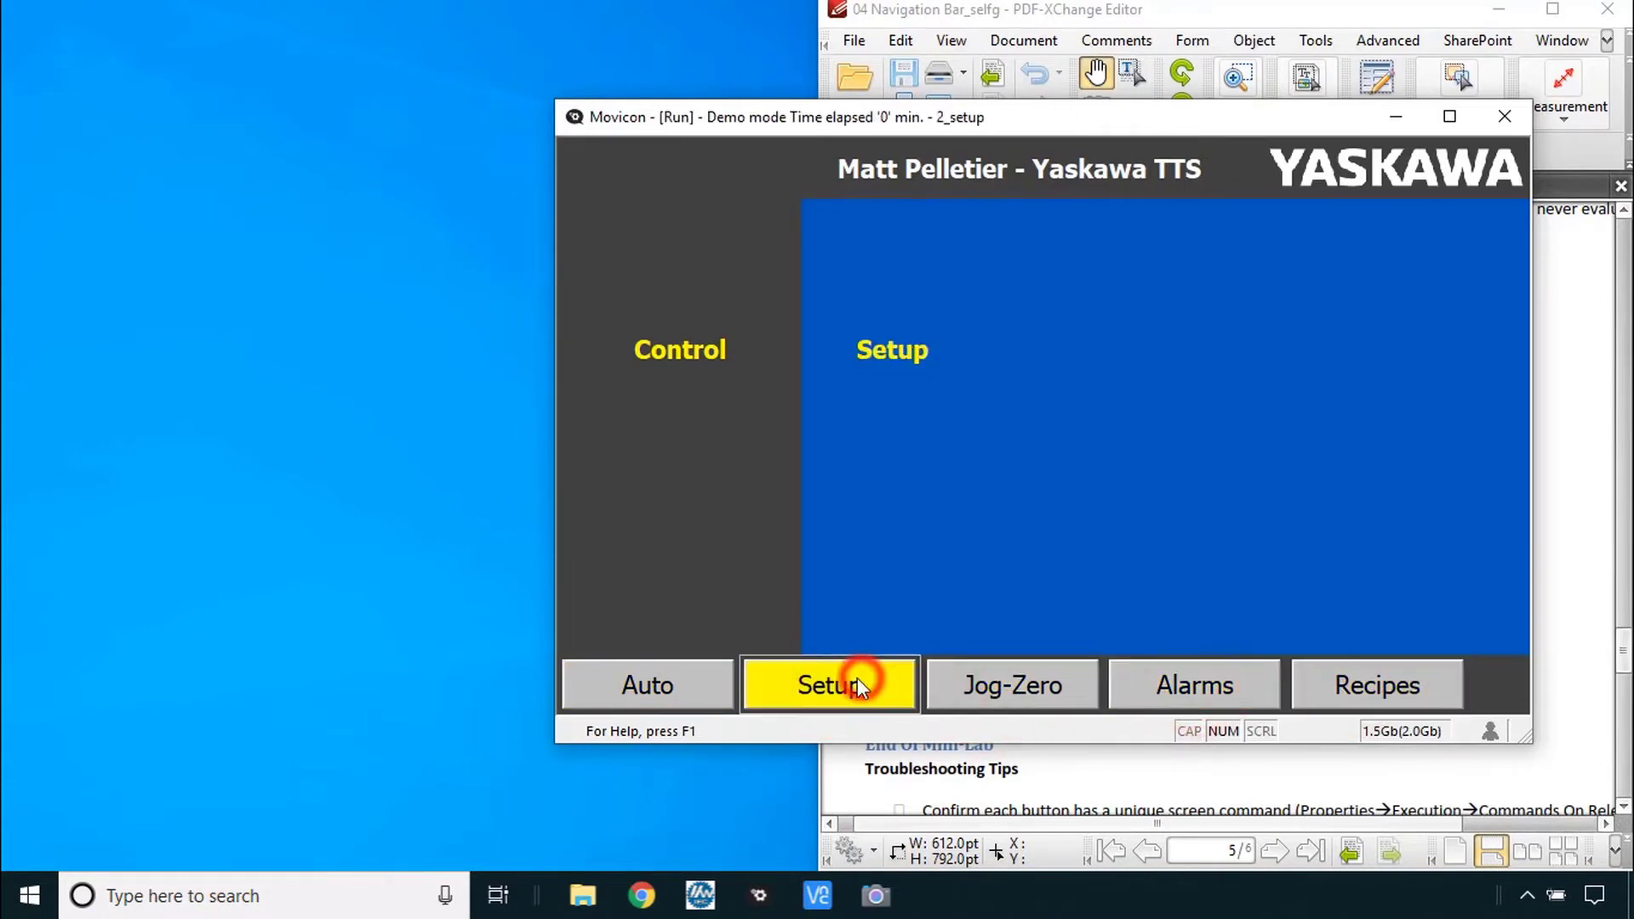
pyautogui.click(1009, 684)
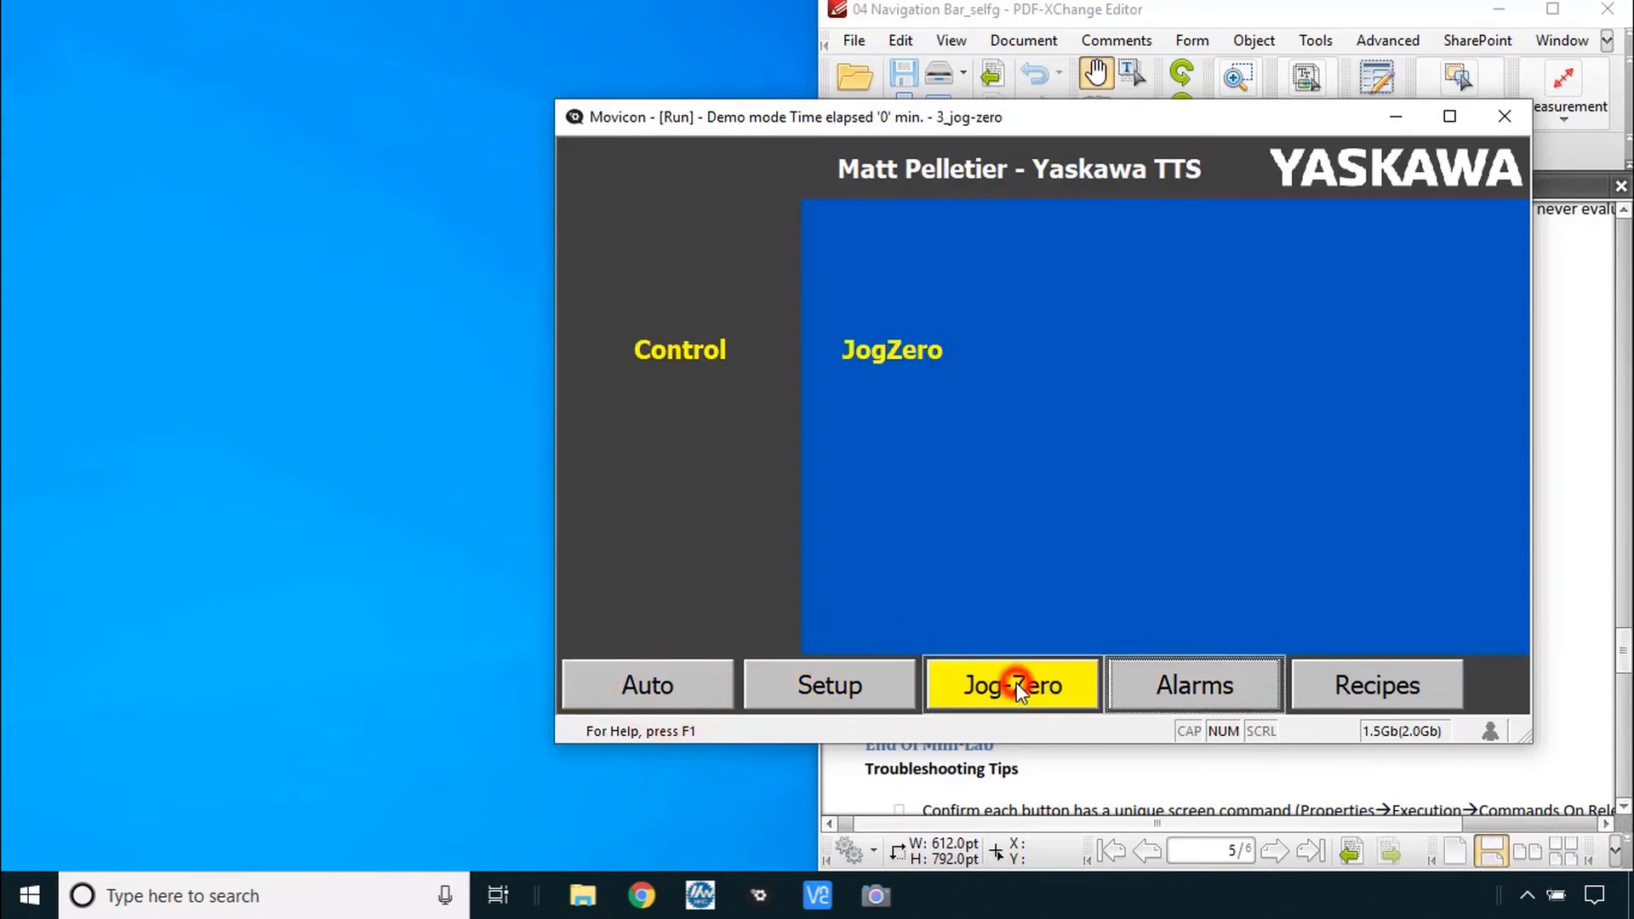
pyautogui.click(829, 684)
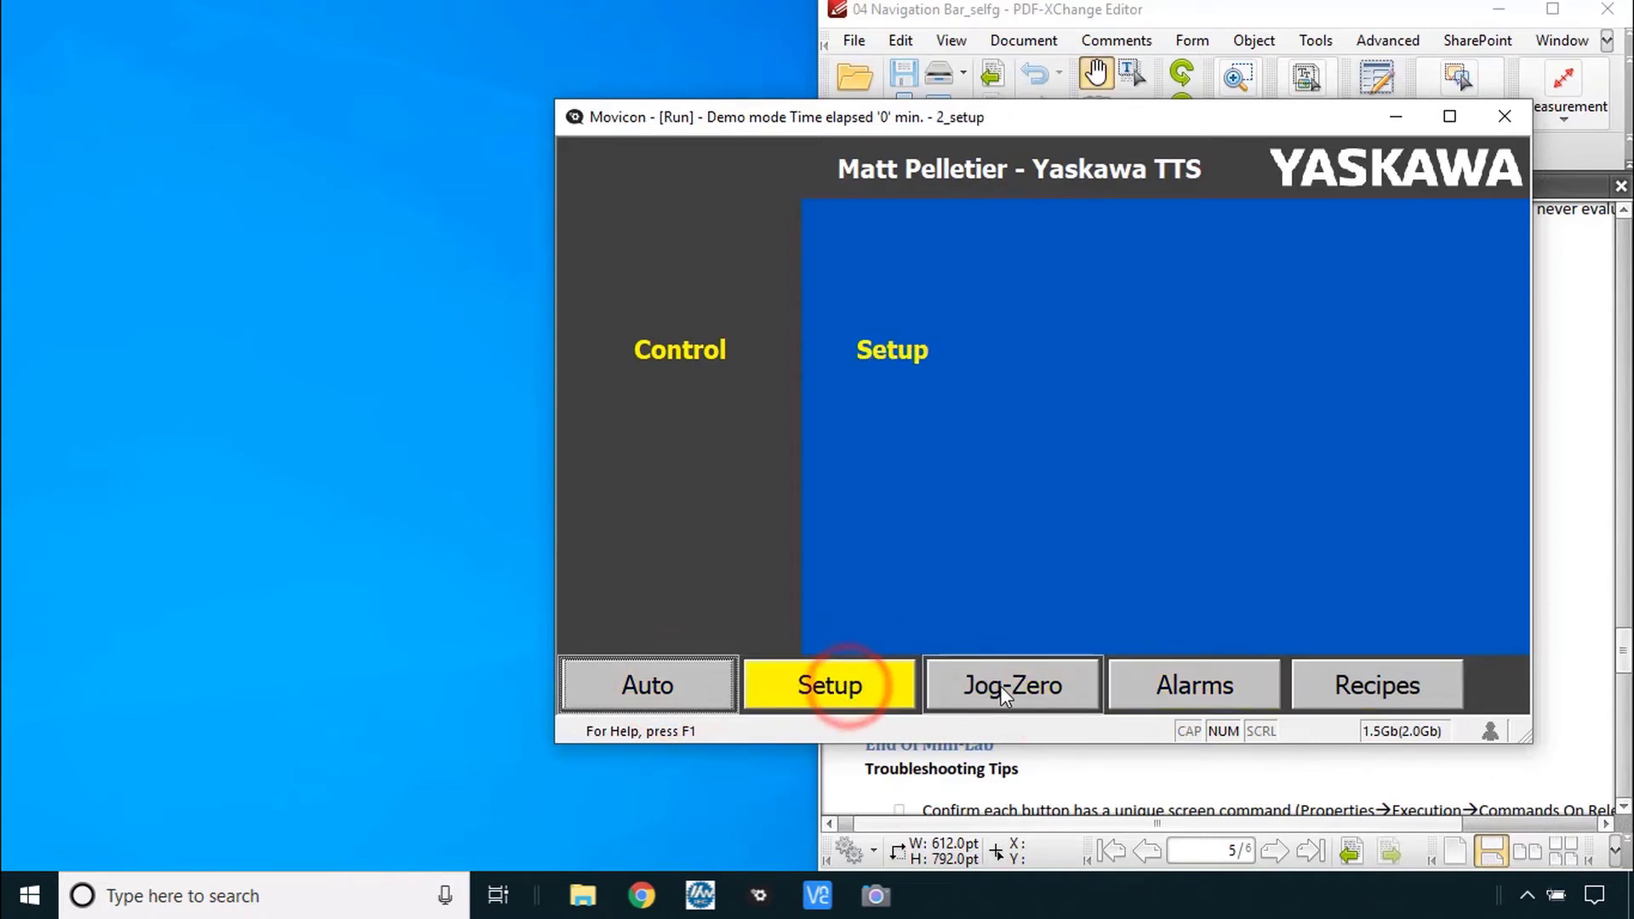
pyautogui.click(1011, 684)
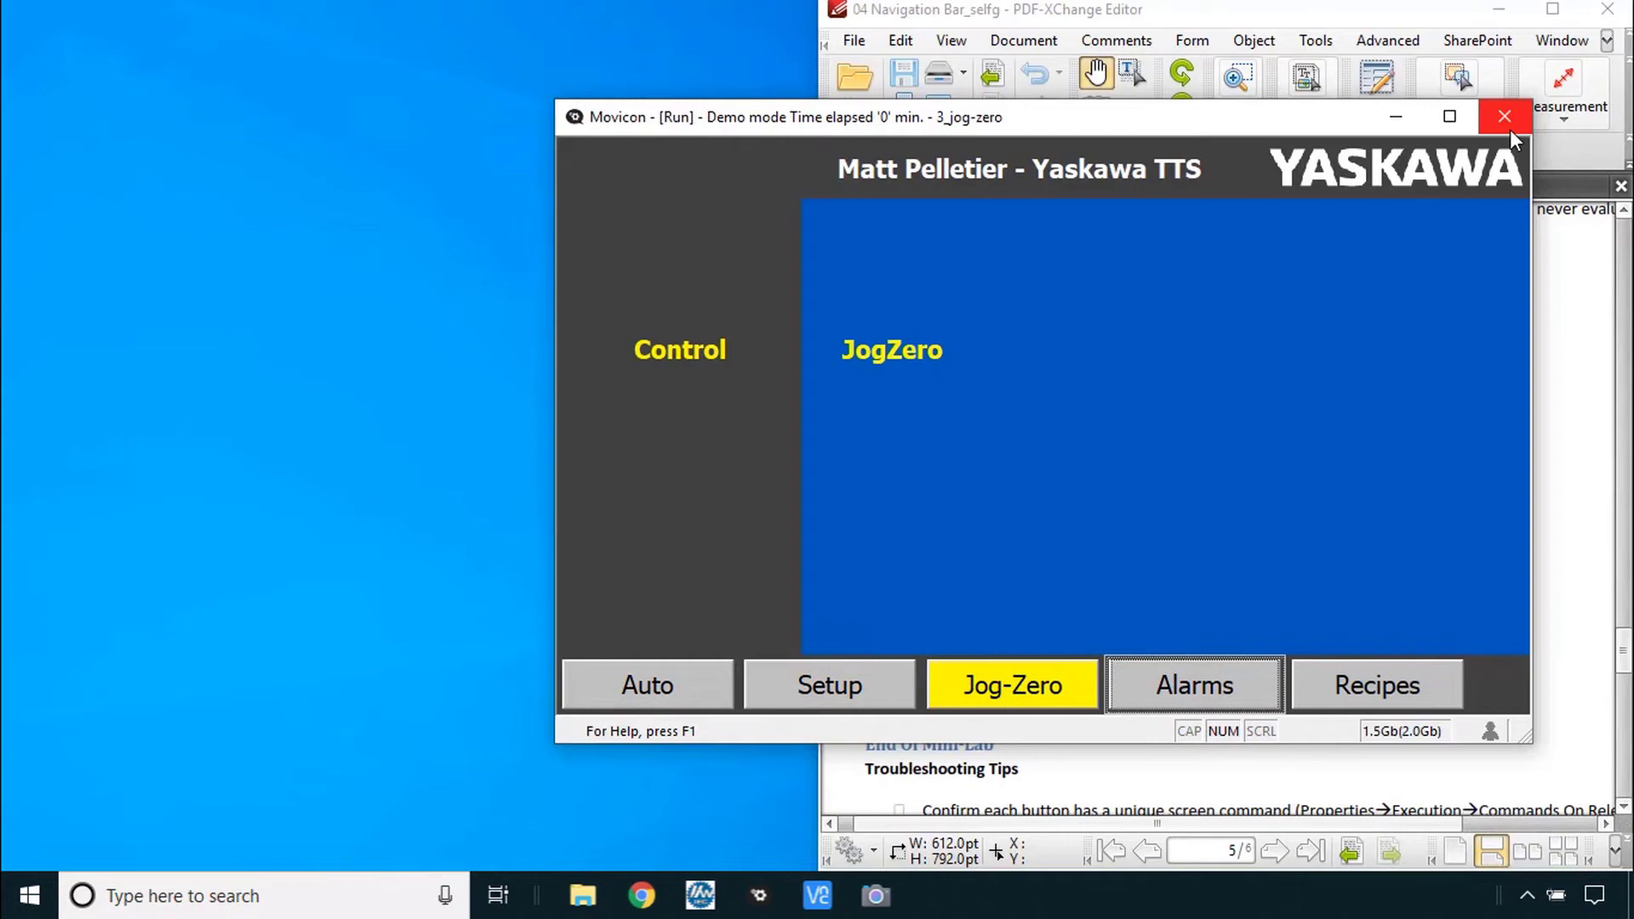
pyautogui.click(1505, 115)
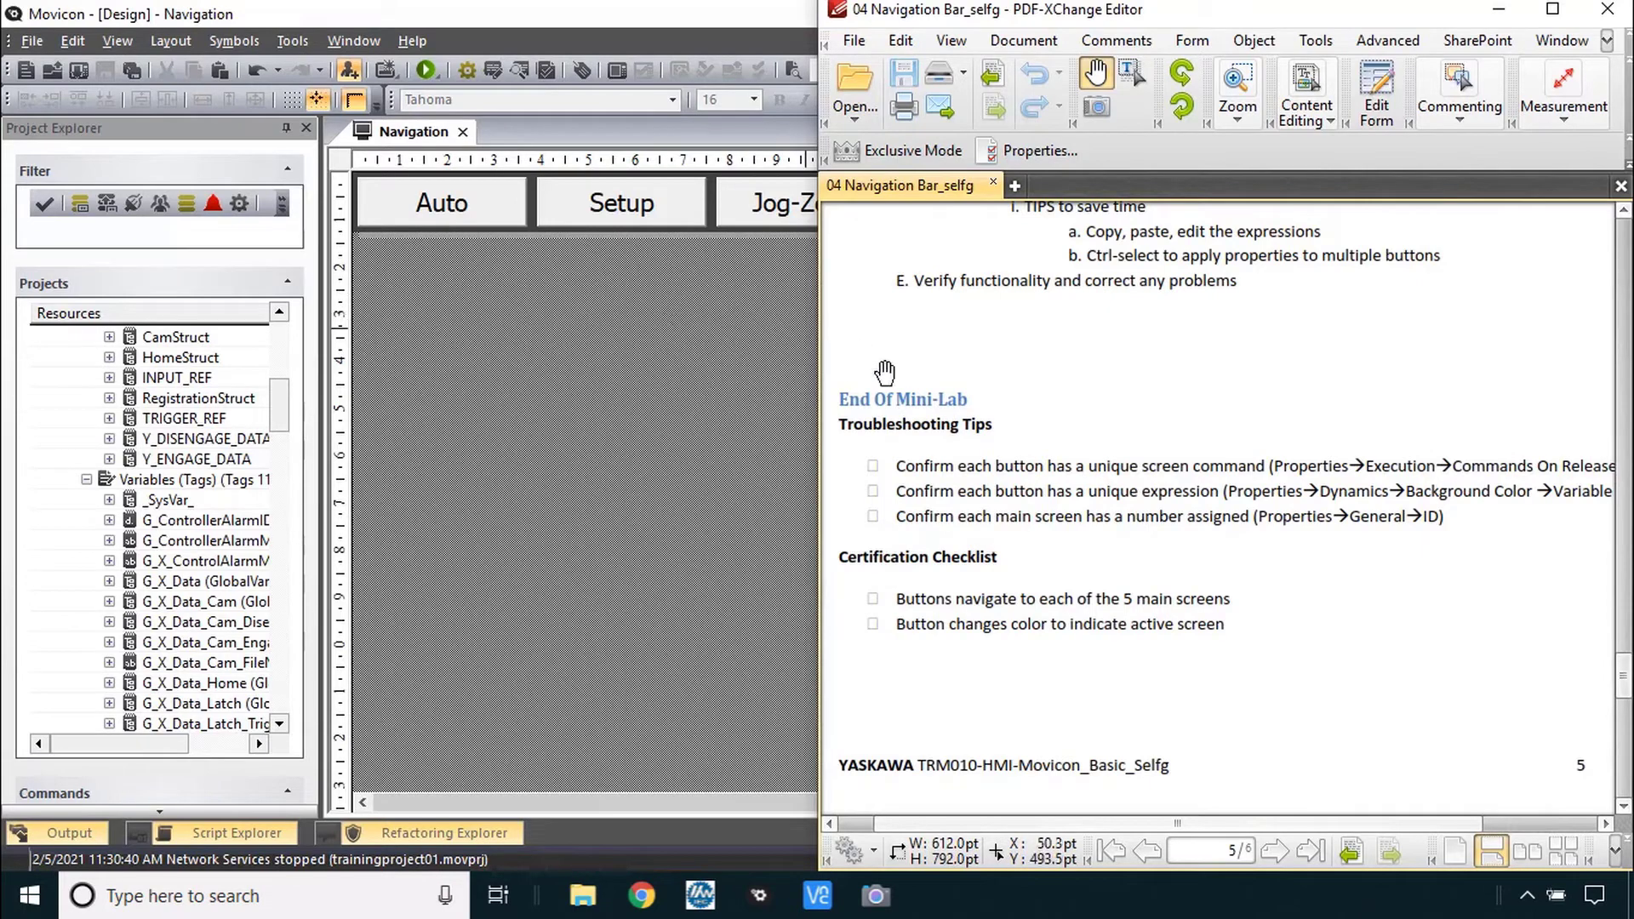
pyautogui.moveTo(1156, 489)
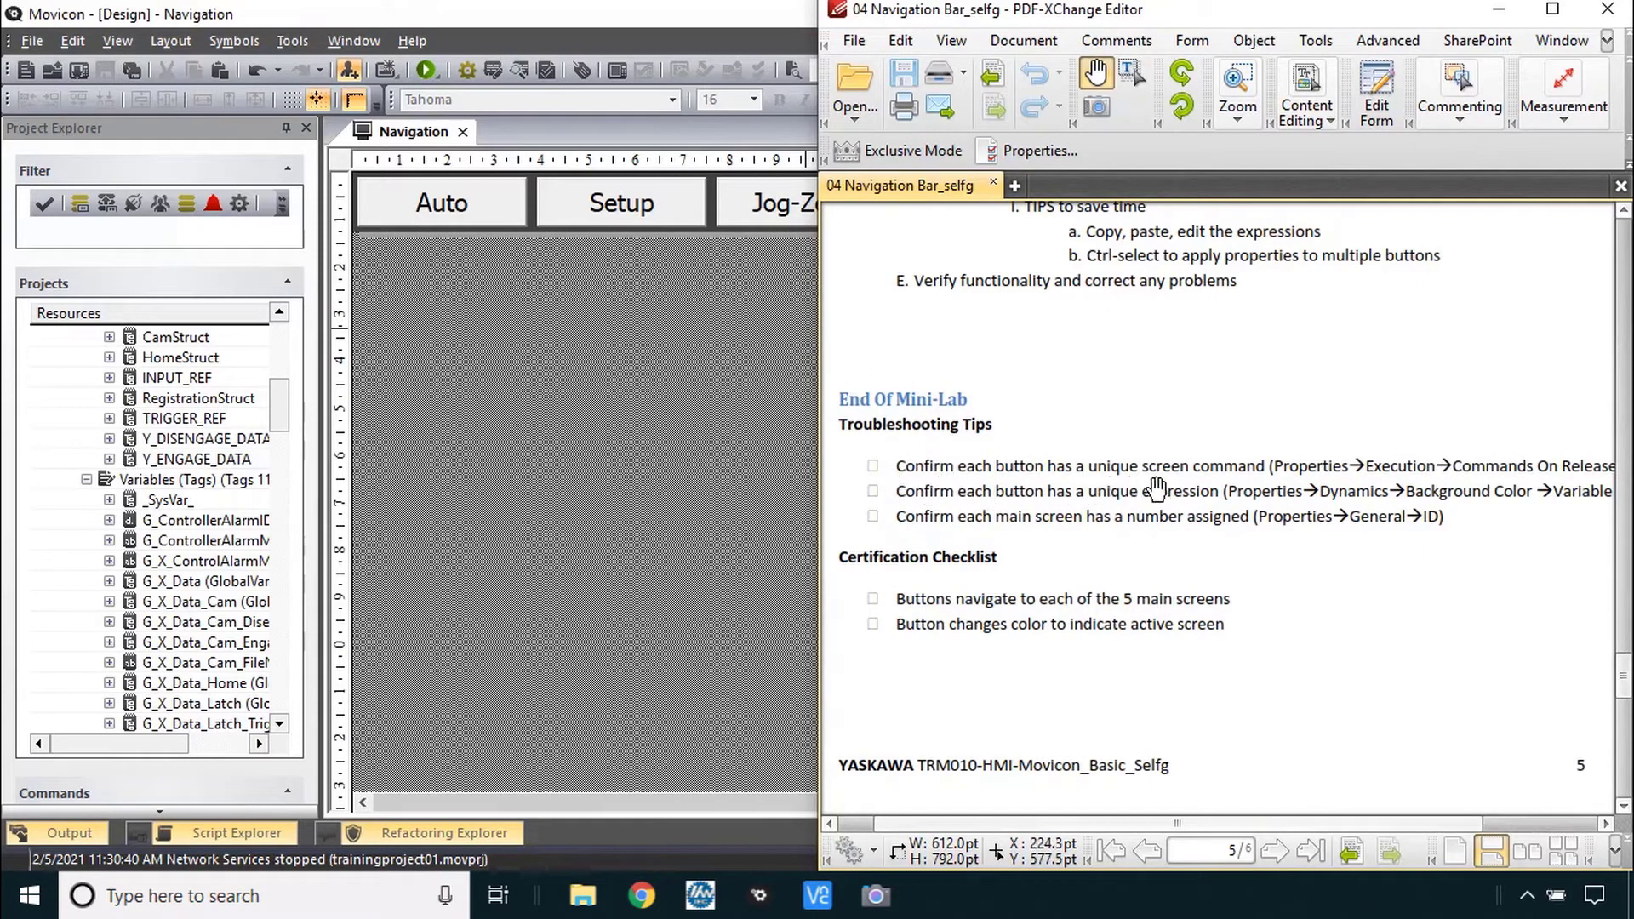
pyautogui.moveTo(676, 414)
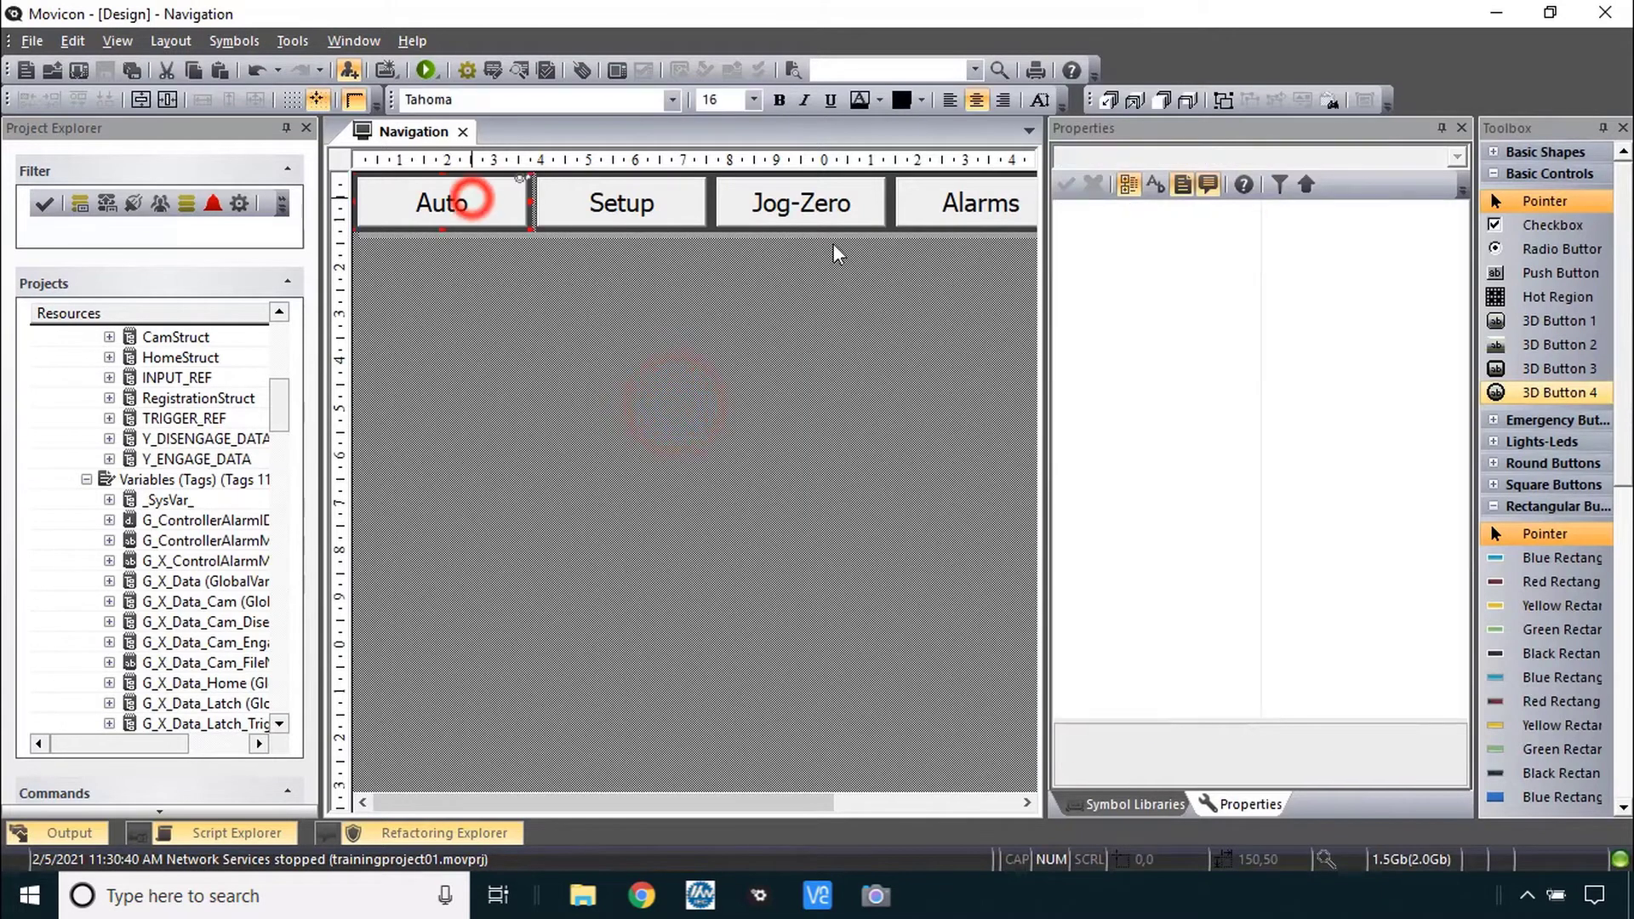
# - Inspect the Auto button's Commands On Release screen-change command without changing it
pyautogui.click(621, 202)
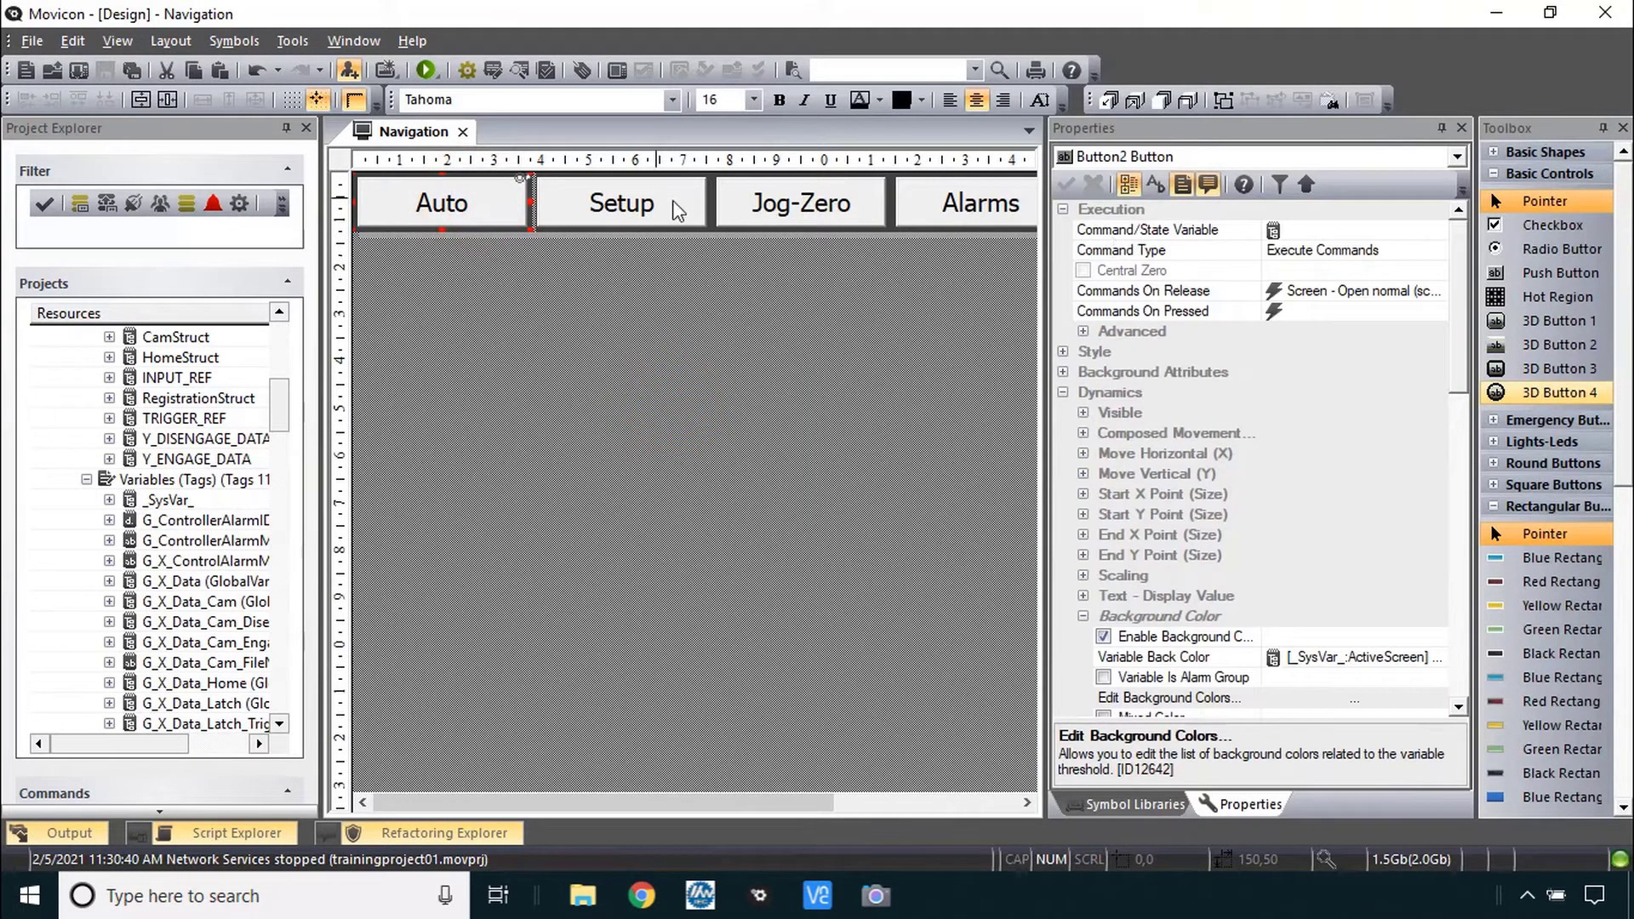
pyautogui.moveTo(834, 230)
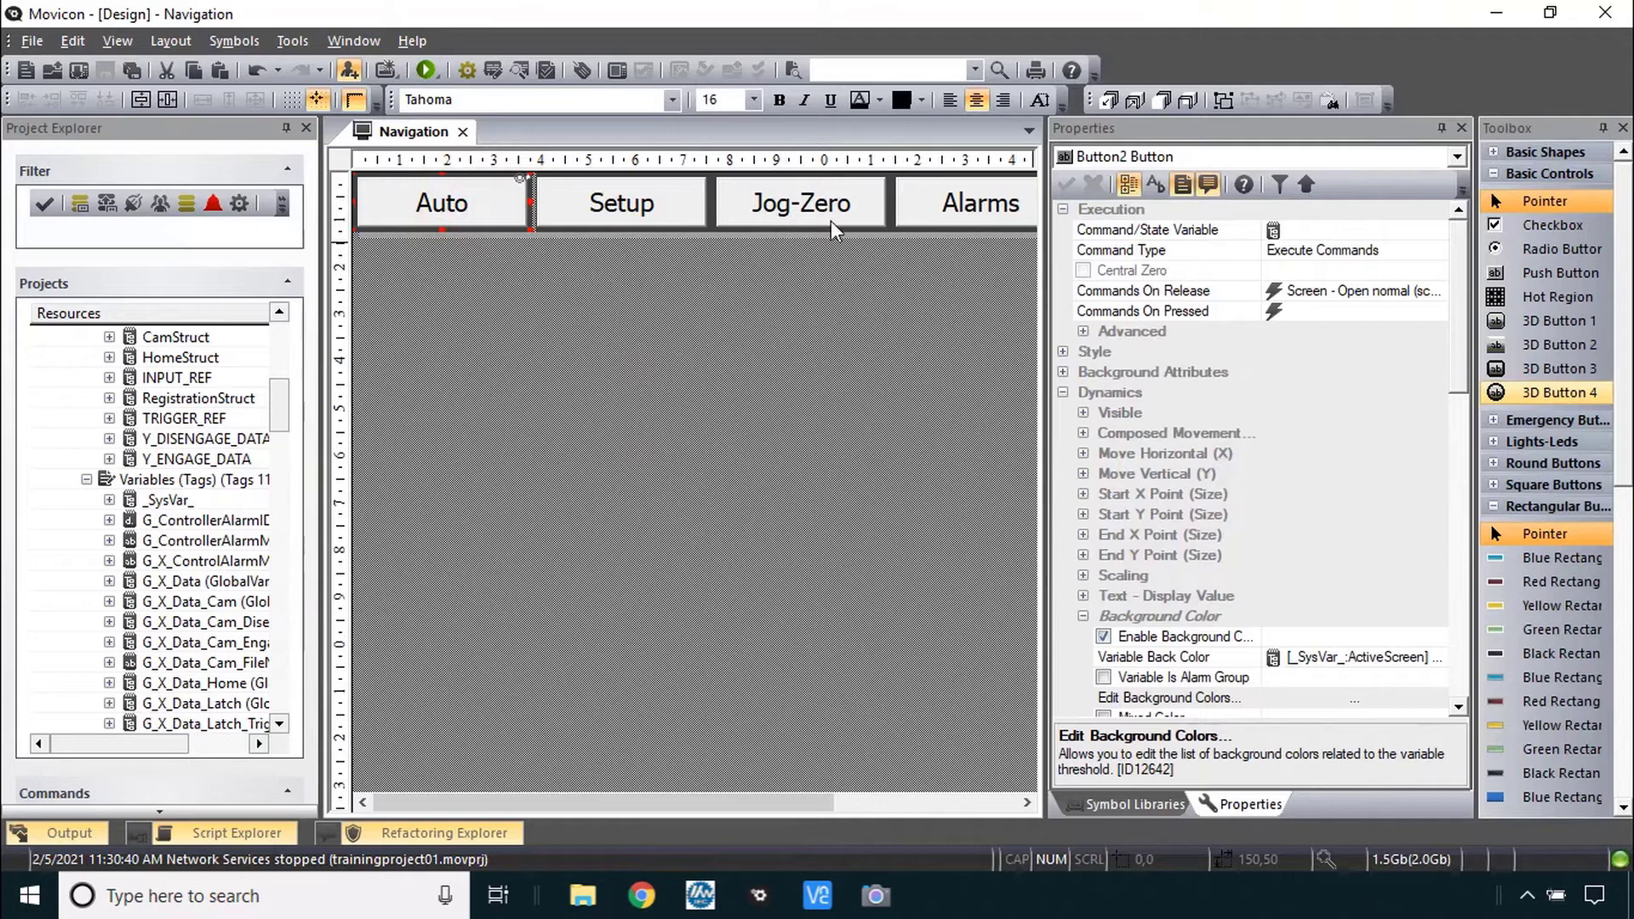
pyautogui.moveTo(1134, 262)
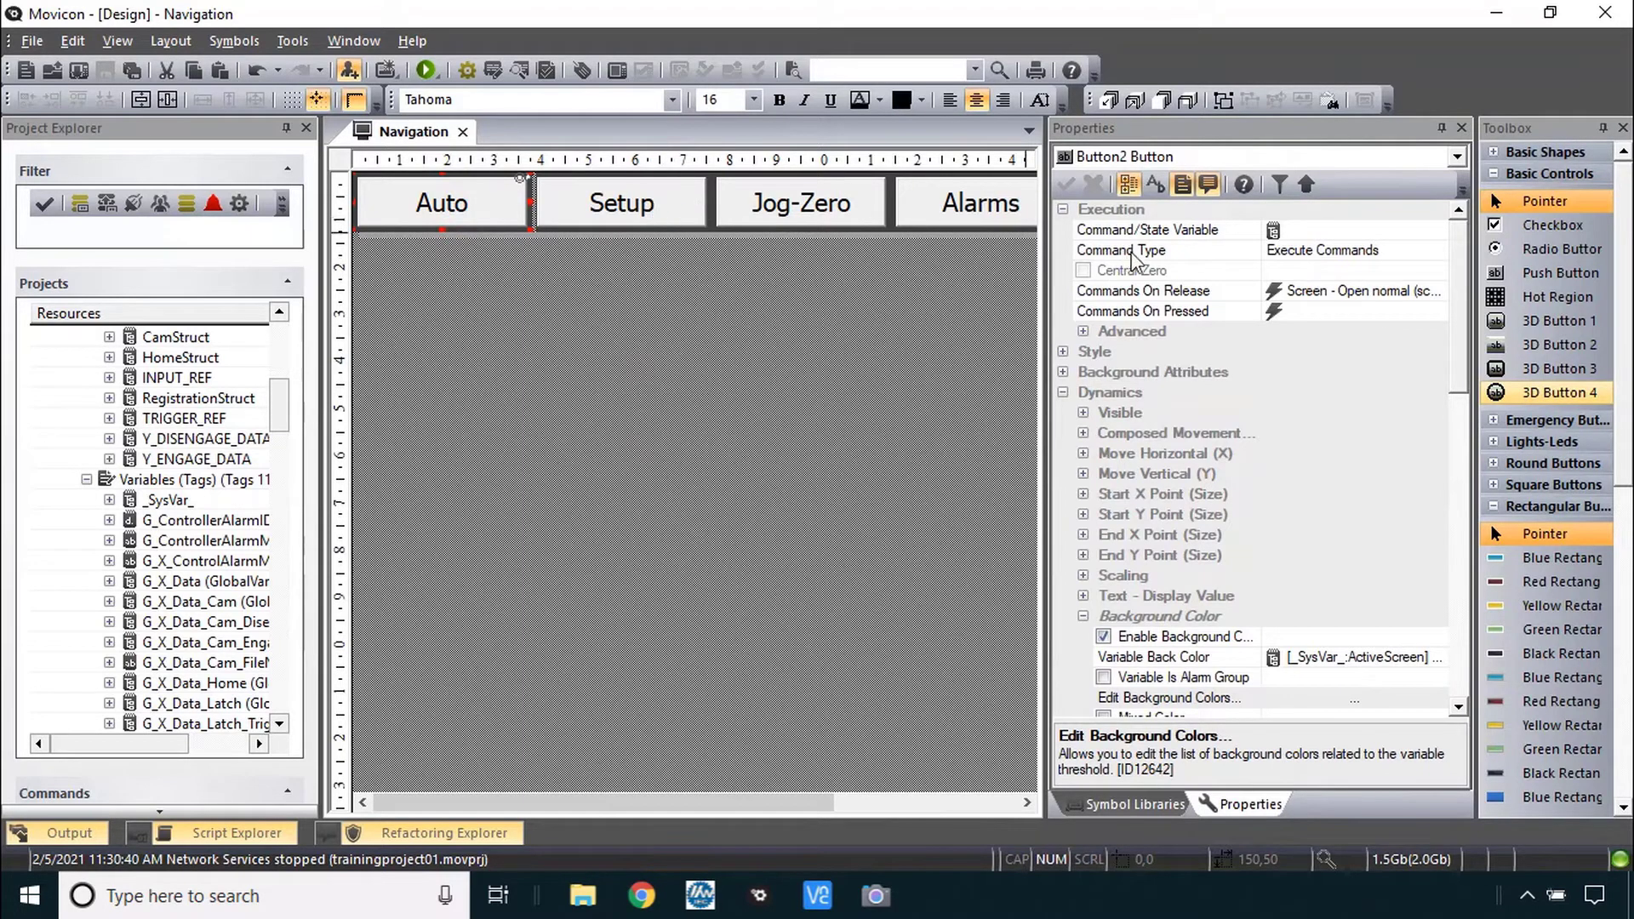
pyautogui.click(1144, 291)
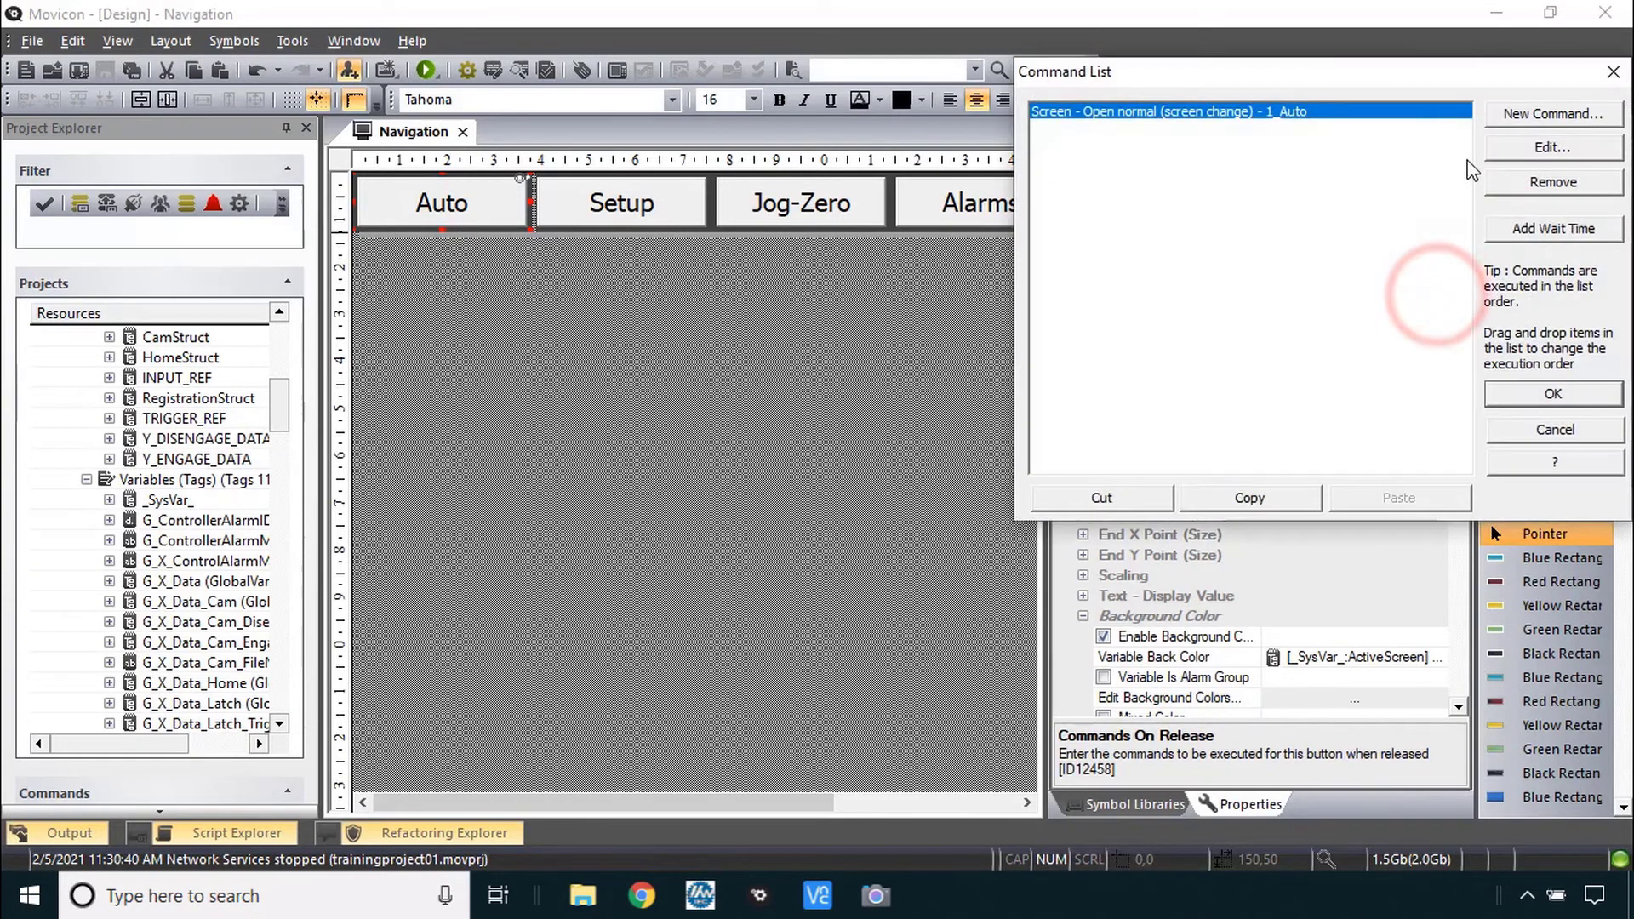
pyautogui.click(1552, 146)
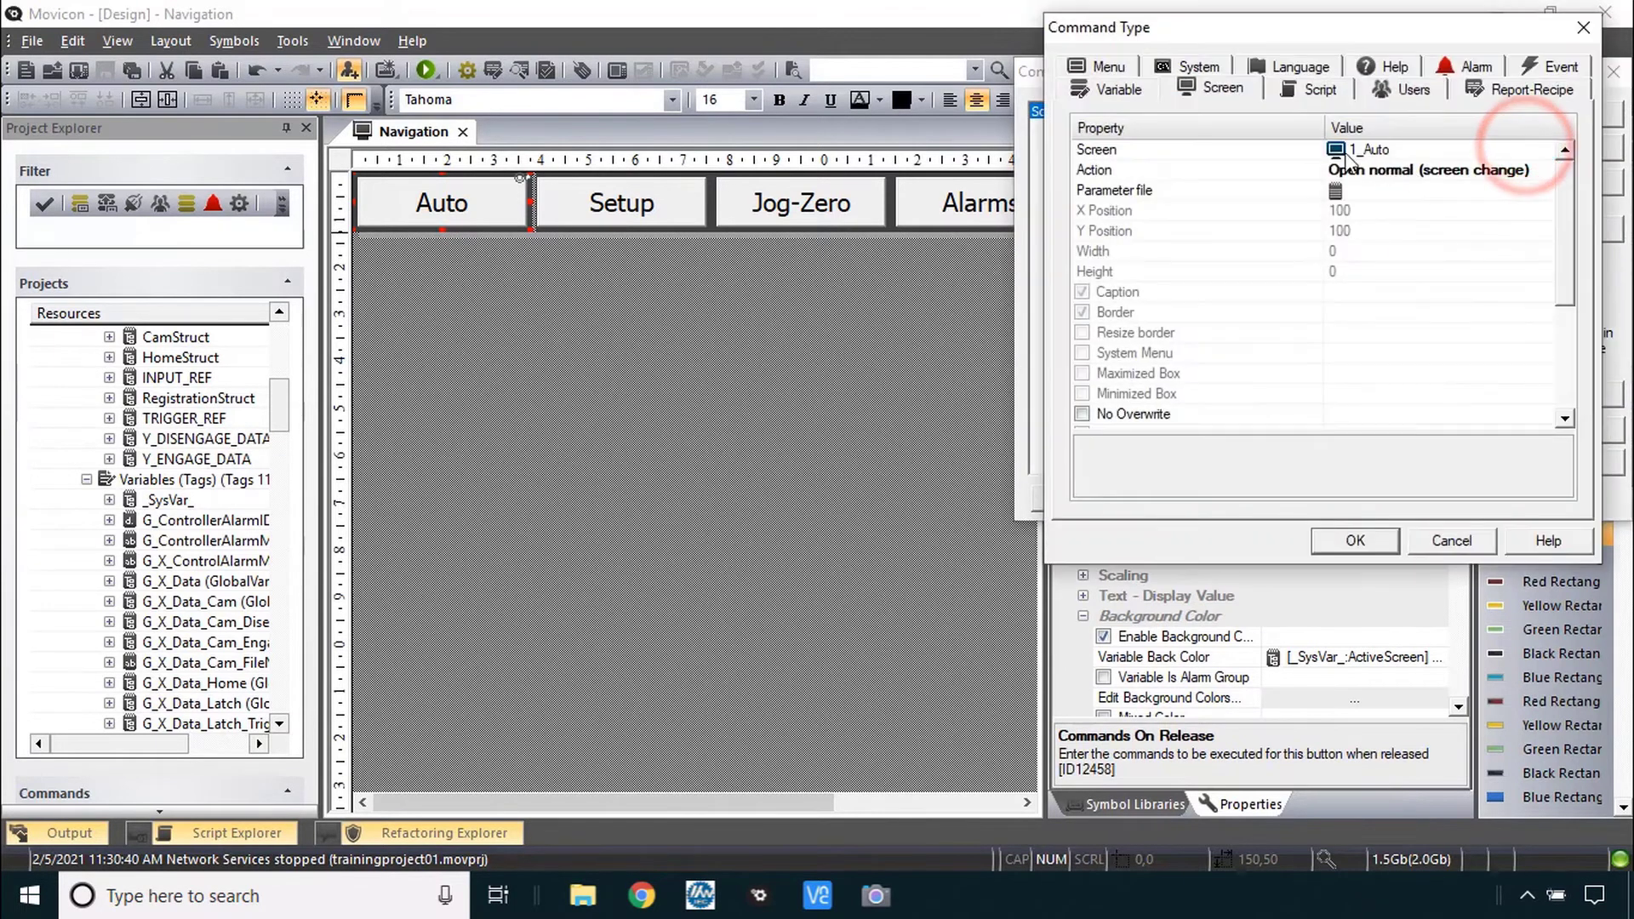
pyautogui.click(1355, 542)
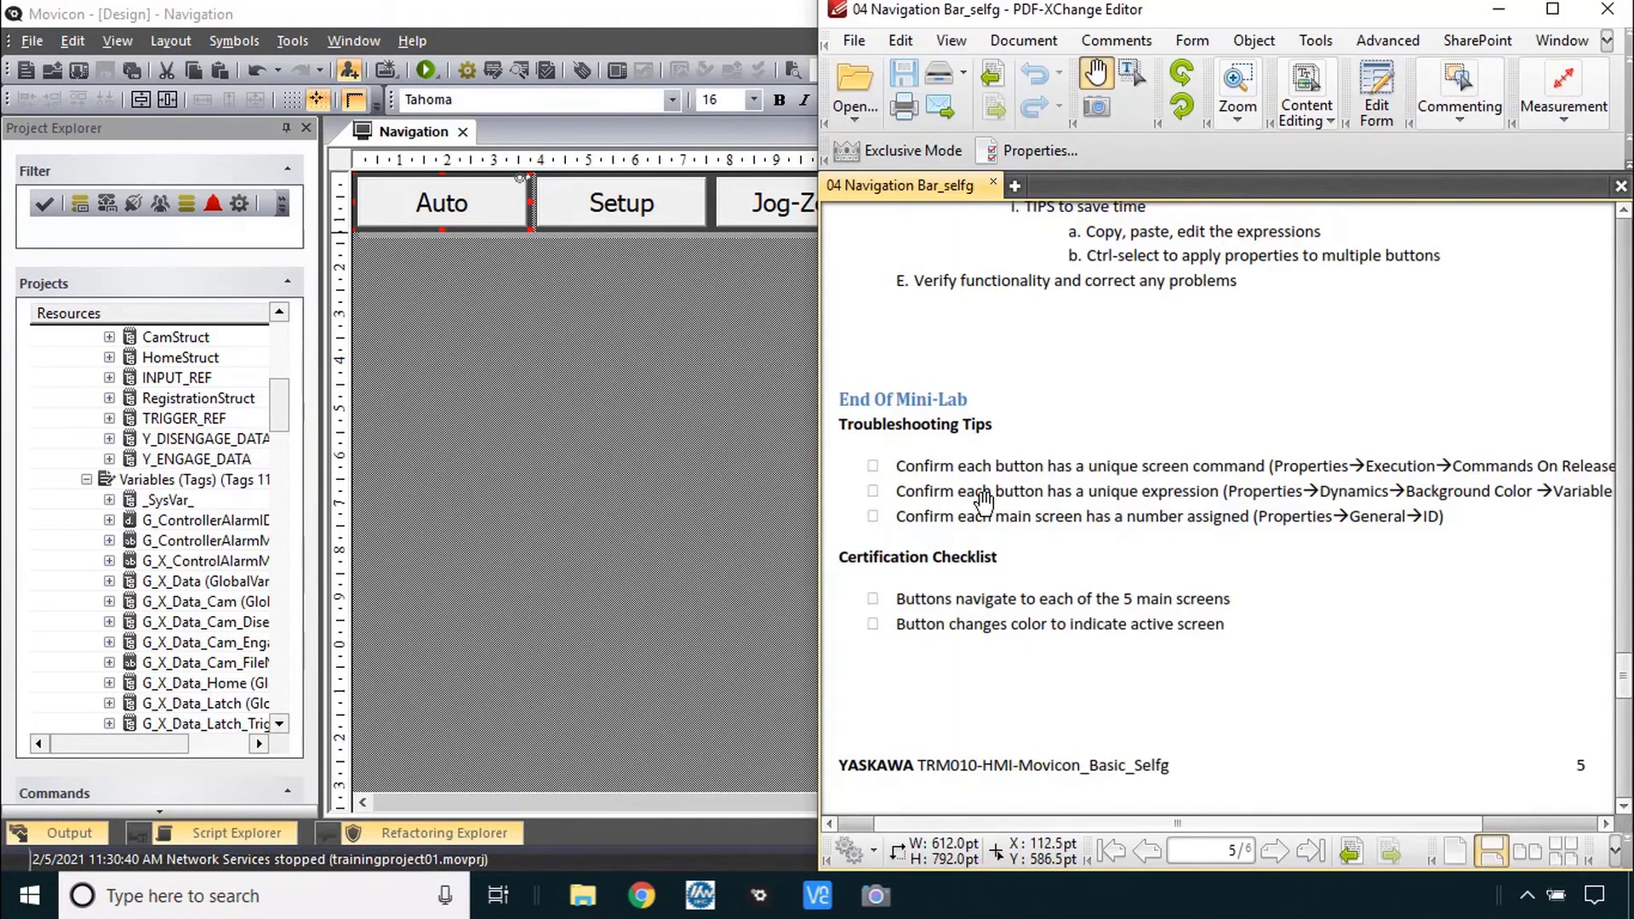
# - Check that the Setup button's back colour expression reads ActiveScreen = 2
pyautogui.click(621, 203)
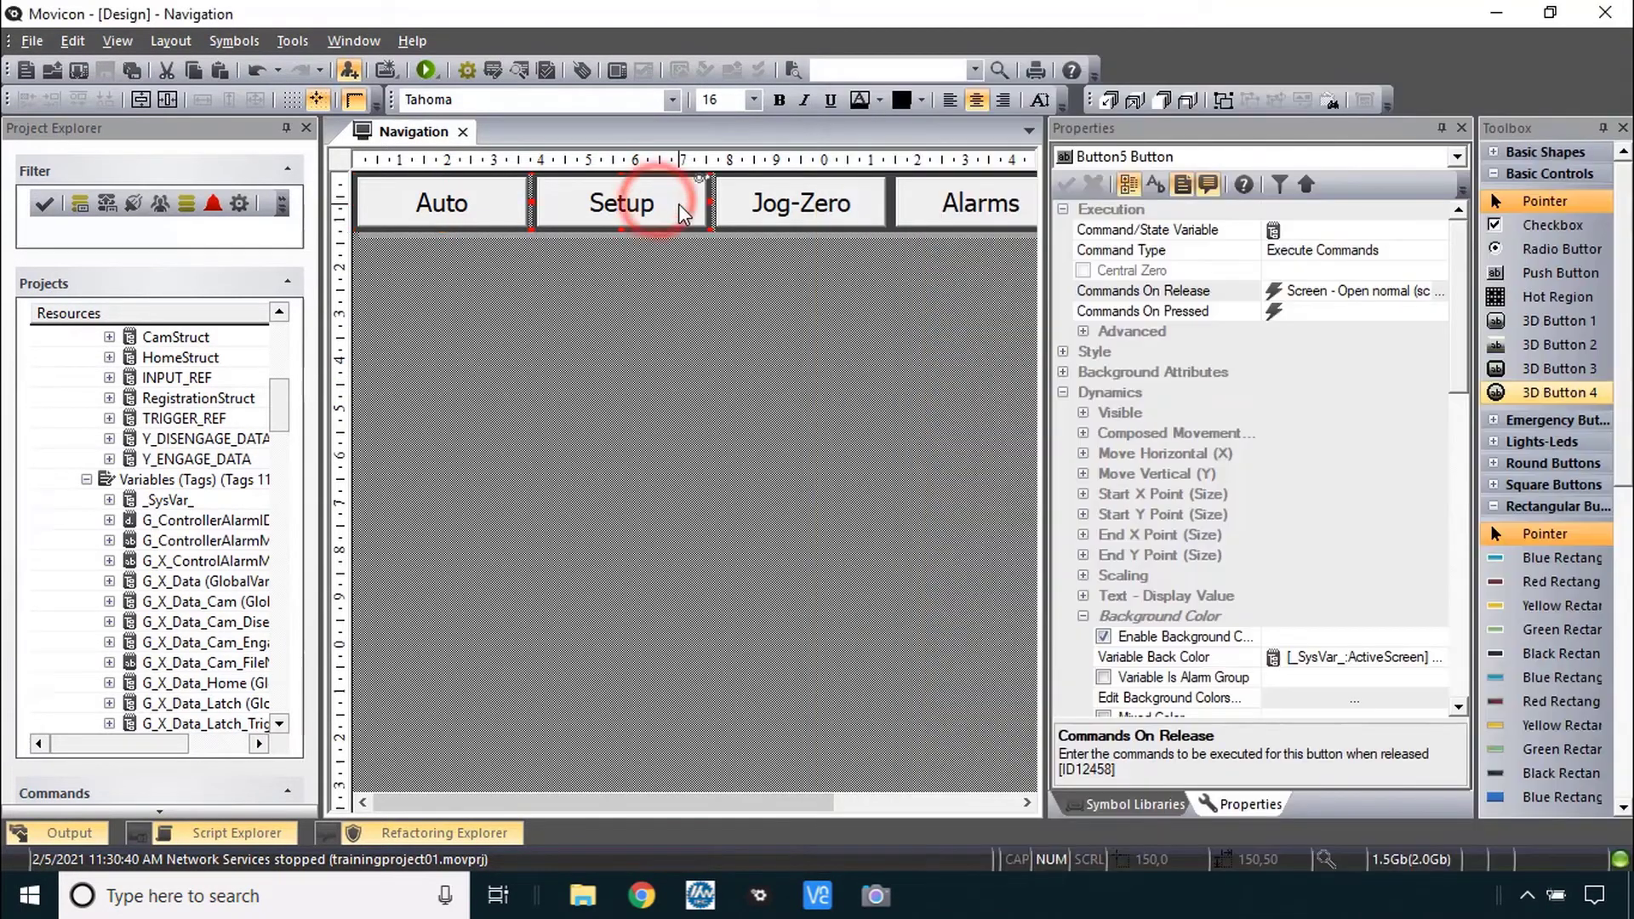
pyautogui.click(1154, 657)
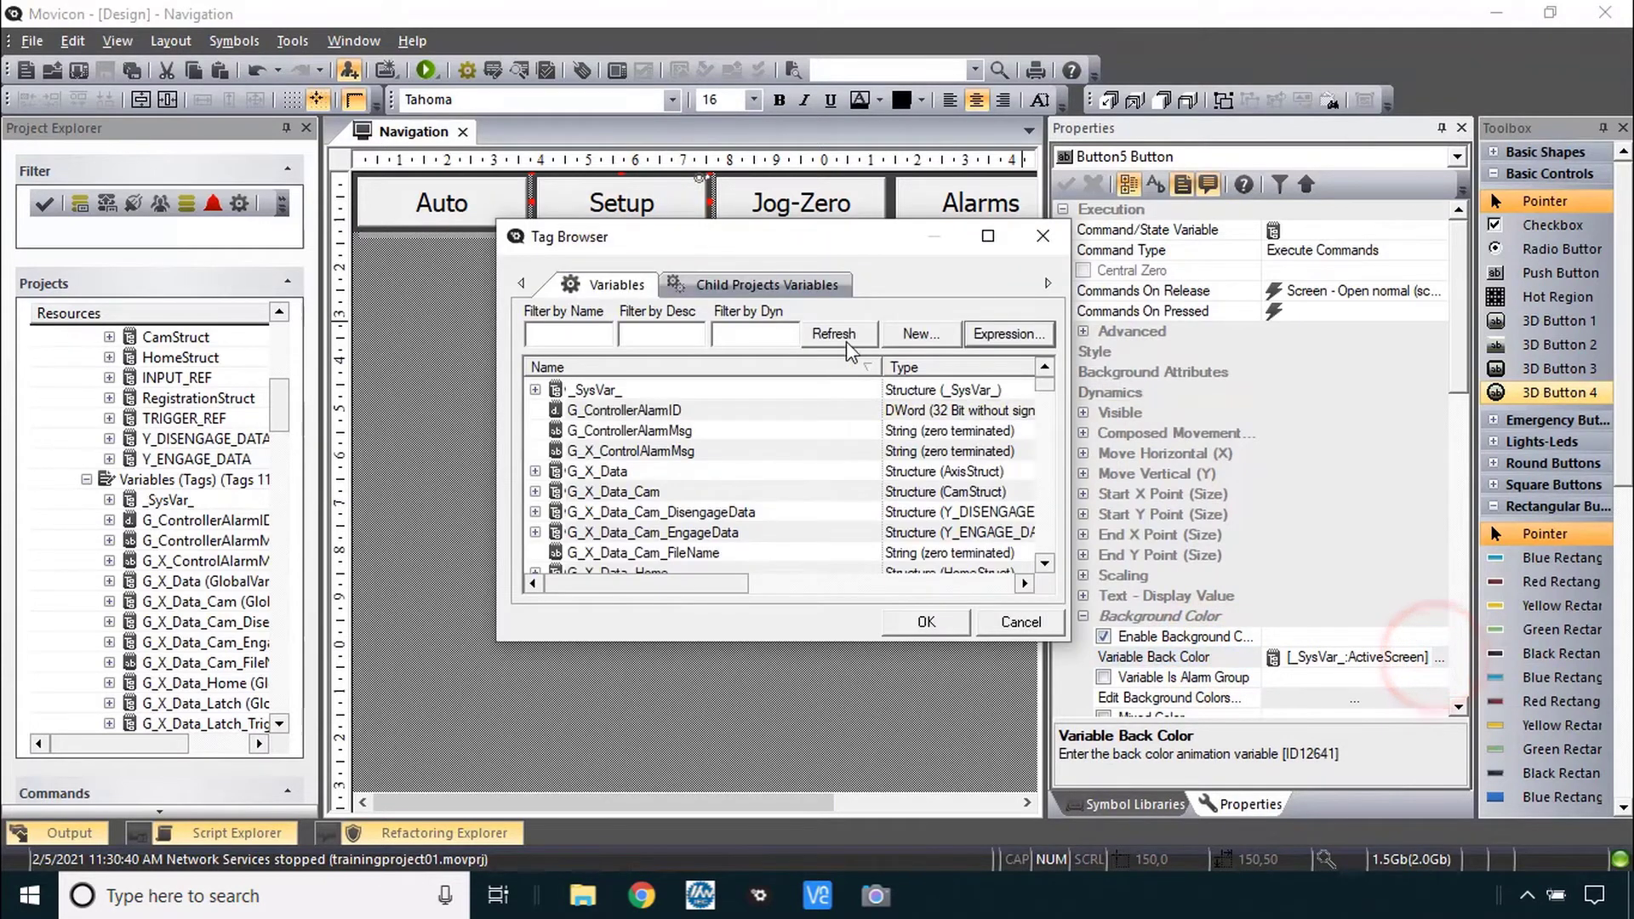
pyautogui.click(1006, 334)
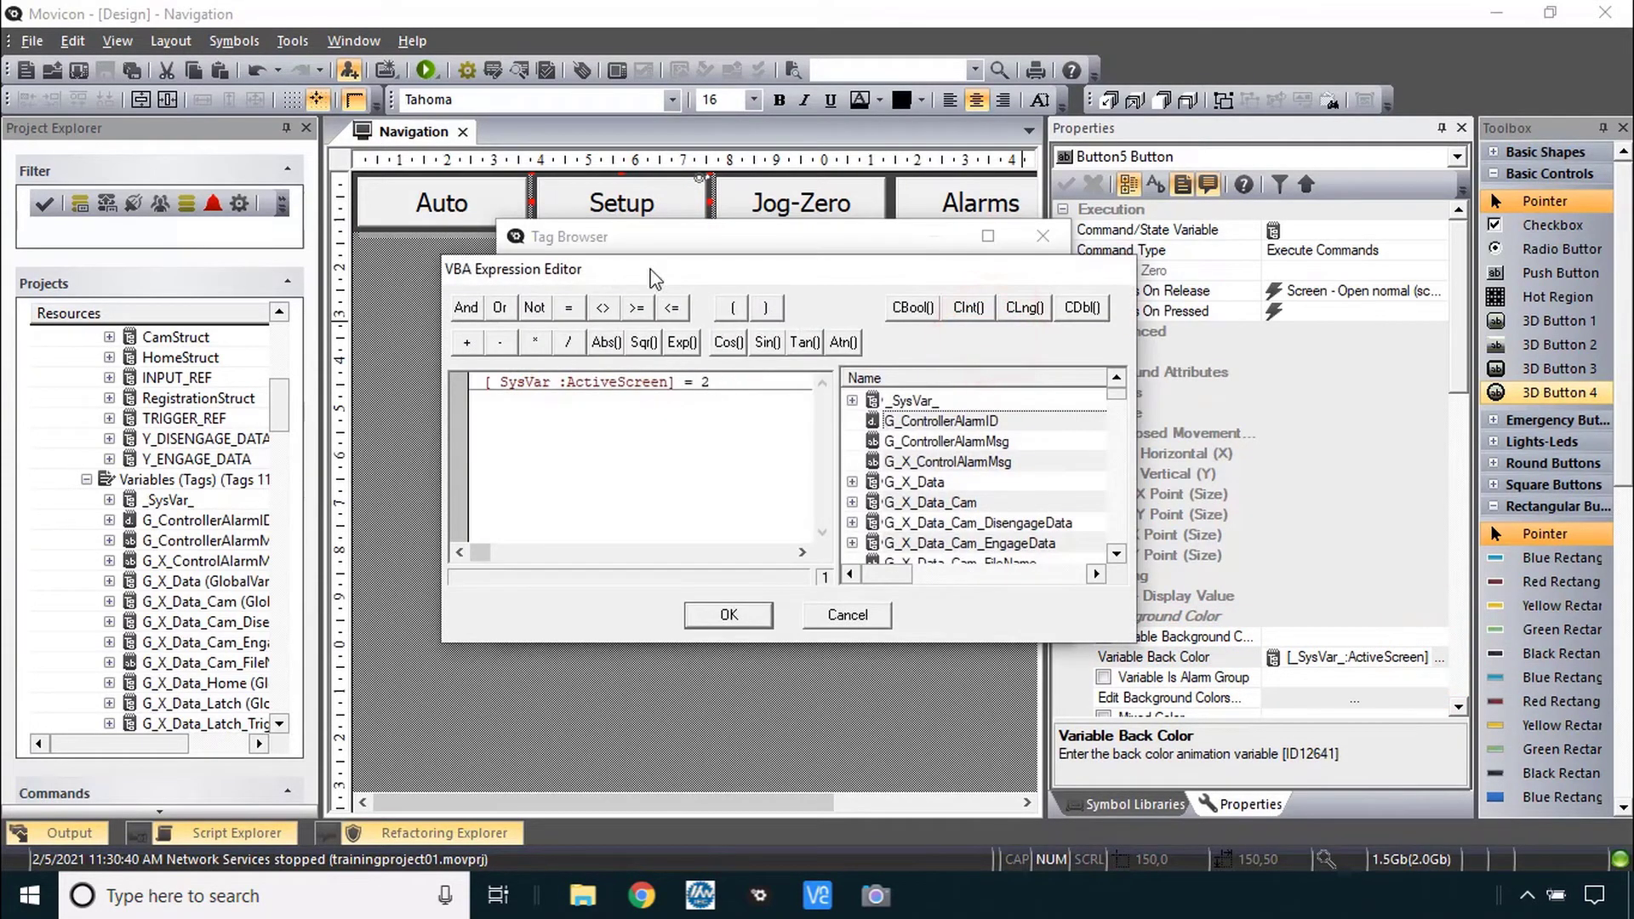
pyautogui.moveTo(1060, 283)
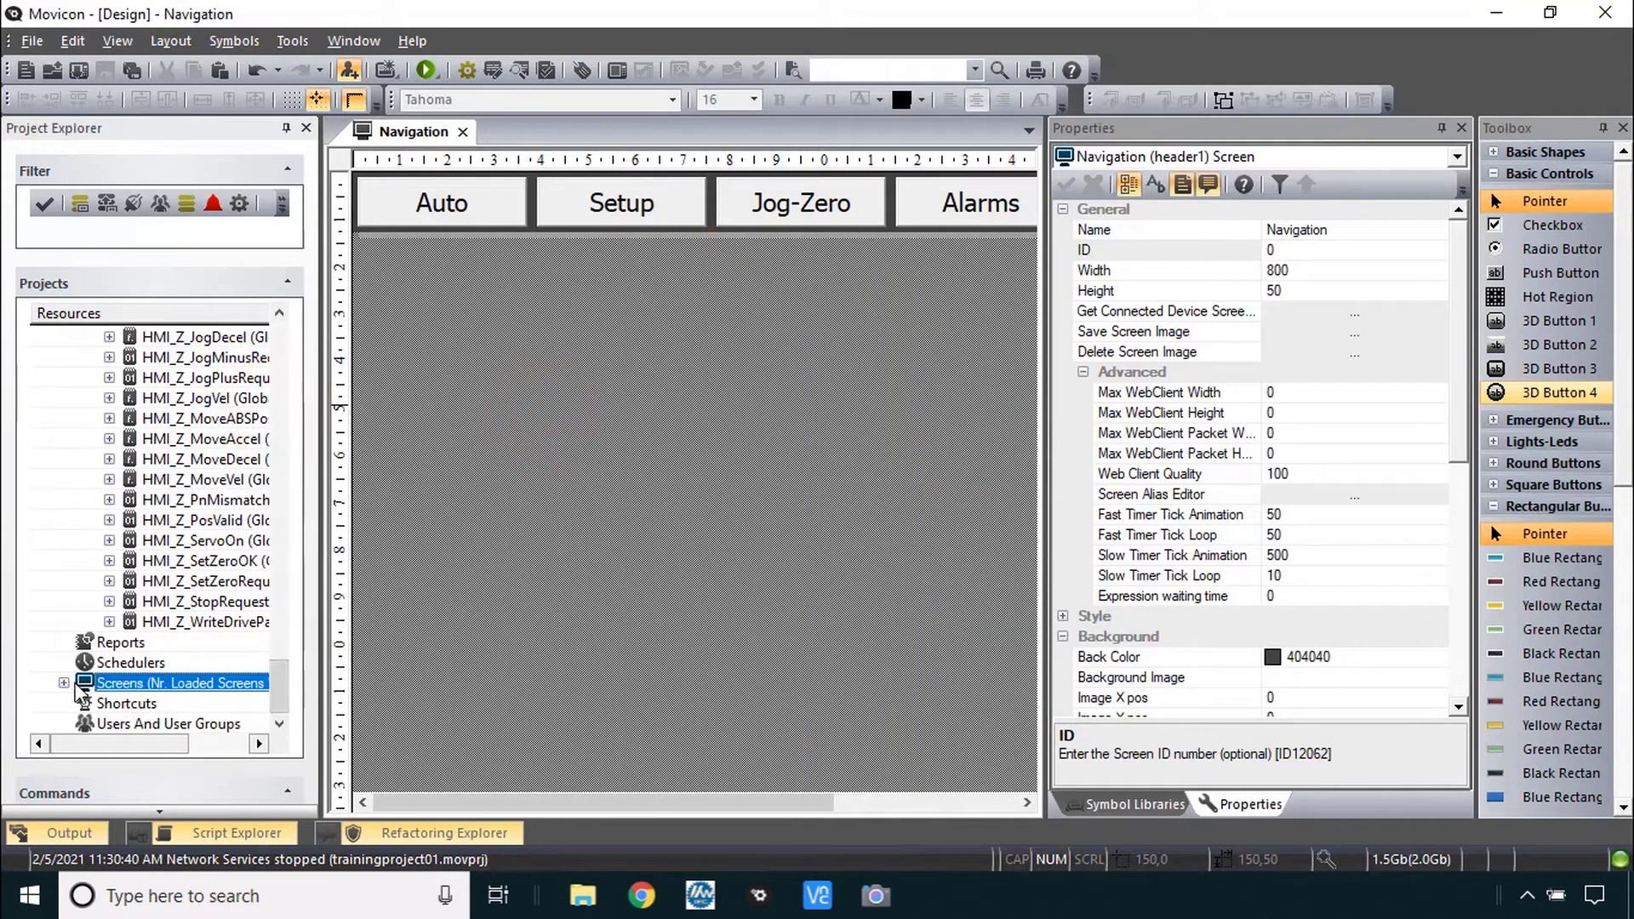
# - Expand Screens in Project Explorer and confirm the 1_Auto screen has ID 1
pyautogui.click(63, 683)
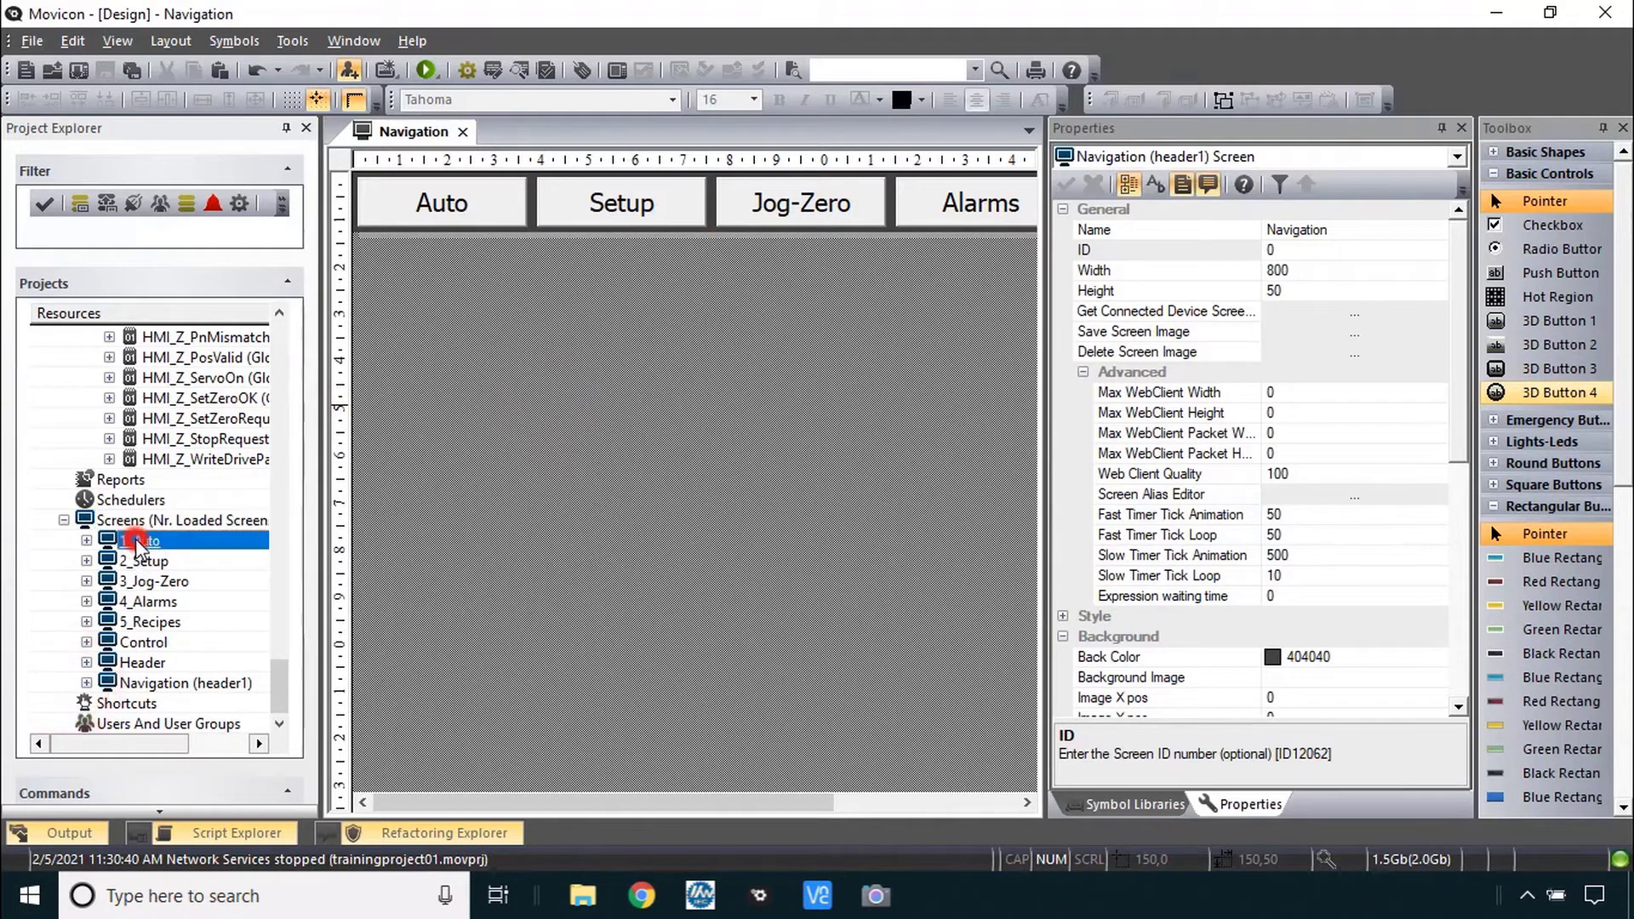
pyautogui.click(141, 539)
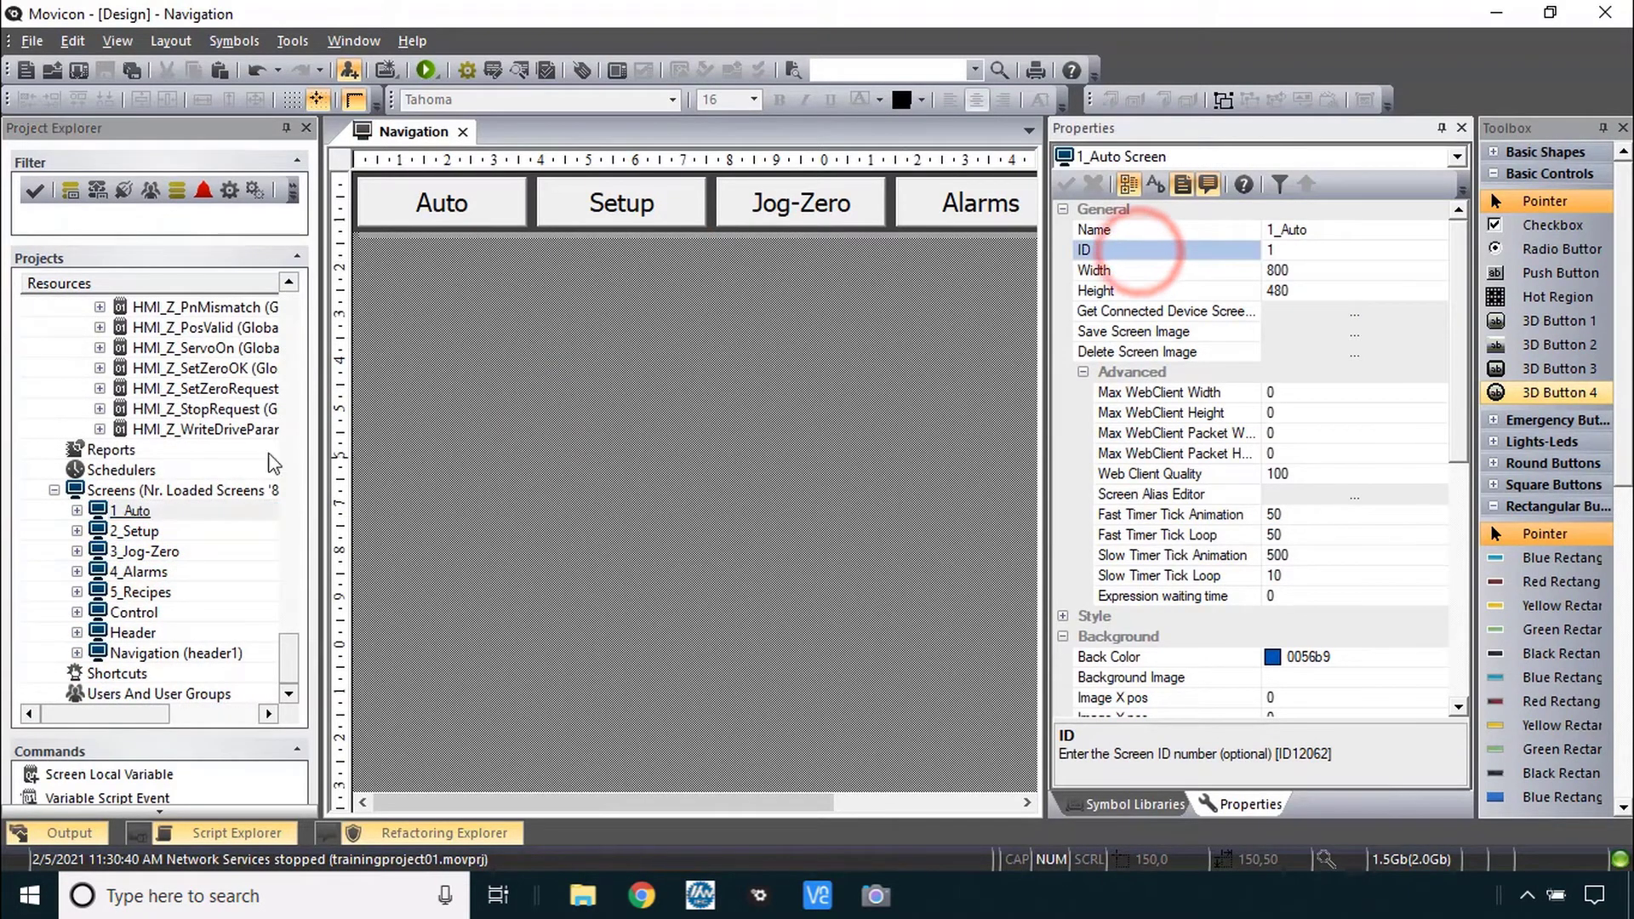
pyautogui.click(136, 531)
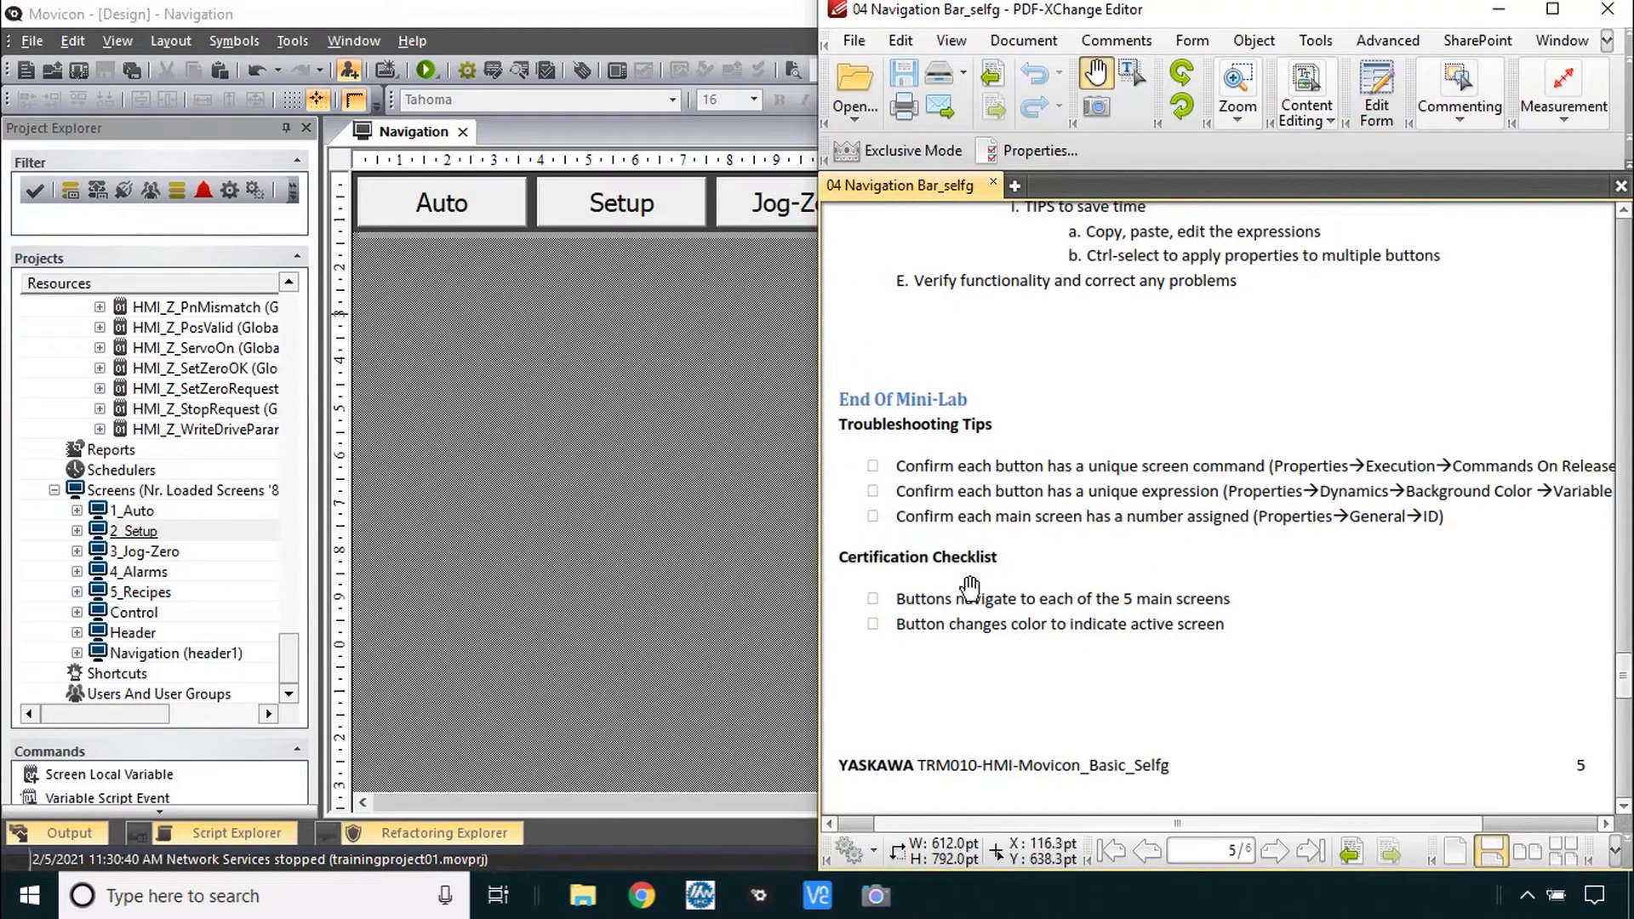
pyautogui.moveTo(1144, 654)
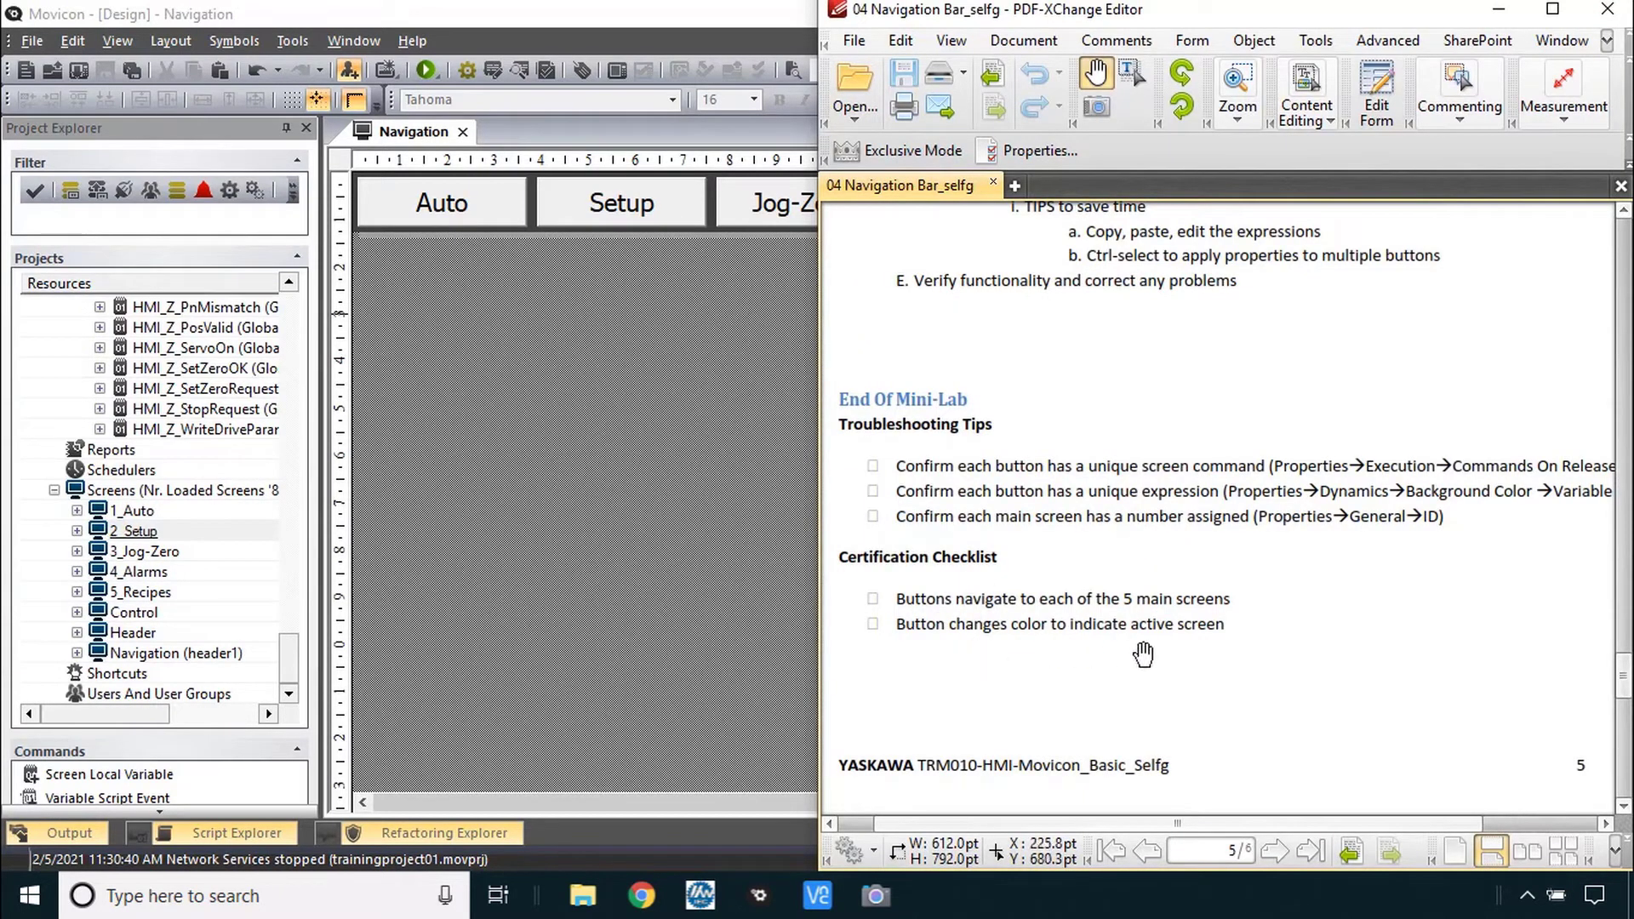
# - Scroll the guide to page 6, section III.A on adding a CommDriverStatus indicator
pyautogui.scroll(-3)
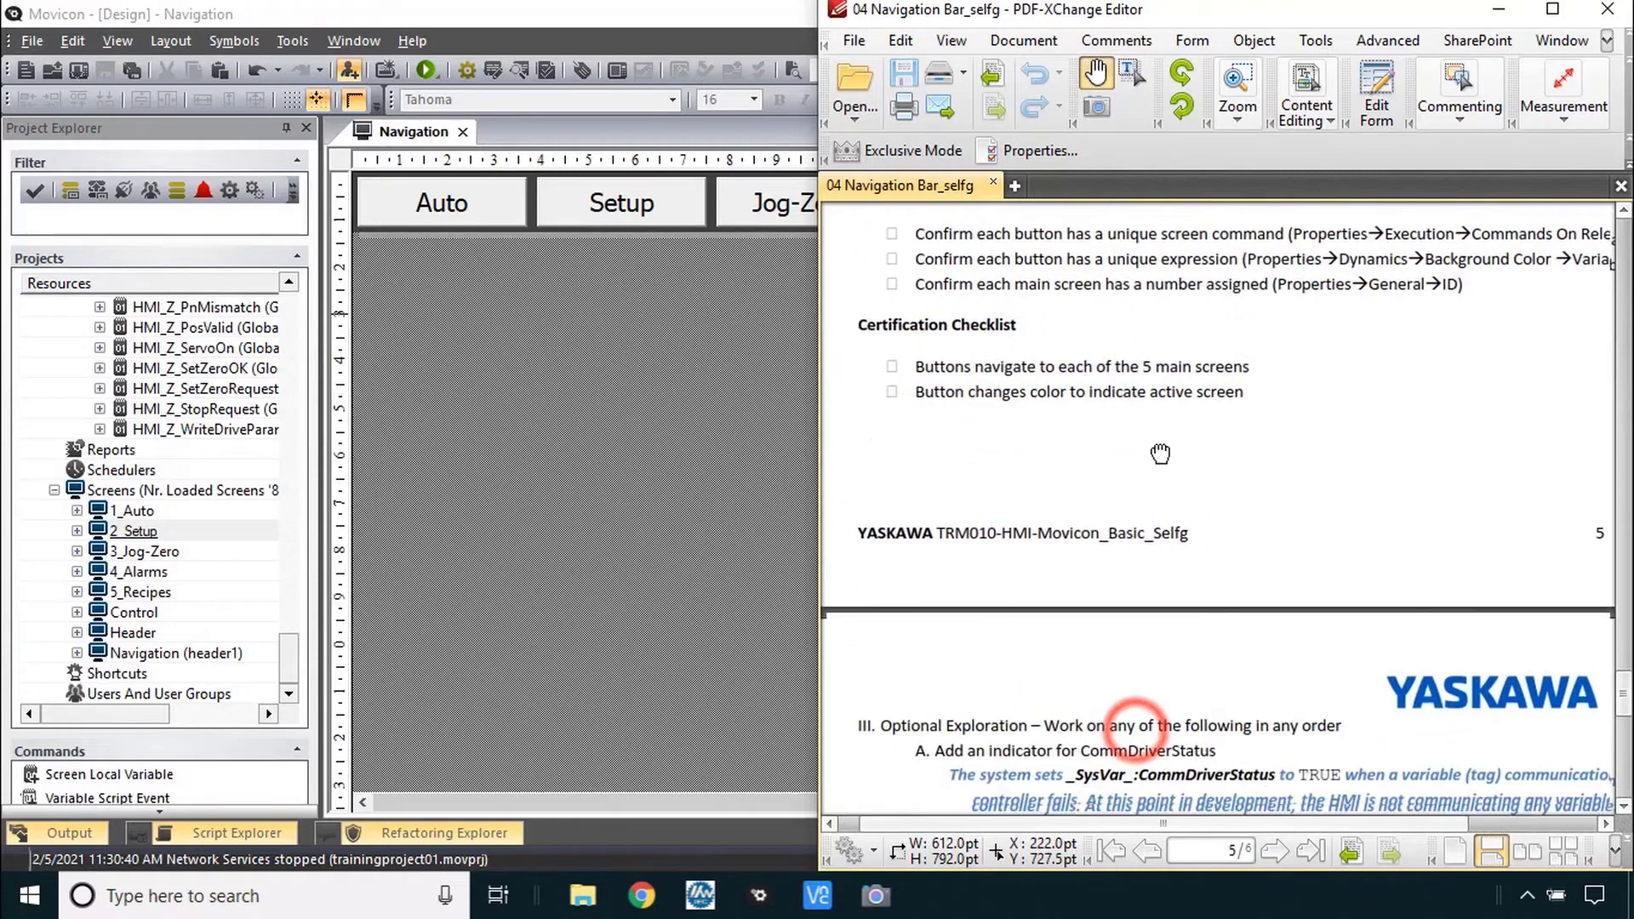
pyautogui.scroll(-3)
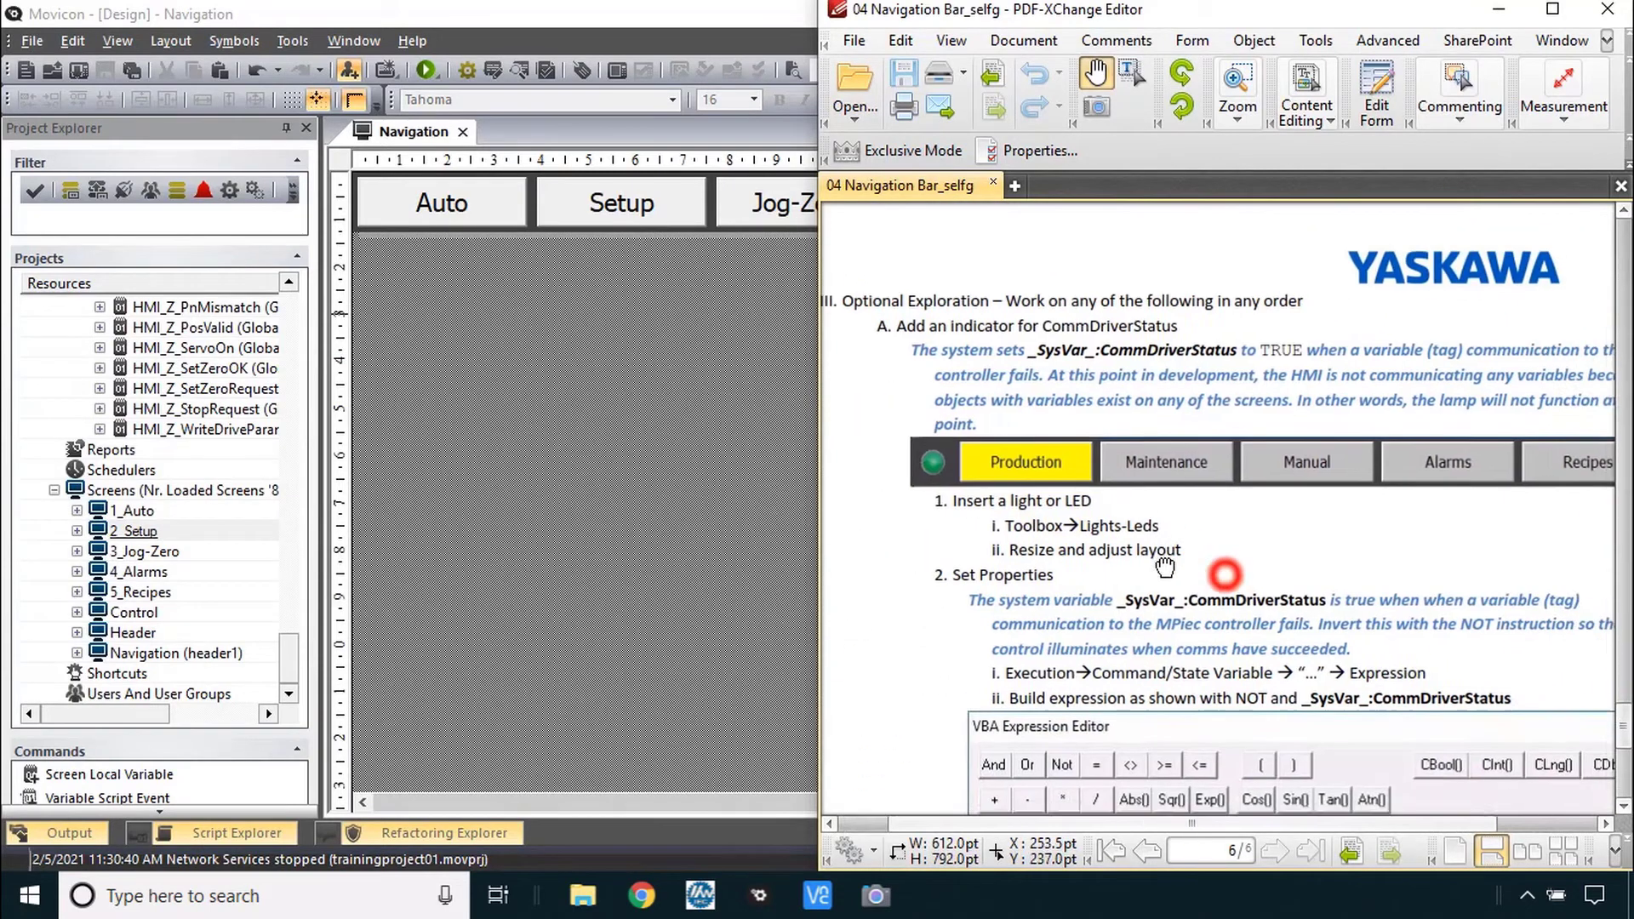
pyautogui.scroll(3)
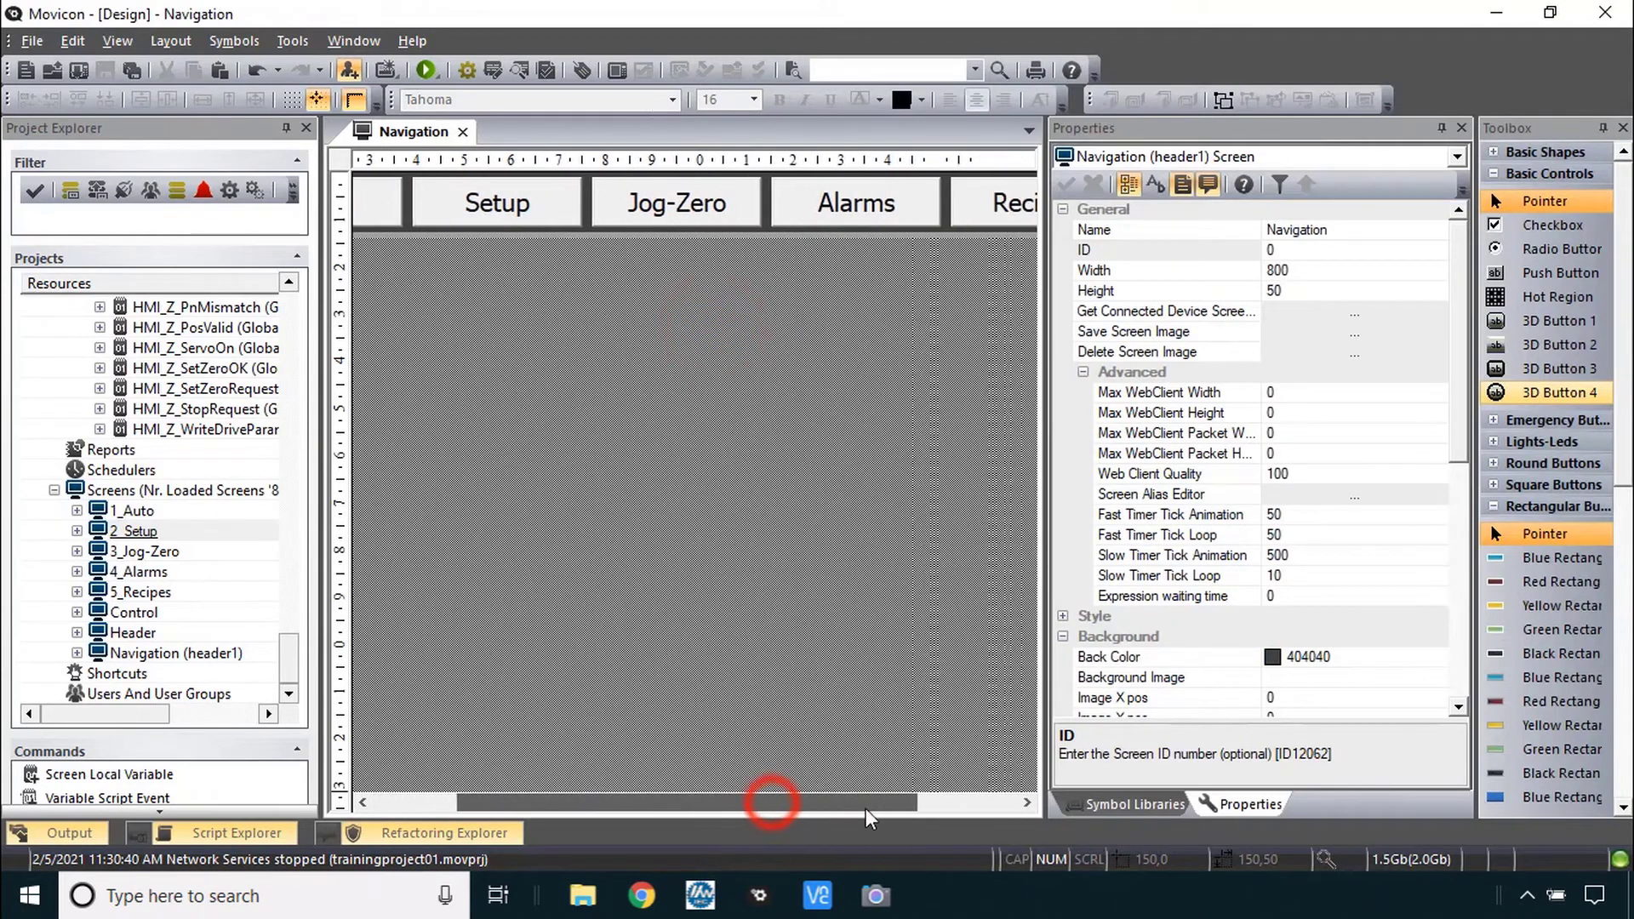
# - Place a Green Light from Toolbox > Lights-Leds on the bar right of the Recipes button
pyautogui.hscroll(3)
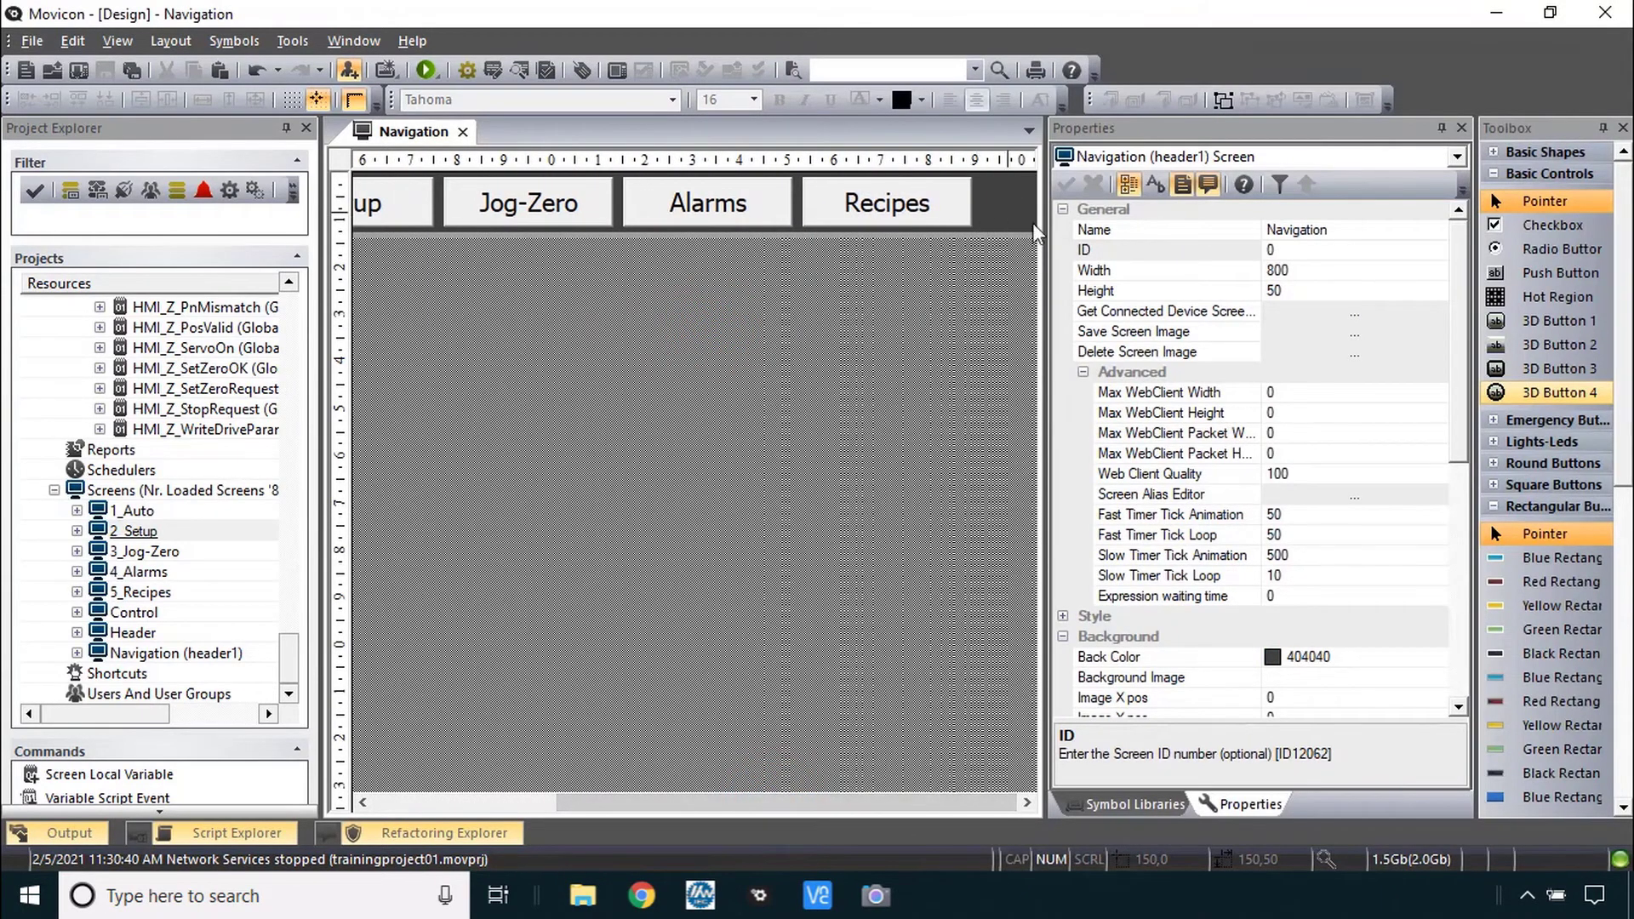
pyautogui.moveTo(1502, 449)
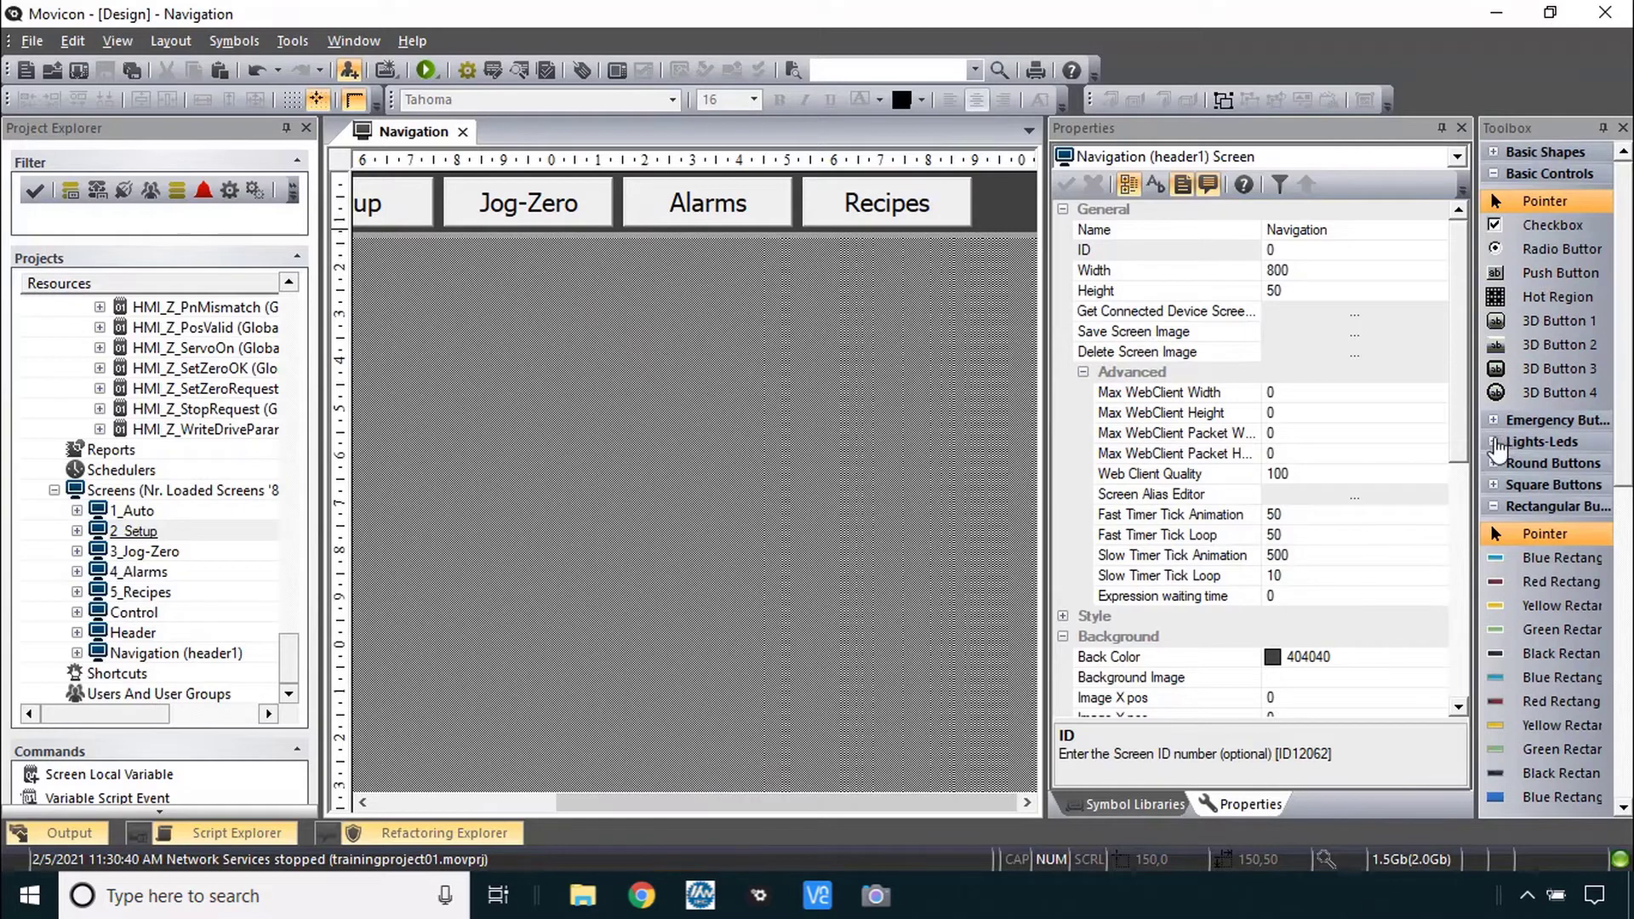
pyautogui.click(1554, 441)
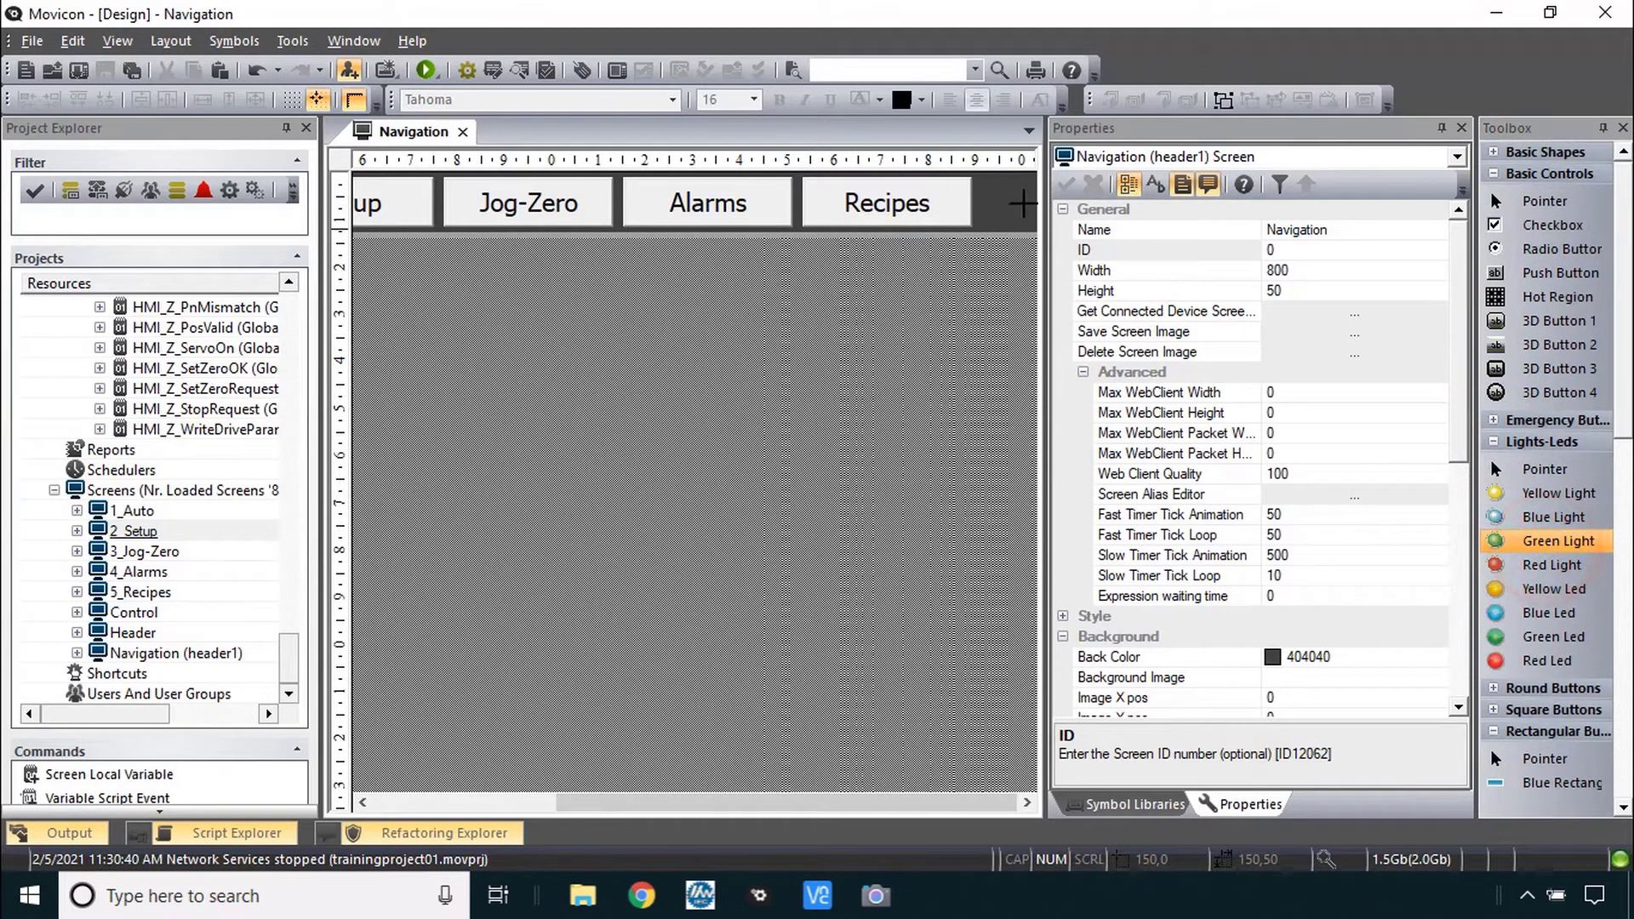
pyautogui.click(1001, 201)
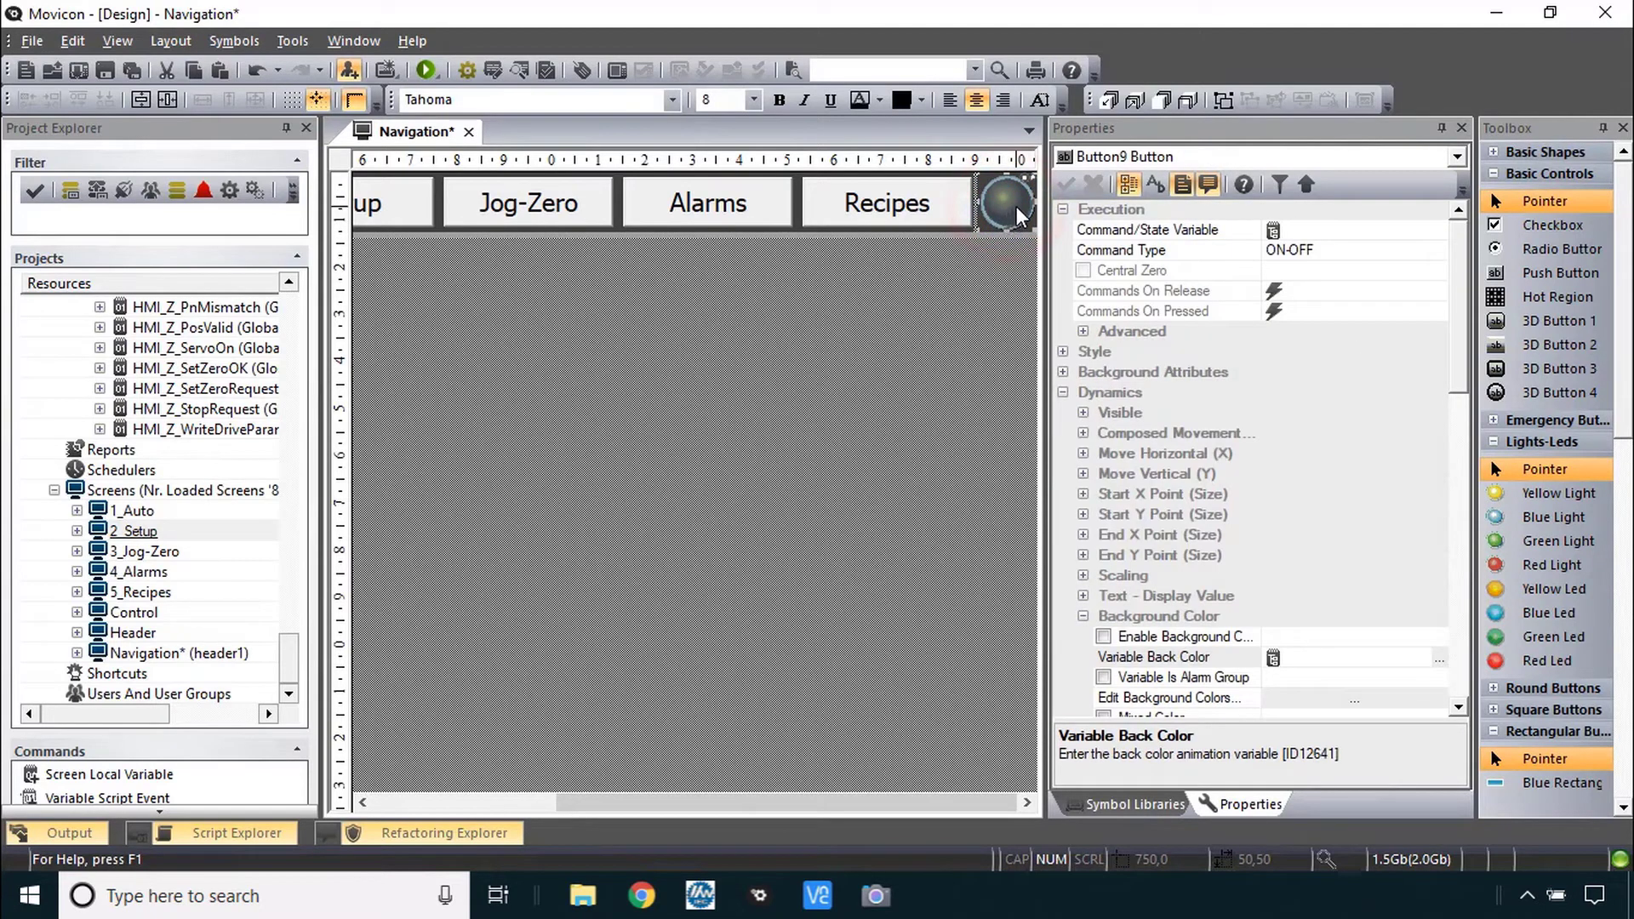
pyautogui.moveTo(1030, 238)
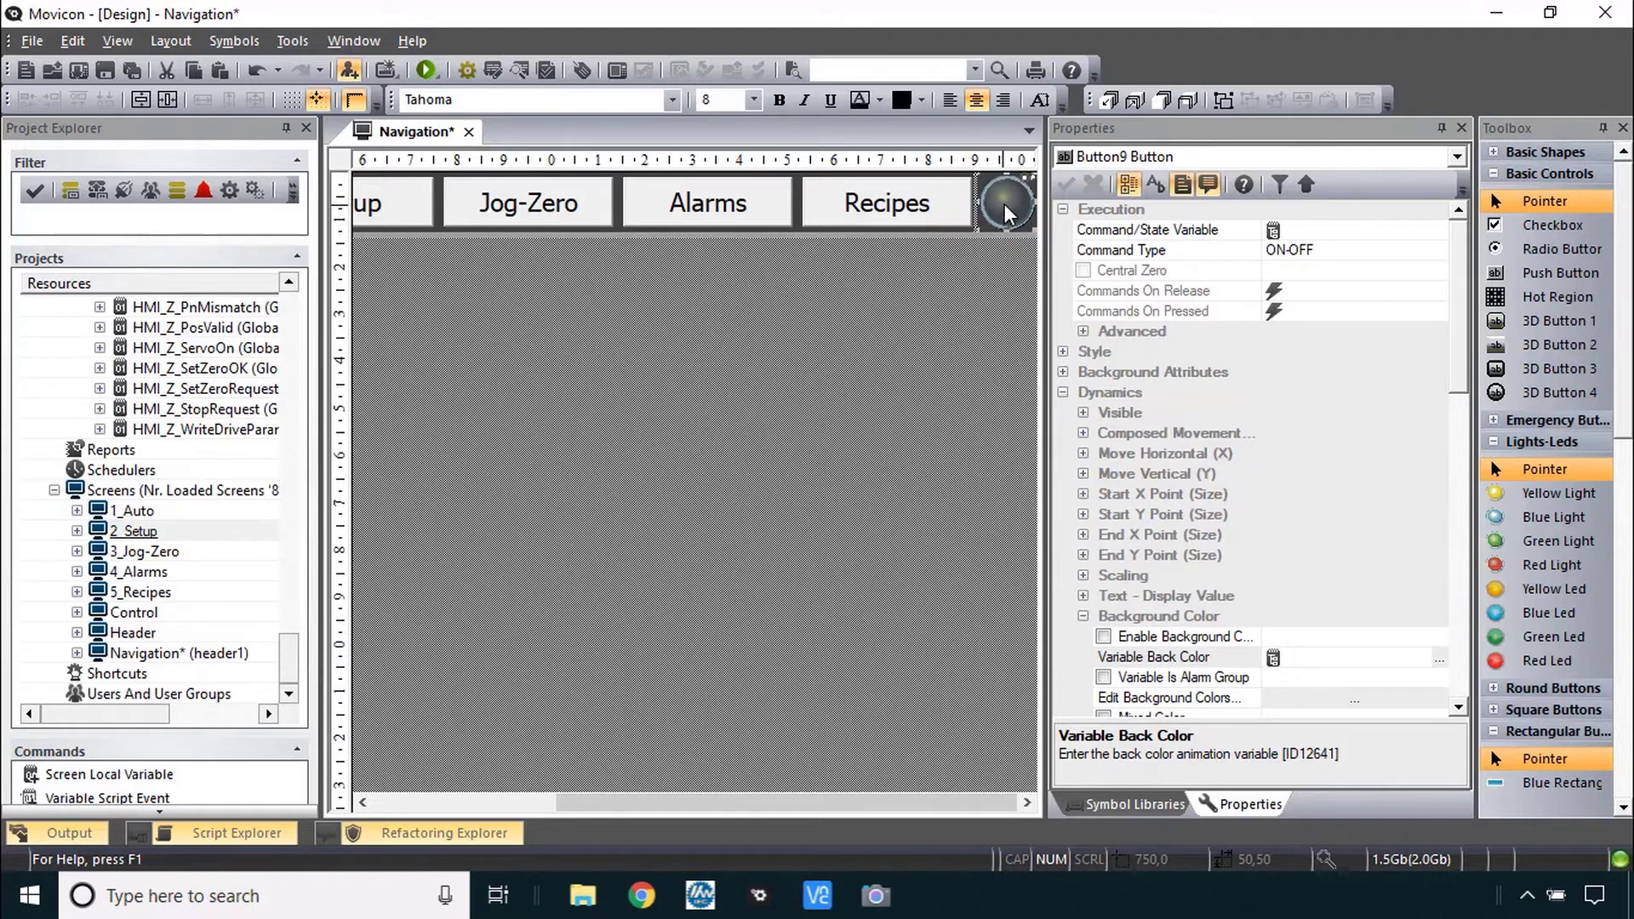
pyautogui.moveTo(1006, 203)
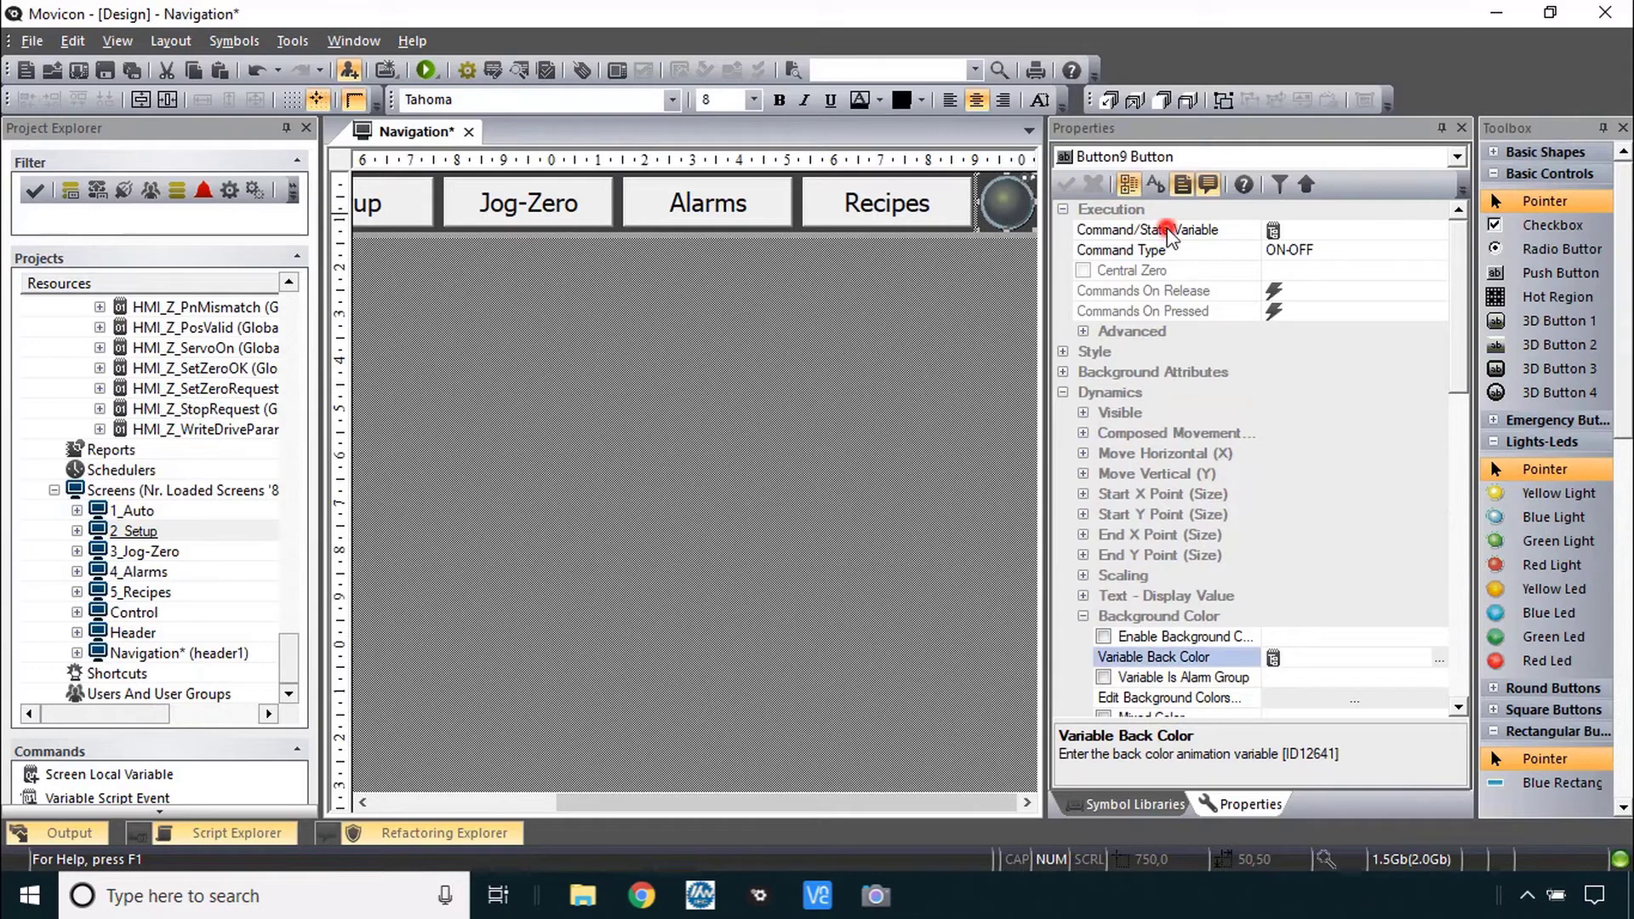
# - Set the lamp's Command/State Variable to _SysVar_:CommDriverStatus via the Tag Browser
pyautogui.click(1273, 230)
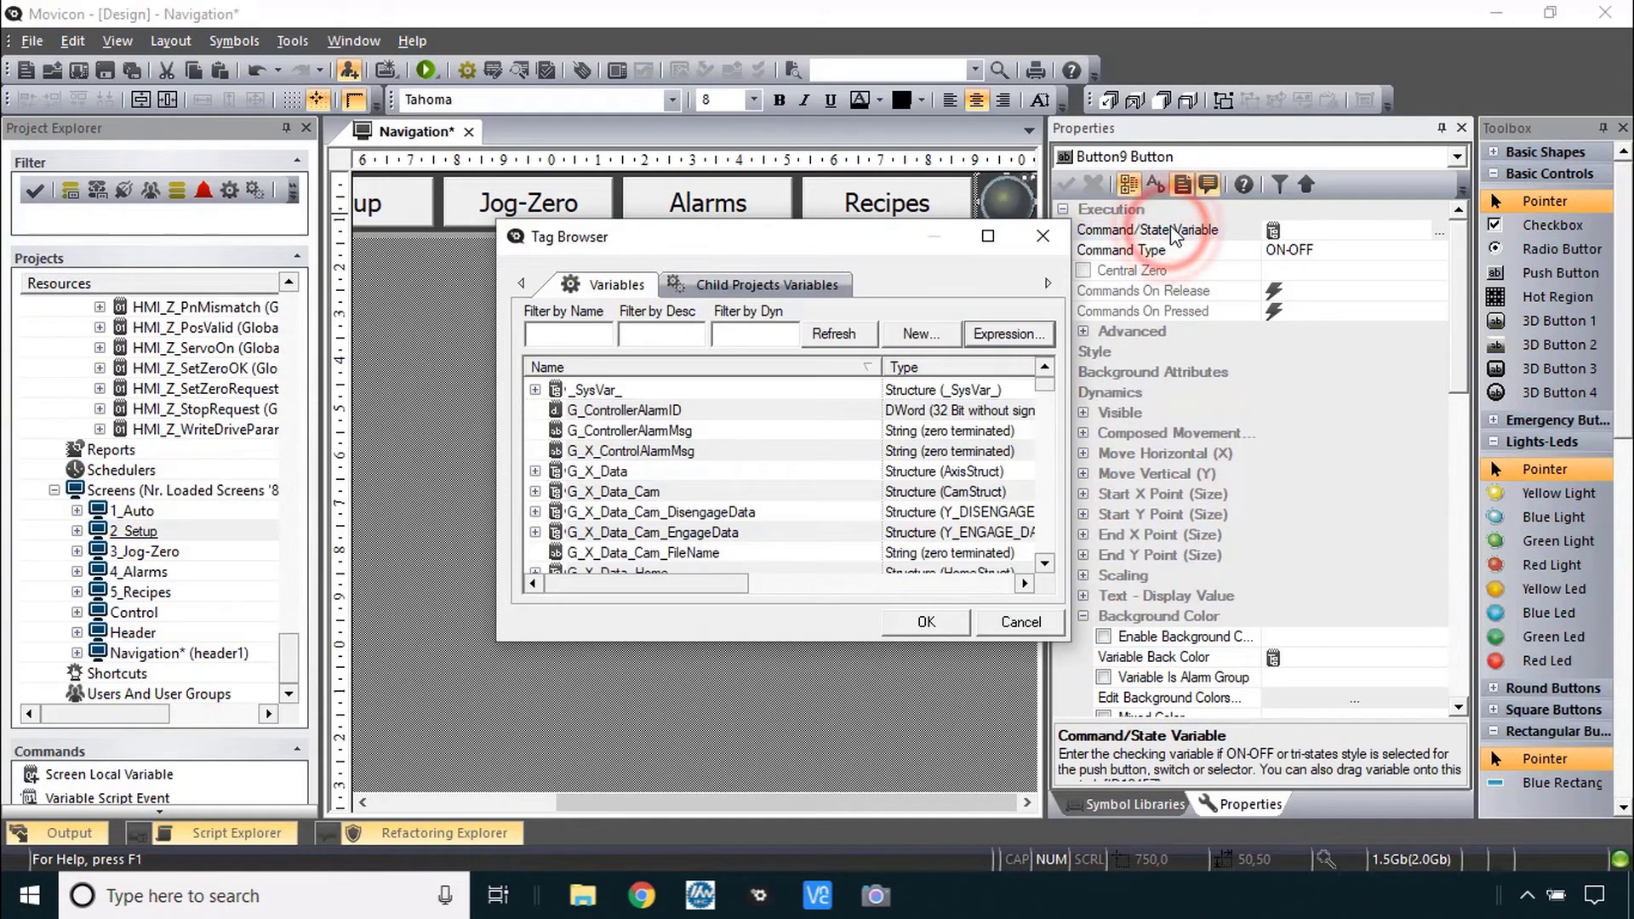
pyautogui.click(535, 389)
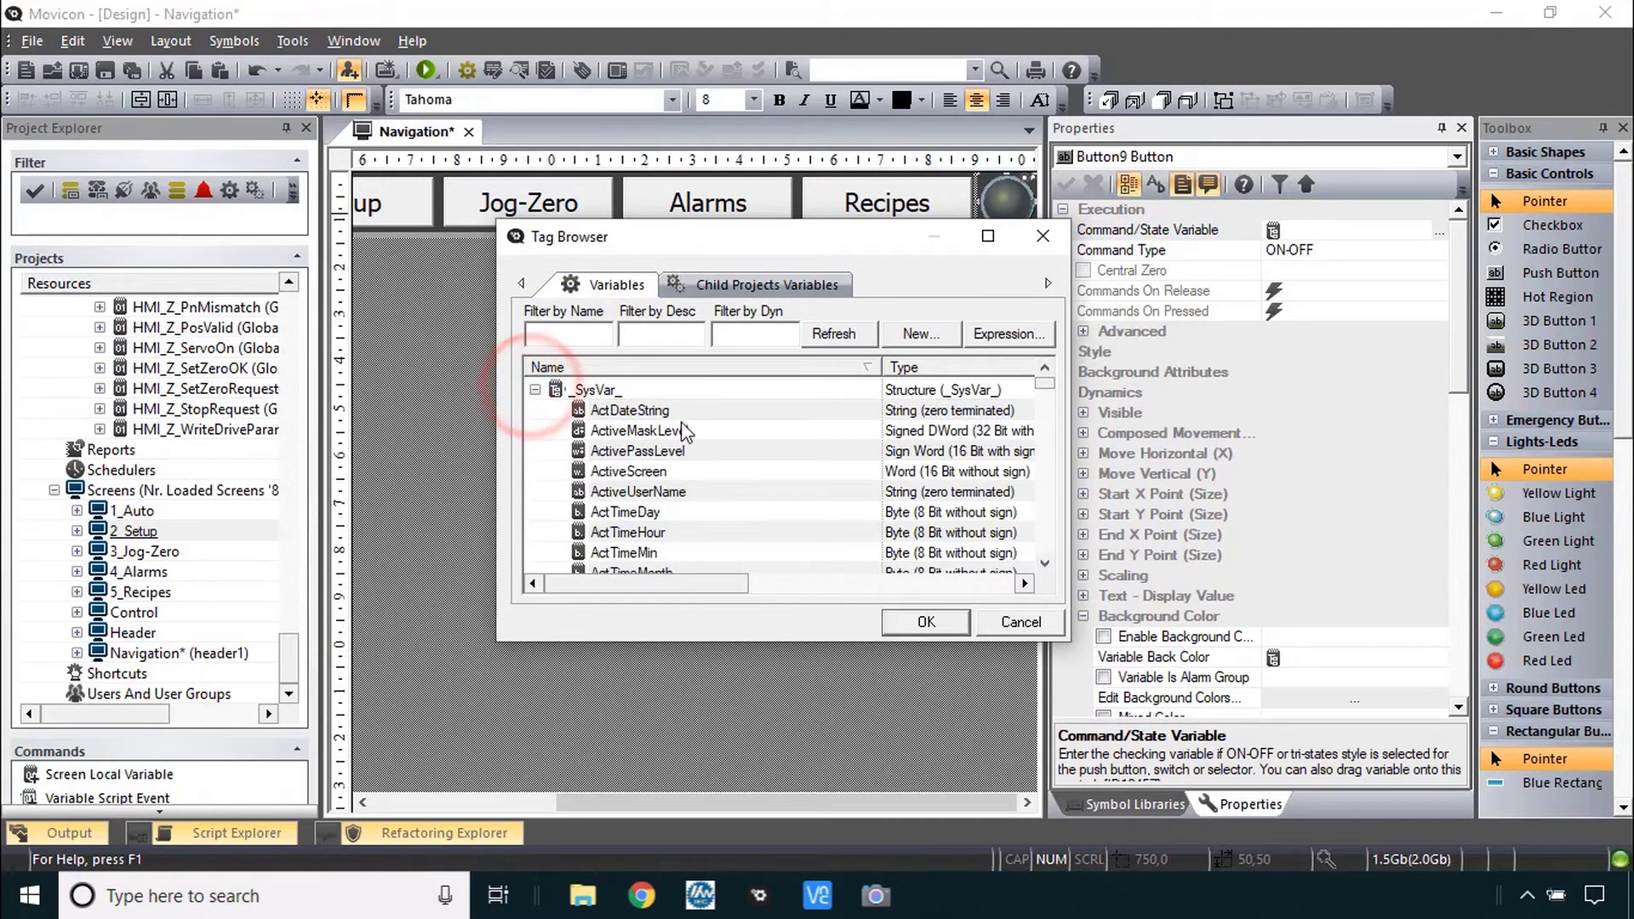
pyautogui.scroll(-3)
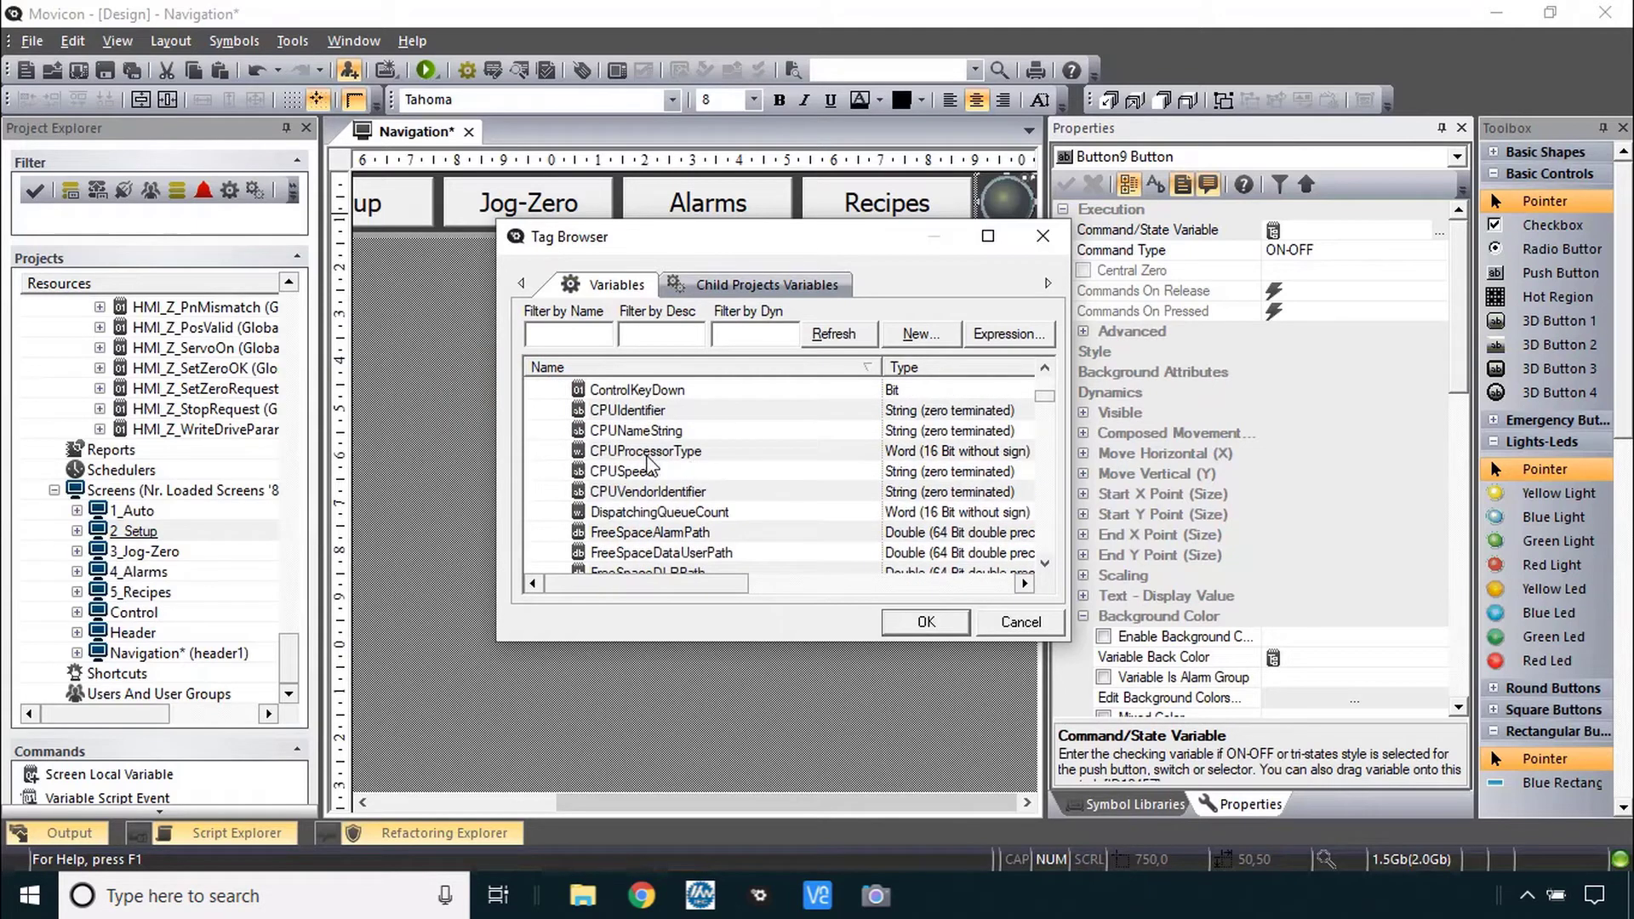
pyautogui.click(642, 431)
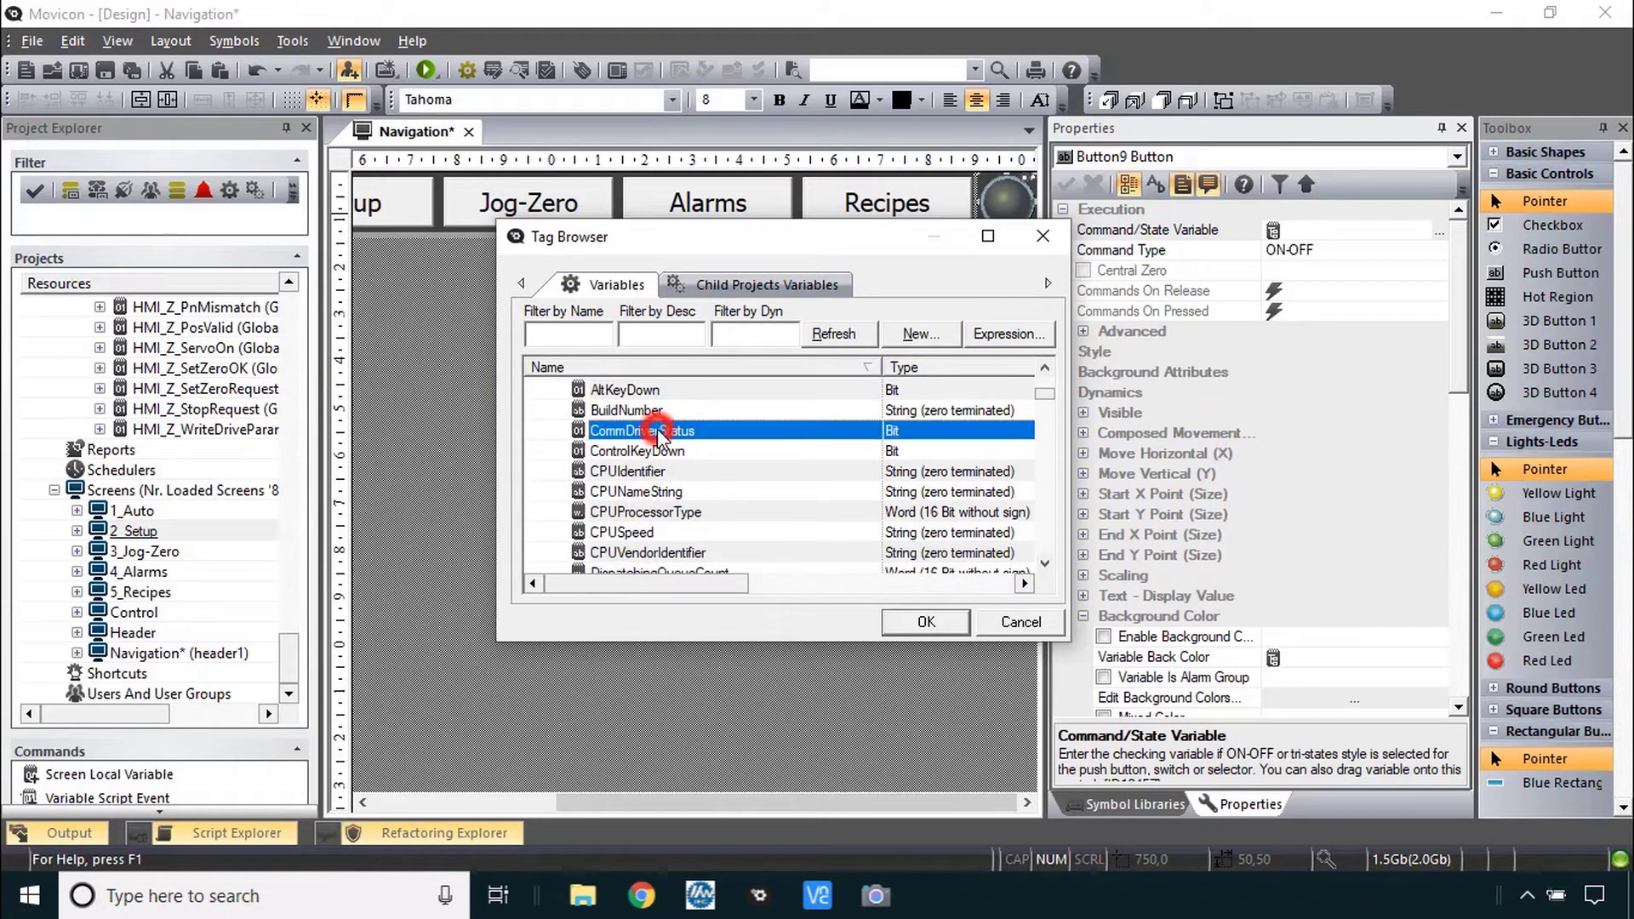
pyautogui.click(923, 621)
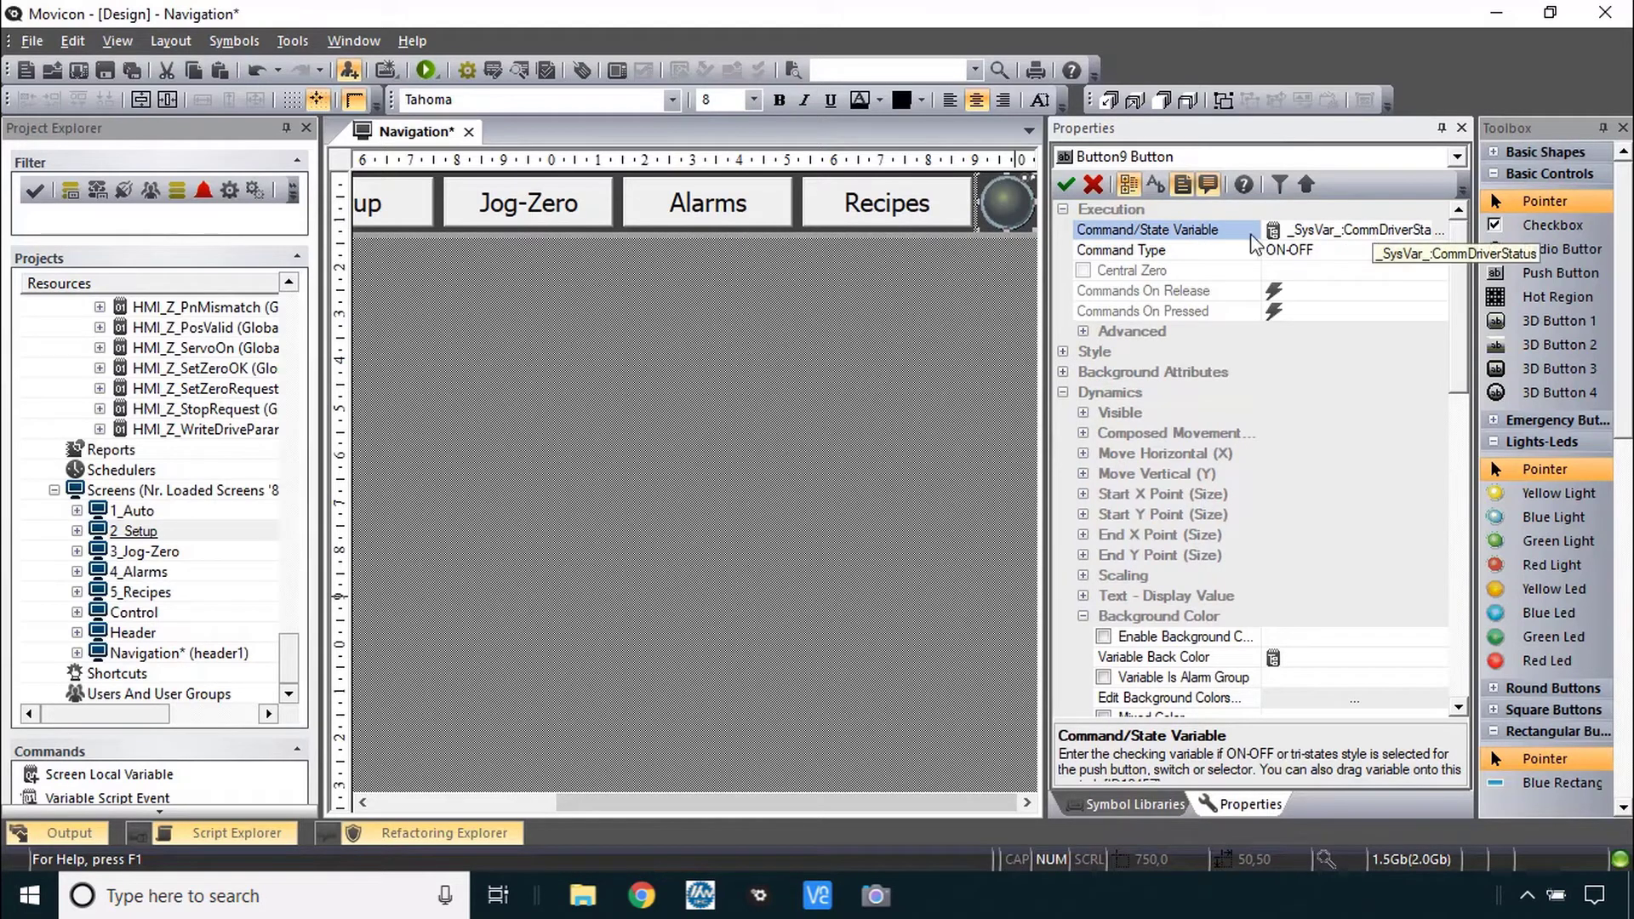
pyautogui.moveTo(1016, 208)
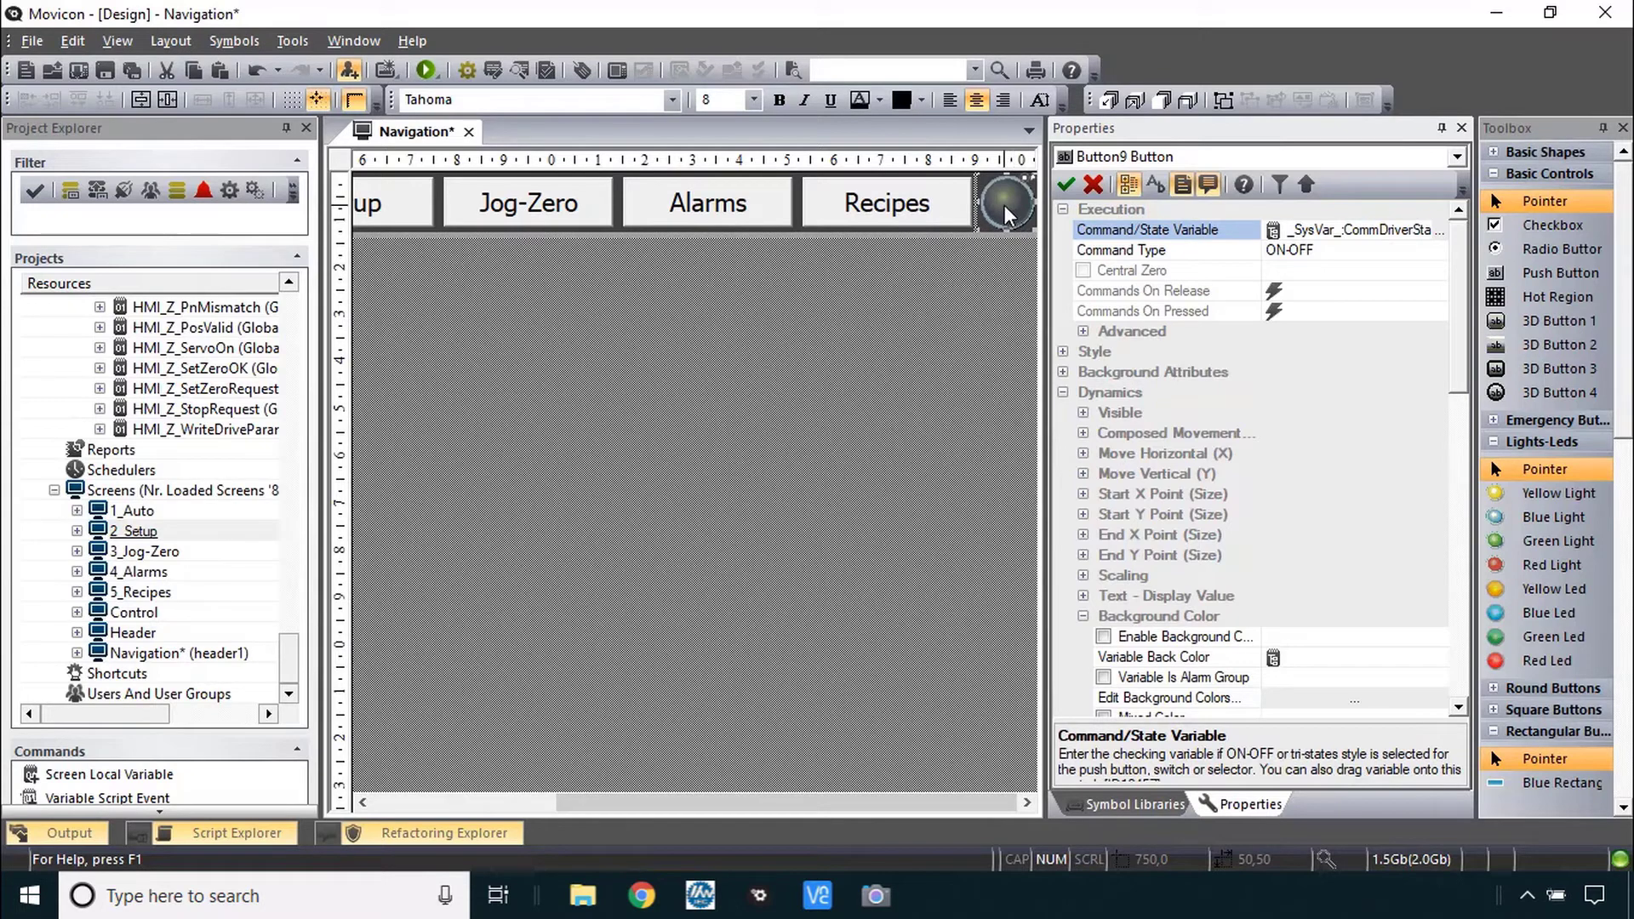
pyautogui.moveTo(1208, 239)
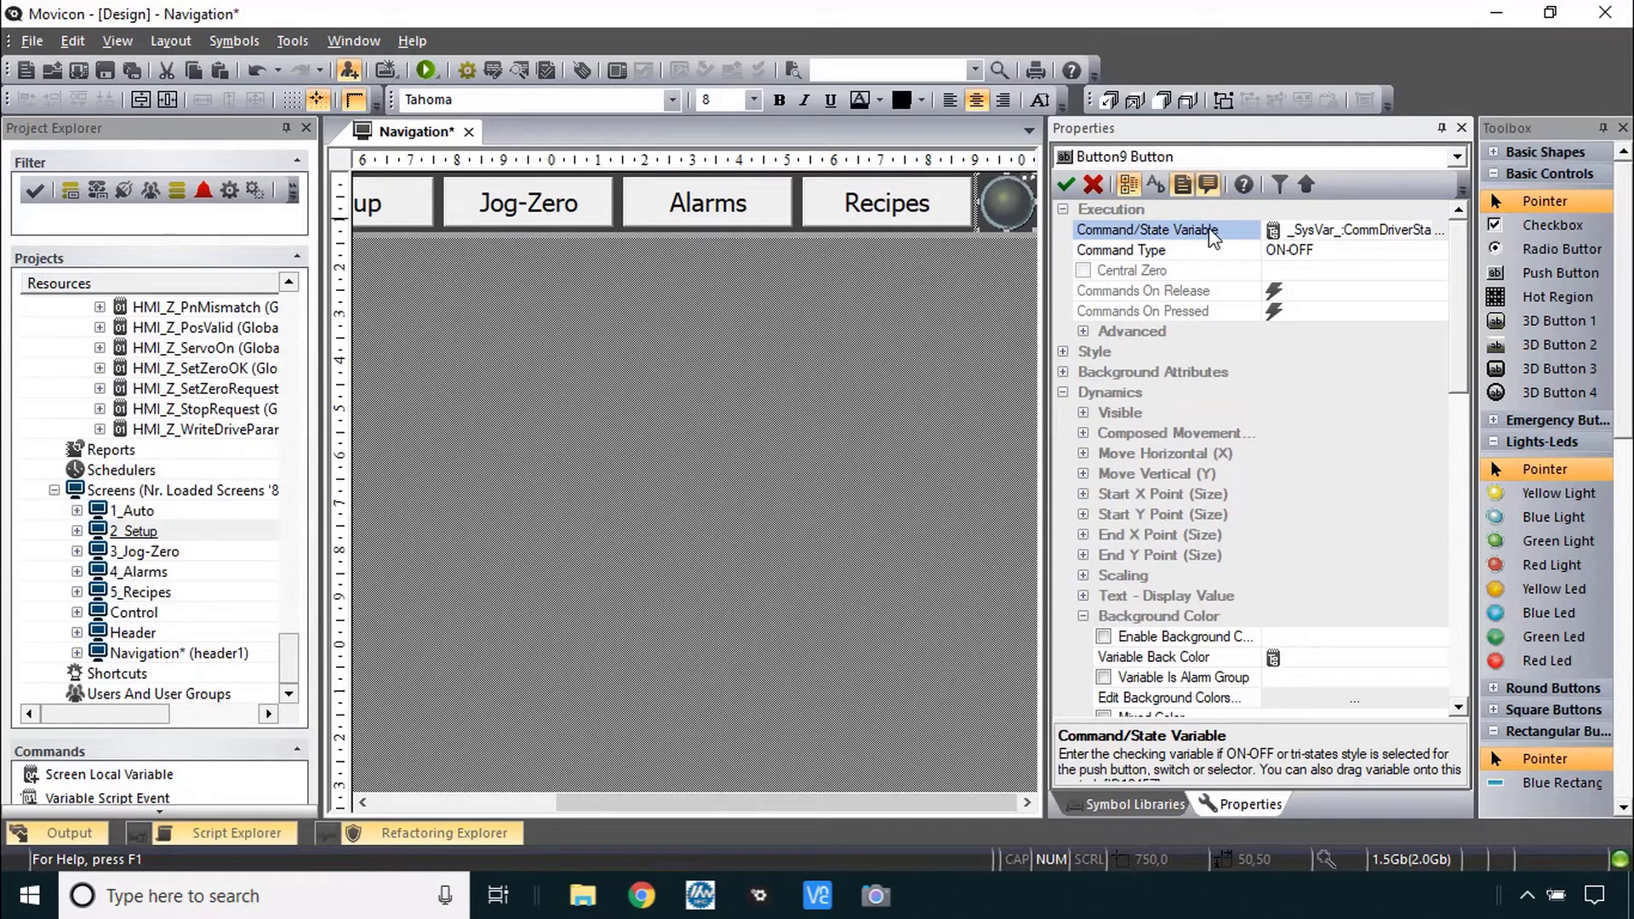
# - Replace the lamp's CommDriverStatus=0 expression with Not [_SysVar_:CommDriverStatus]
pyautogui.click(1274, 230)
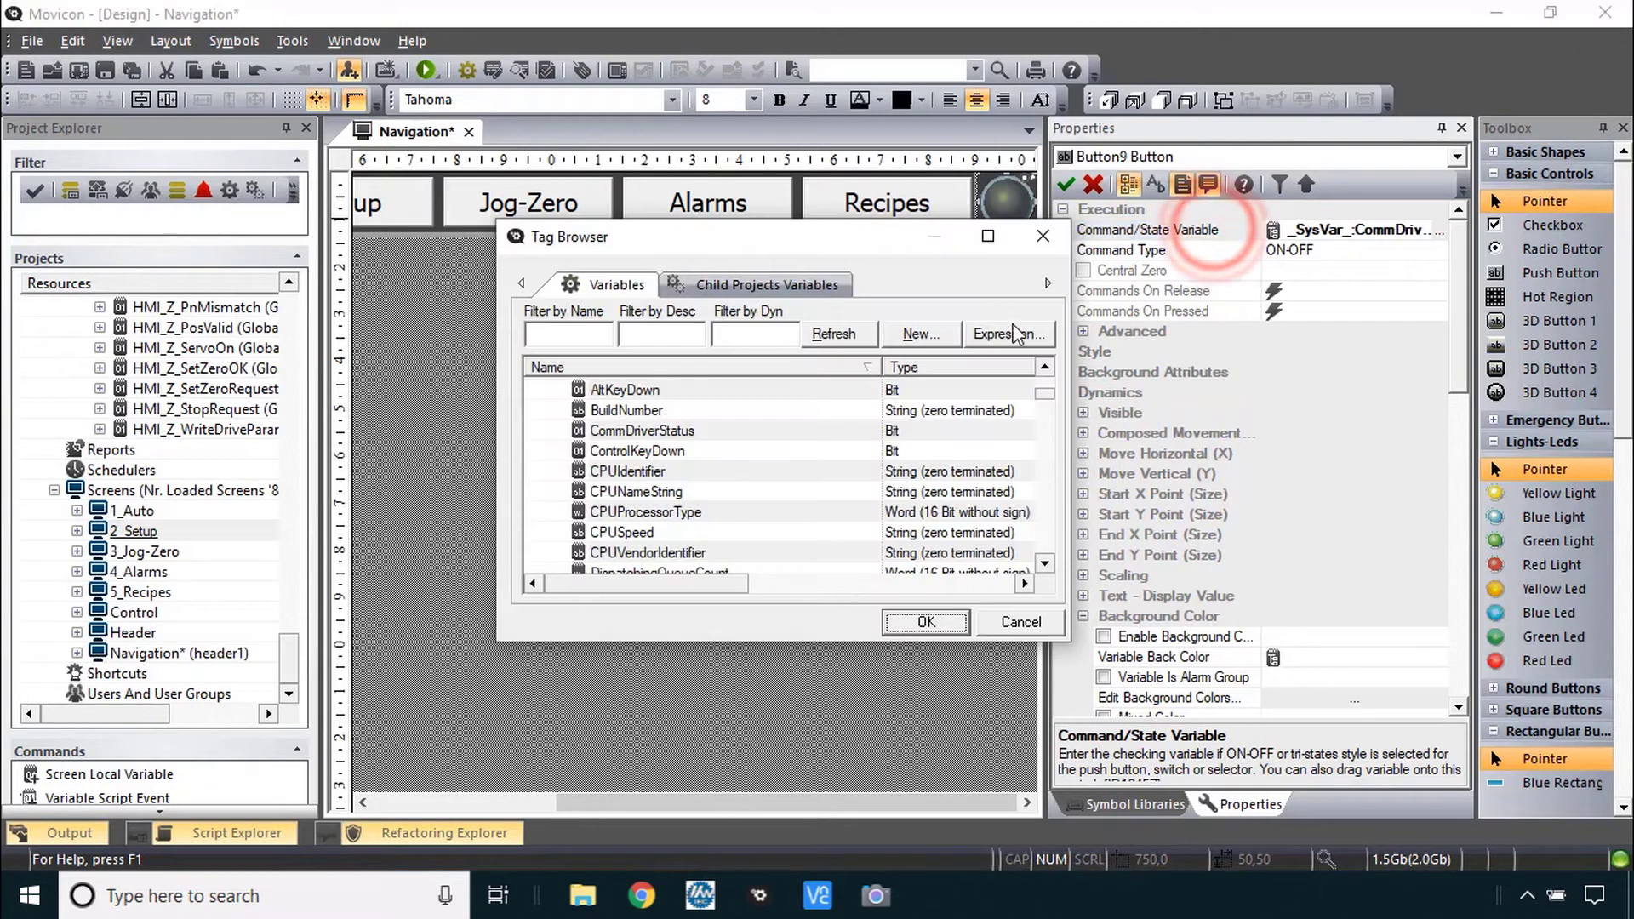
pyautogui.click(1008, 336)
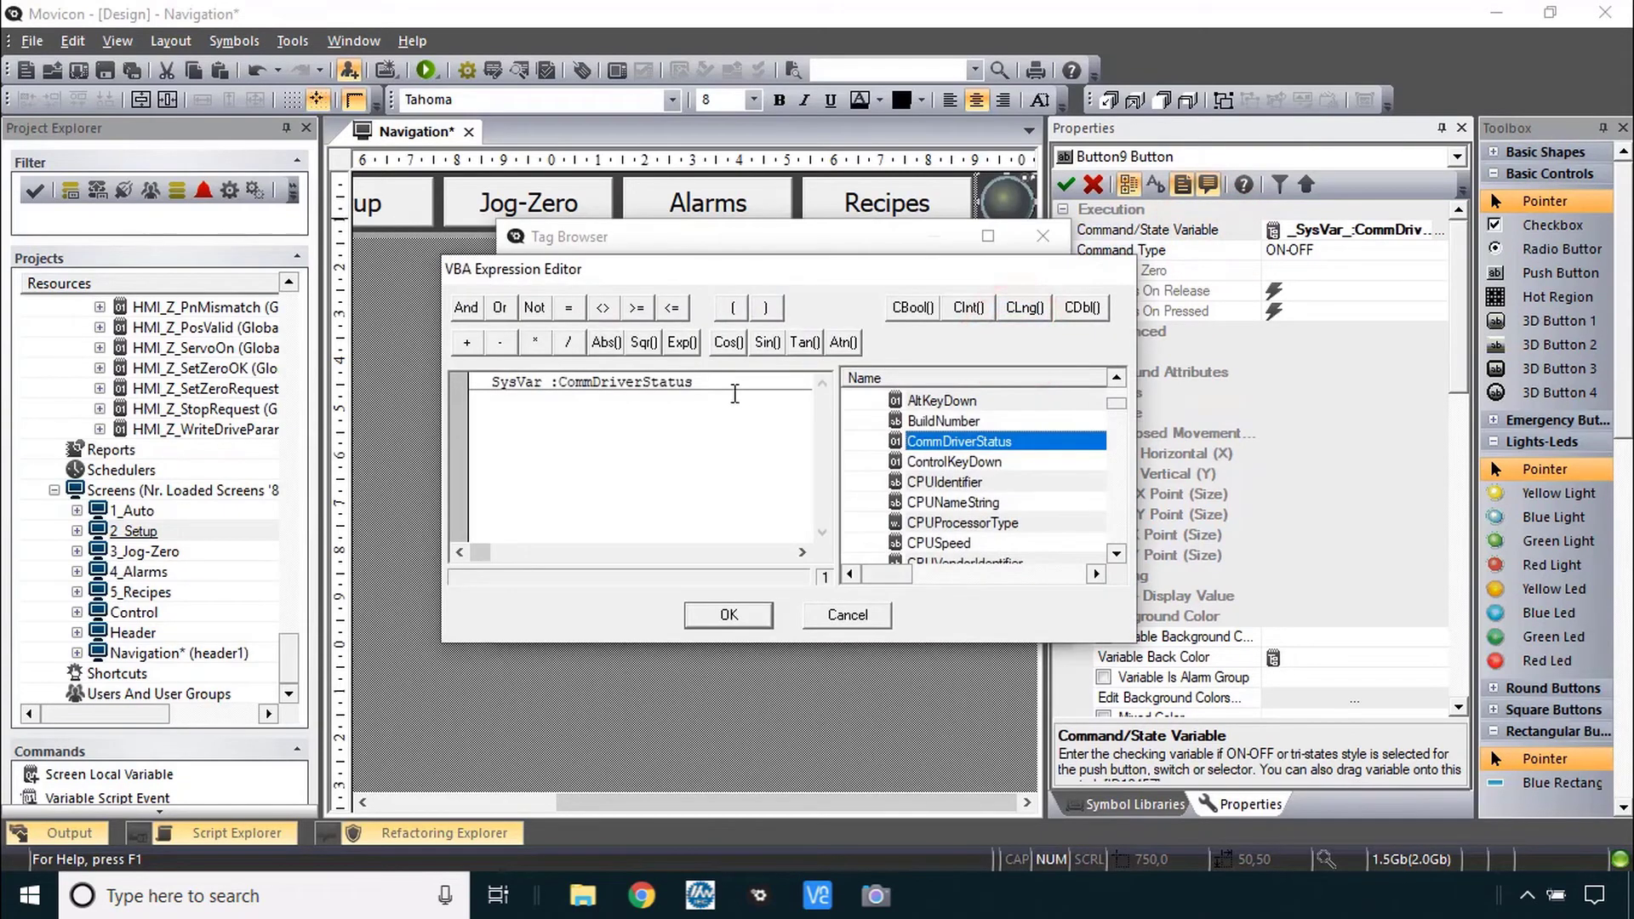
pyautogui.moveTo(1368, 260)
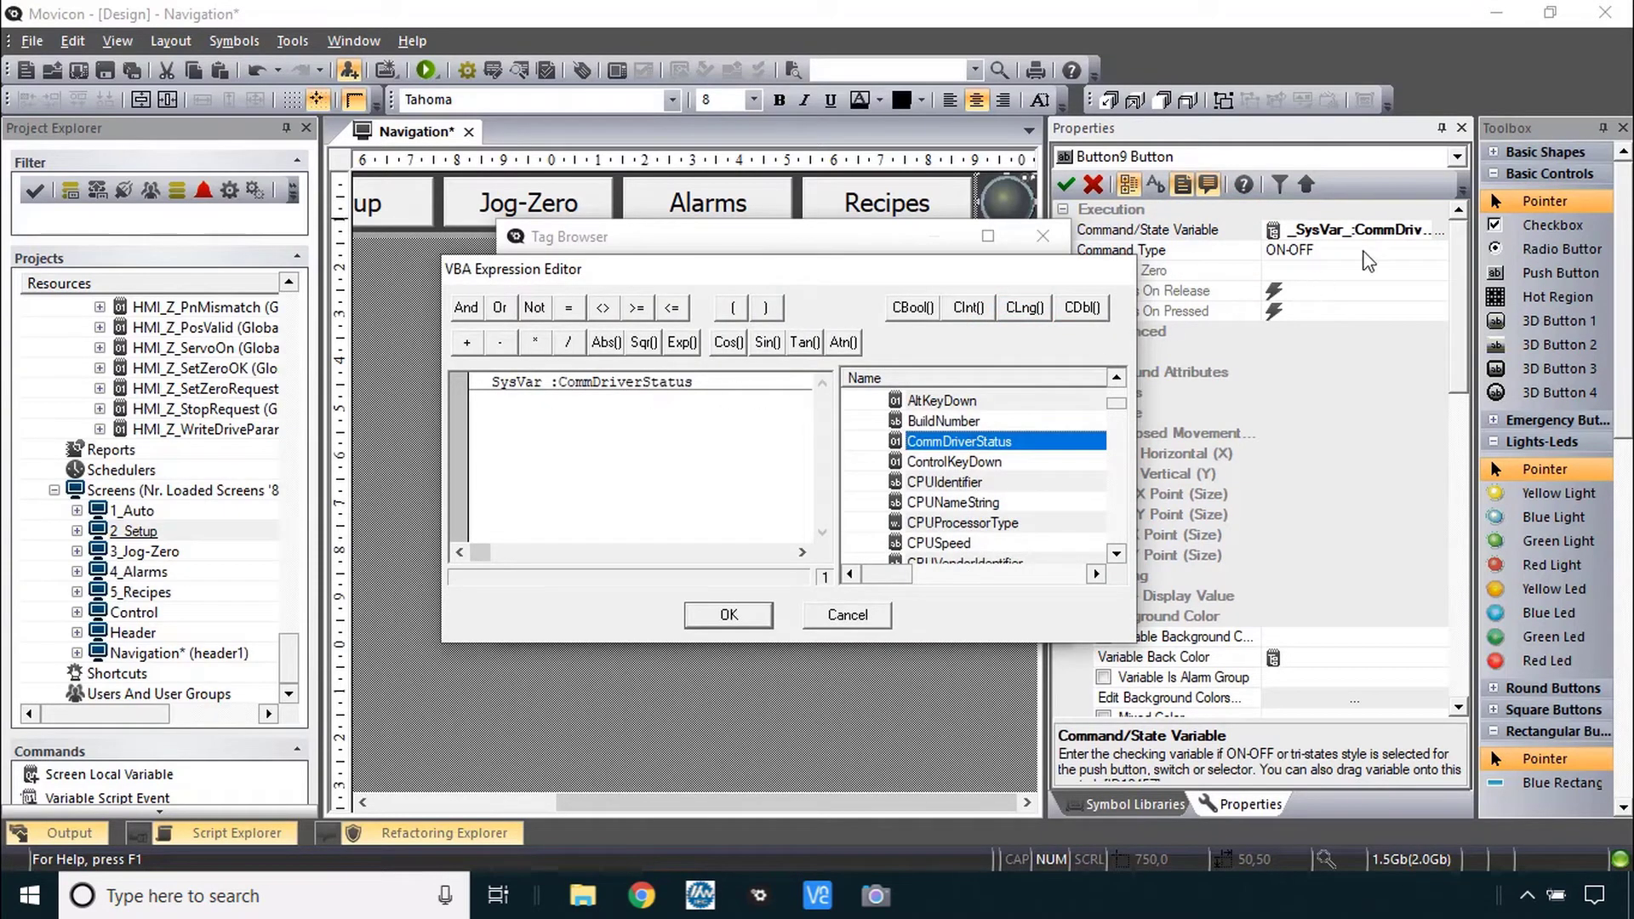
pyautogui.moveTo(751, 396)
pyautogui.write('=0')
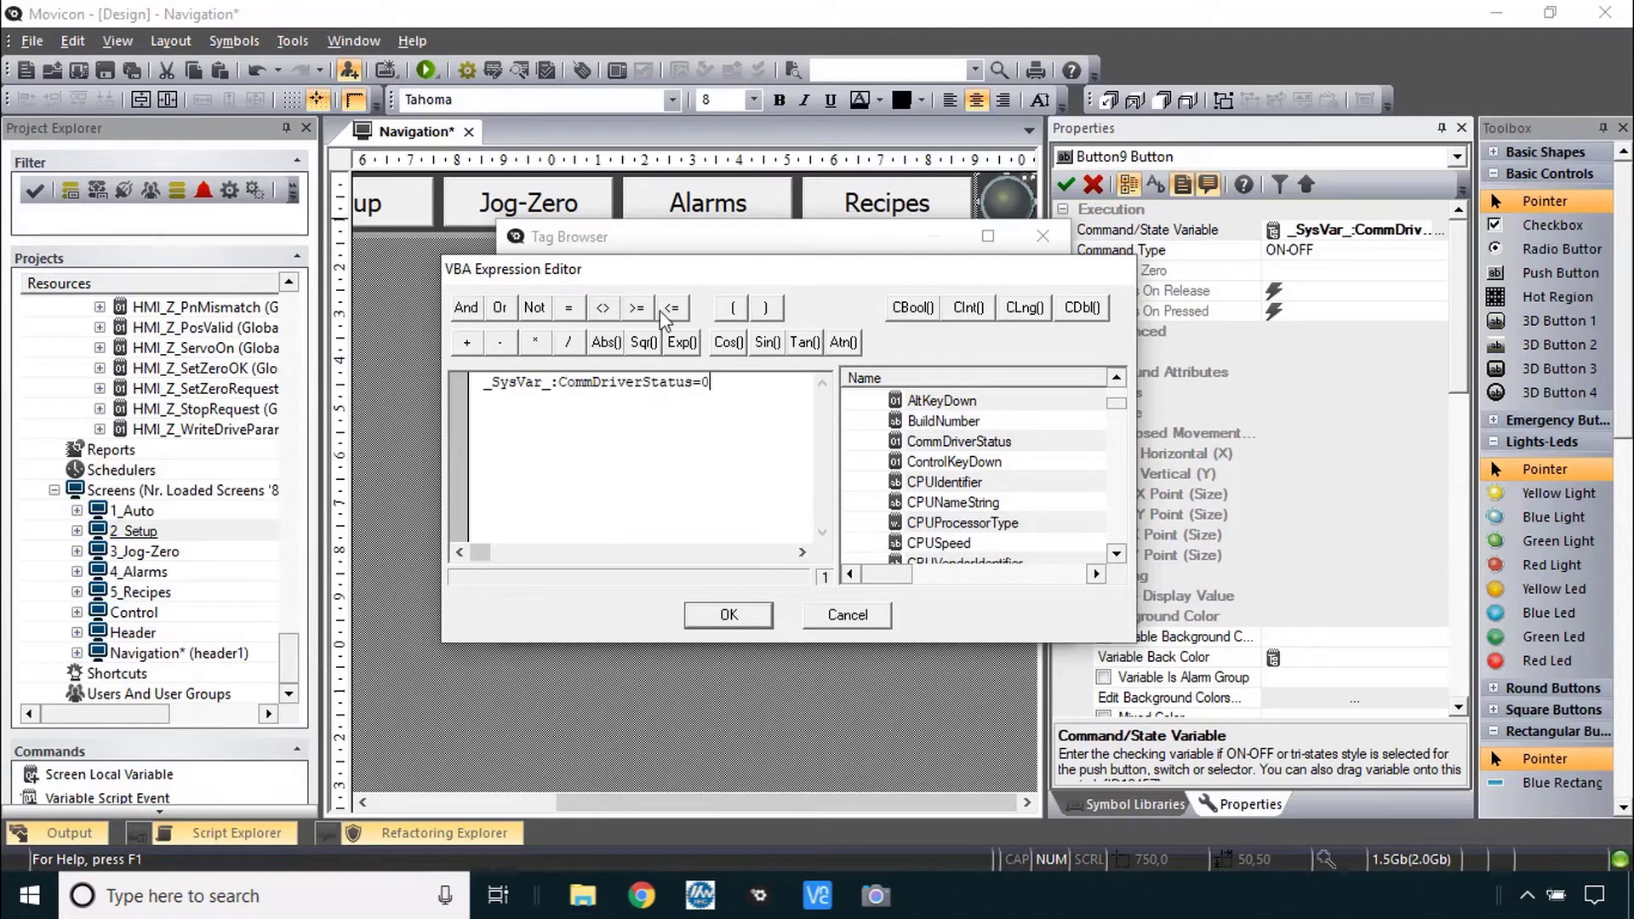
pyautogui.click(727, 615)
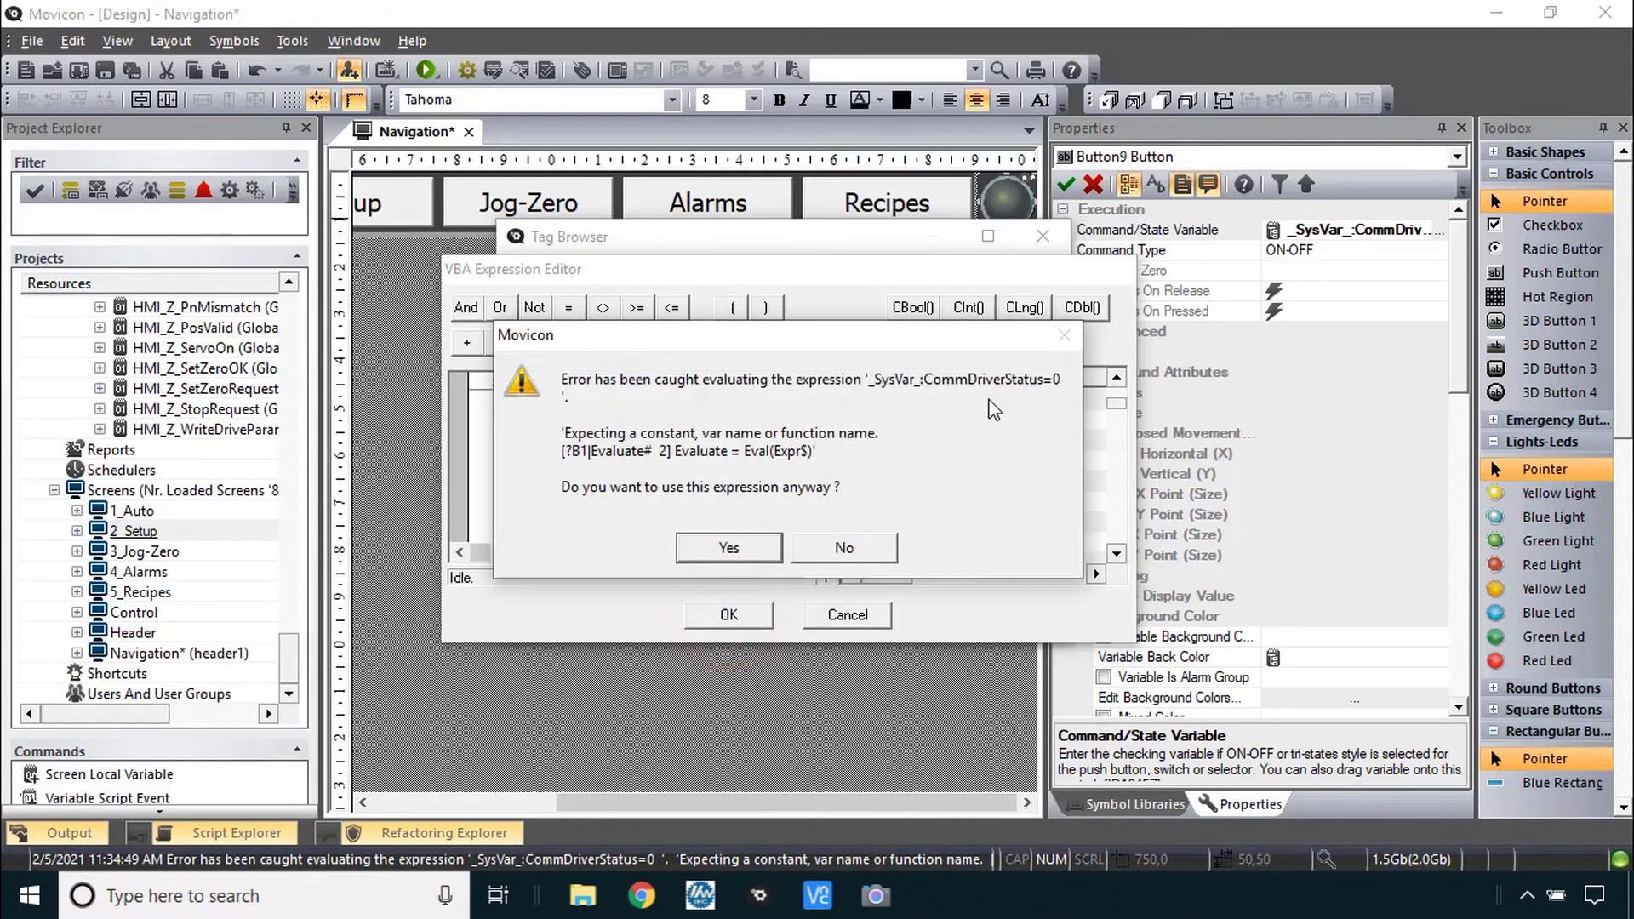
pyautogui.moveTo(967, 402)
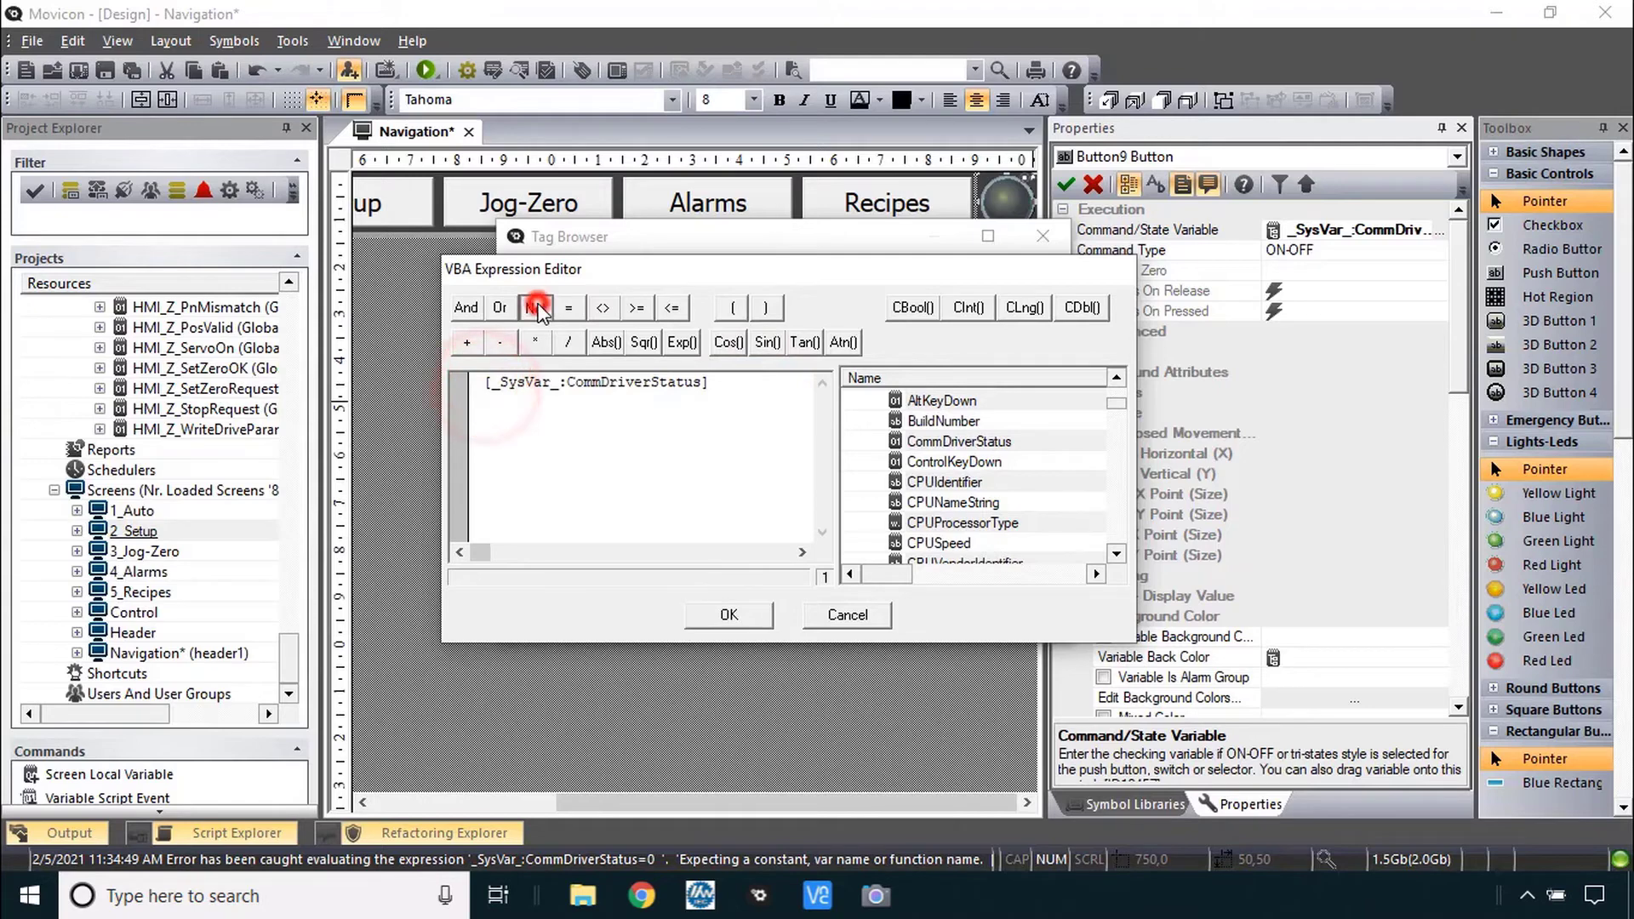
pyautogui.click(534, 308)
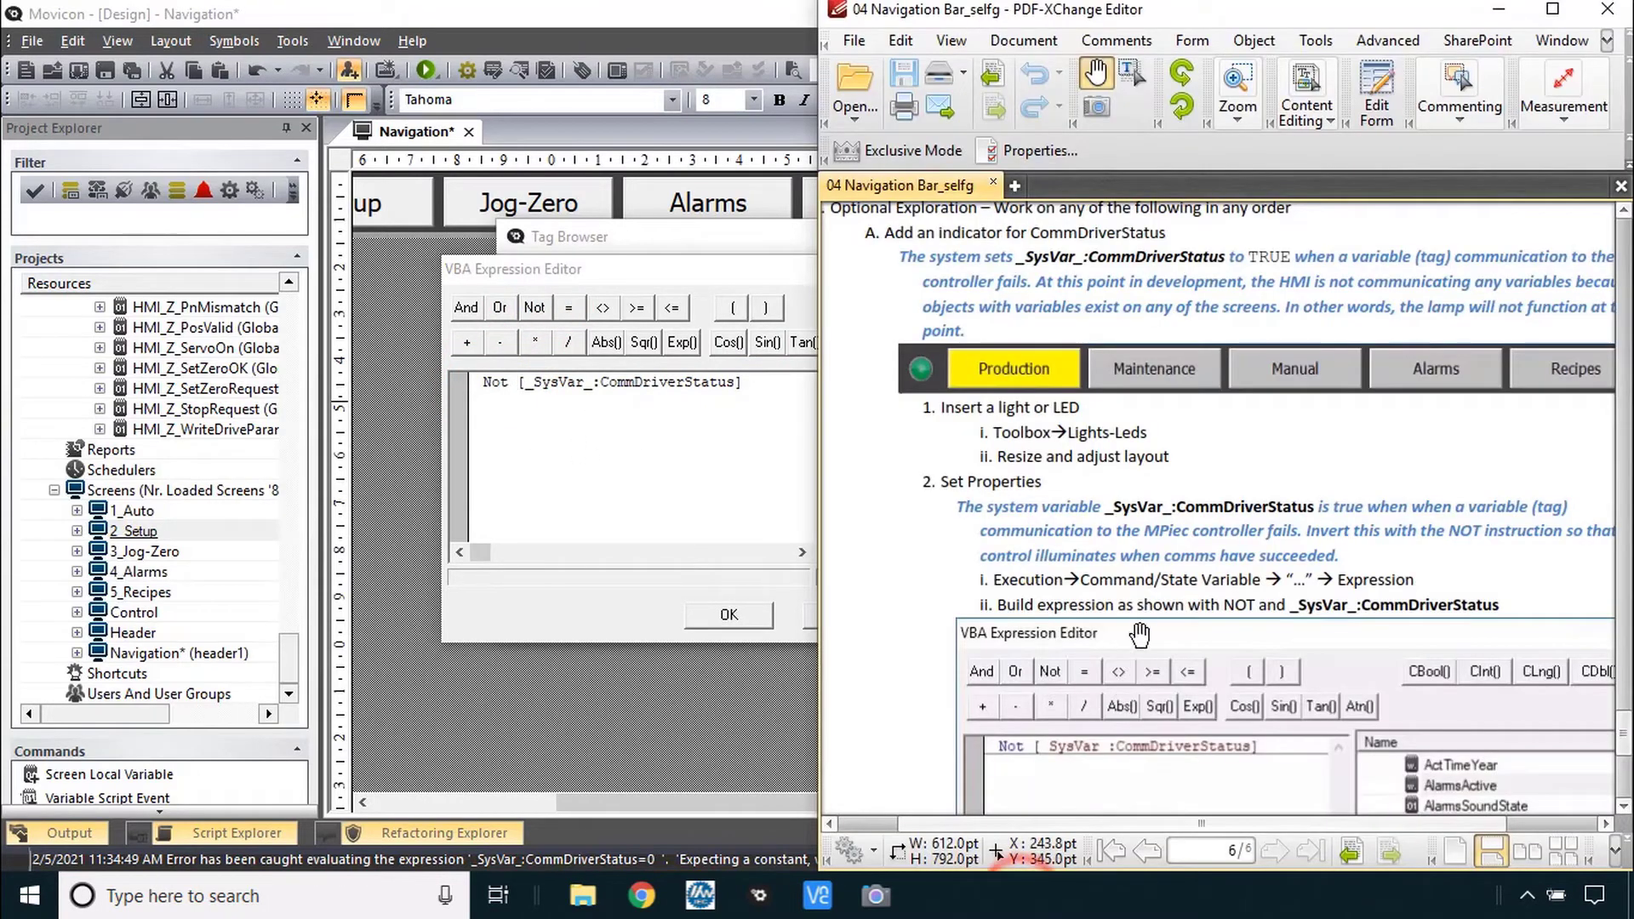
# - Scroll the guide to the CommDriverStatus lamp instructions with the example Not expression
pyautogui.scroll(-3)
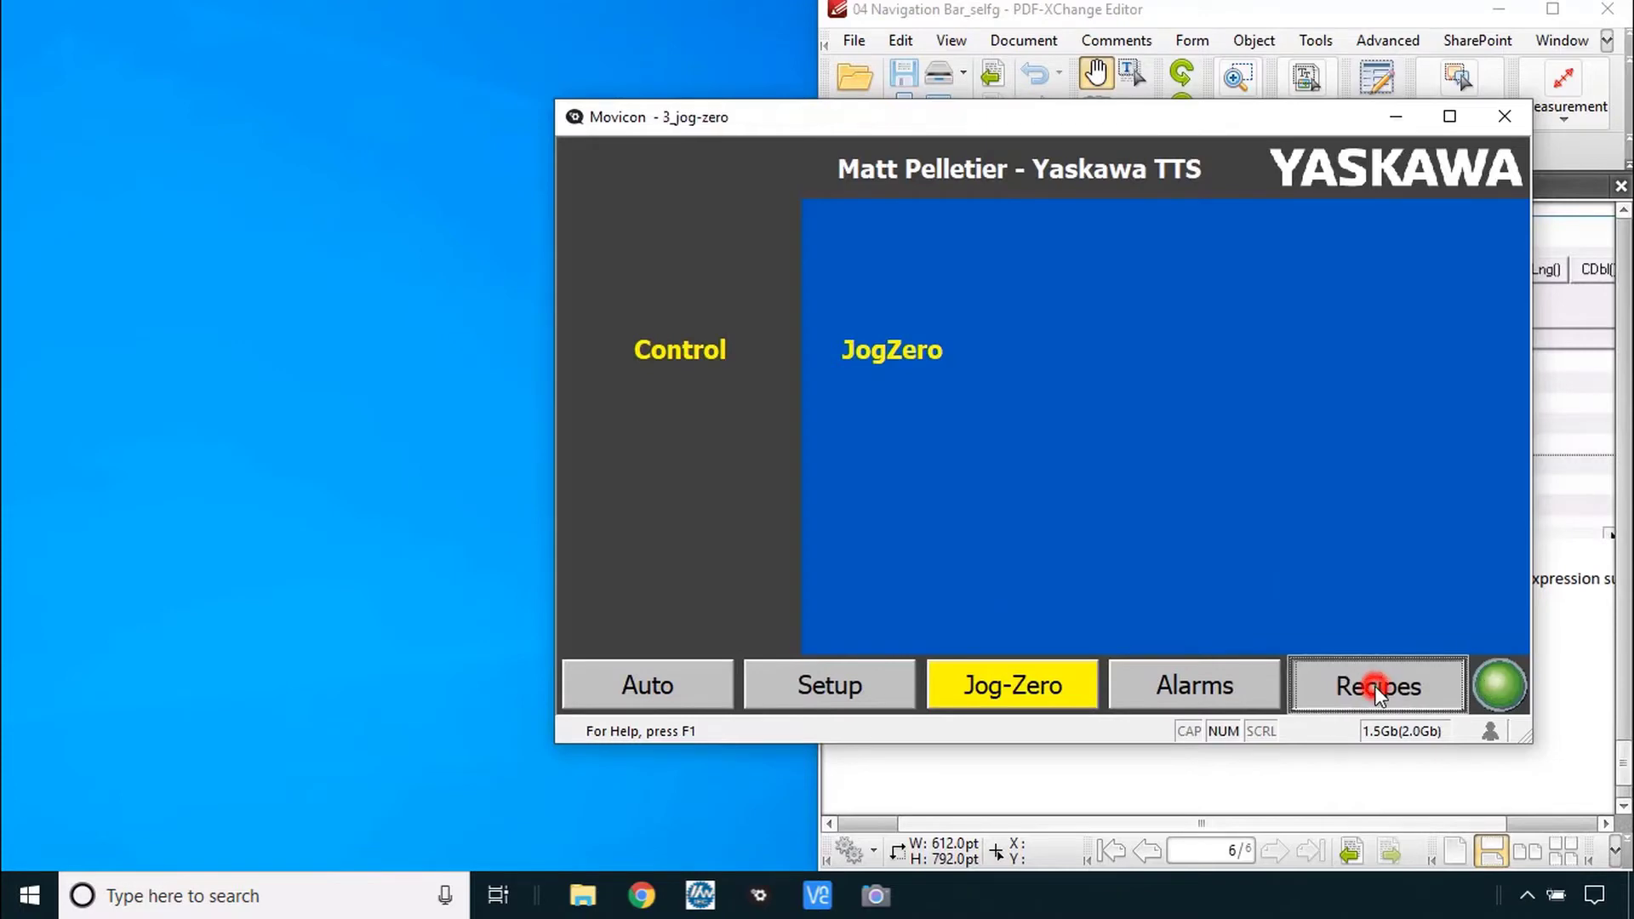
# - In runtime, visit Setup, Jog-Zero, Alarms and Recipes to verify yellow highlighting and the green lamp
pyautogui.click(829, 684)
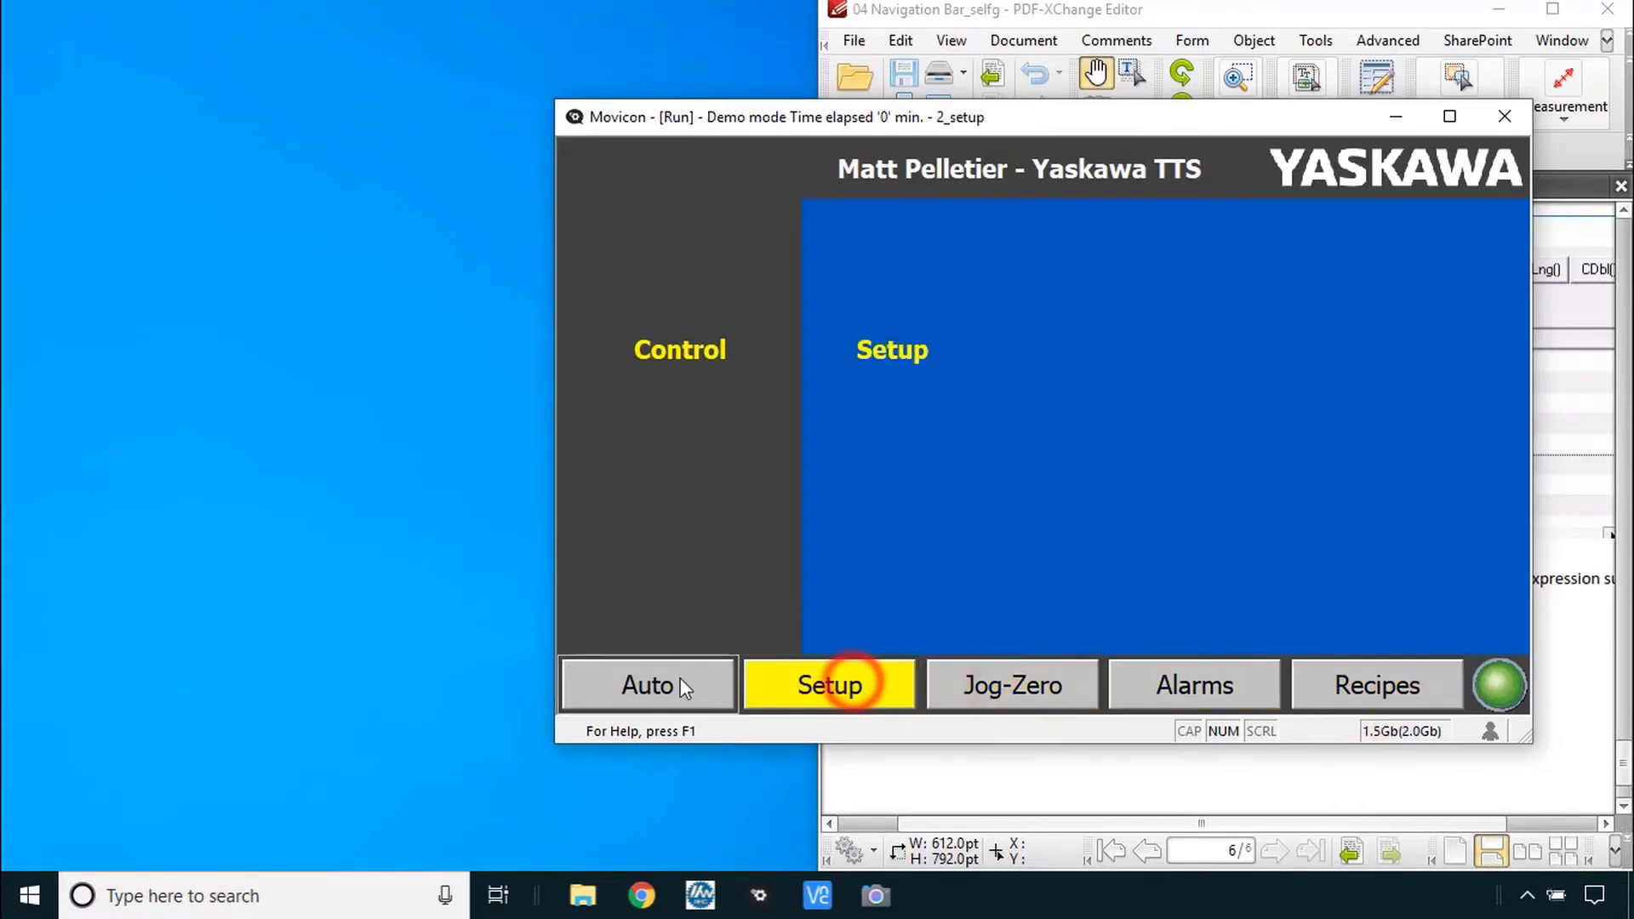
pyautogui.click(1010, 686)
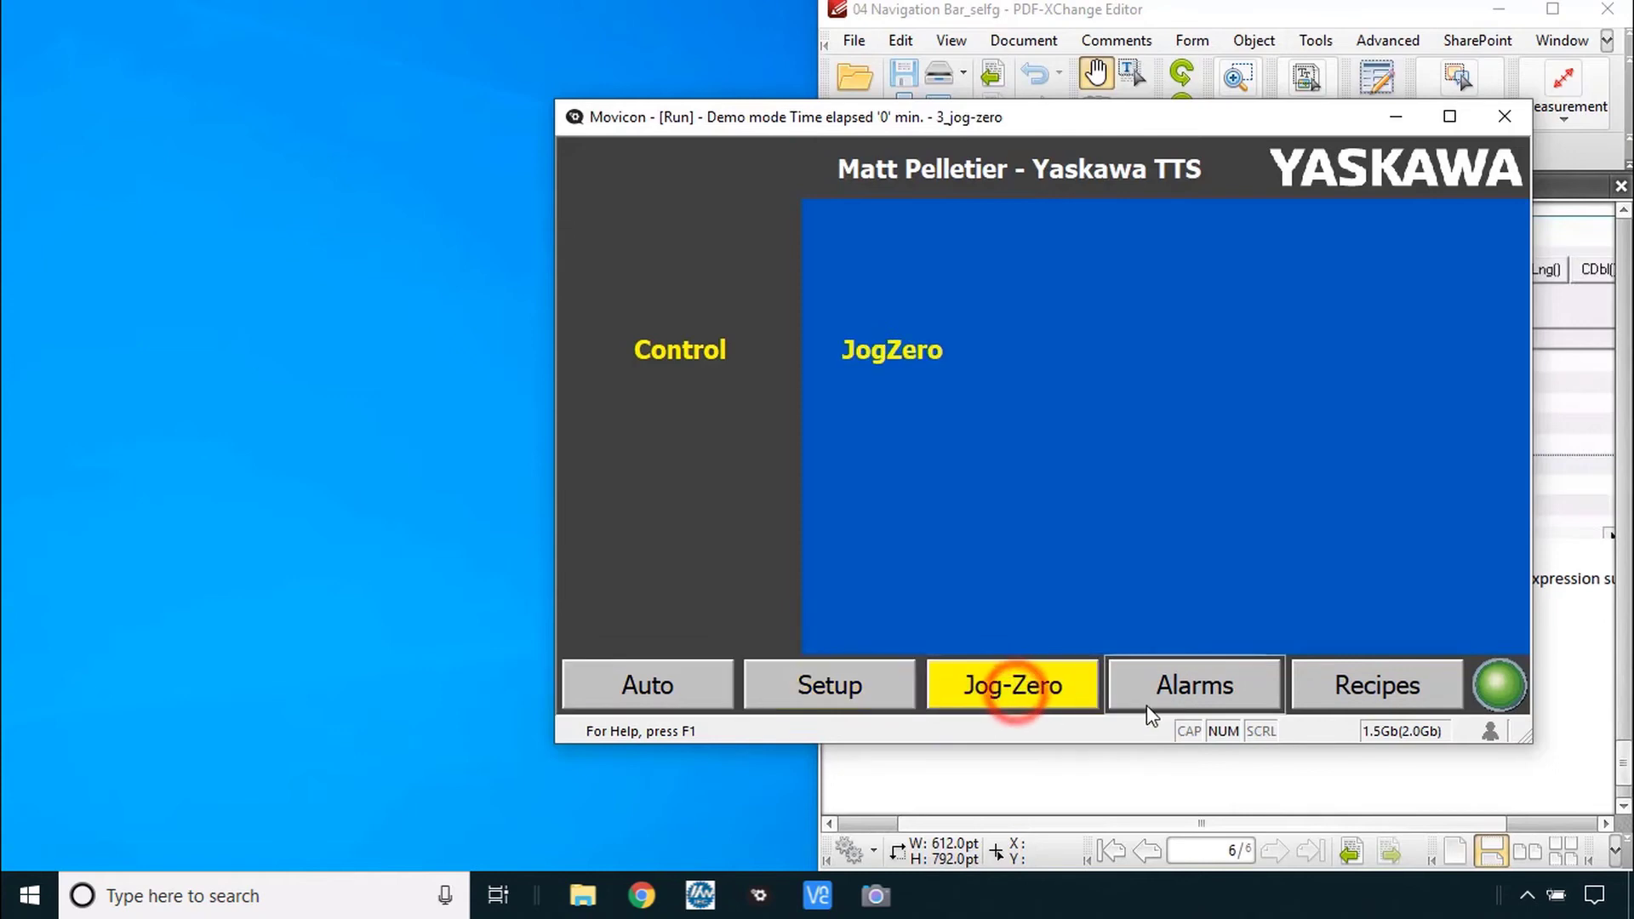
pyautogui.click(1193, 685)
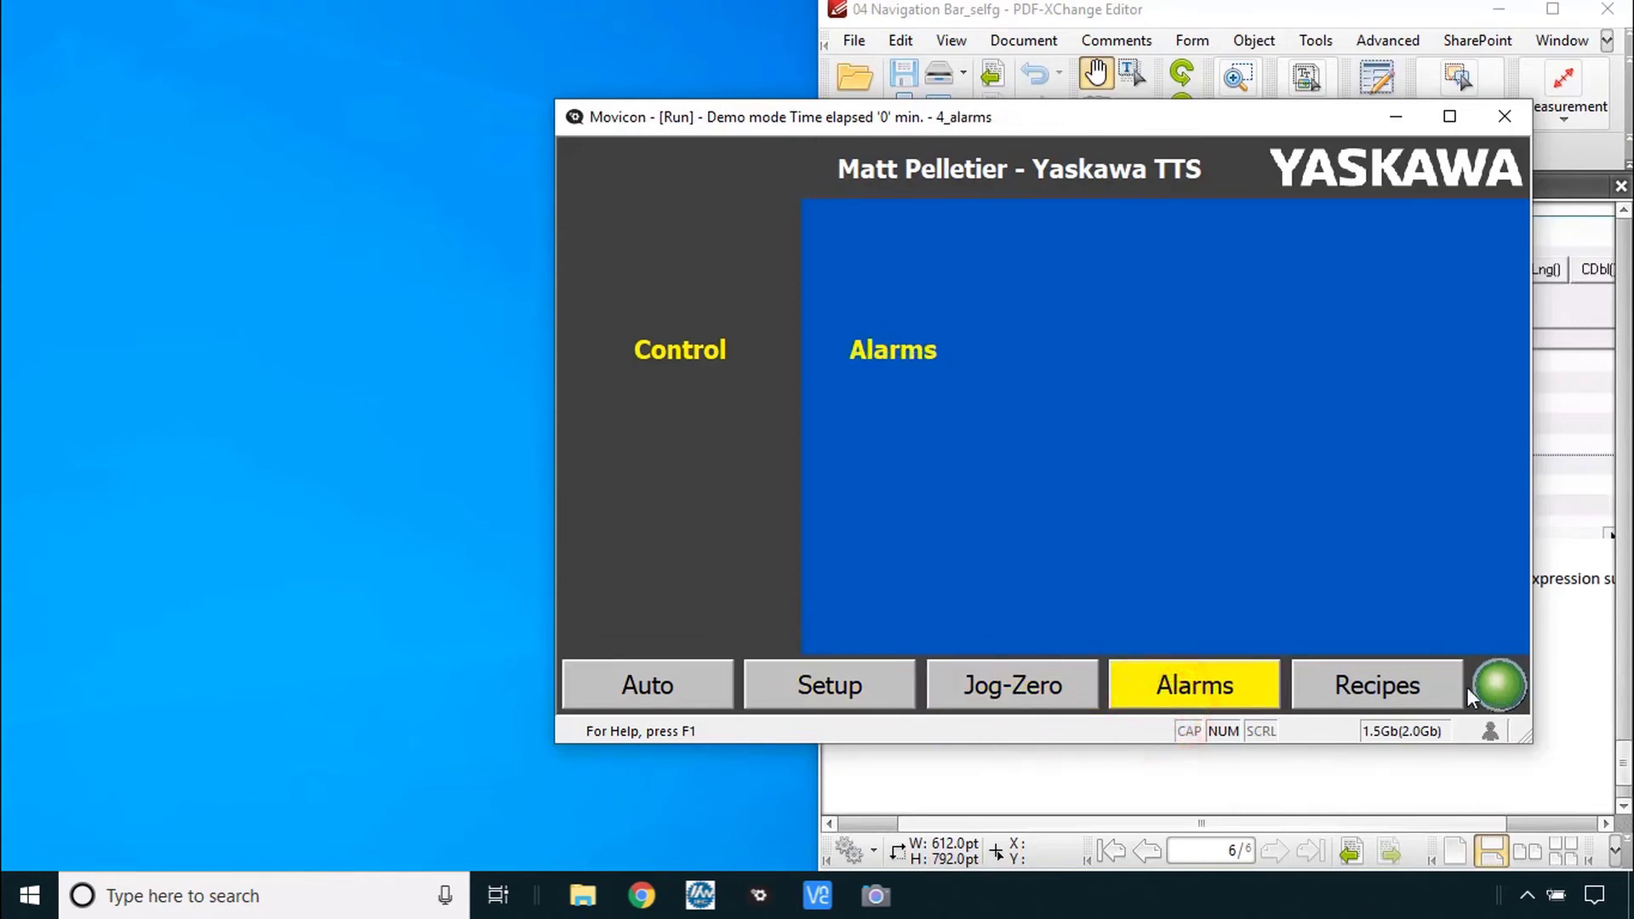
pyautogui.click(1375, 684)
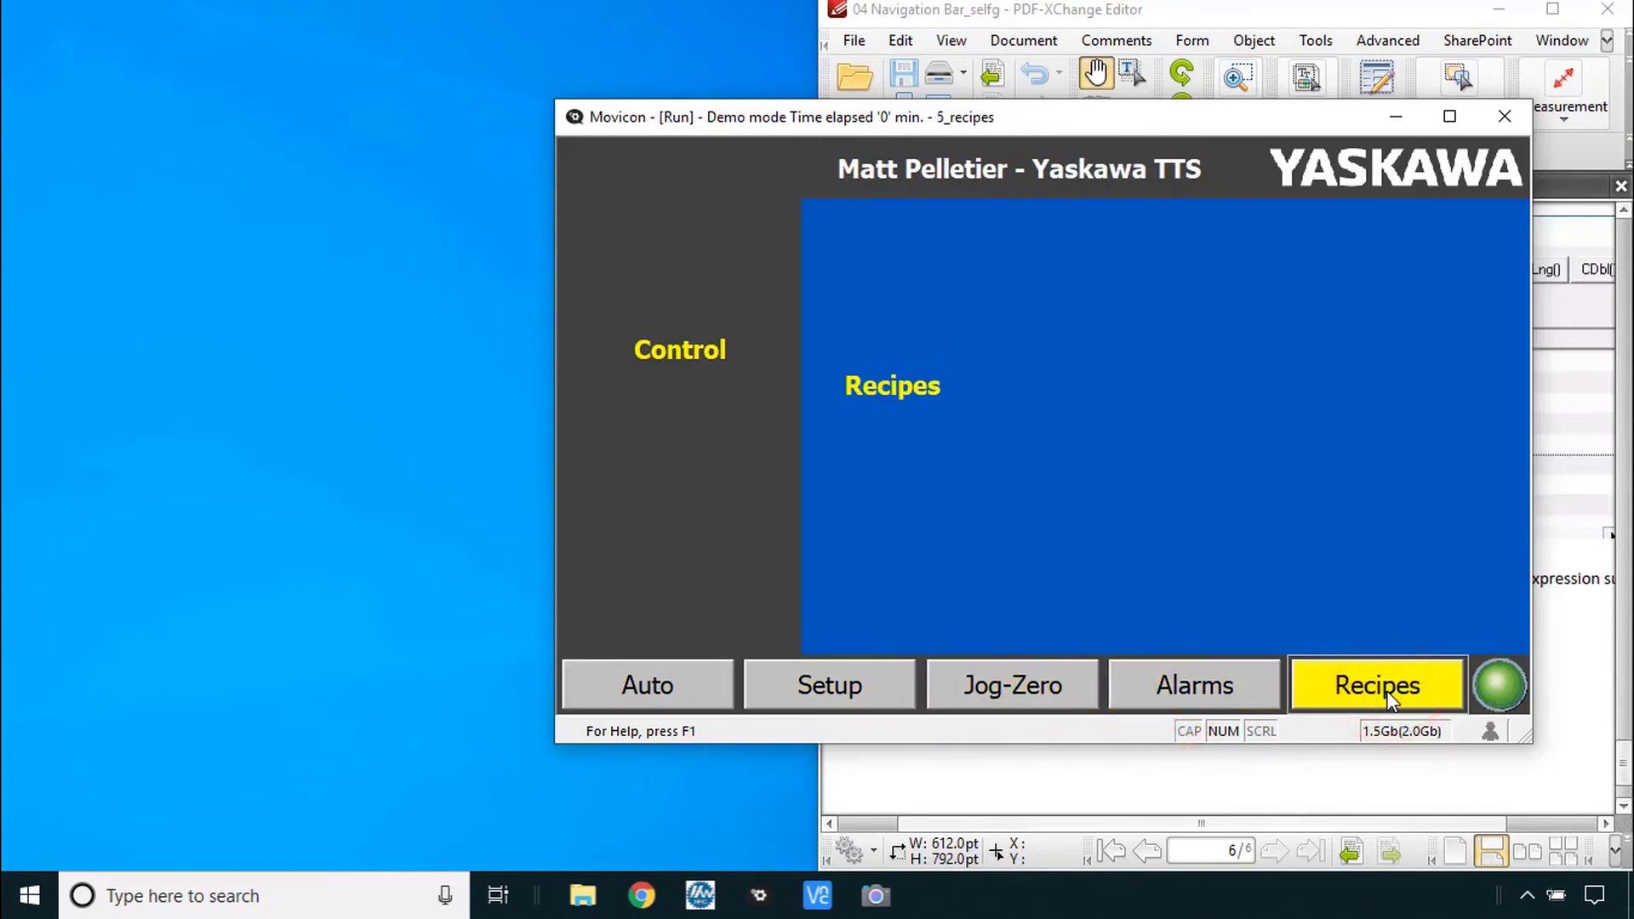
pyautogui.moveTo(1195, 686)
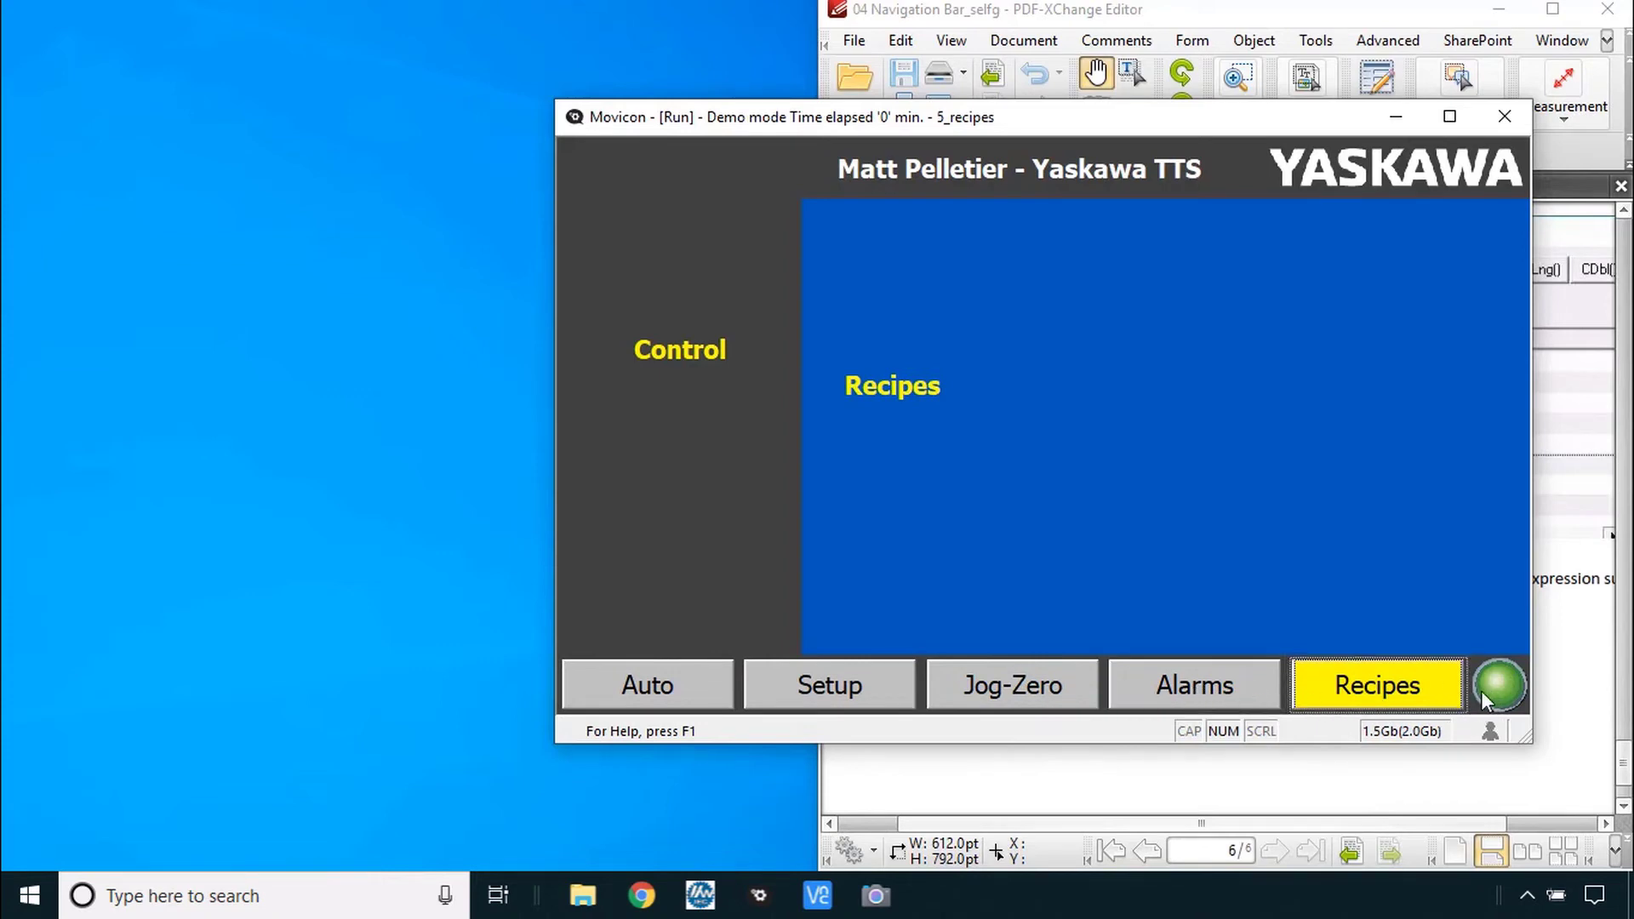
pyautogui.moveTo(1127, 563)
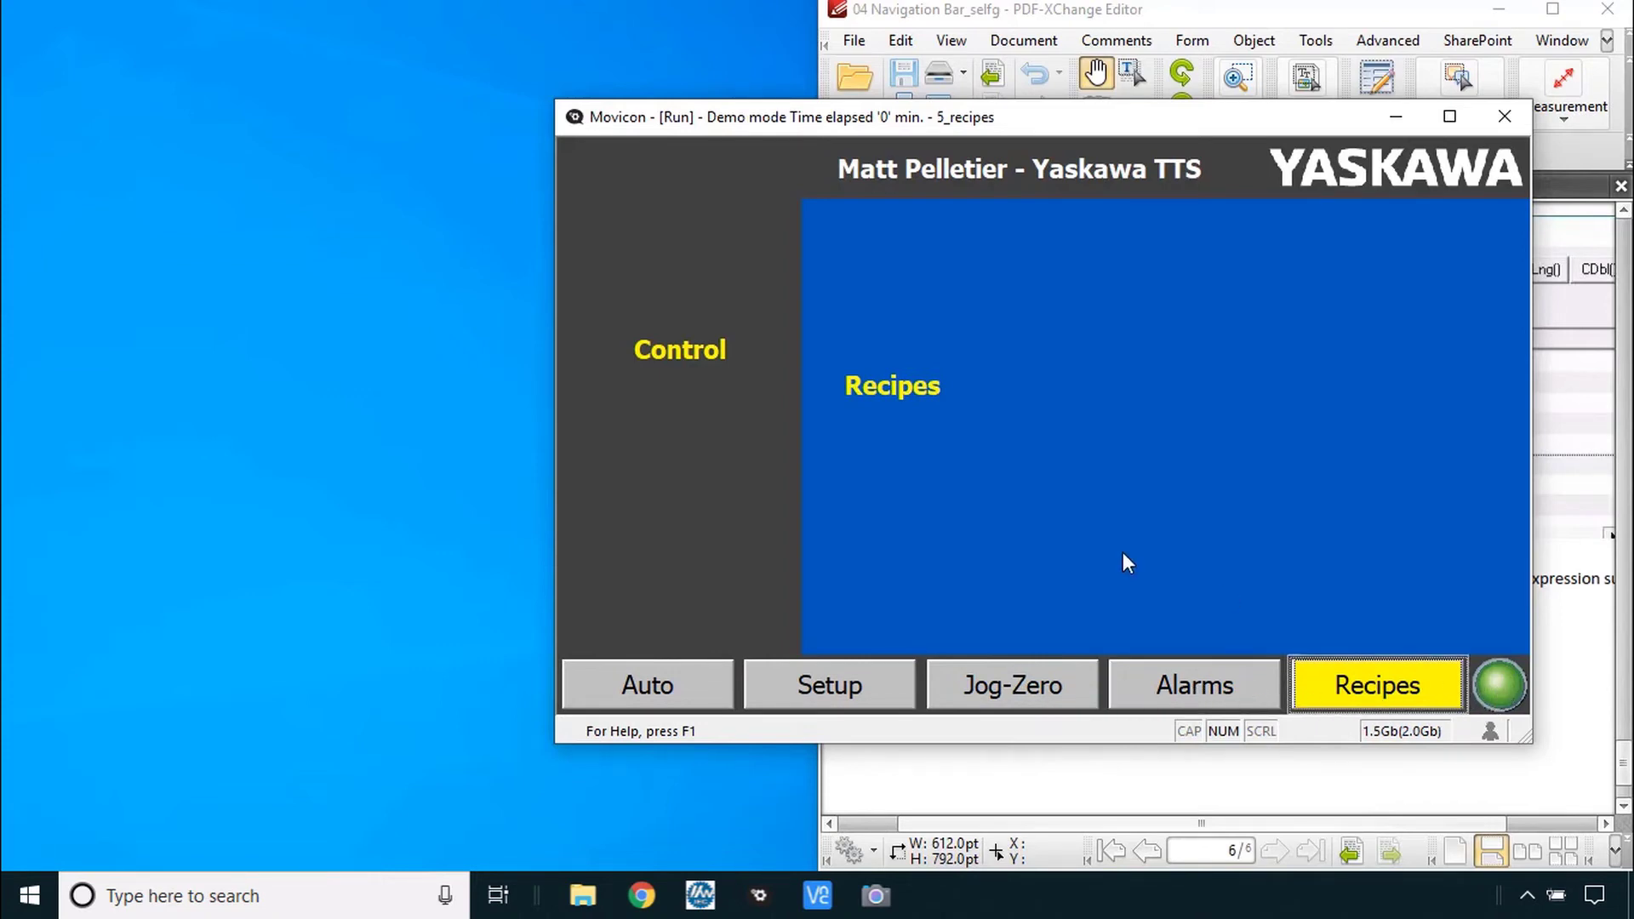
pyautogui.moveTo(1161, 344)
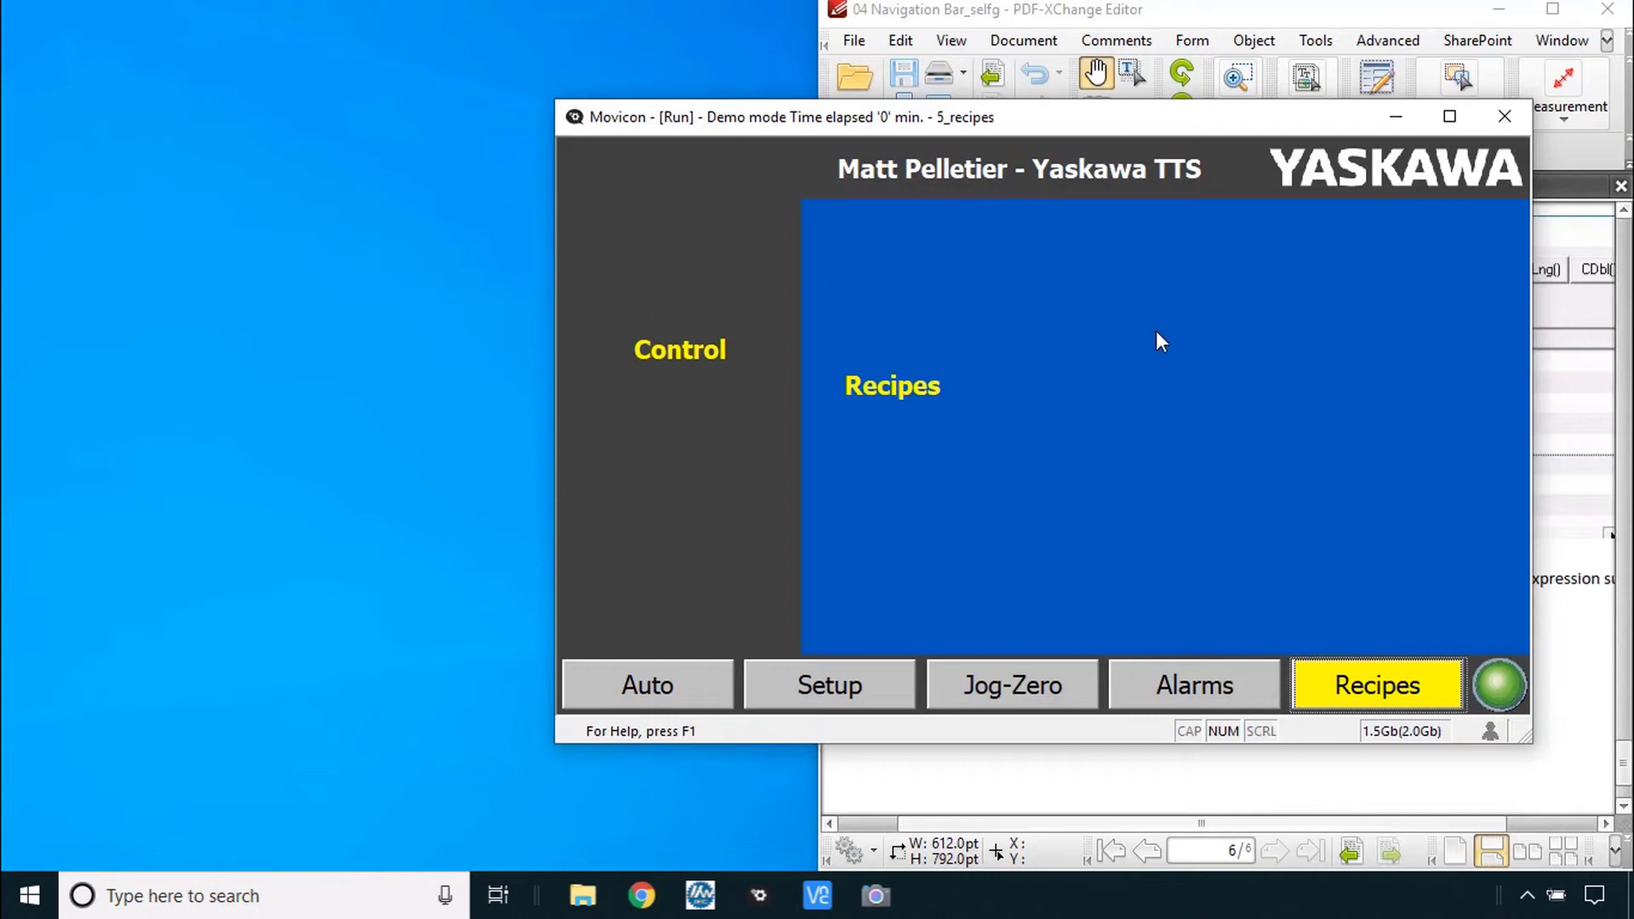
pyautogui.moveTo(1026, 485)
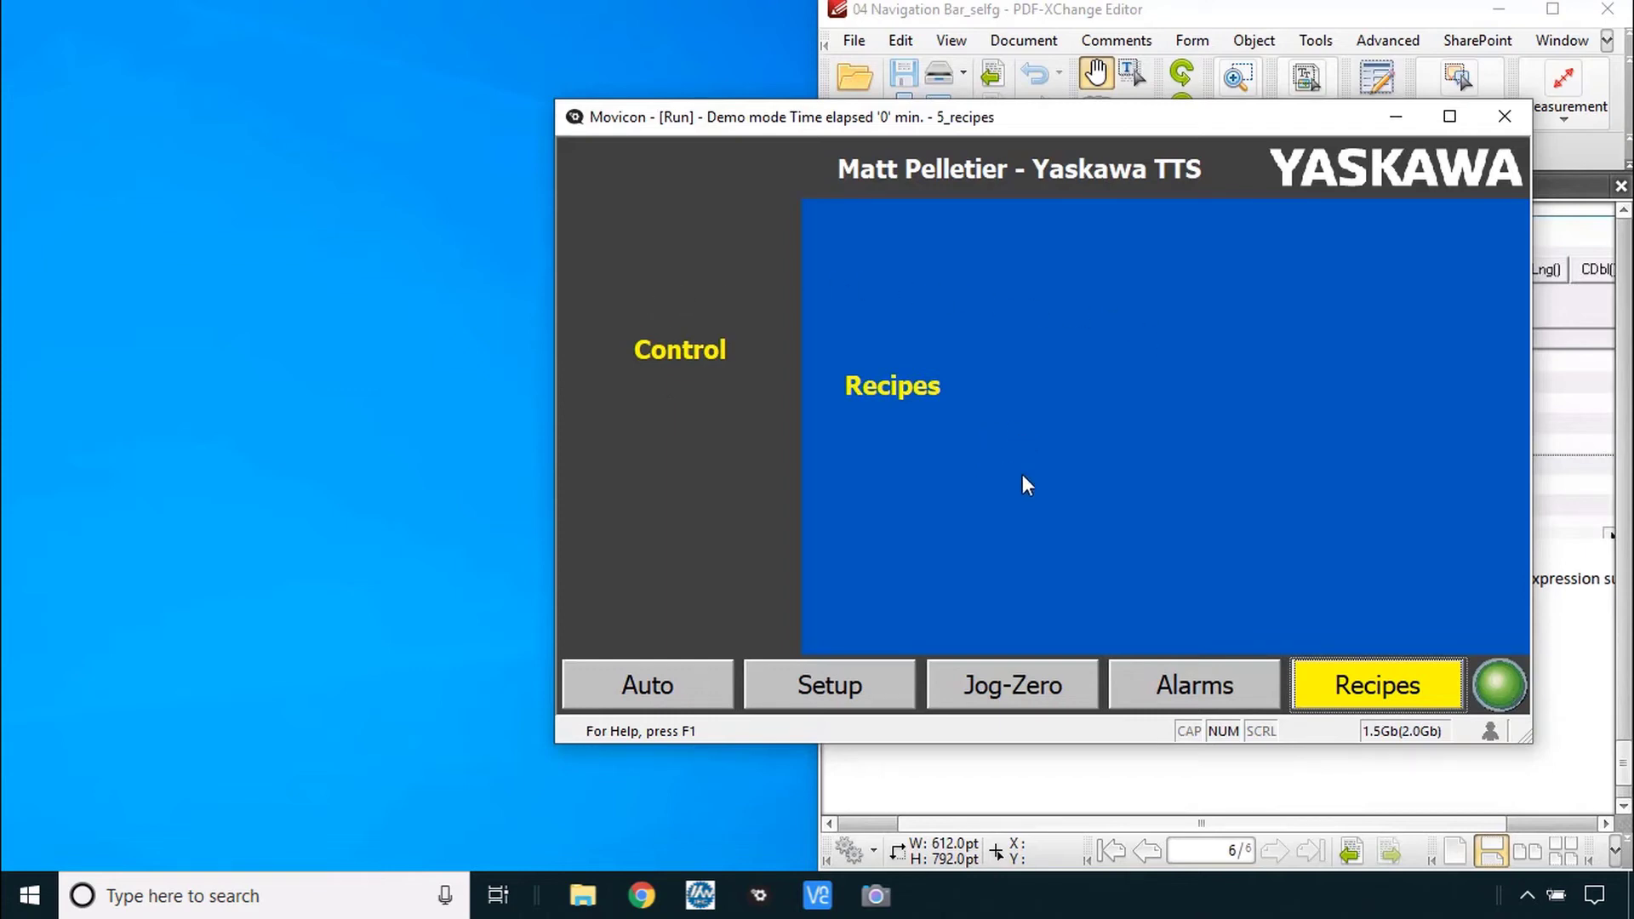
pyautogui.moveTo(1047, 522)
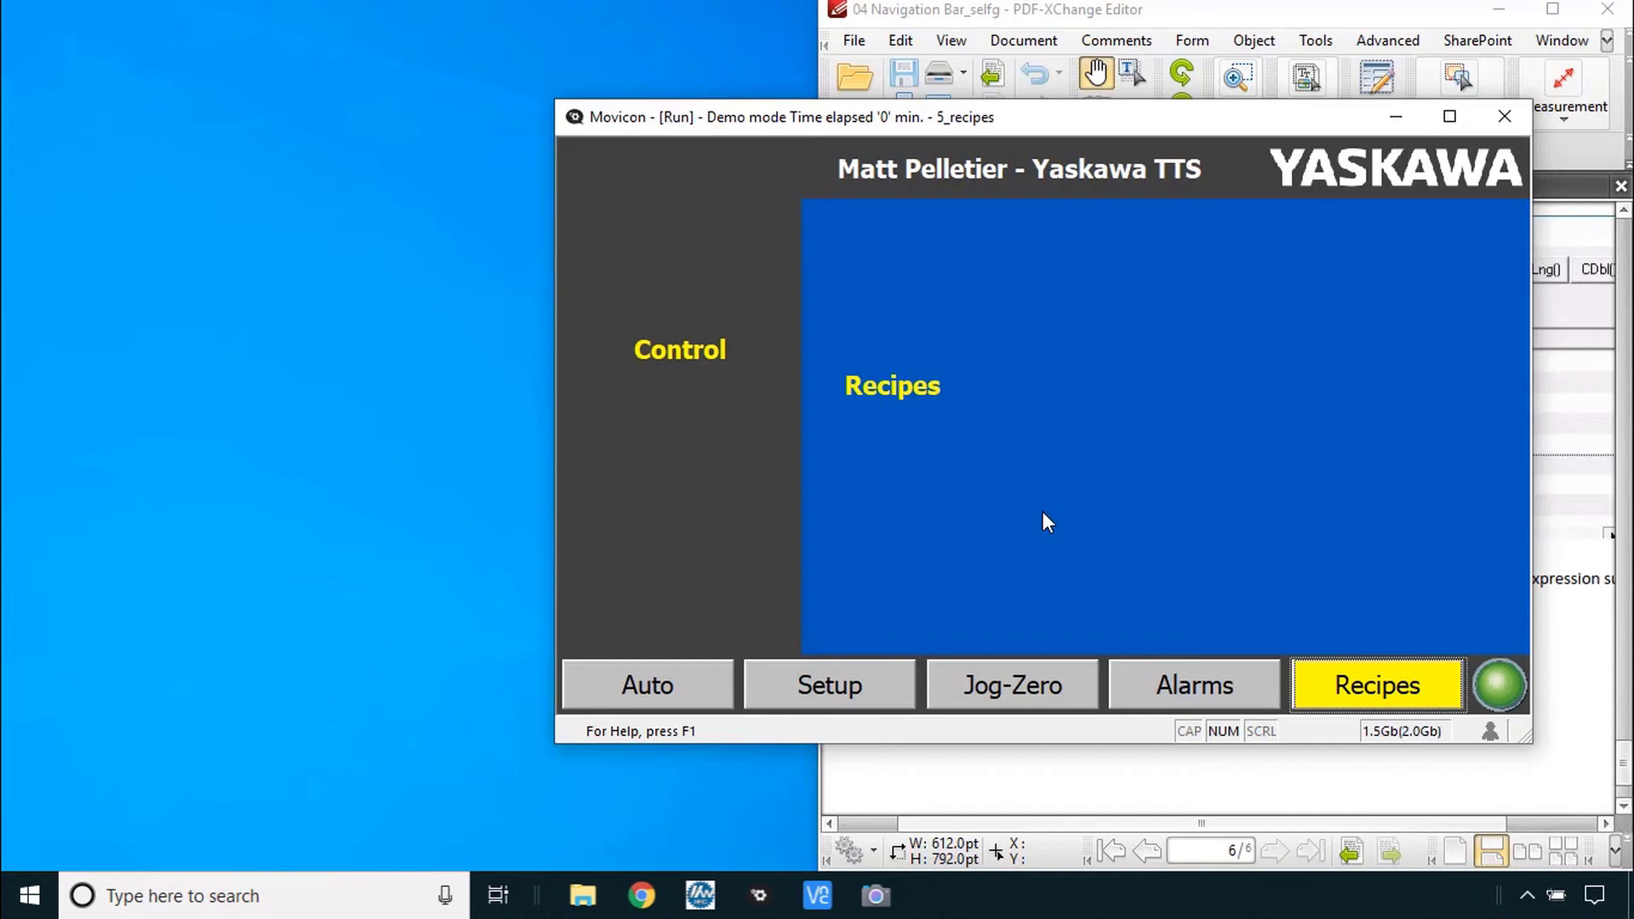
pyautogui.moveTo(1074, 555)
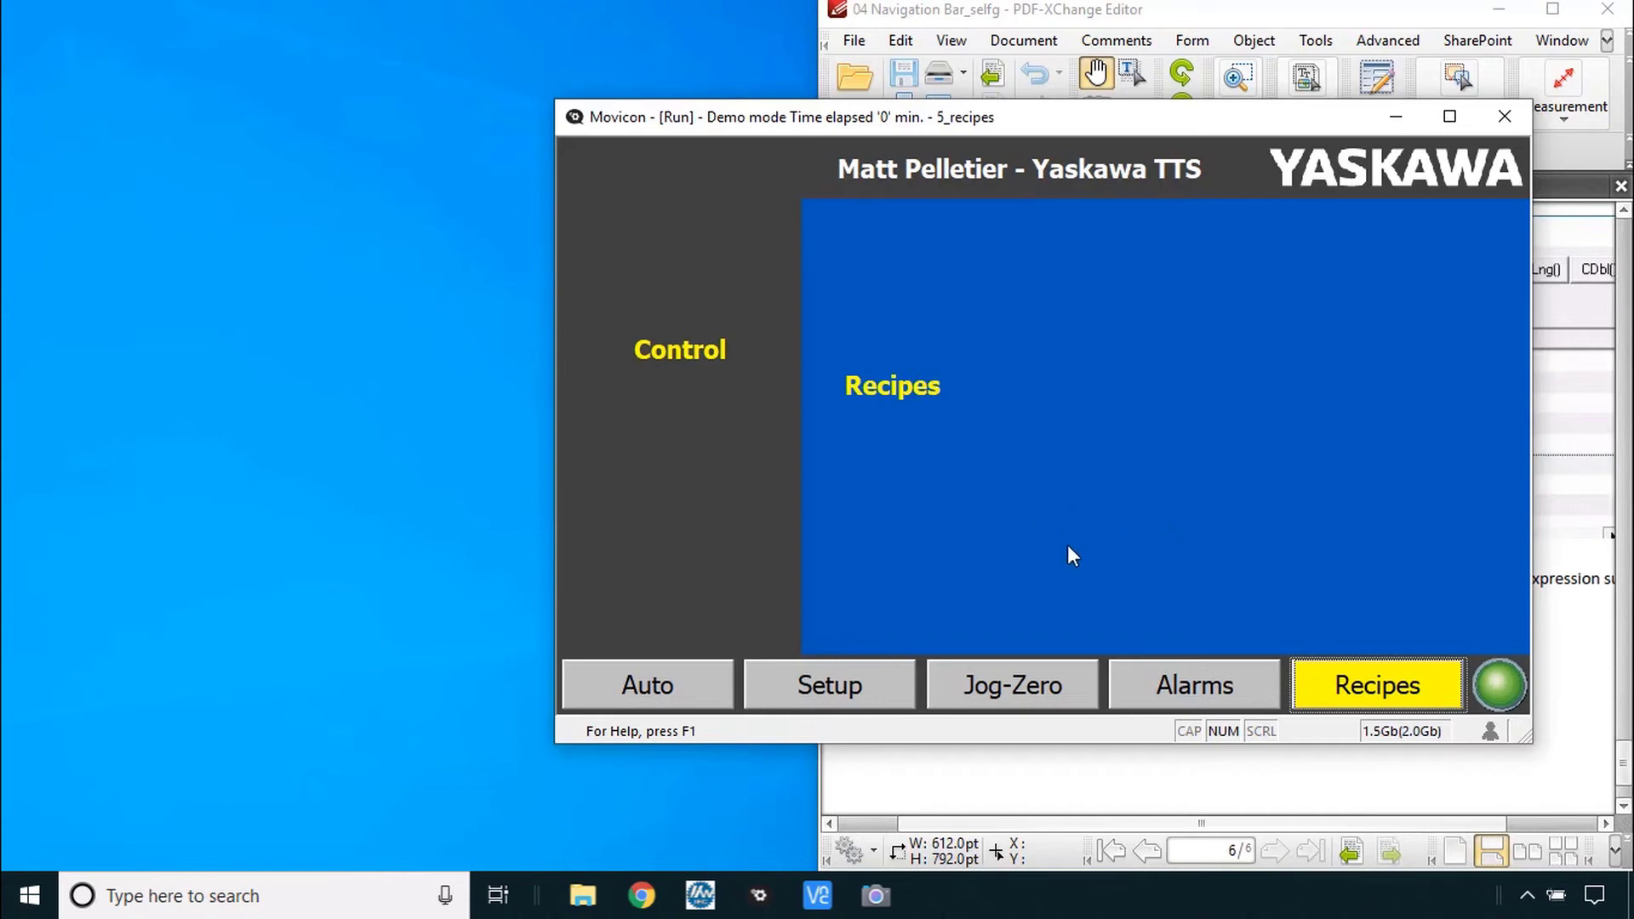
pyautogui.click(1195, 684)
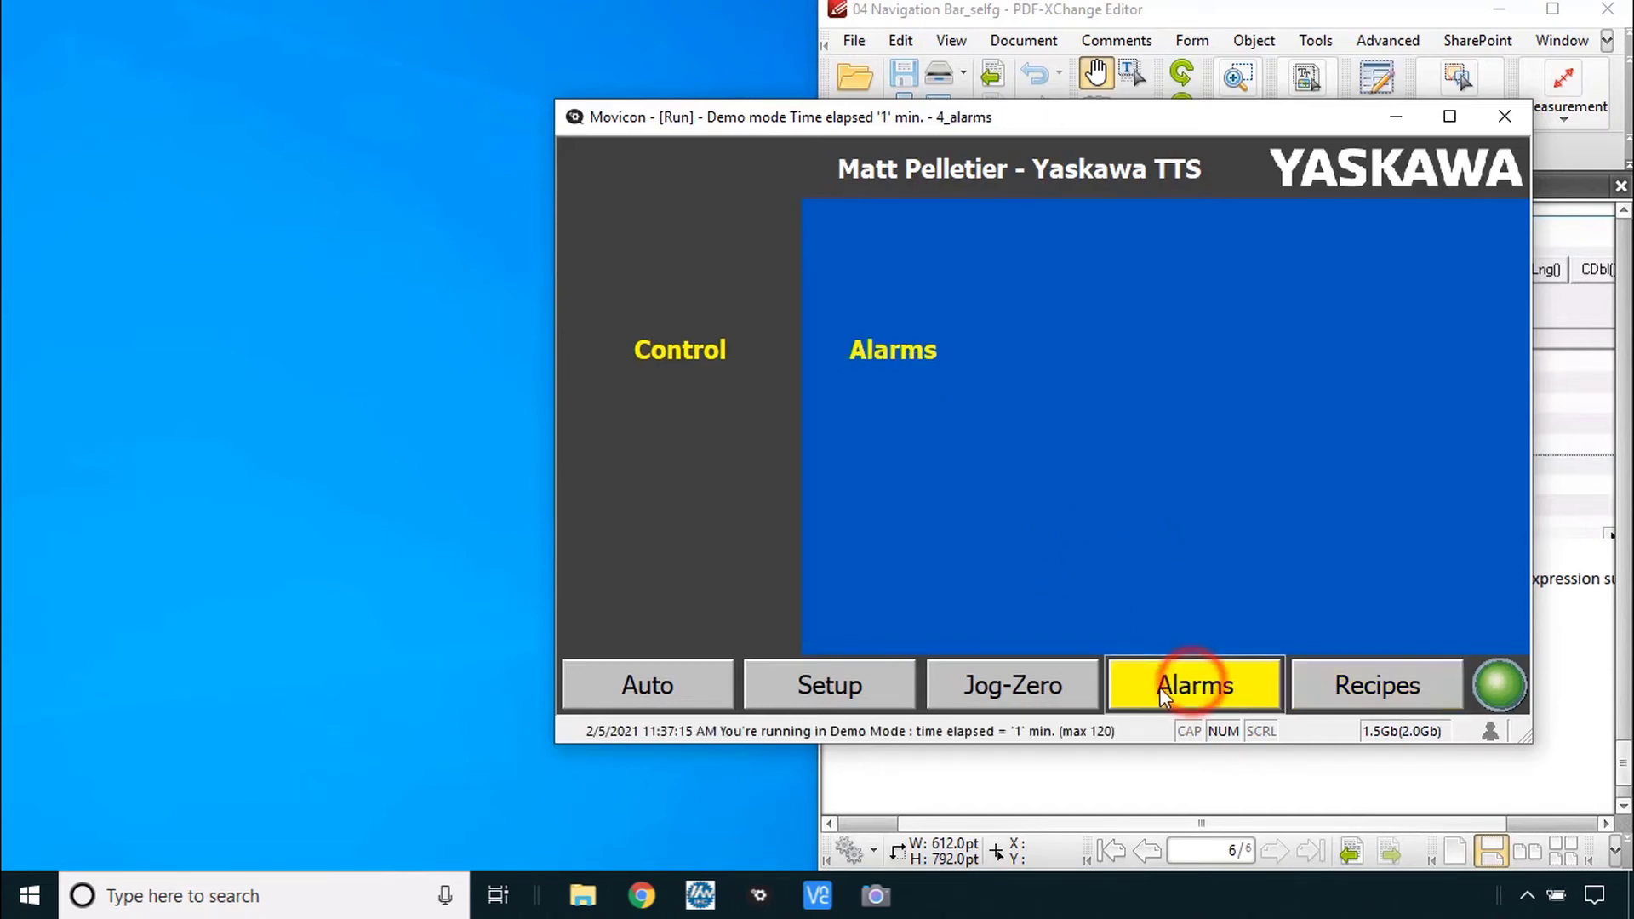
pyautogui.click(1011, 686)
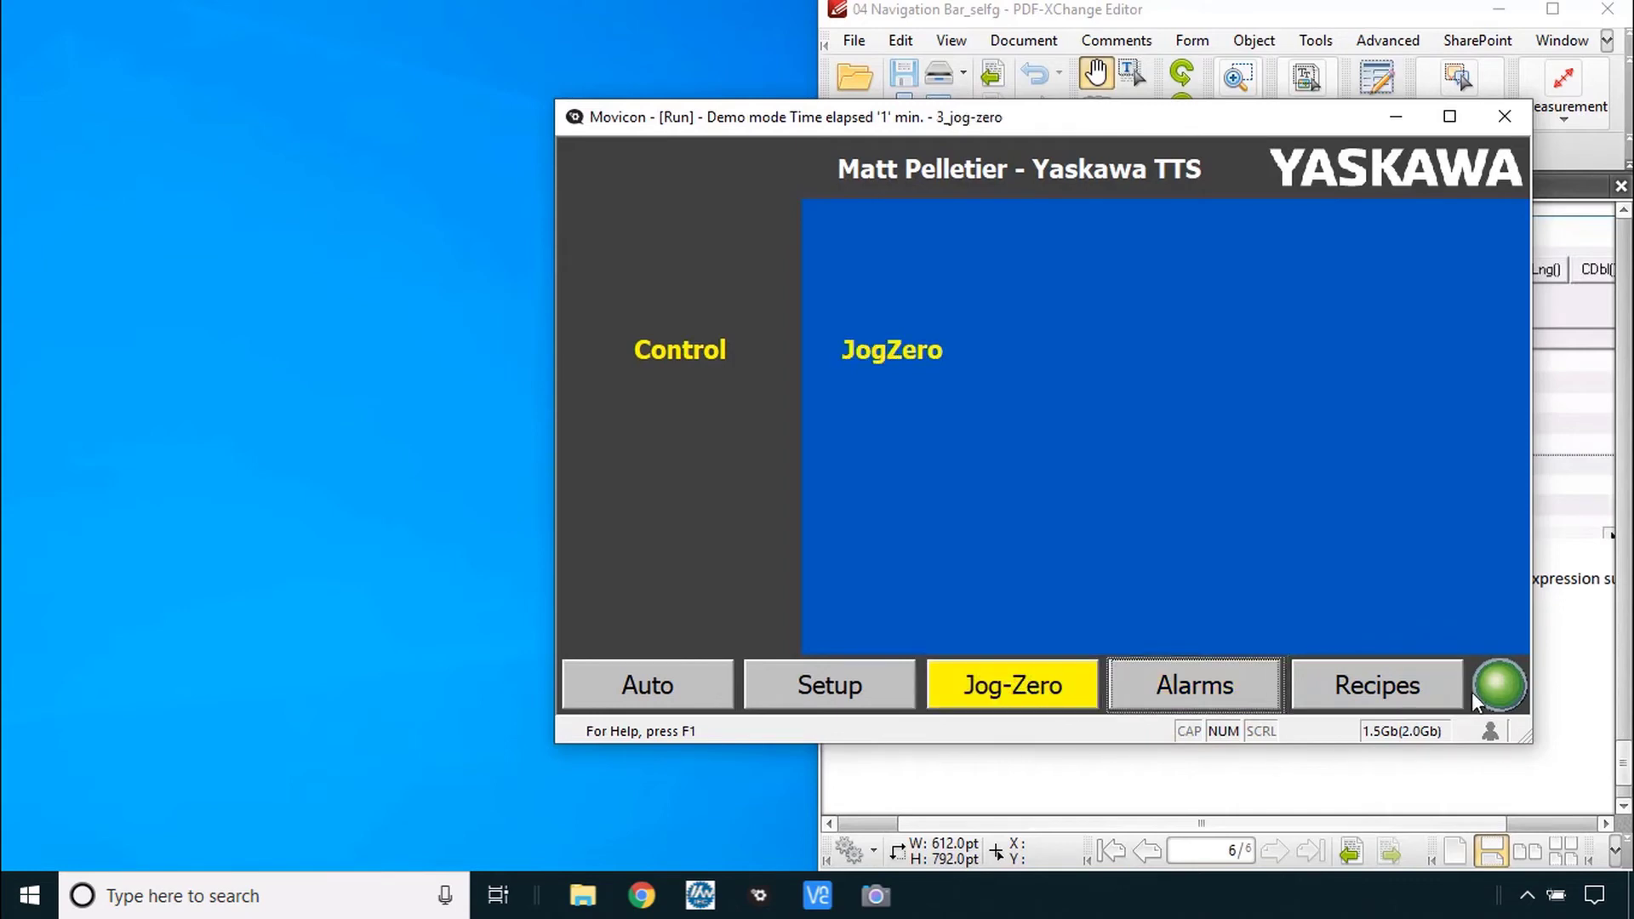
pyautogui.moveTo(829, 684)
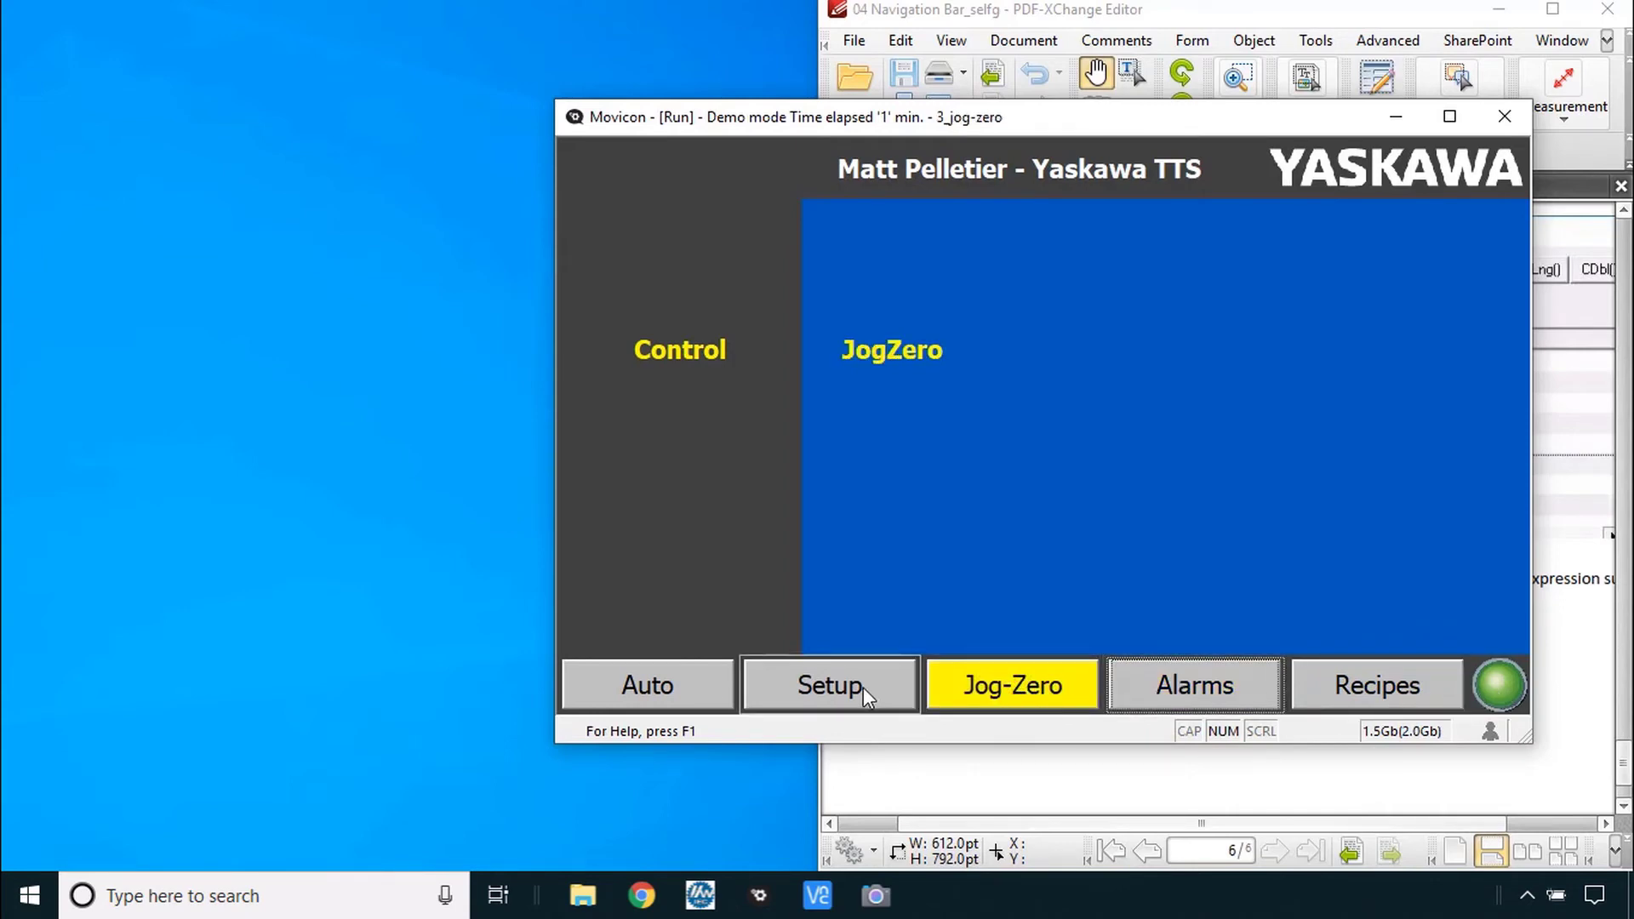
pyautogui.click(646, 684)
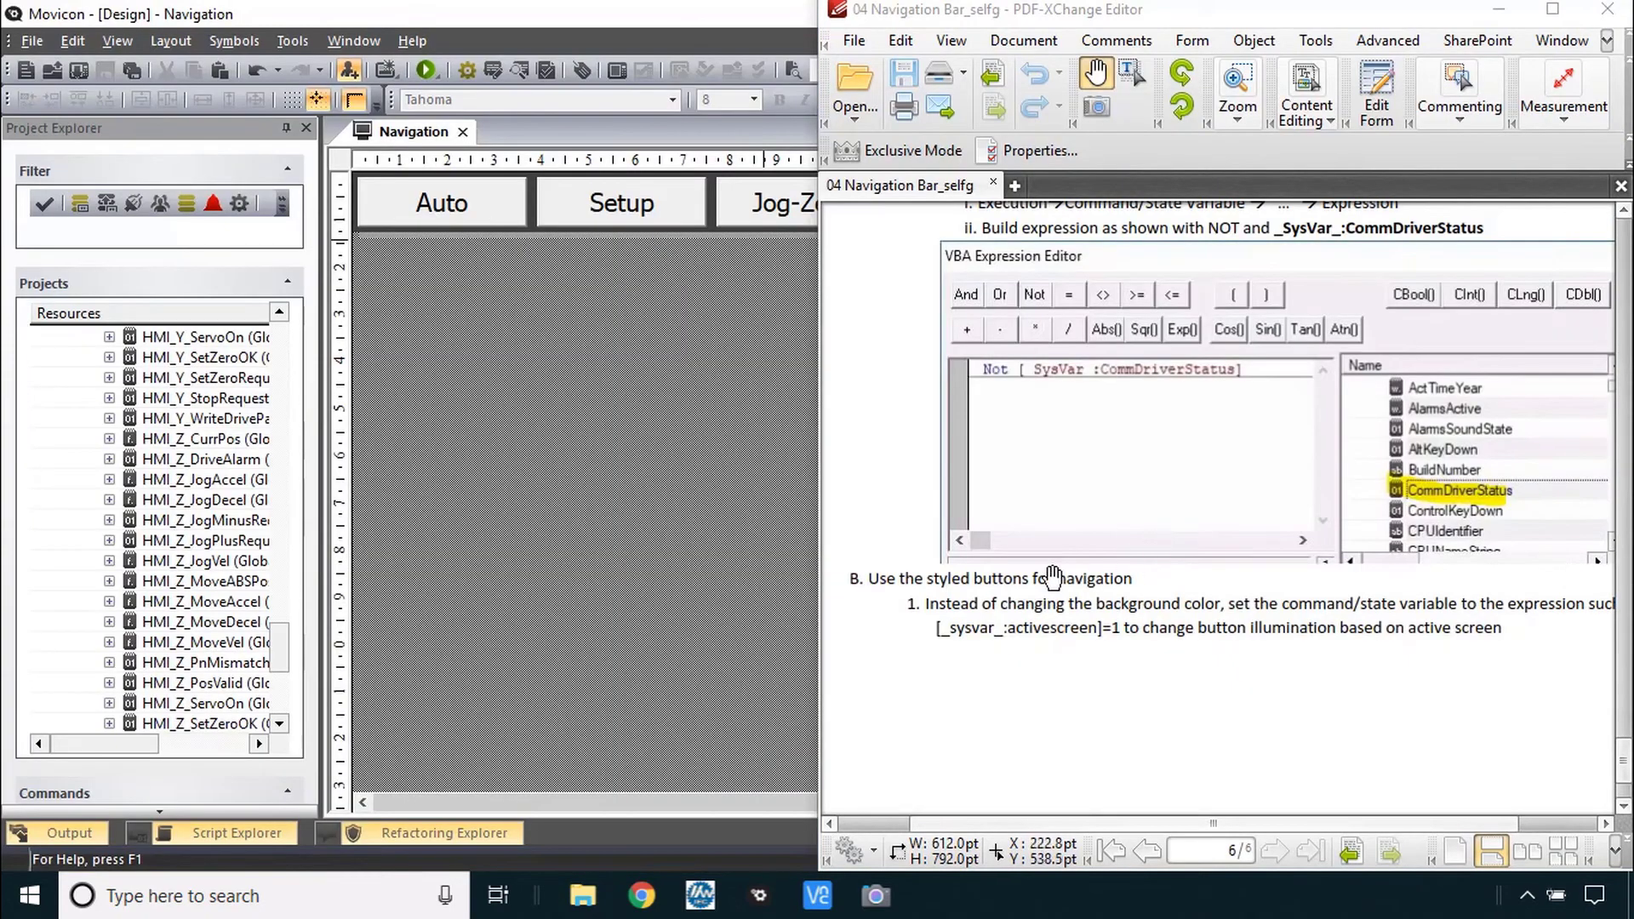
pyautogui.moveTo(917, 599)
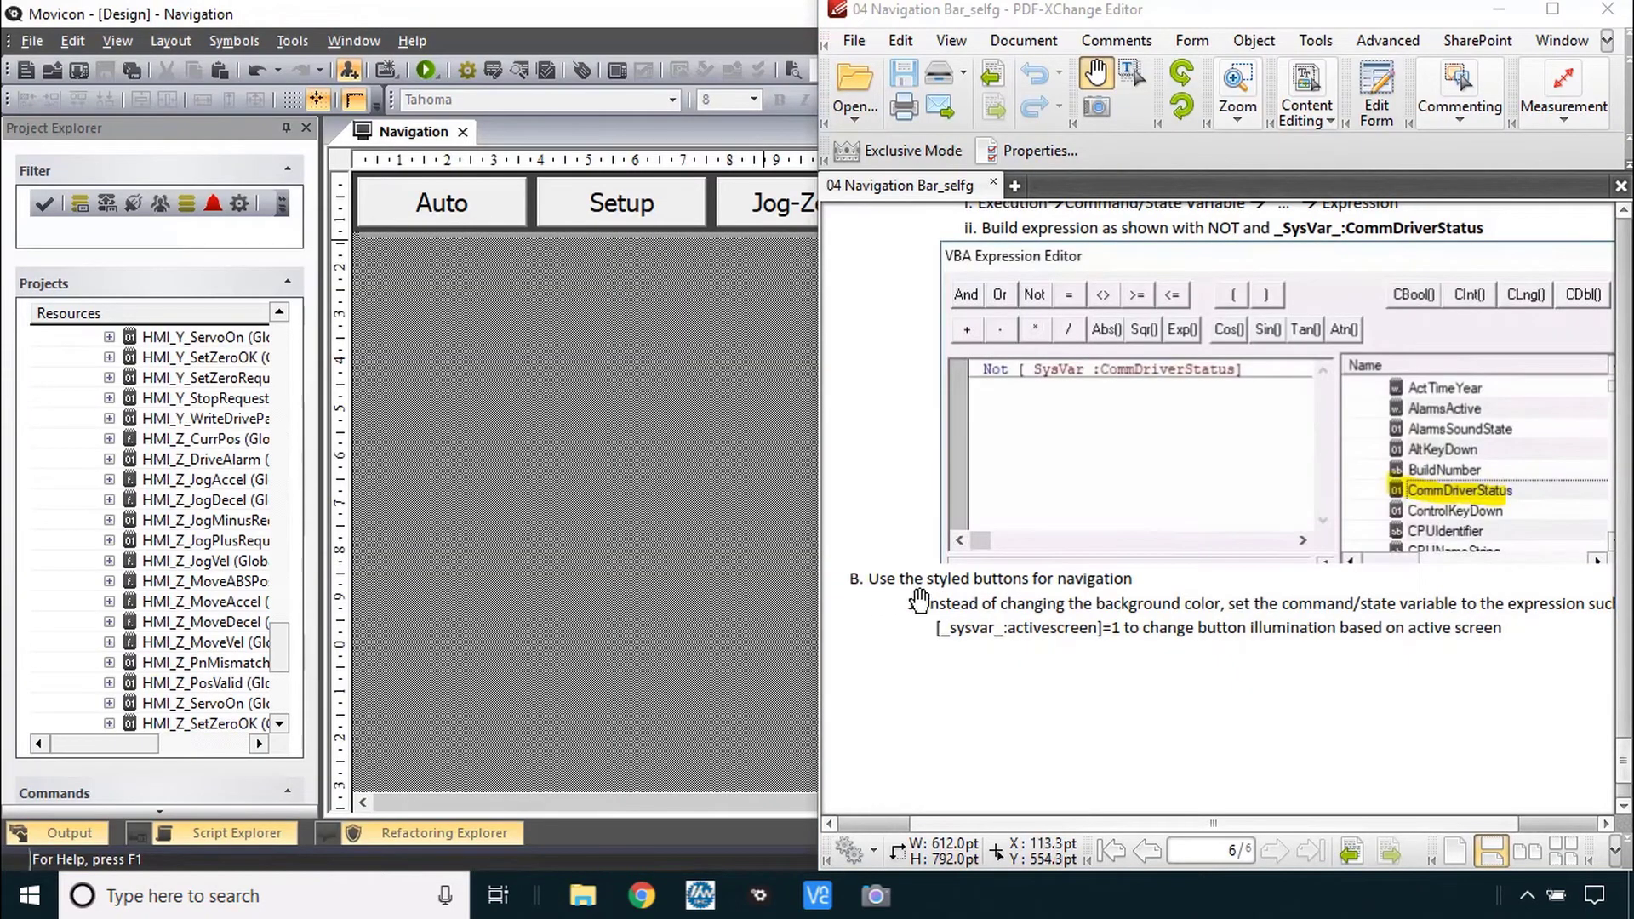
pyautogui.moveTo(1116, 613)
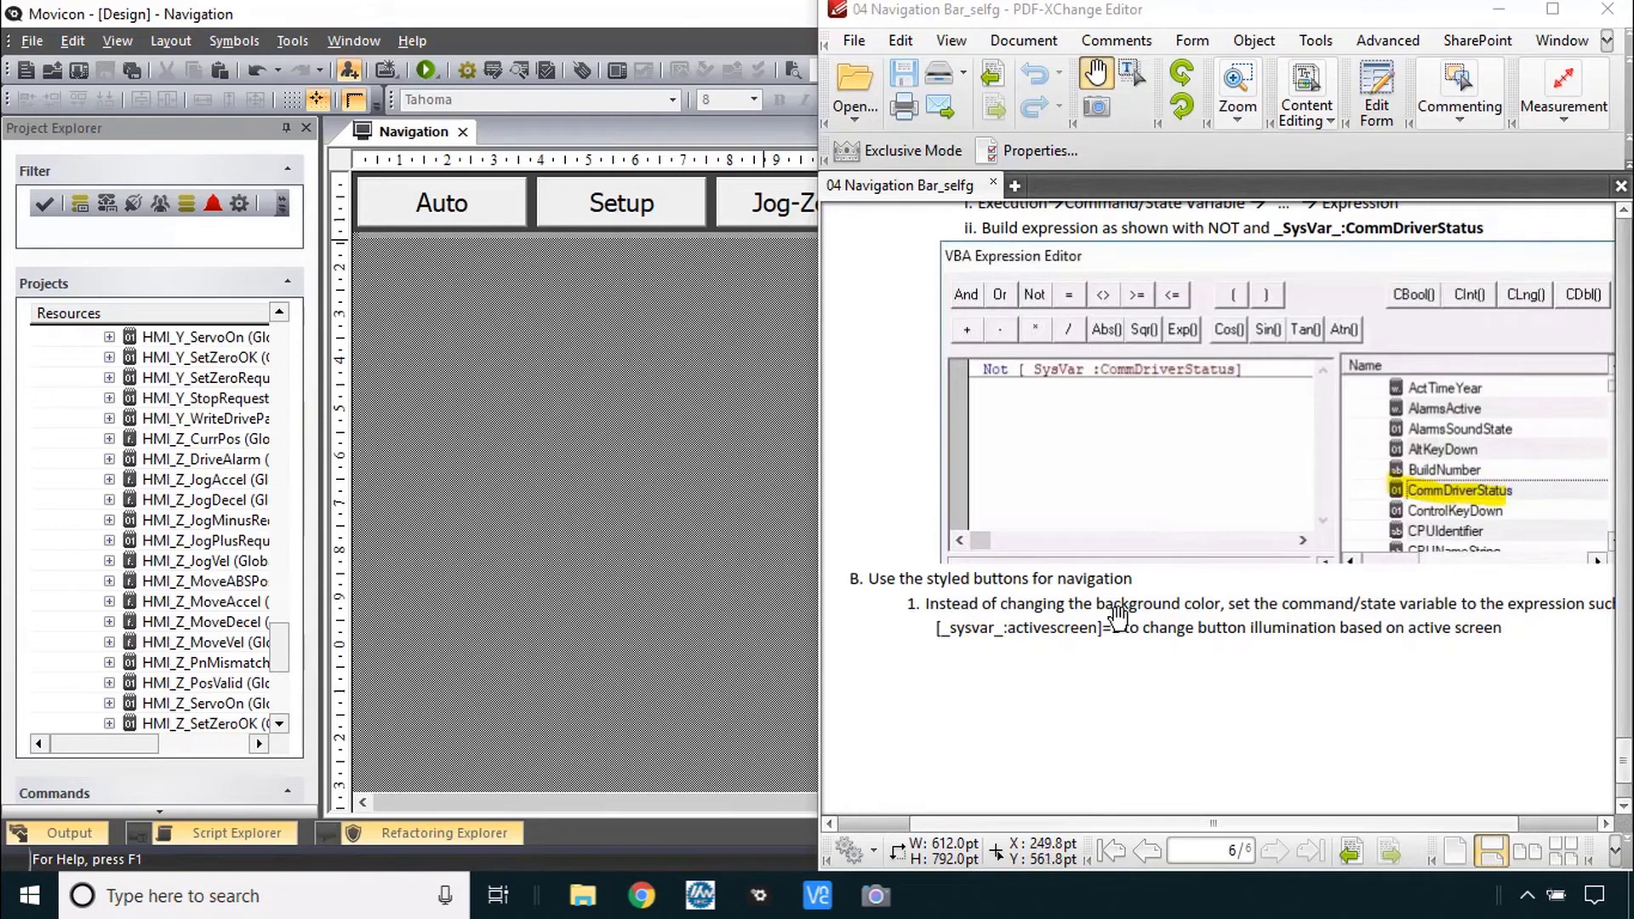
pyautogui.moveTo(1154, 635)
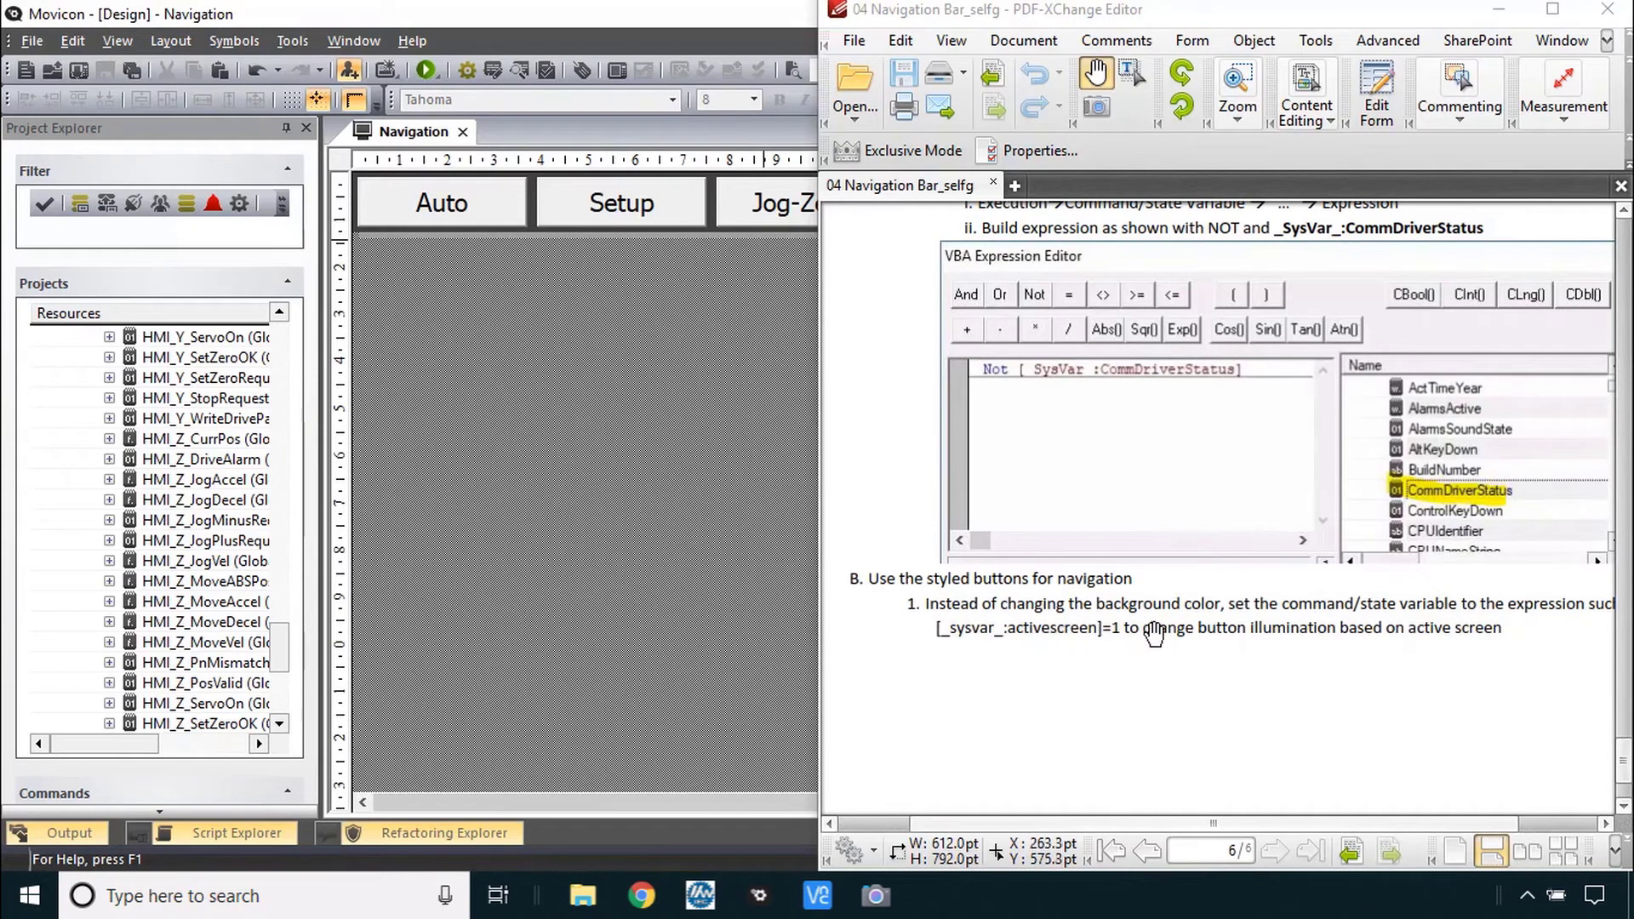
pyautogui.moveTo(1272, 628)
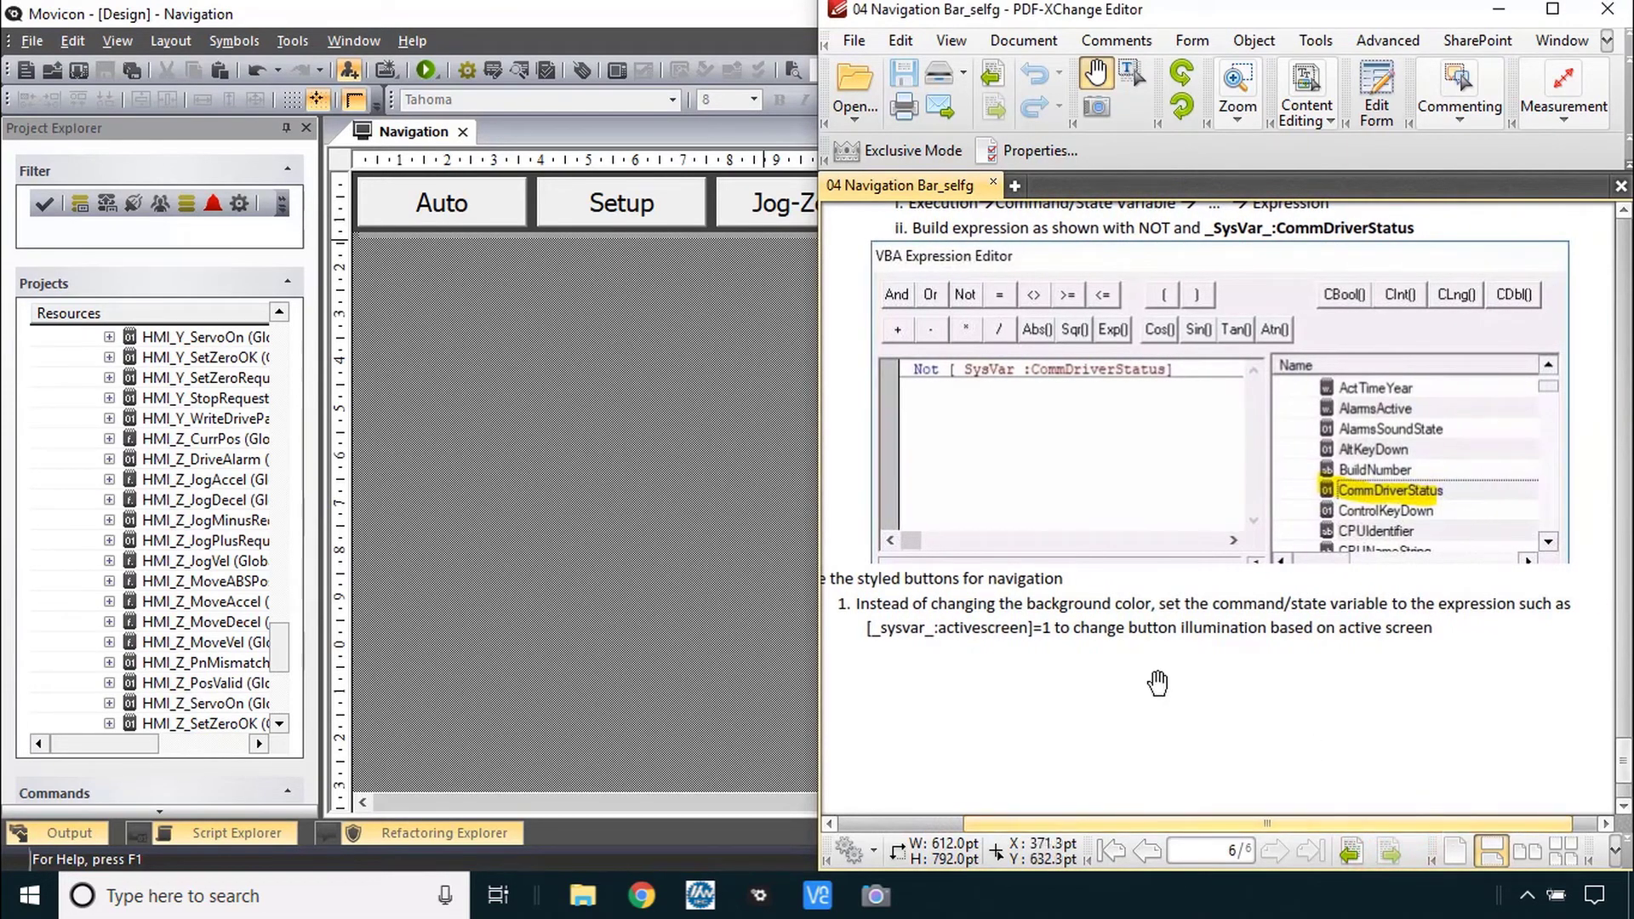
pyautogui.moveTo(1134, 641)
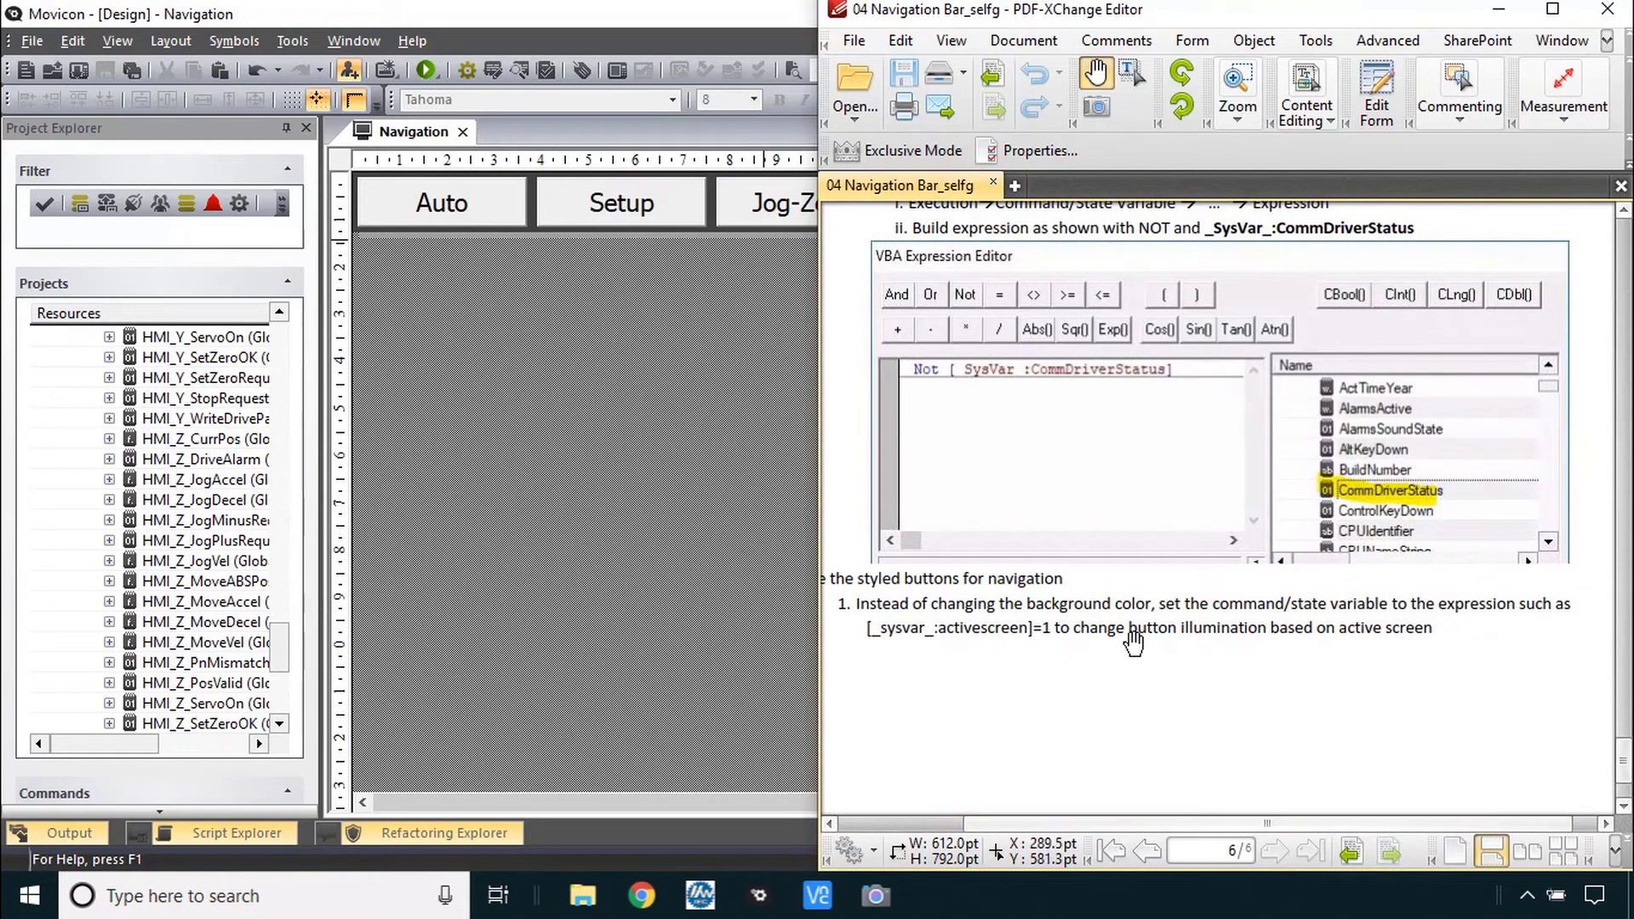
pyautogui.moveTo(1236, 657)
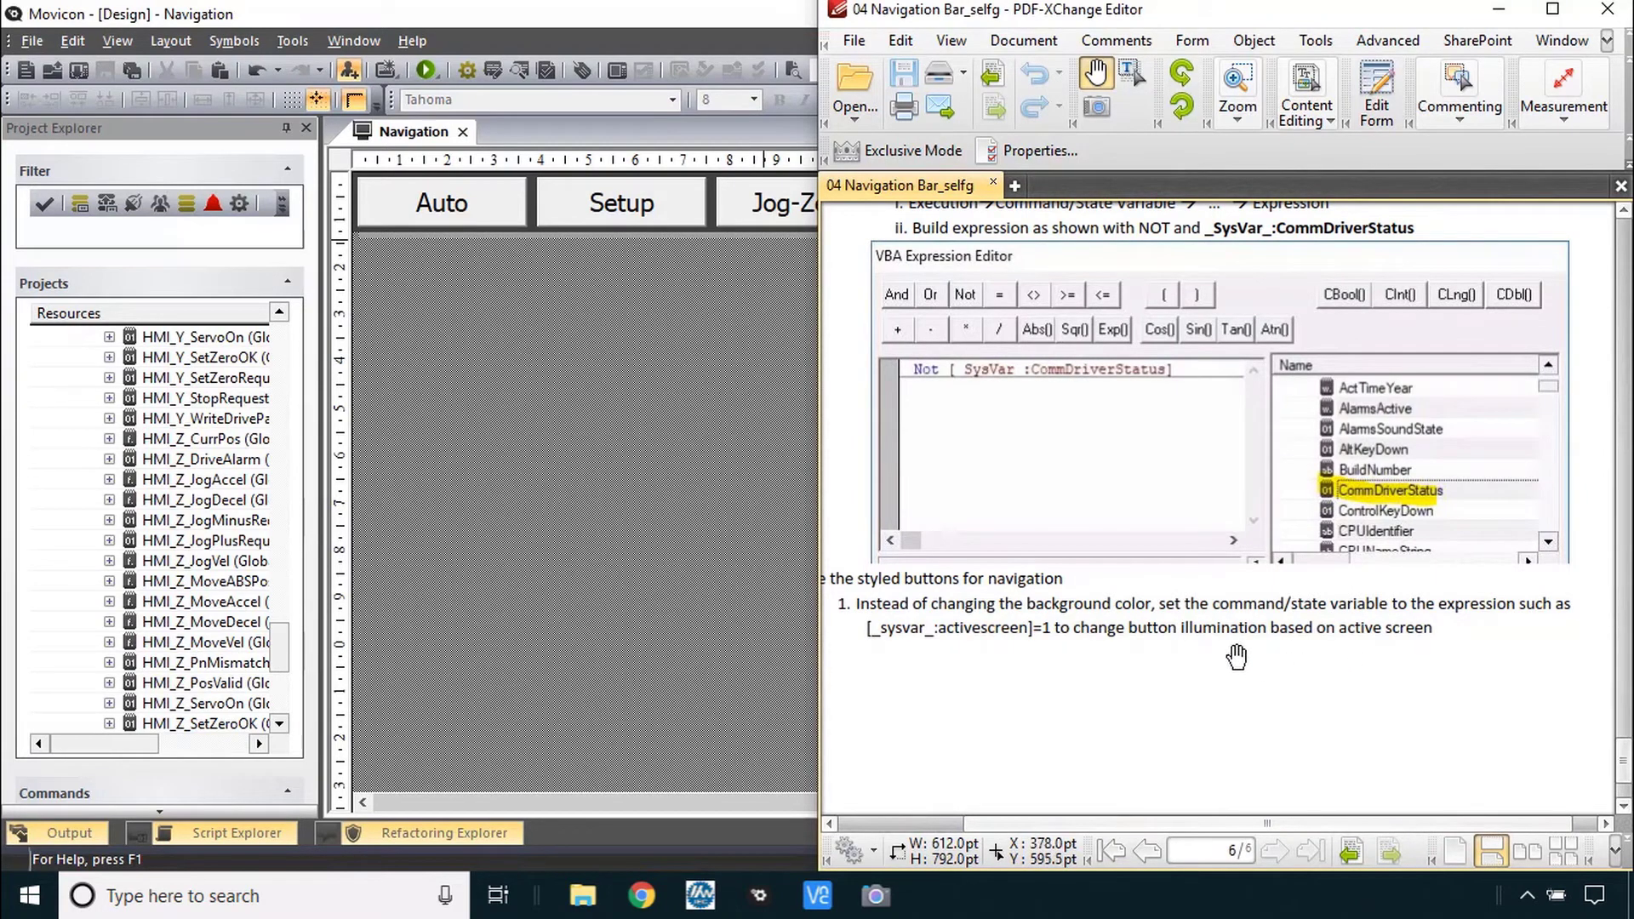
pyautogui.moveTo(703, 456)
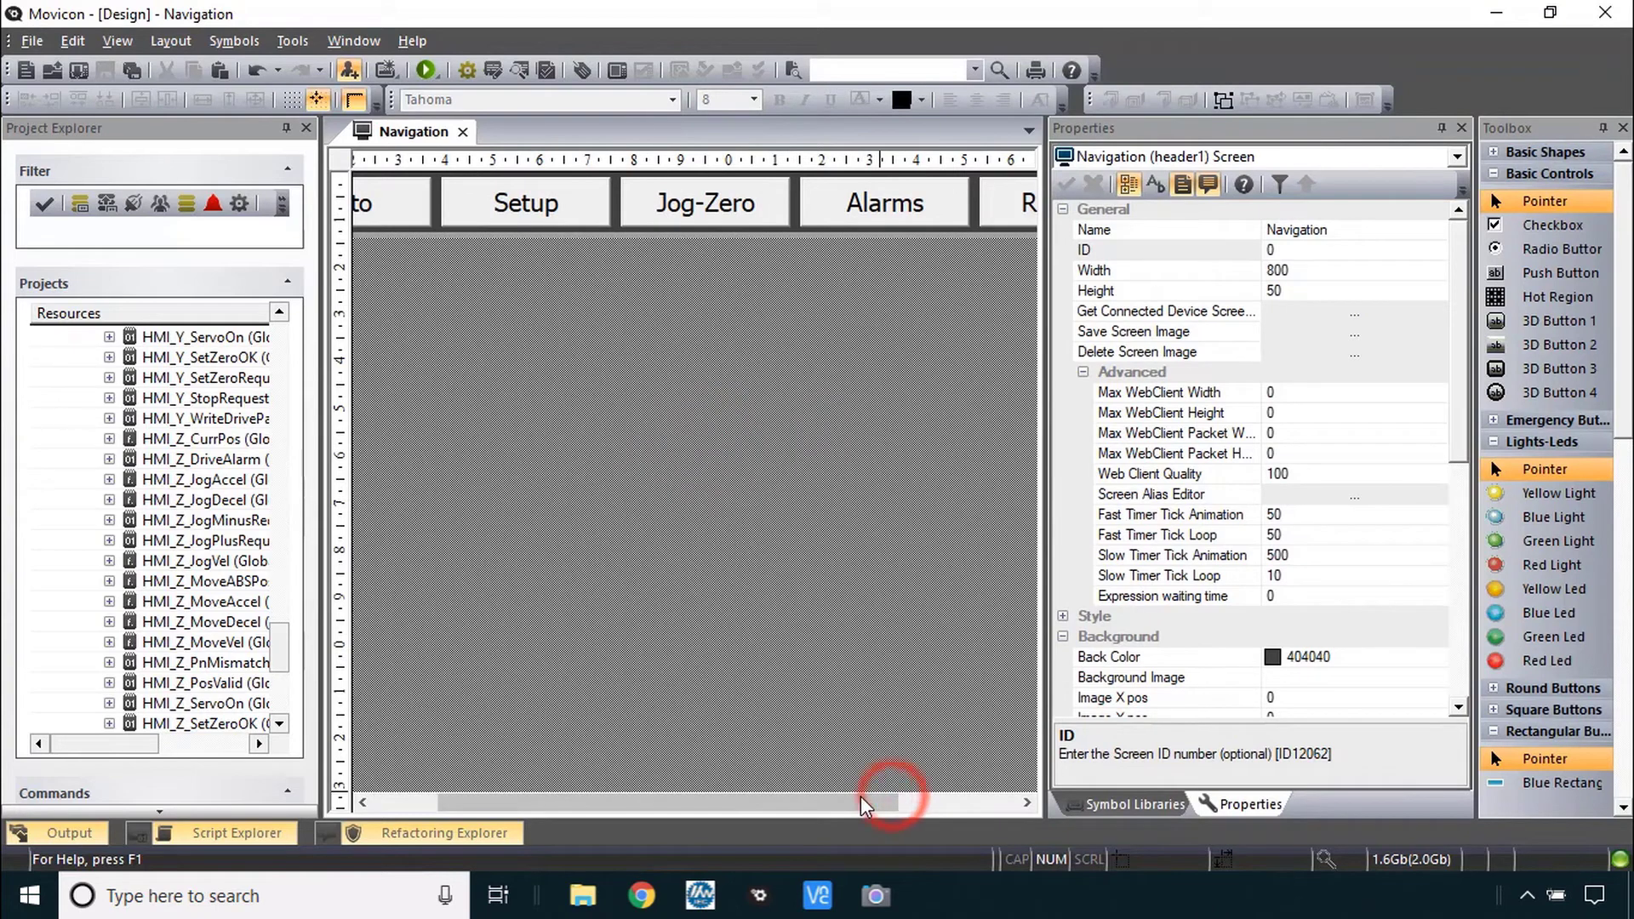
# - Set the blue Recipes button's Command Type from ON-OFF to Execute Commands
pyautogui.click(884, 202)
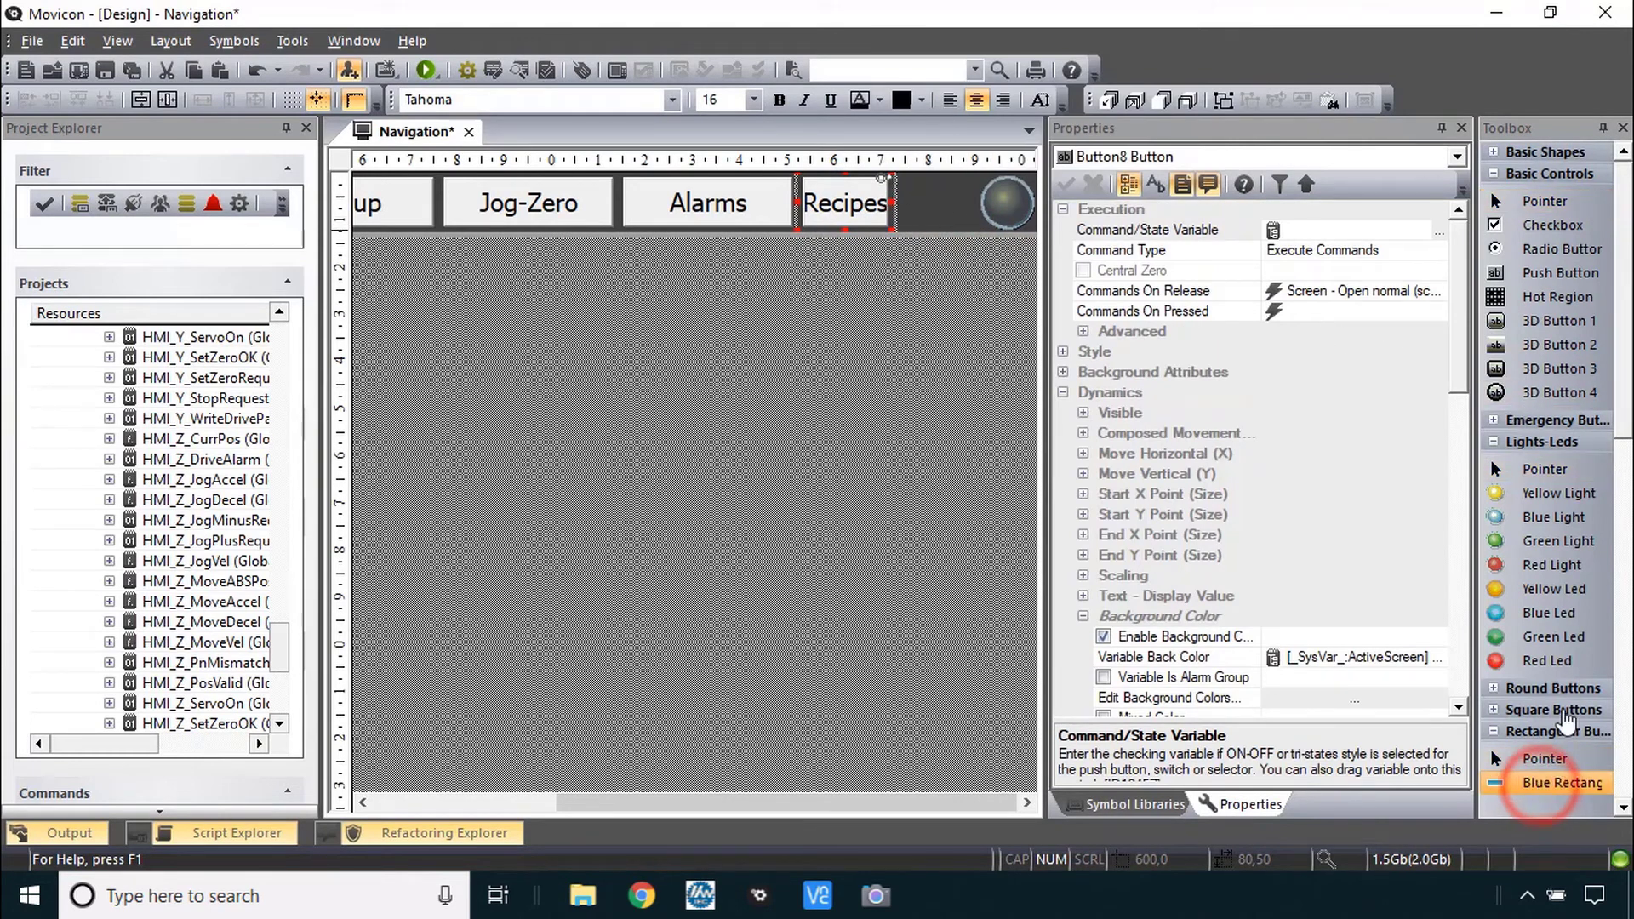
pyautogui.scroll(-3)
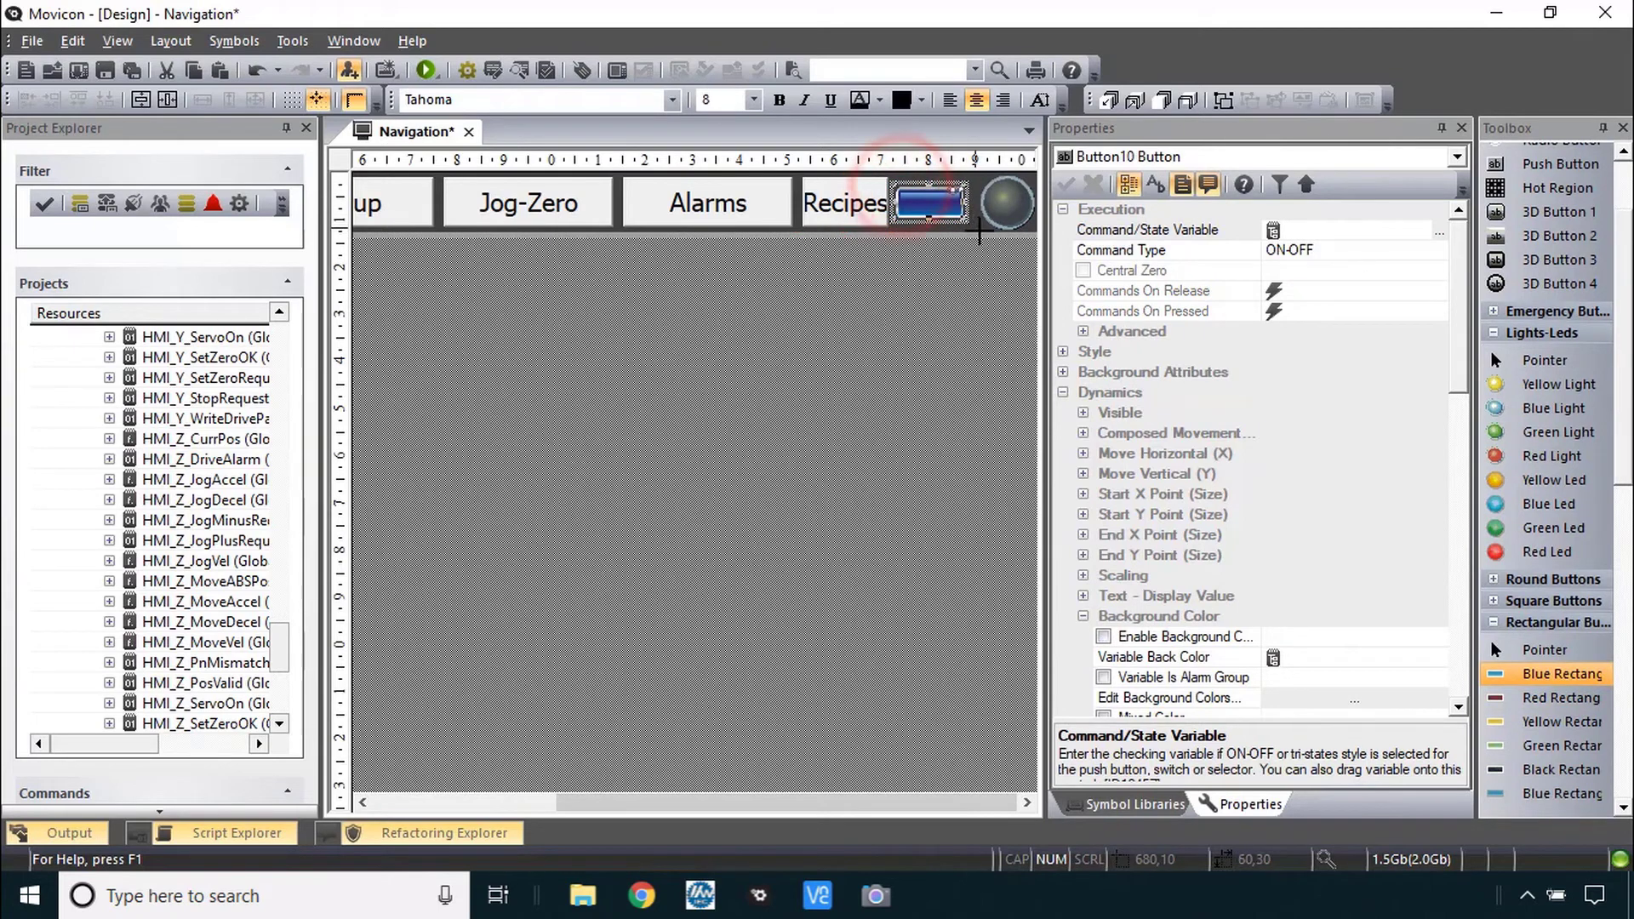
pyautogui.moveTo(935, 219)
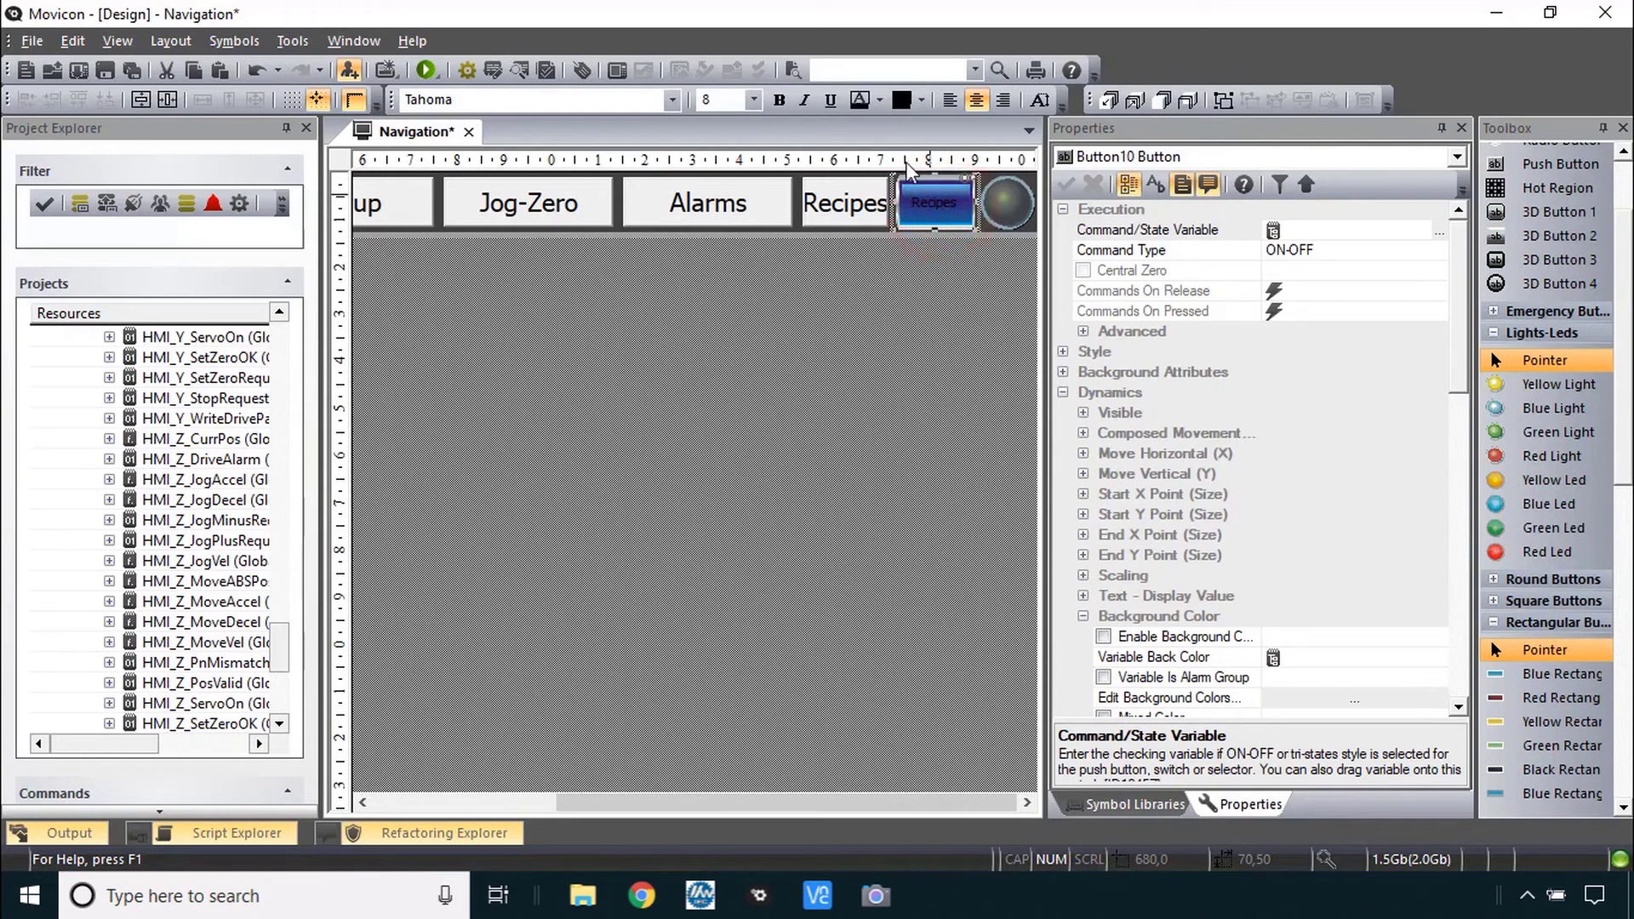
pyautogui.click(880, 100)
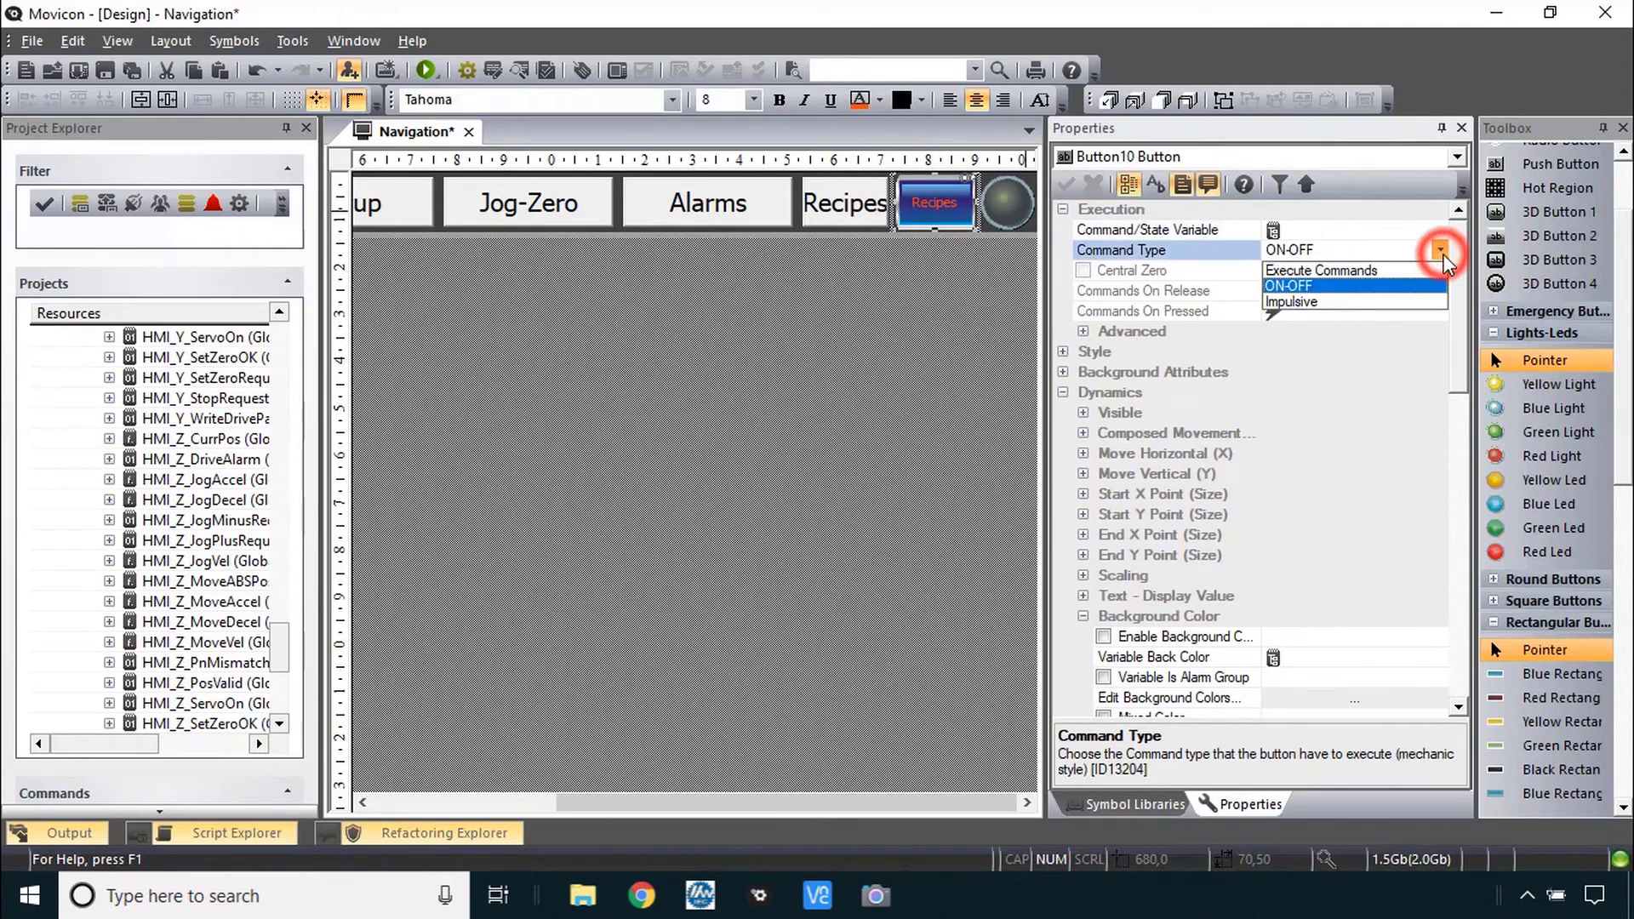
pyautogui.click(1321, 271)
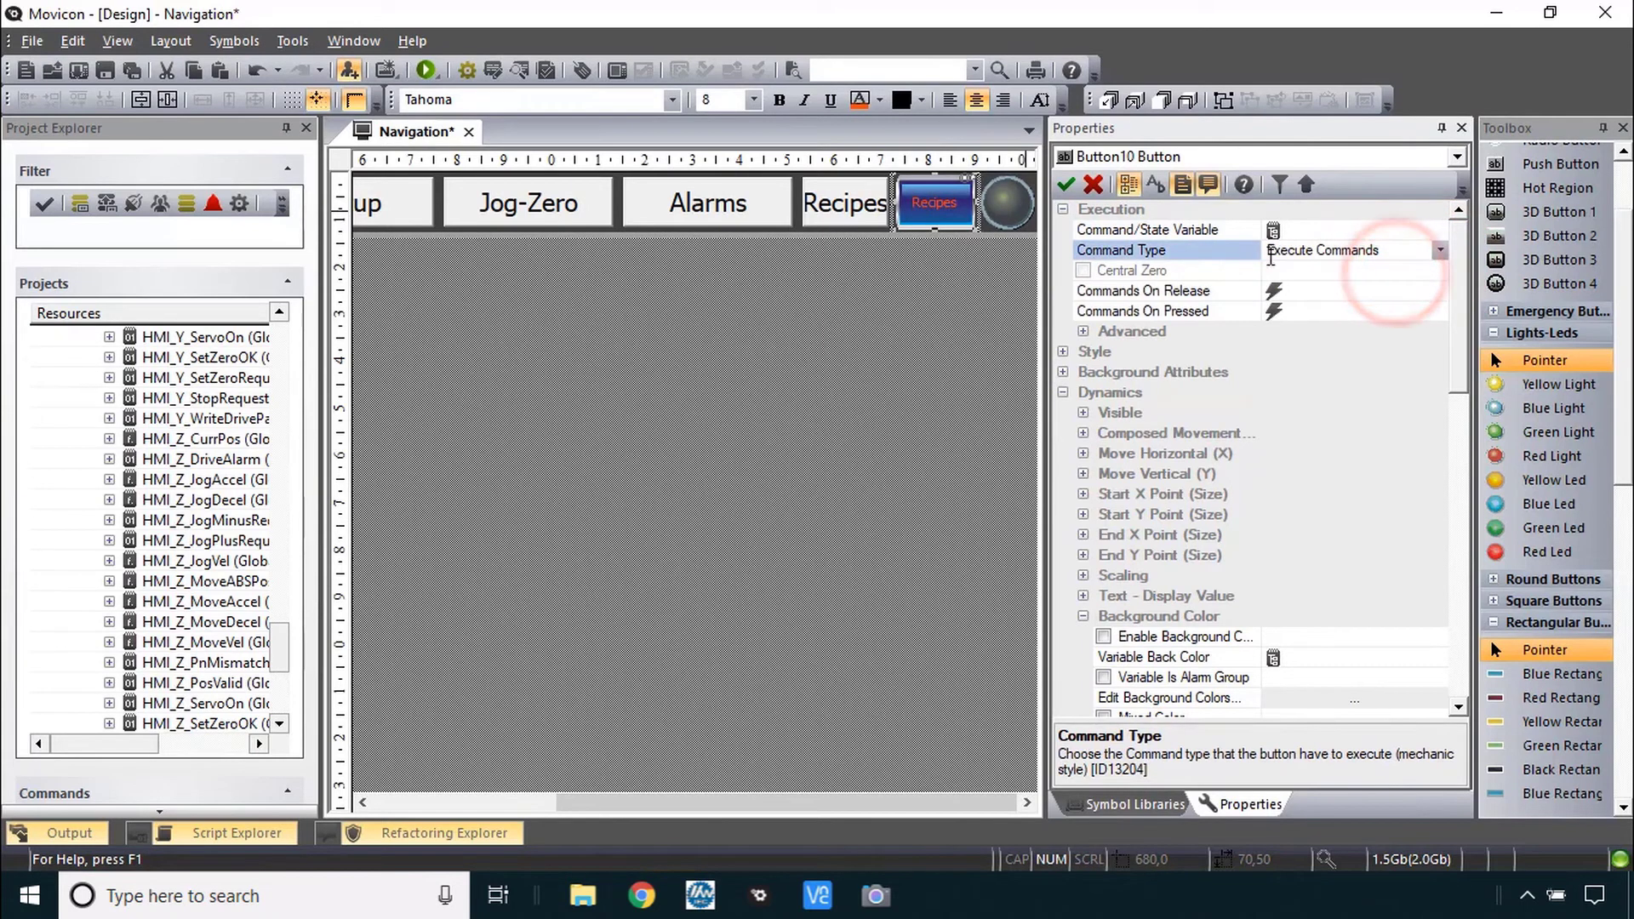
# - Compare with the plain Recipes button and bring up the blue button's Commands On Release
pyautogui.click(844, 203)
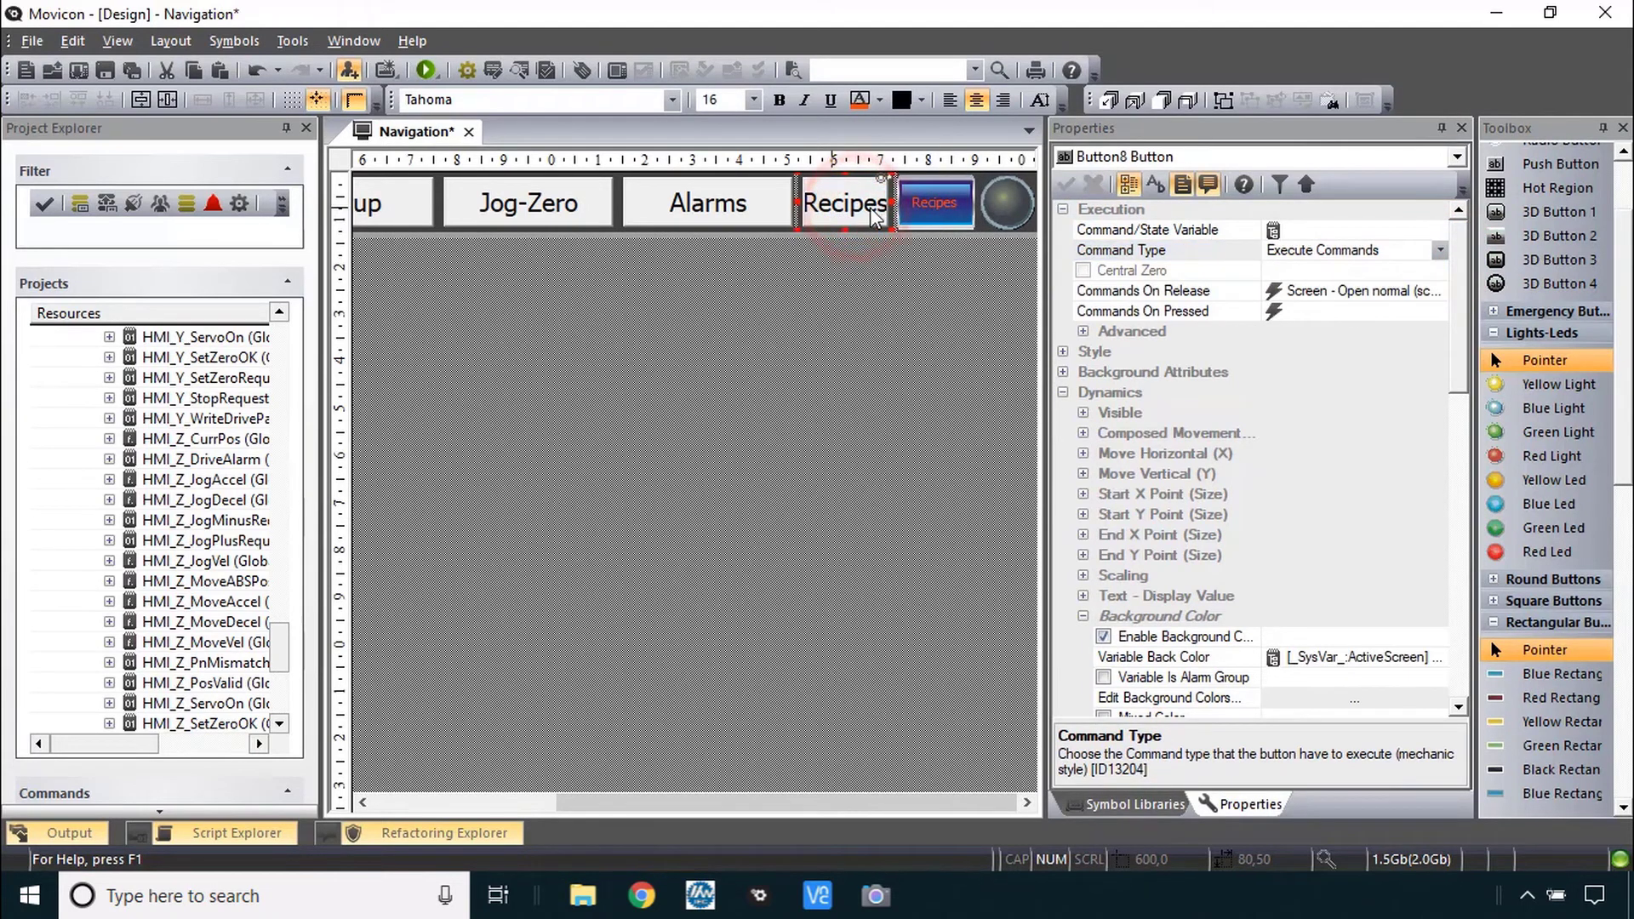
pyautogui.click(934, 203)
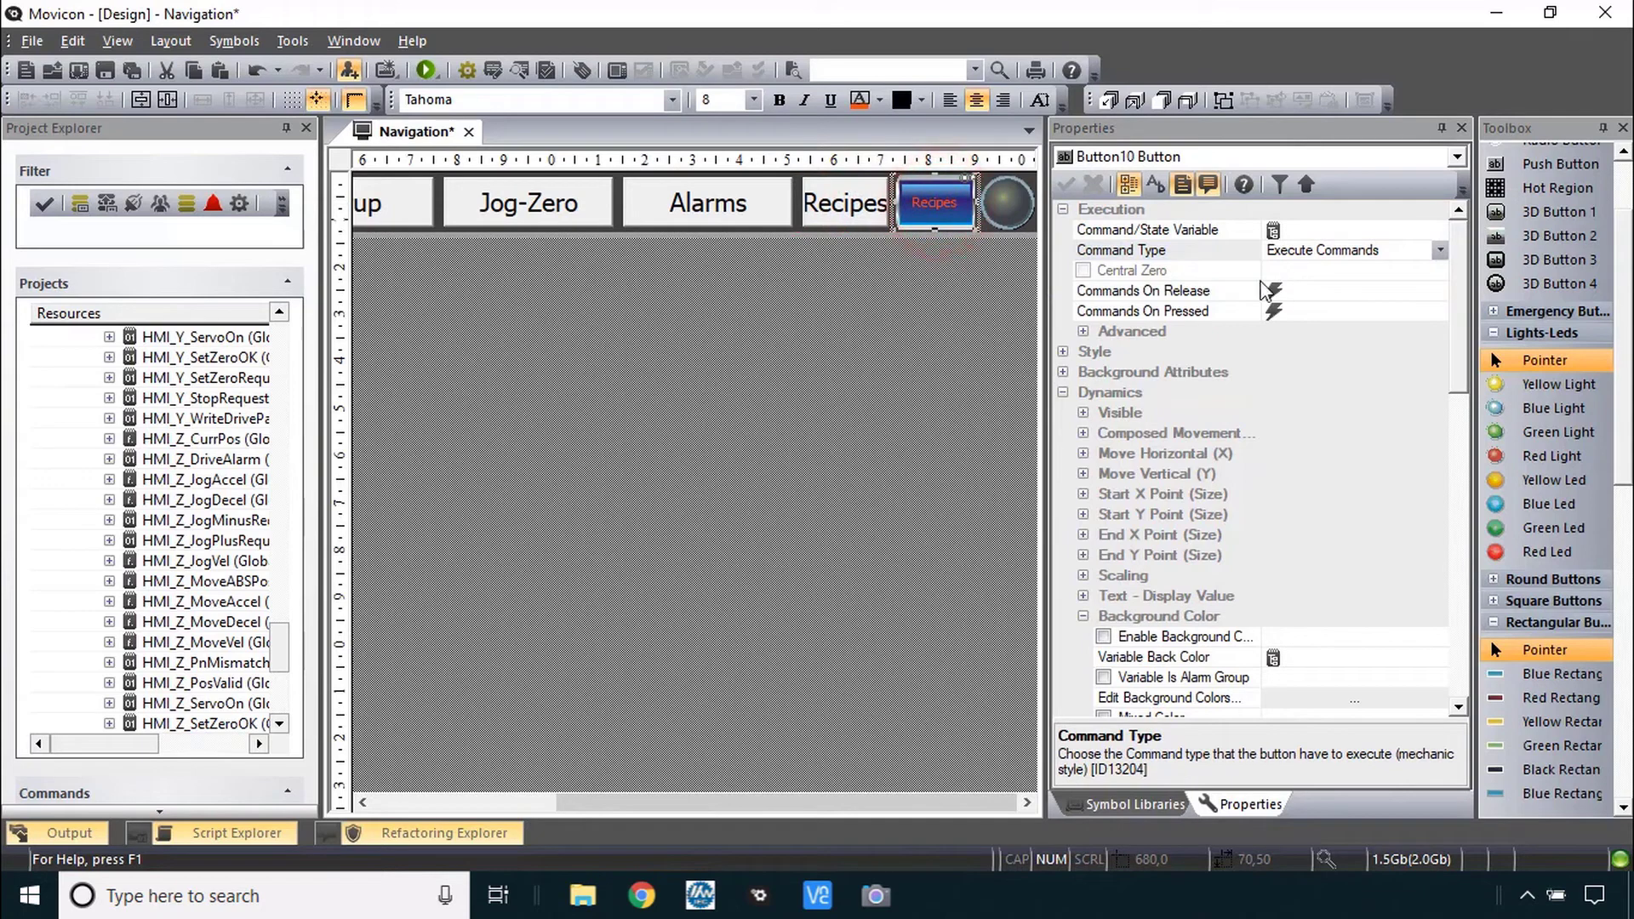
pyautogui.click(844, 203)
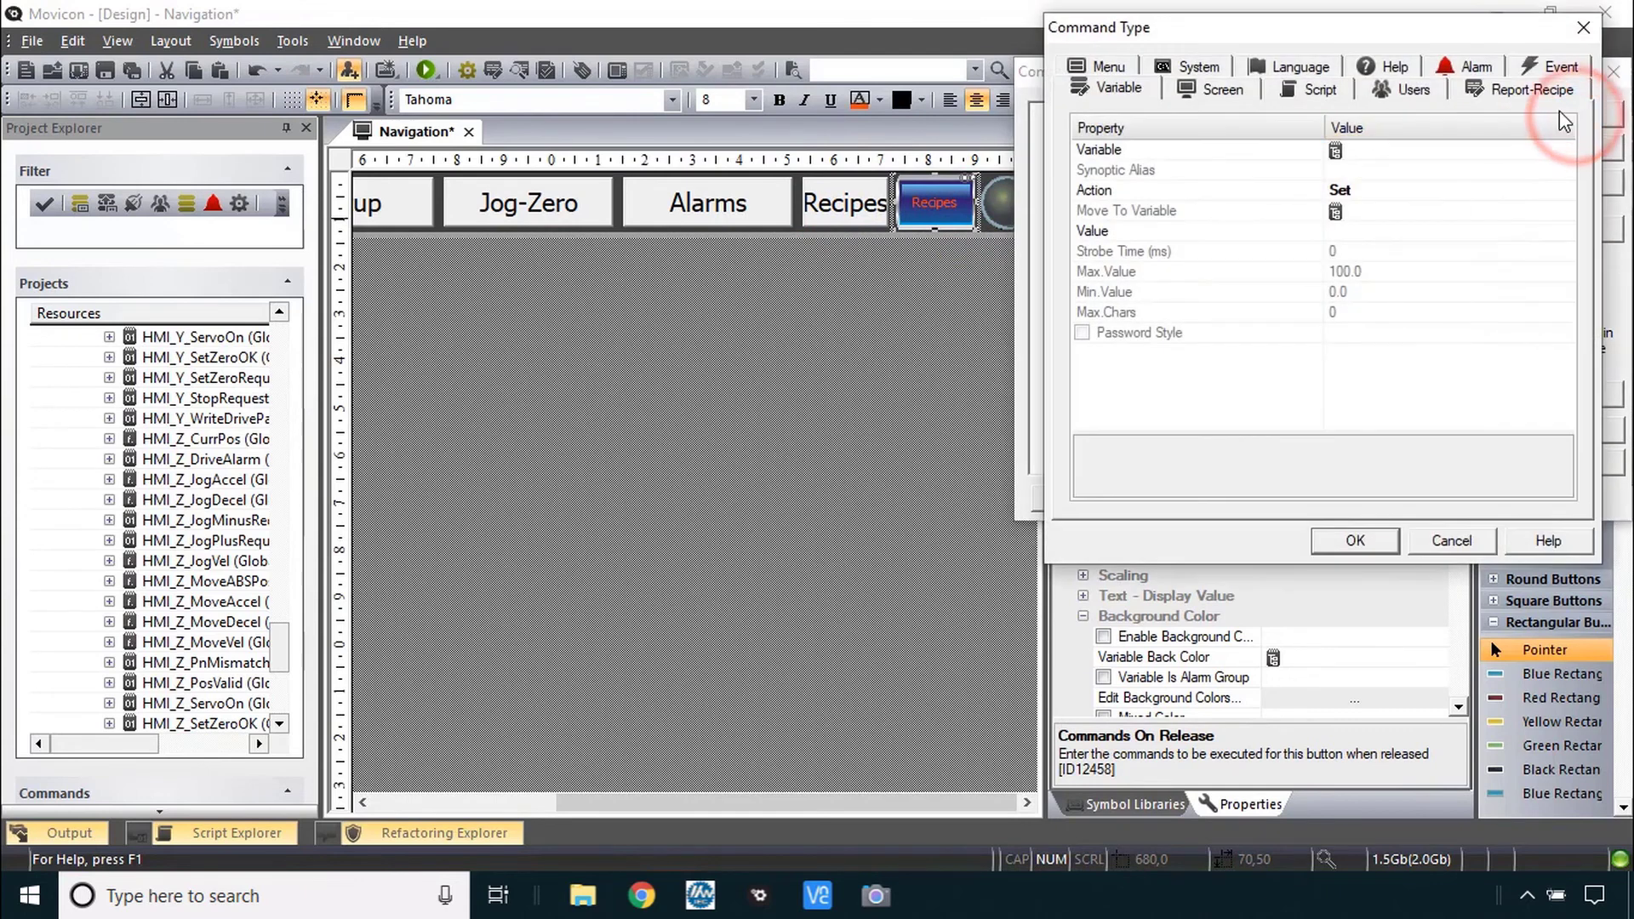
# - Add a Screen command opening 5_Recipes as Open normal on release, and confirm
pyautogui.click(1211, 89)
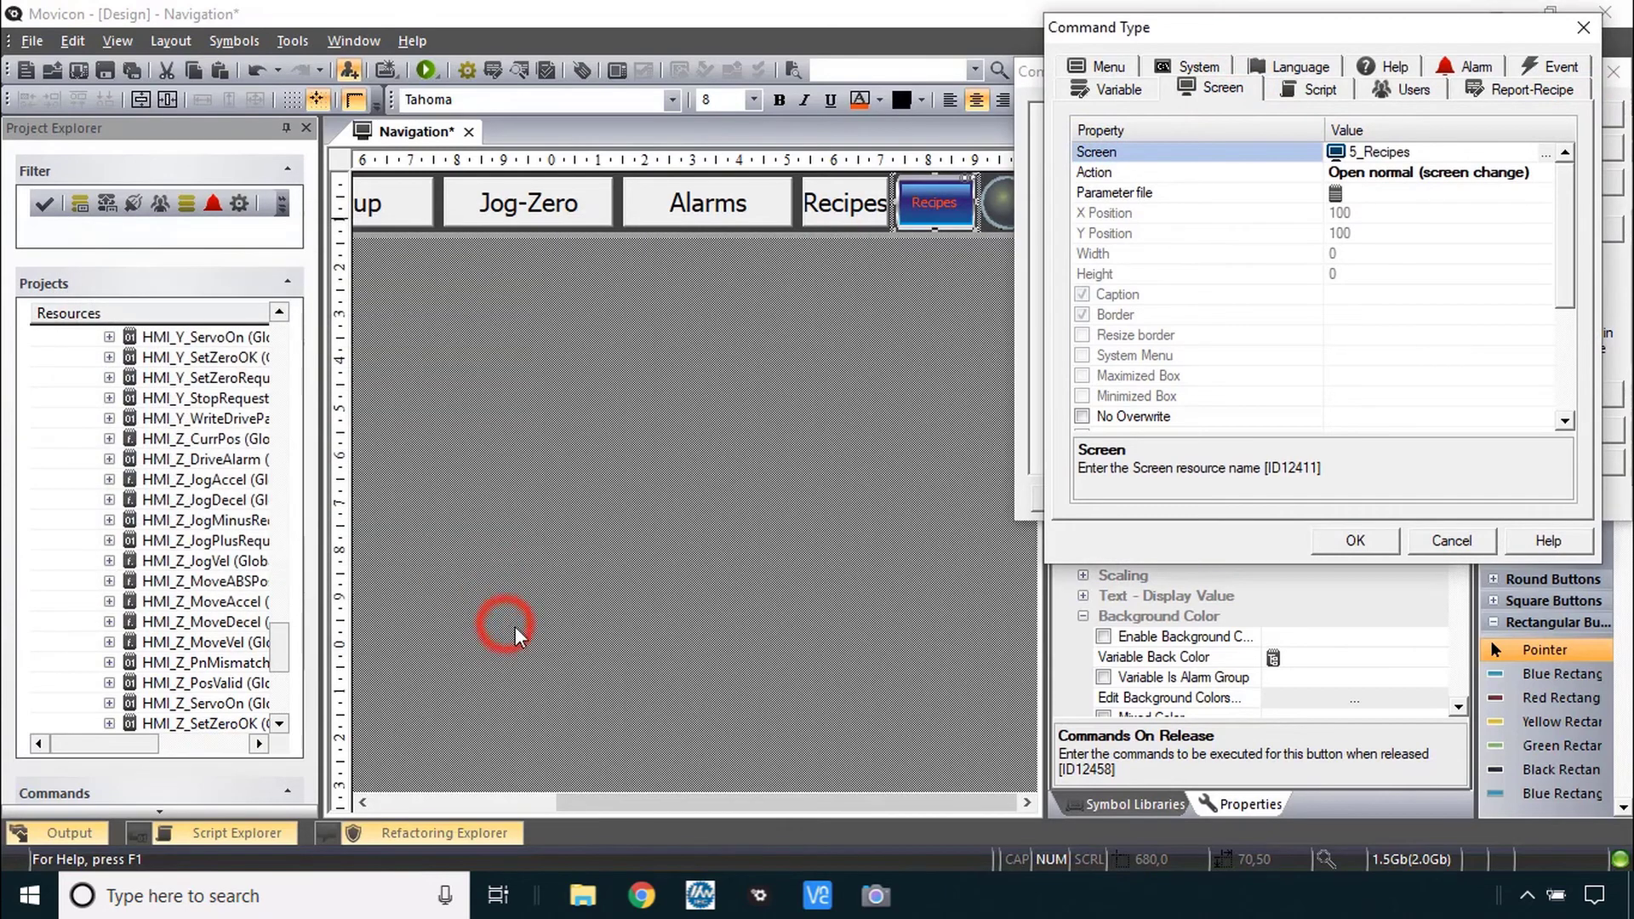
pyautogui.click(1353, 542)
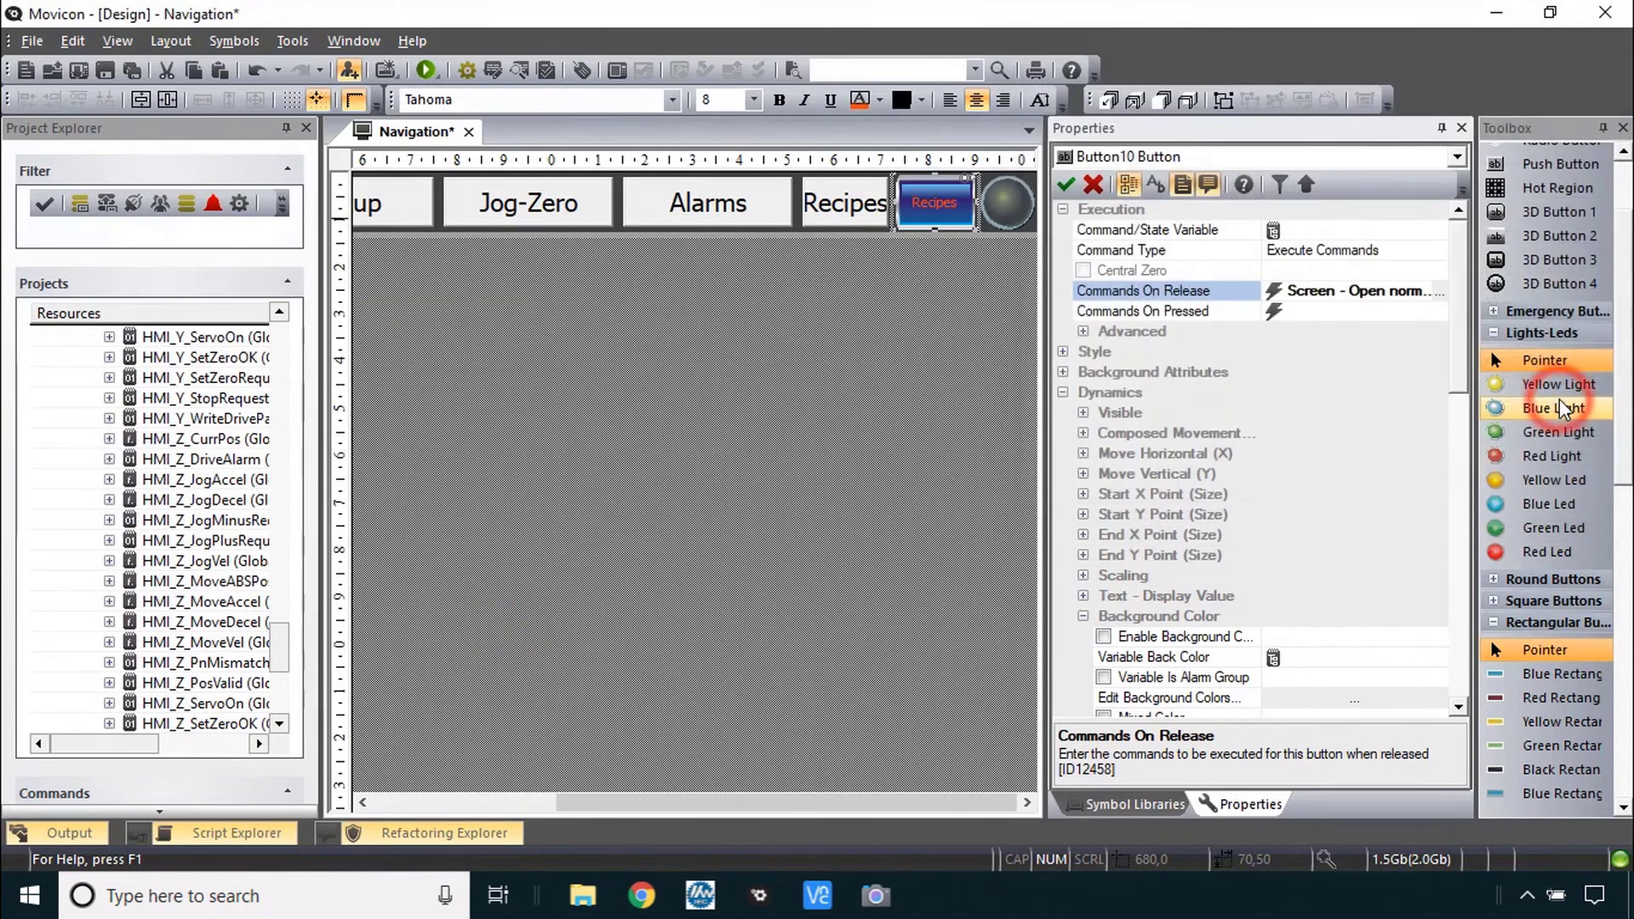
# - Copy _SysVar_ActiveScreen from the plain Recipes button into the blue button's Command/State Variable
pyautogui.click(845, 203)
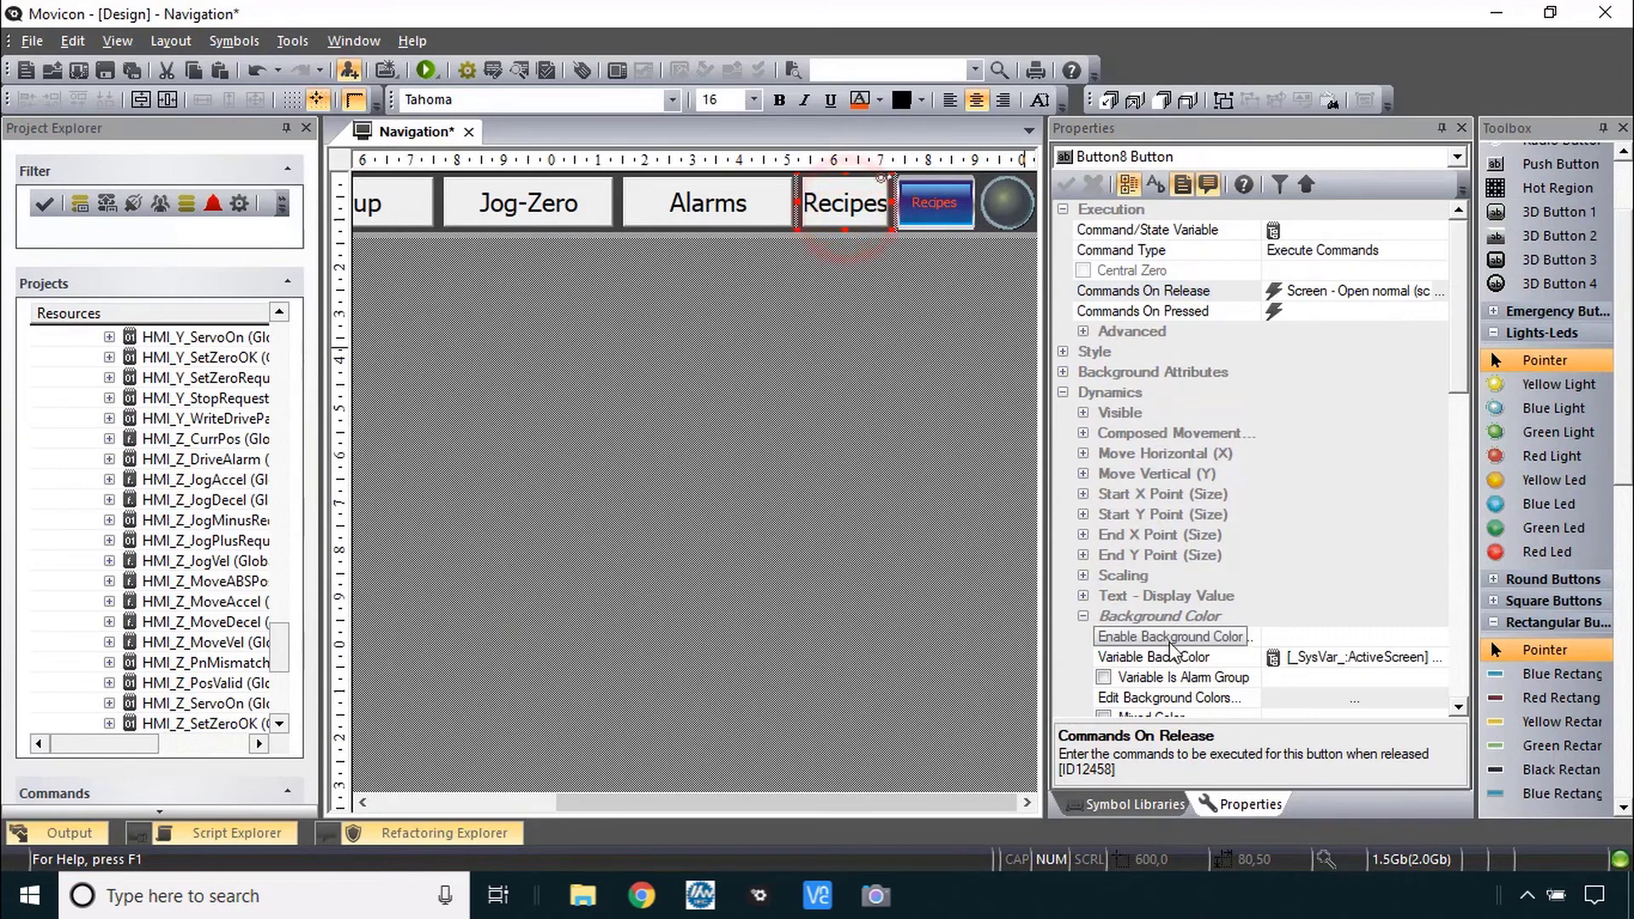
pyautogui.click(1103, 638)
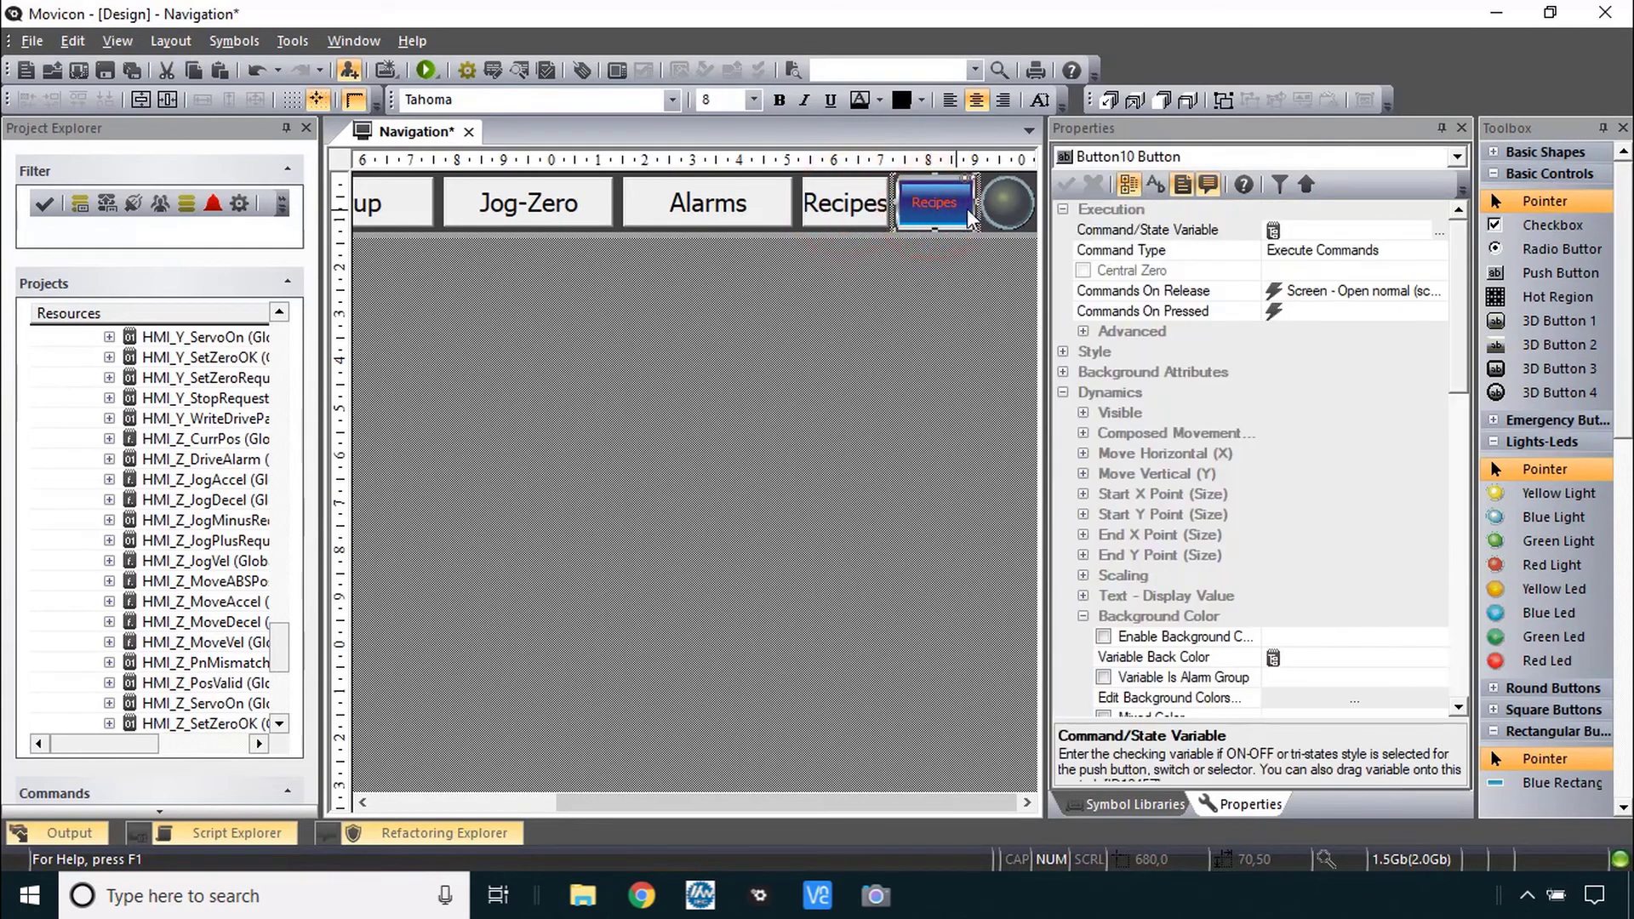
pyautogui.click(1147, 230)
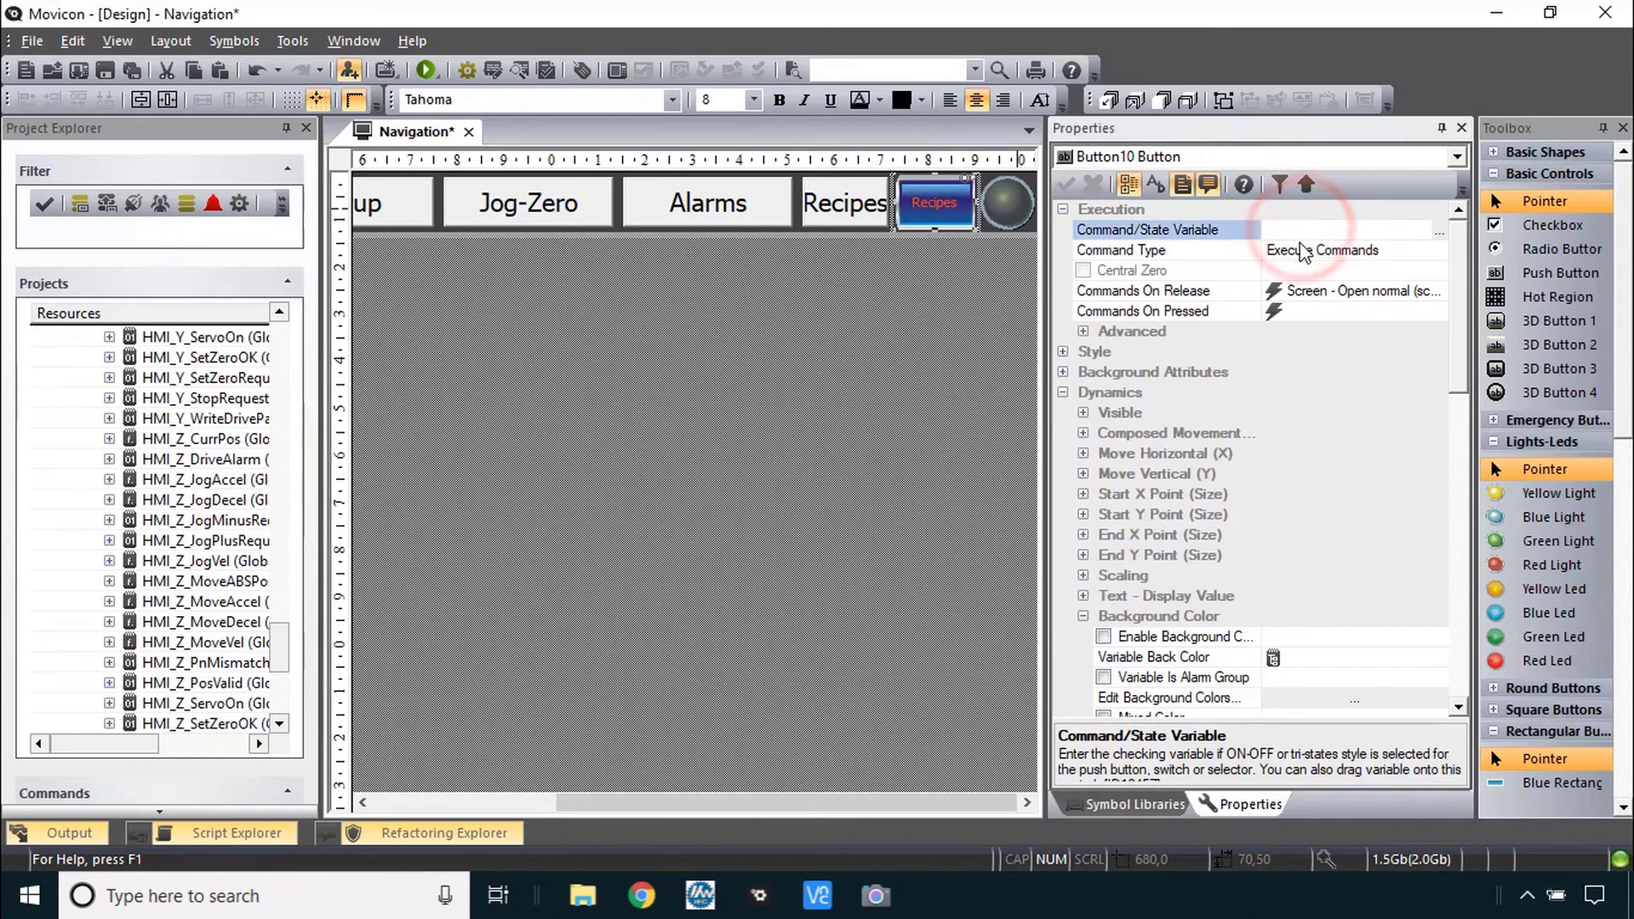
pyautogui.click(844, 202)
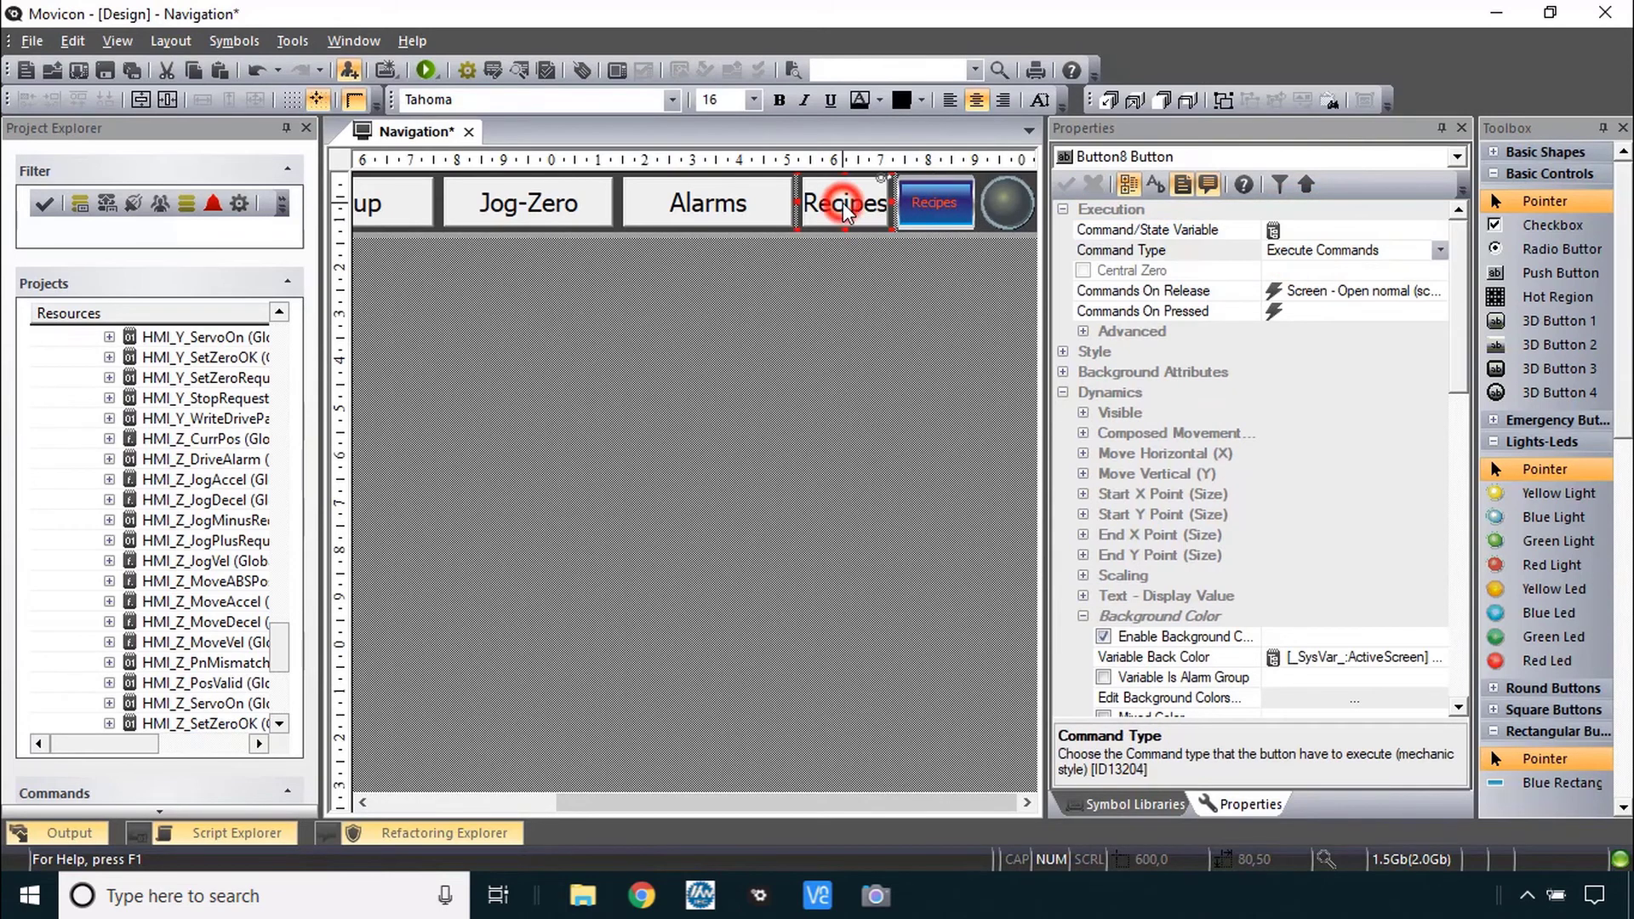
pyautogui.click(934, 201)
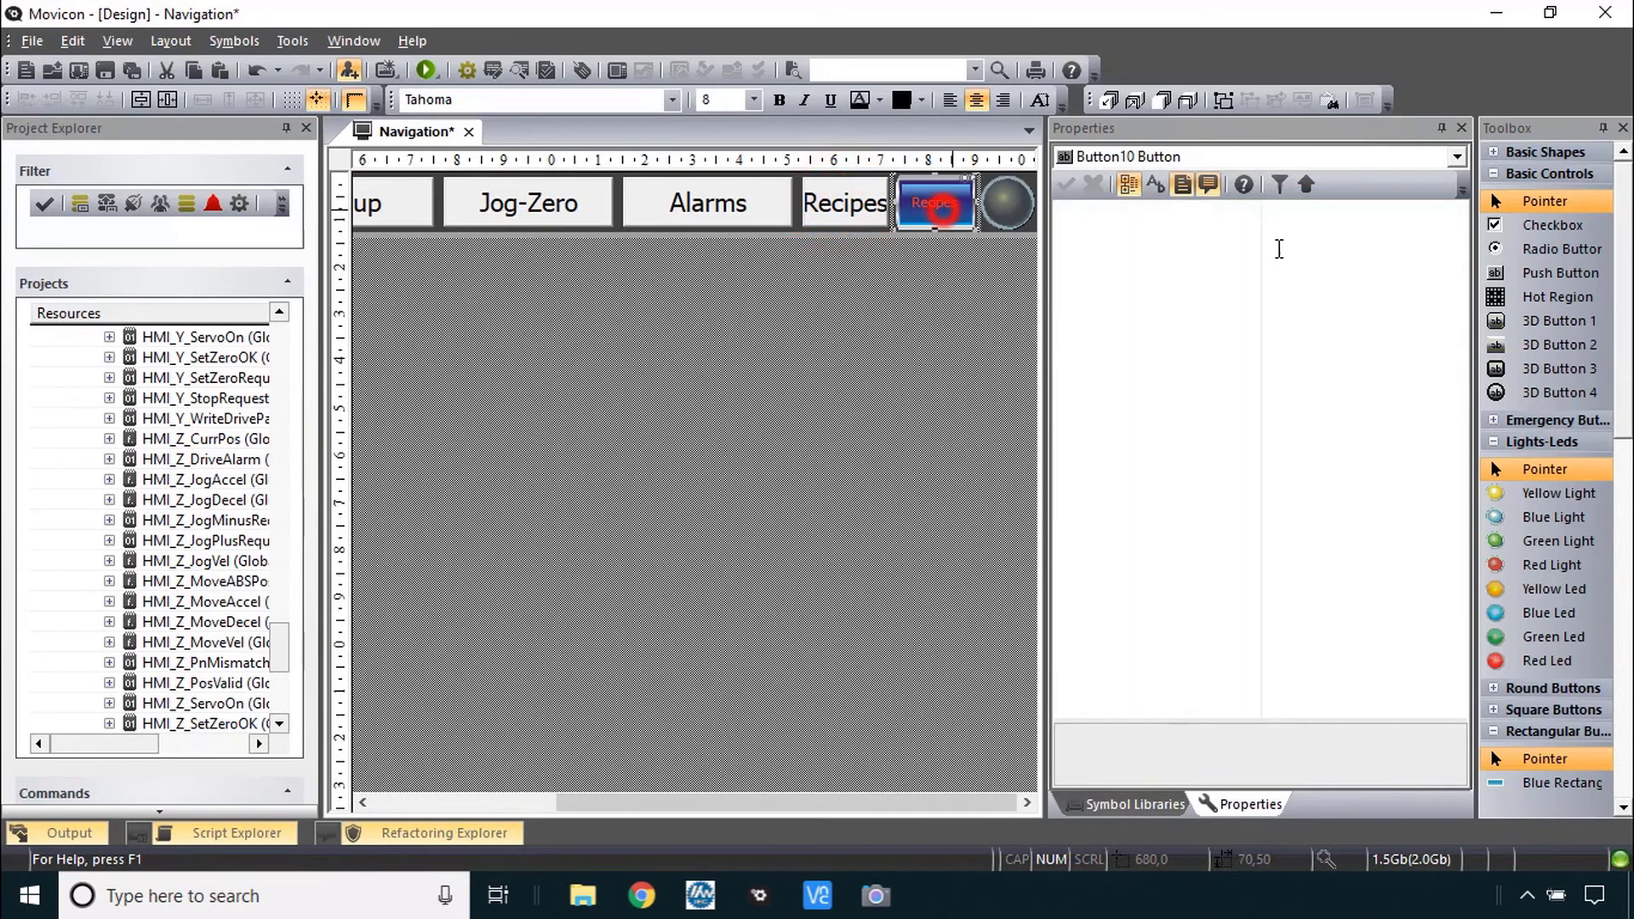
pyautogui.click(934, 203)
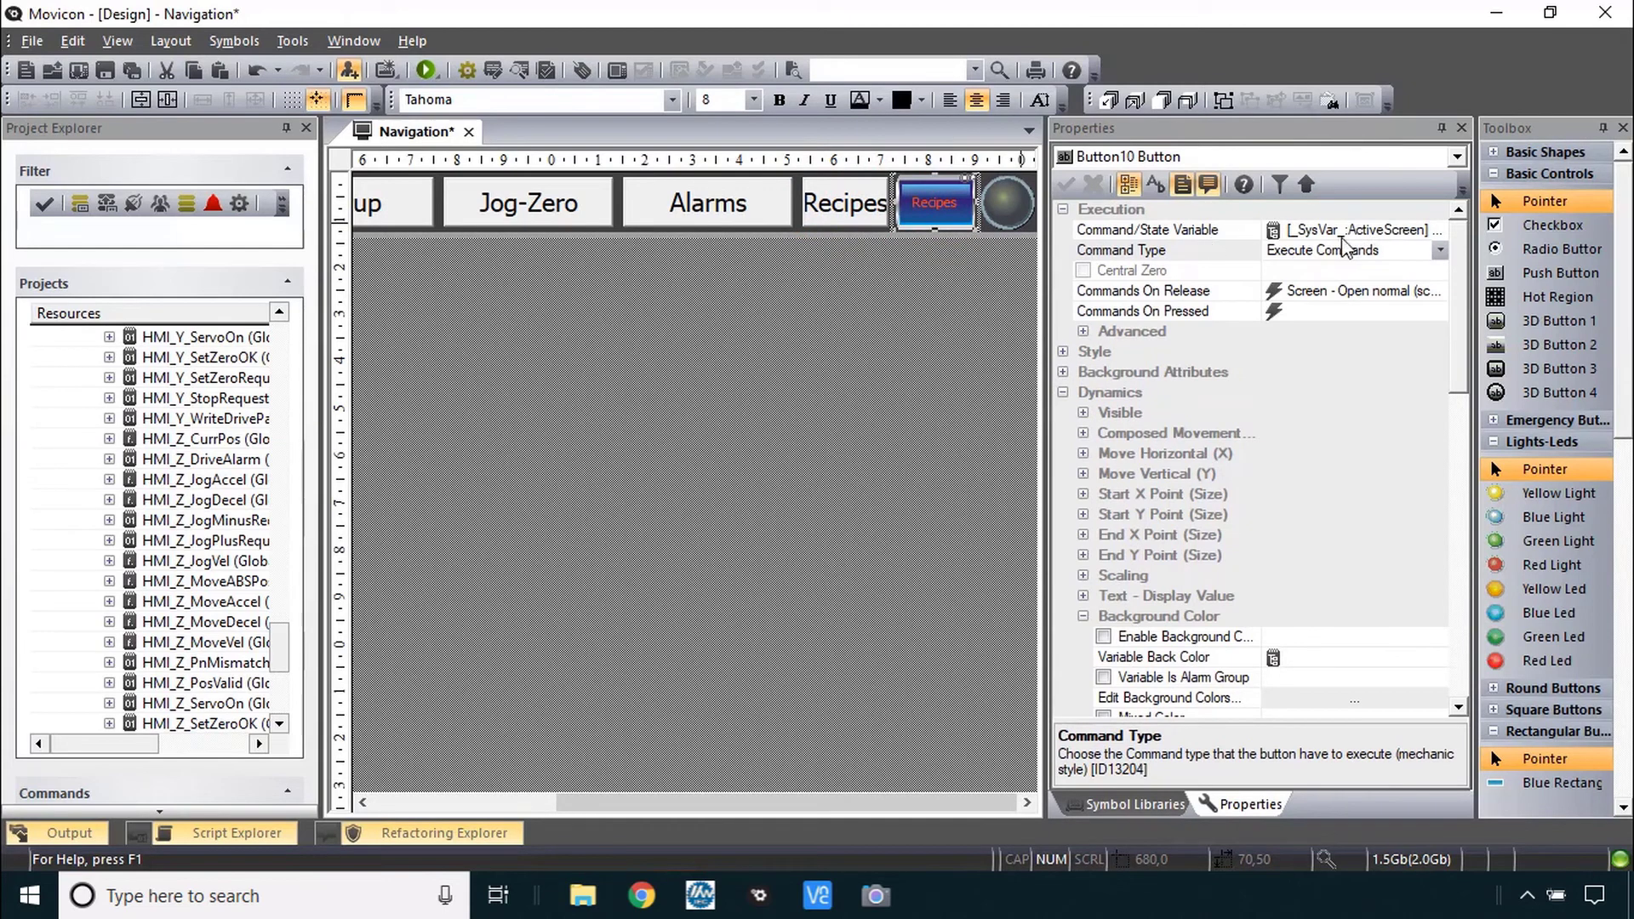
pyautogui.moveTo(1006, 232)
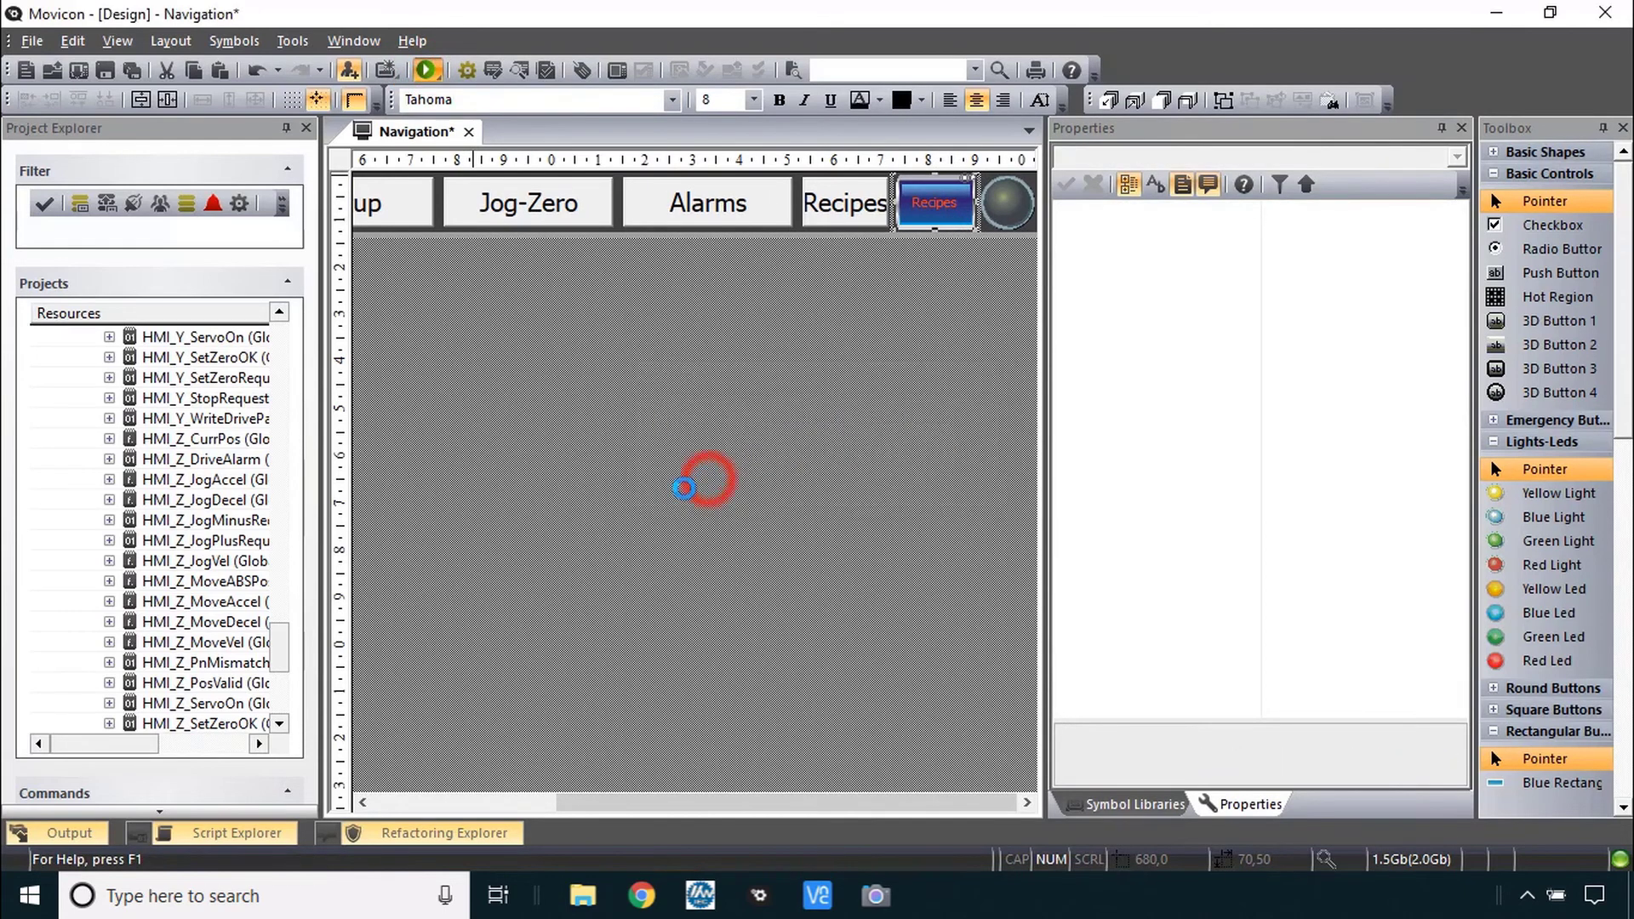
# - Run the project and switch through Recipes, Auto, Setup, JogZero and blue Recipes to verify highlighting
pyautogui.click(426, 69)
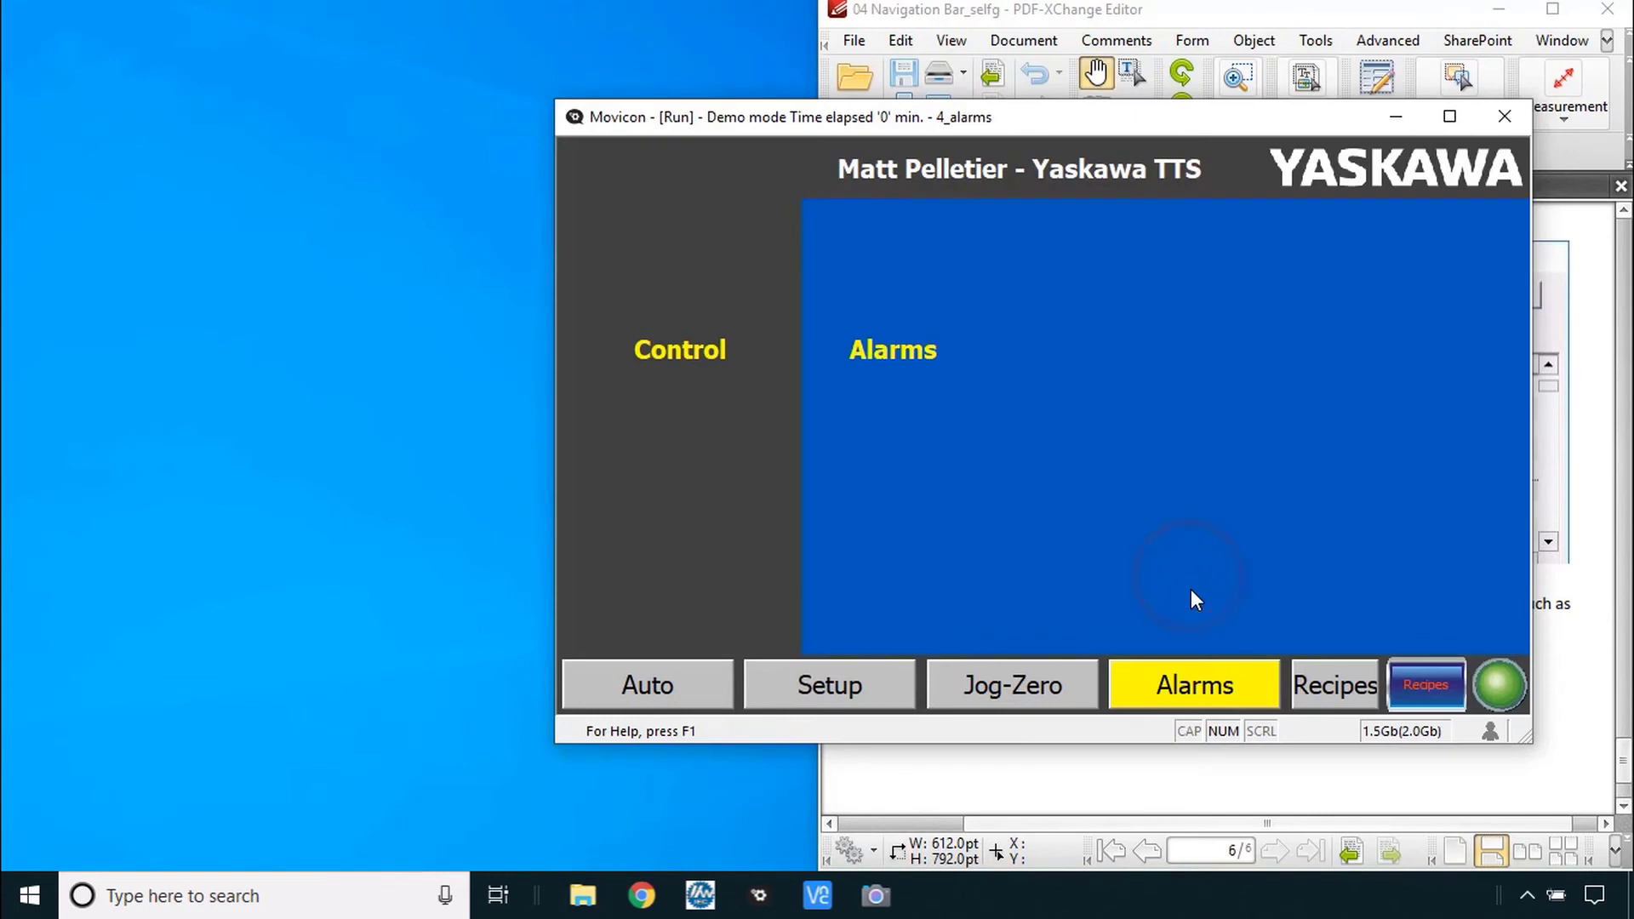
pyautogui.click(1334, 686)
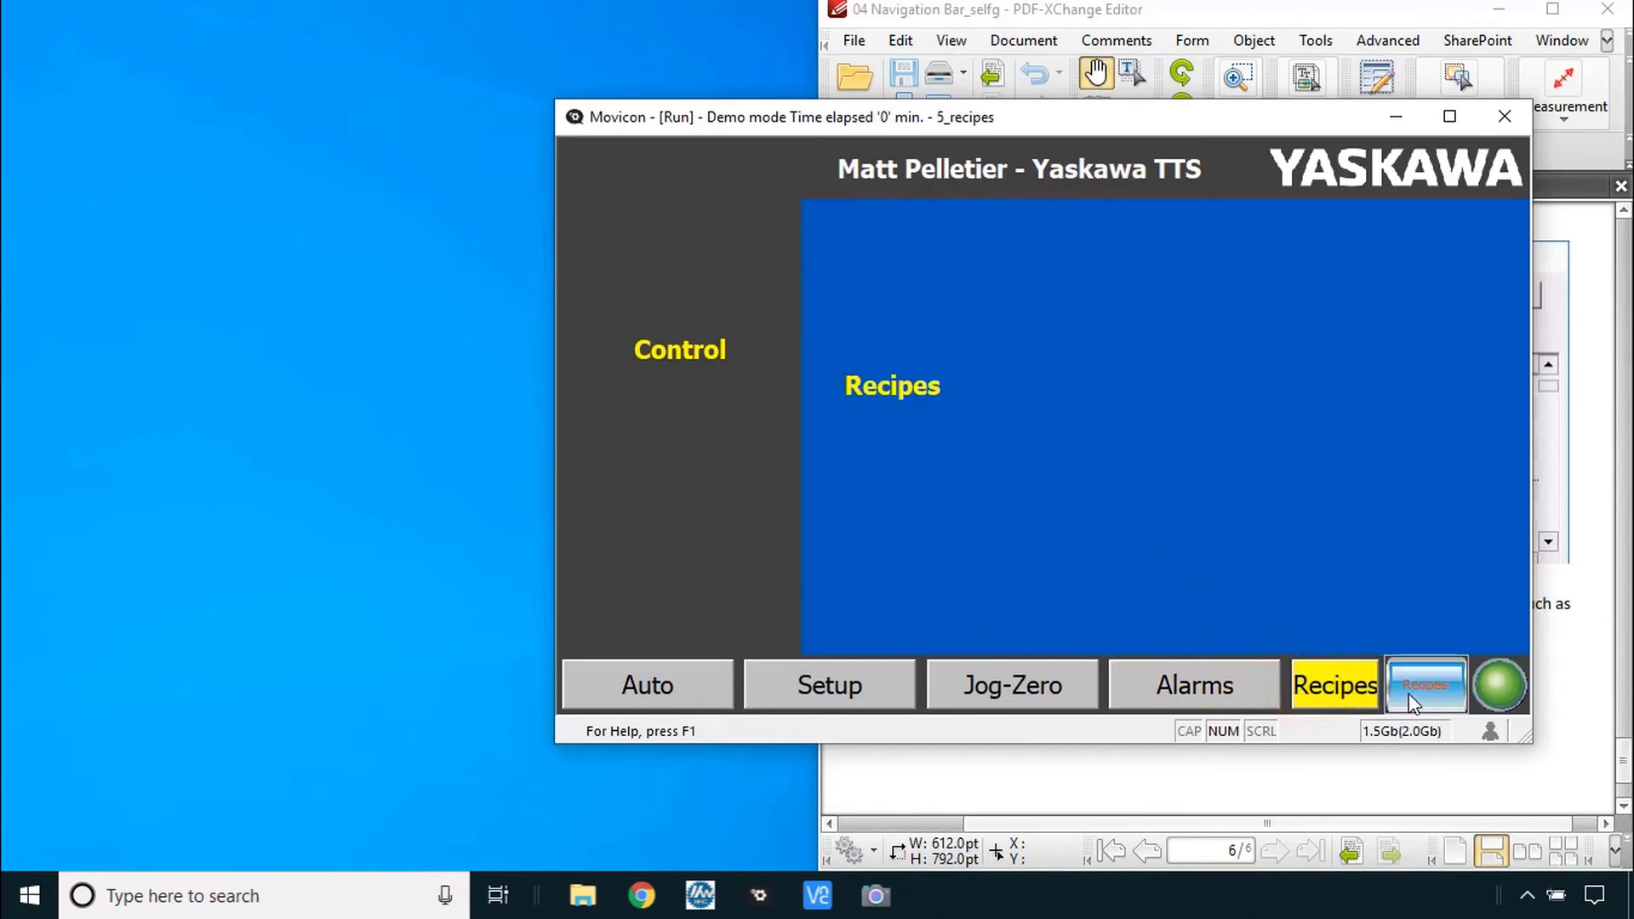
pyautogui.click(1424, 685)
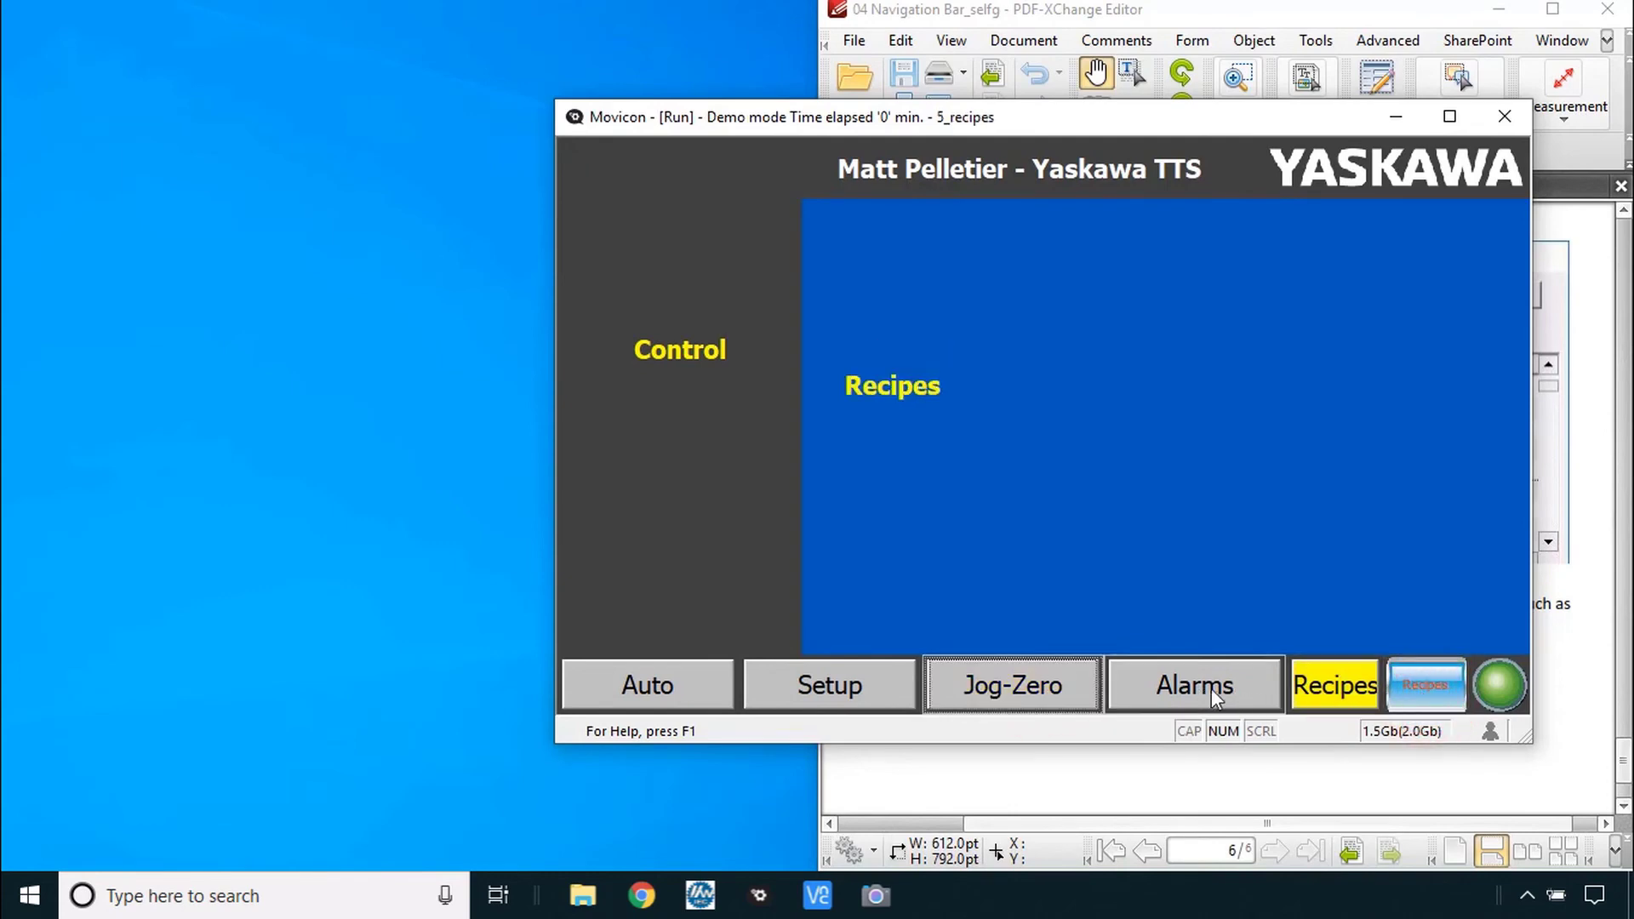
pyautogui.click(647, 684)
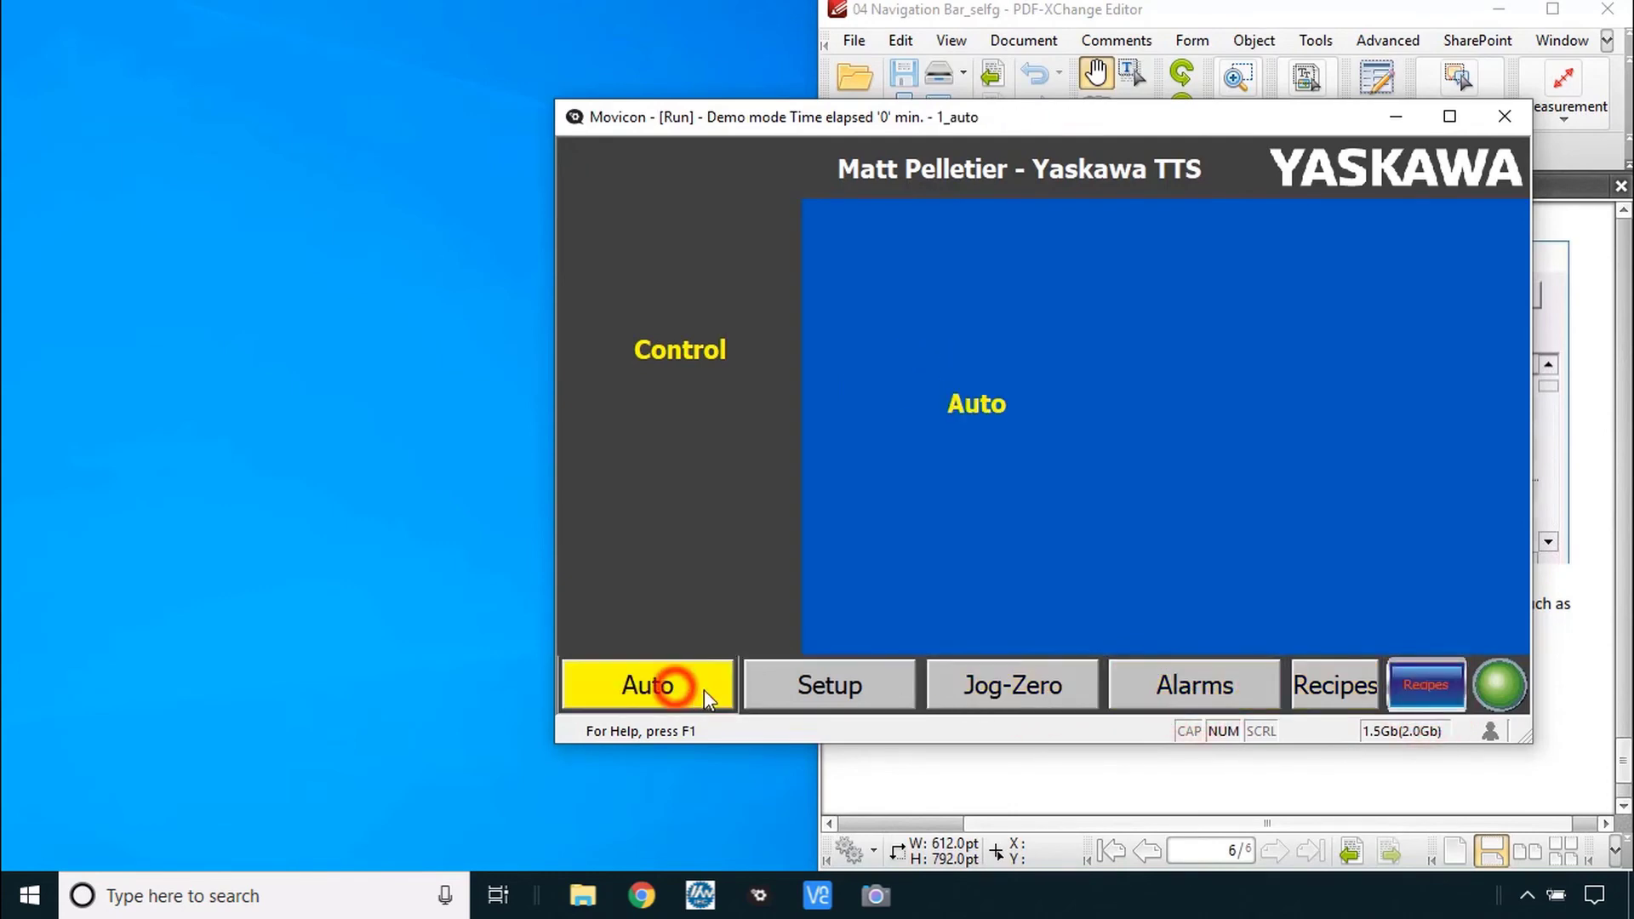
pyautogui.click(829, 686)
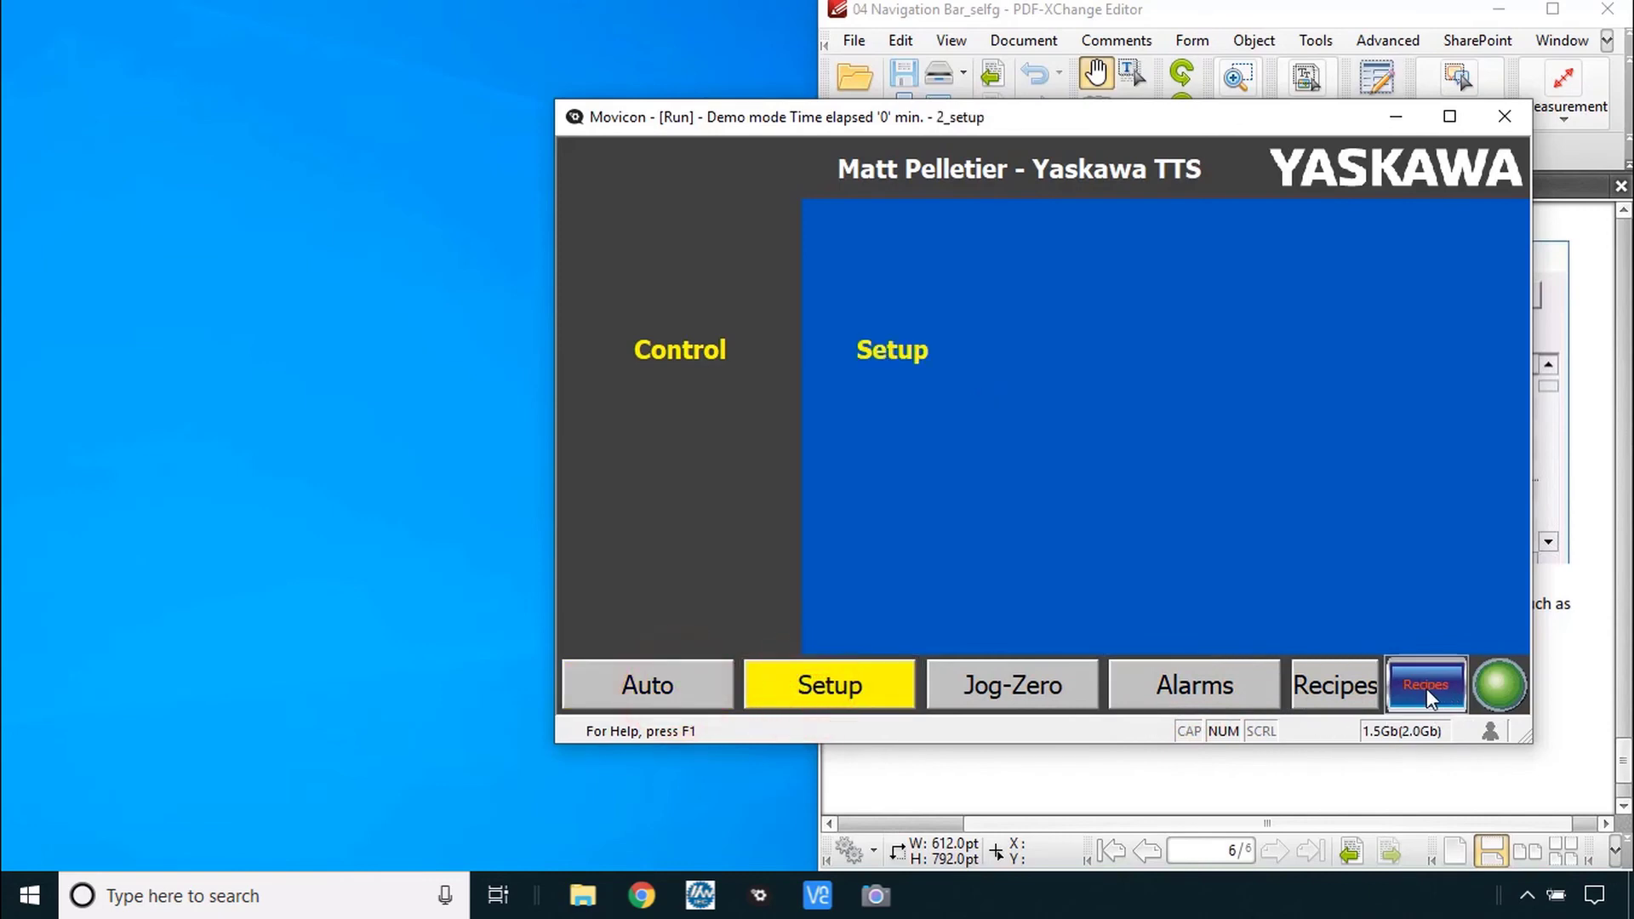
pyautogui.moveTo(1011, 685)
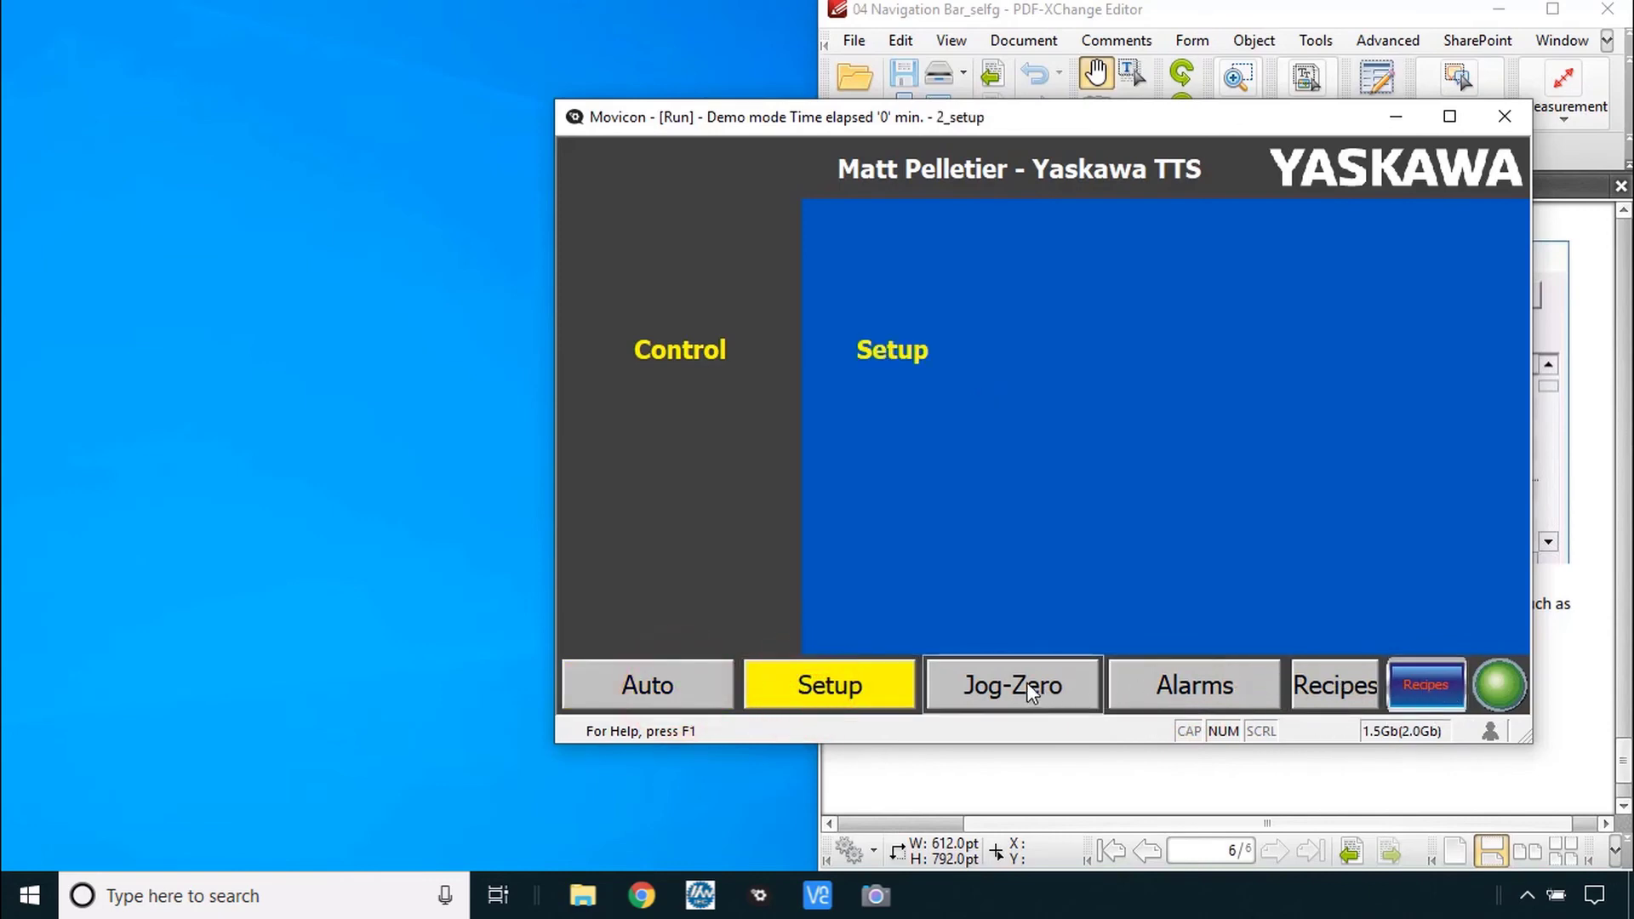
pyautogui.click(1009, 684)
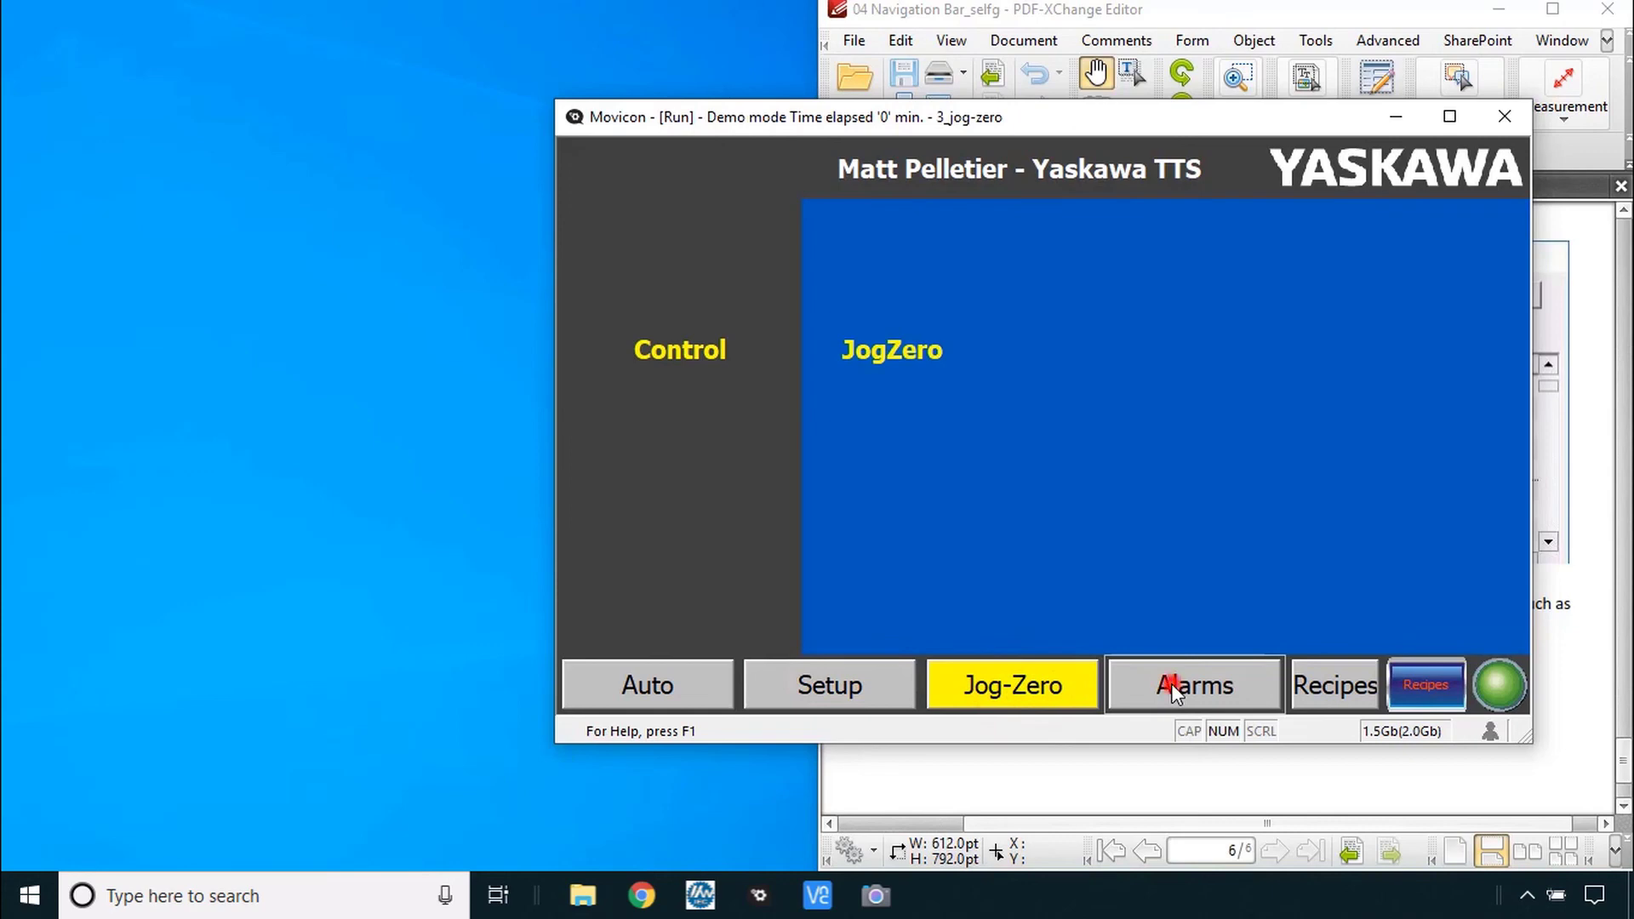
pyautogui.click(1334, 684)
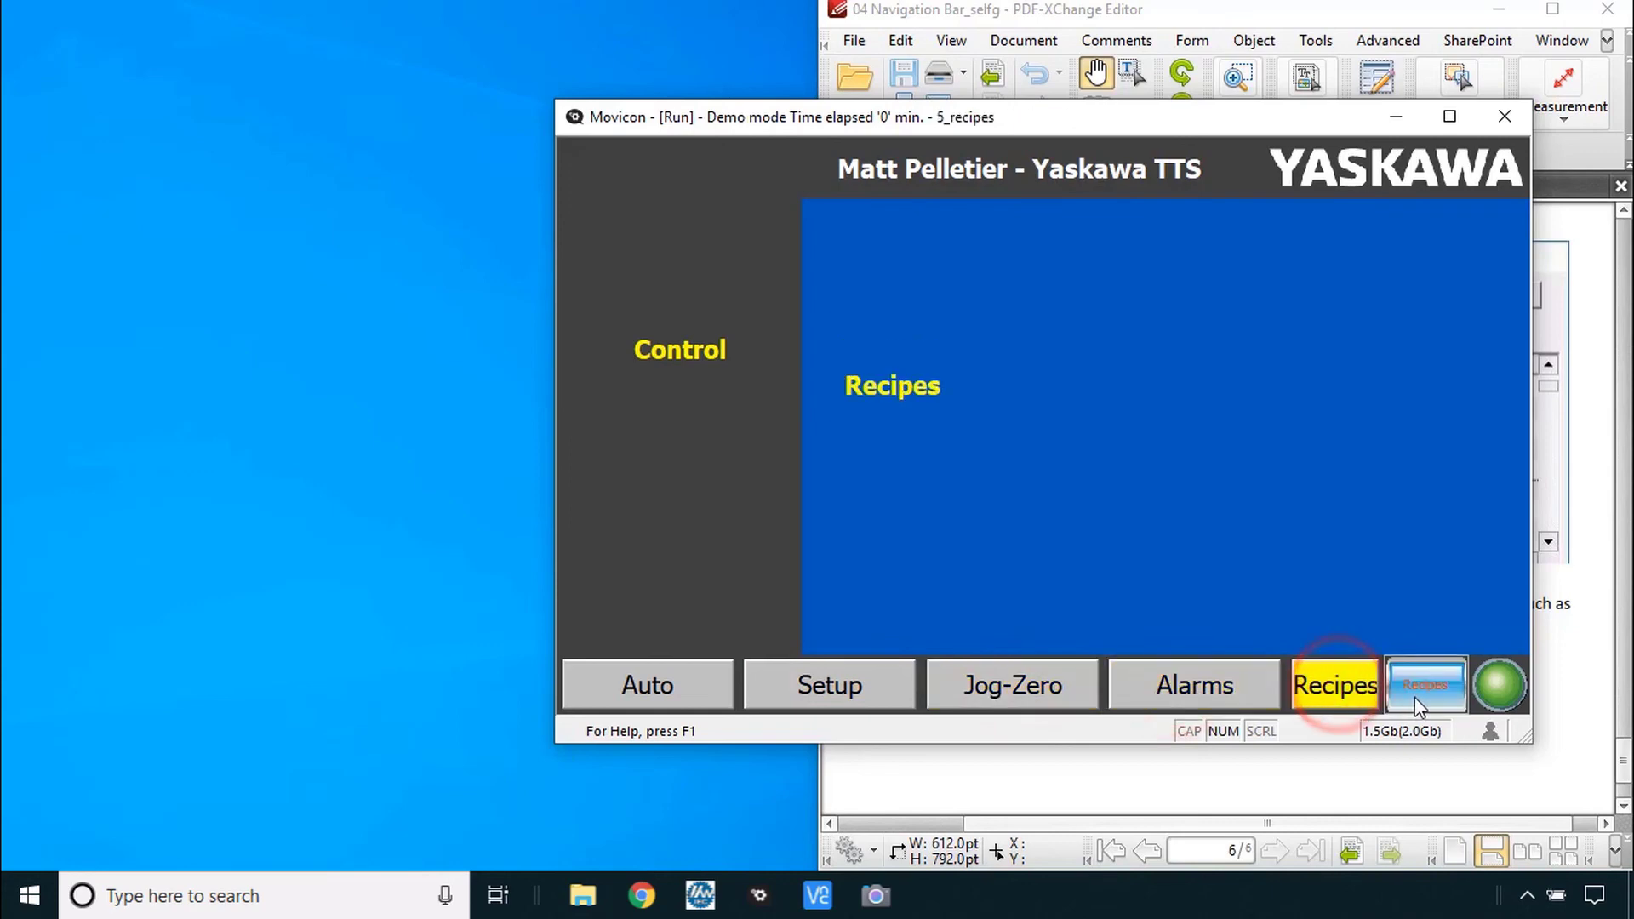
pyautogui.moveTo(1195, 688)
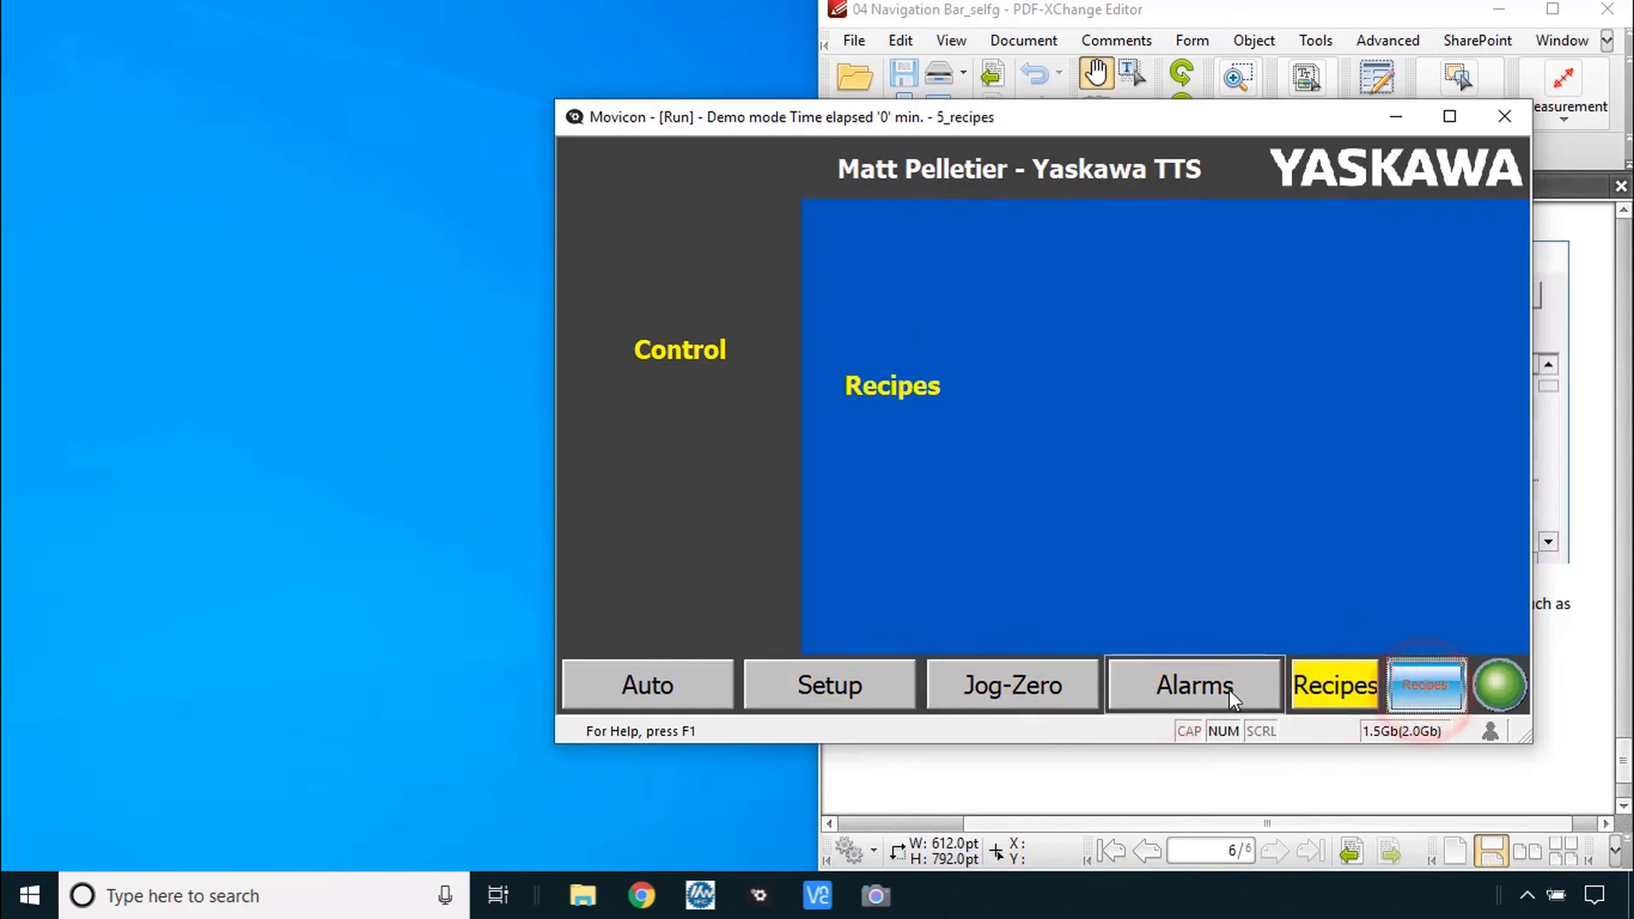
pyautogui.click(1010, 684)
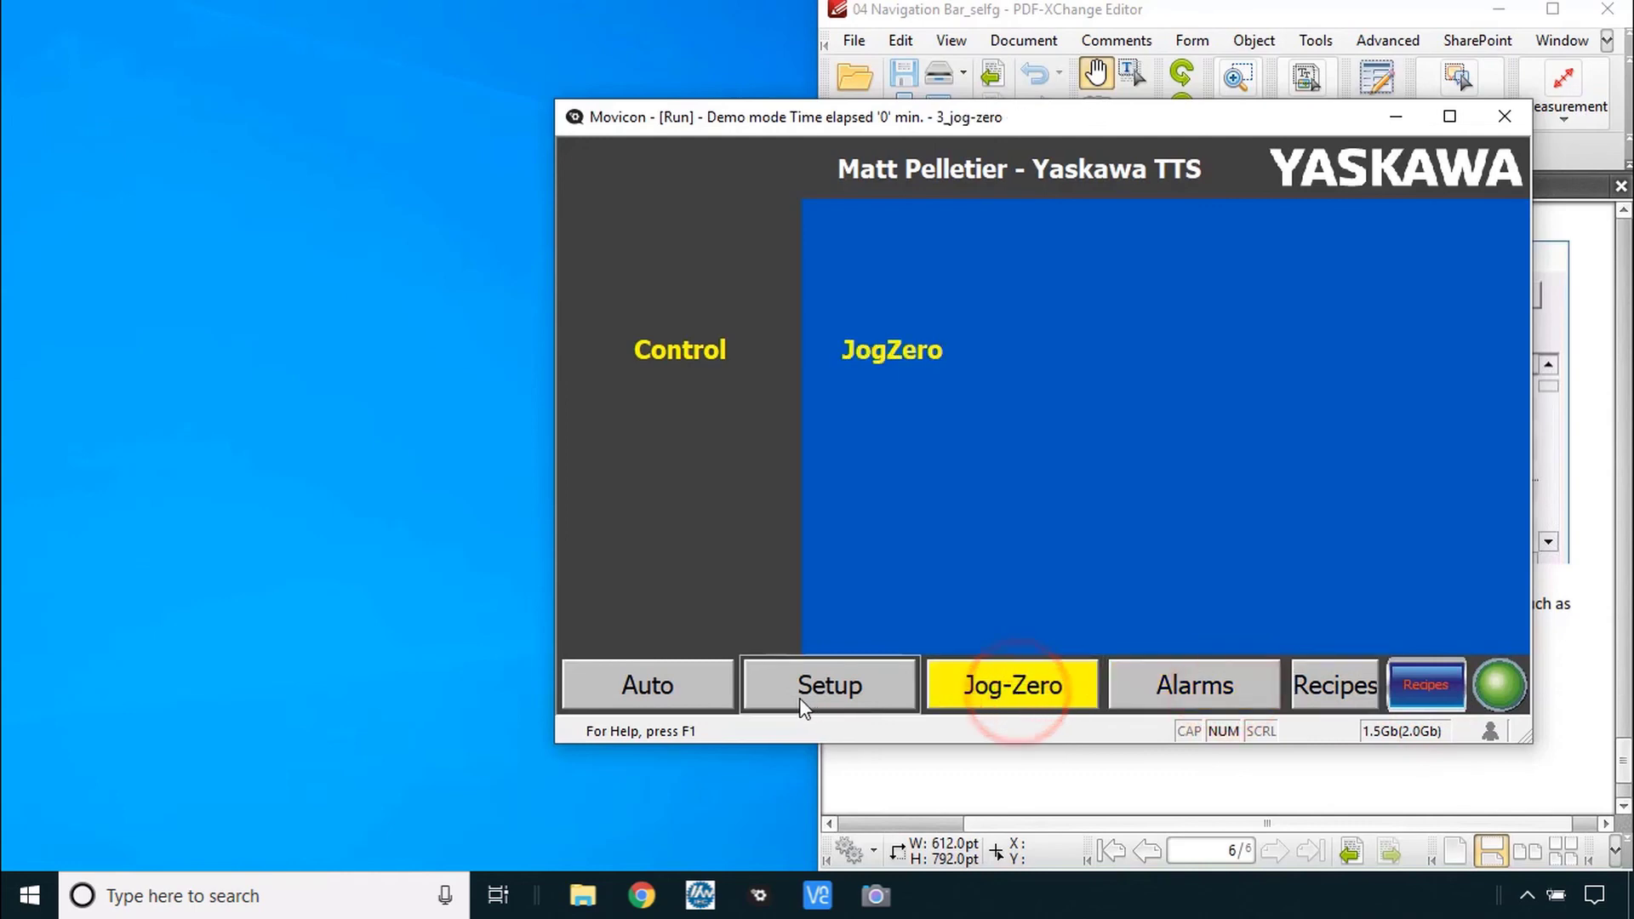
pyautogui.moveTo(759, 689)
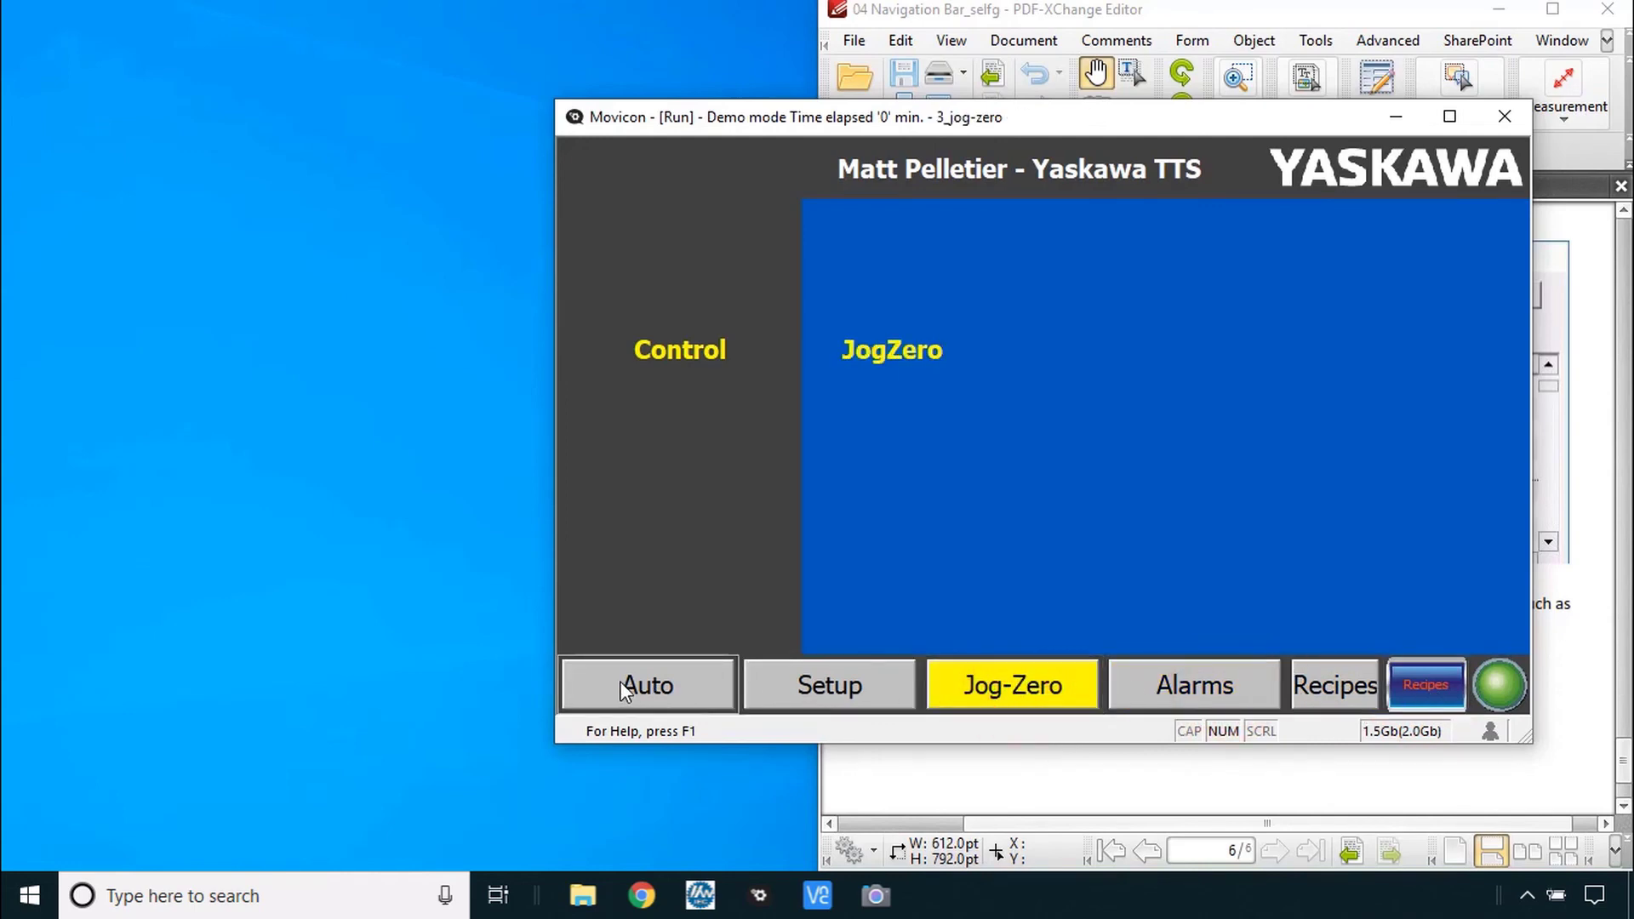
pyautogui.moveTo(1193, 672)
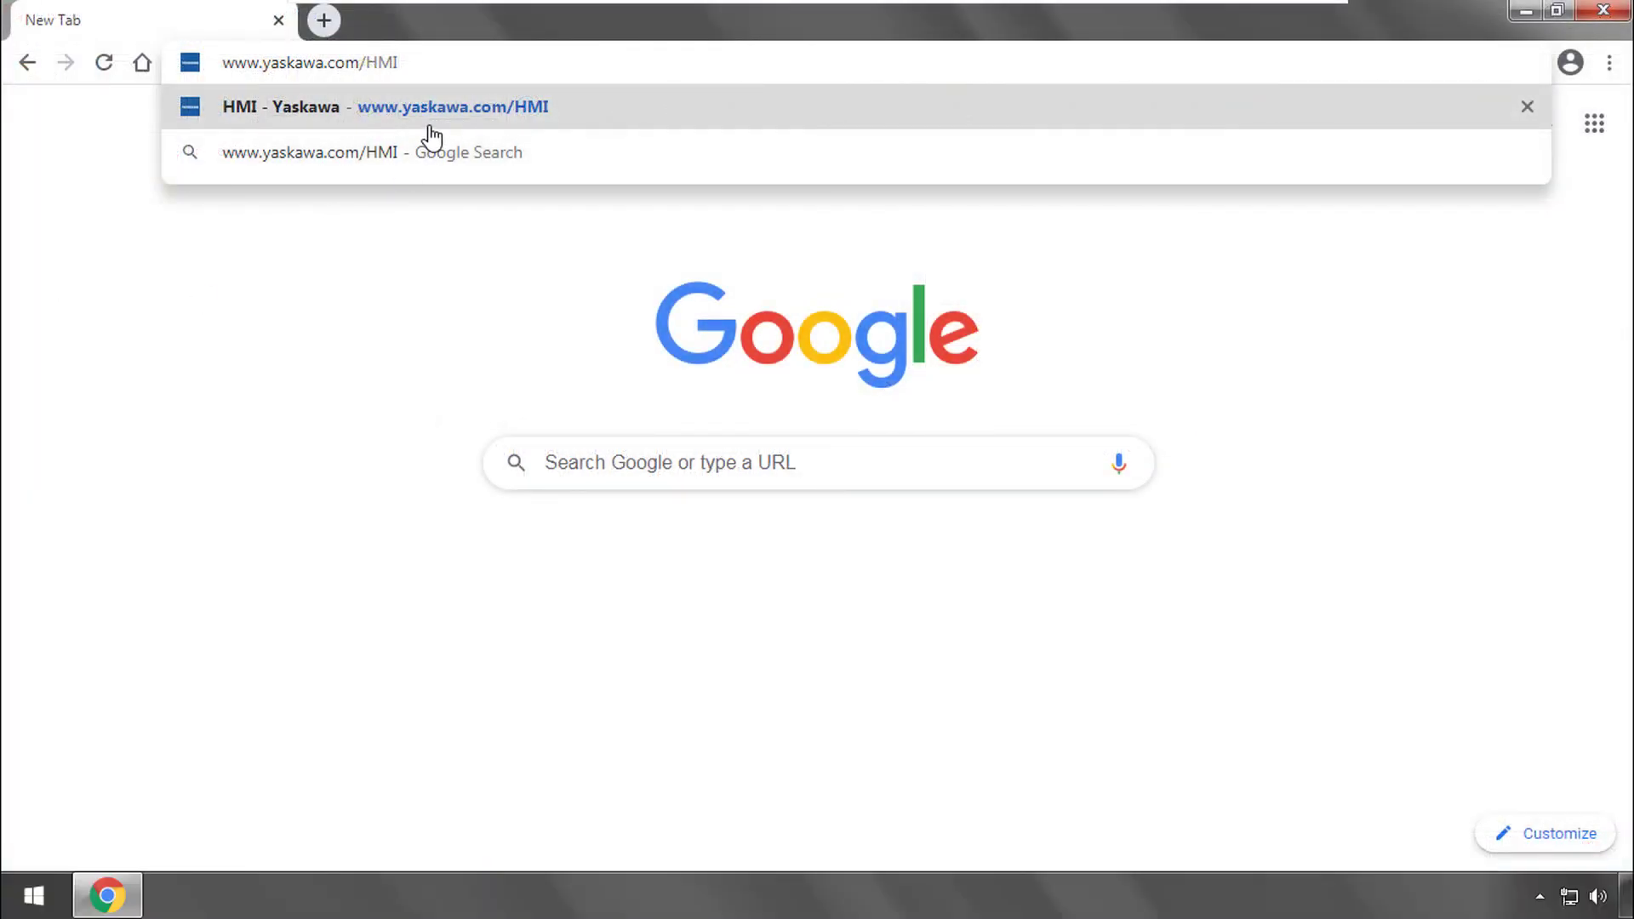
pyautogui.moveTo(454, 63)
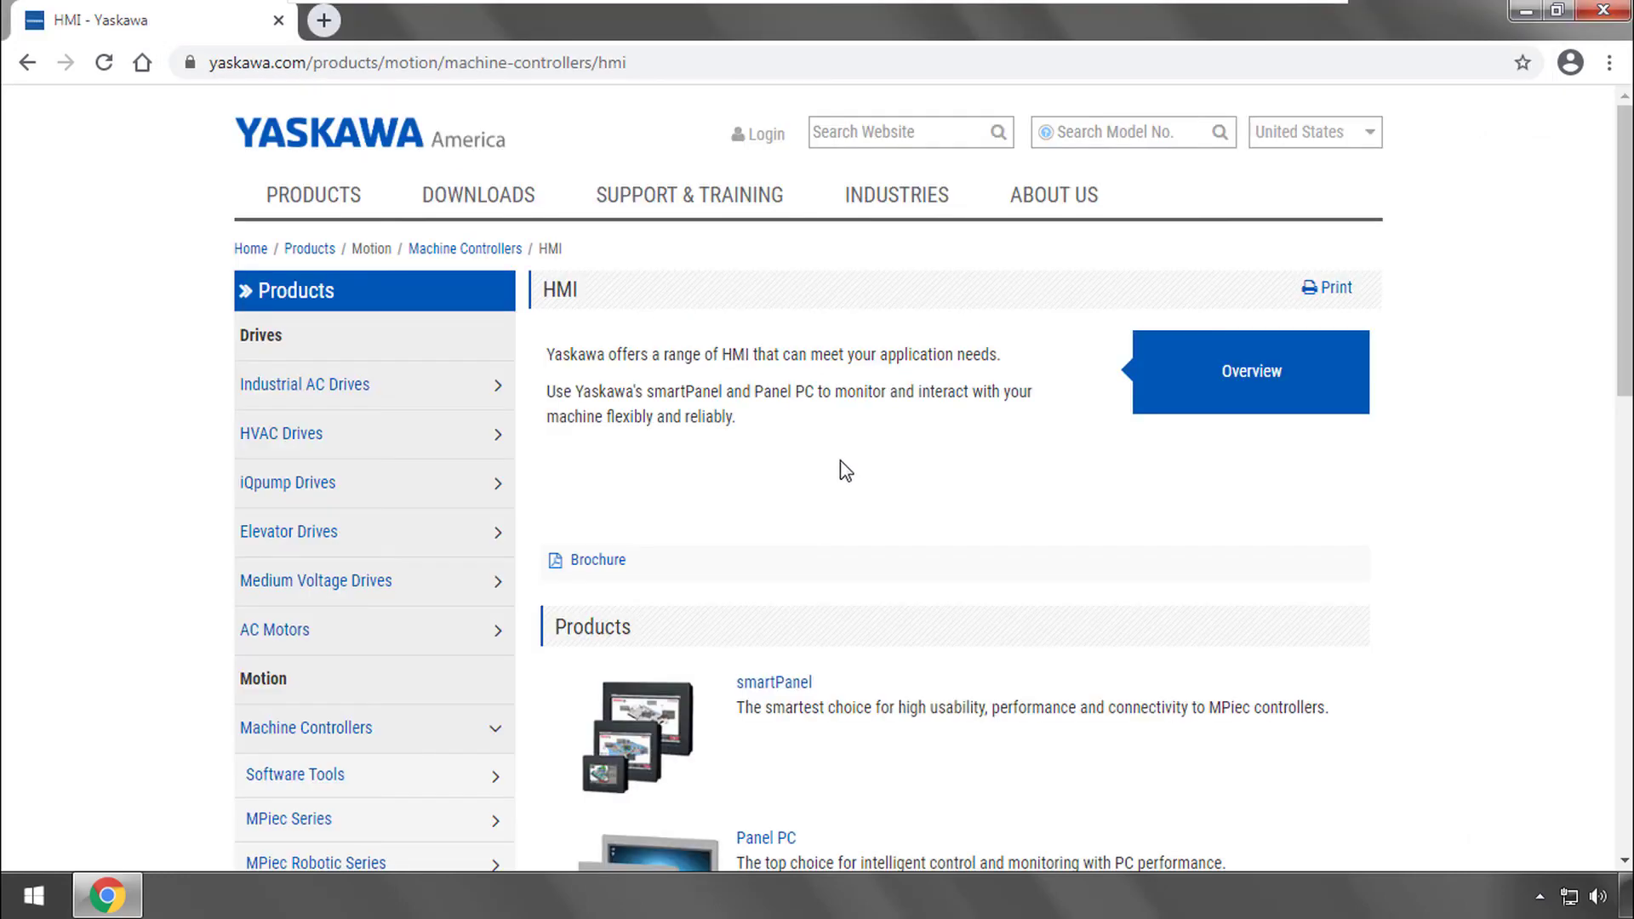
# - Browse to Yaskawa's smartPanel product page and its Software & Firmware section with the Movicon HMI Editor link
pyautogui.scroll(-3)
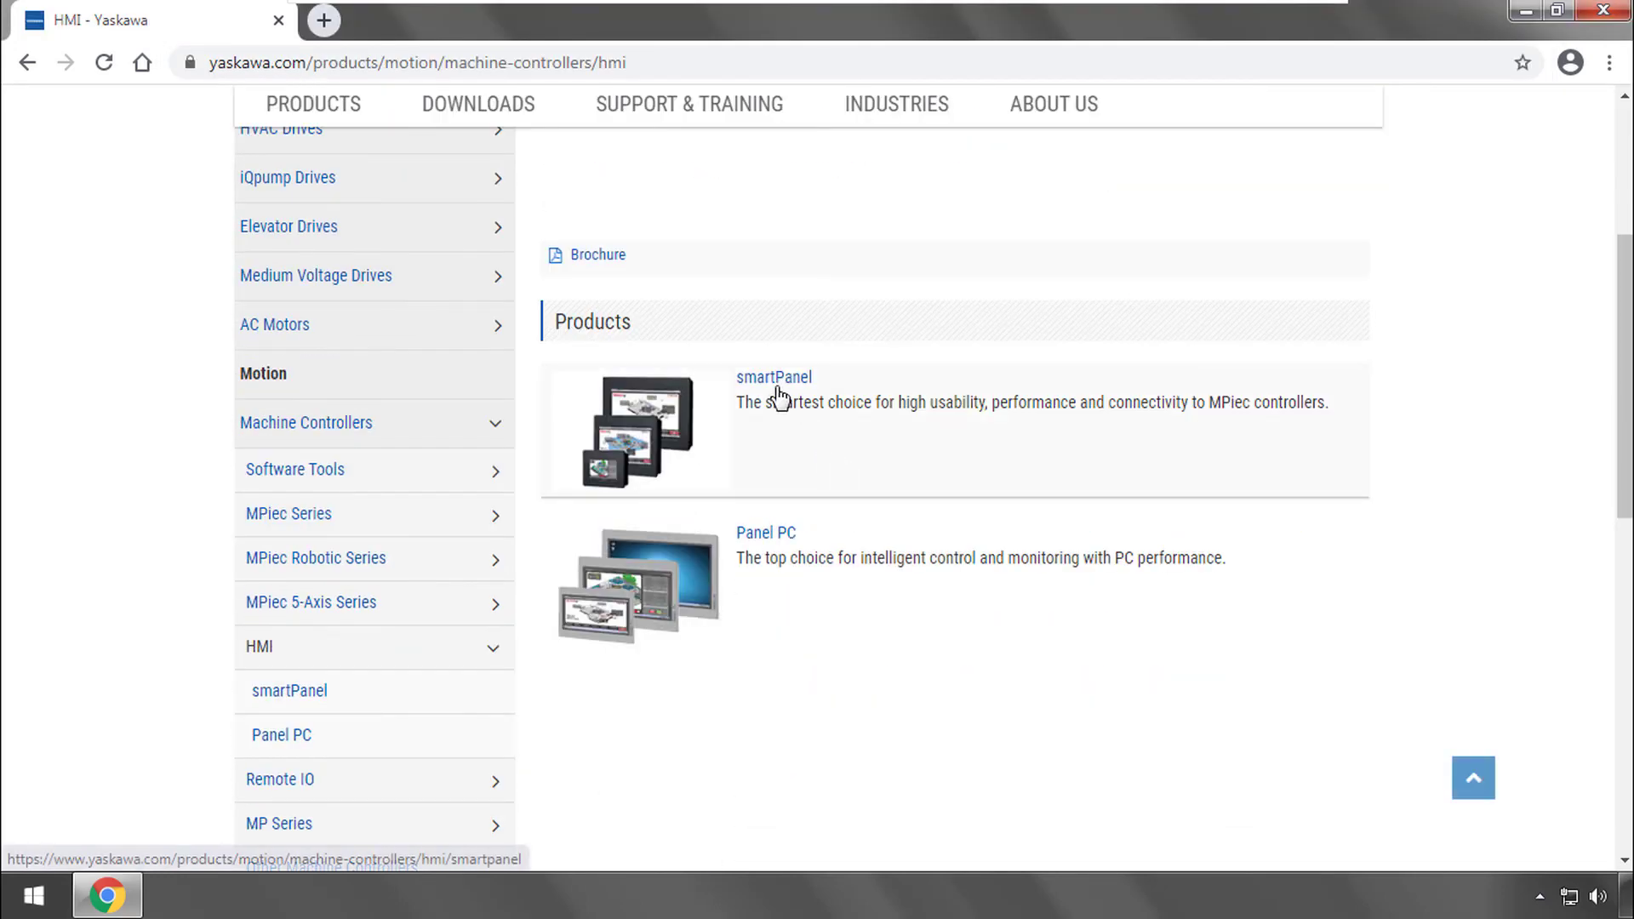
pyautogui.click(773, 378)
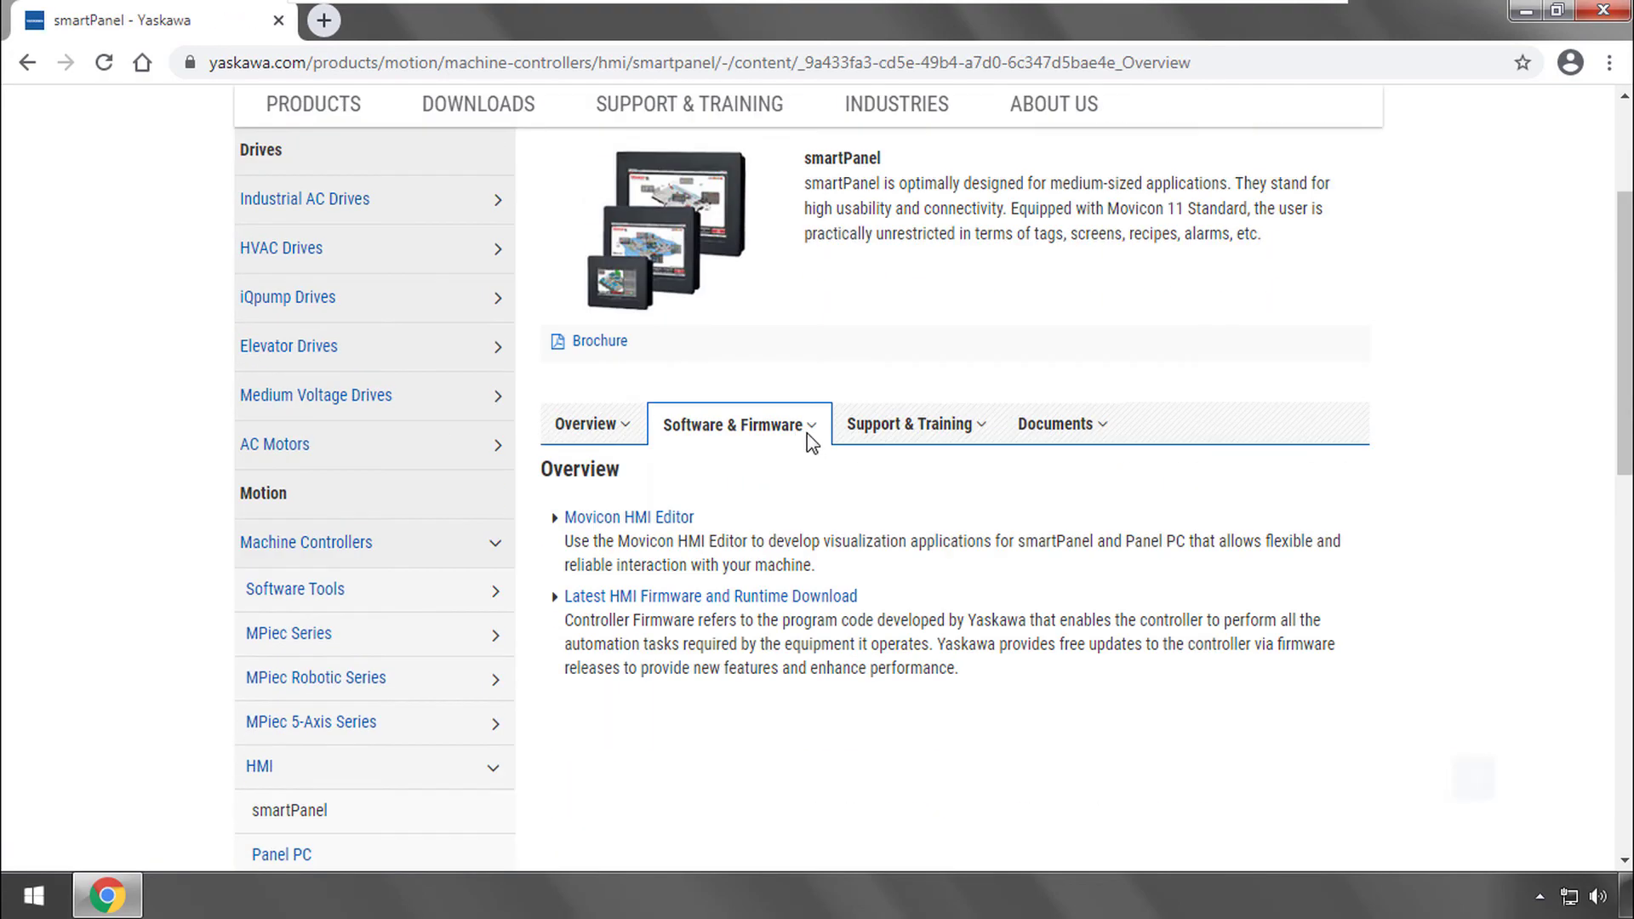
pyautogui.scroll(-3)
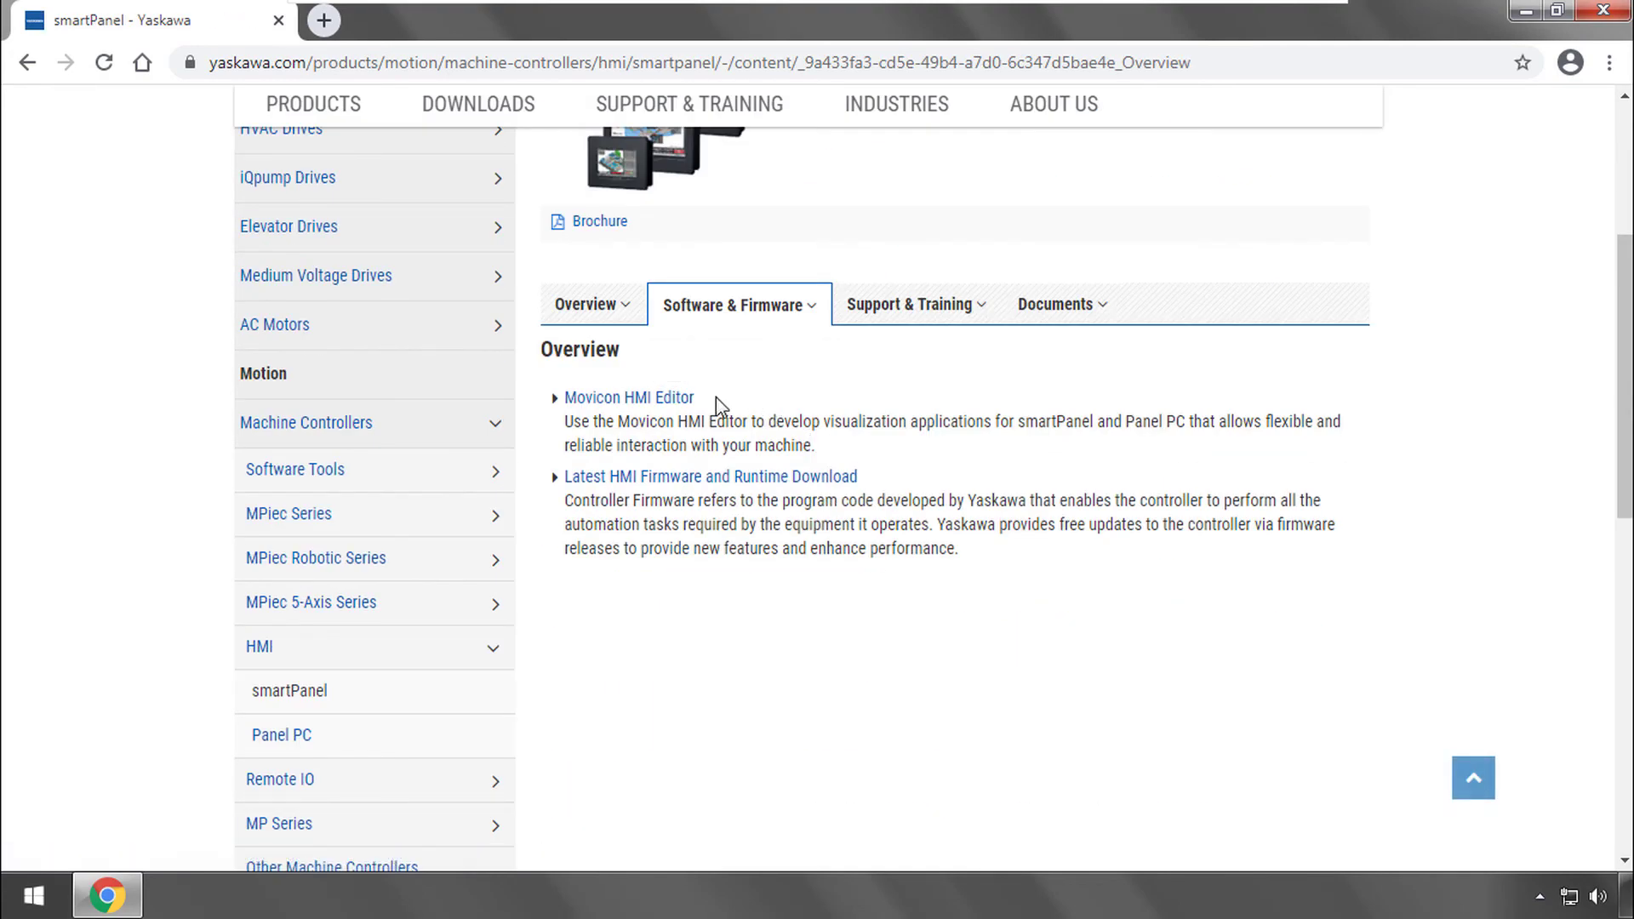